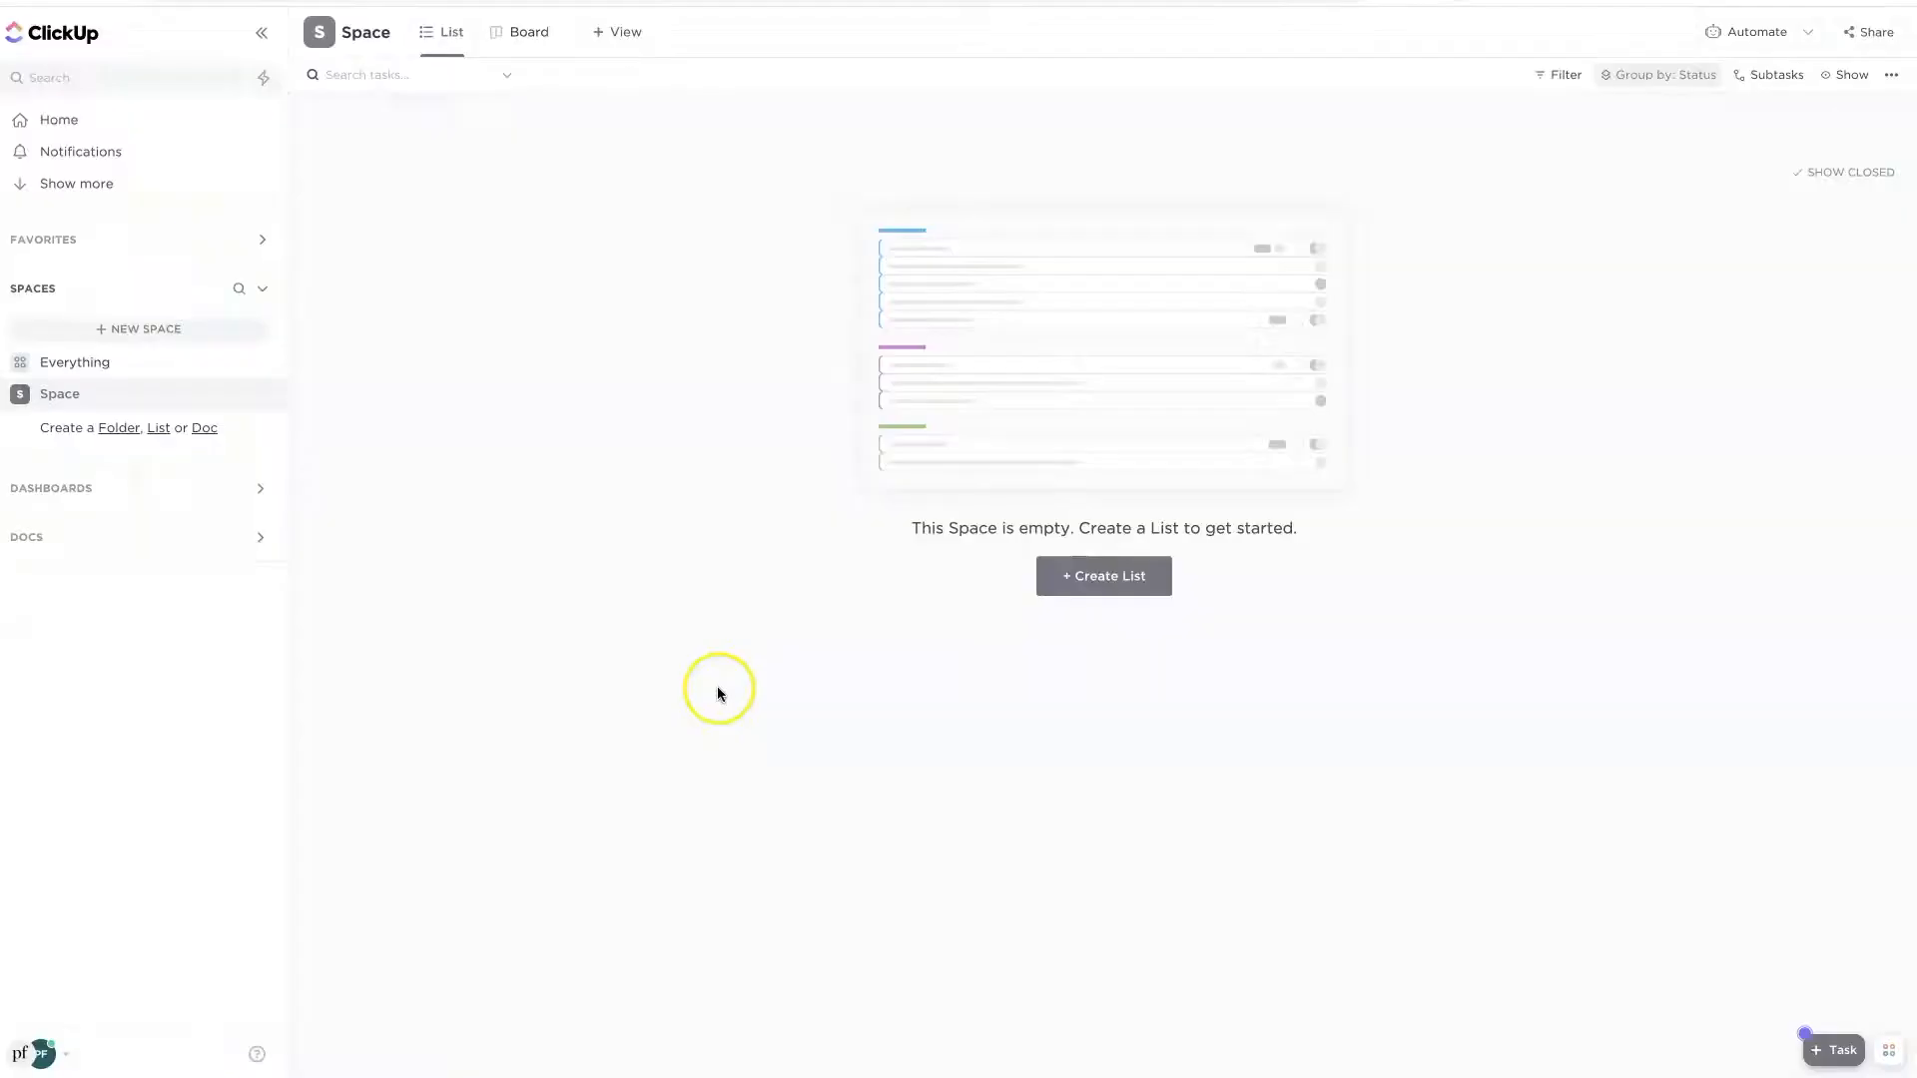
mouse_move(693, 723)
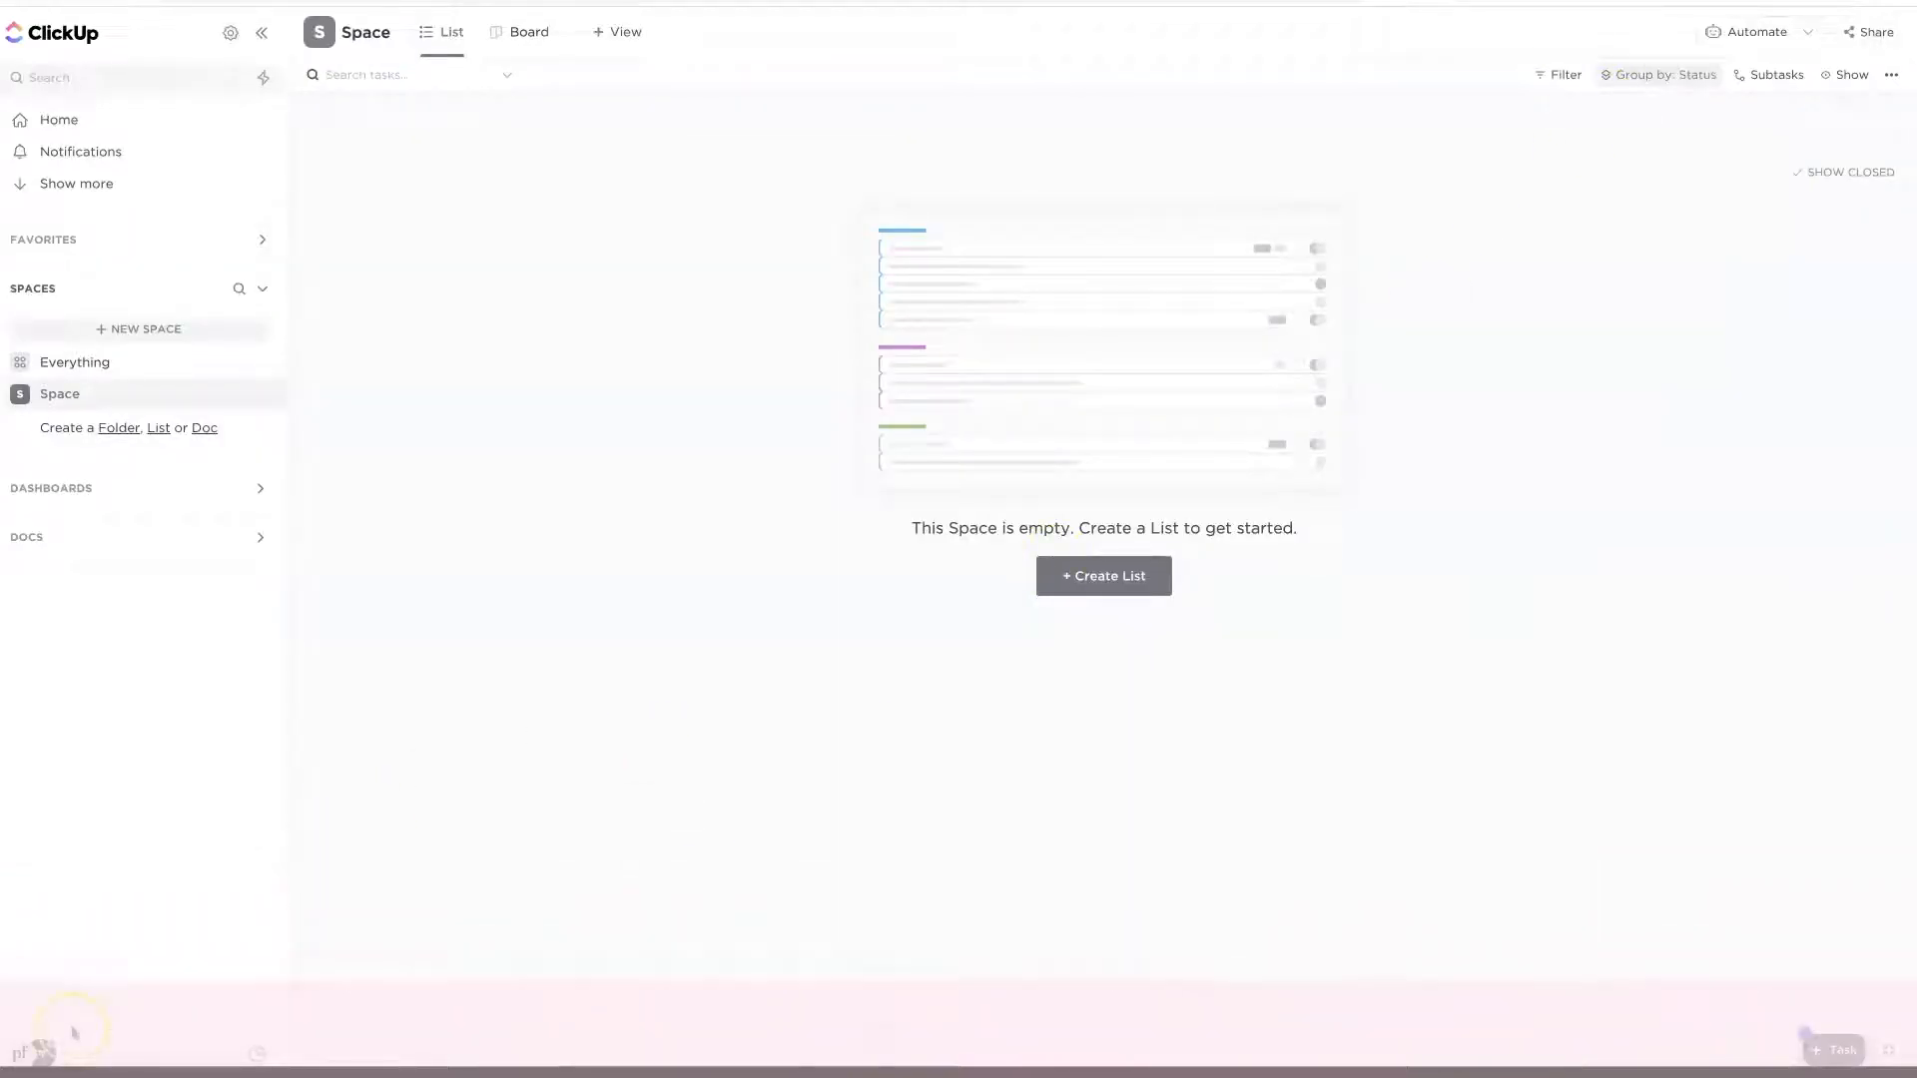
- Enable the Email ClickApp and link the Google account with sender name 'ClickUp'
left_click(34, 1054)
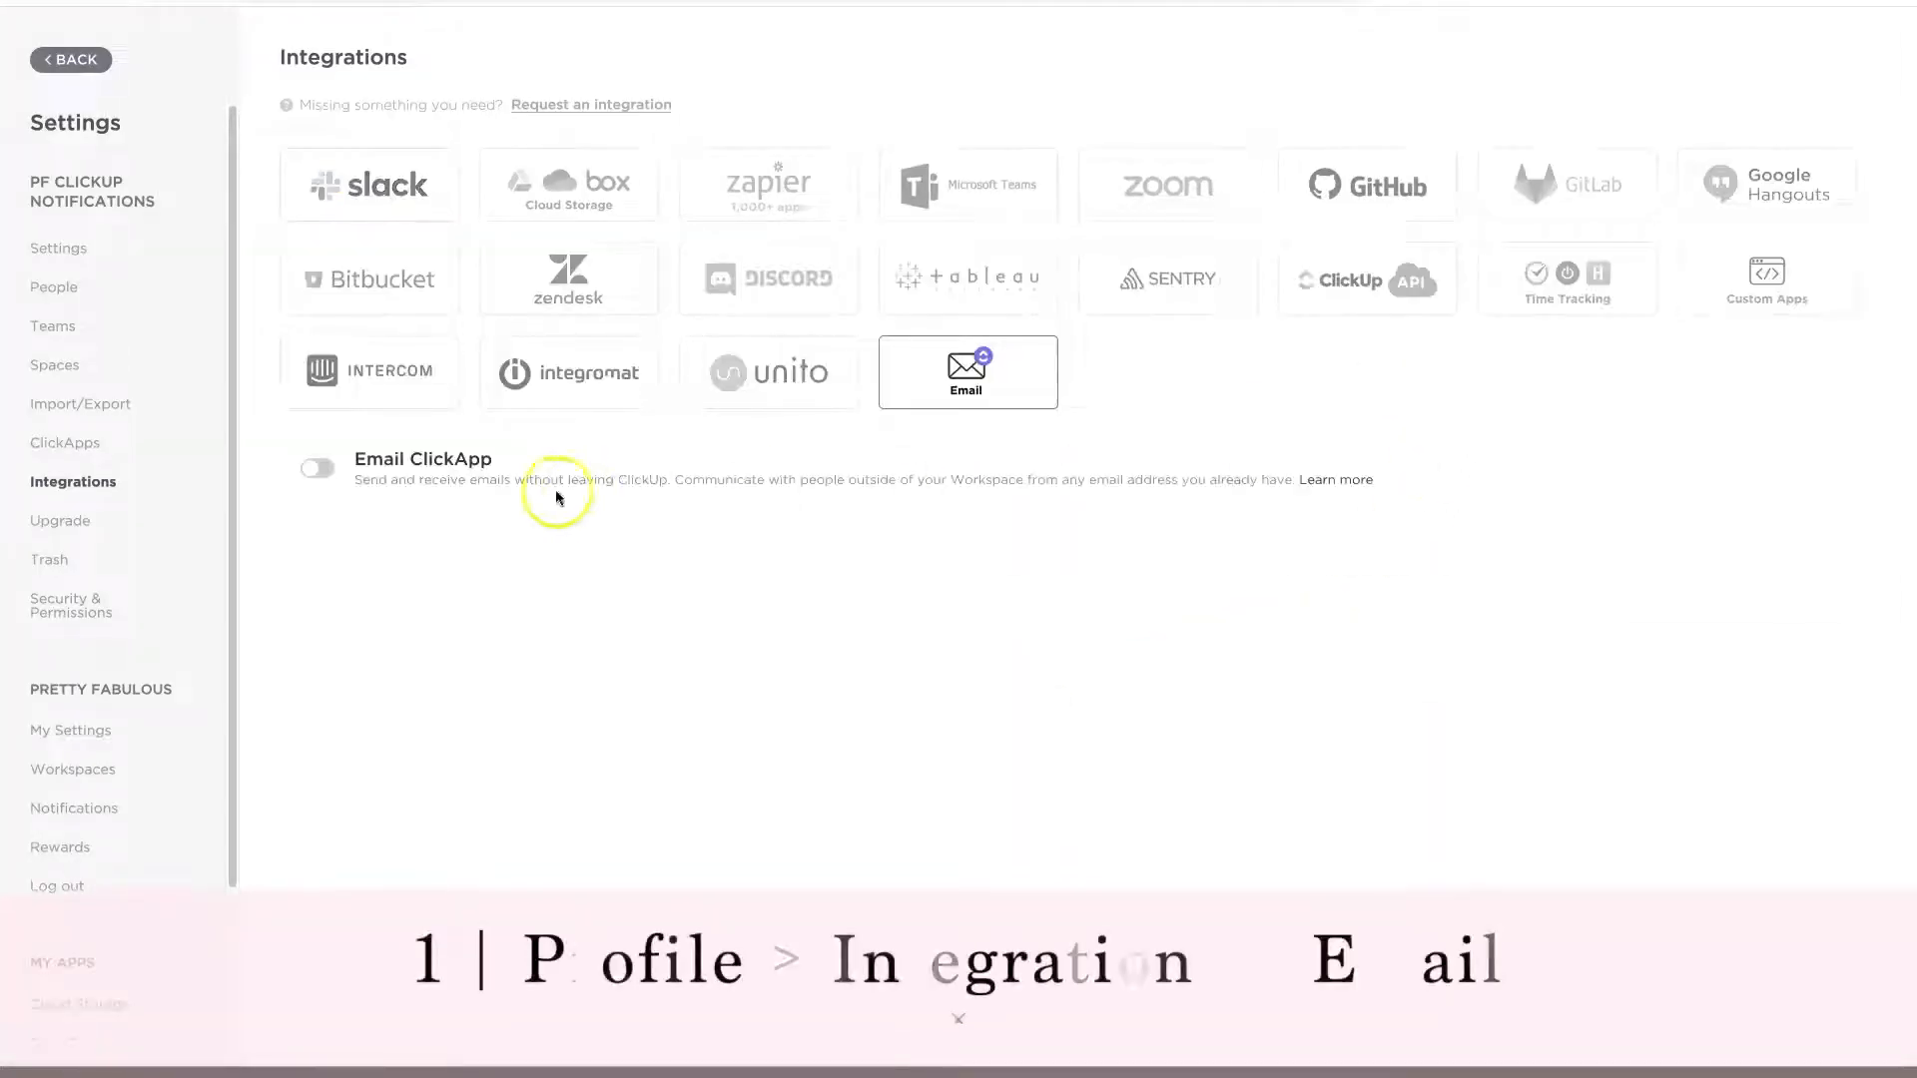
left_click(316, 467)
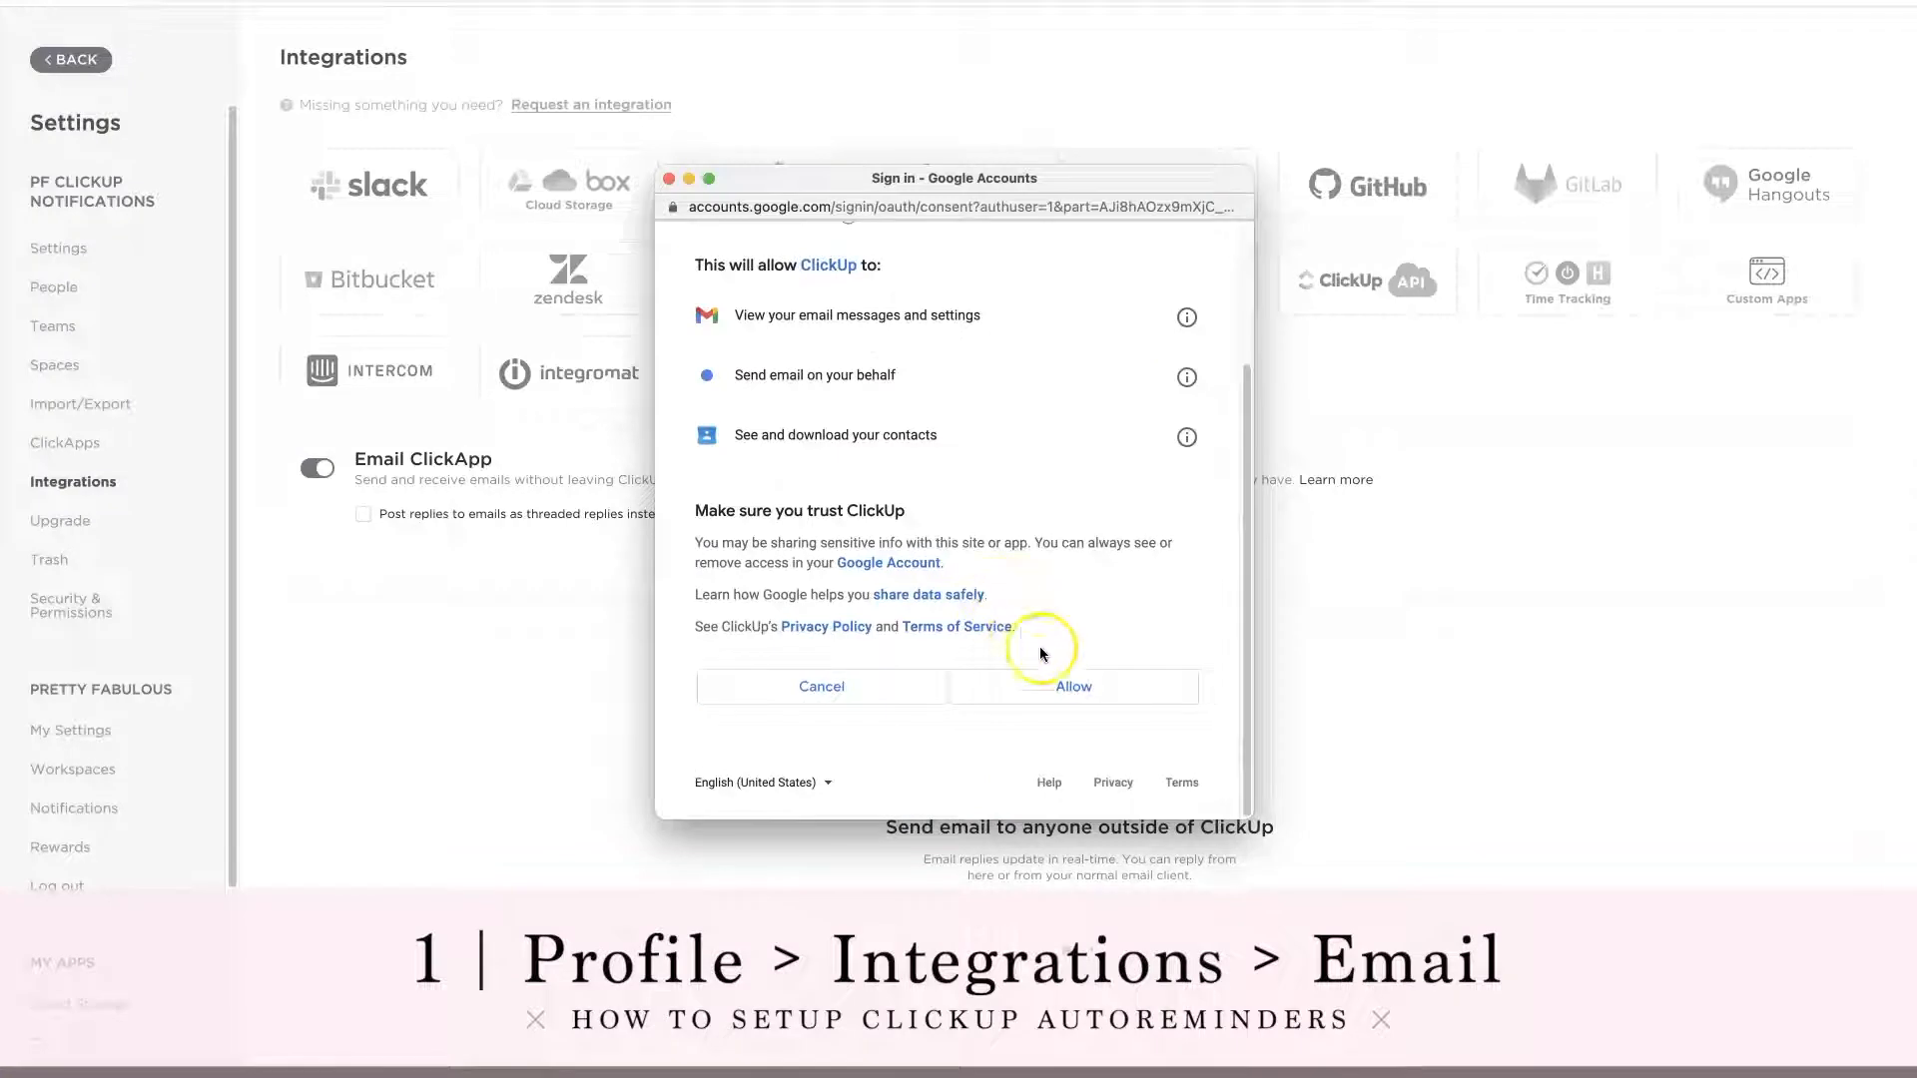
left_click(1070, 685)
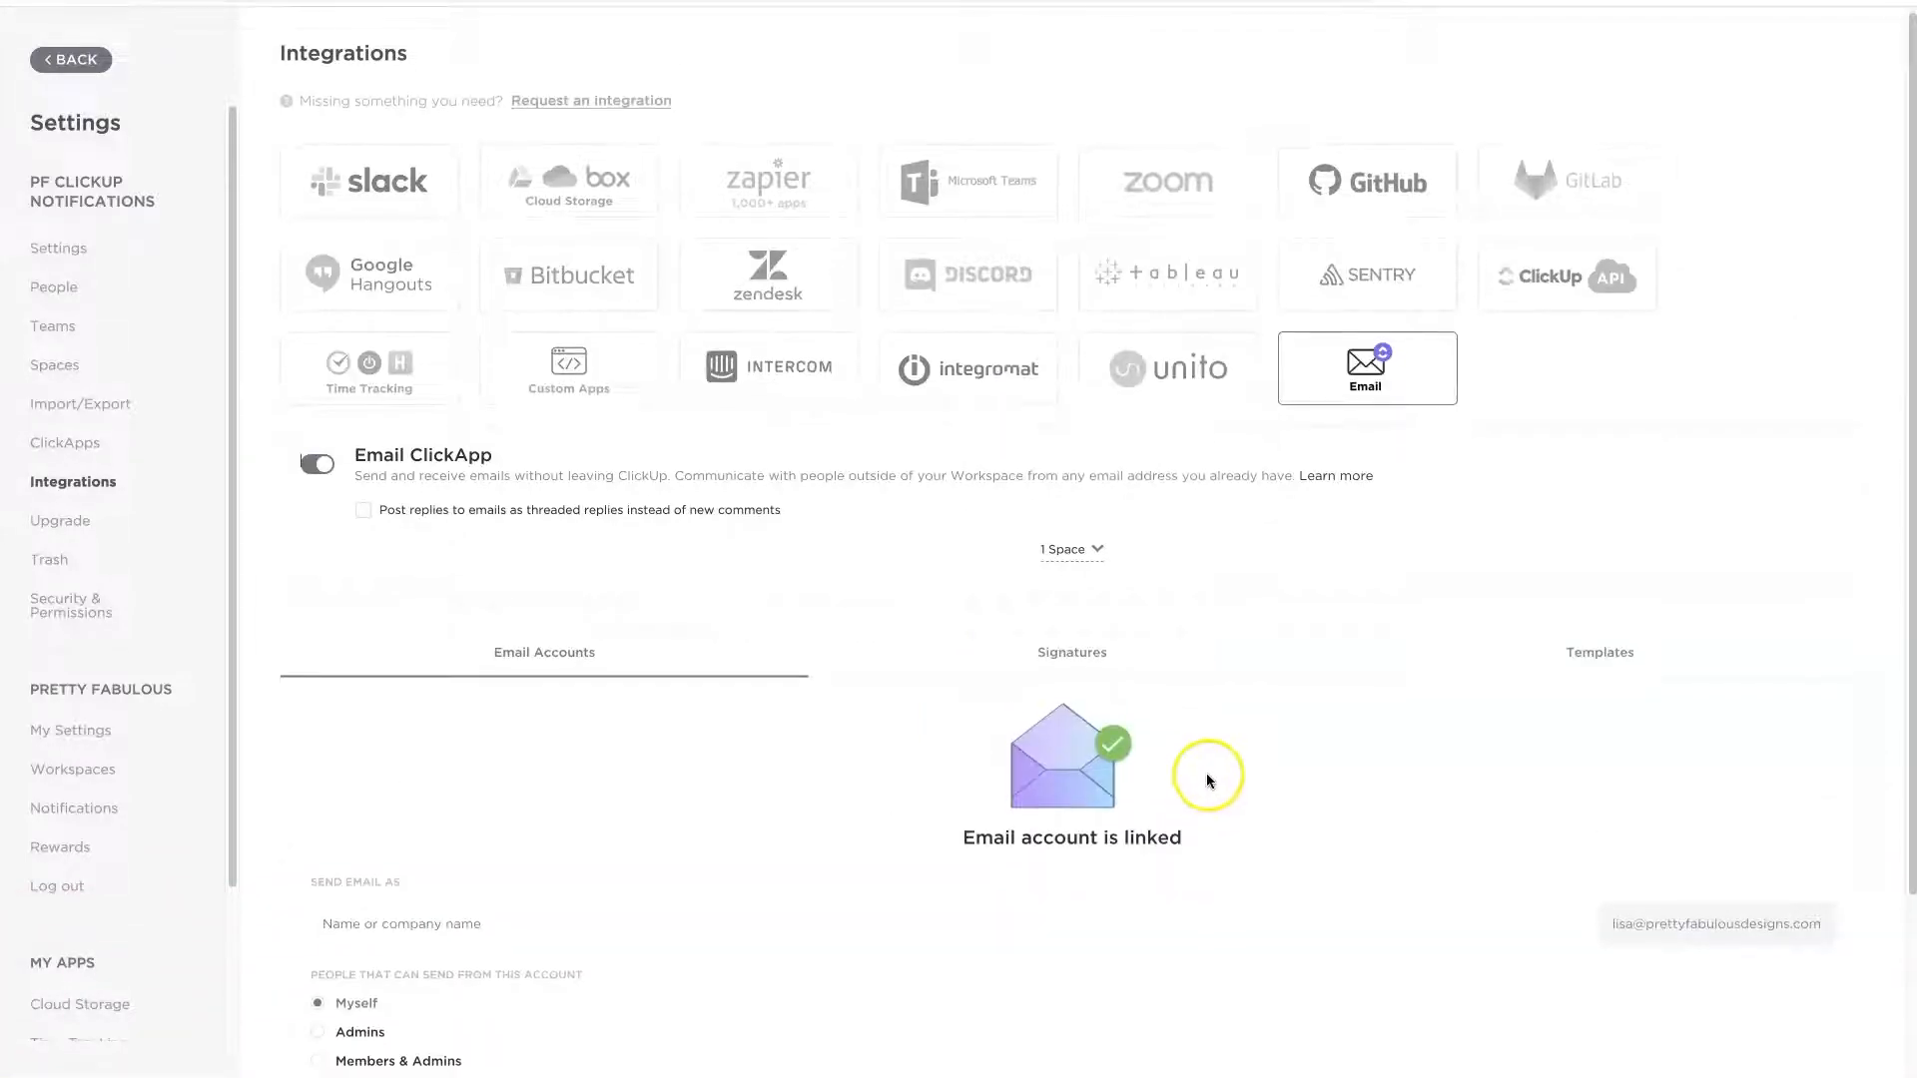
scroll("down", 3)
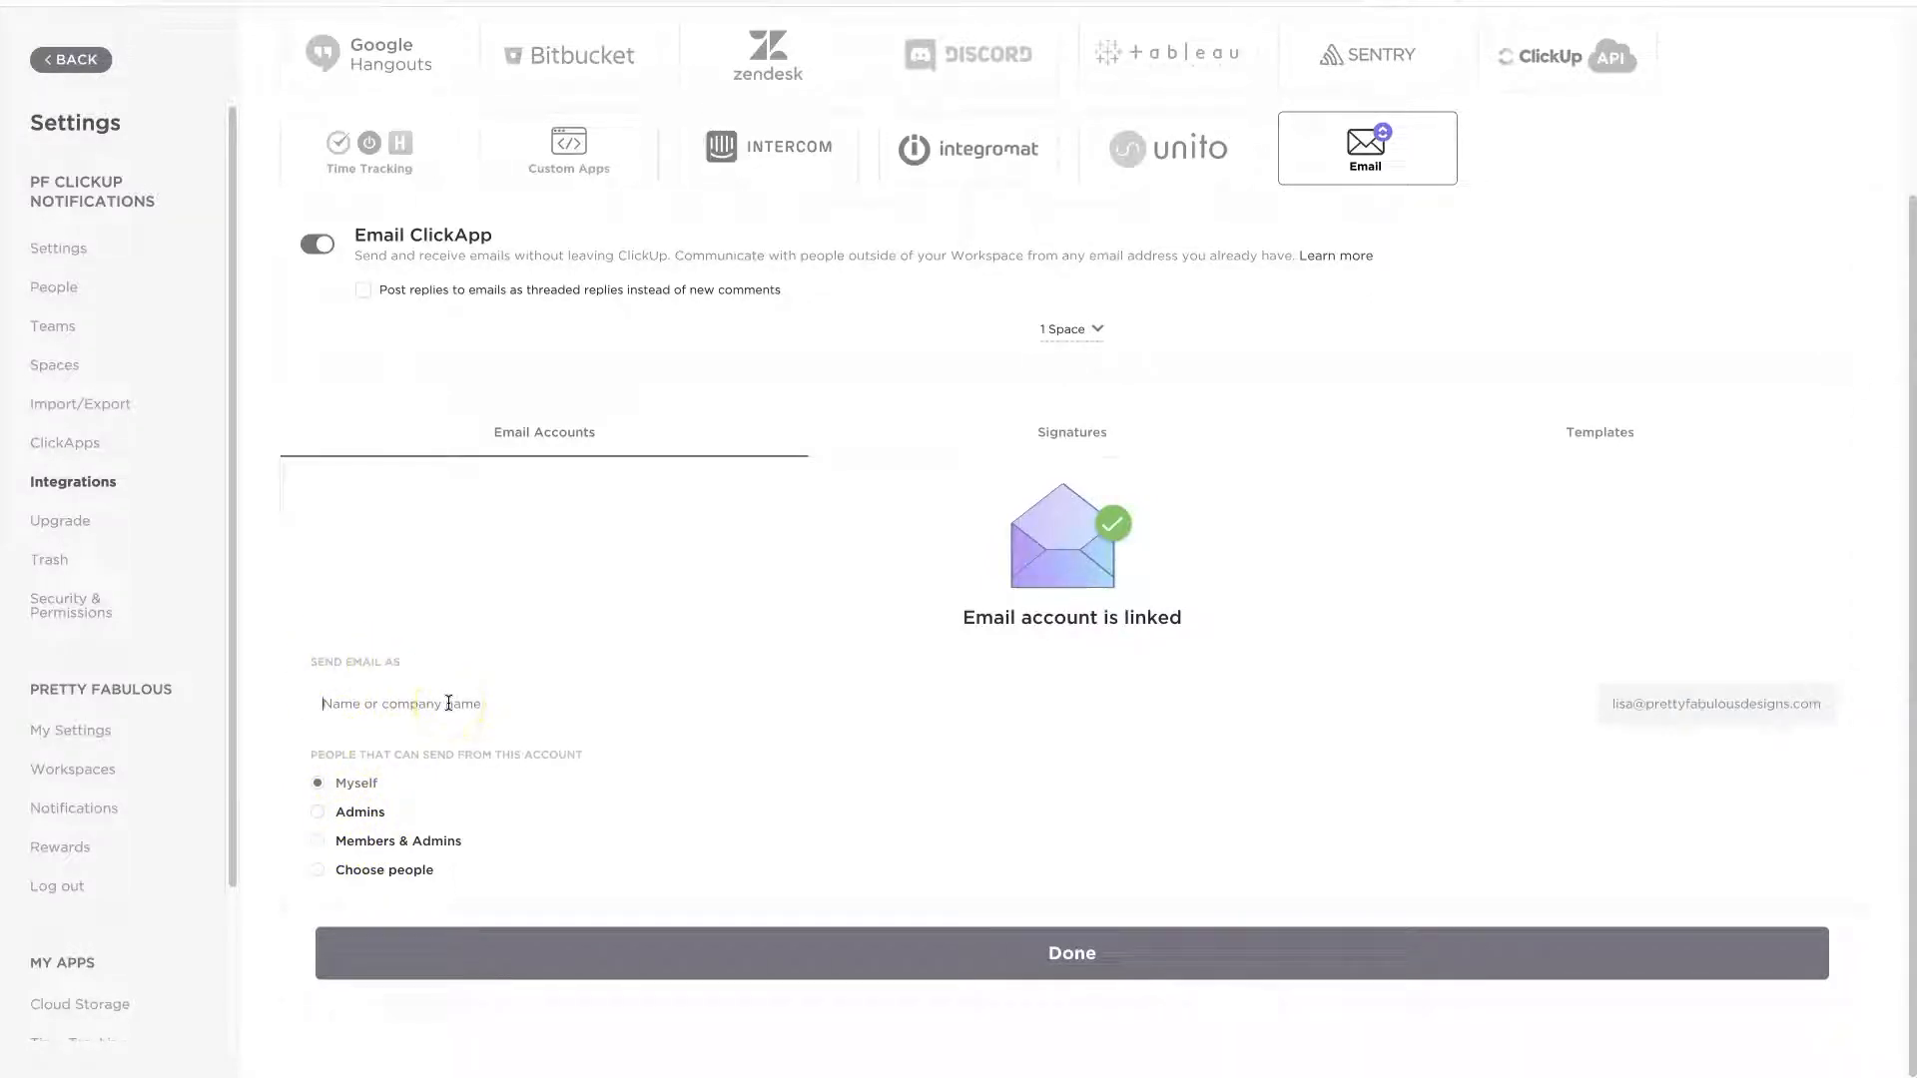
type("ClickUp")
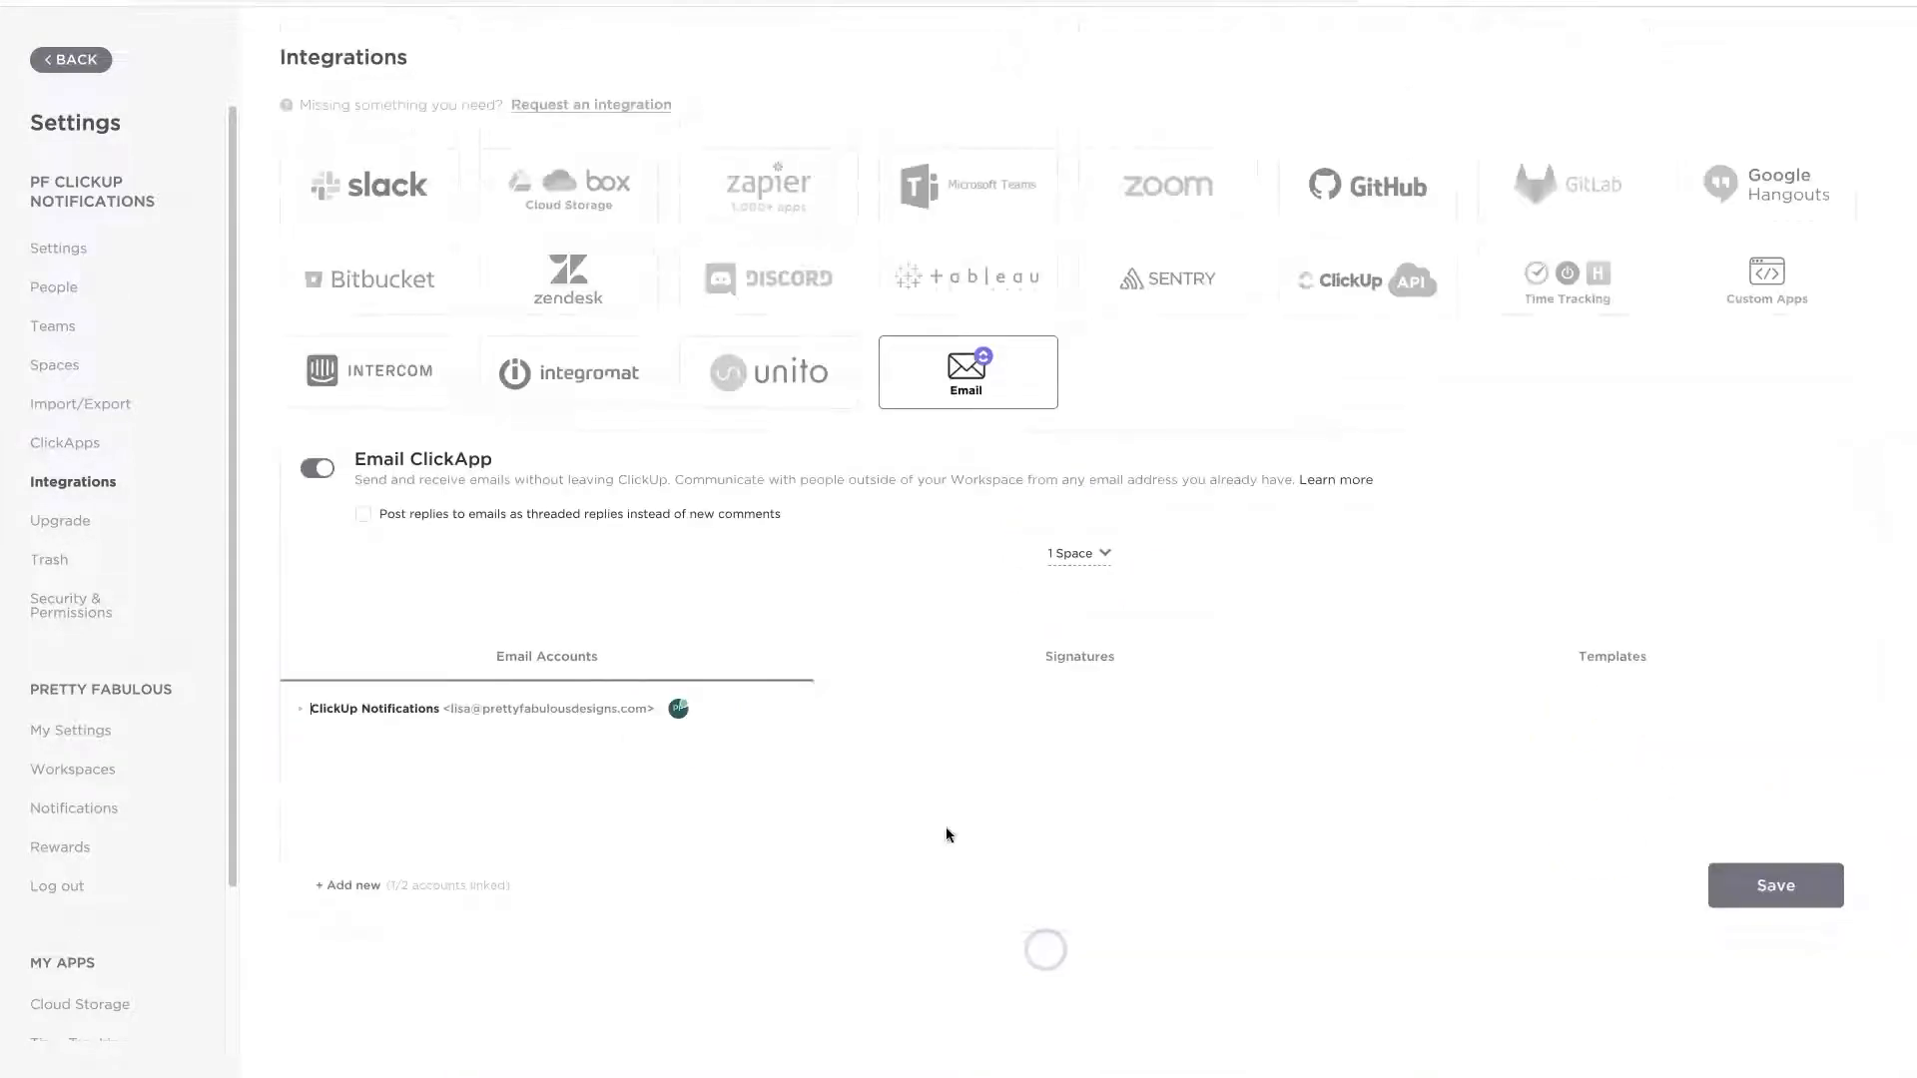
- Add a signature named 'Motivational Signature' and begin editing its empty body
left_click(1081, 657)
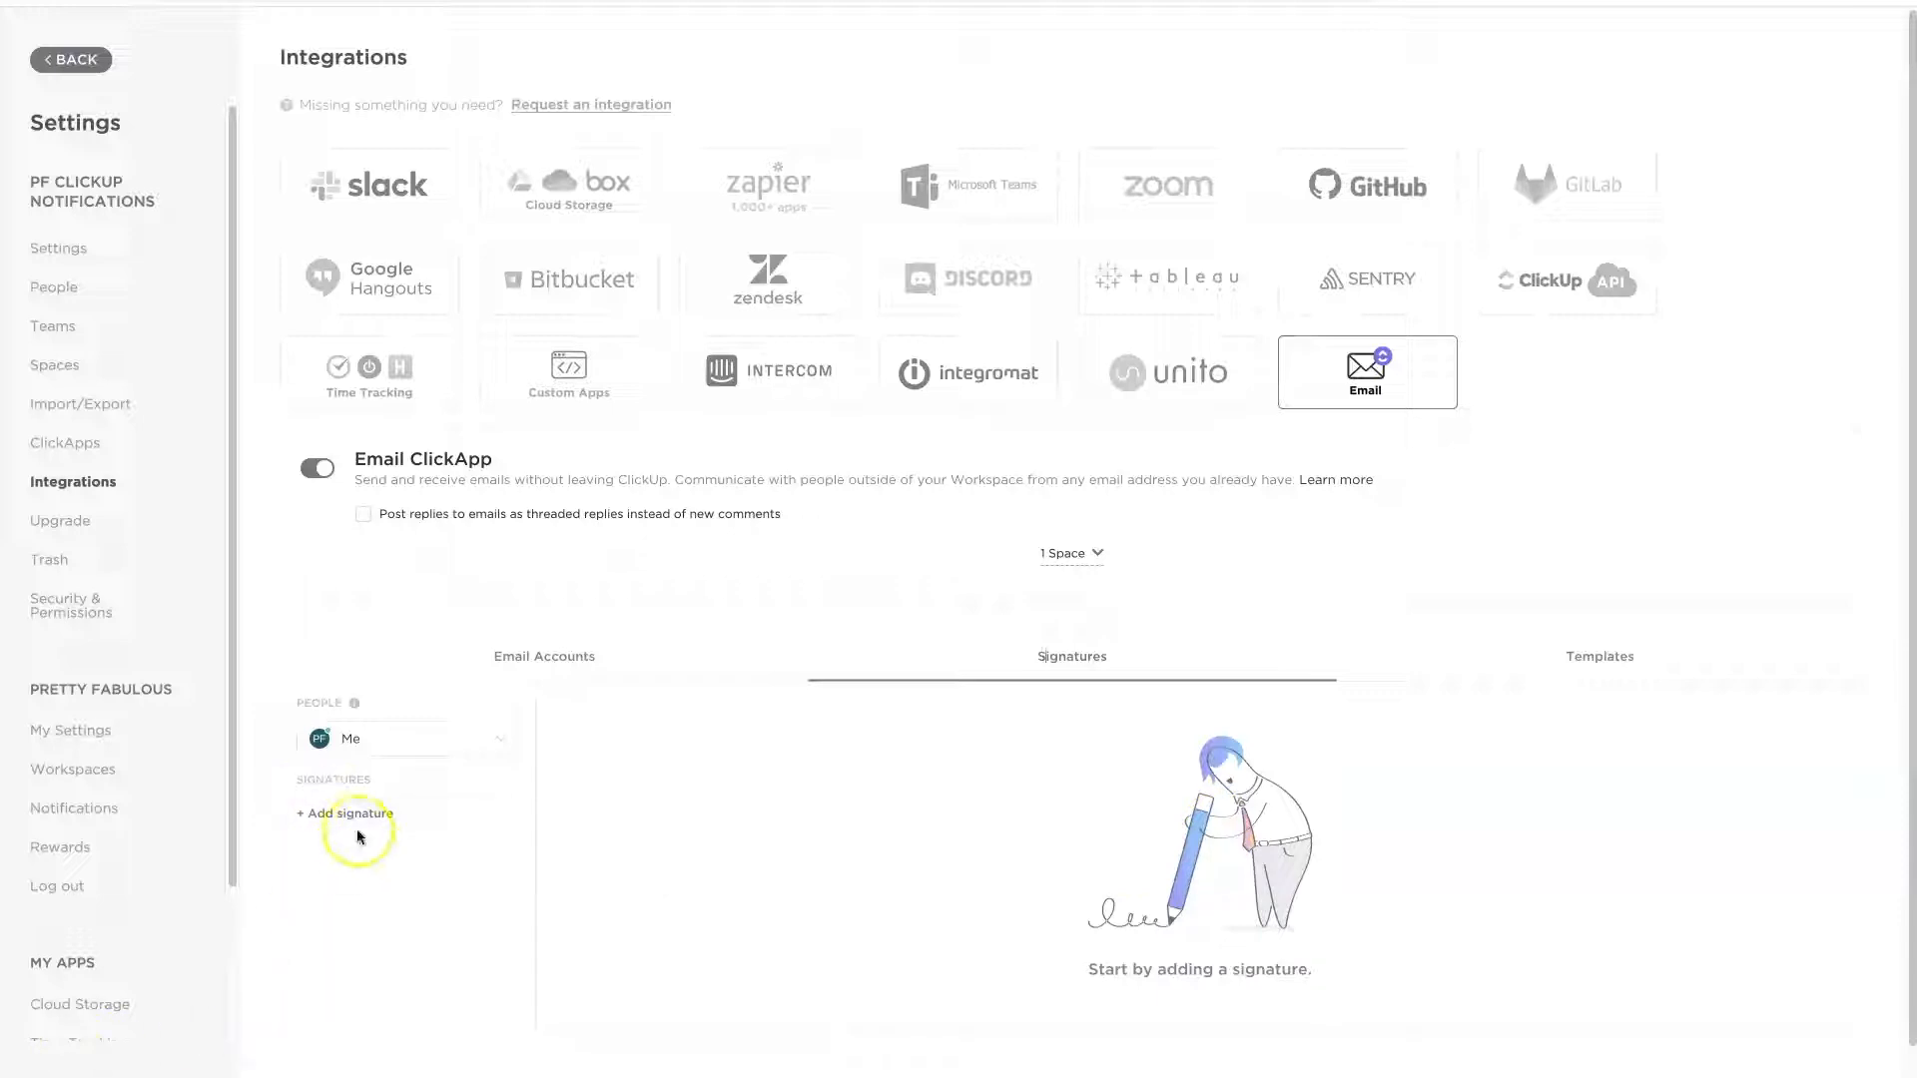
left_click(346, 813)
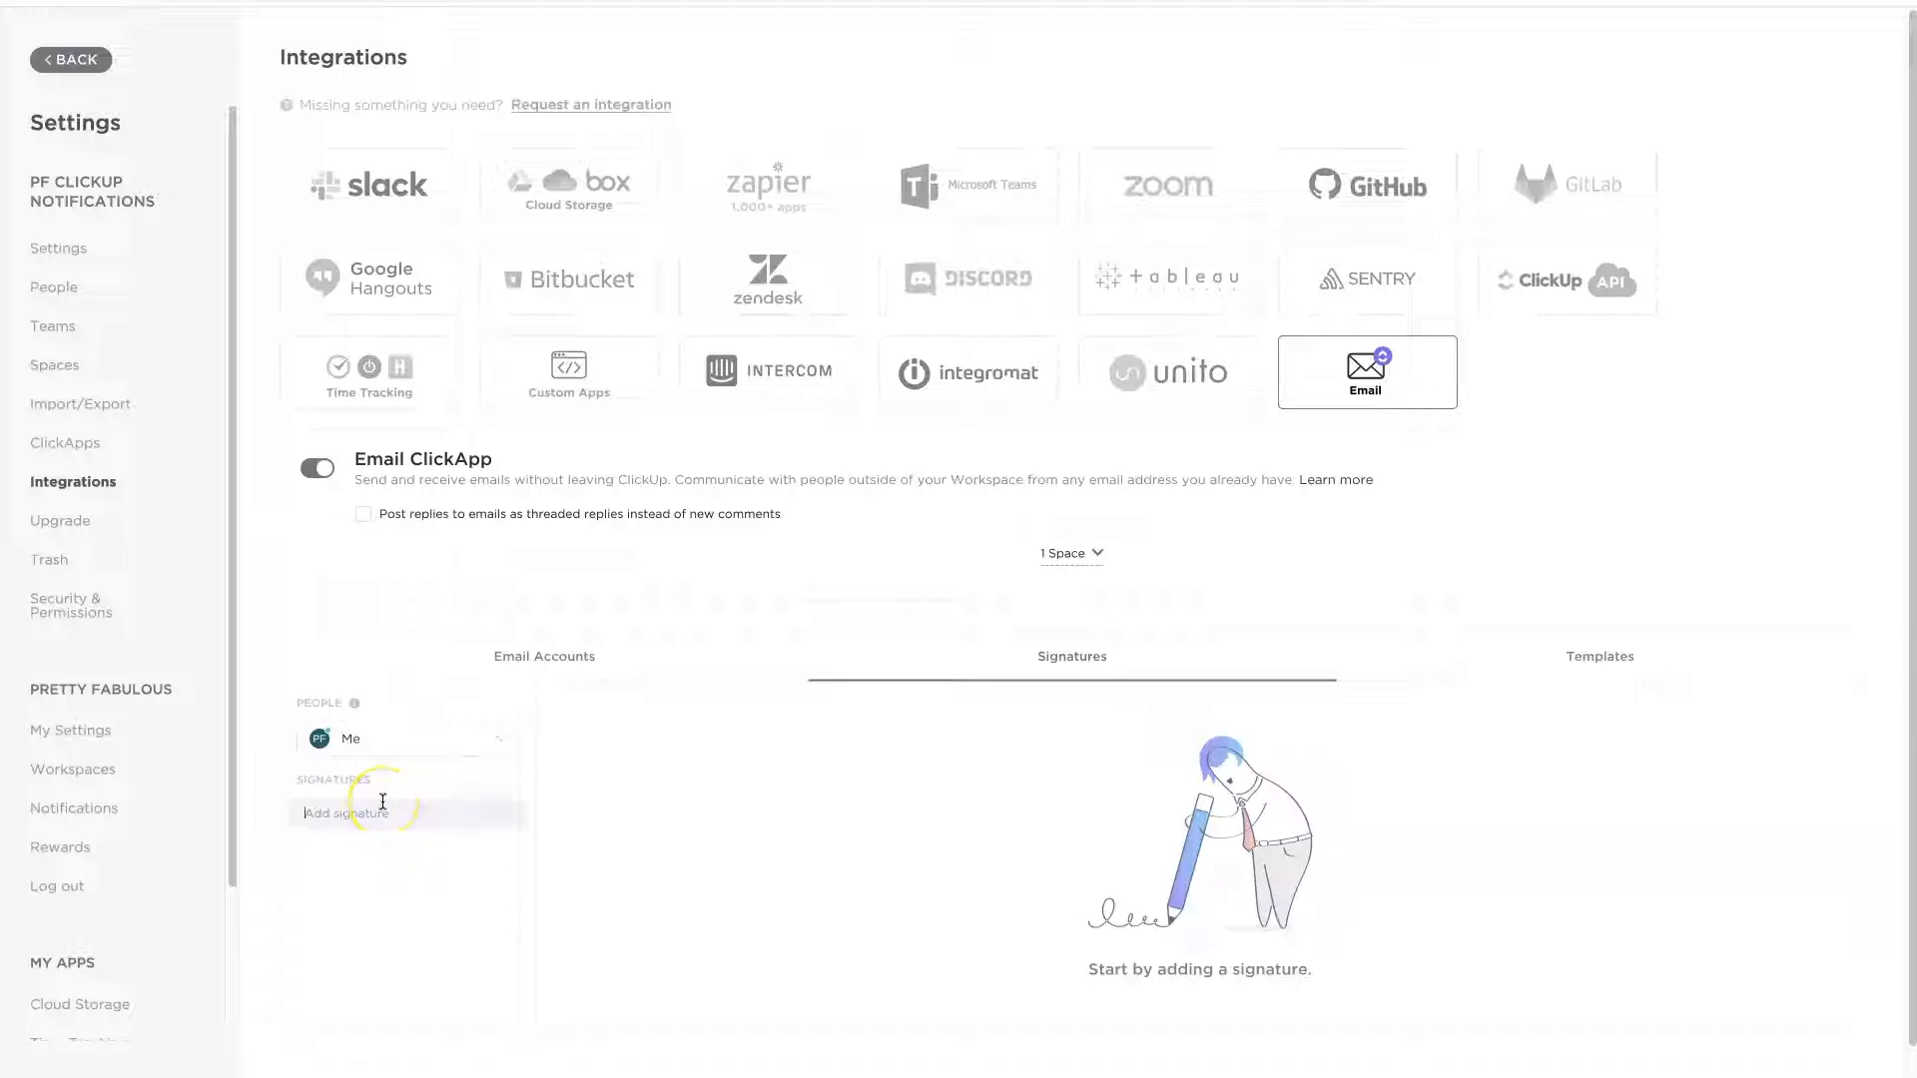
type("Motivational")
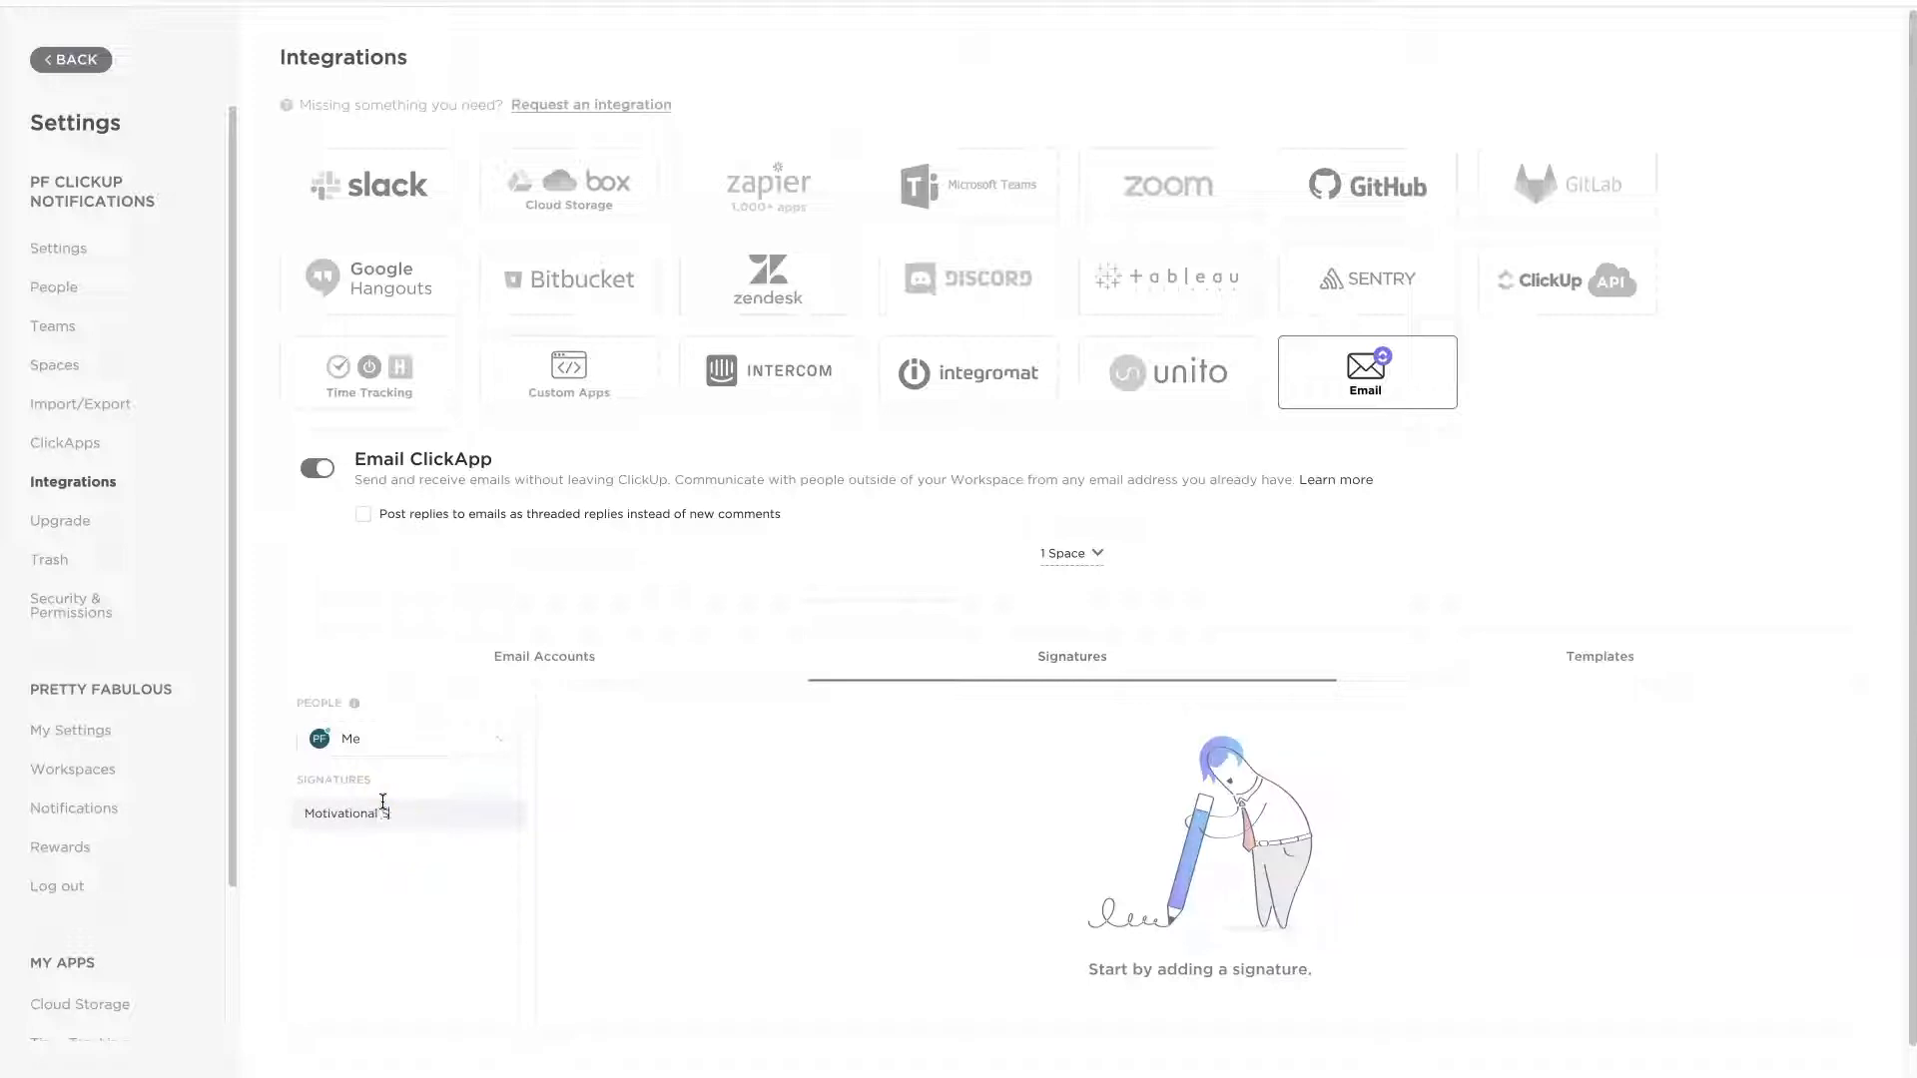
type("Signature")
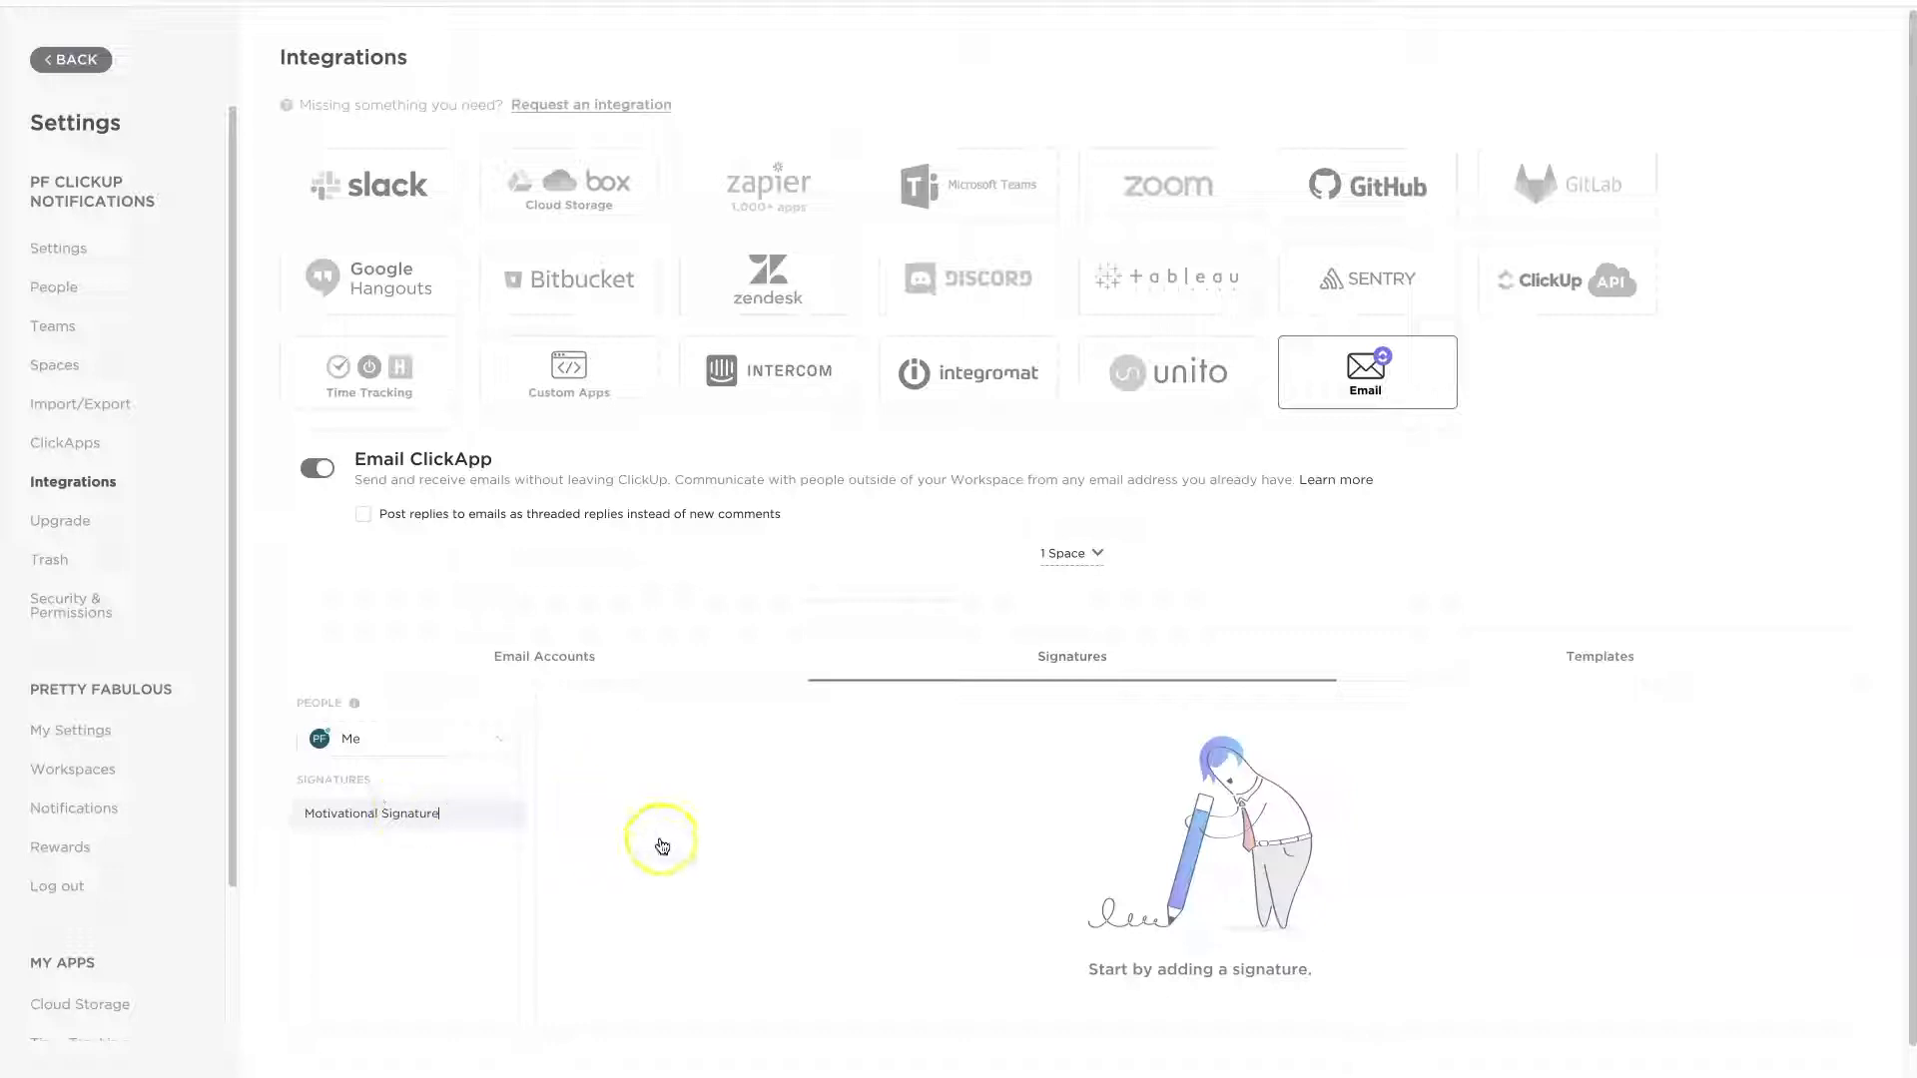
left_click(372, 813)
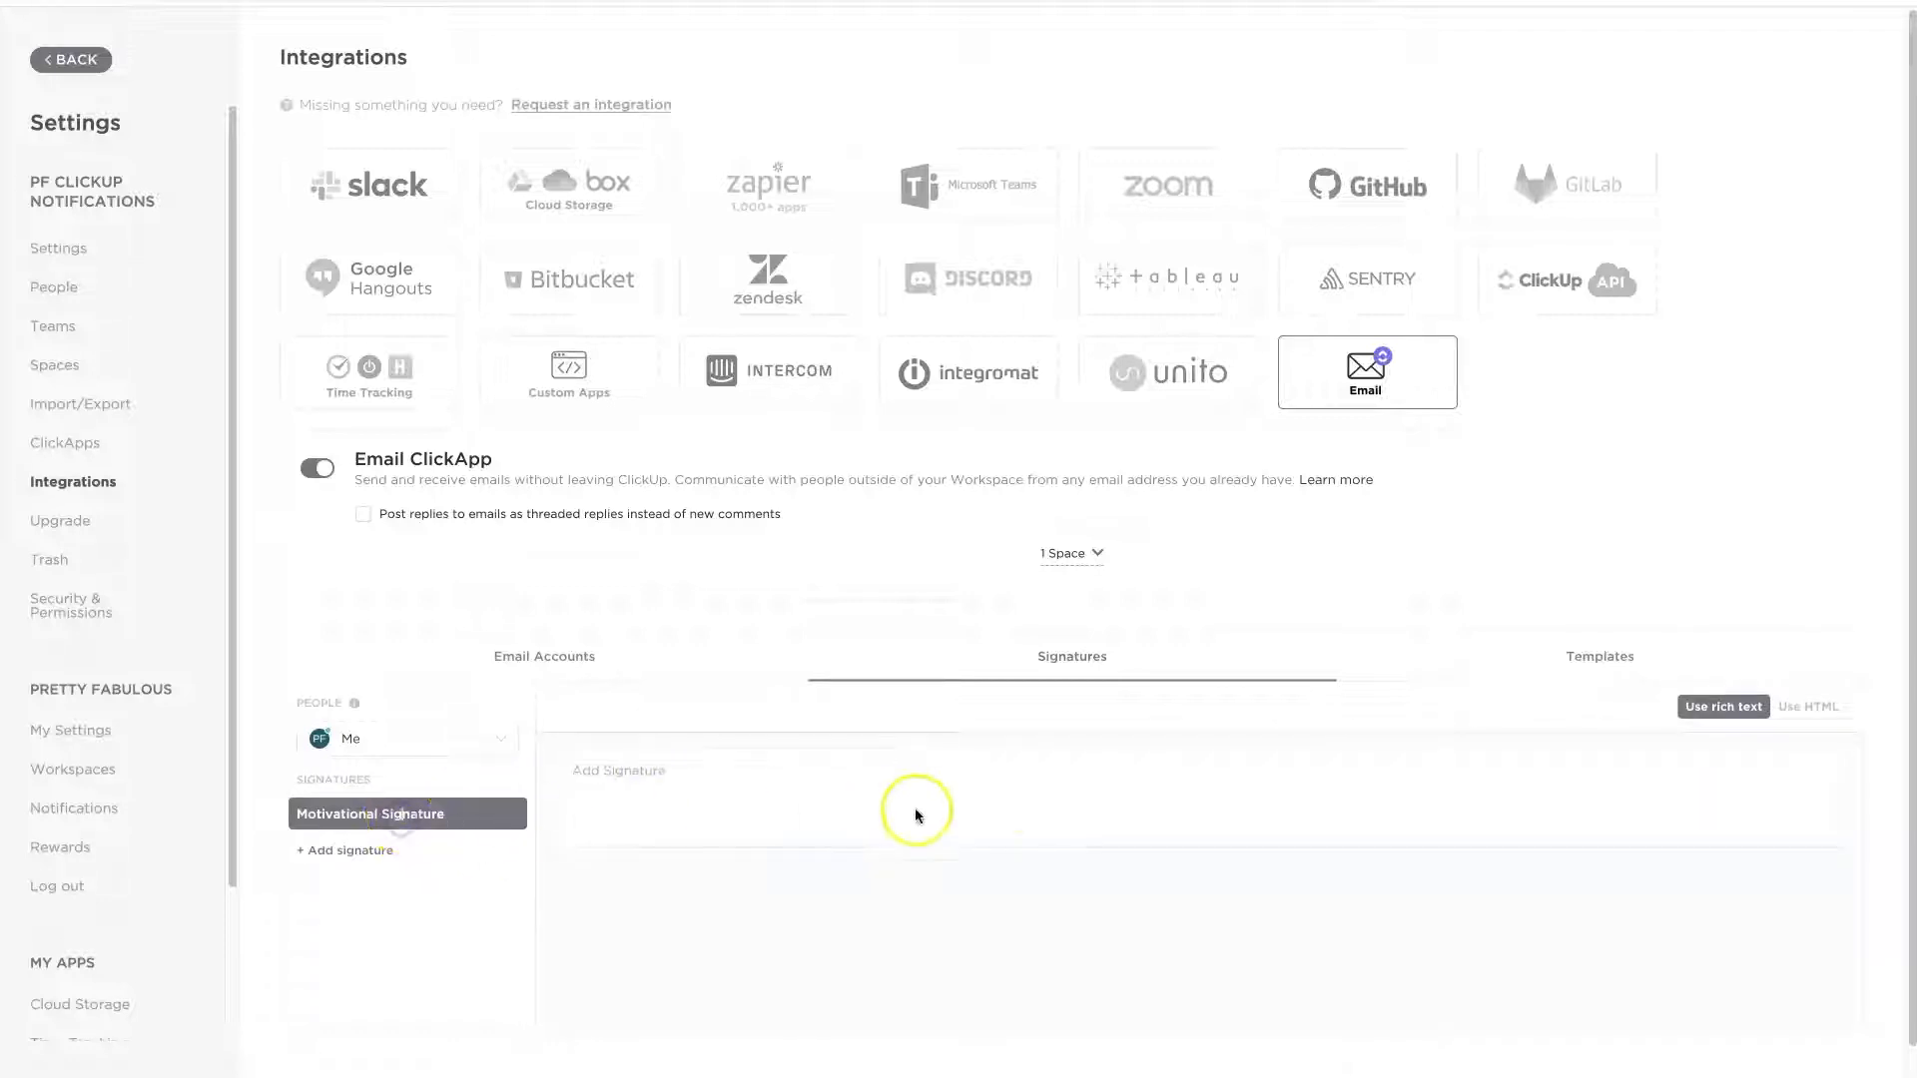
left_click(369, 813)
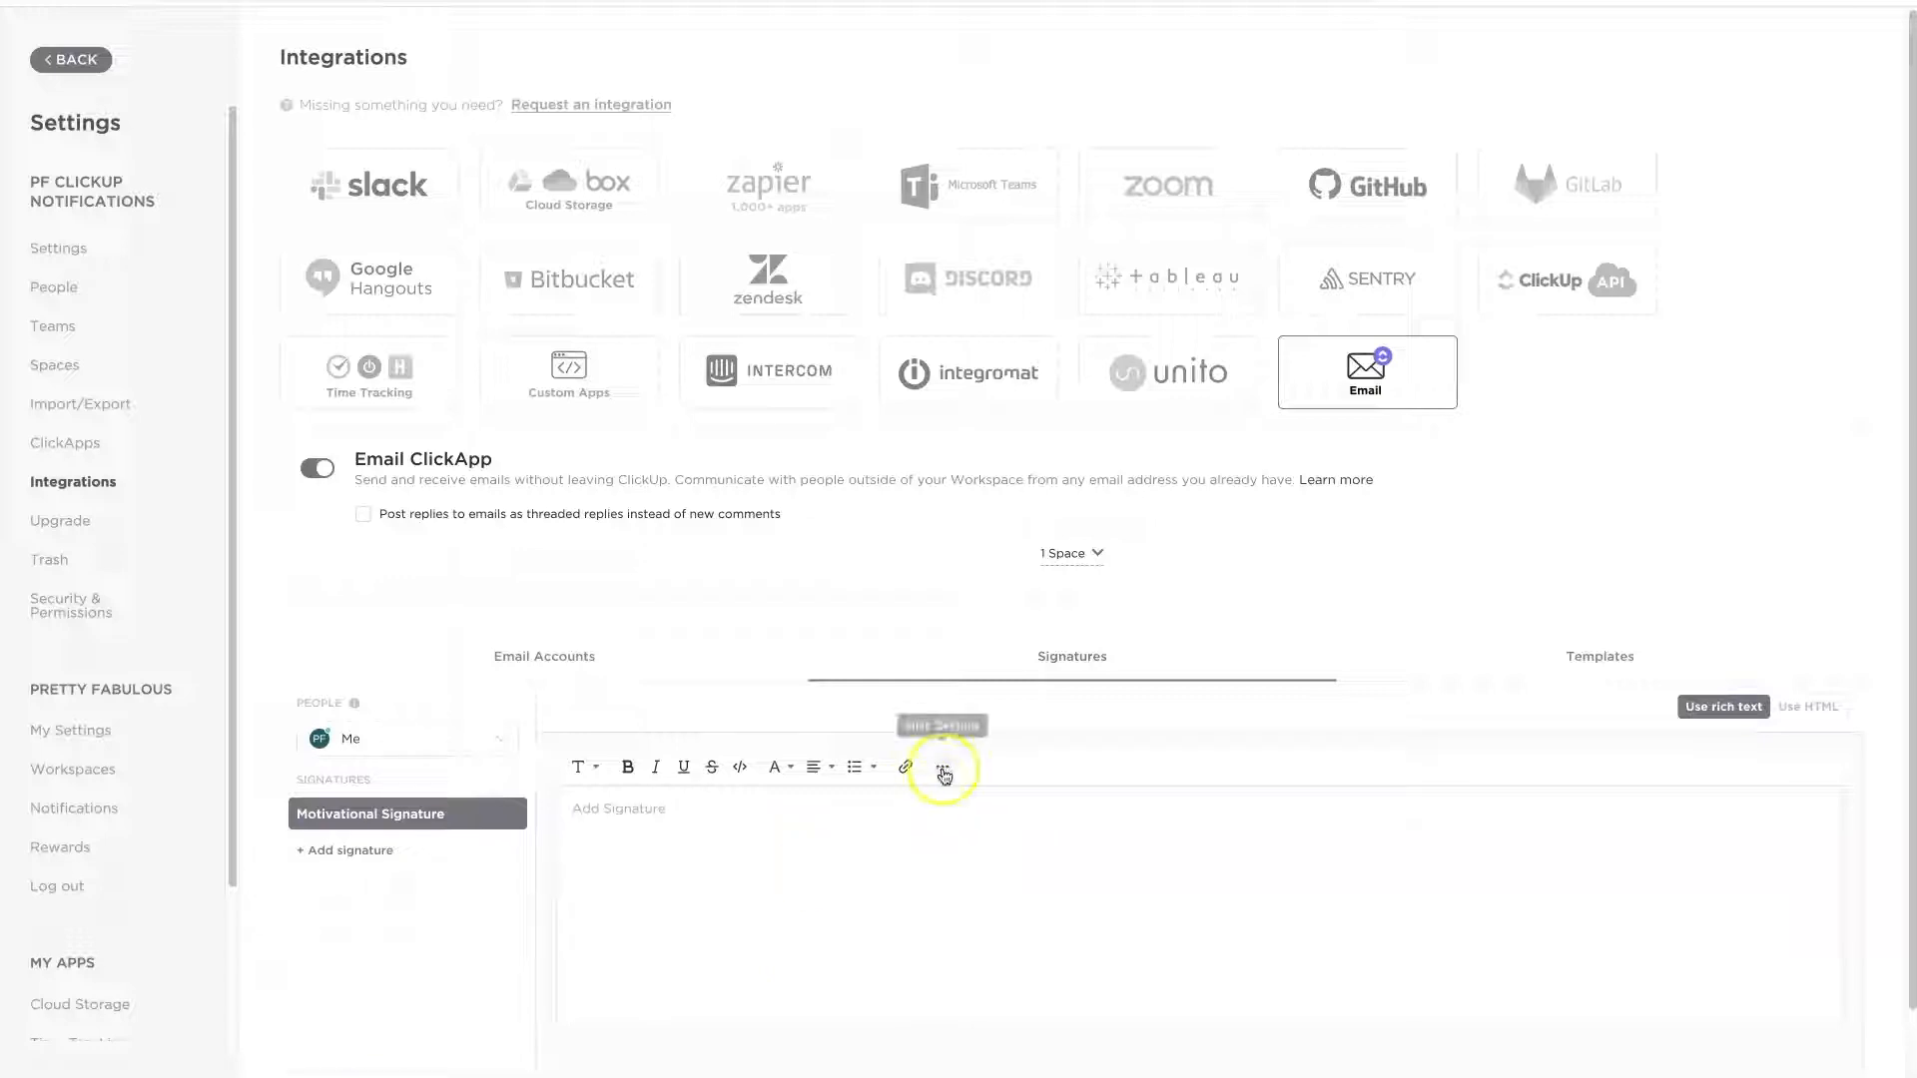
- Insert the 'Done is better than perfect' image and write the upbeat 'You're awesome…' closing line
left_click(944, 773)
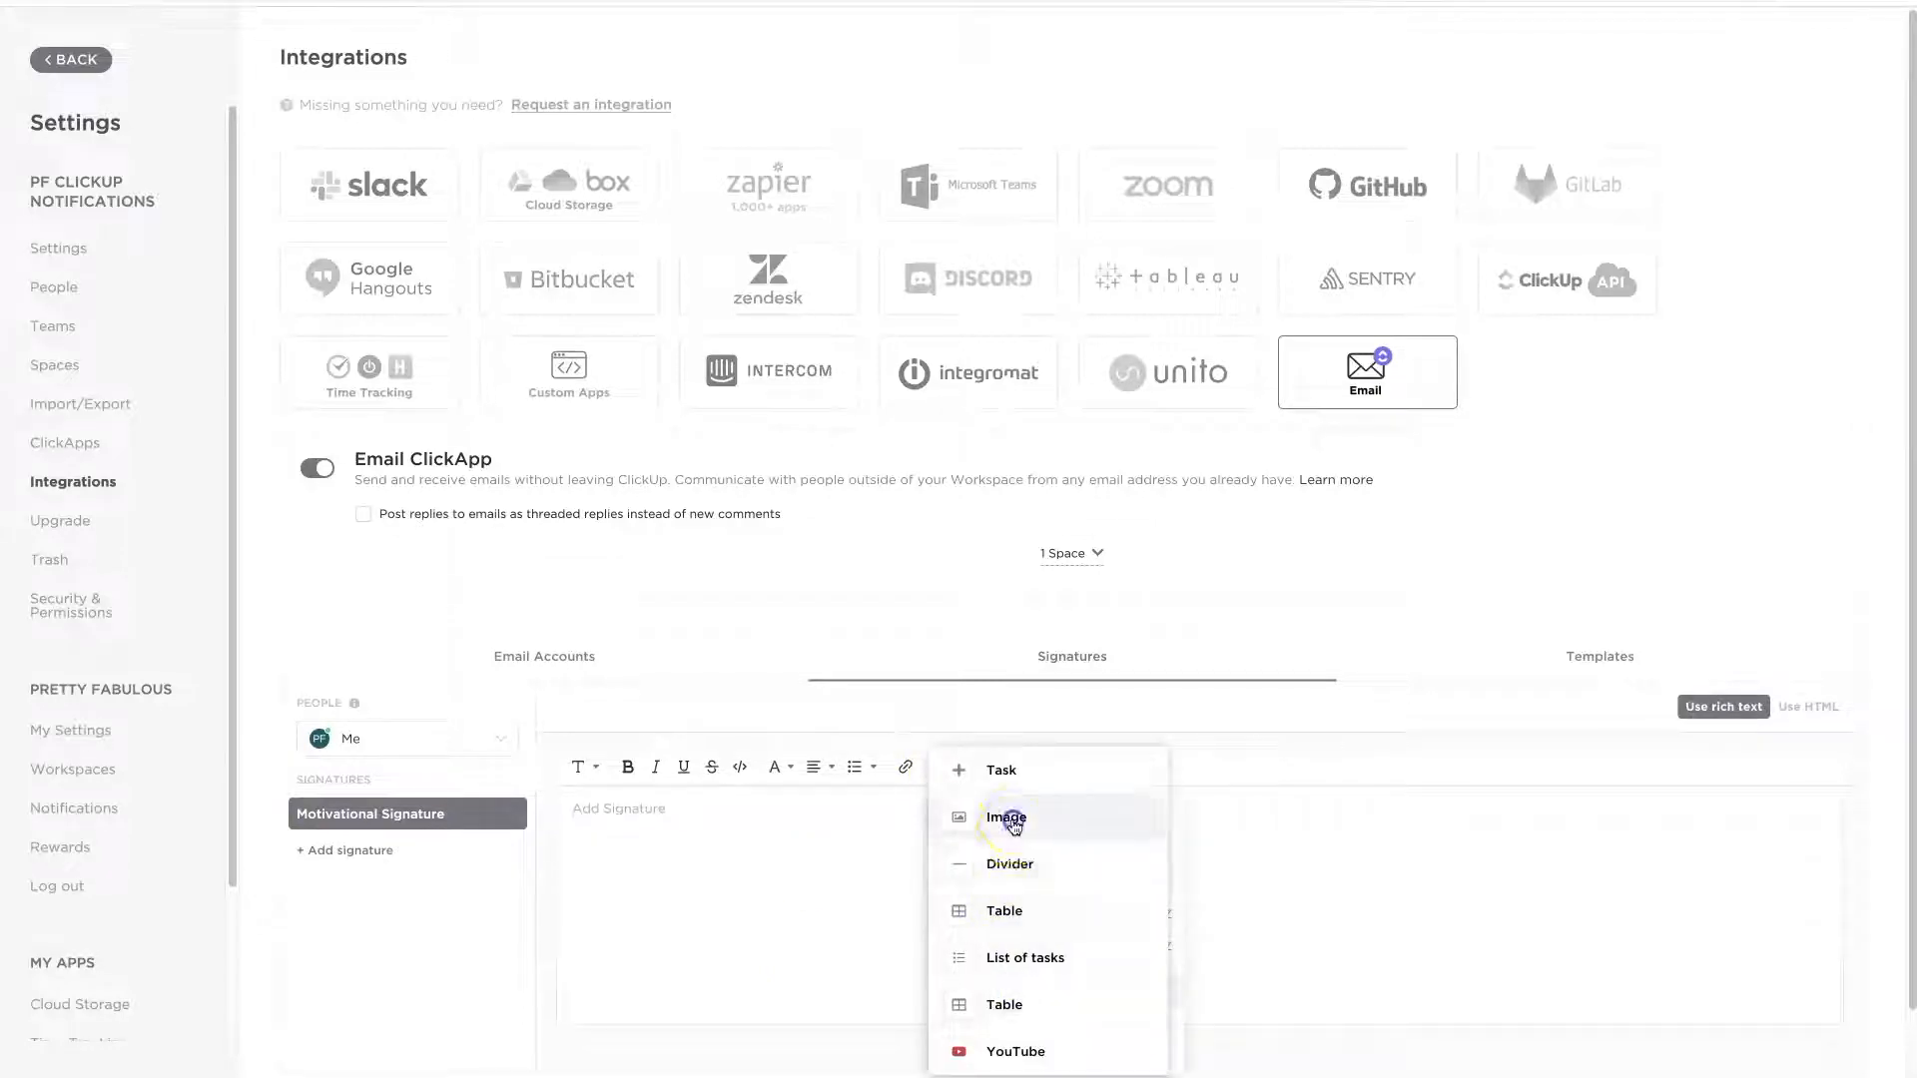
left_click(1004, 817)
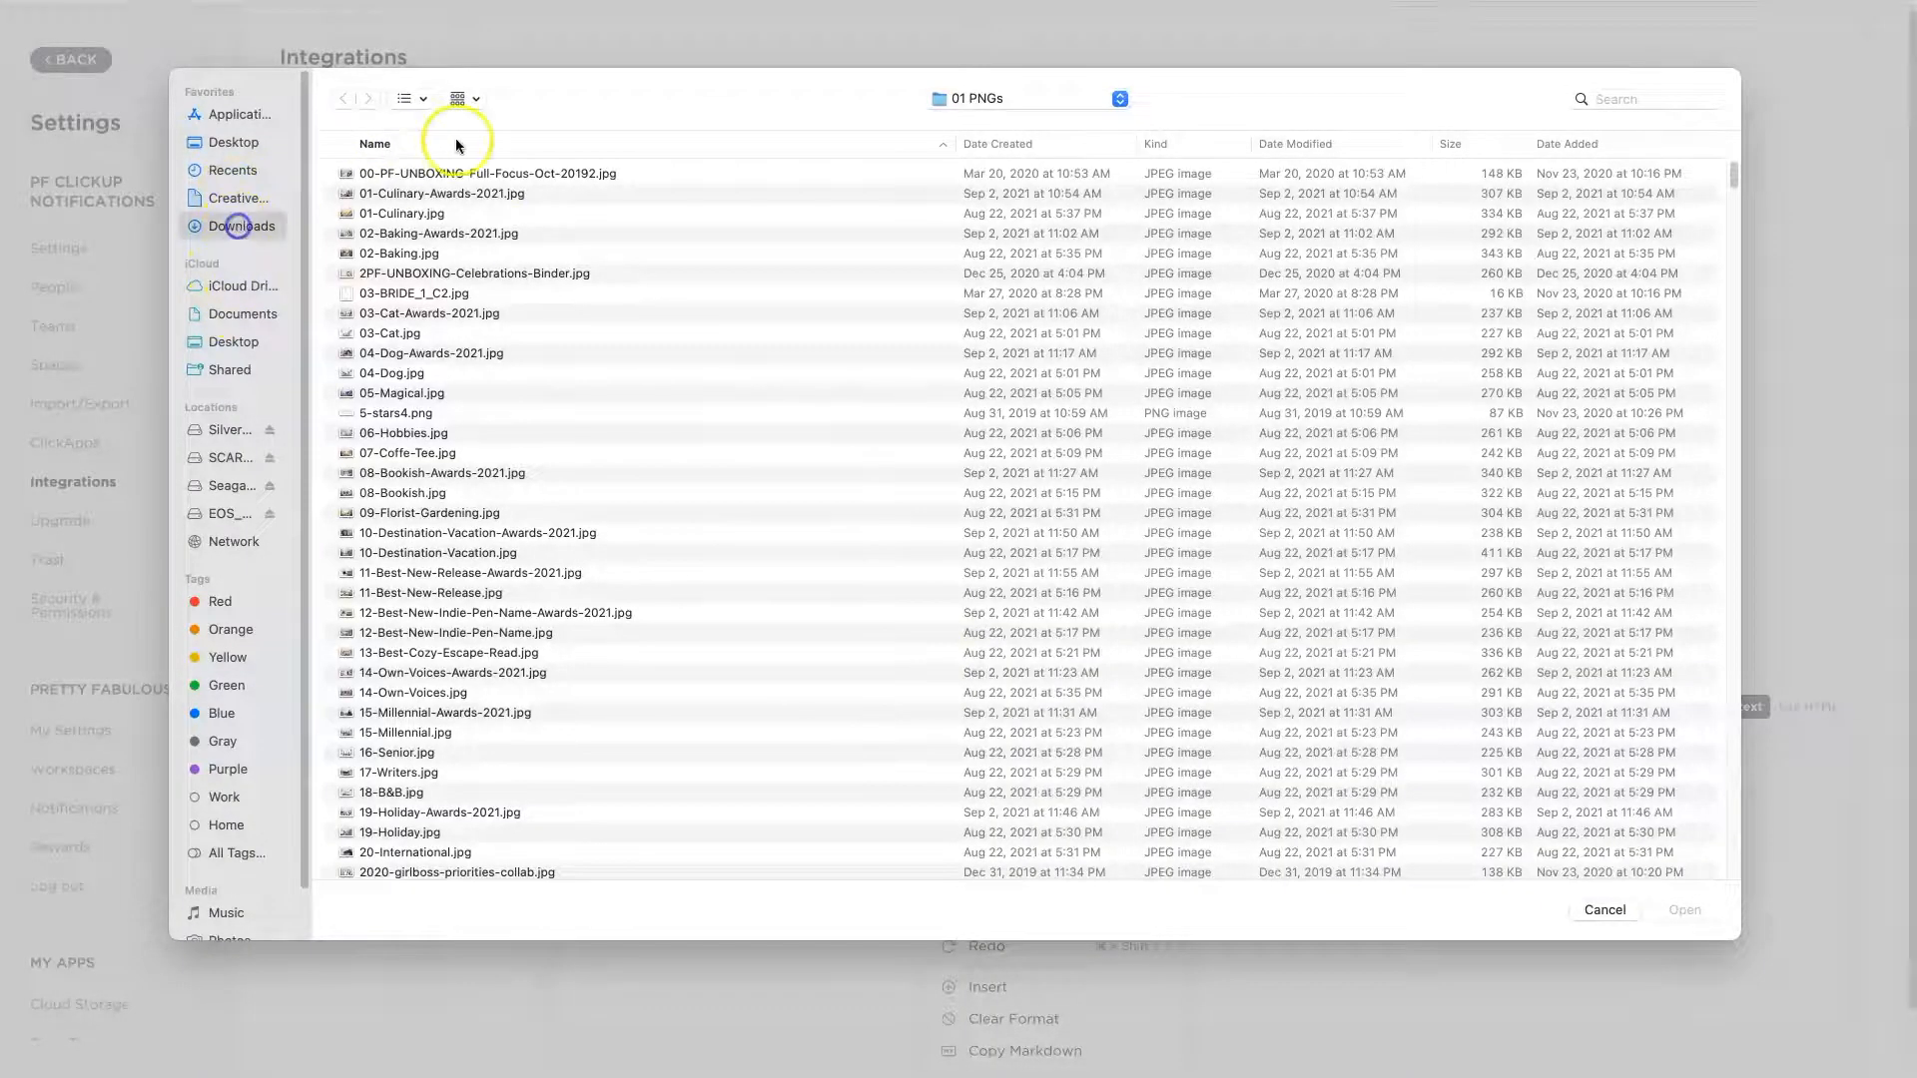
left_click(241, 225)
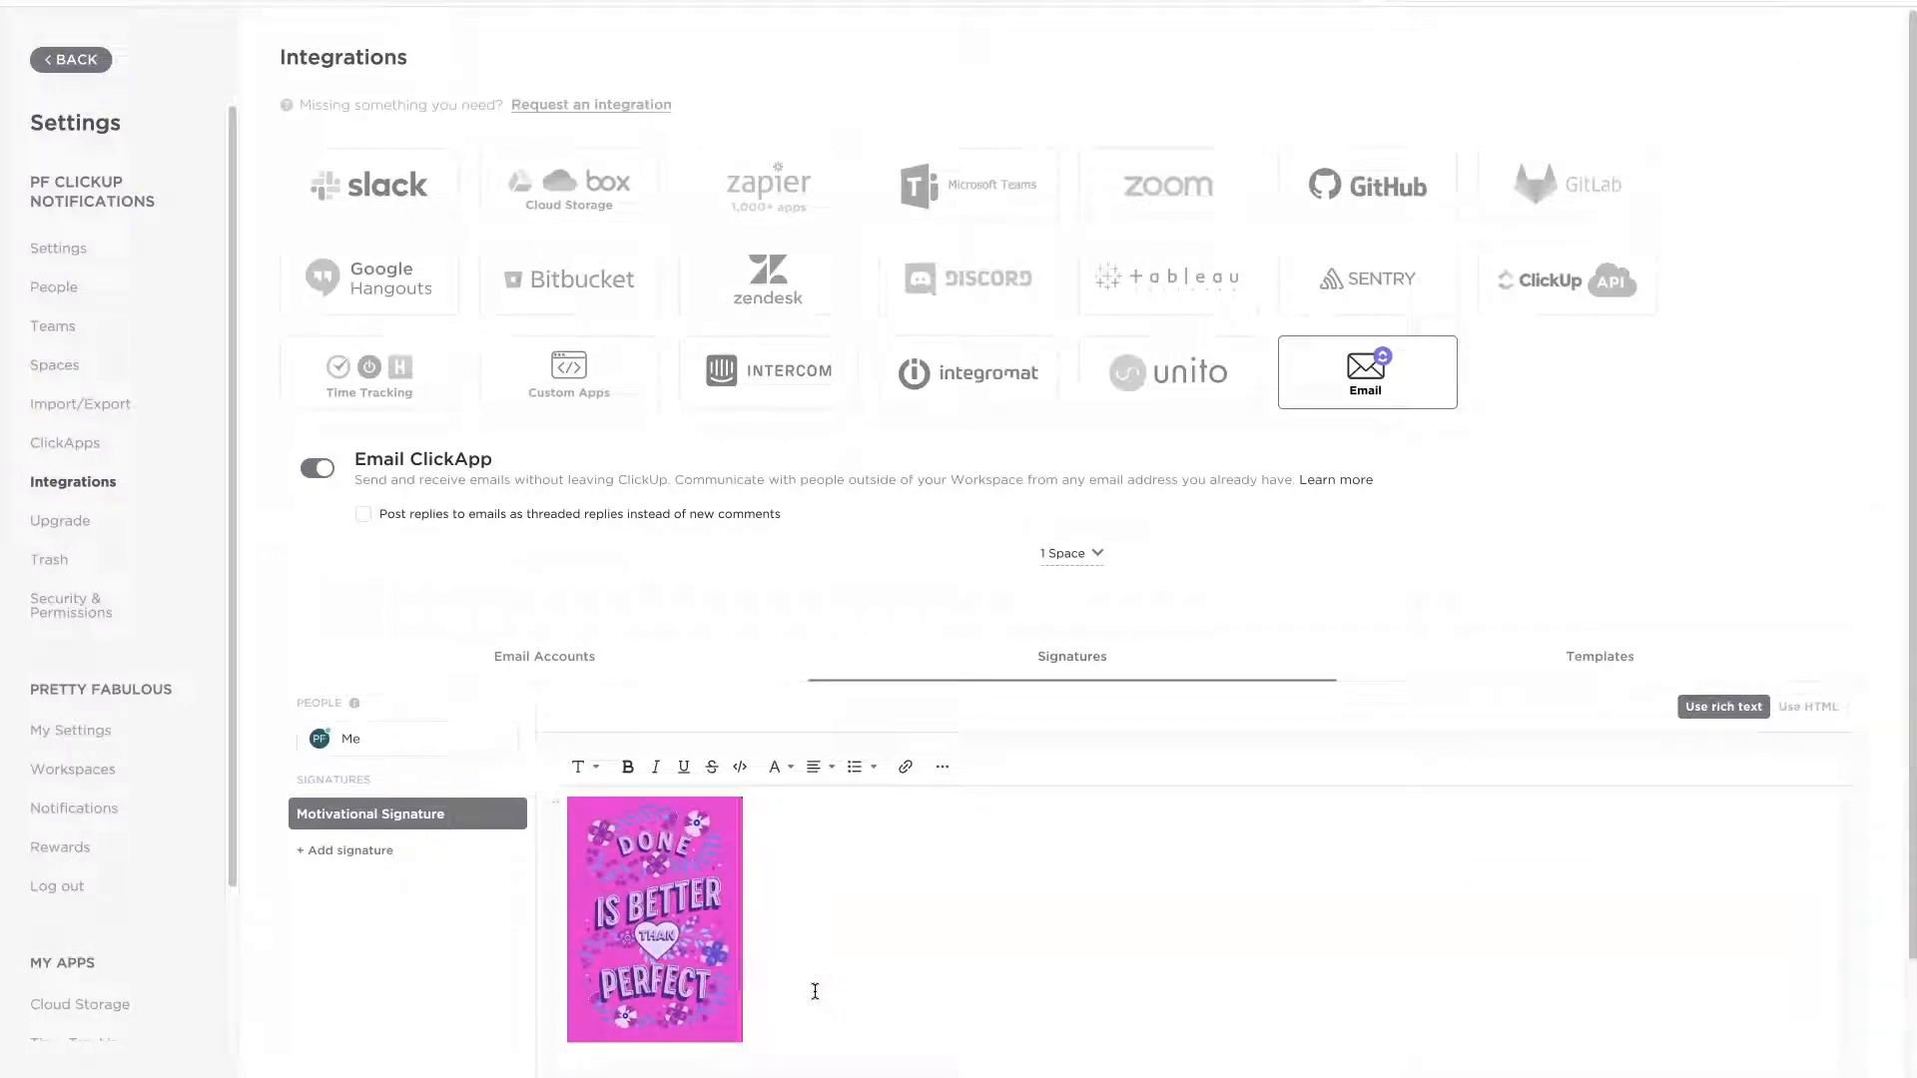
type("You're awesome - have an a")
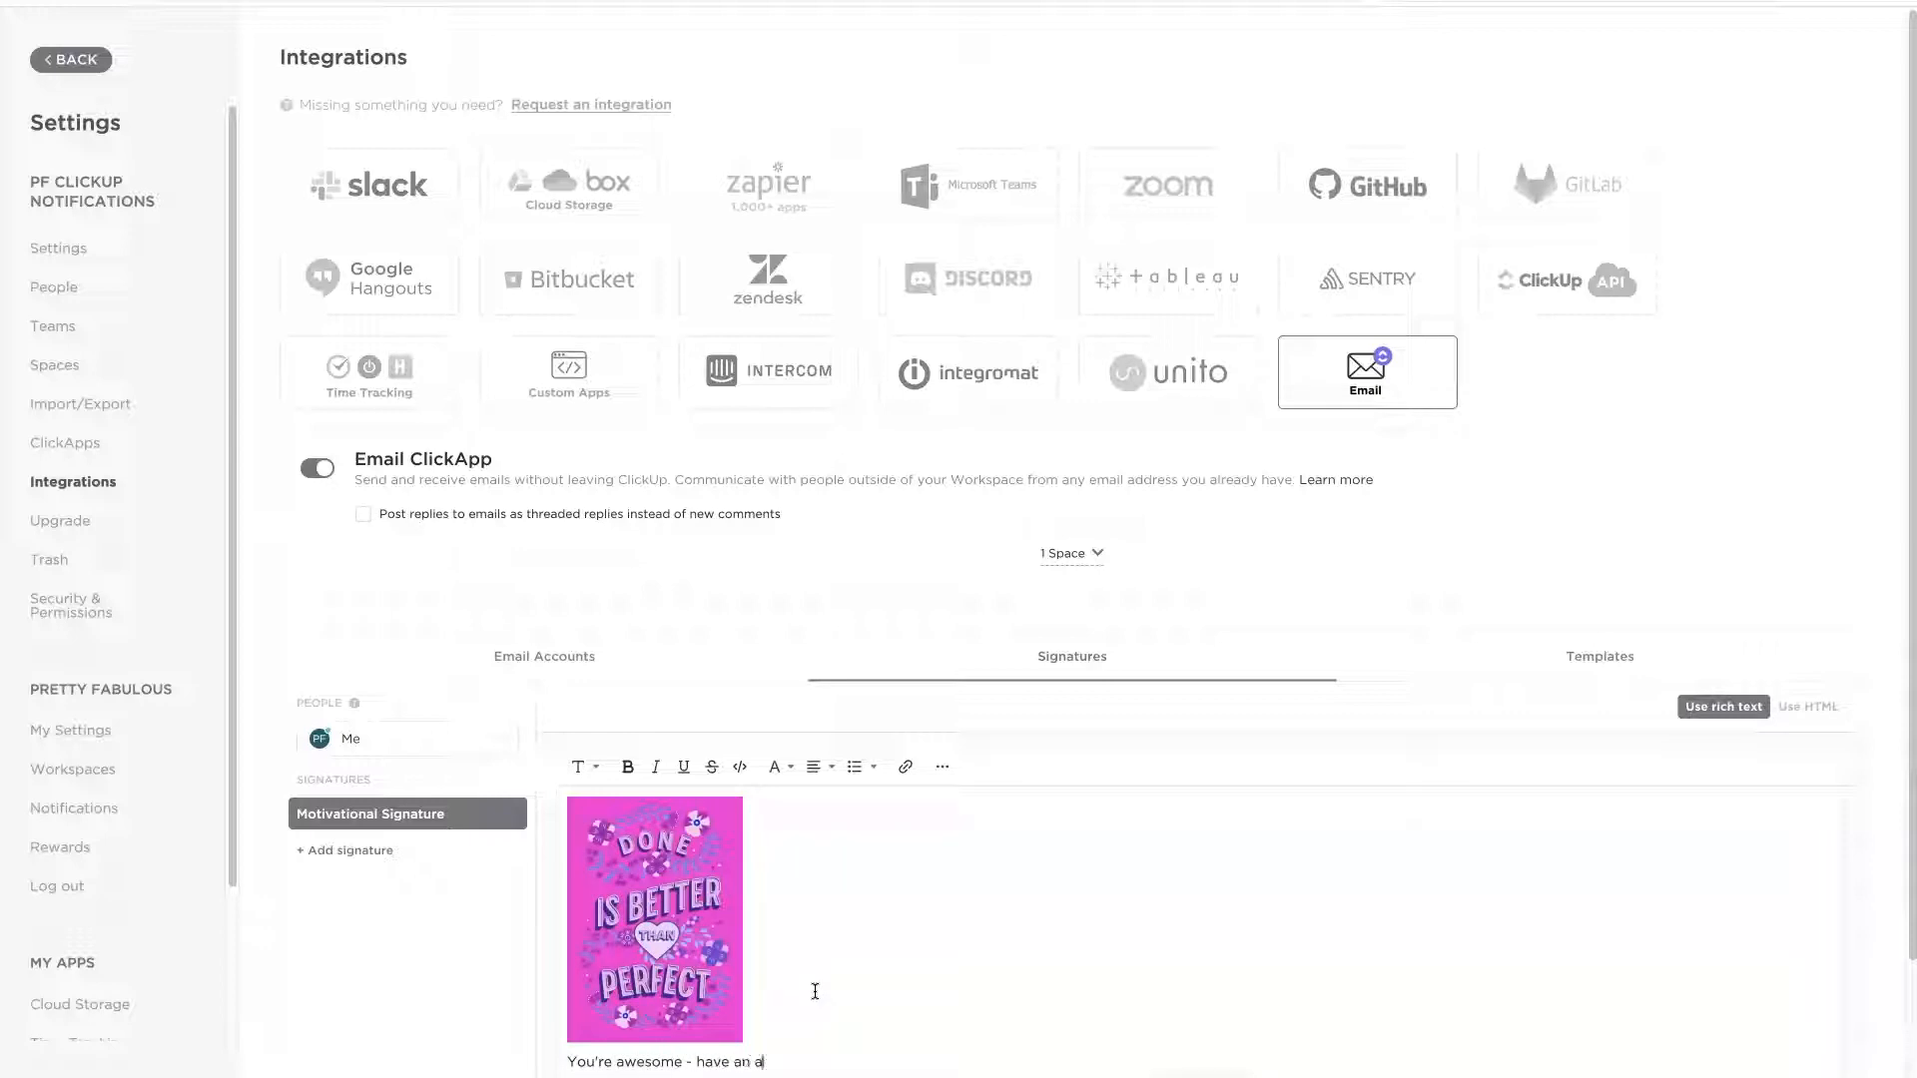
type("mazing")
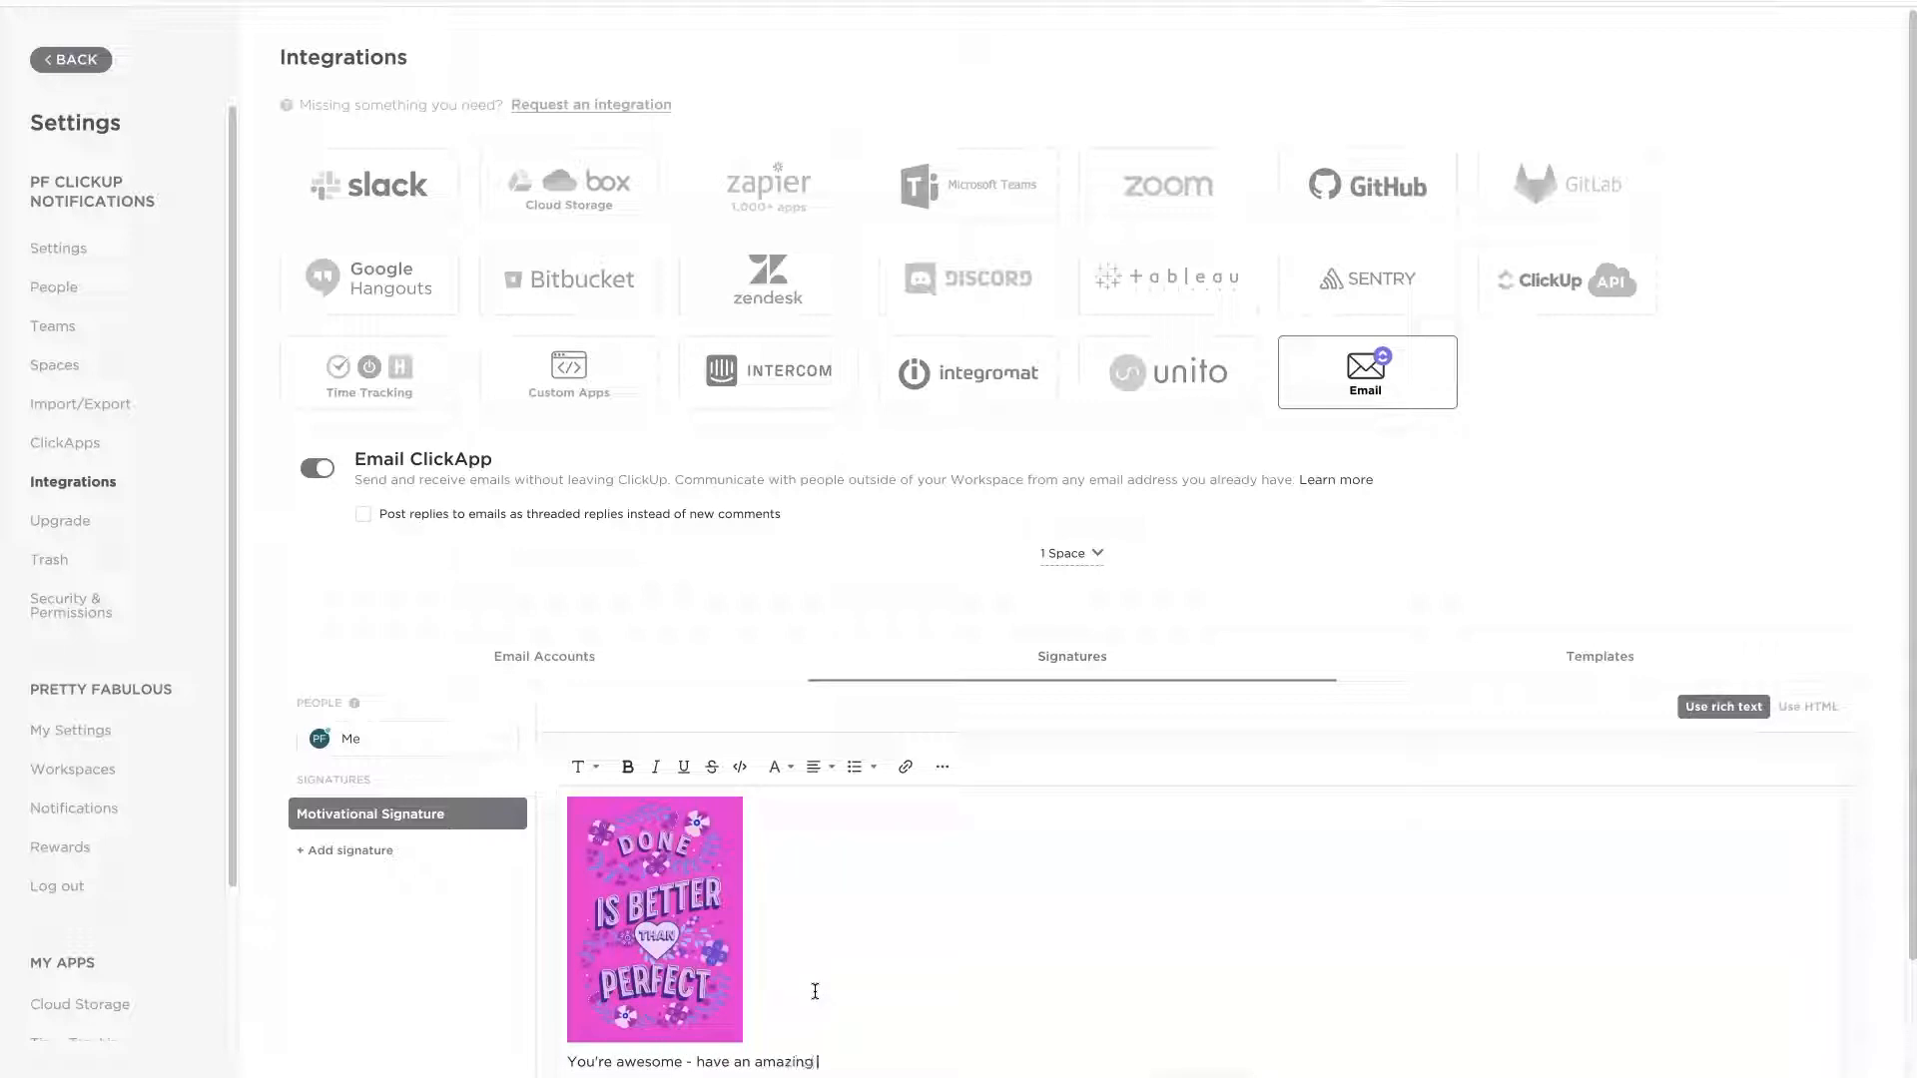
type("day and create something Pretty Fabulous!")
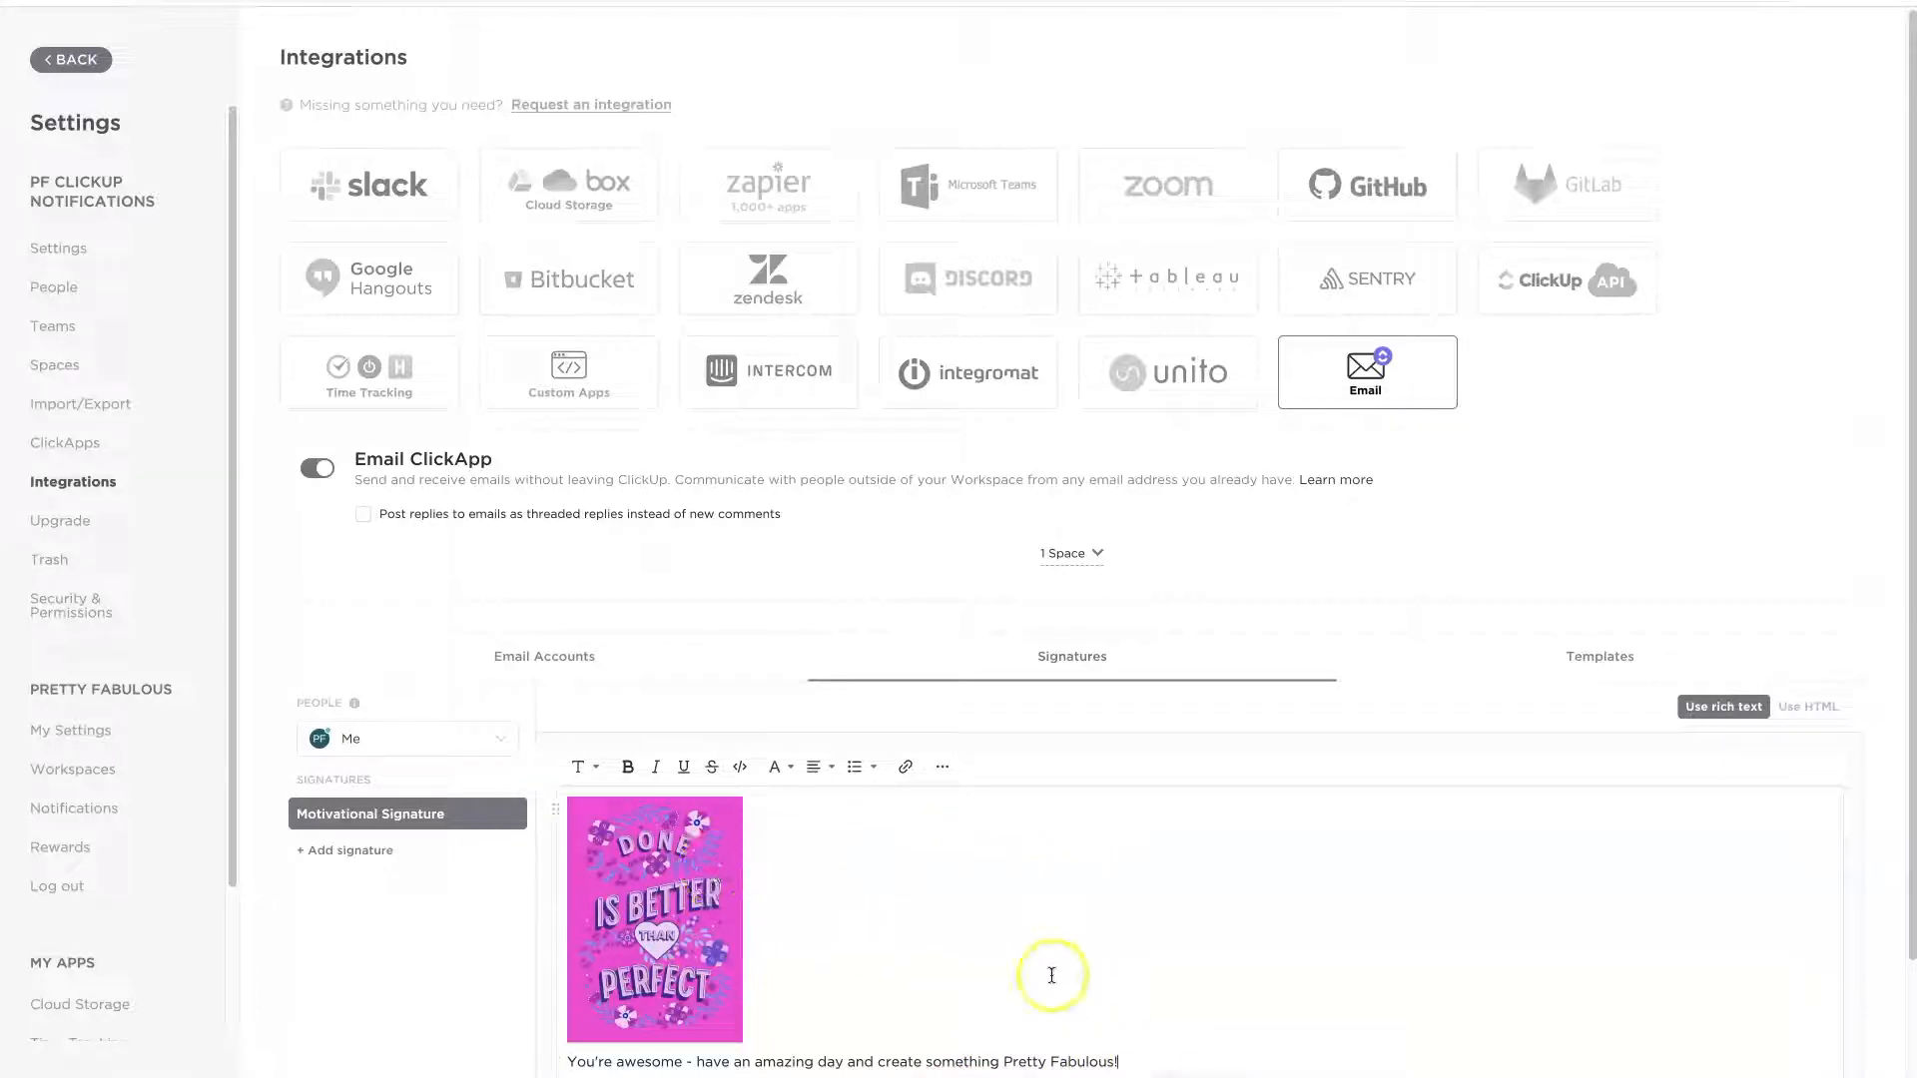
mouse_move(1354, 709)
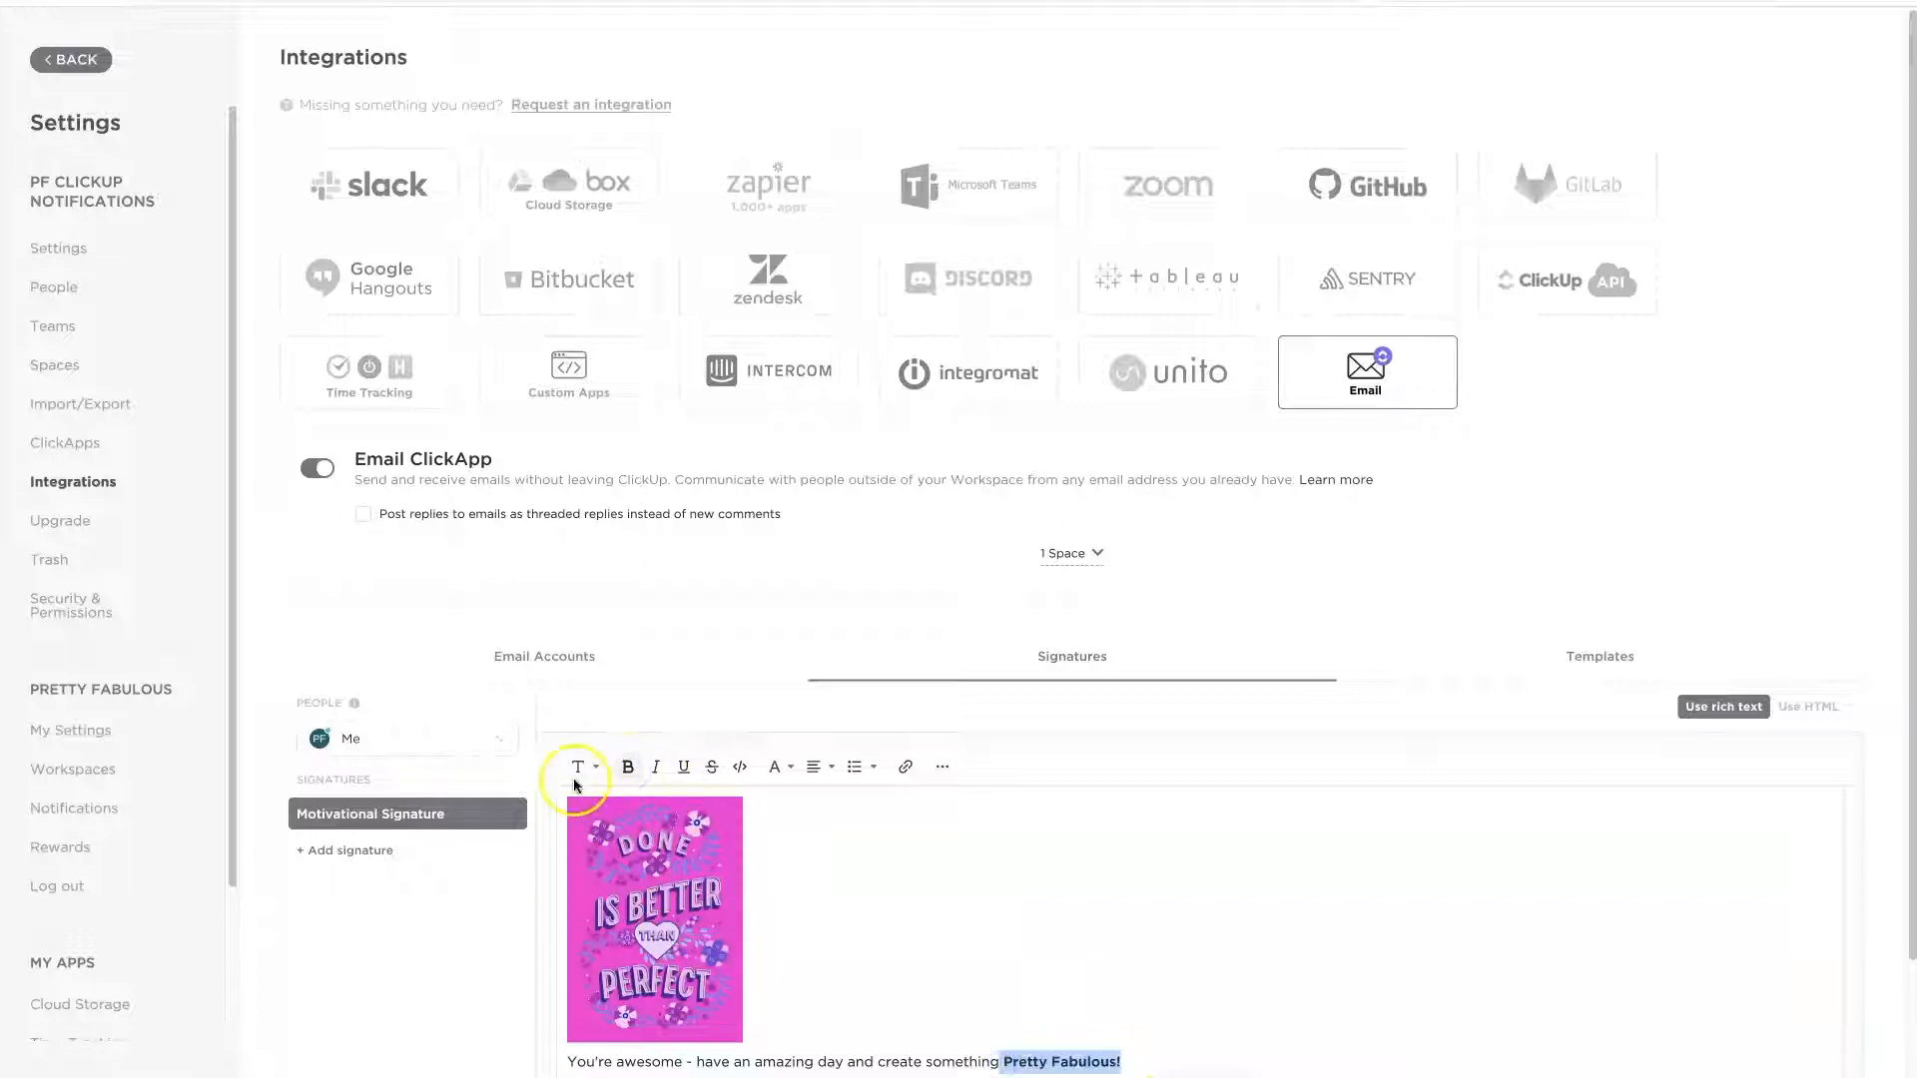
- Format the signature's closing line as a larger heading style
left_click(579, 767)
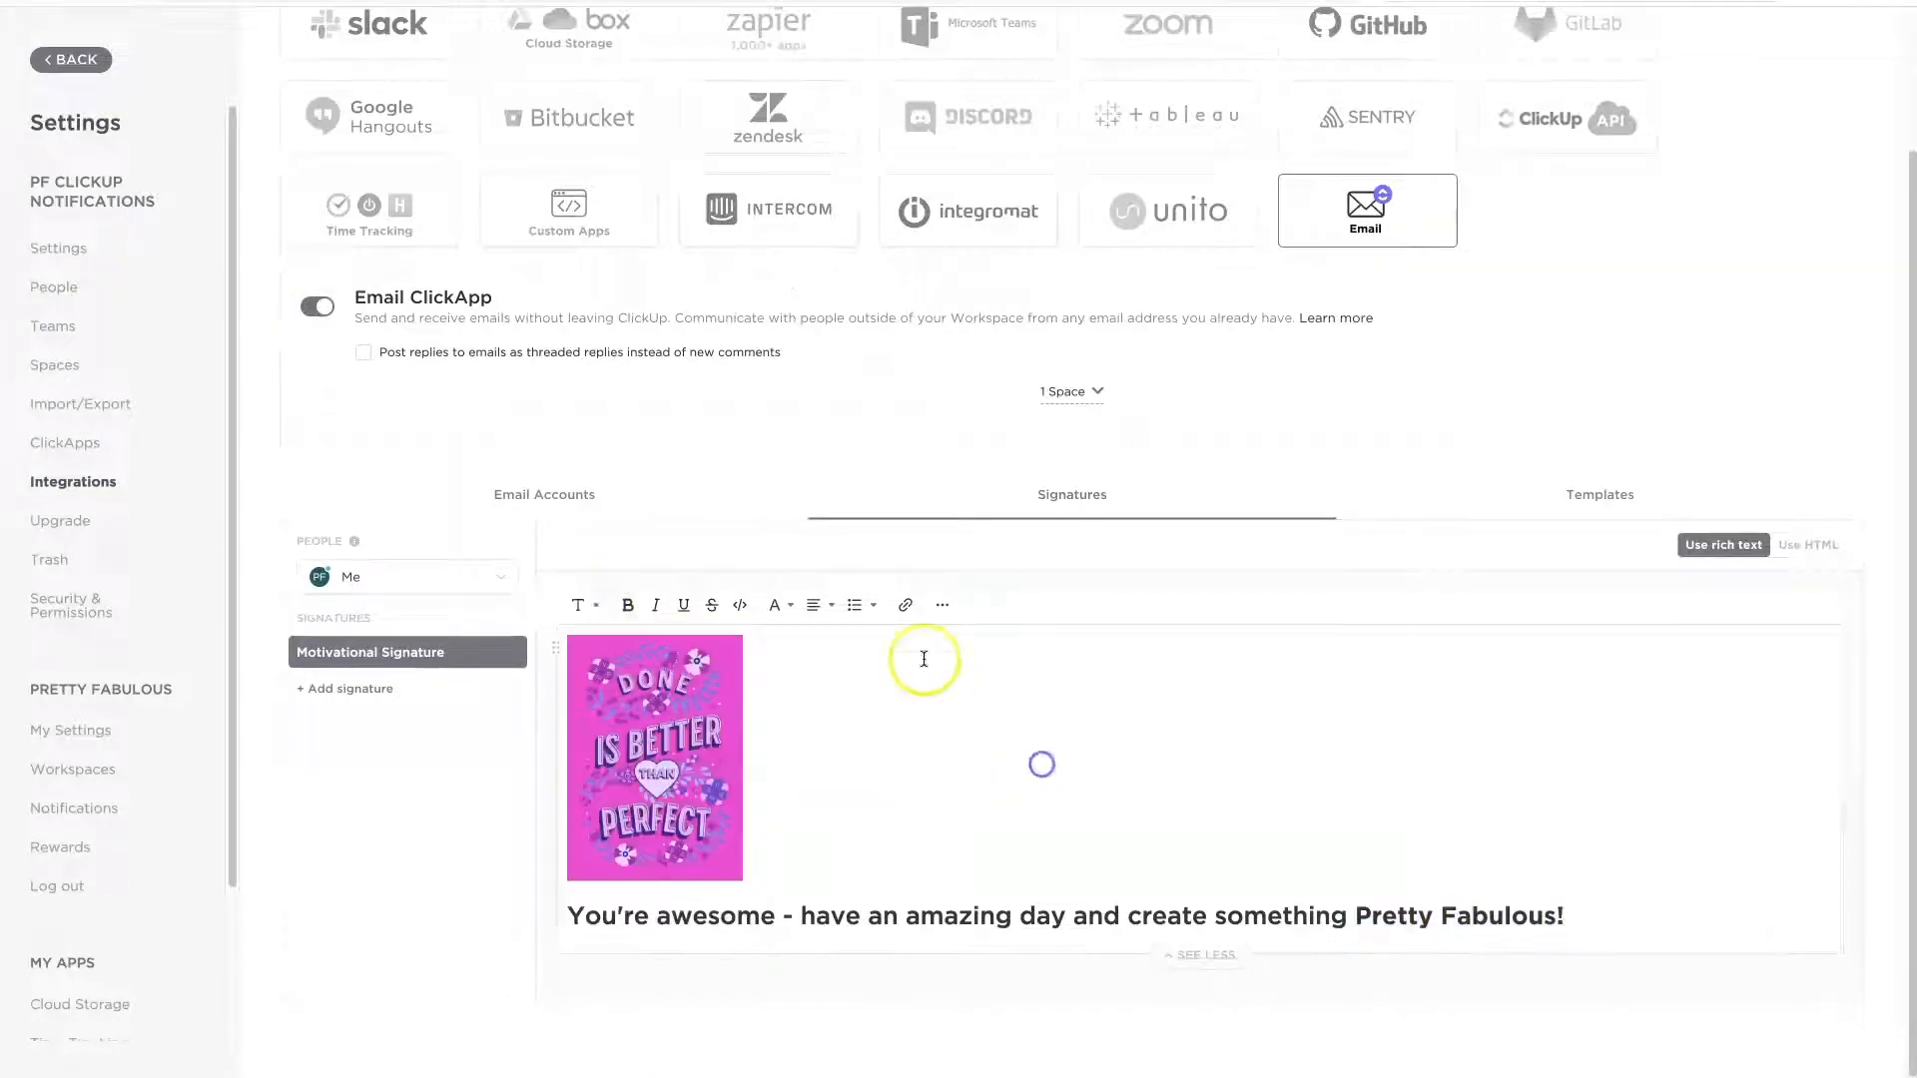
left_click(775, 603)
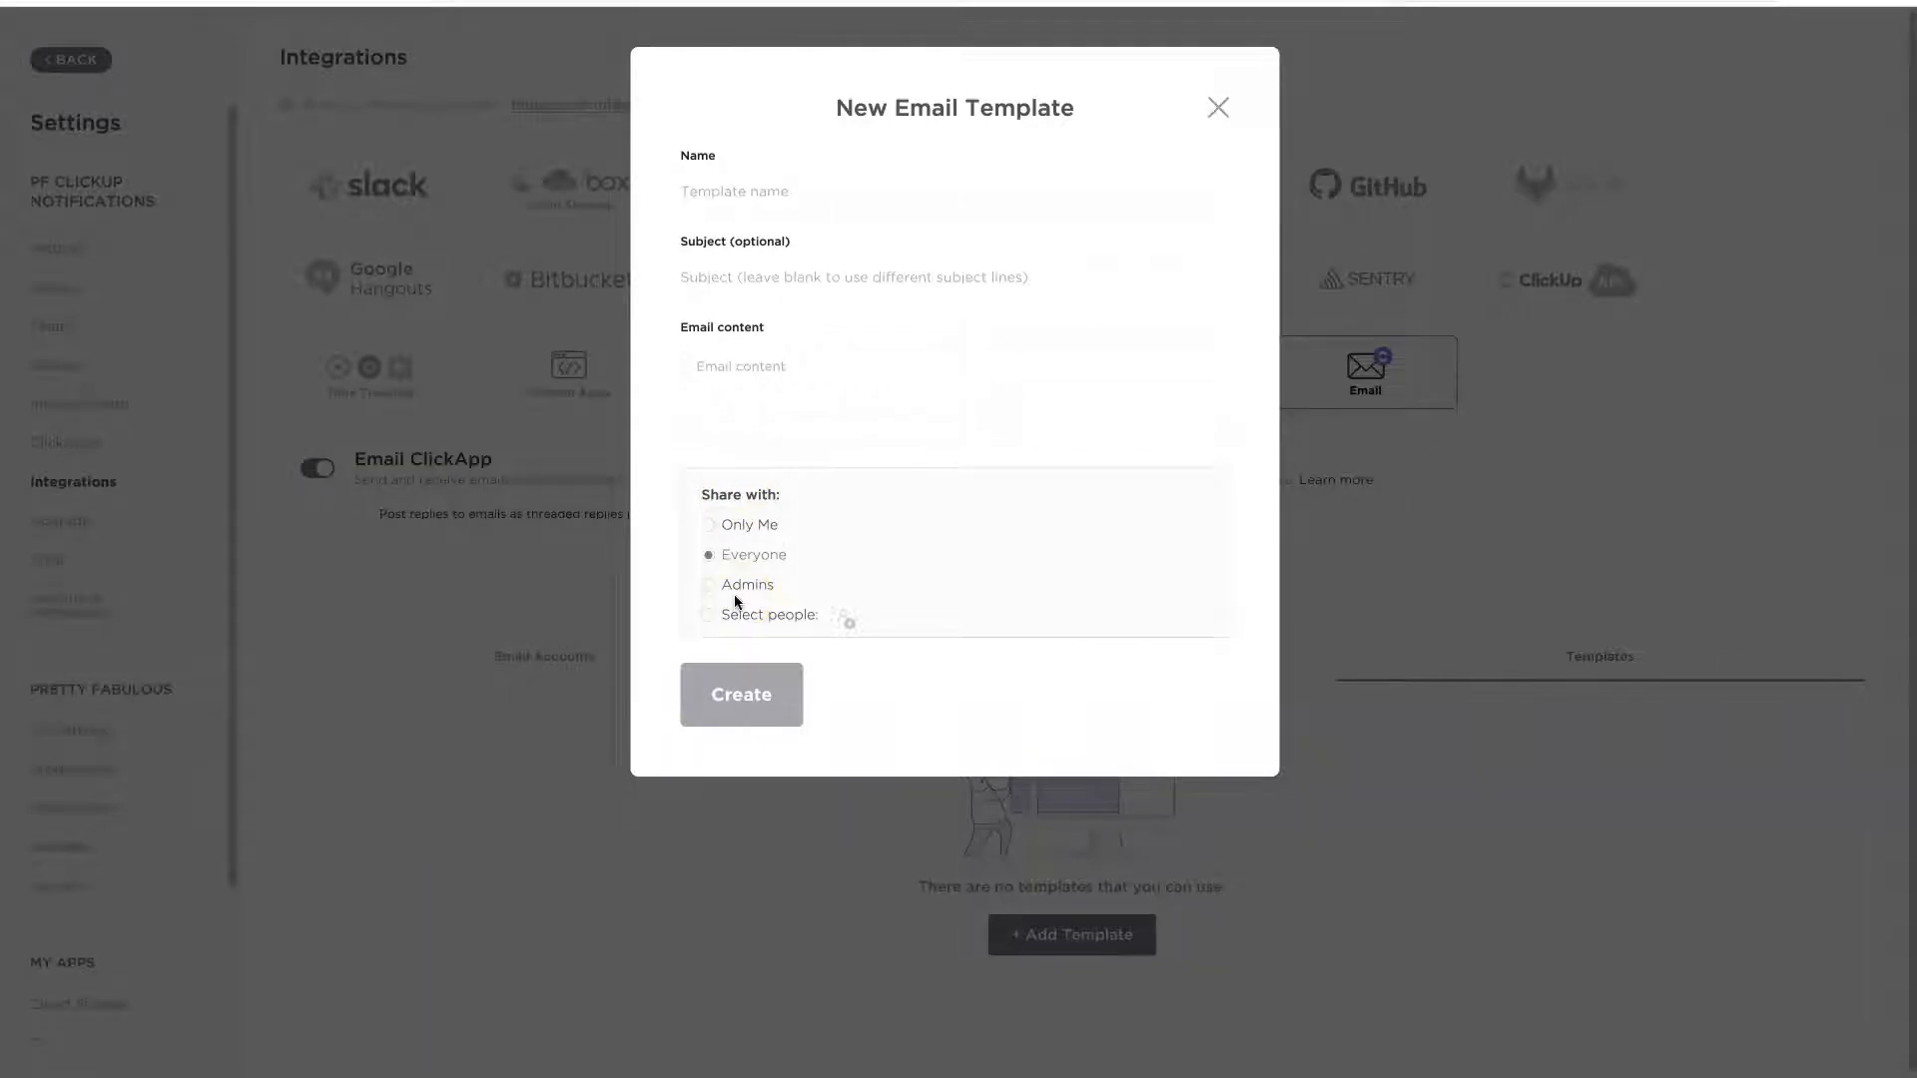
mouse_move(753, 523)
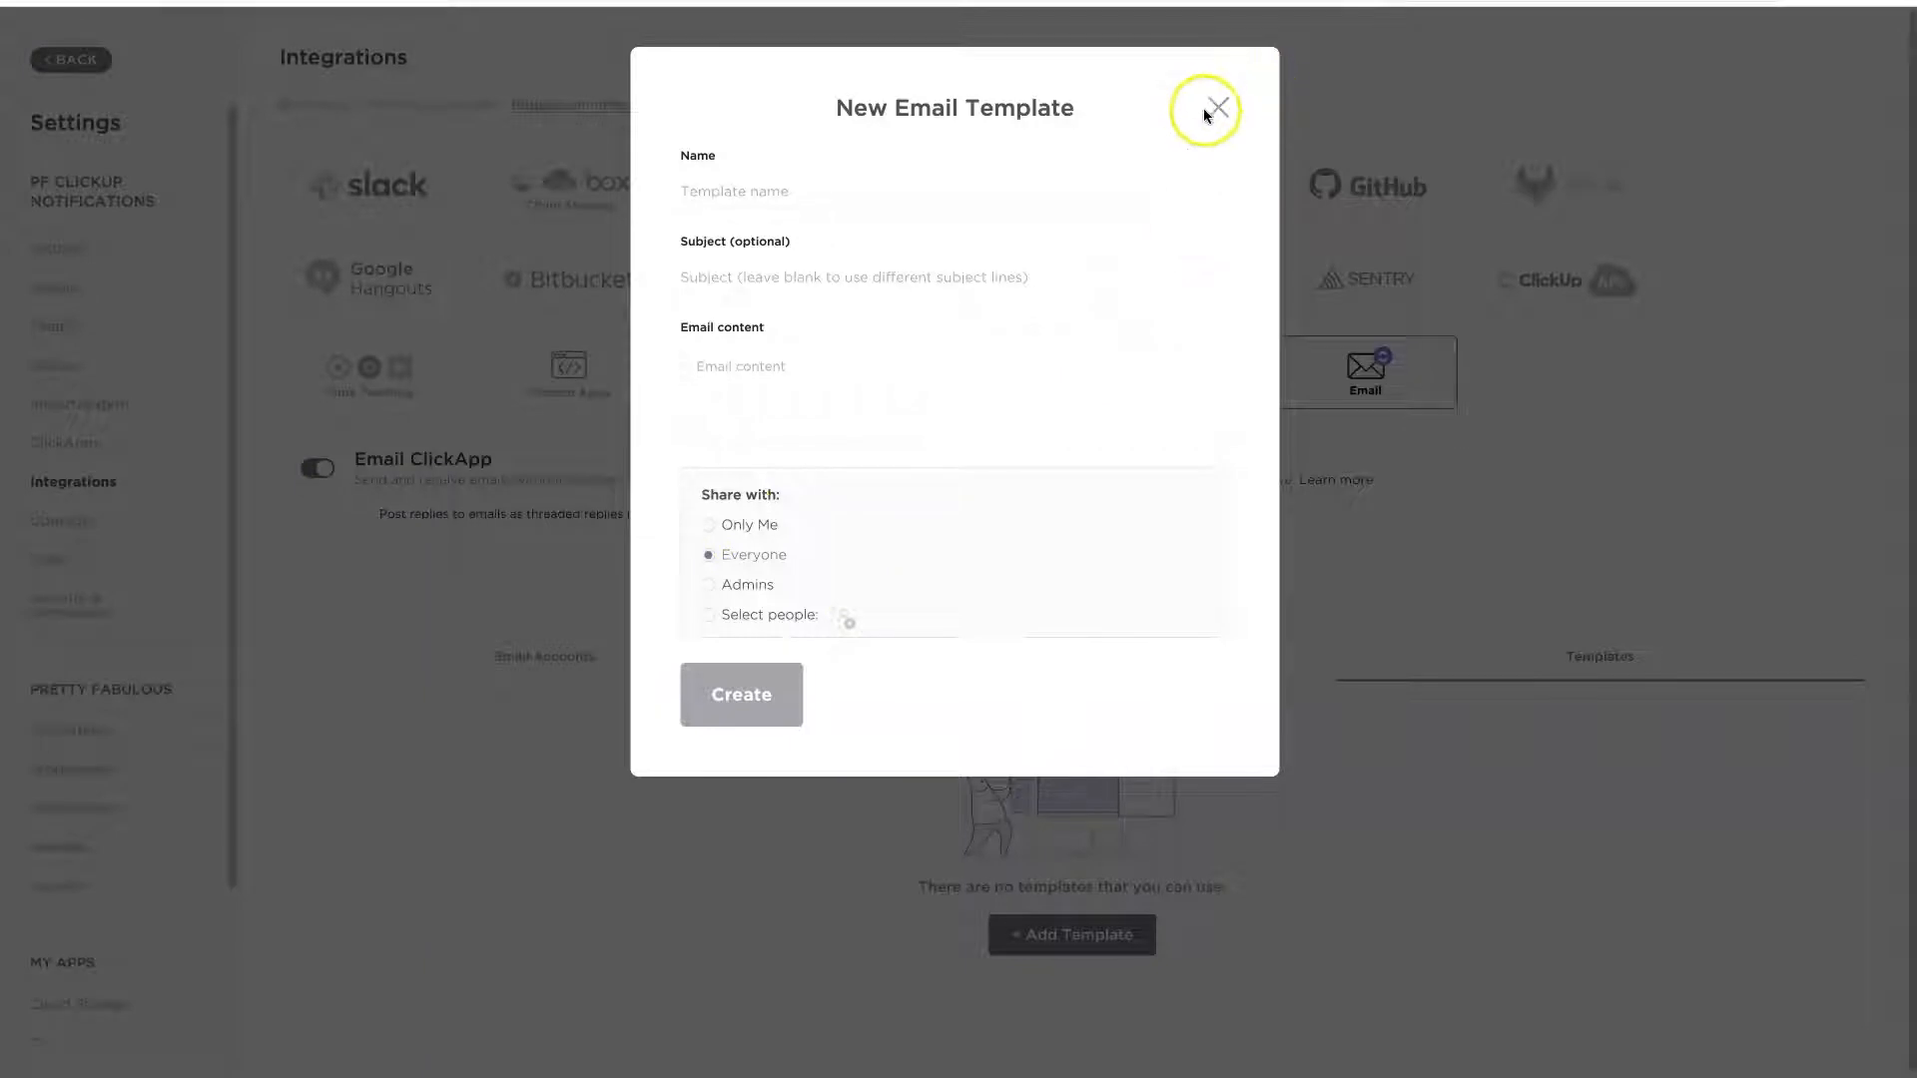
- Close the New Email Template dialog, leaving the Templates section empty
left_click(1213, 108)
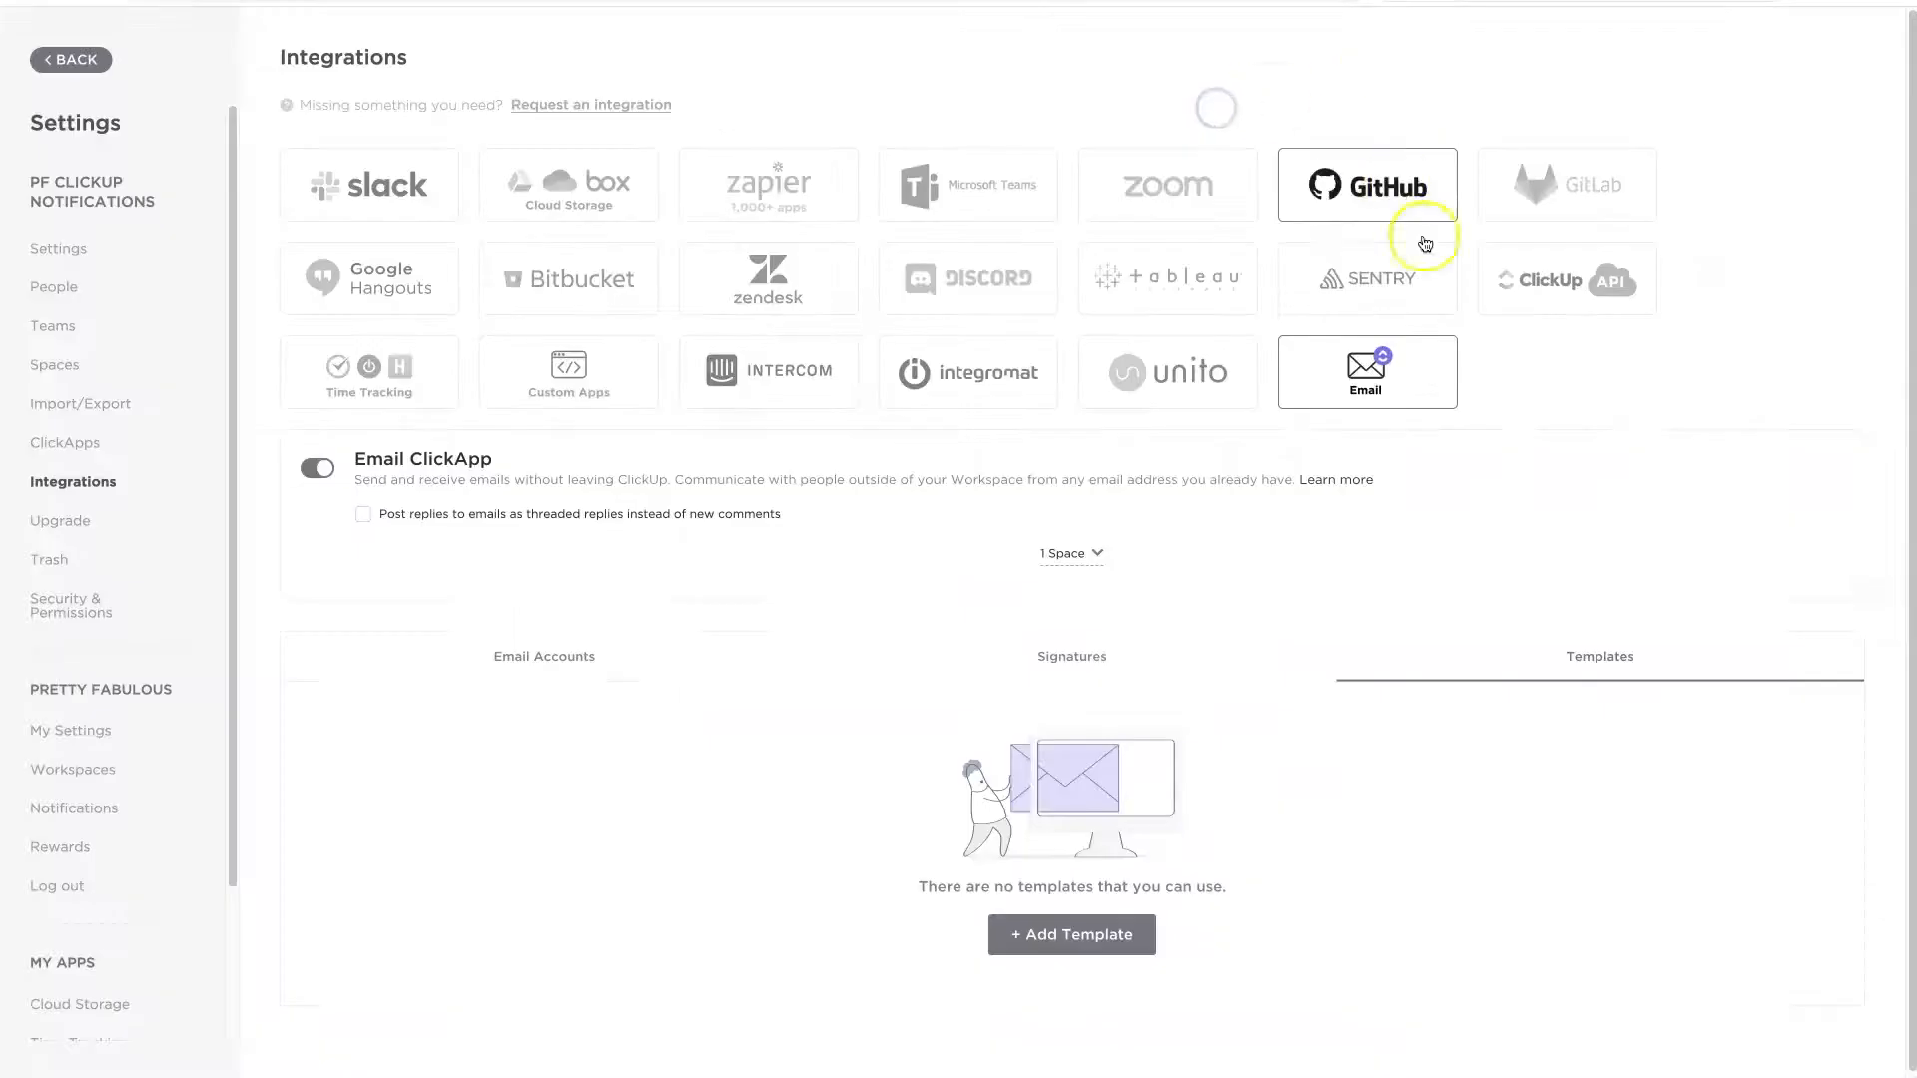
left_click(1166, 371)
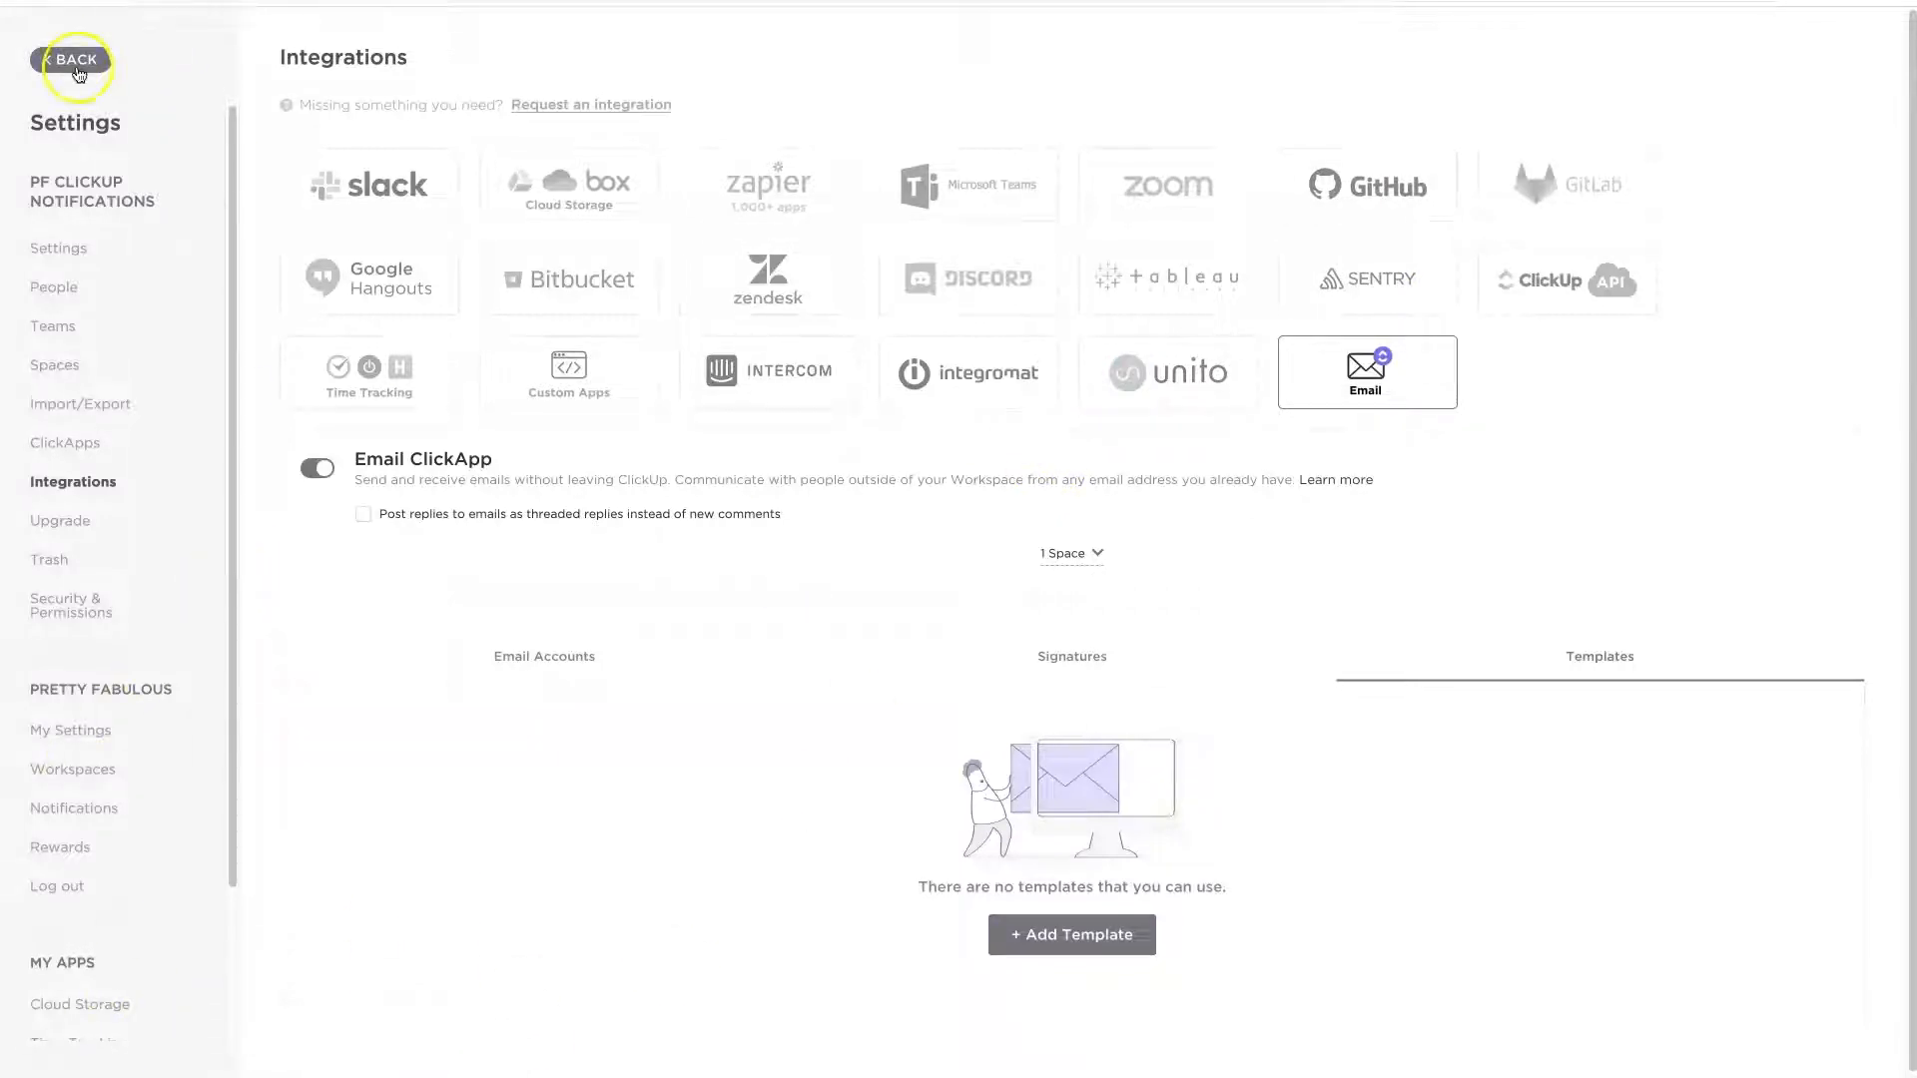
- Return to the space and rename it to 'My Auto-Renewals' via Space Settings
left_click(74, 58)
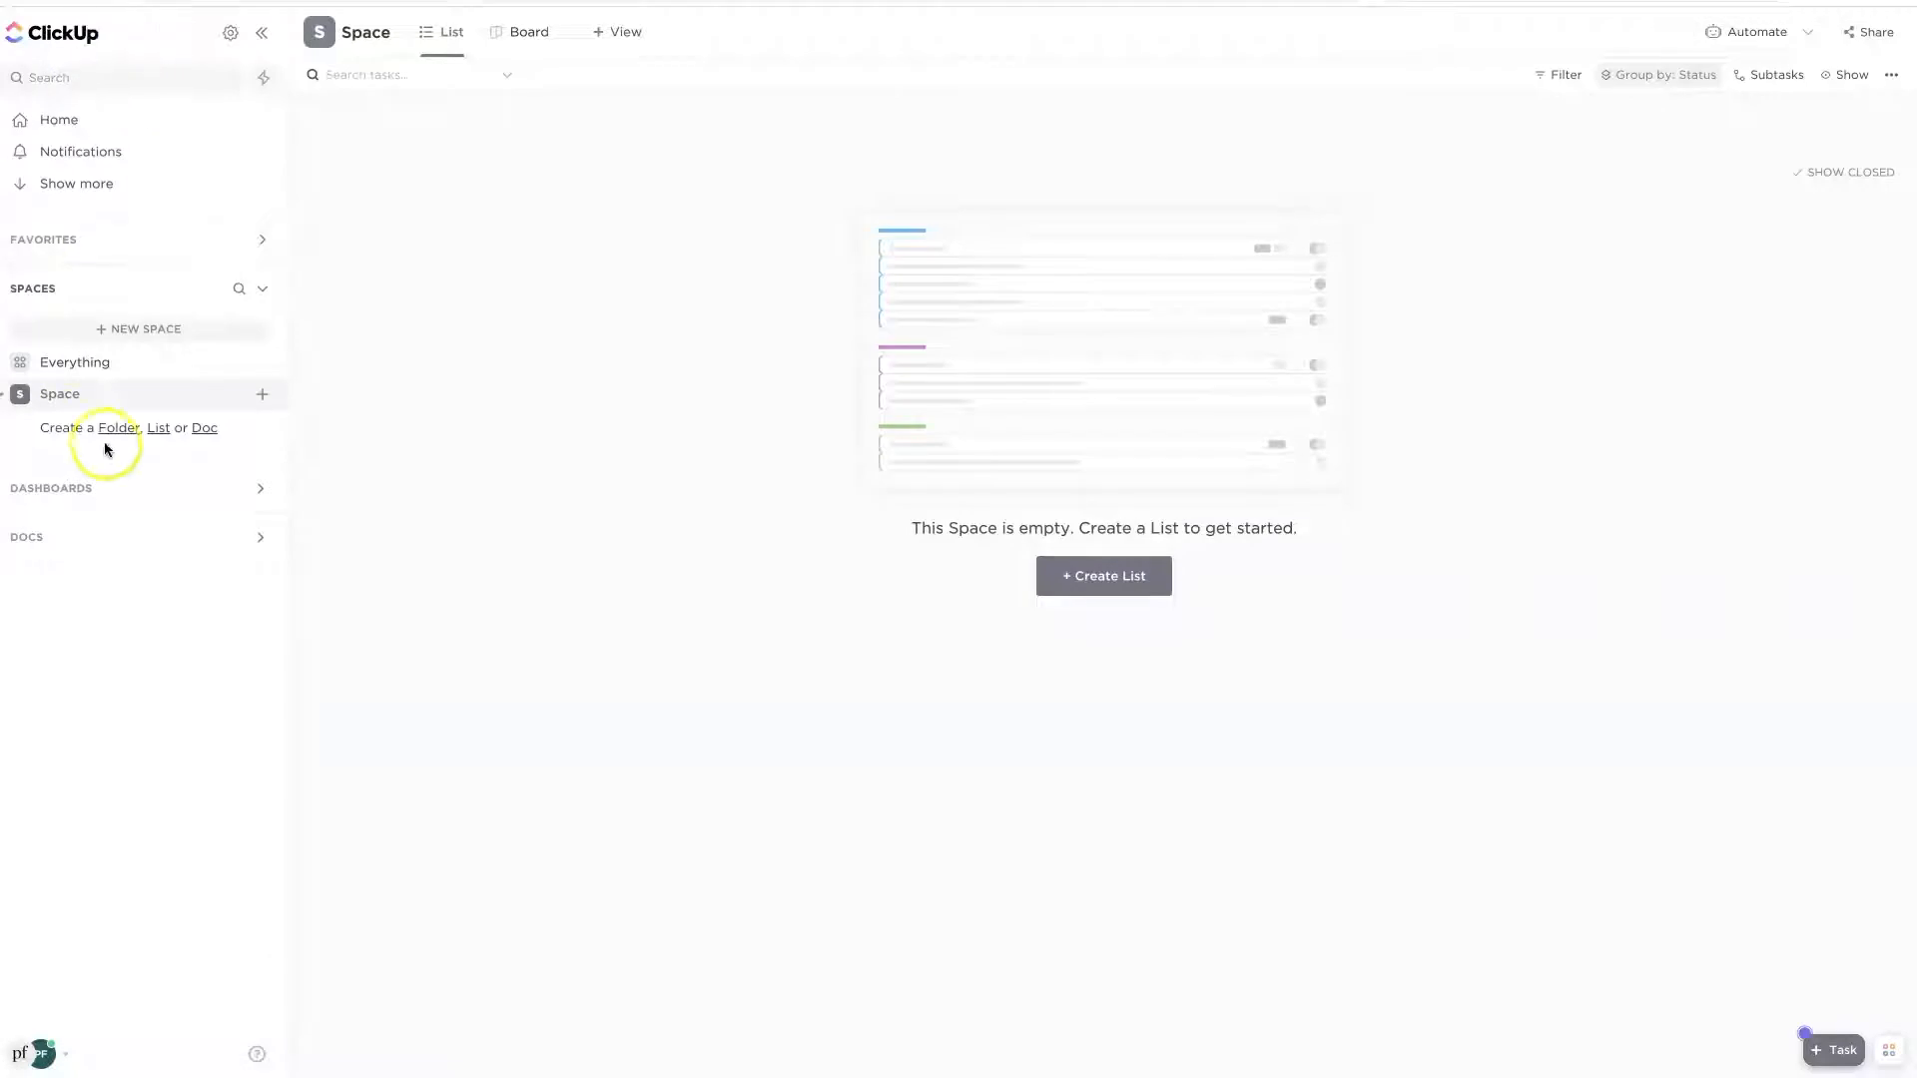
mouse_move(260, 397)
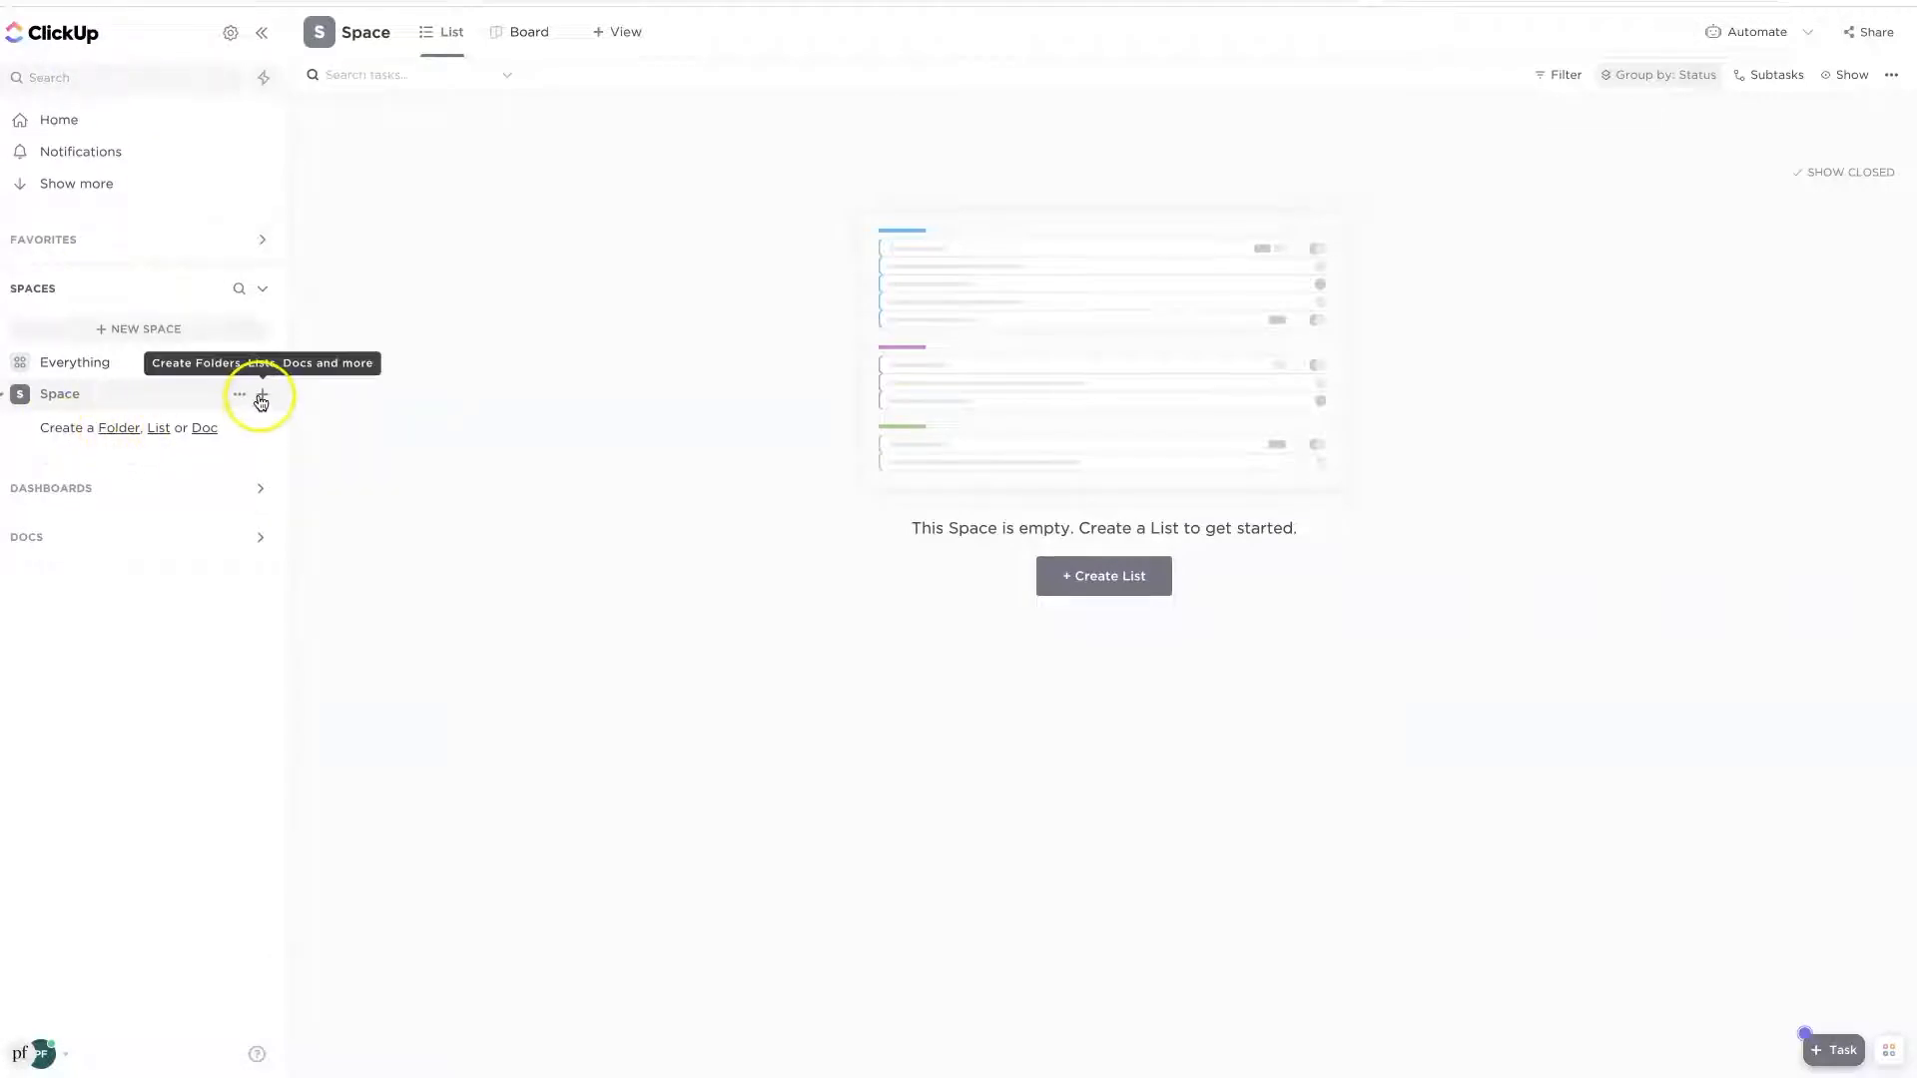
left_click(259, 393)
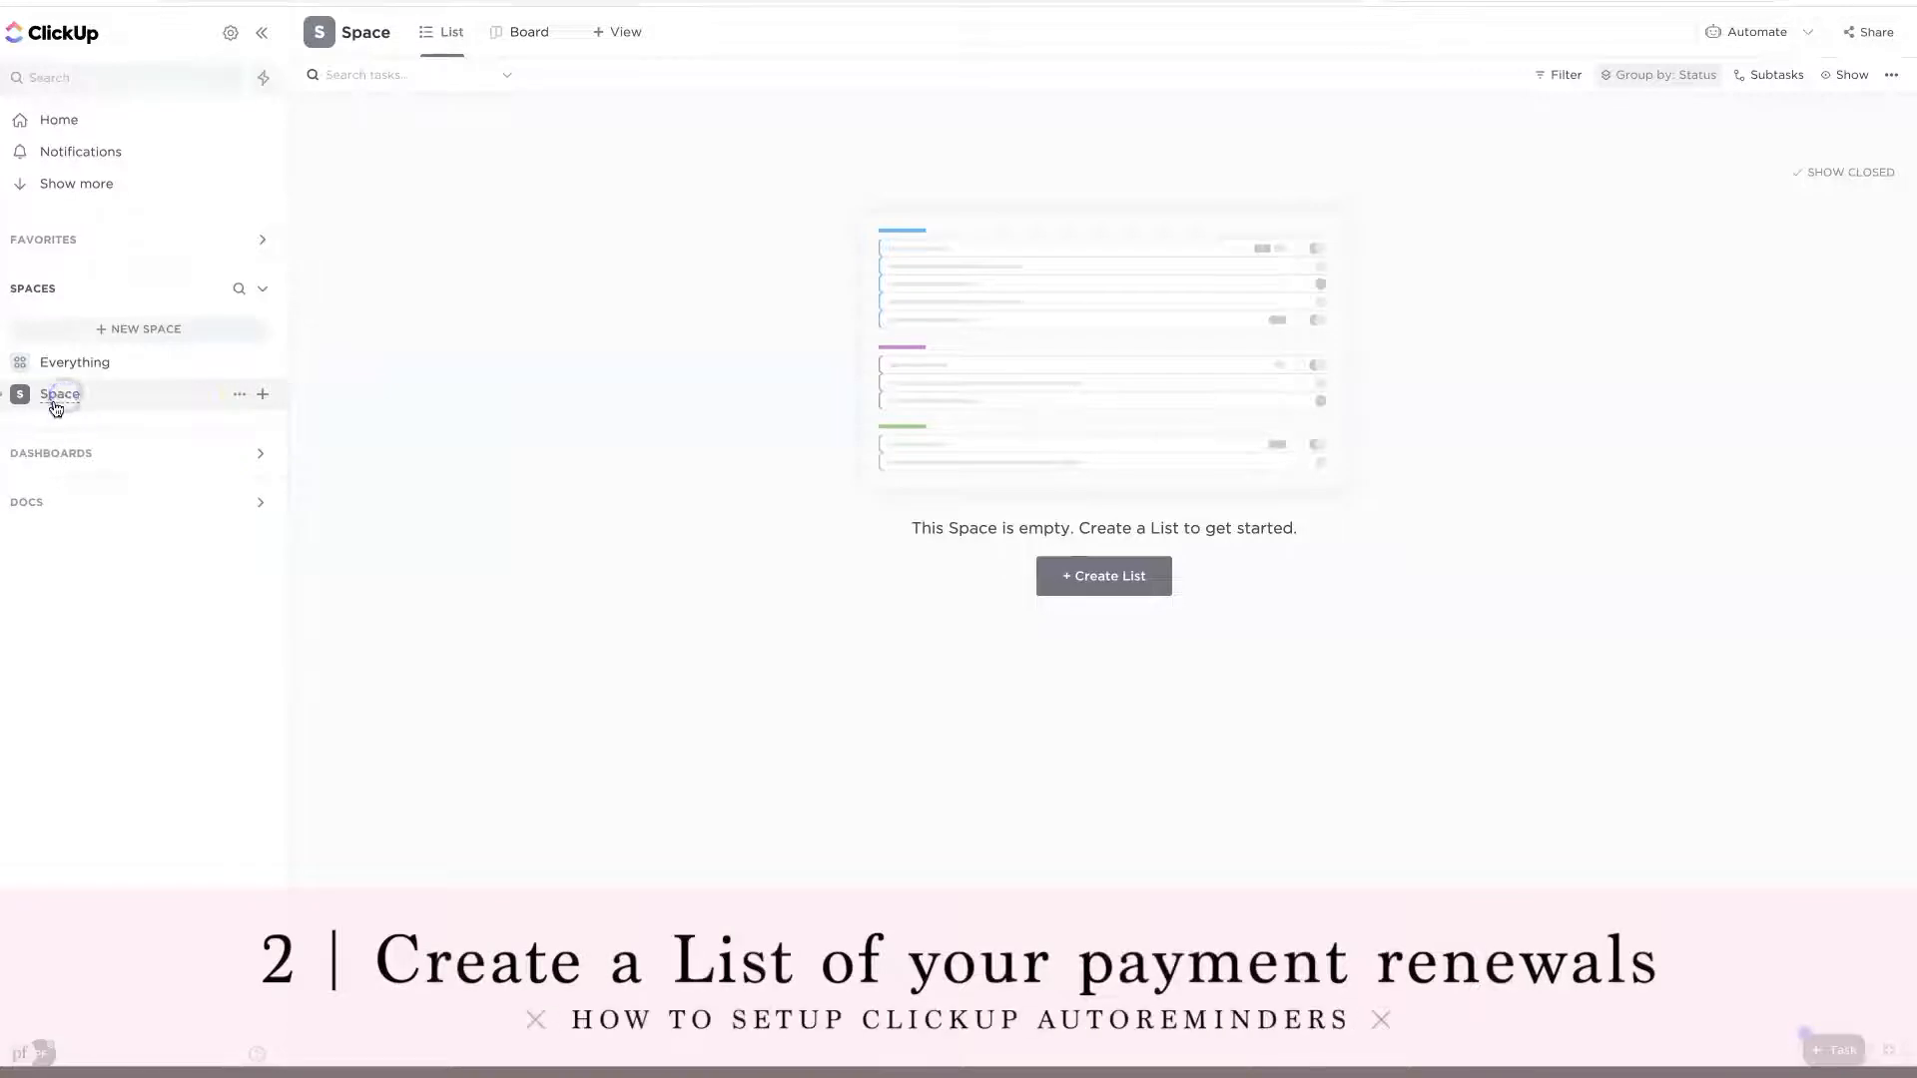
left_click(240, 393)
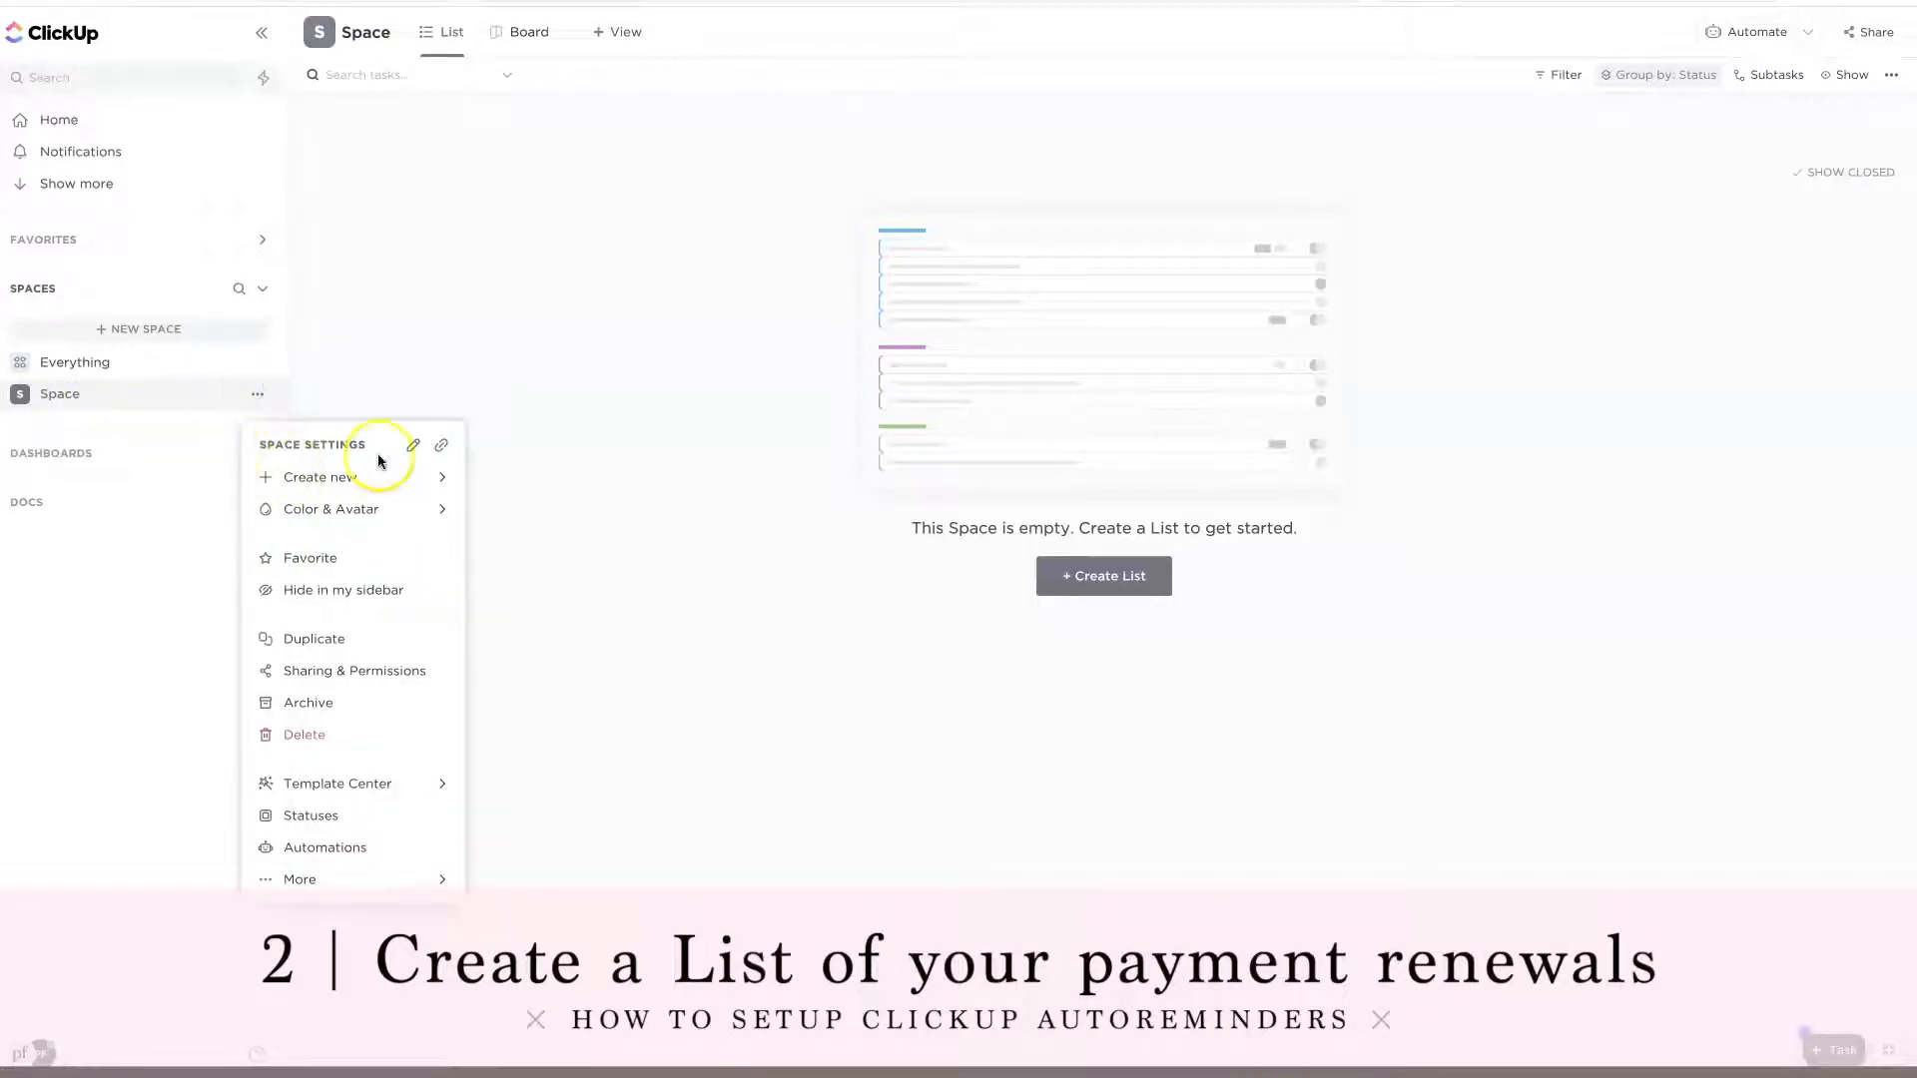
left_click(414, 444)
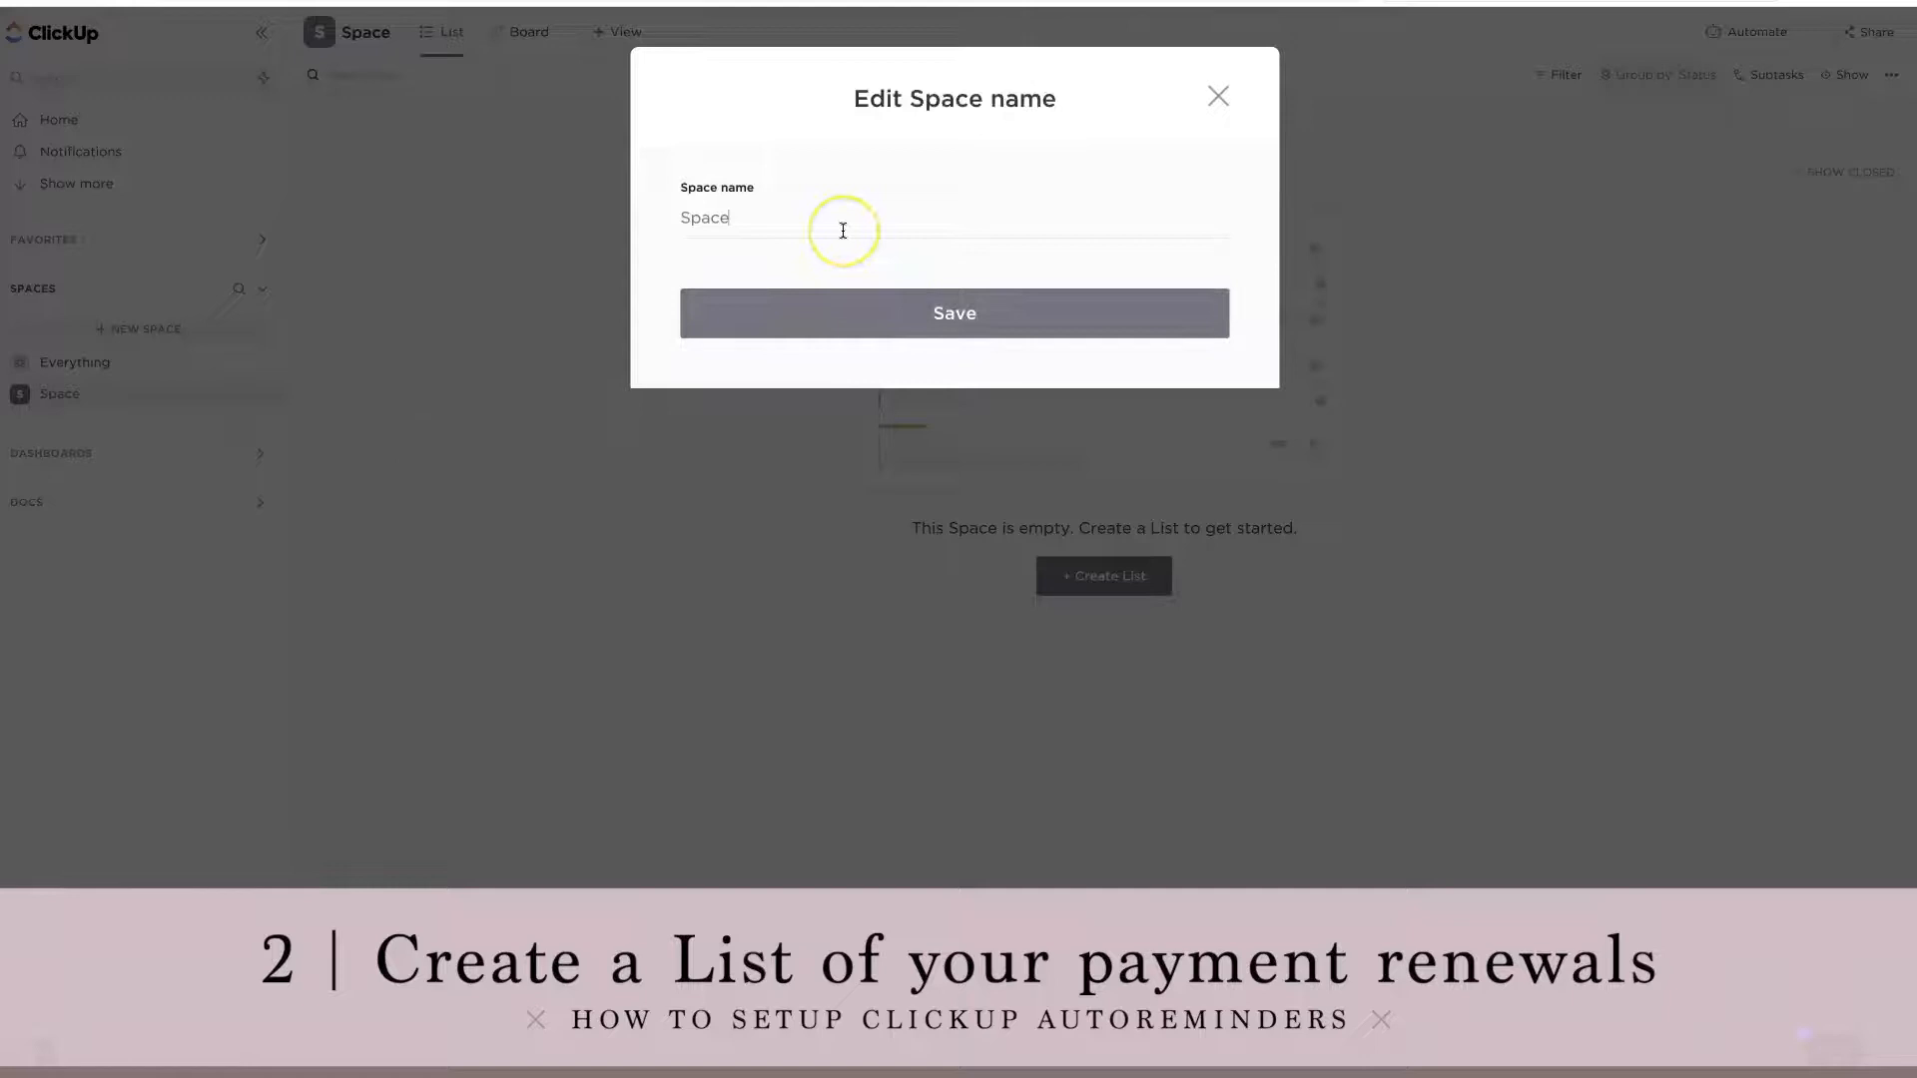
type("My")
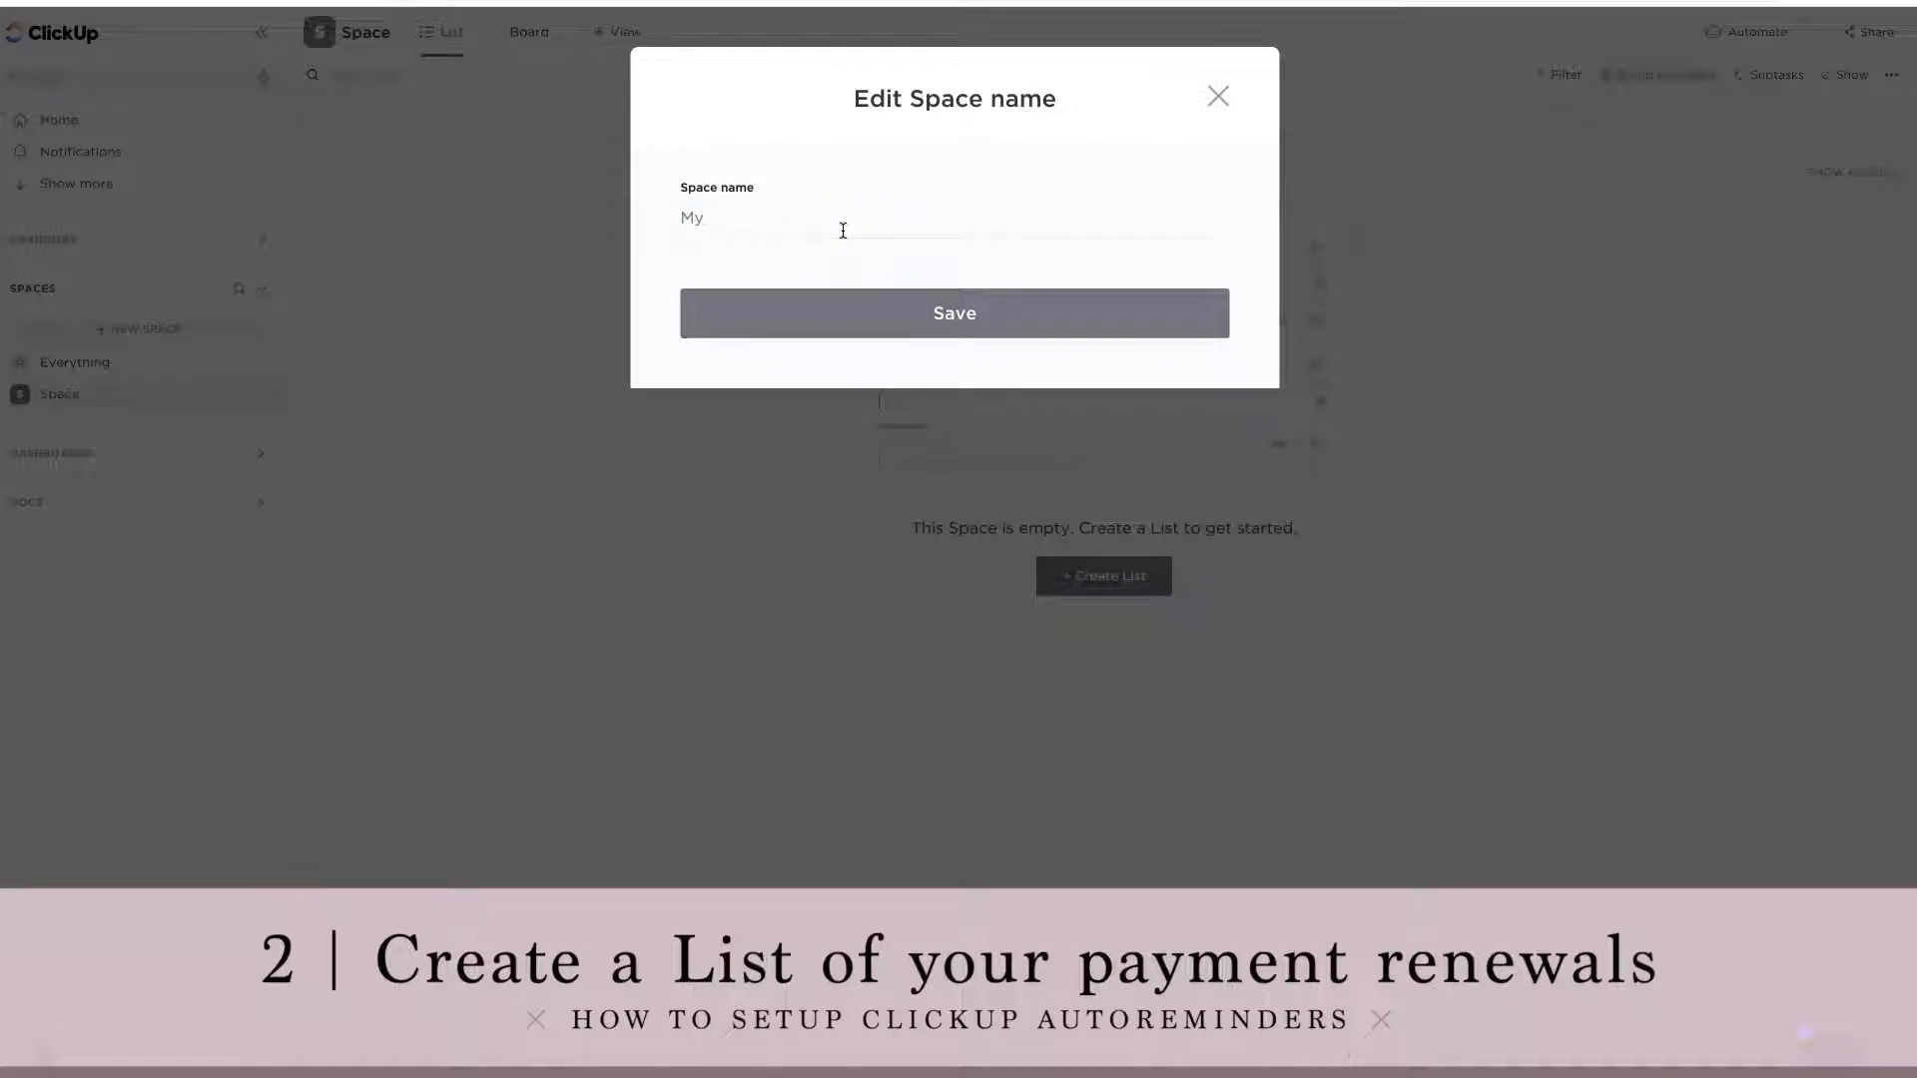
type("Auto Renewals")
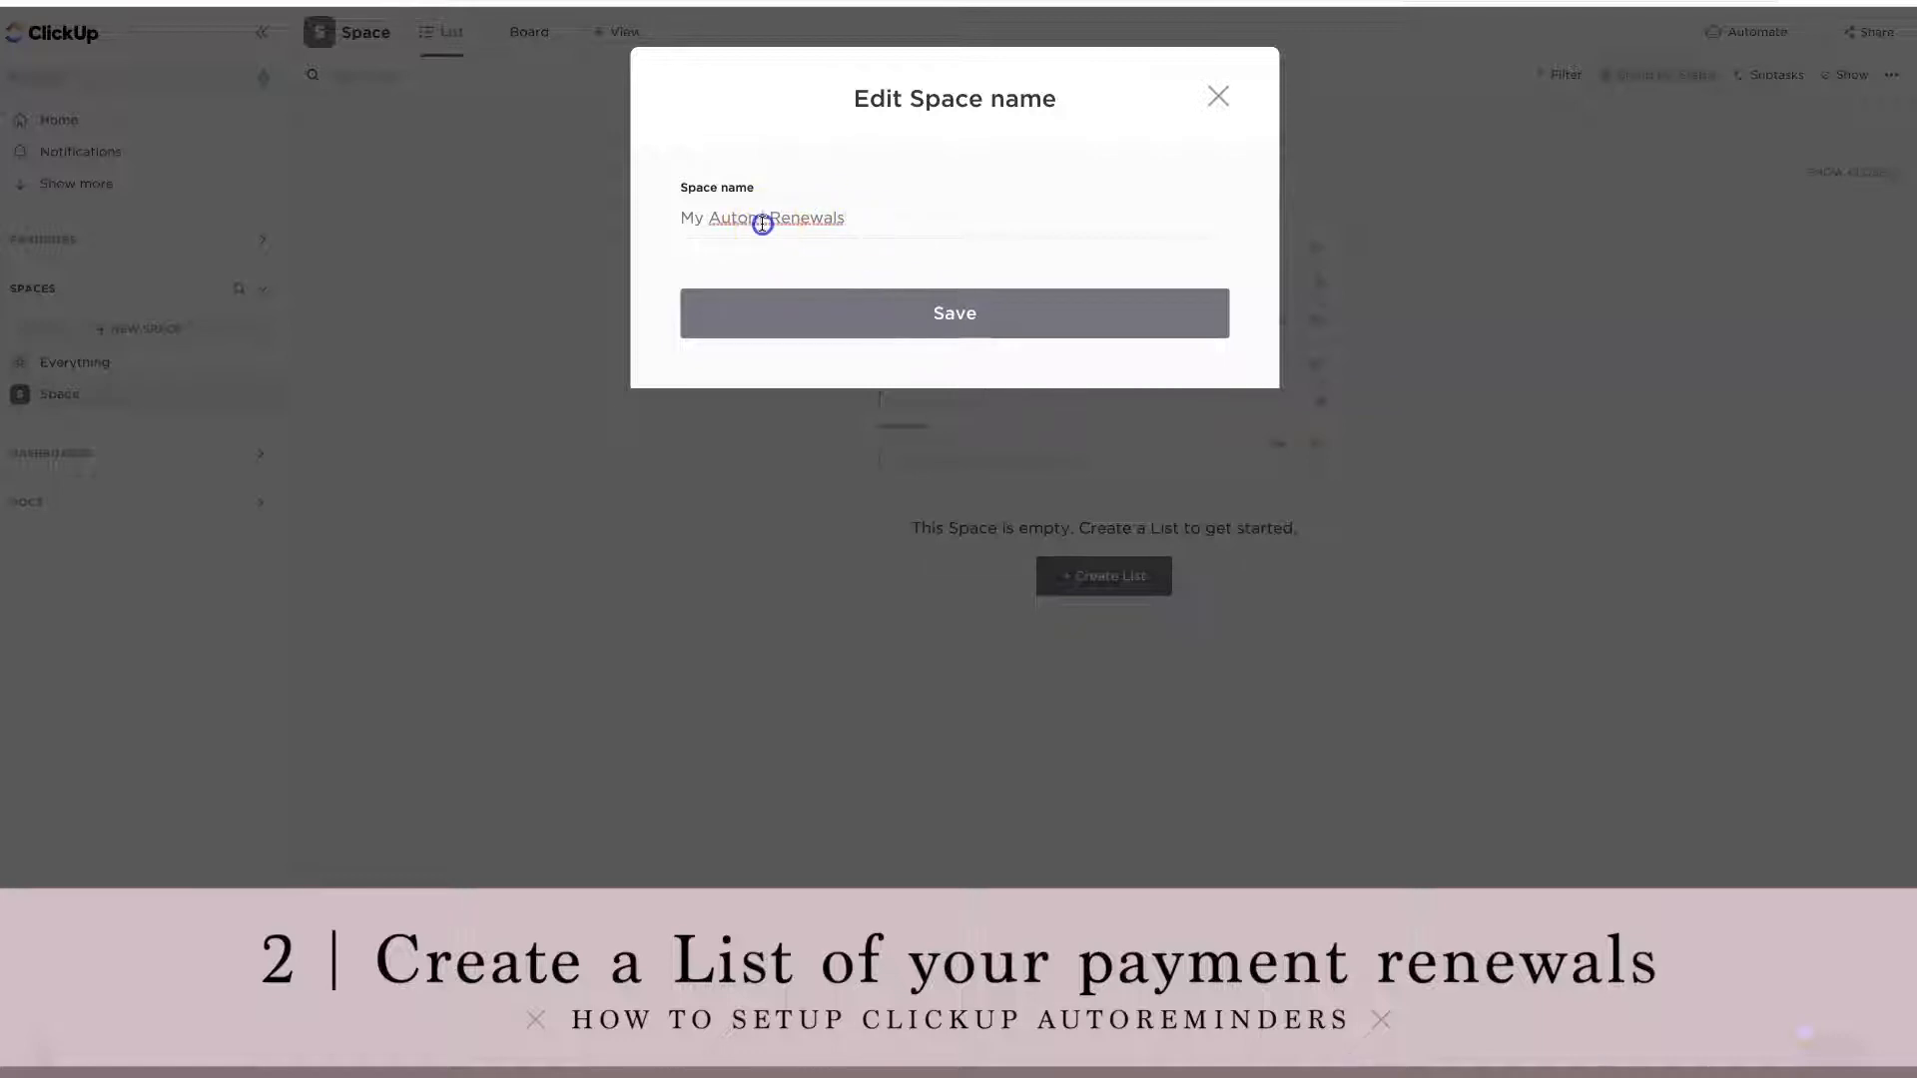
left_click(954, 314)
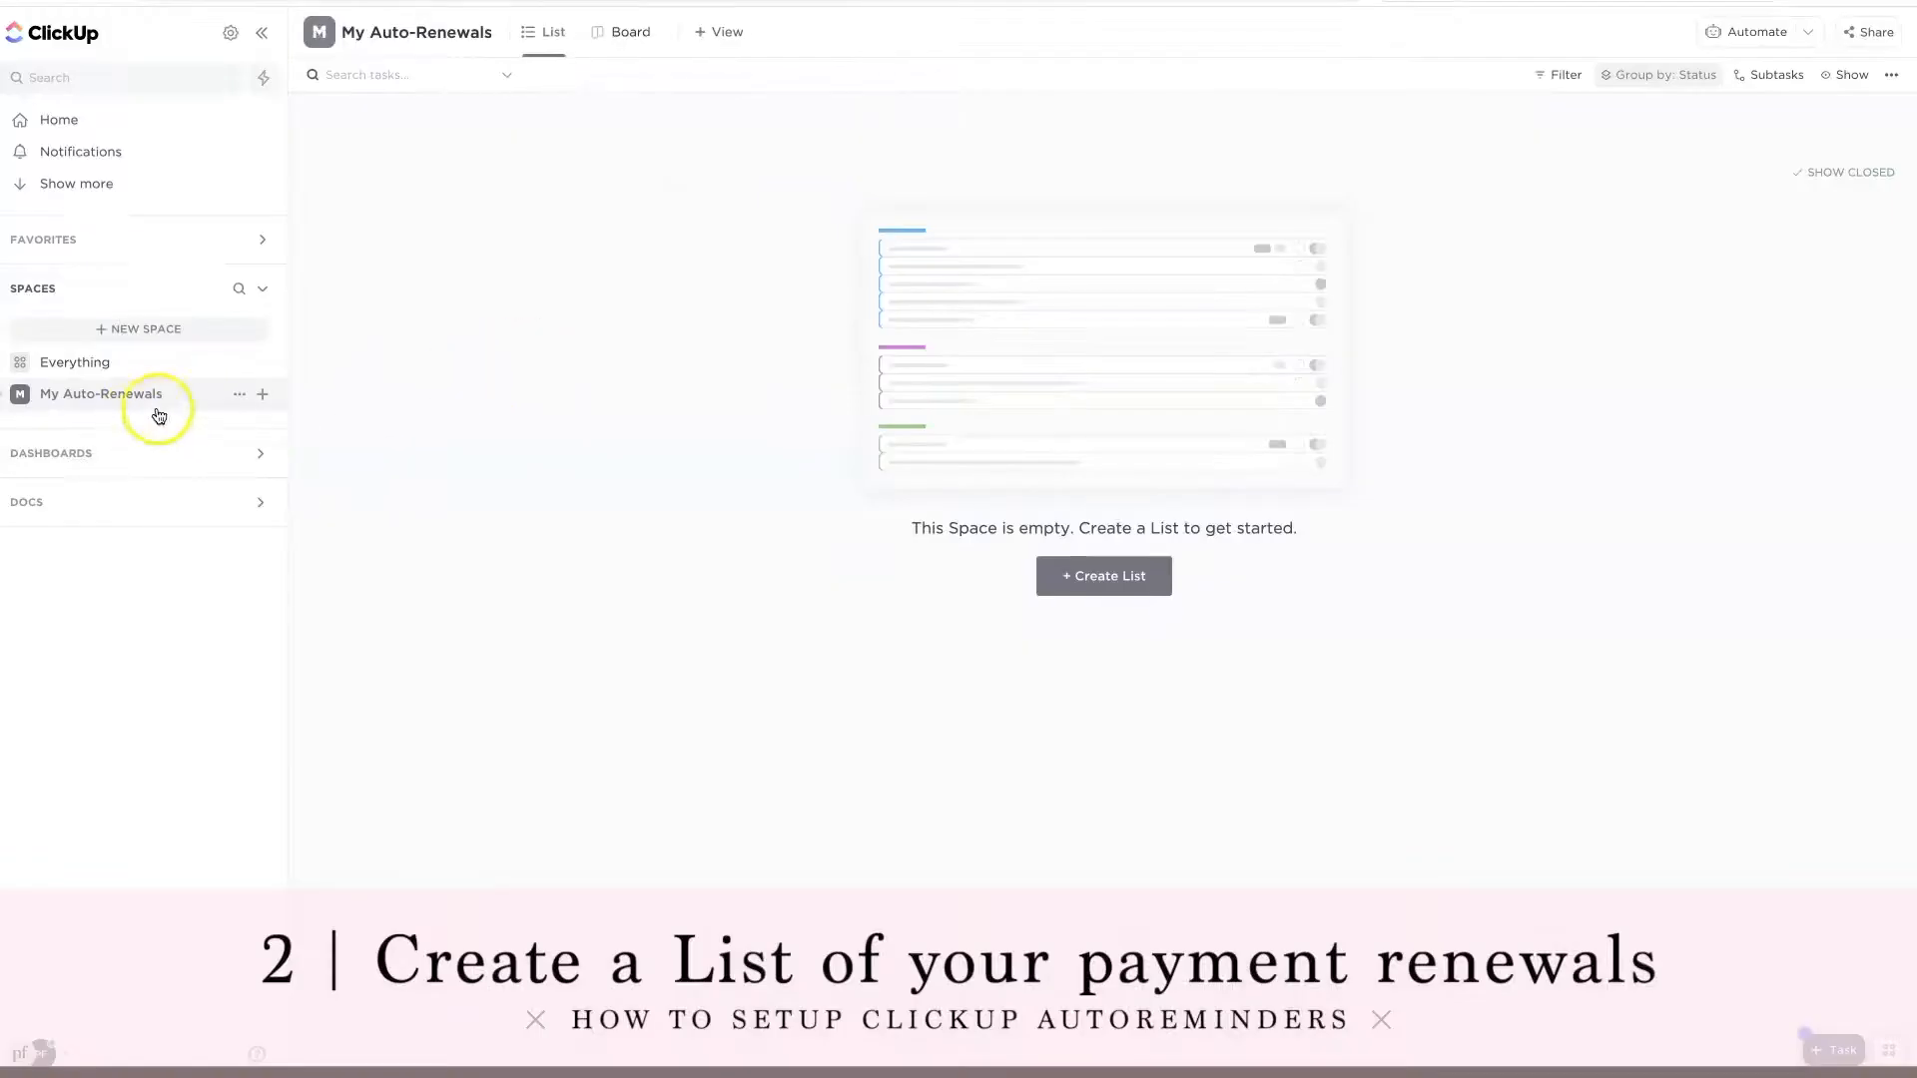
- Create a new list named 'Lisa's Renewals' in the My Auto-Renewals space
left_click(261, 393)
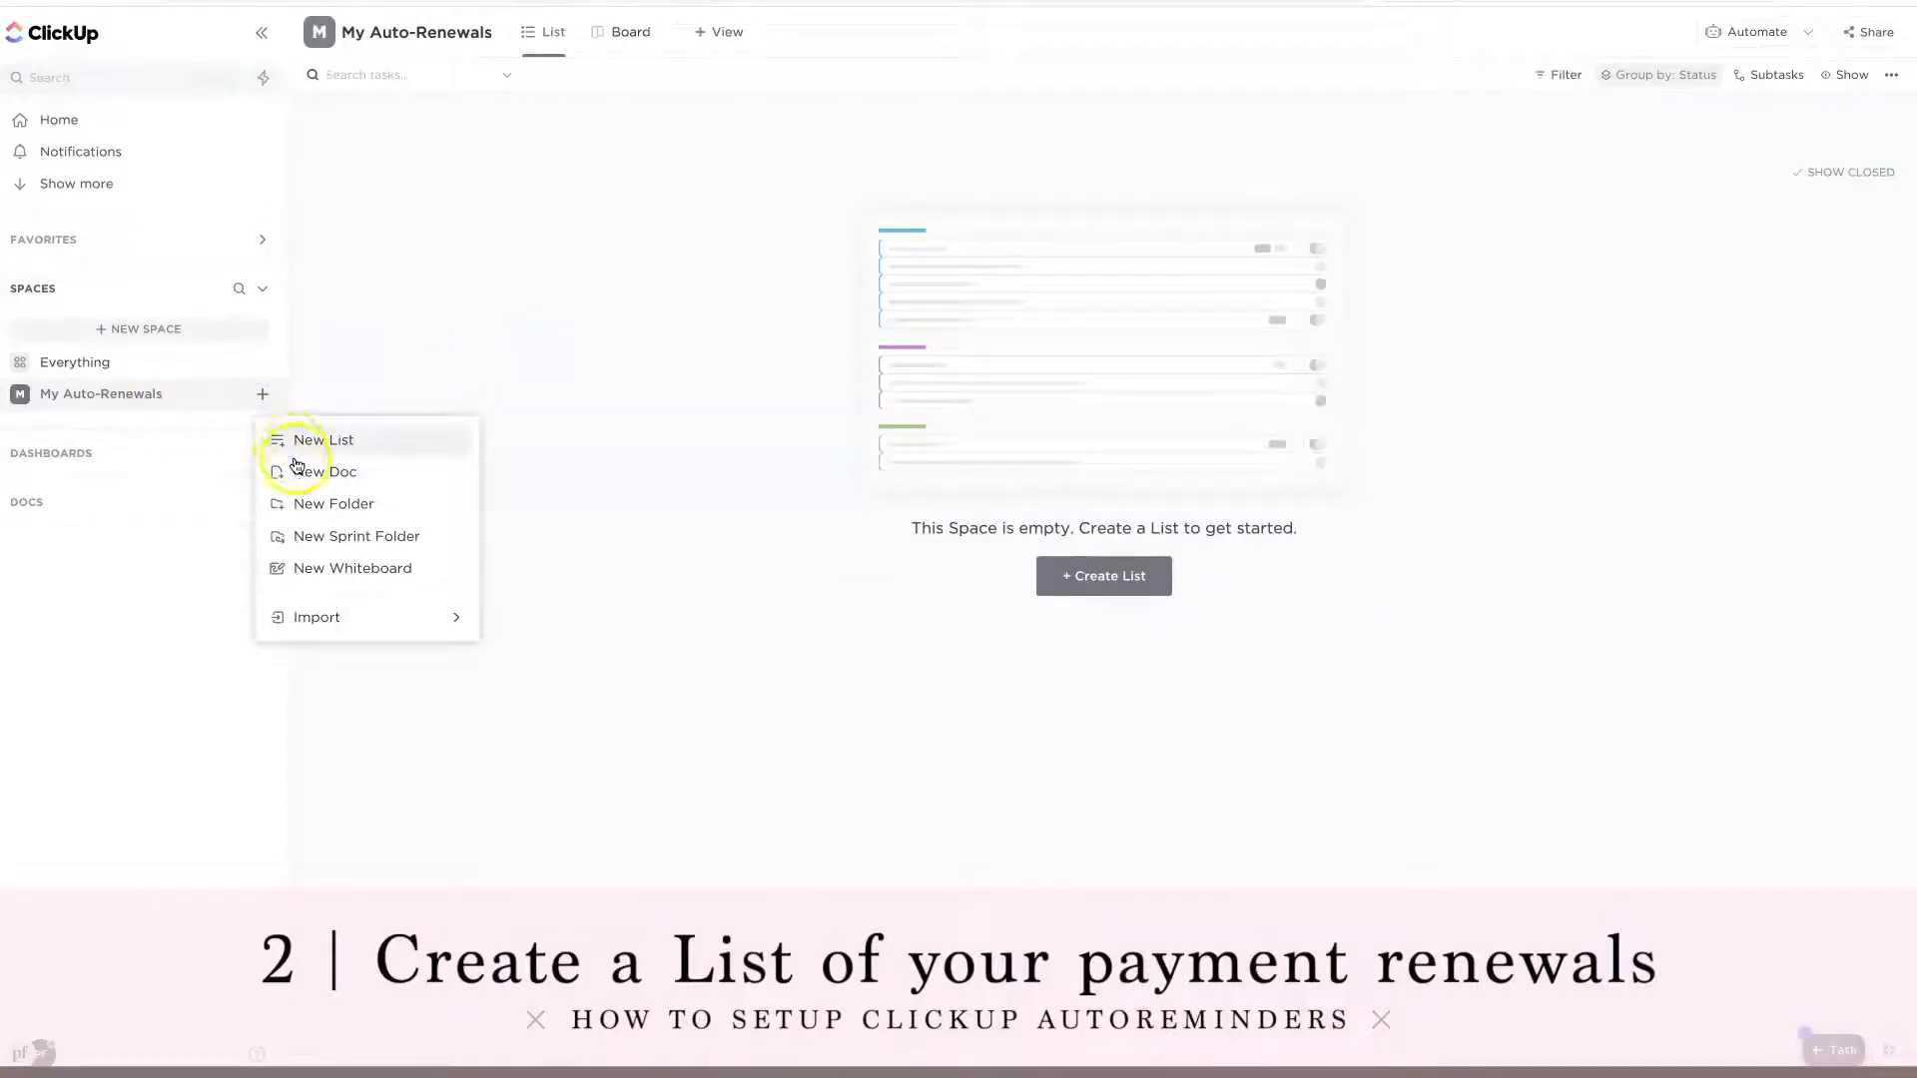
left_click(323, 440)
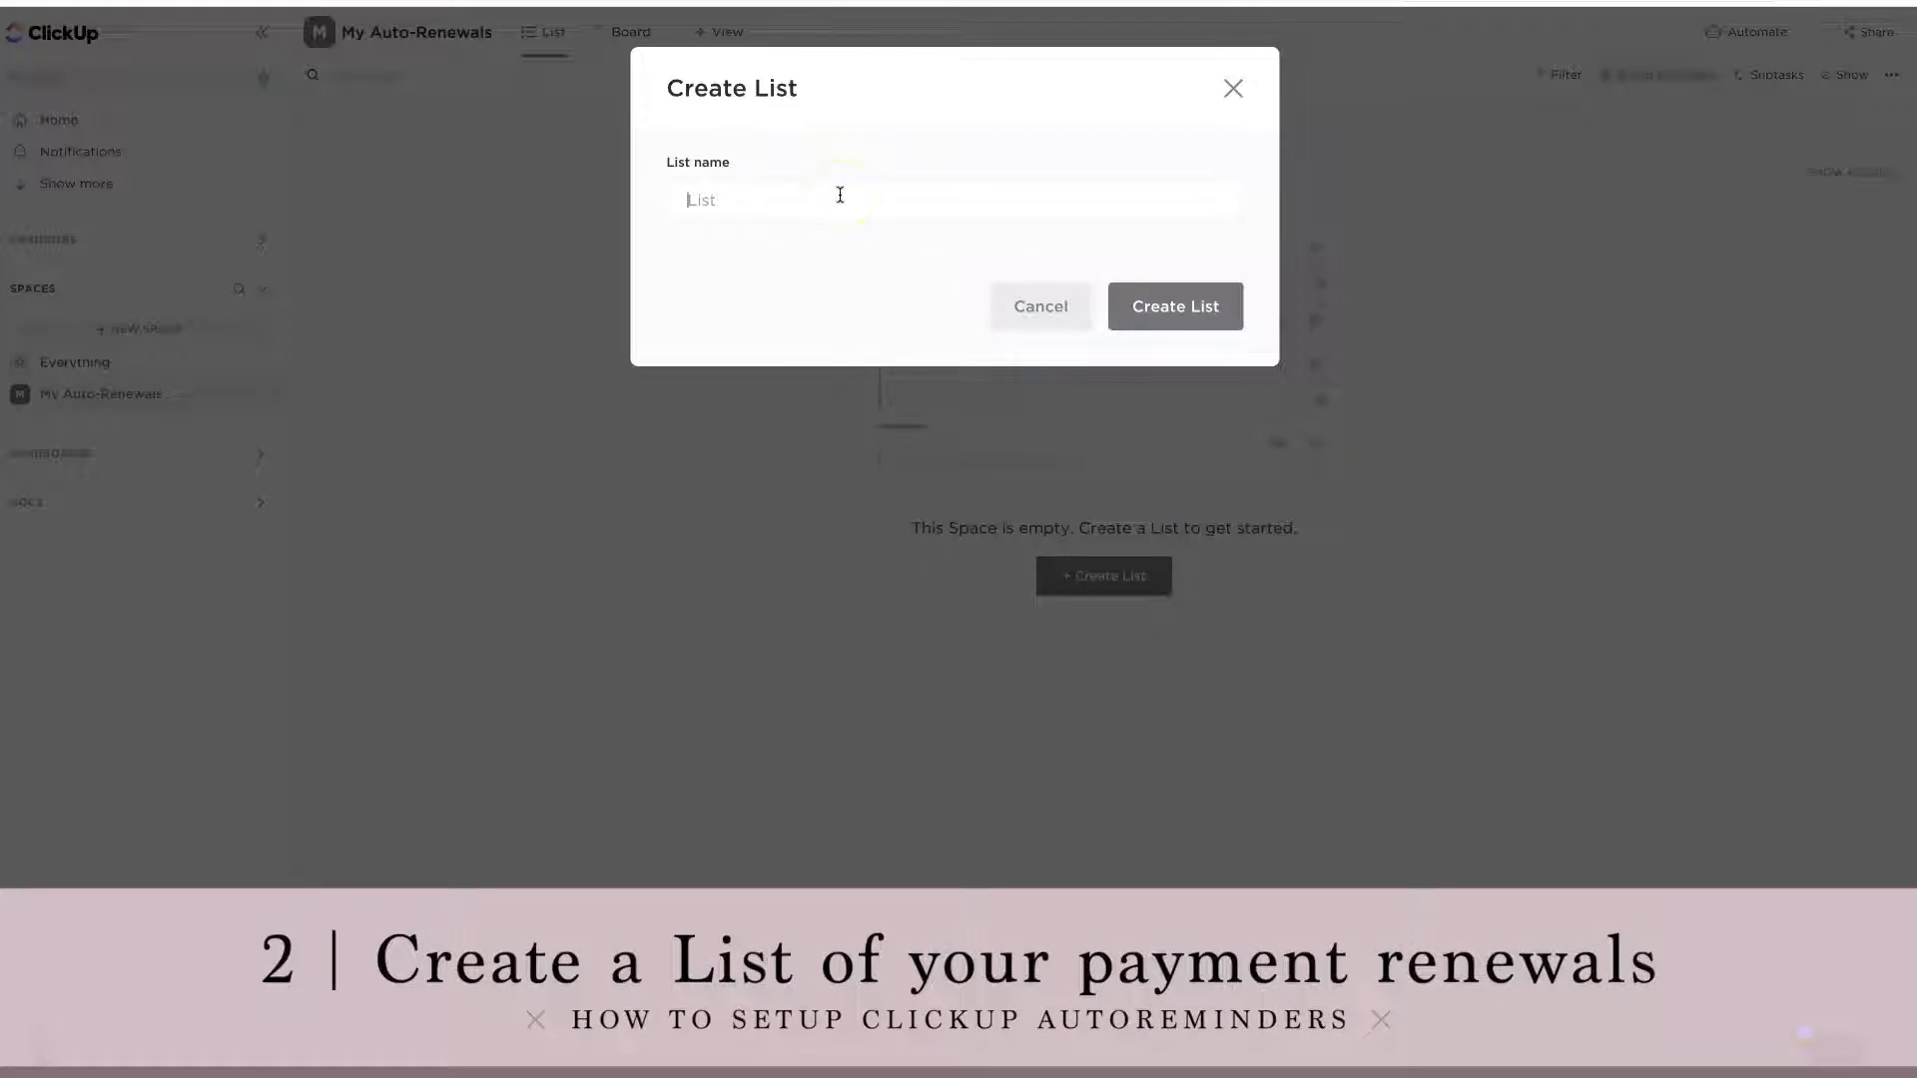
type("Lisa's Renew")
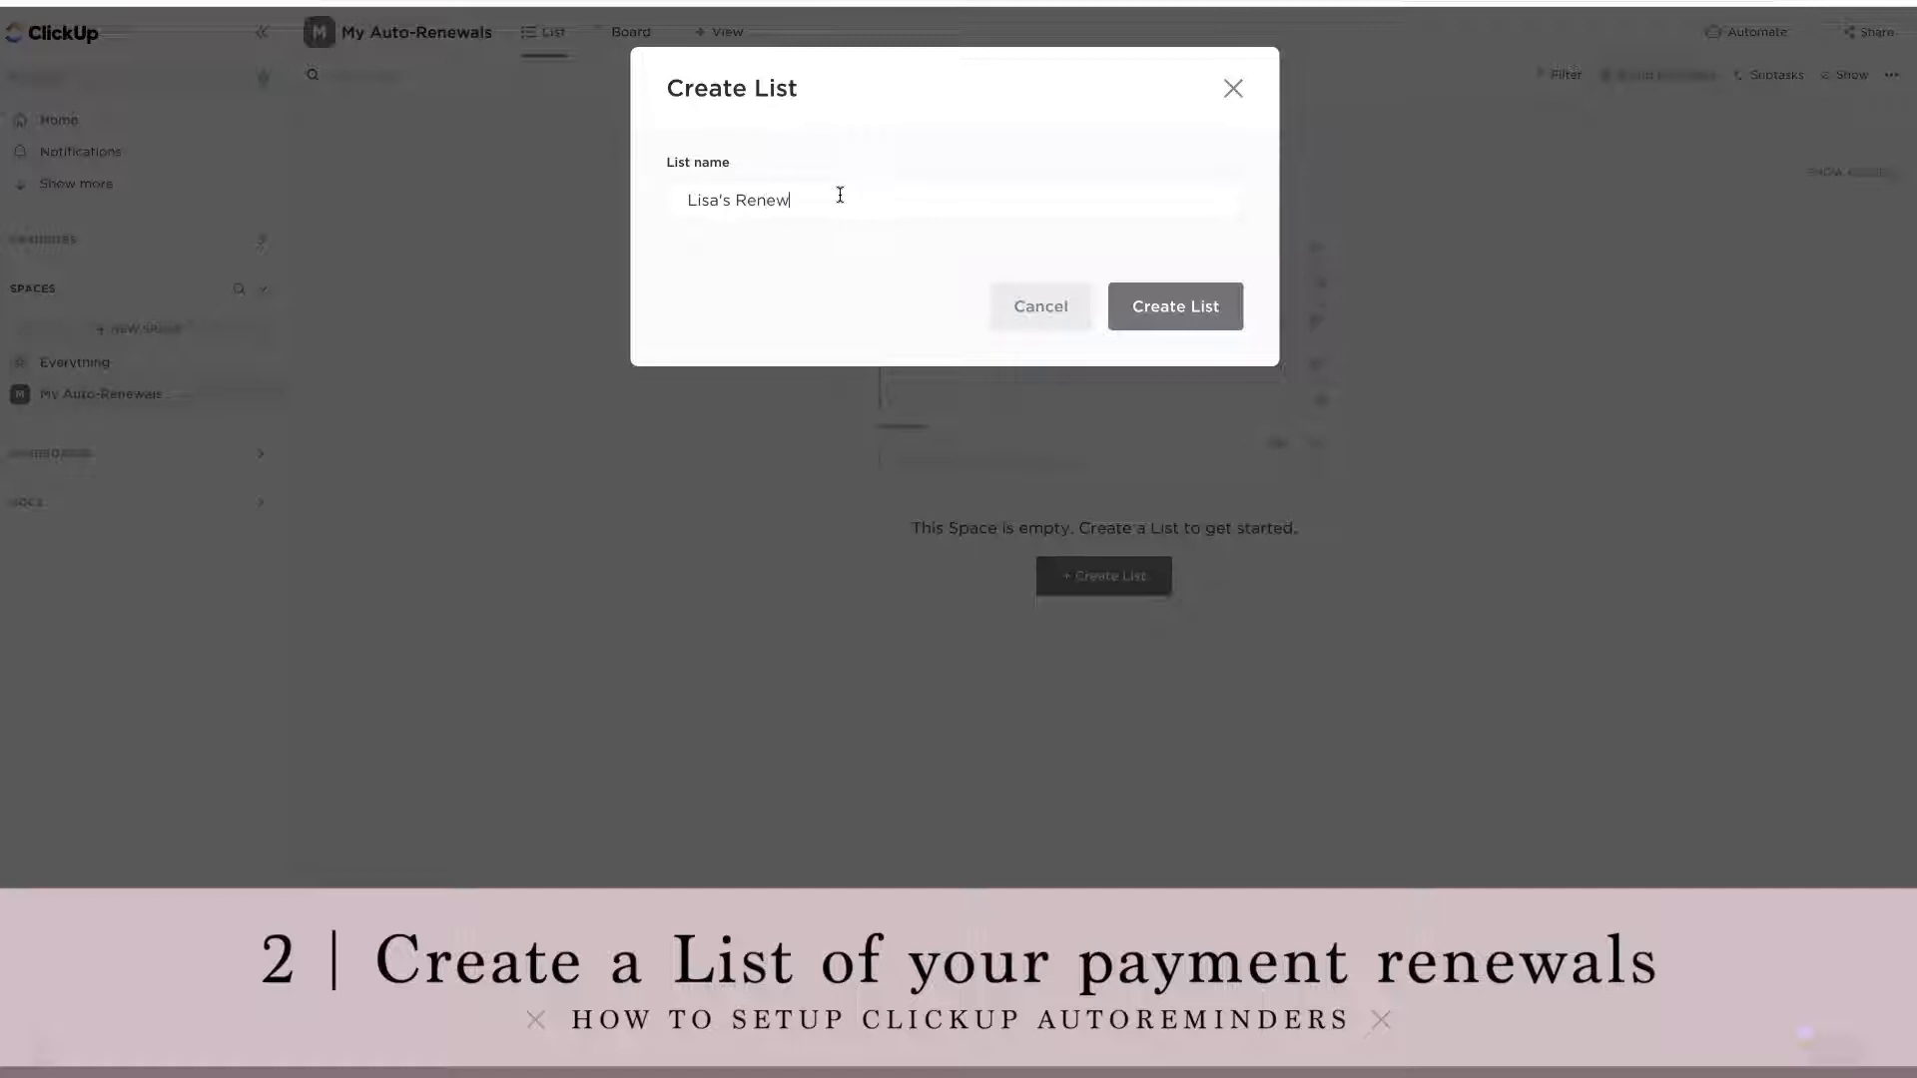
type("als")
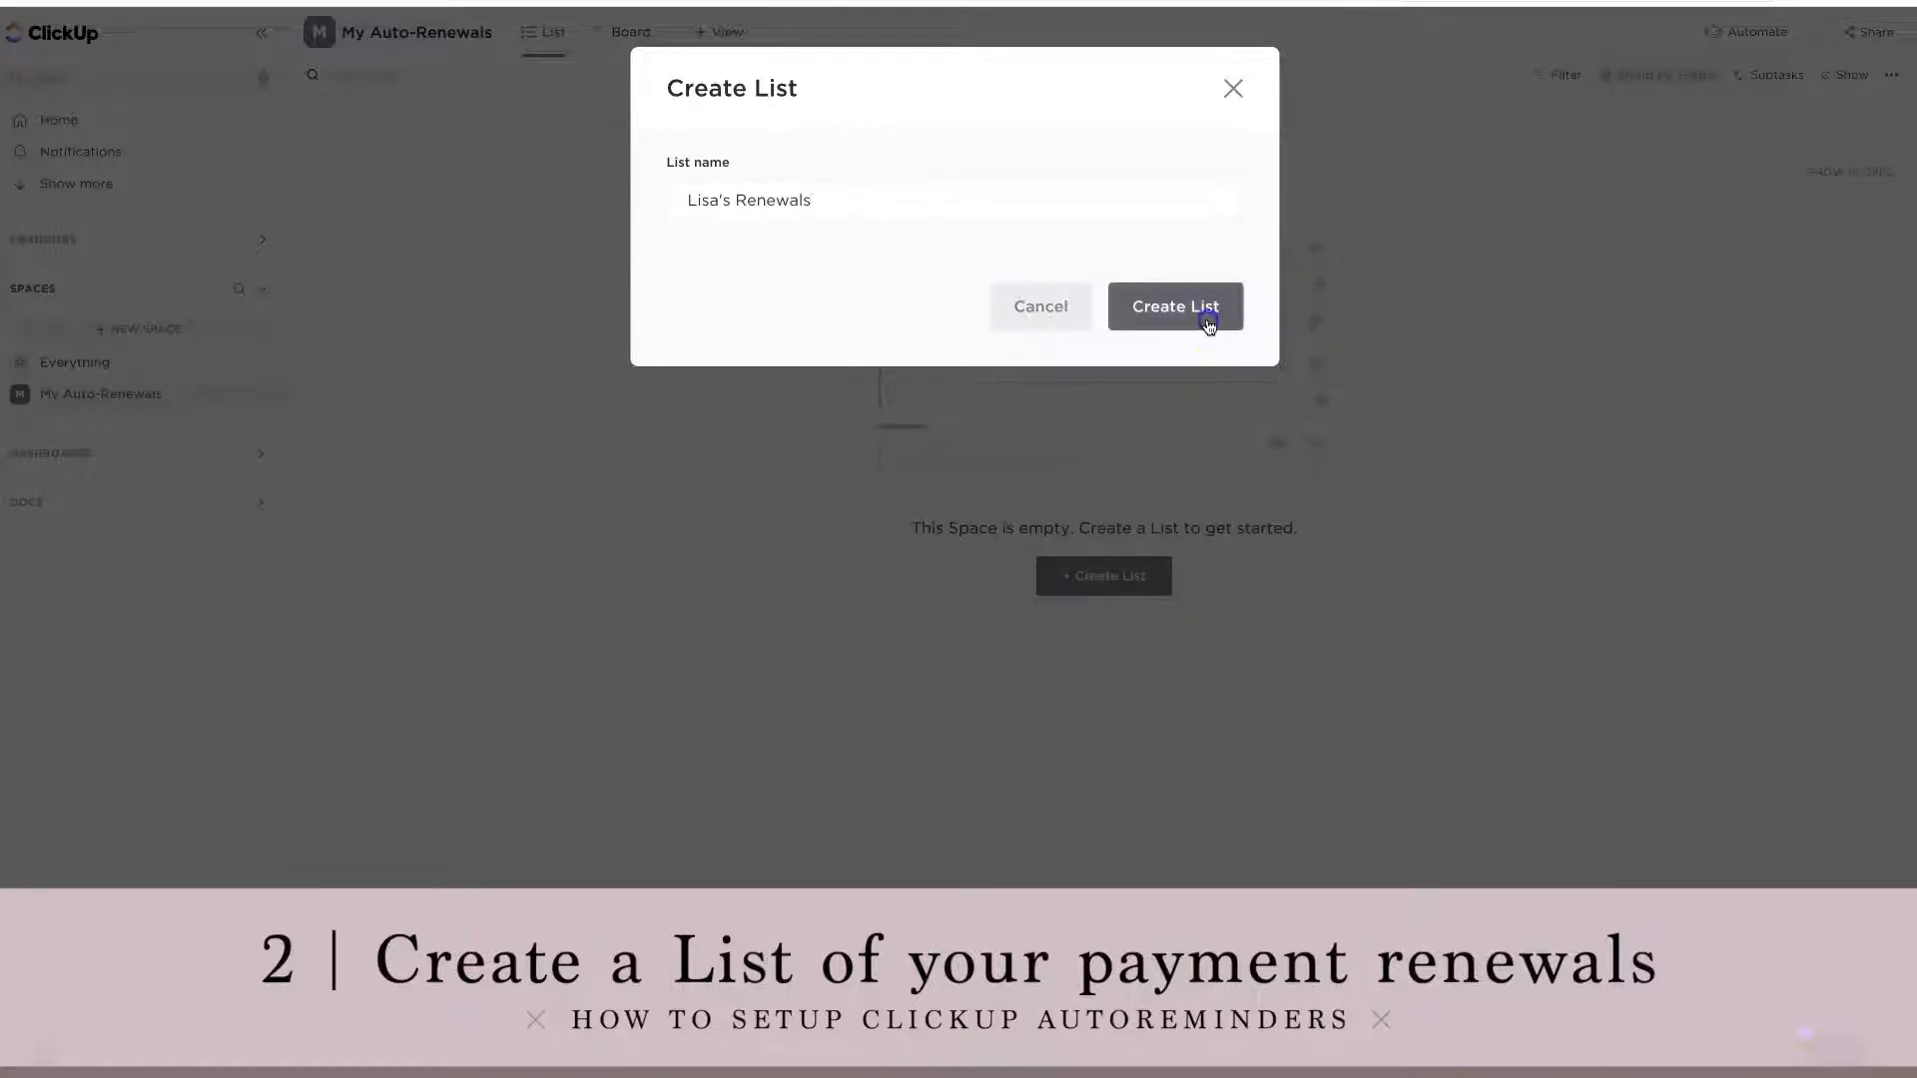
left_click(1172, 306)
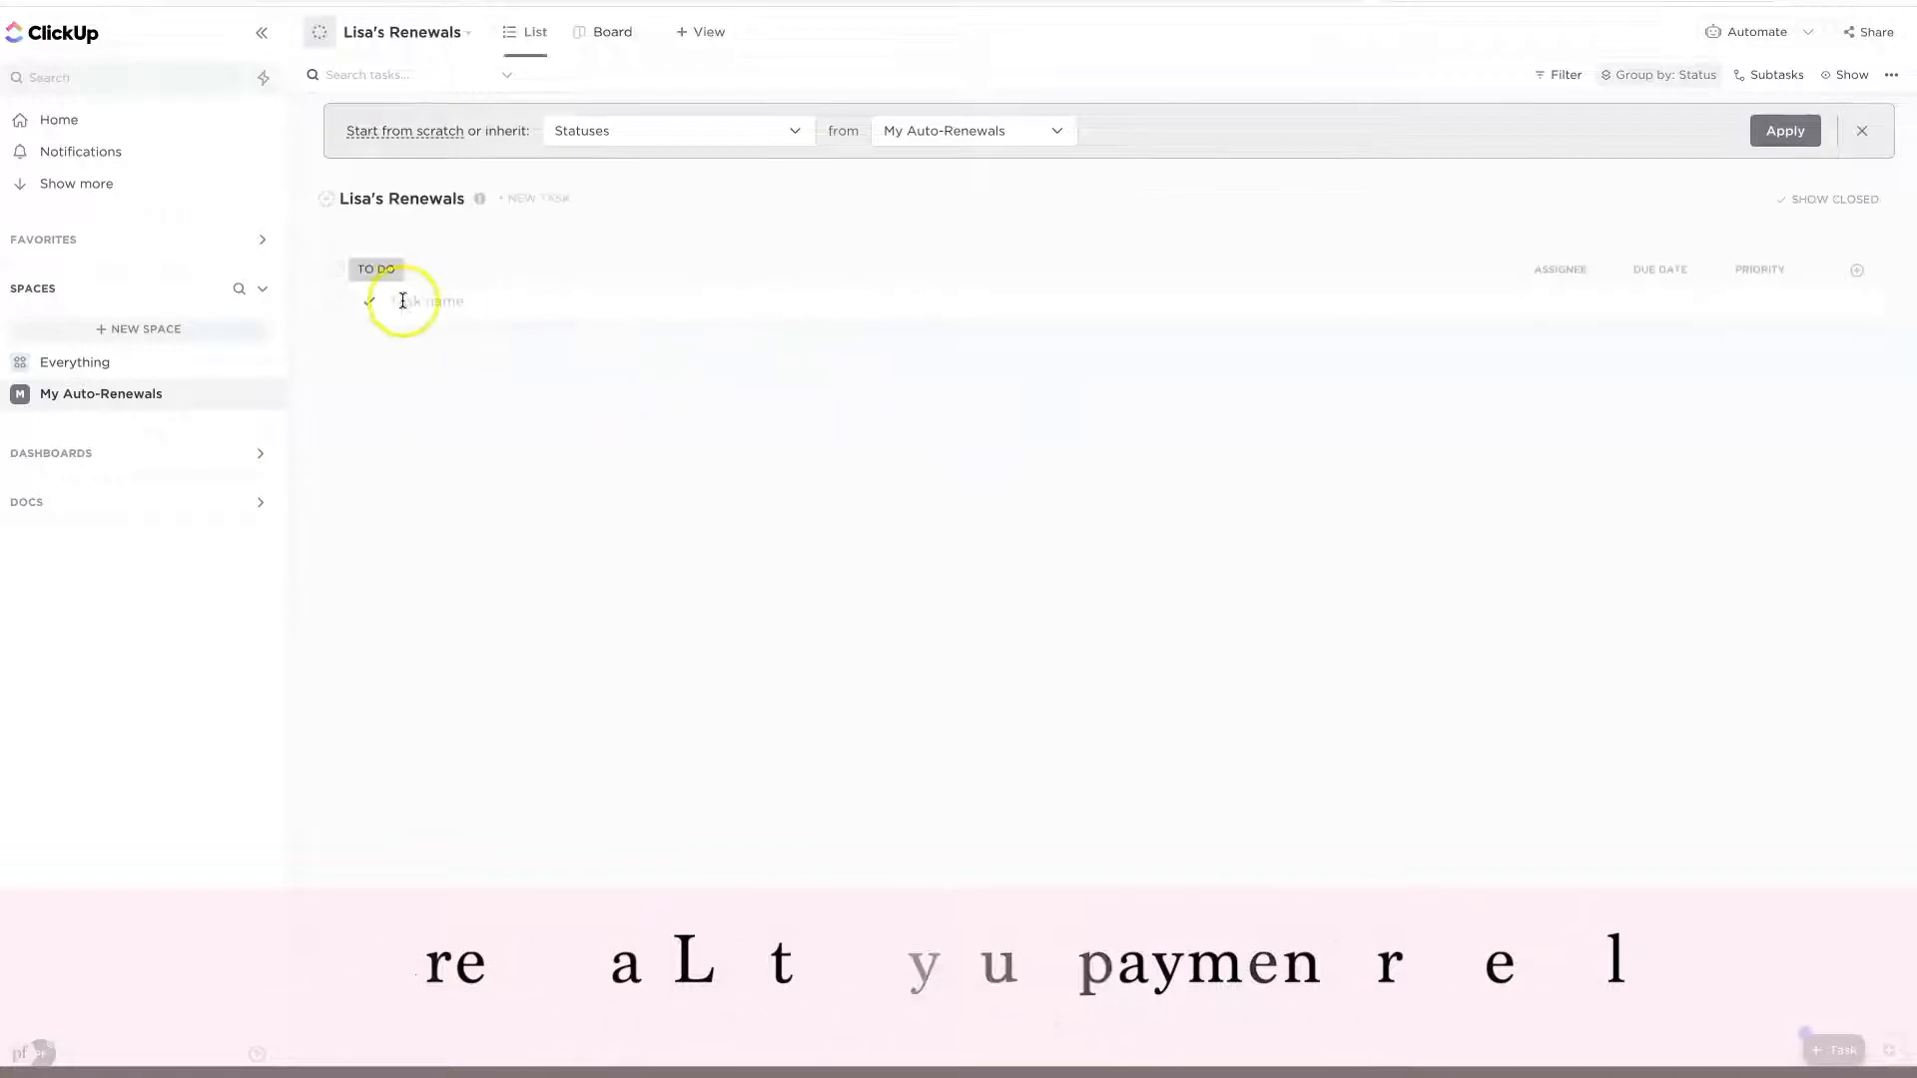
- Create the task 'Credit Card Payment is Due' and open it
left_click(416, 302)
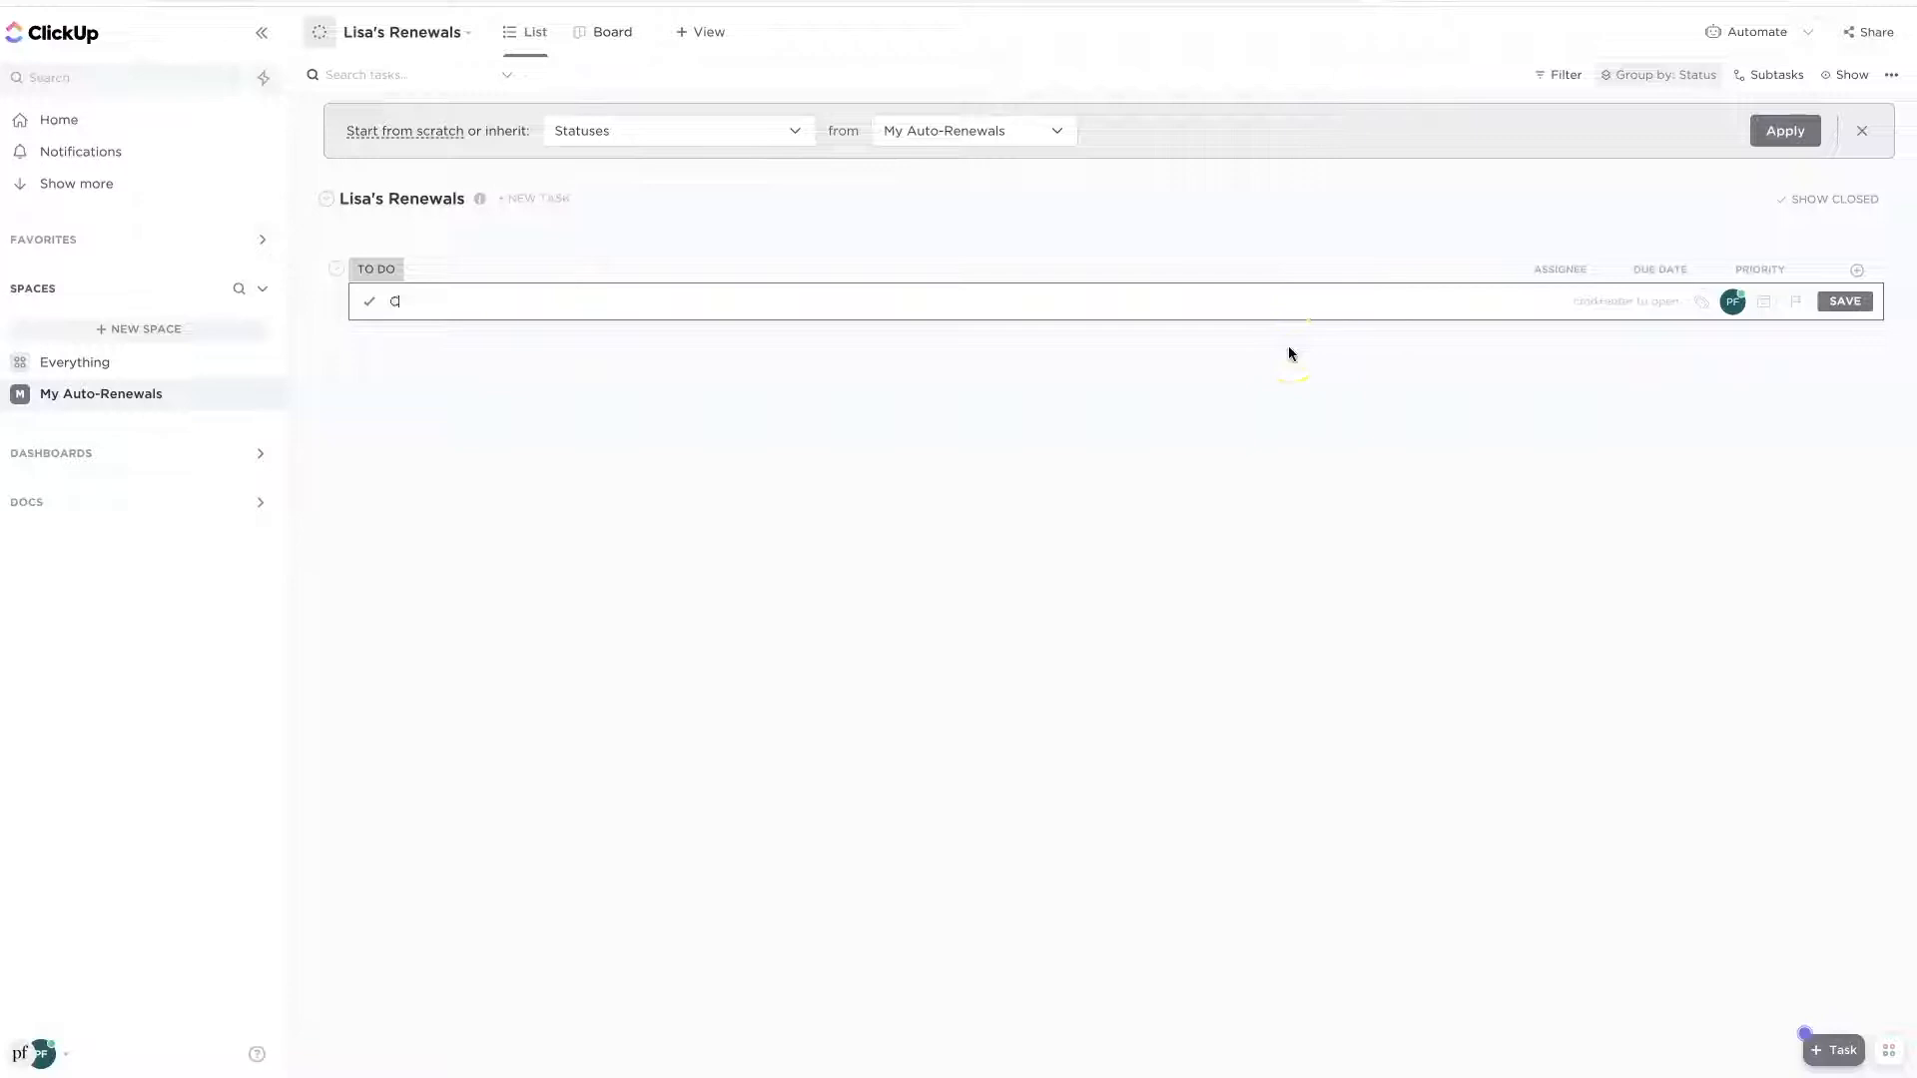
type("Credit Card Payment is")
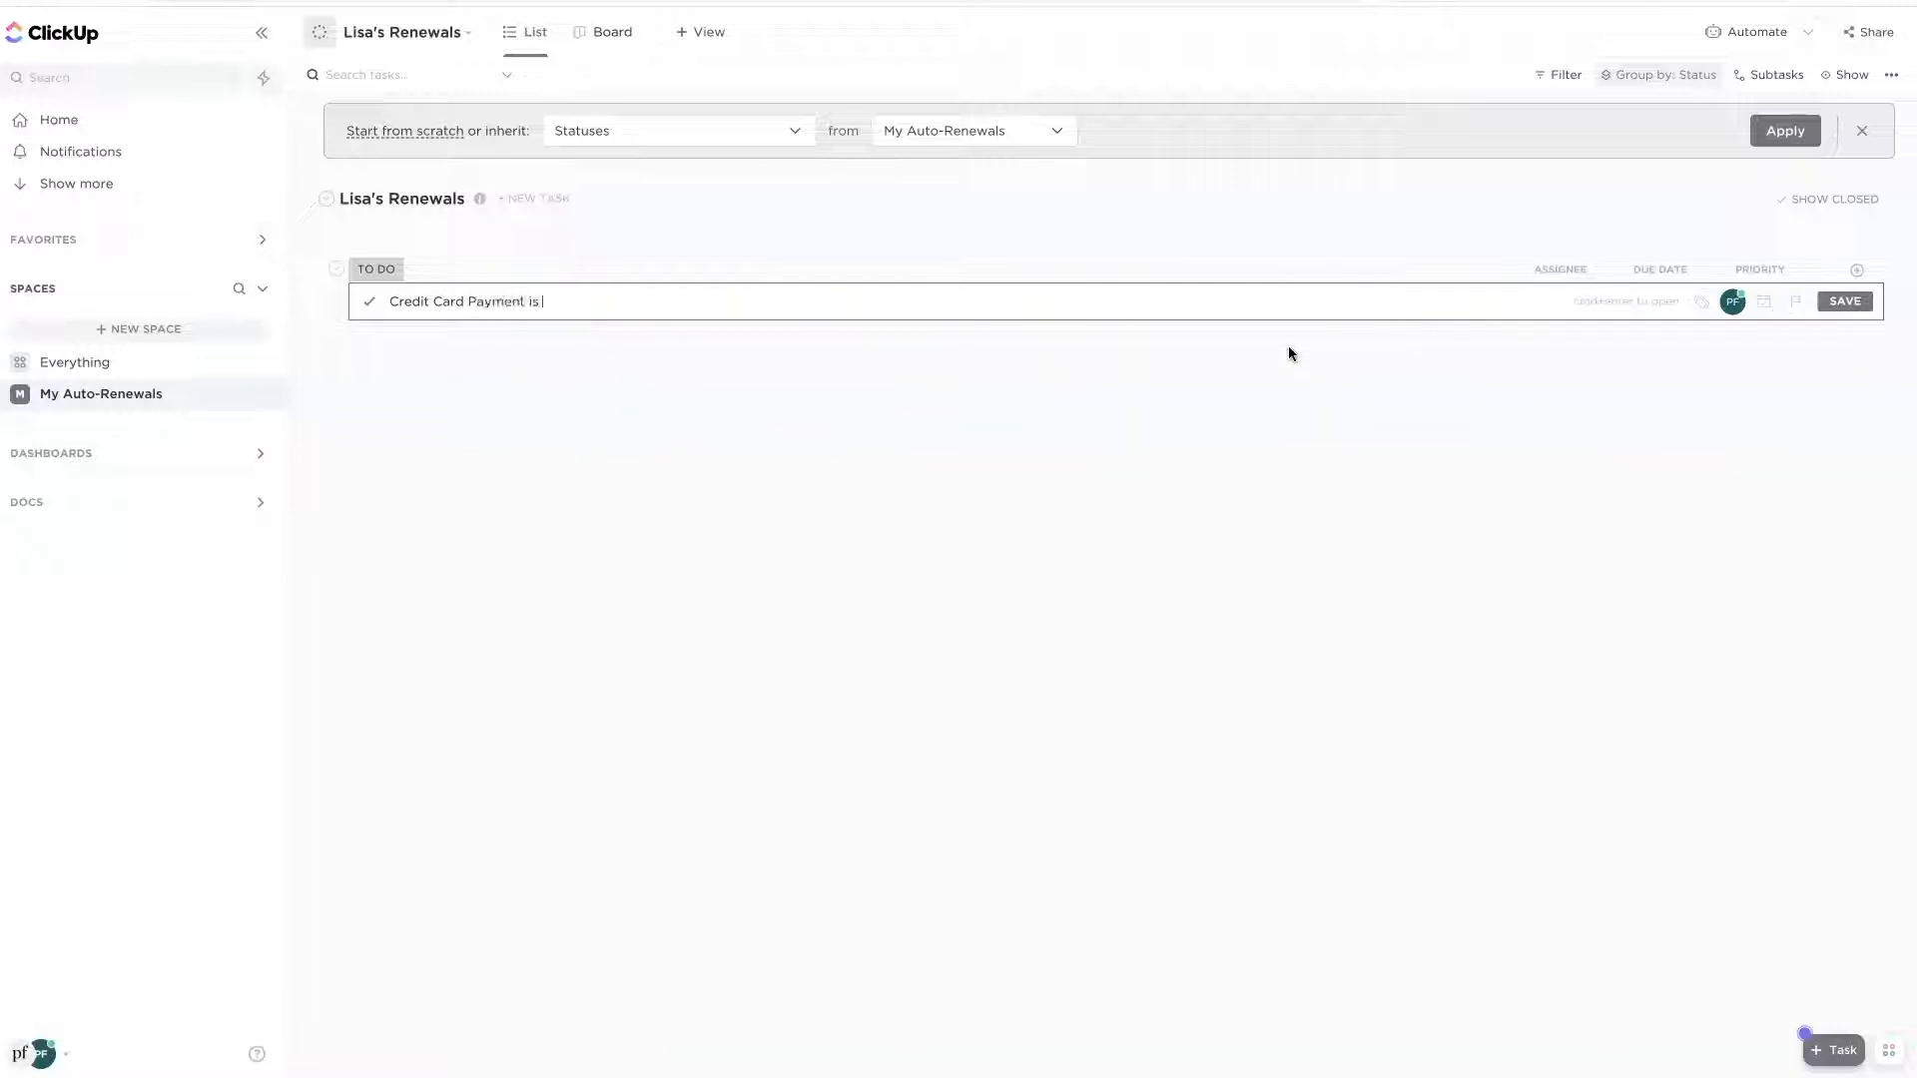
type("Due")
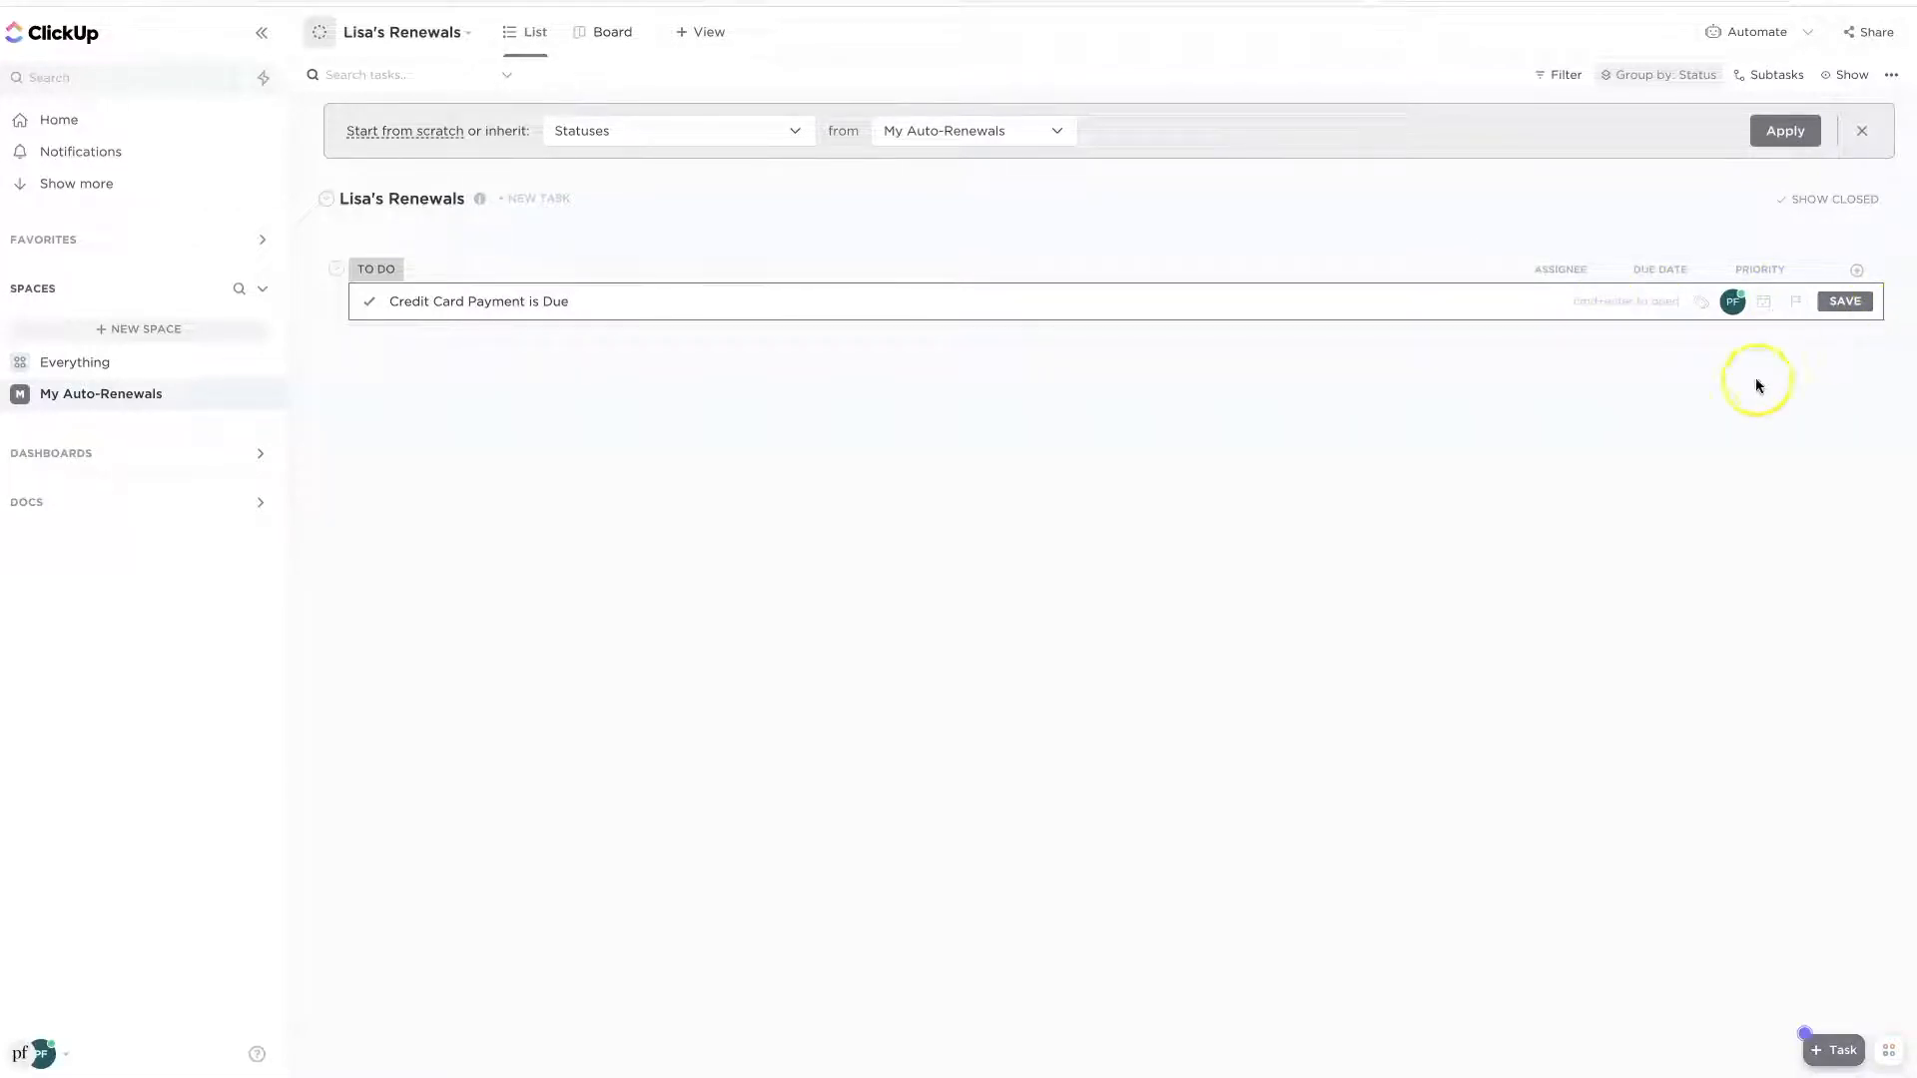
mouse_move(1474, 242)
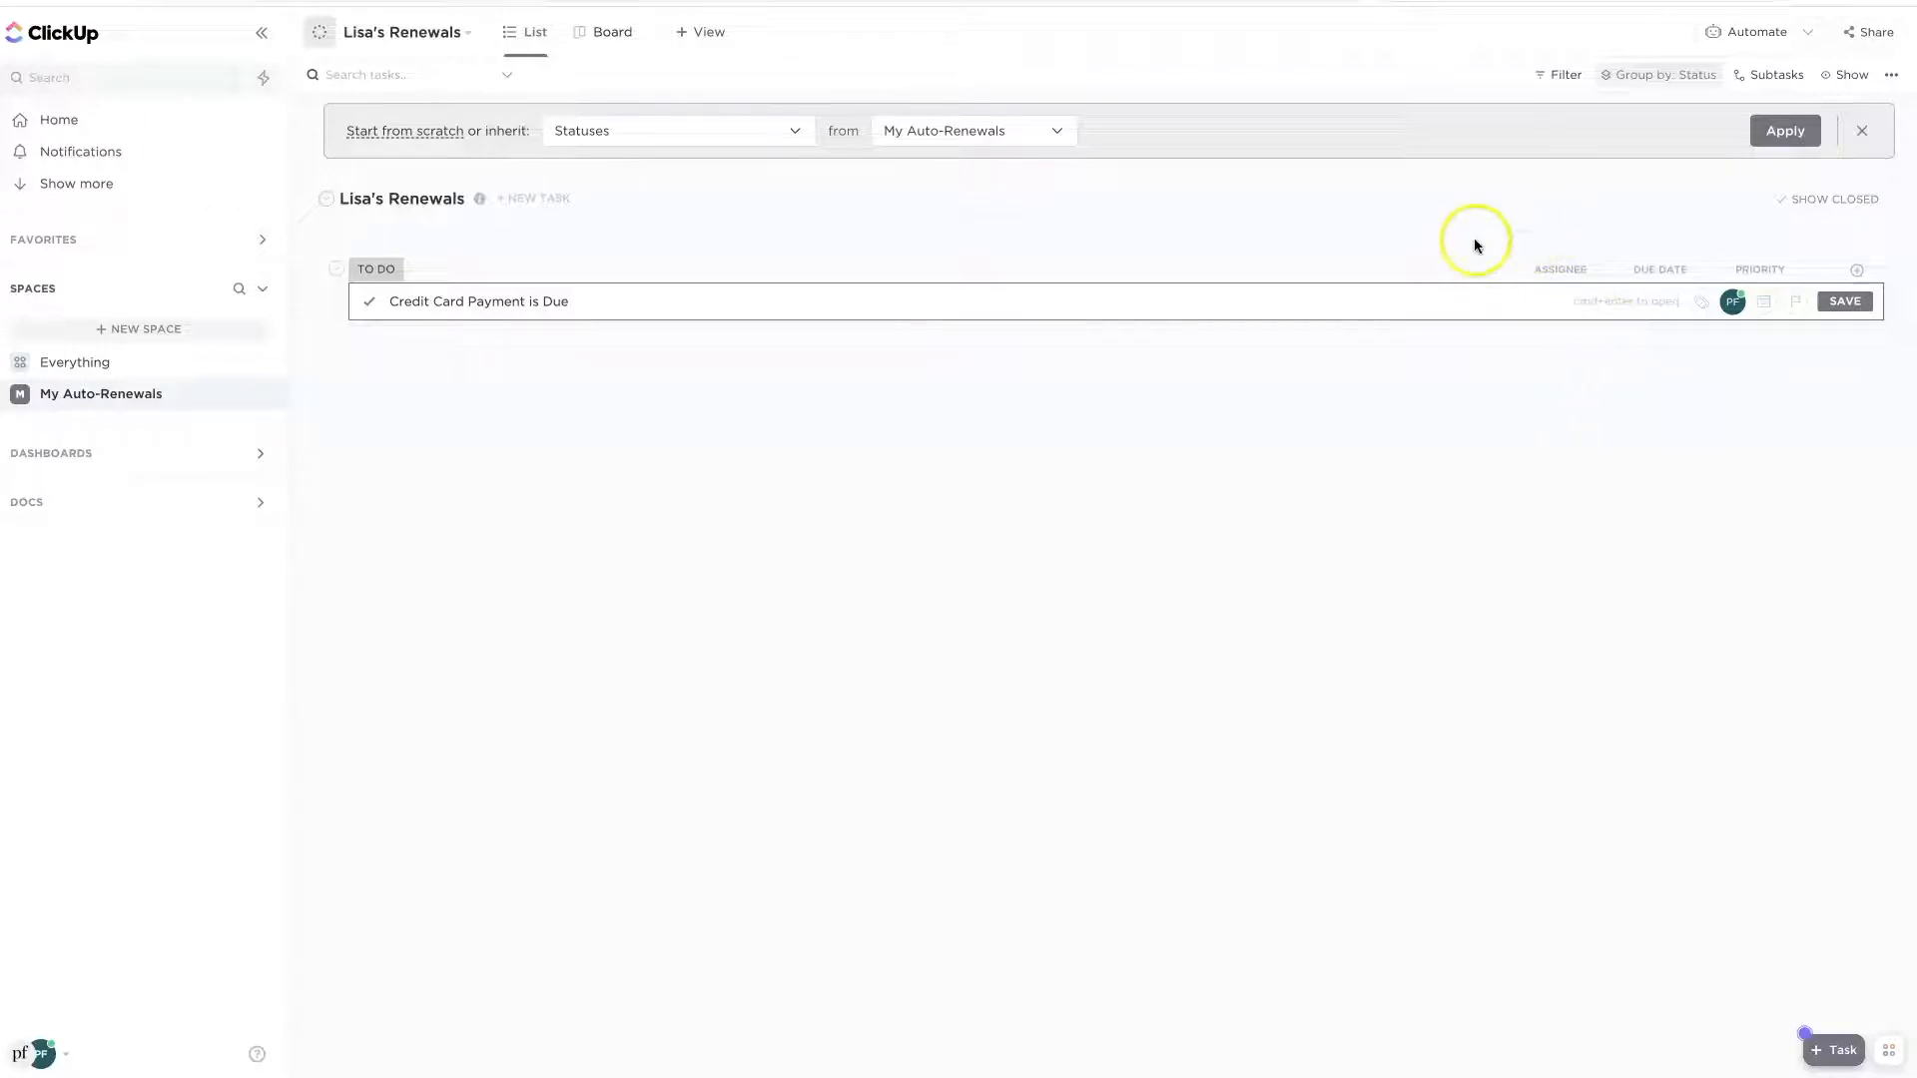
mouse_move(1677, 276)
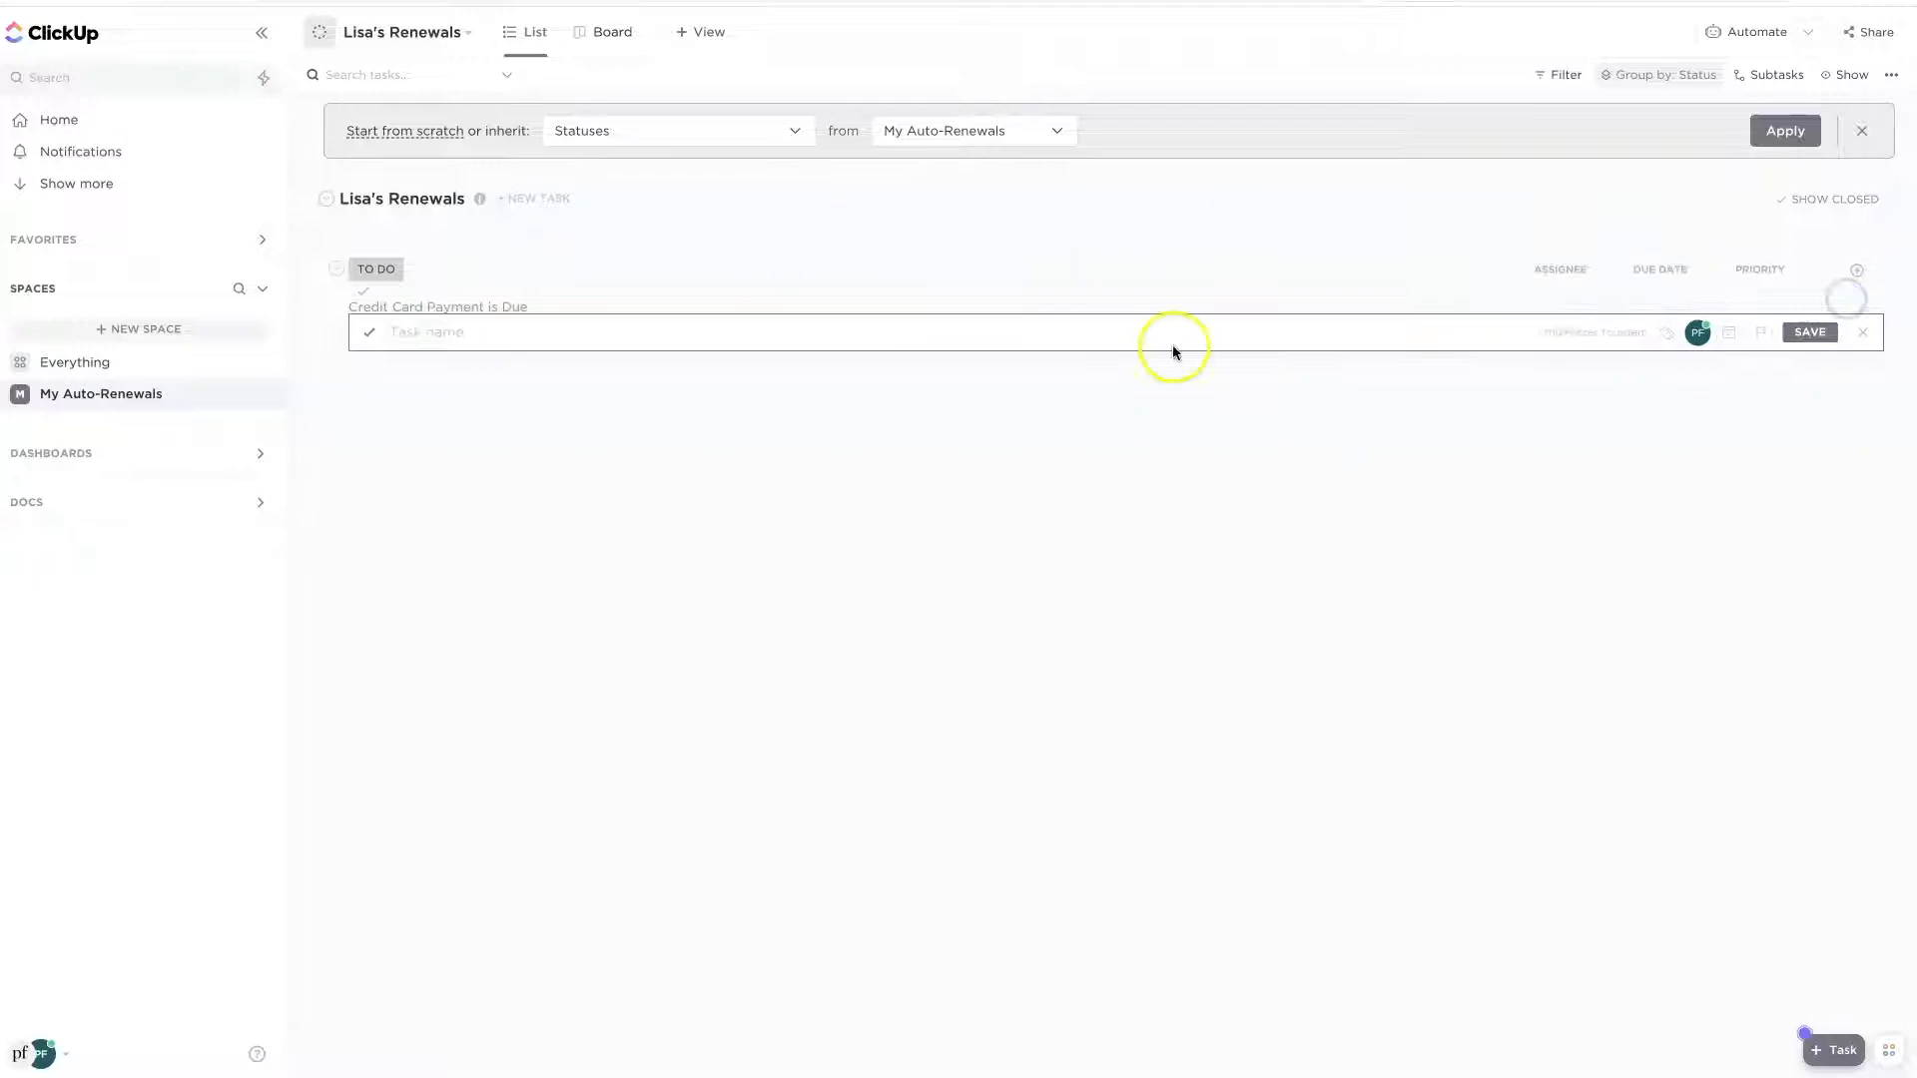
left_click(1809, 331)
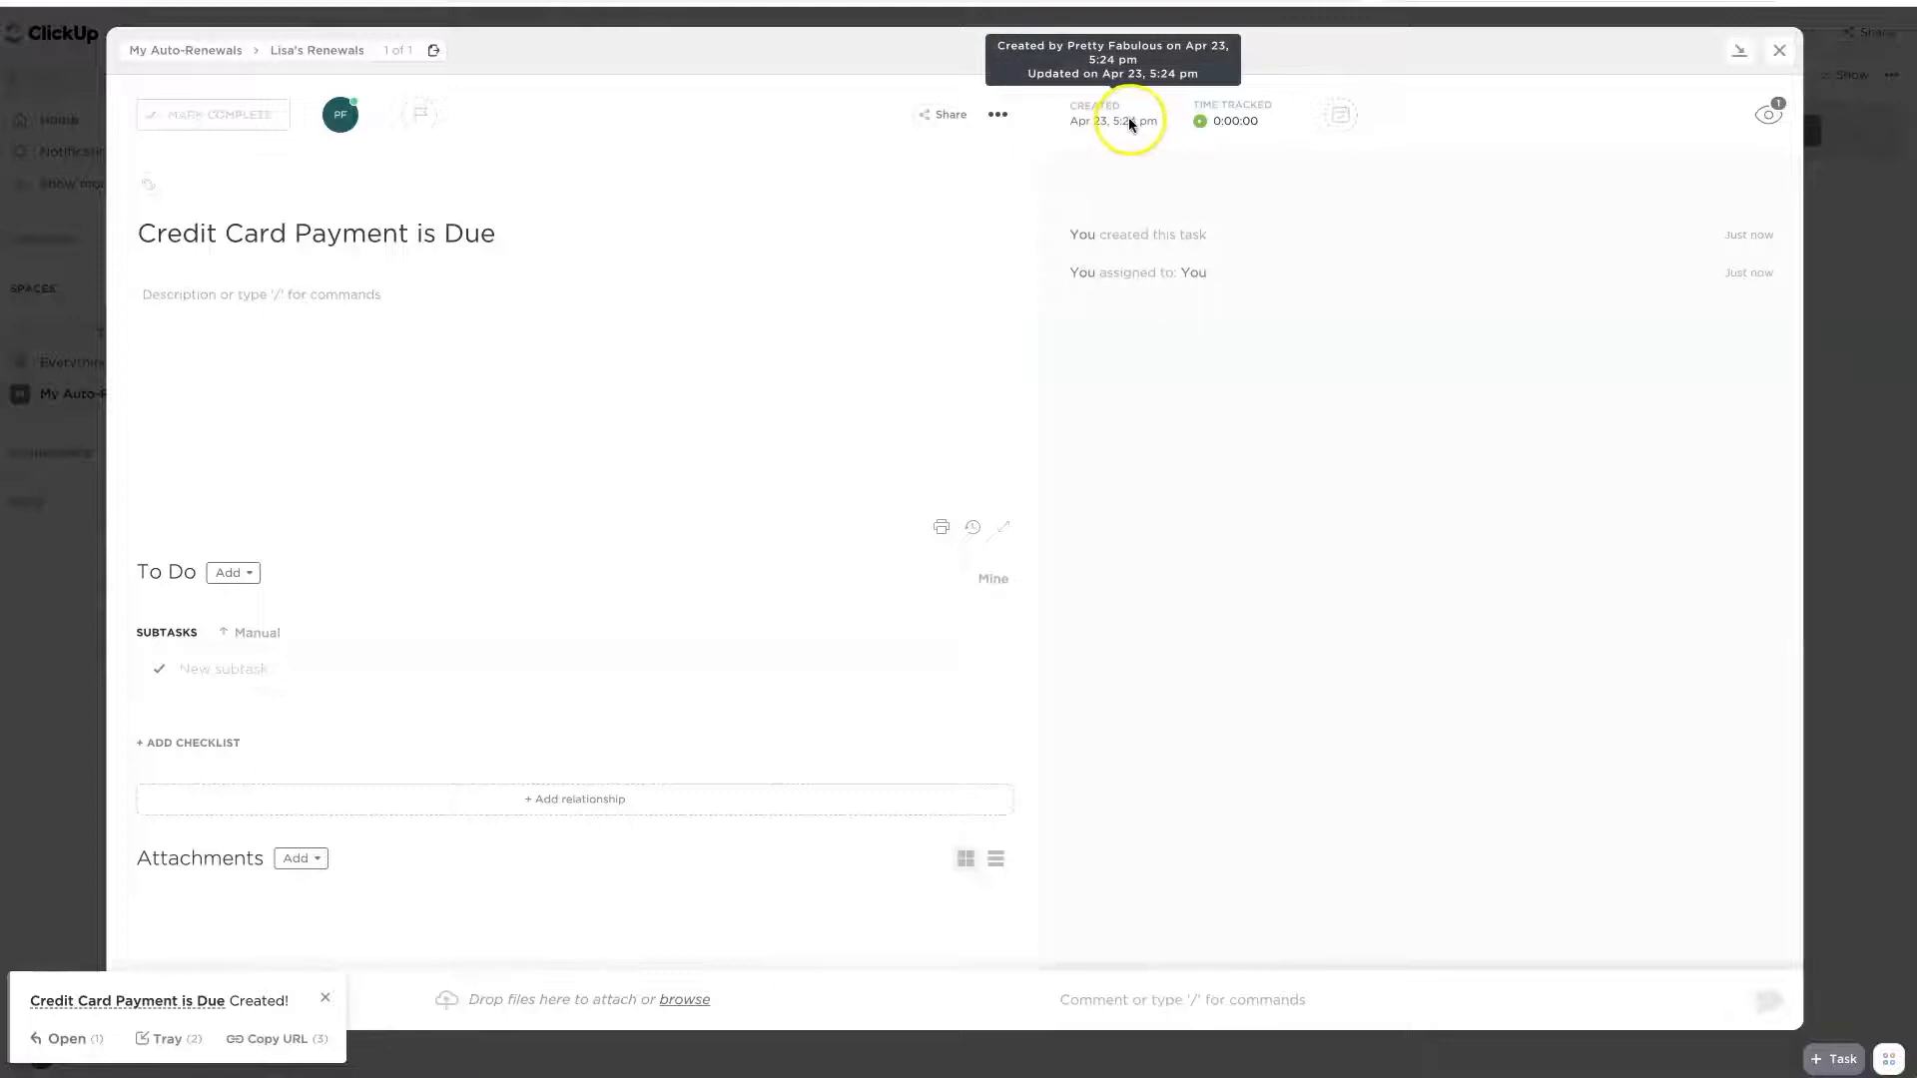
mouse_move(1340, 116)
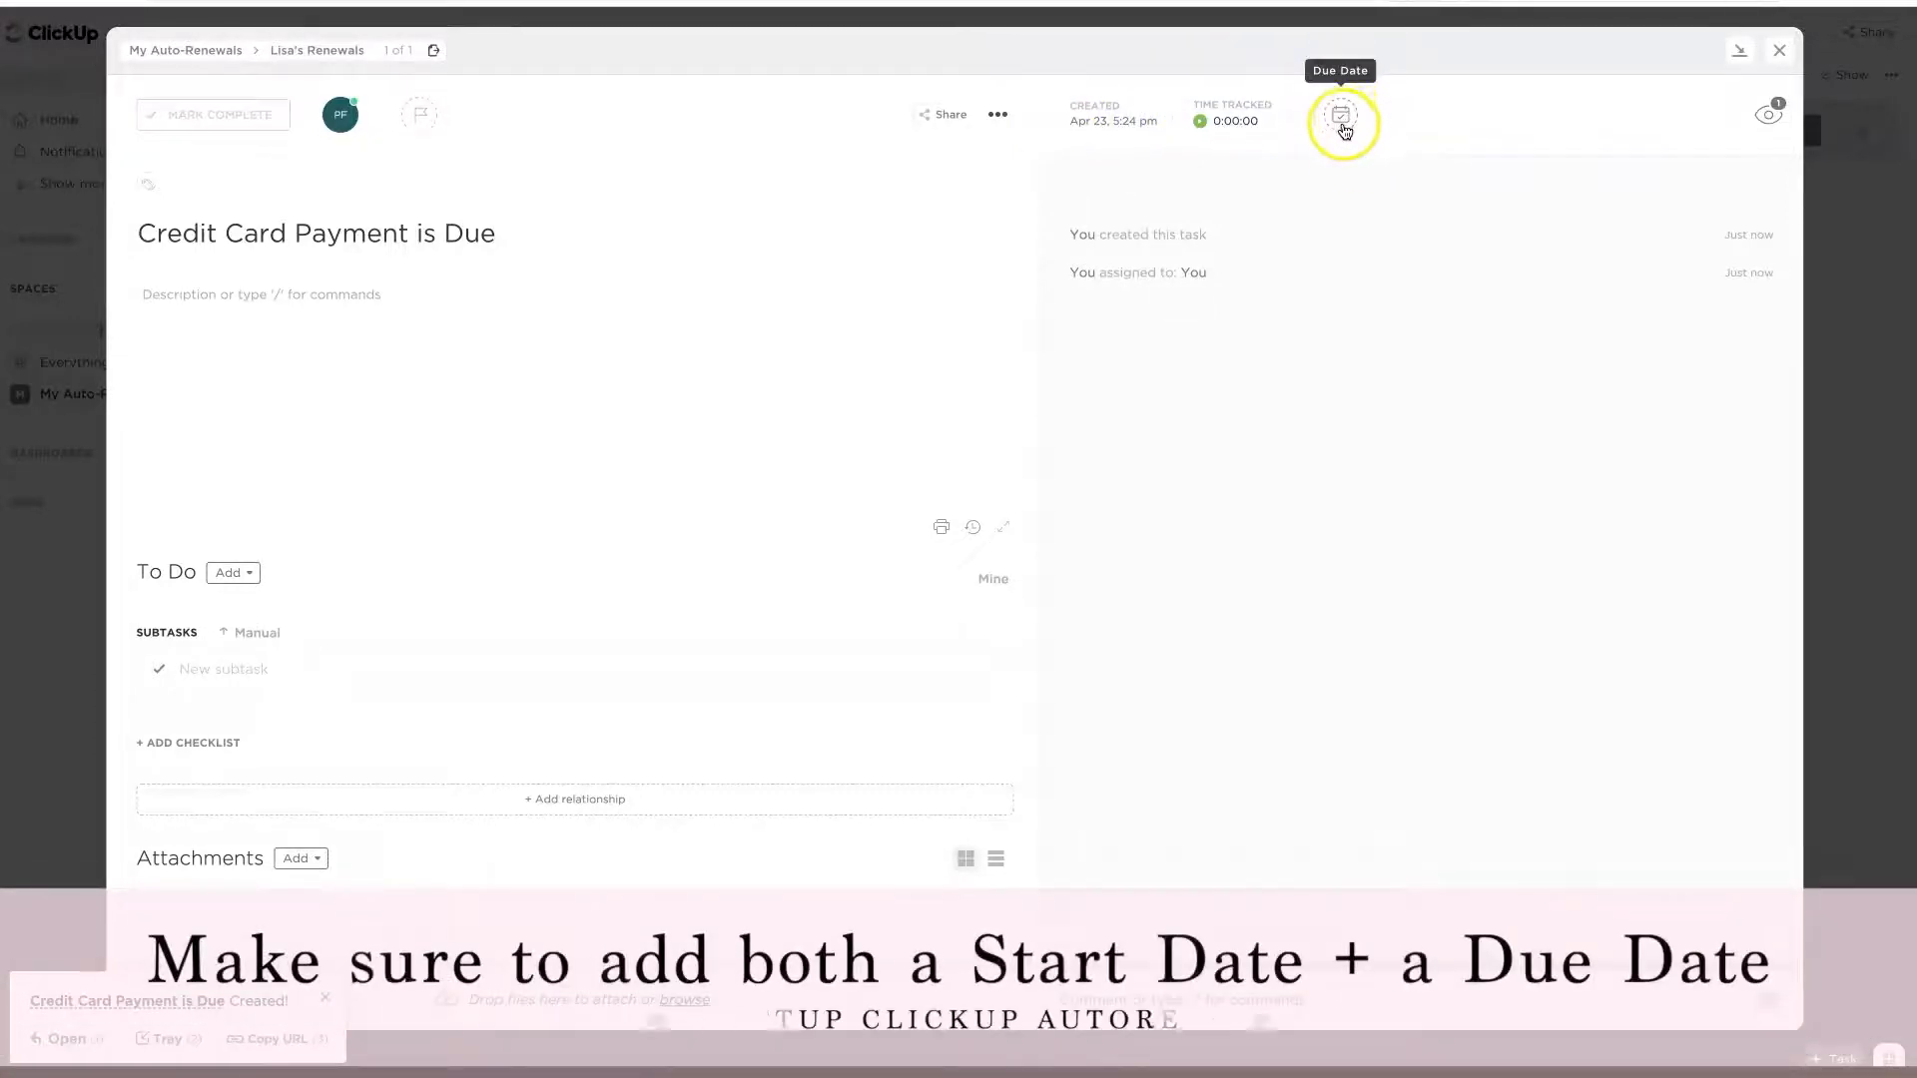
- Set the task's start date to May 1 and due date to May 15
left_click(1340, 118)
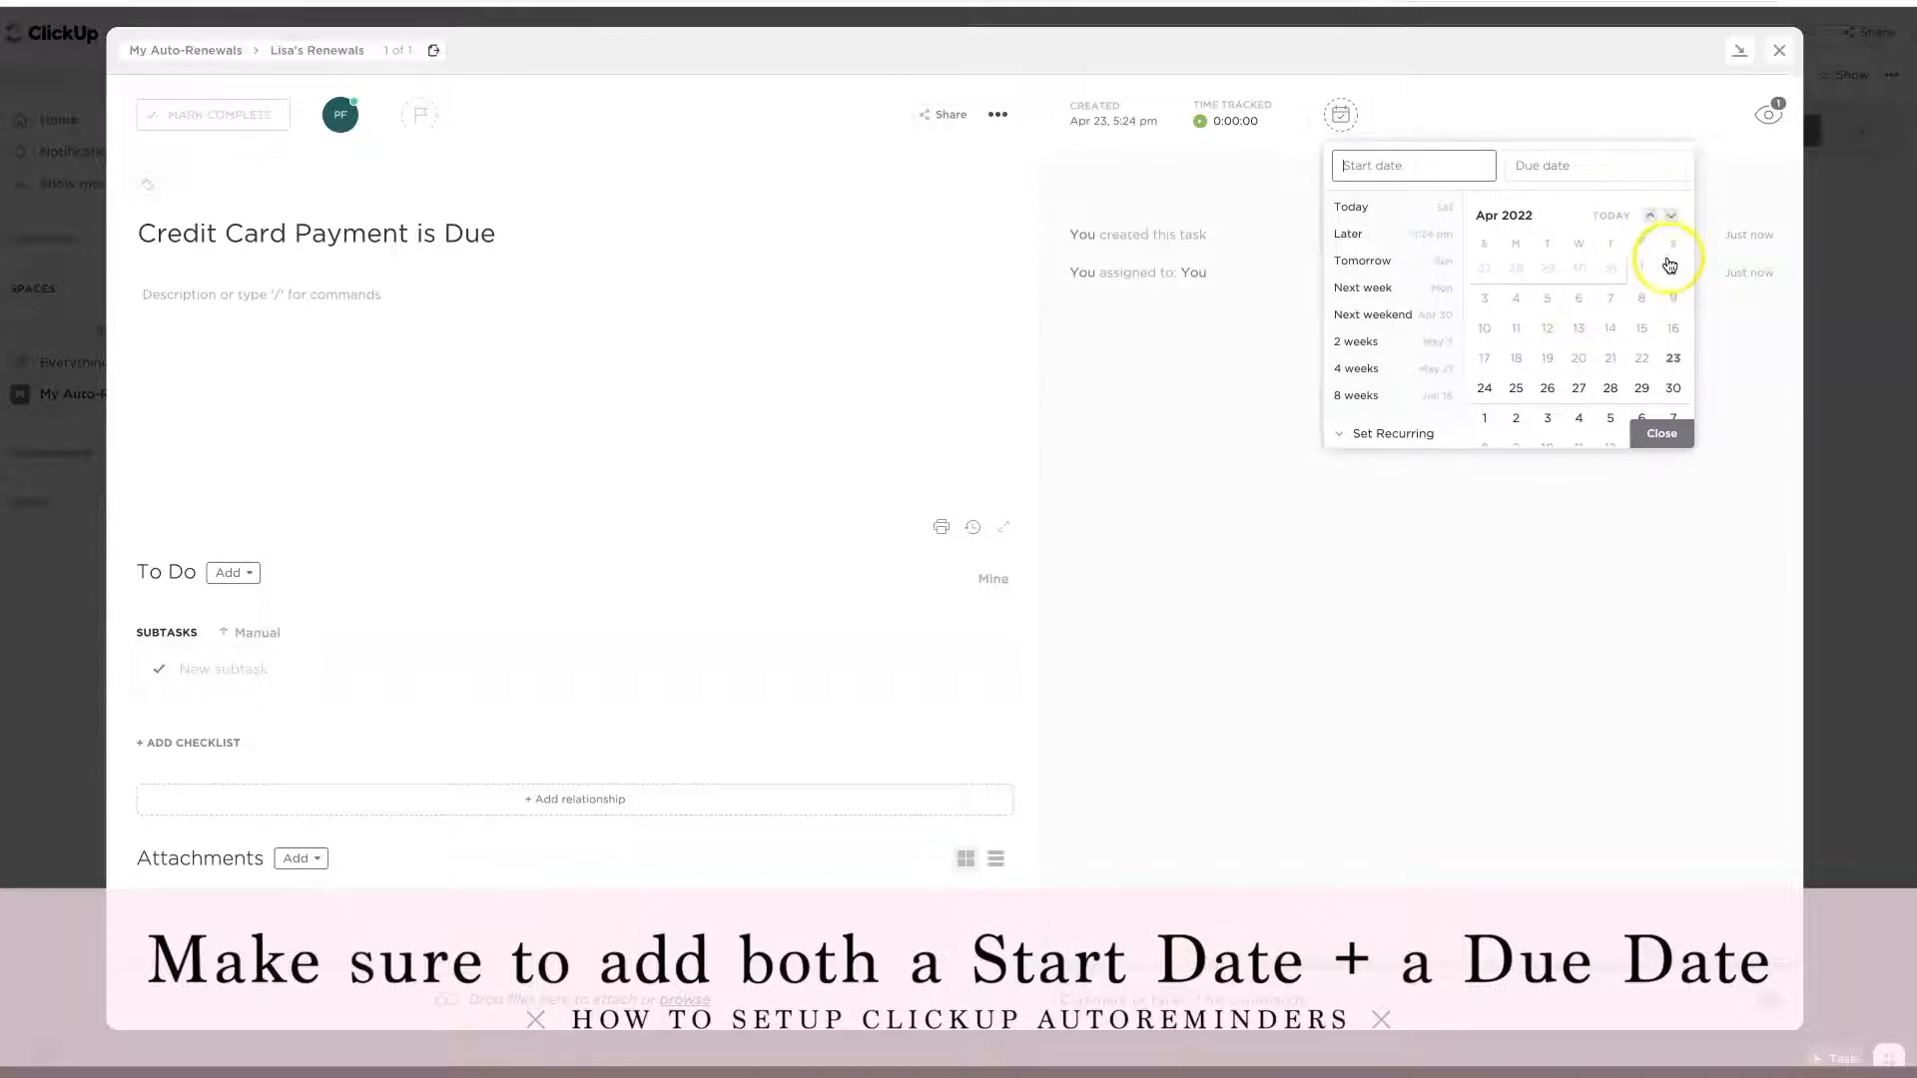
left_click(1669, 216)
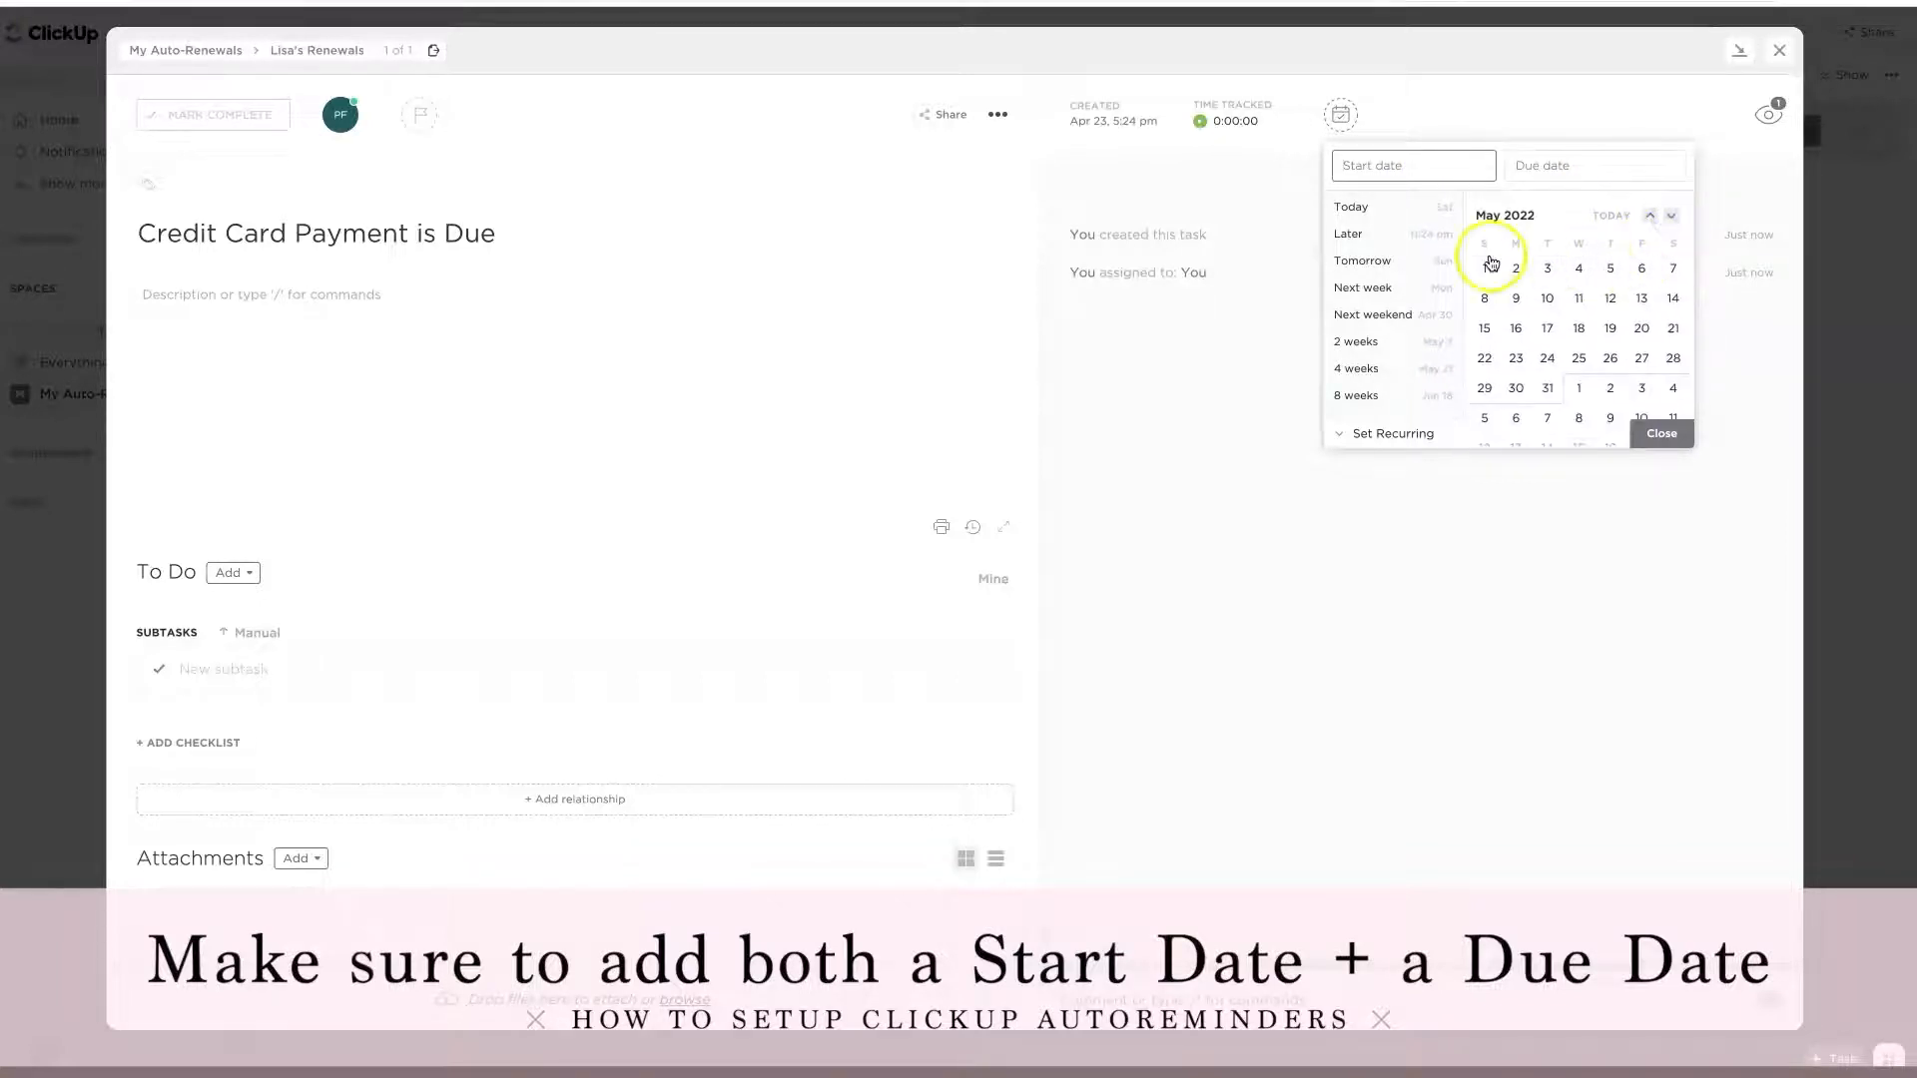
left_click(1483, 267)
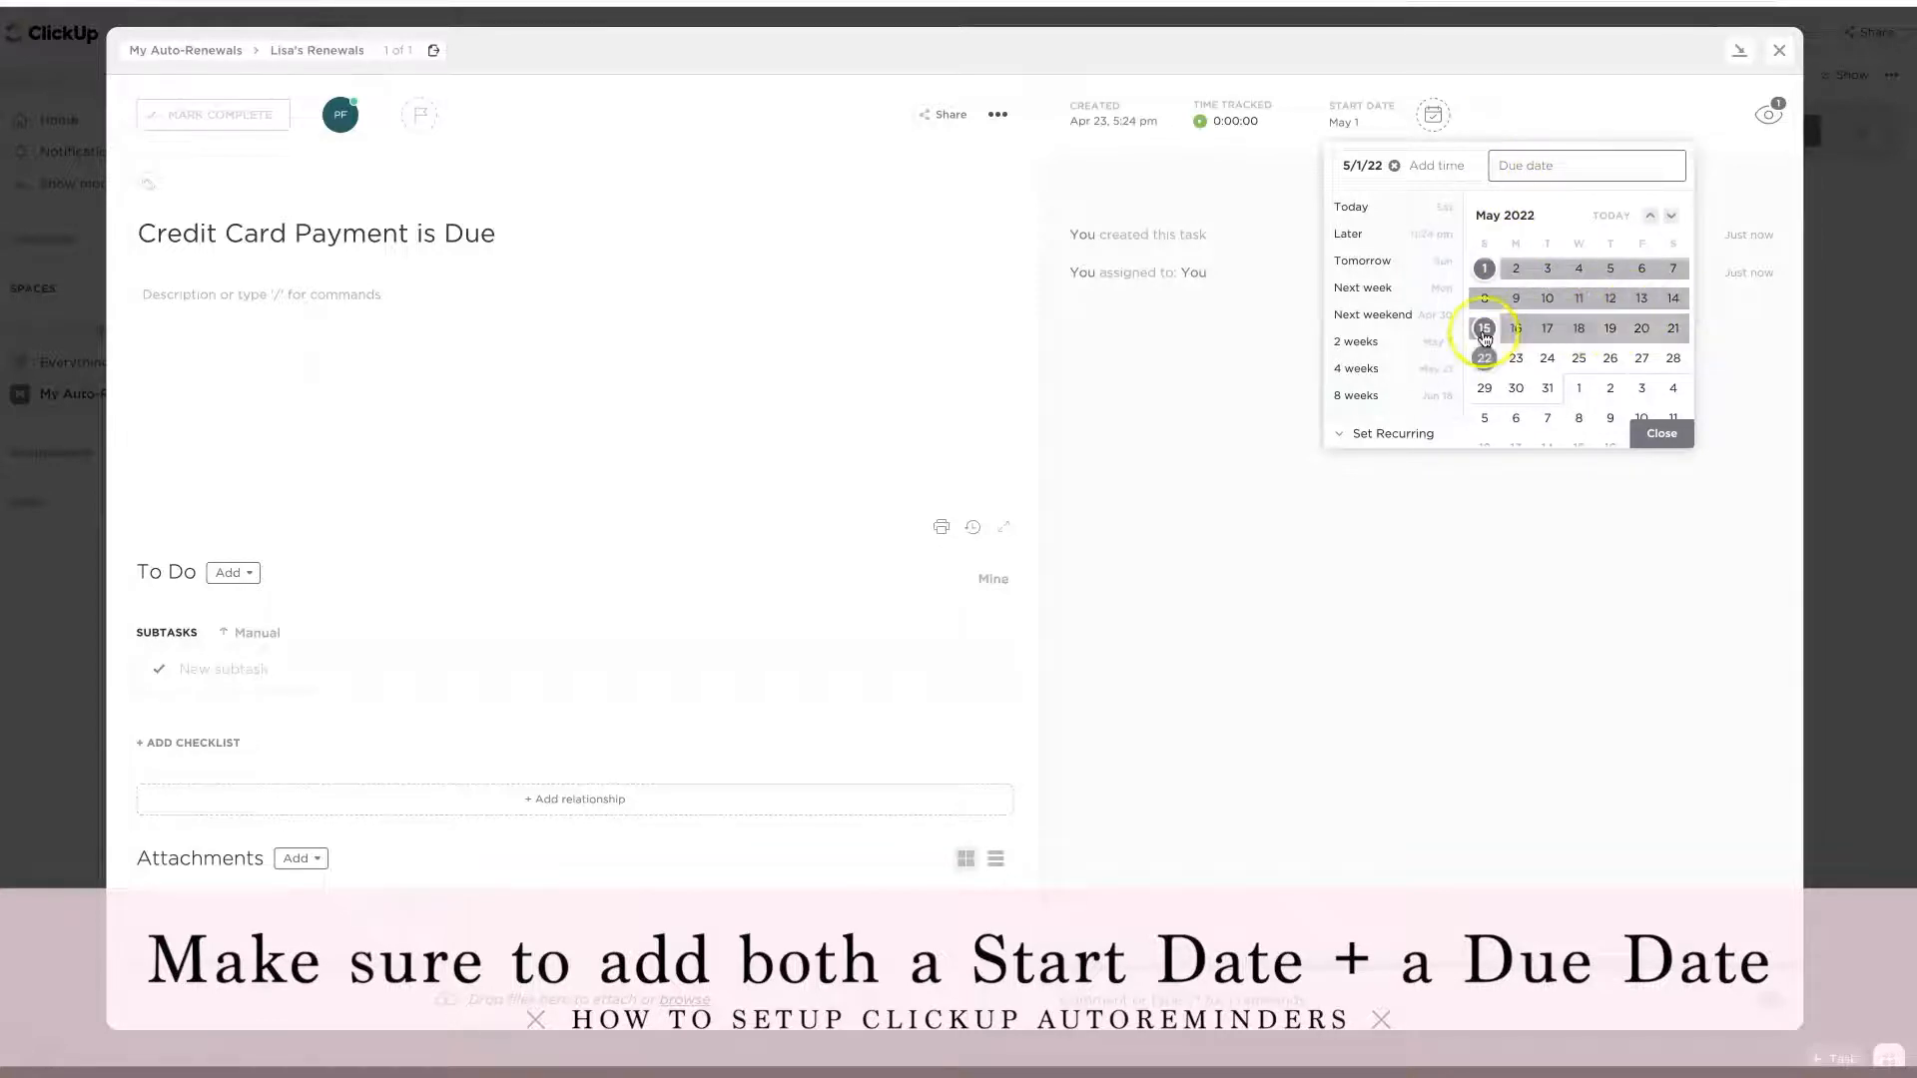
left_click(1484, 327)
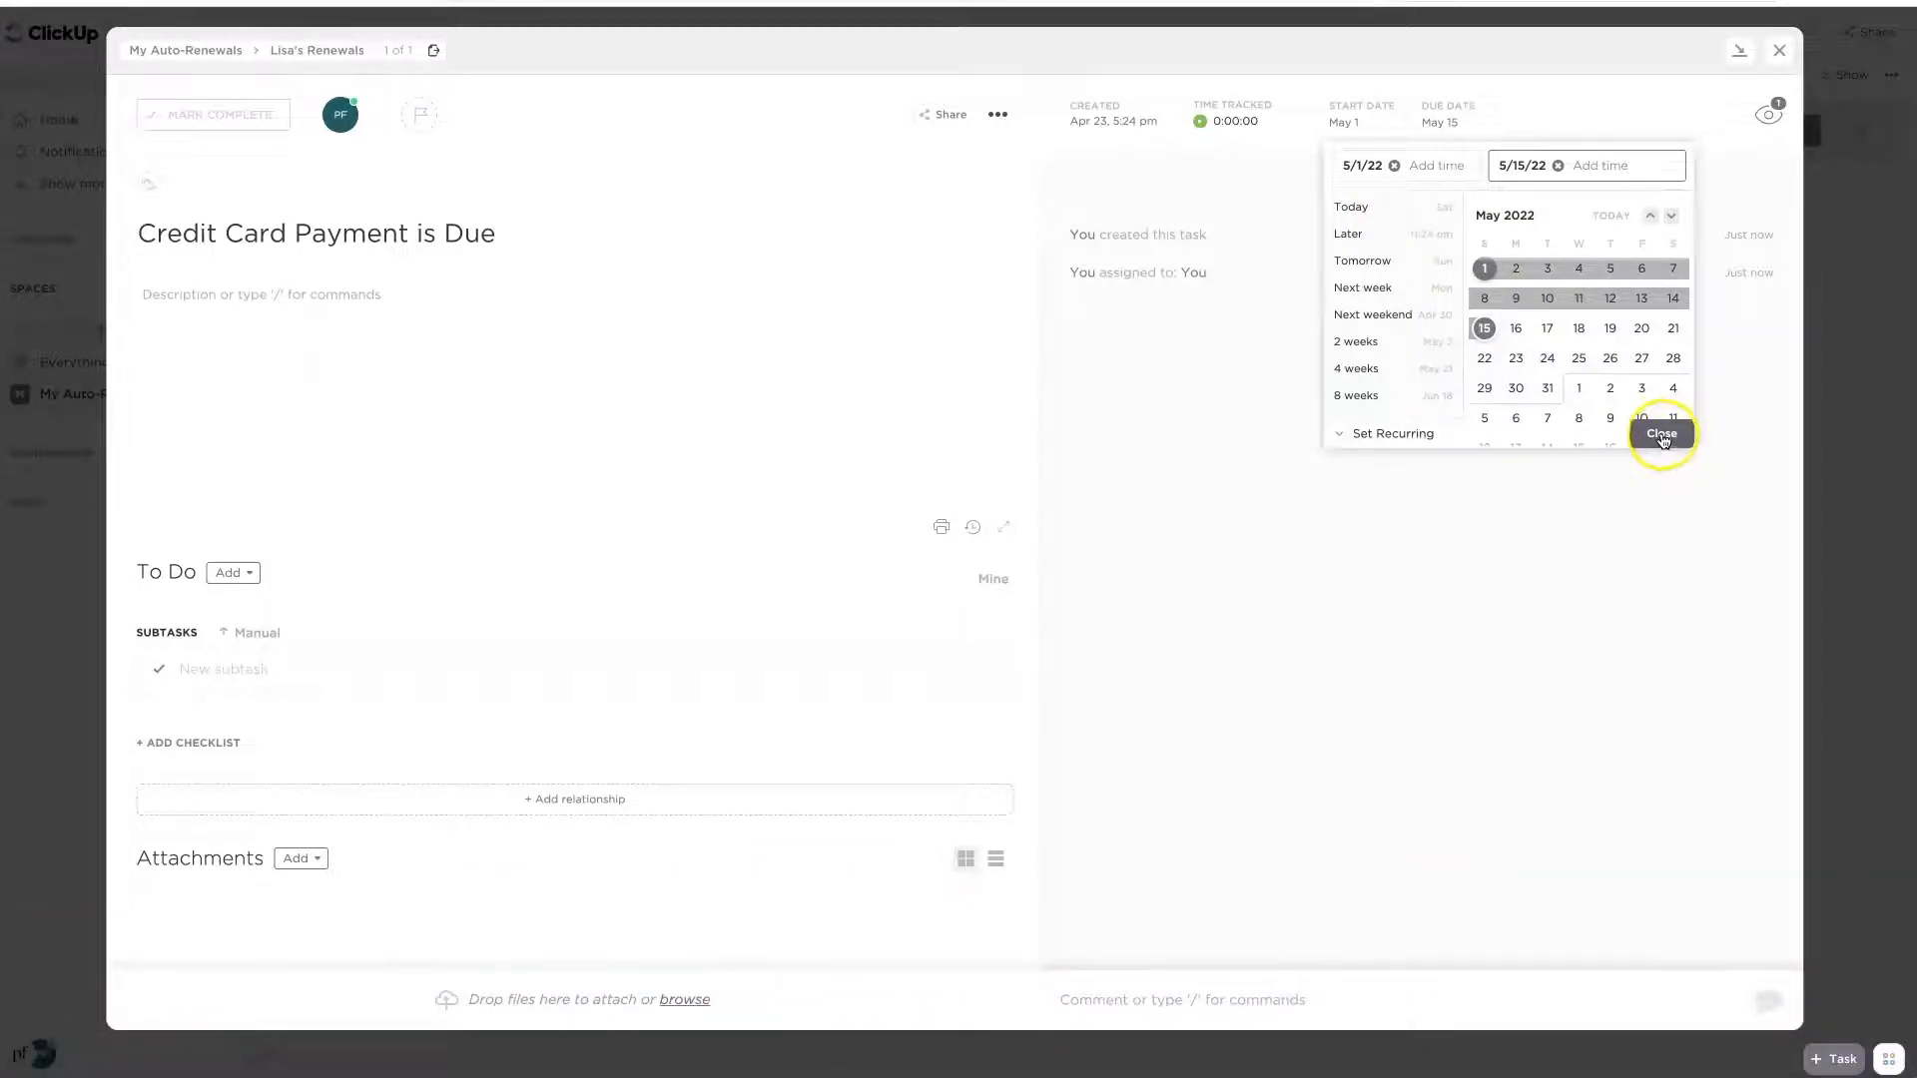
- Make the task recur monthly and save the recurrence
left_click(1391, 433)
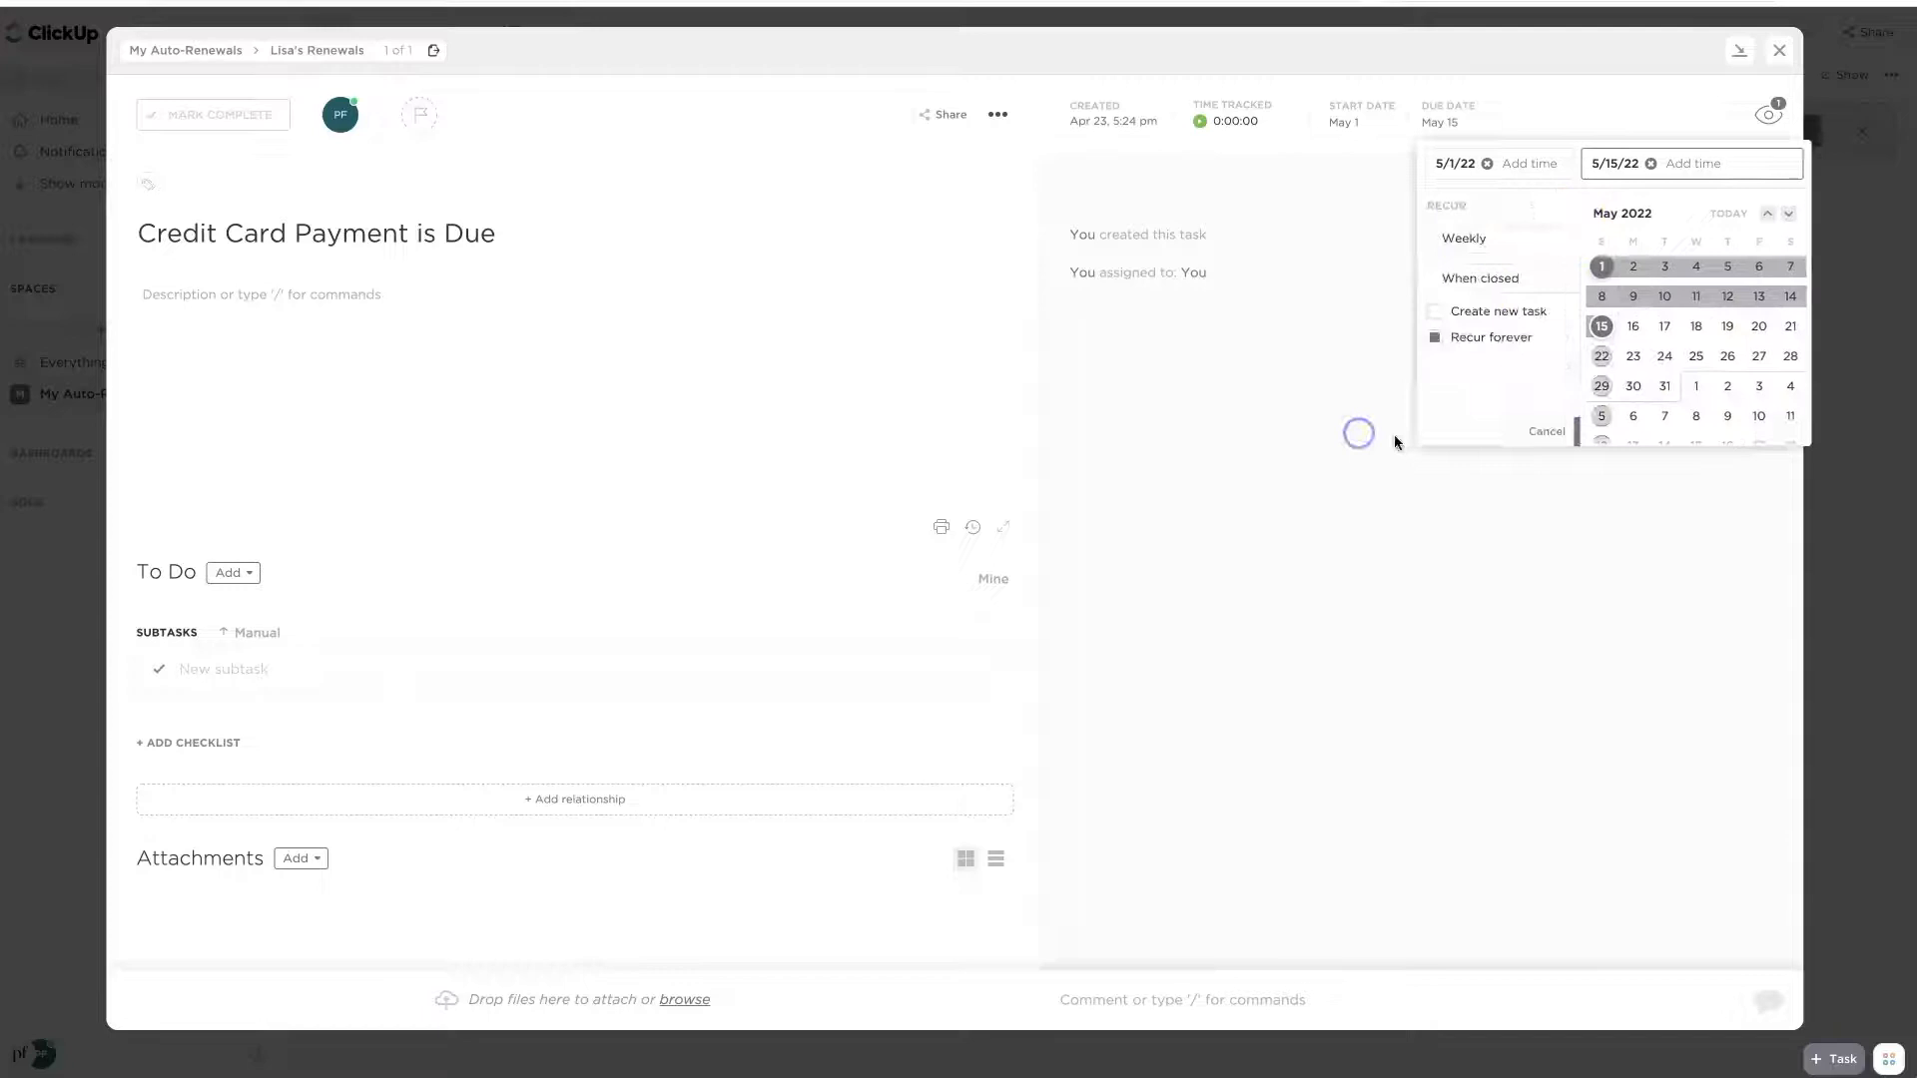
left_click(1462, 238)
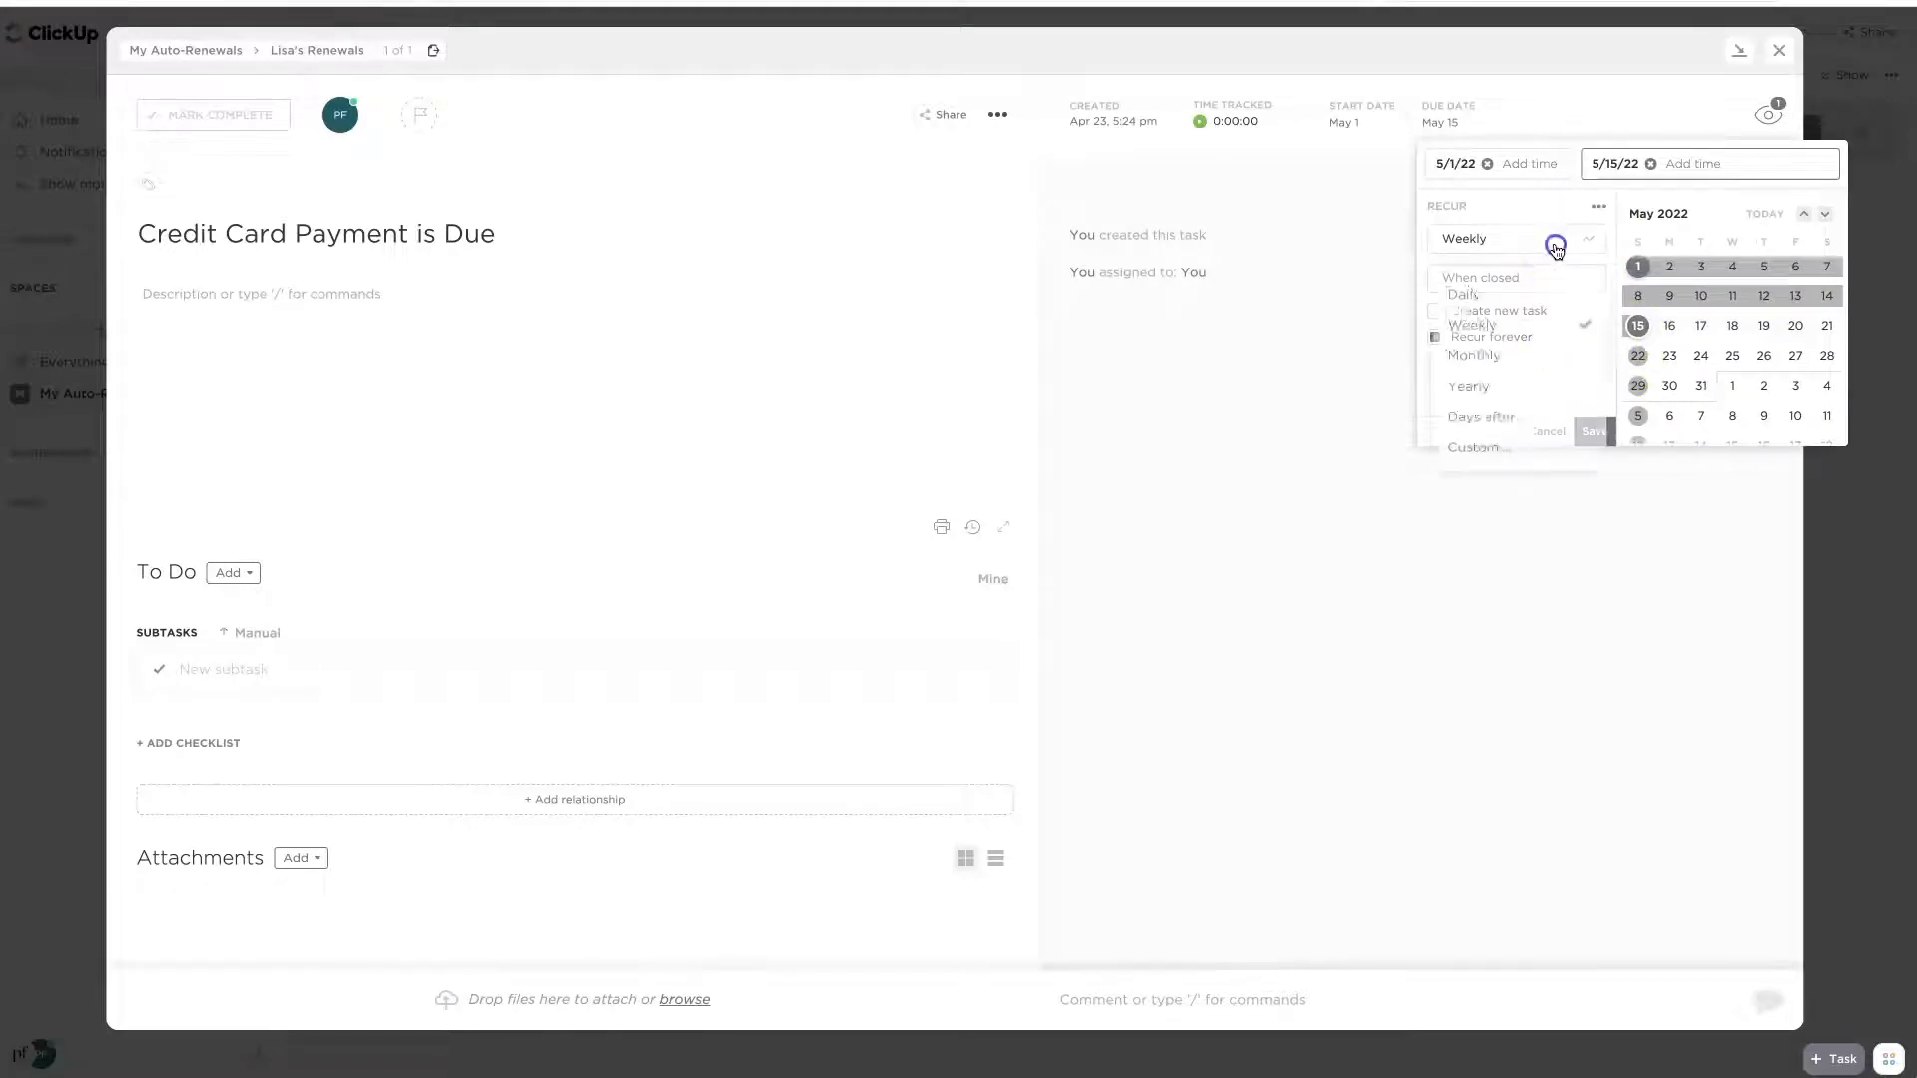
left_click(1474, 356)
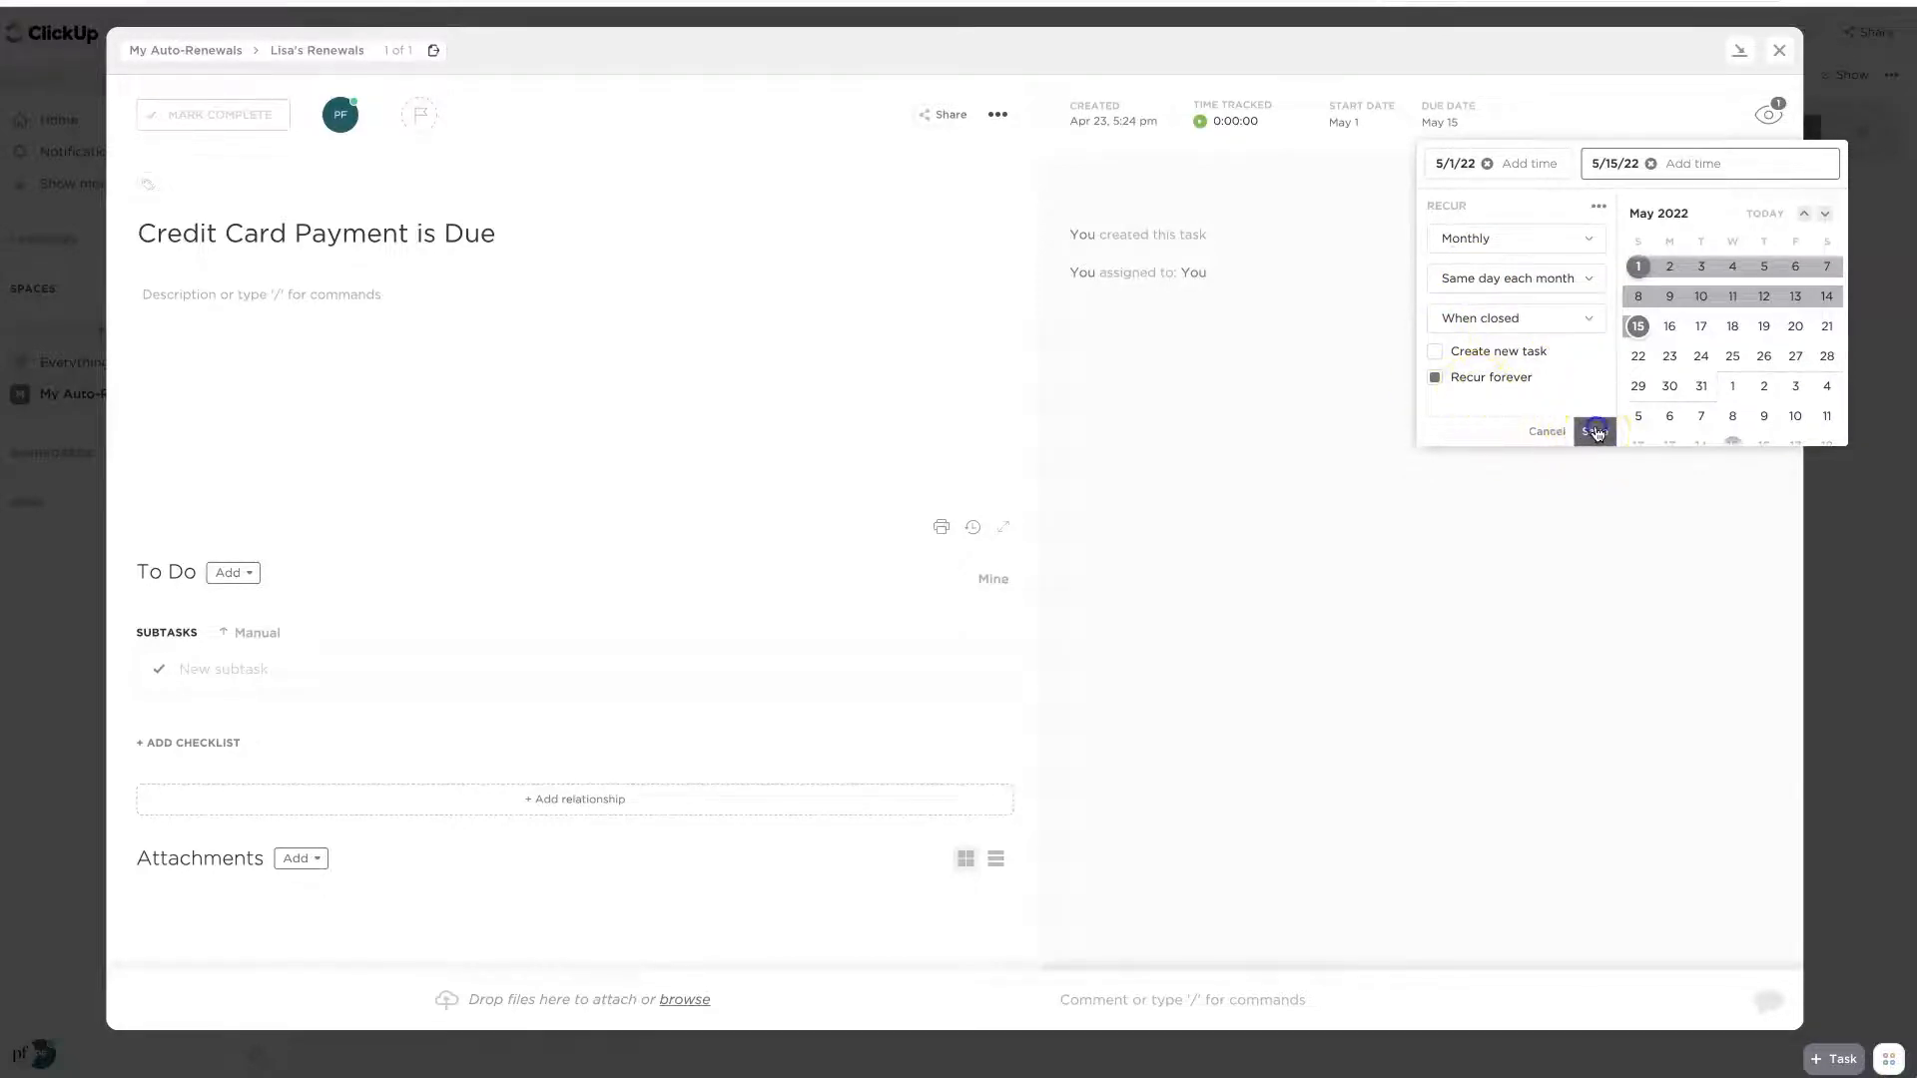
left_click(1593, 432)
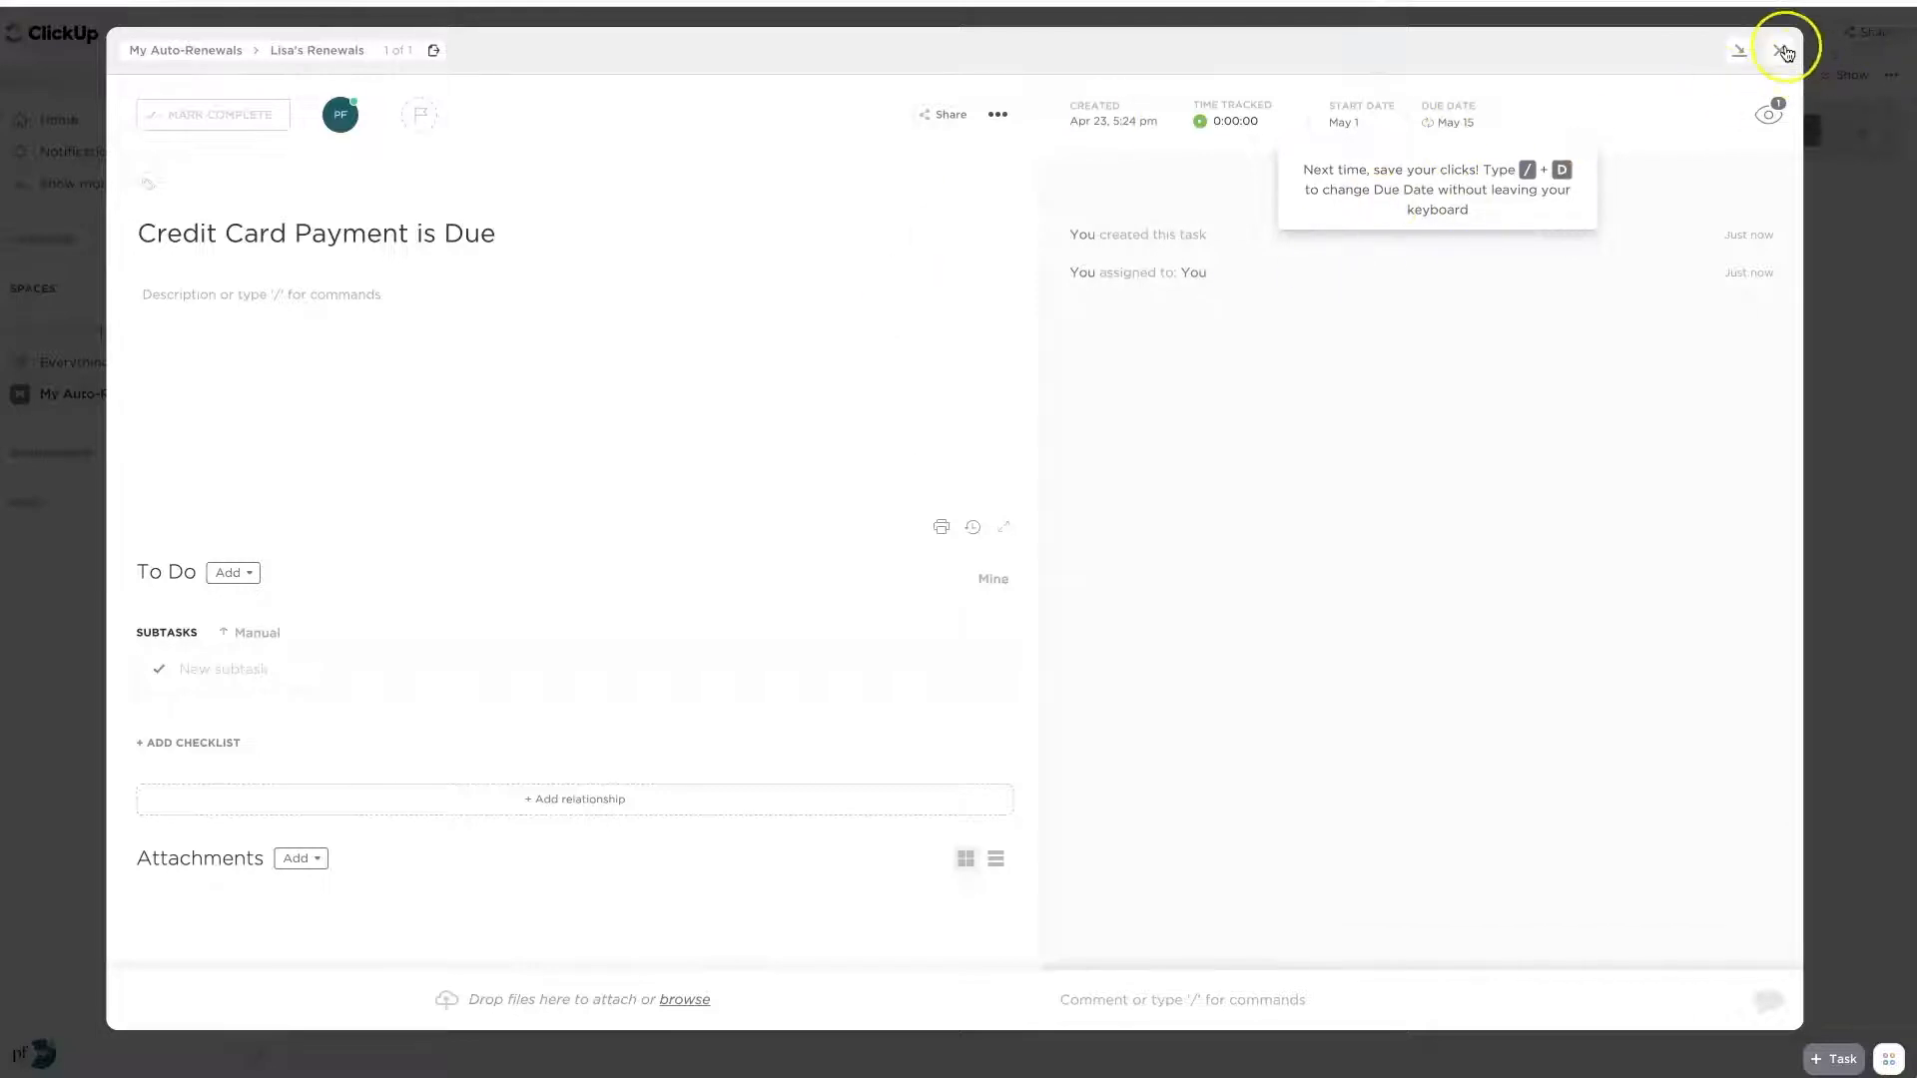
- Close the task and add a second task named 'Pixistock'
left_click(1783, 50)
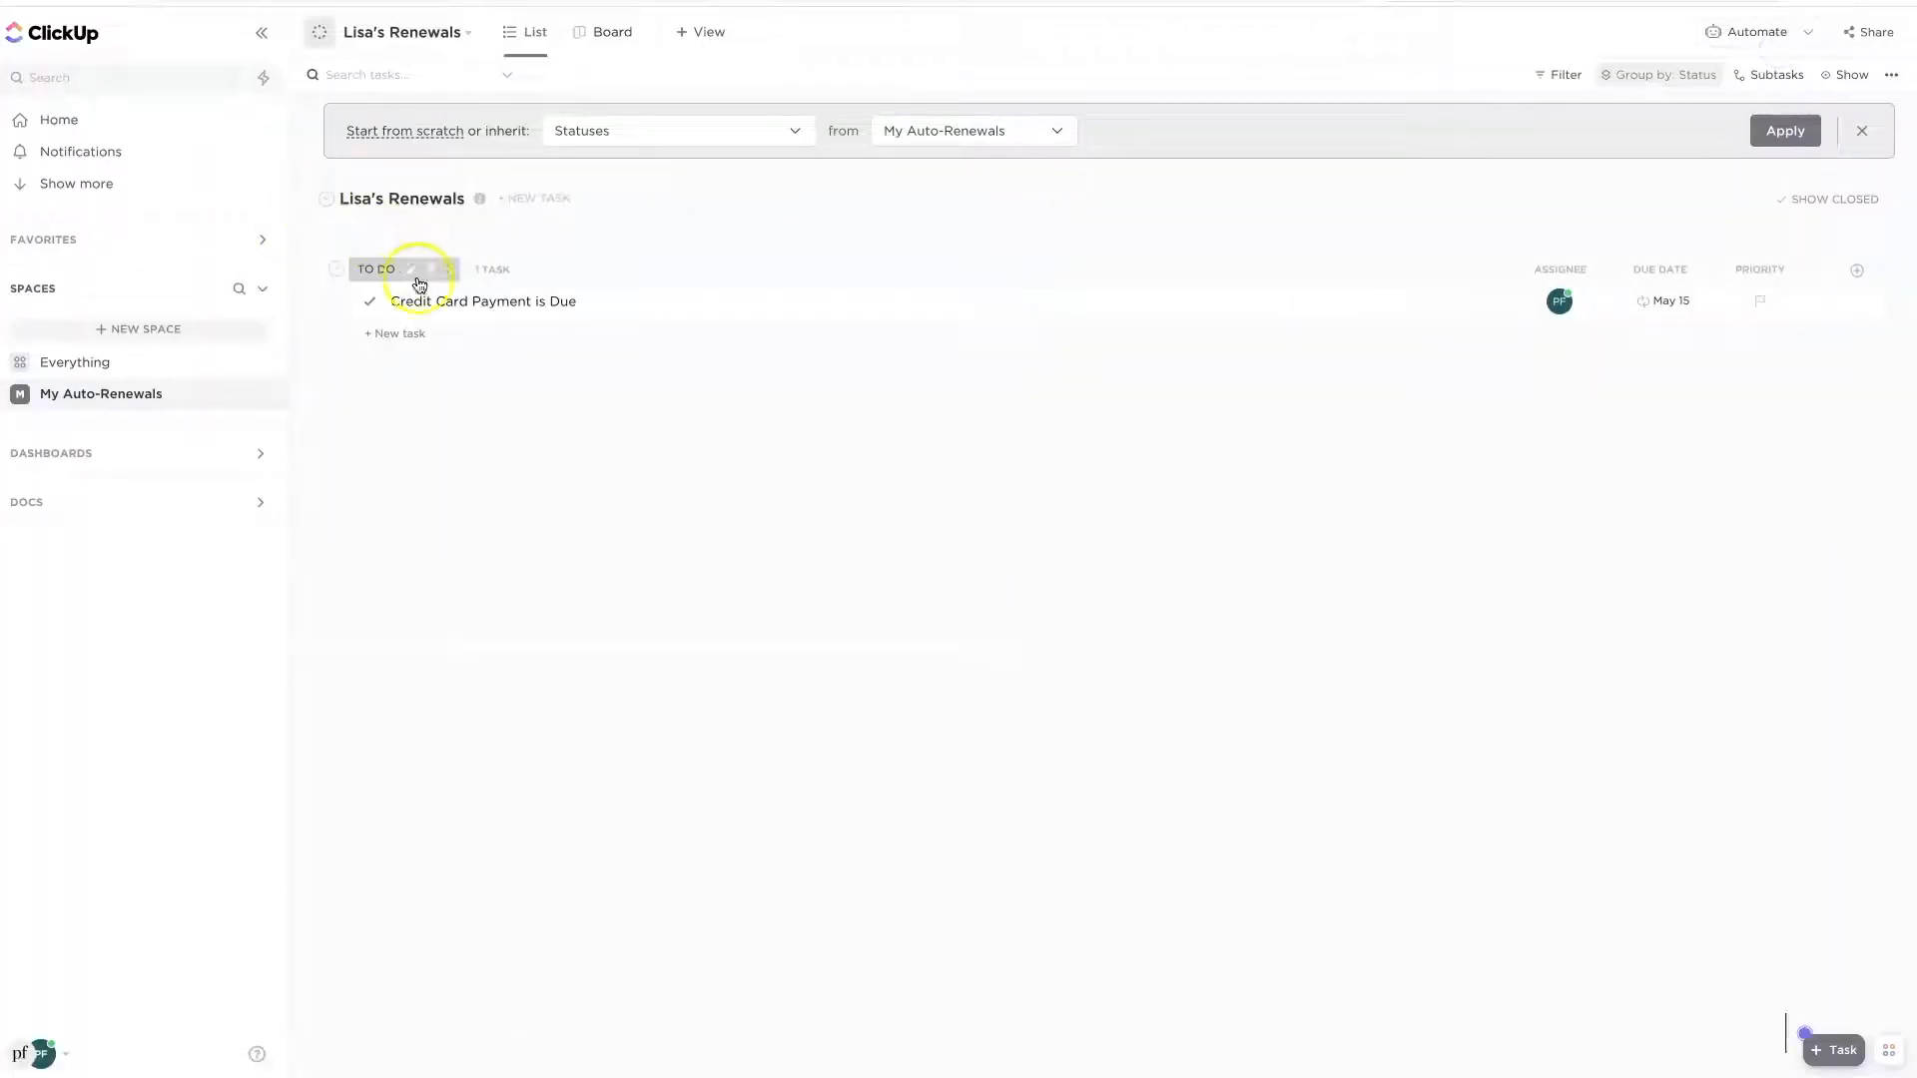
left_click(394, 334)
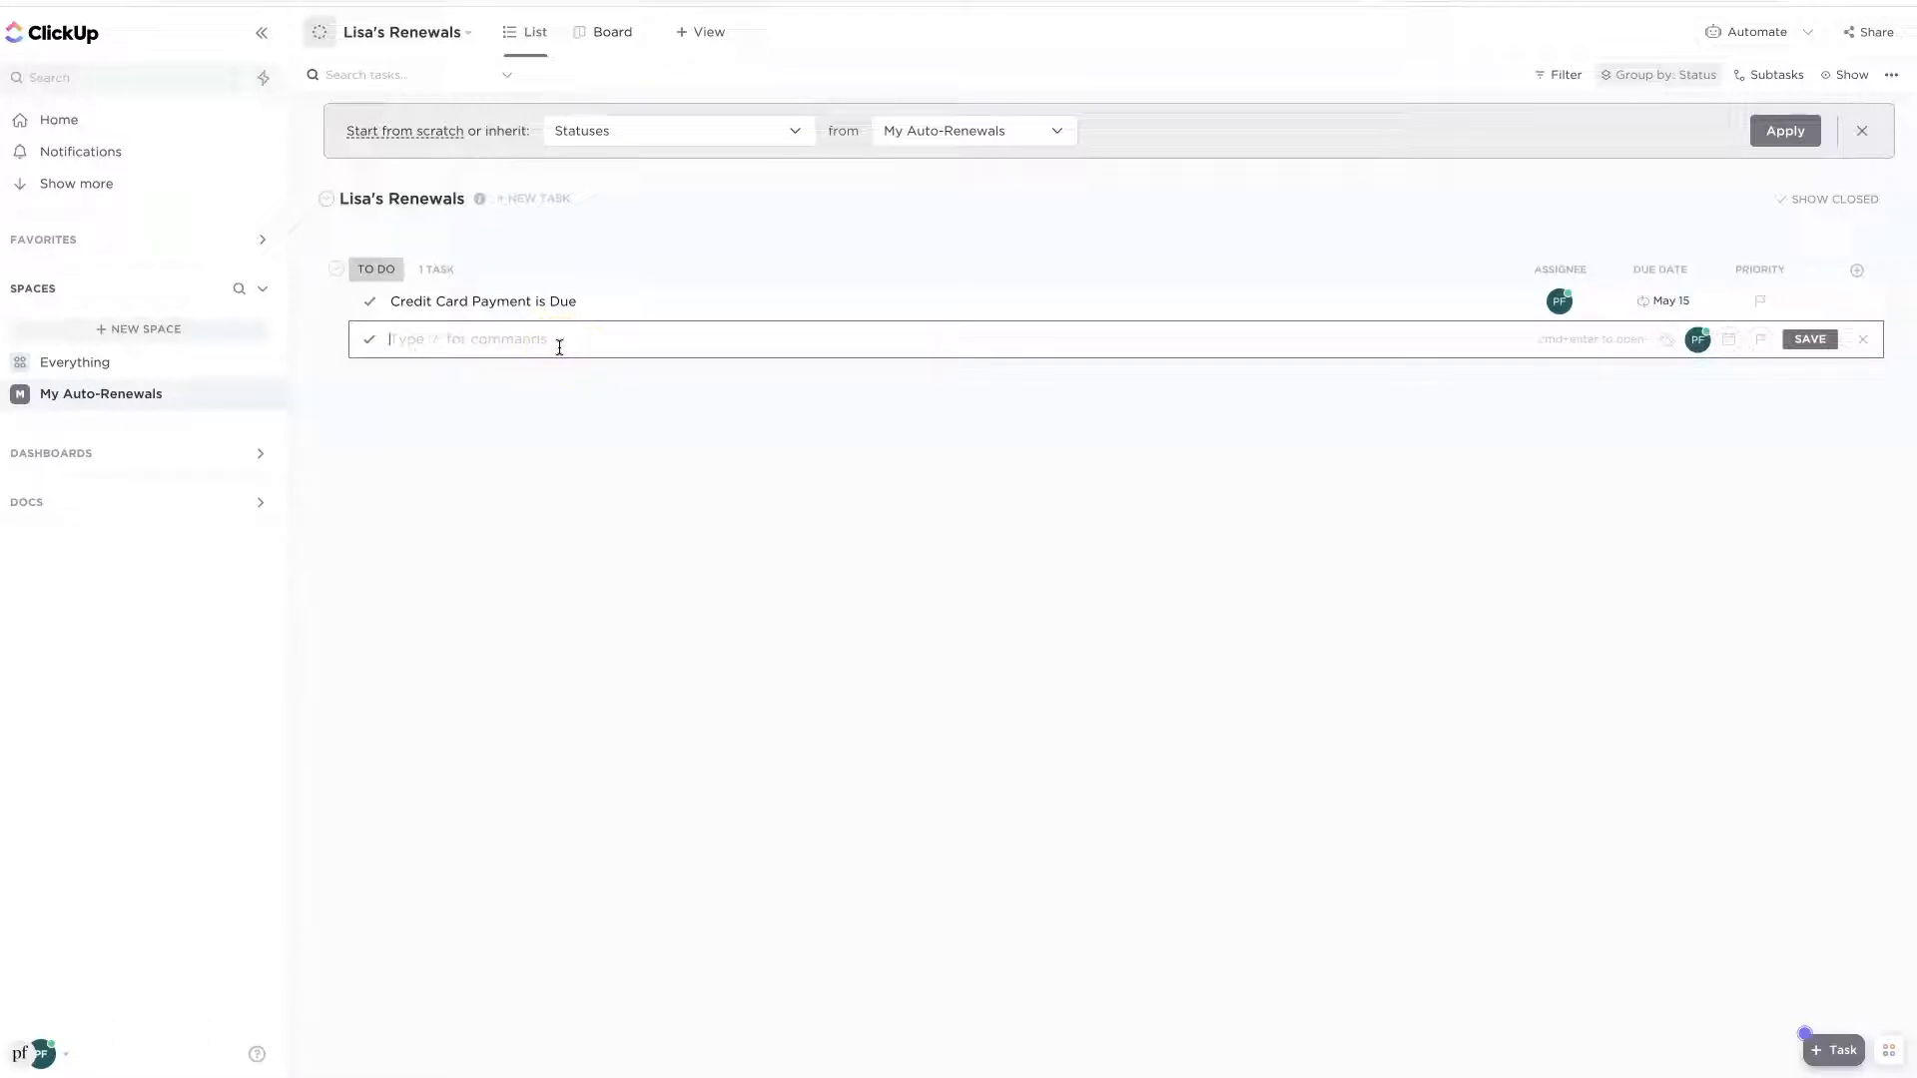
type("Pixistock")
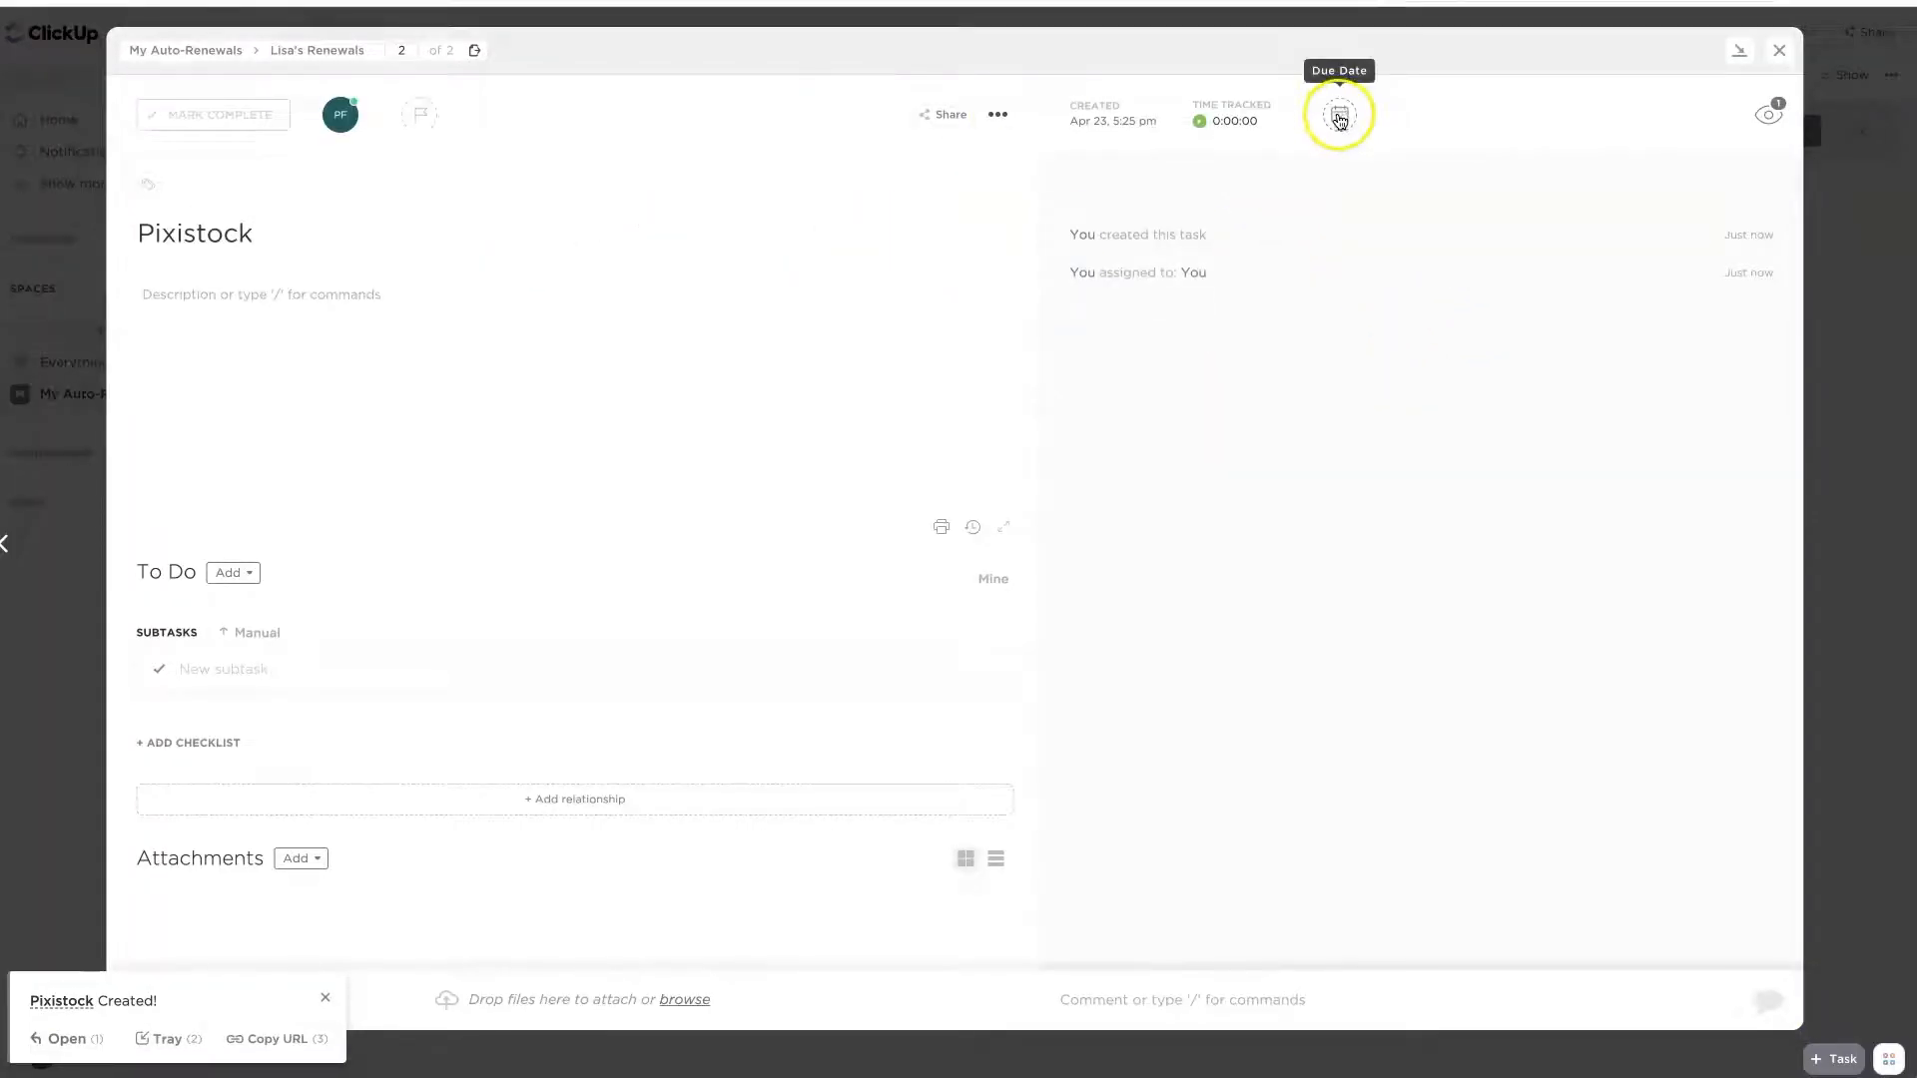
- Give the Pixistock task a May 4 due date and an April 27 start date
left_click(1338, 114)
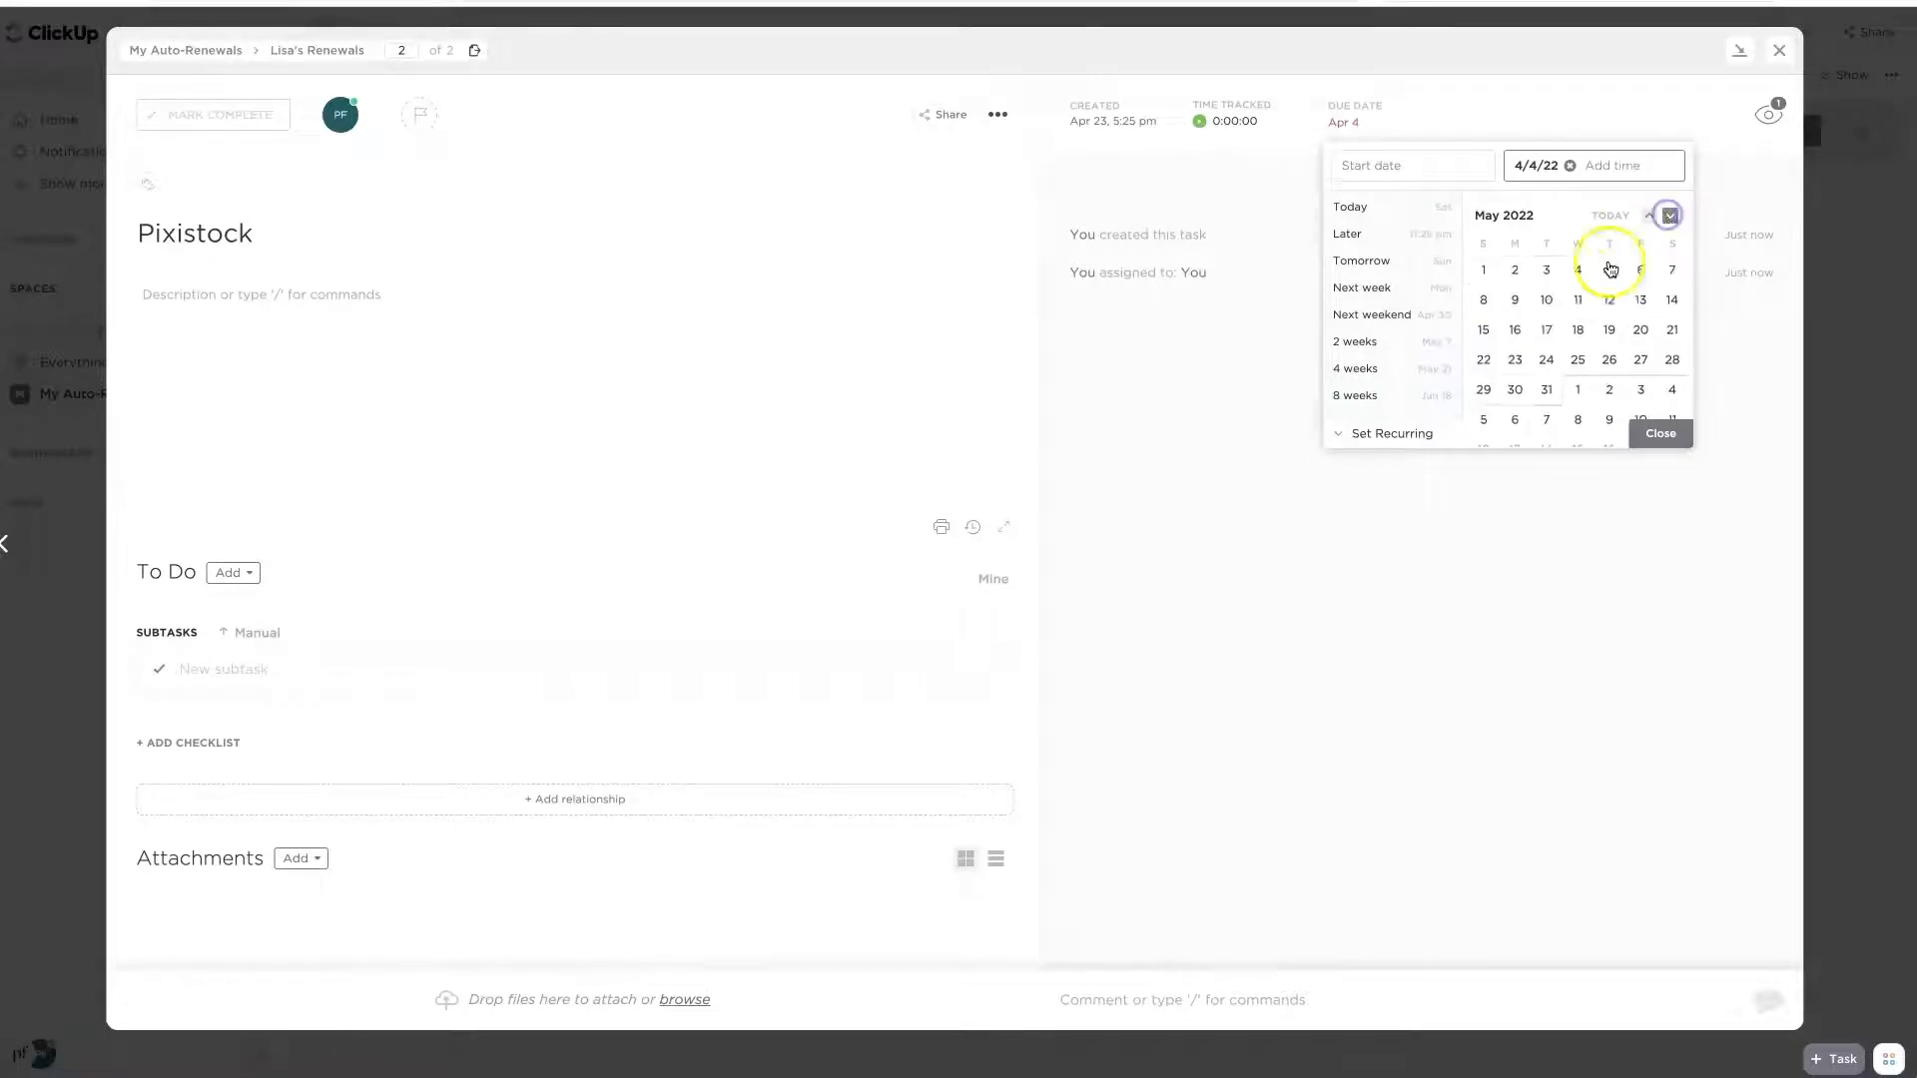
left_click(1577, 270)
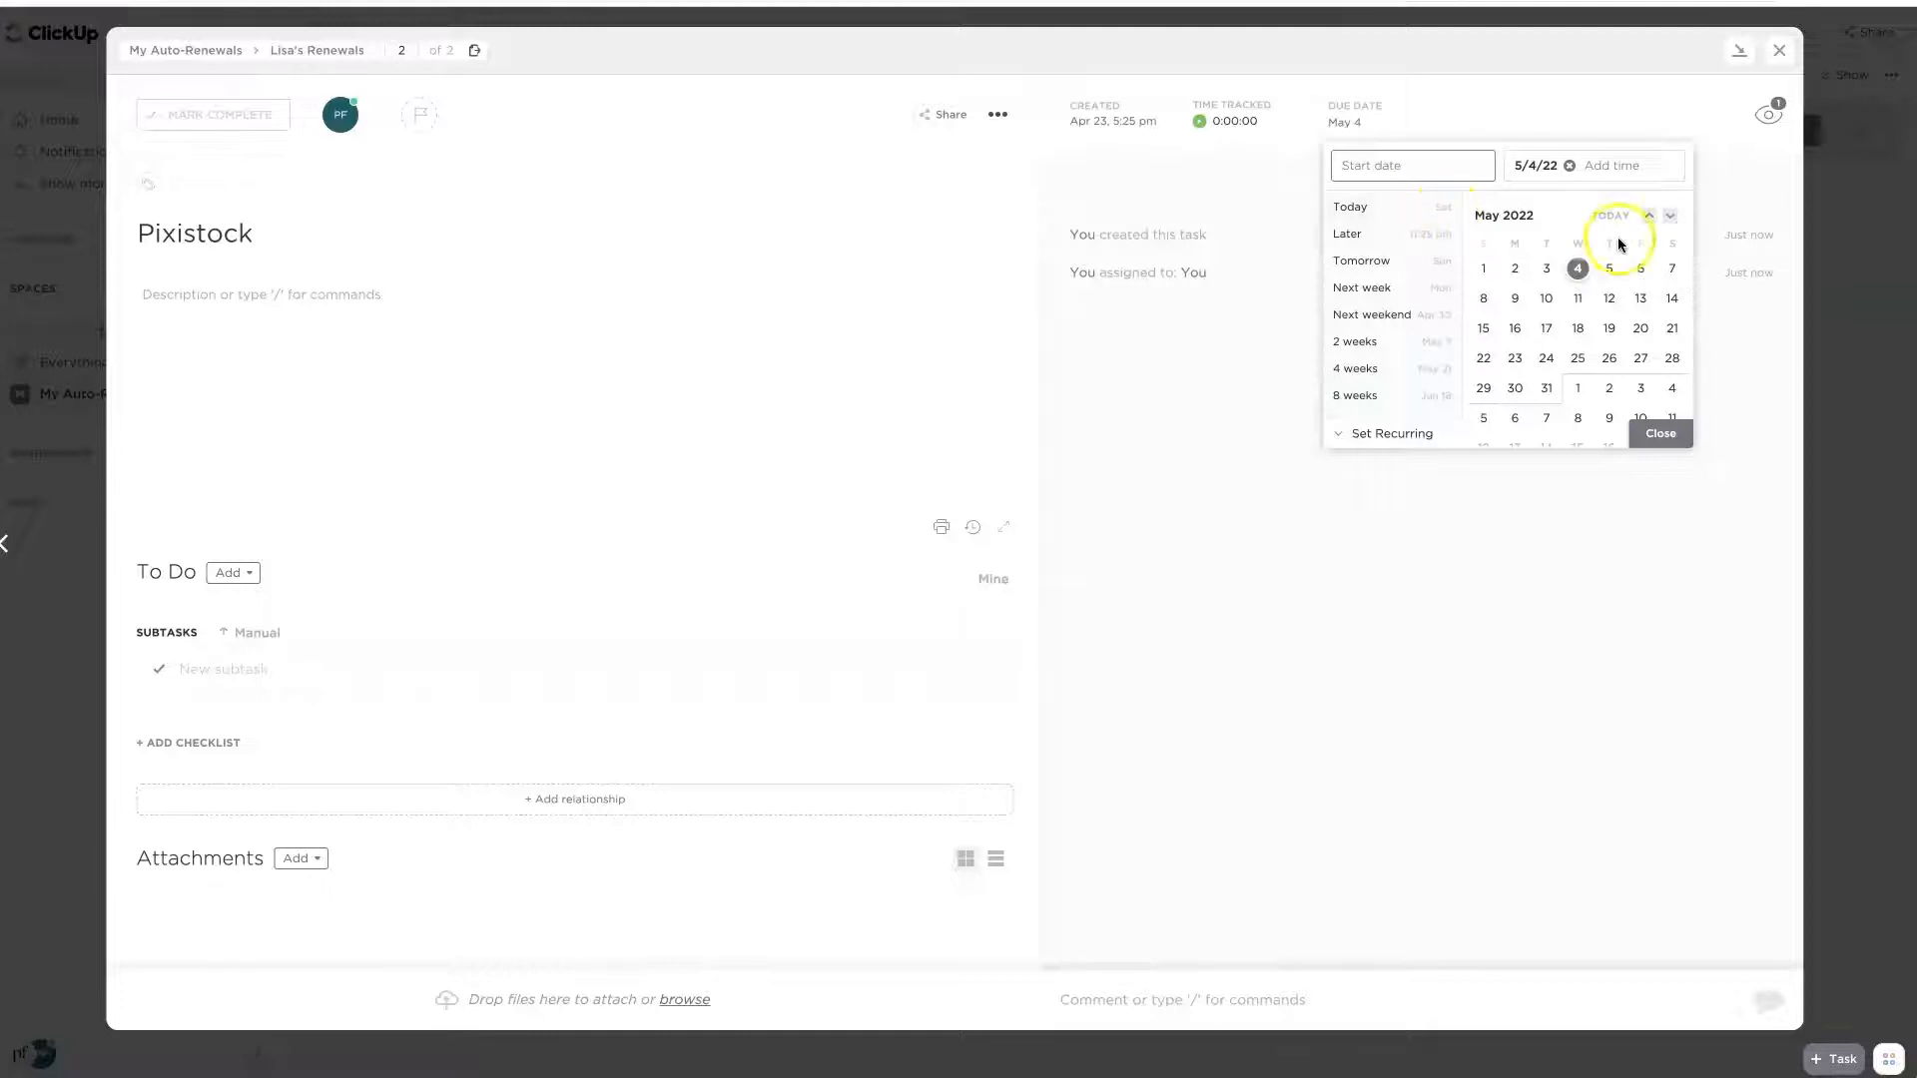
left_click(1648, 216)
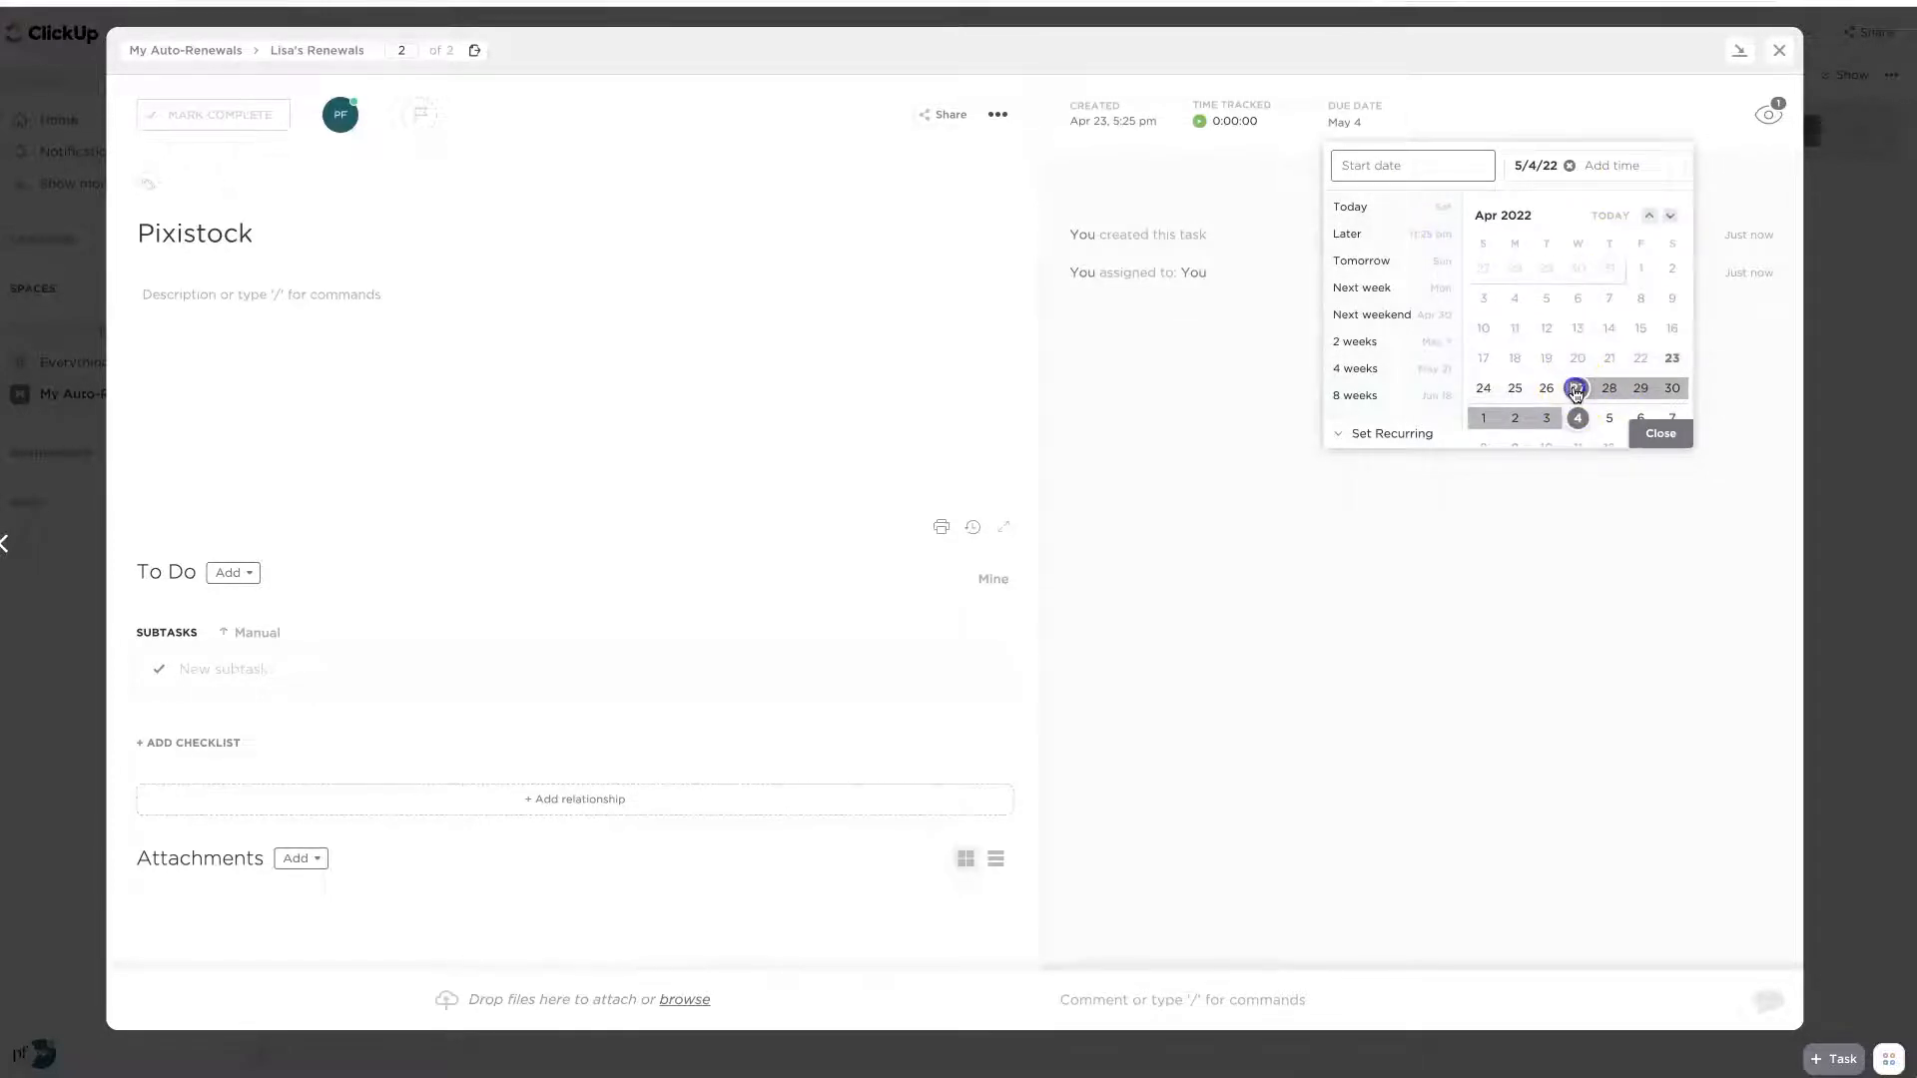
left_click(1577, 387)
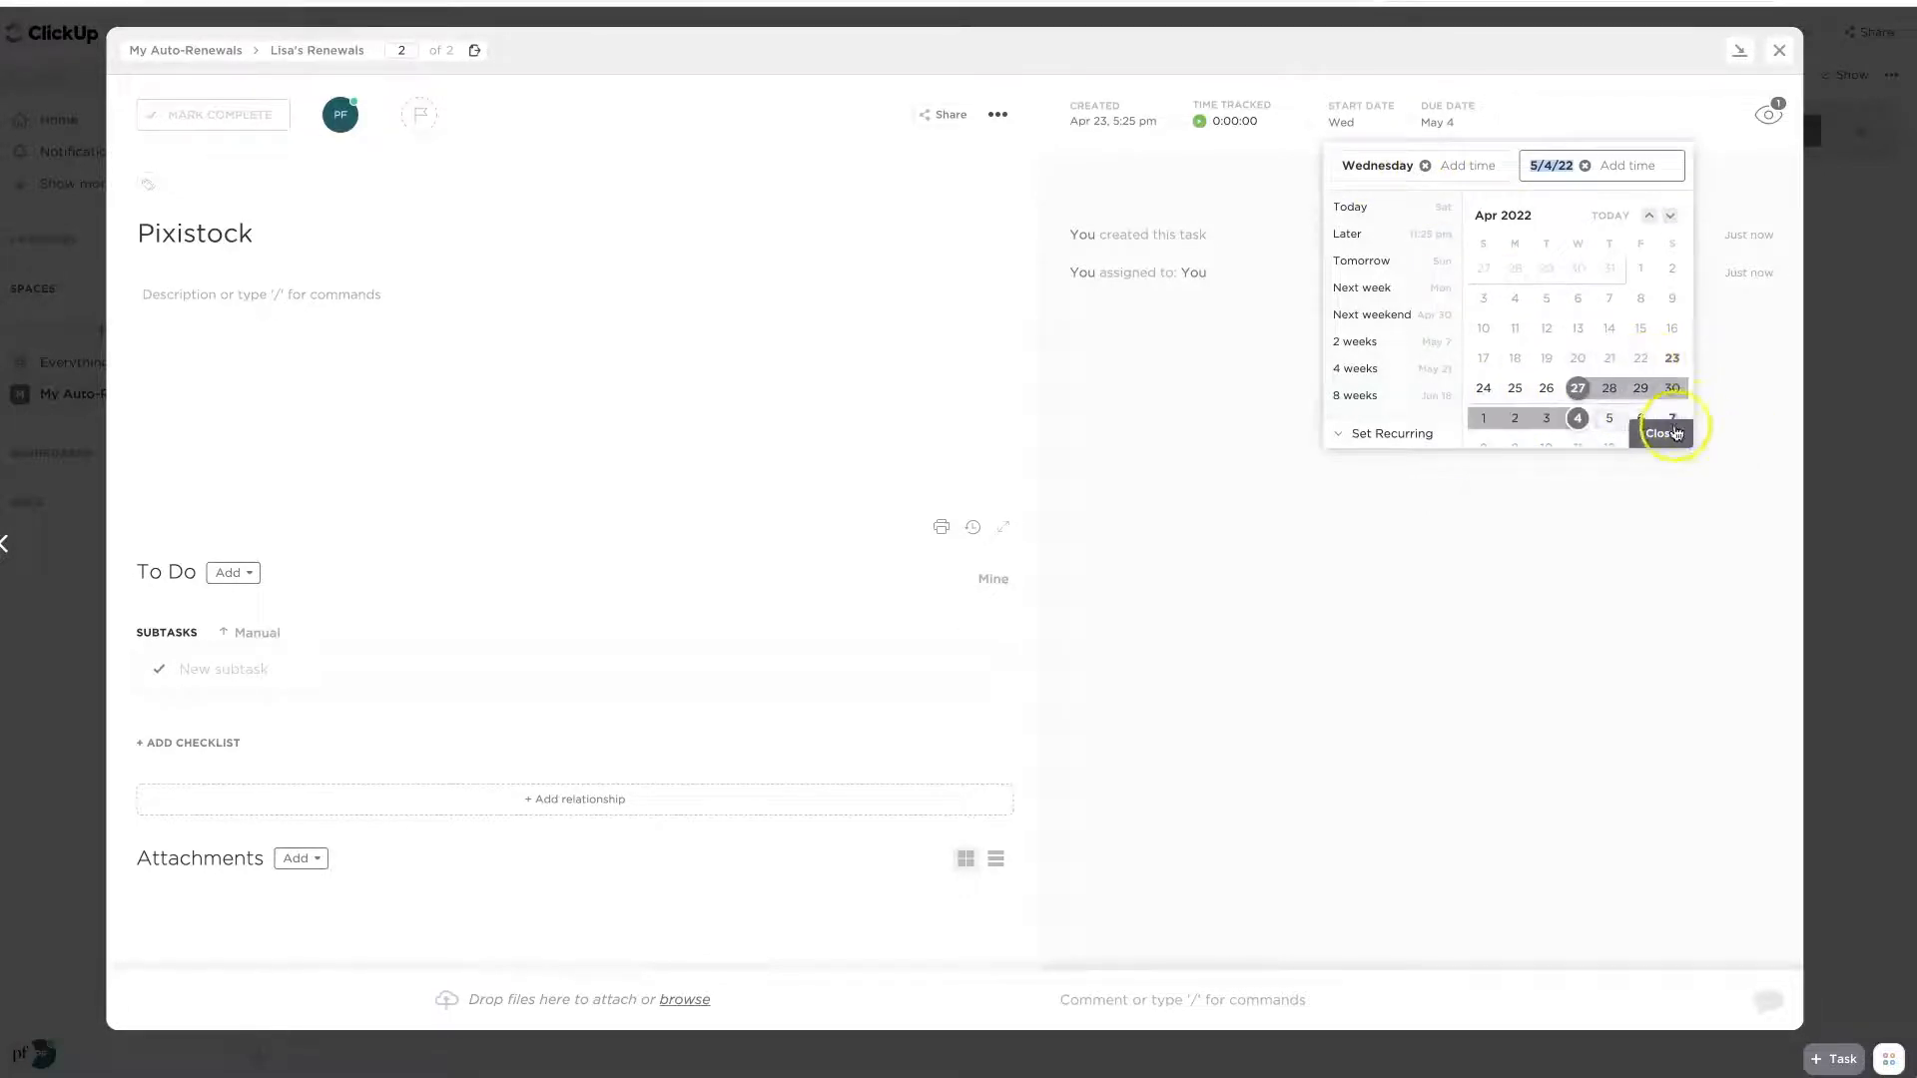
- Make the Pixistock task recur monthly and save the schedule
left_click(1391, 433)
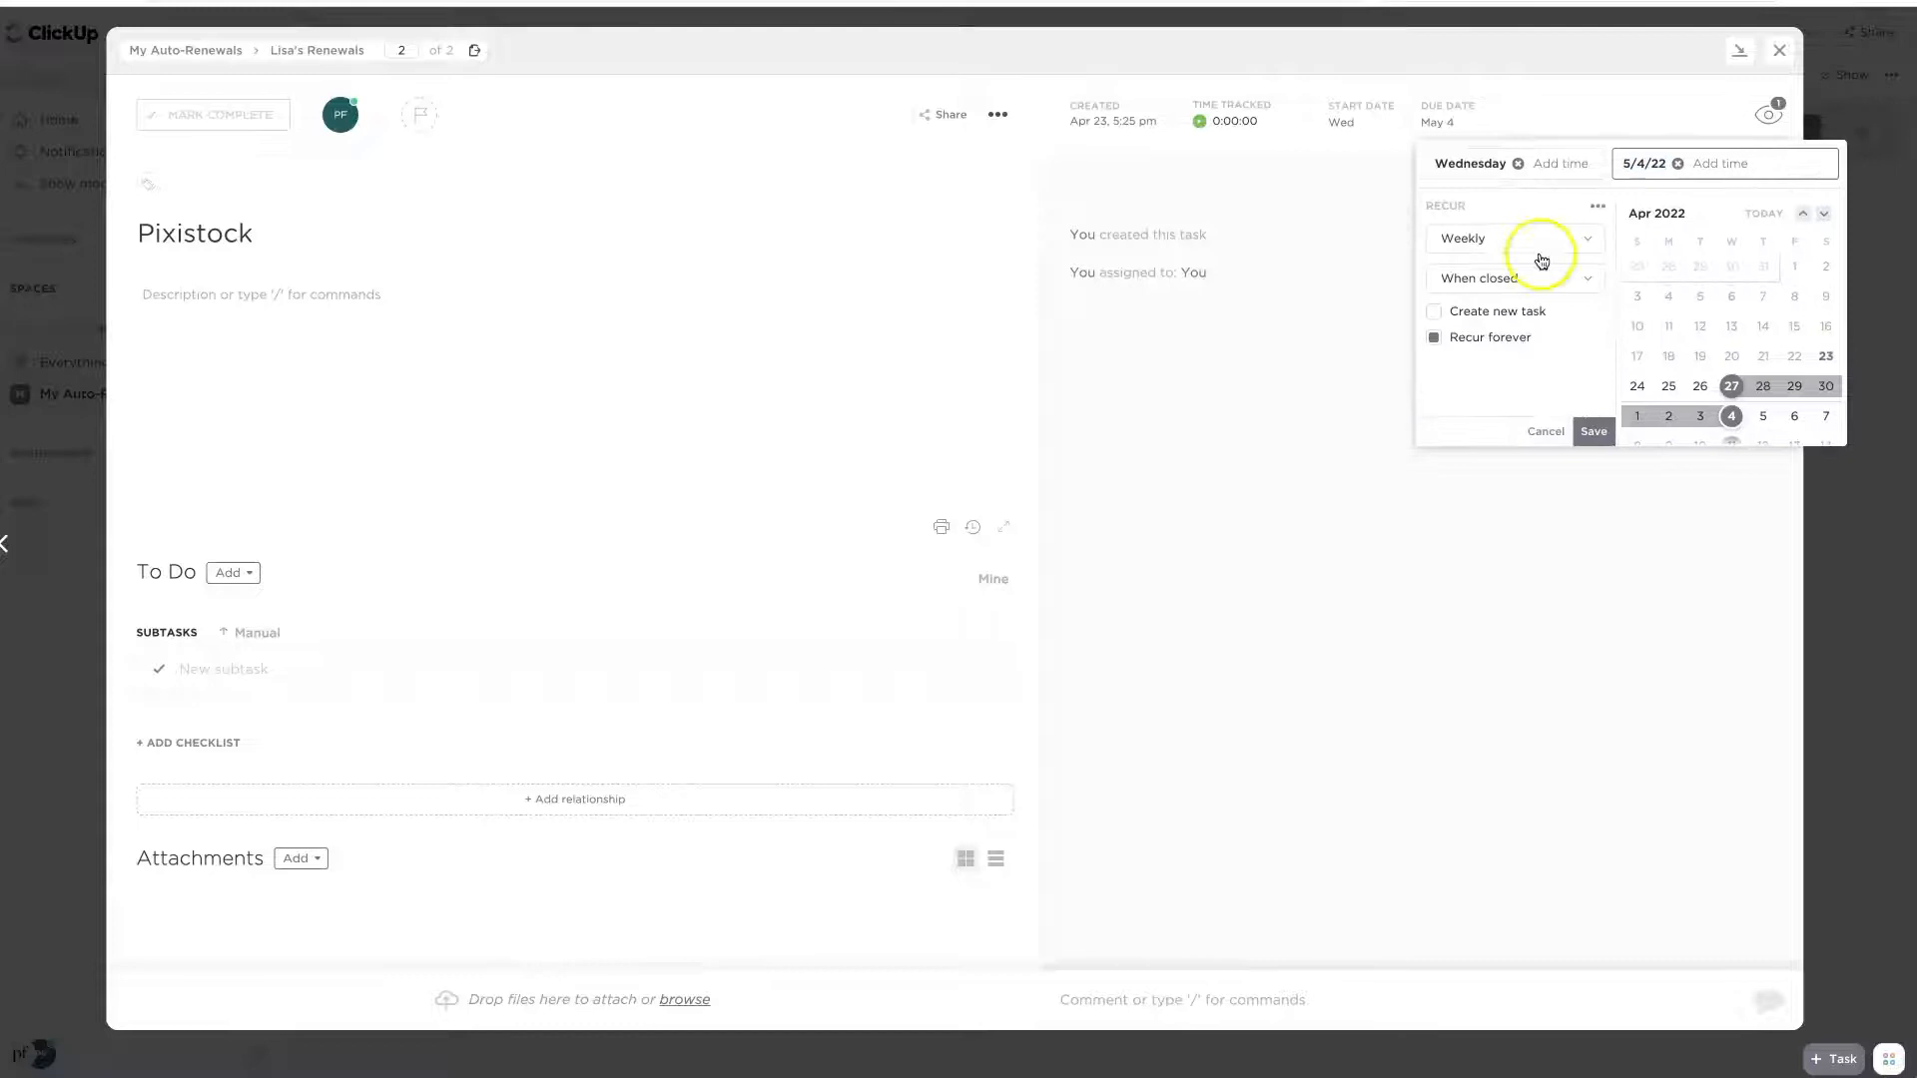
left_click(1511, 238)
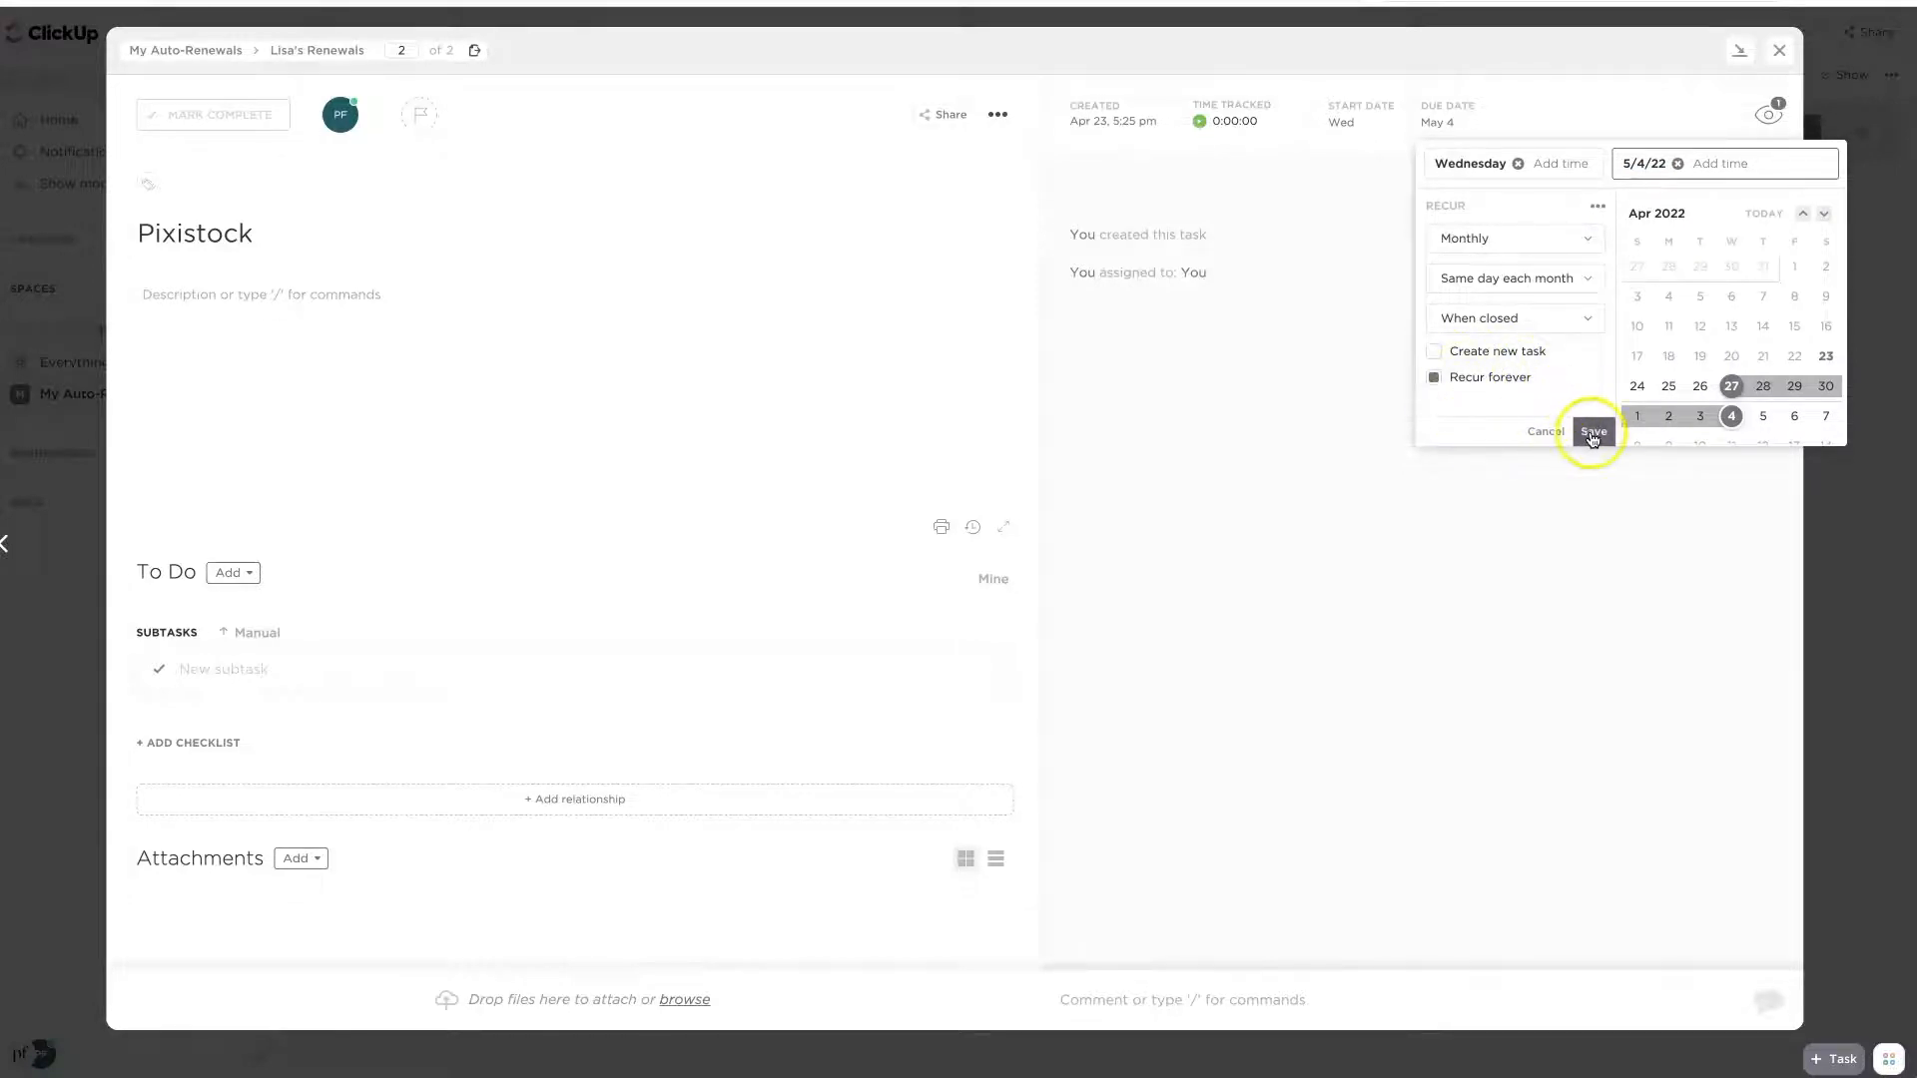
left_click(1592, 432)
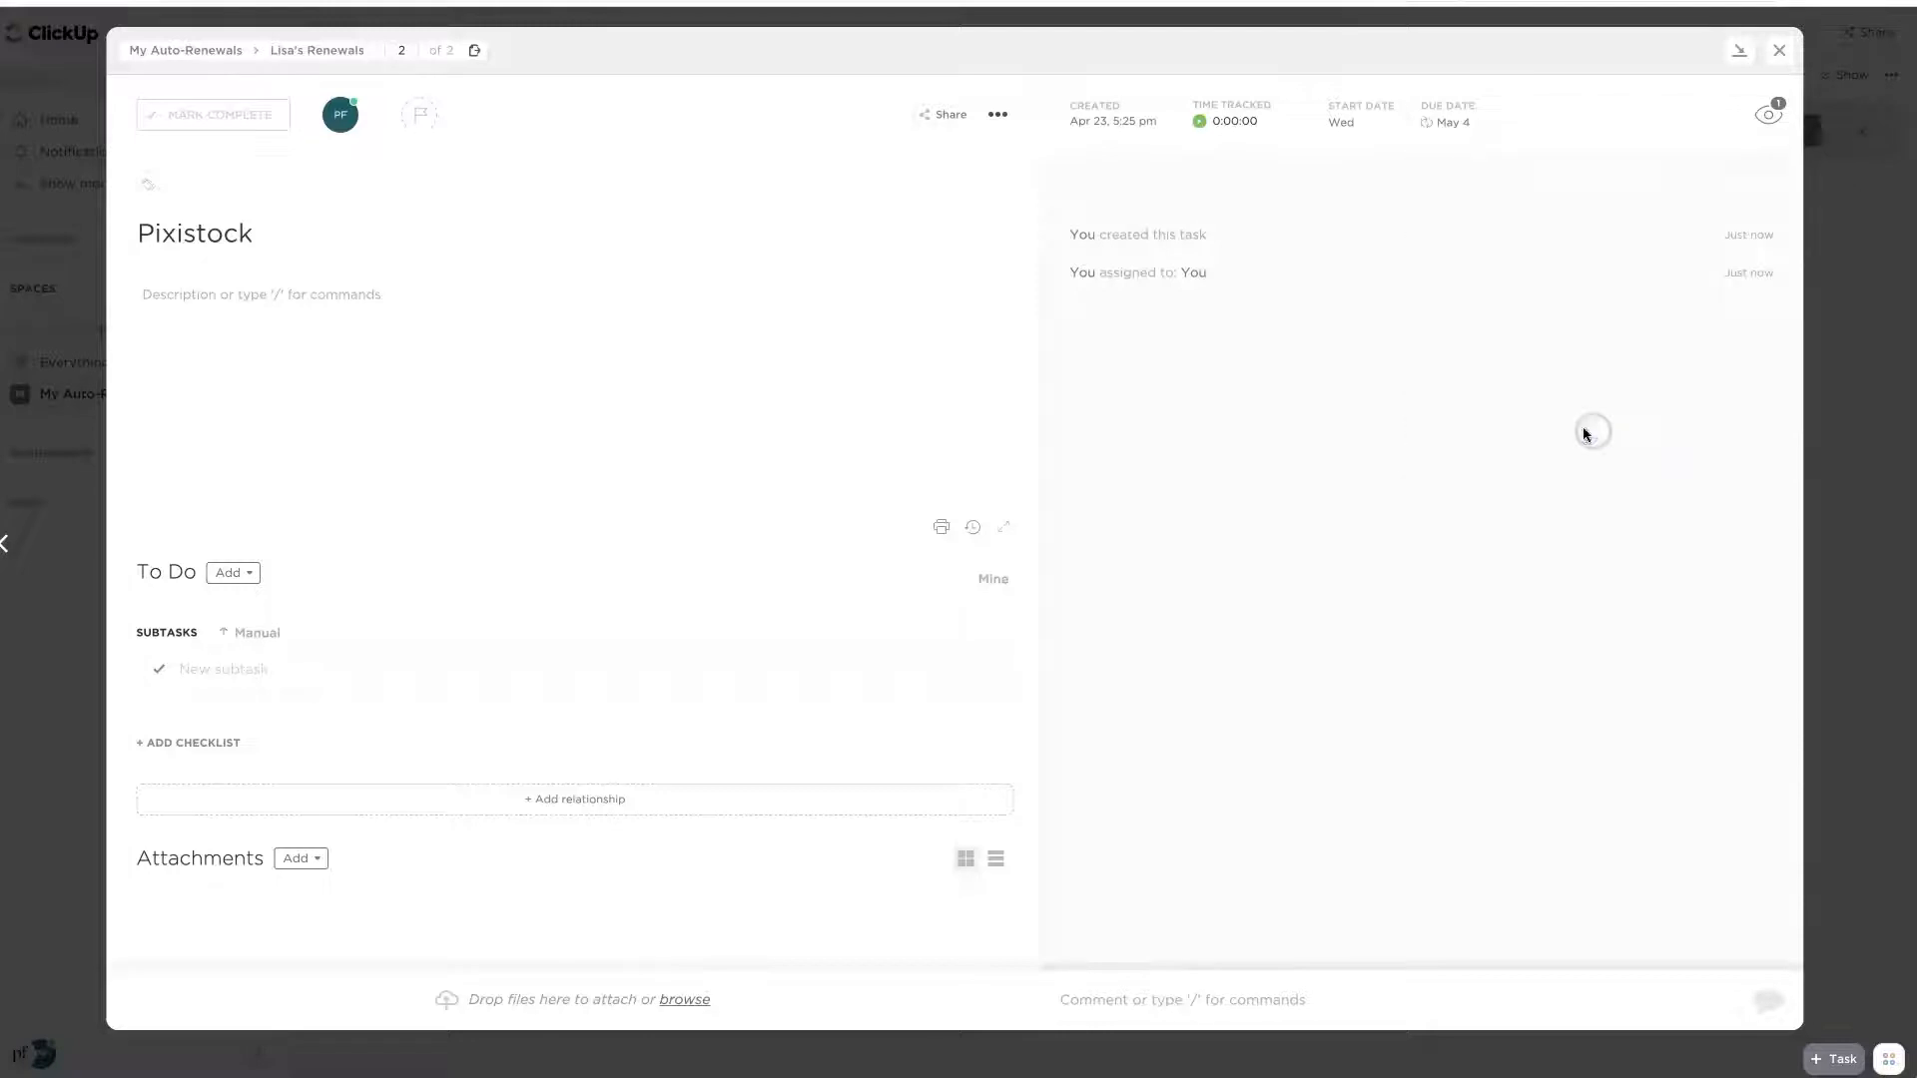
mouse_move(1624, 155)
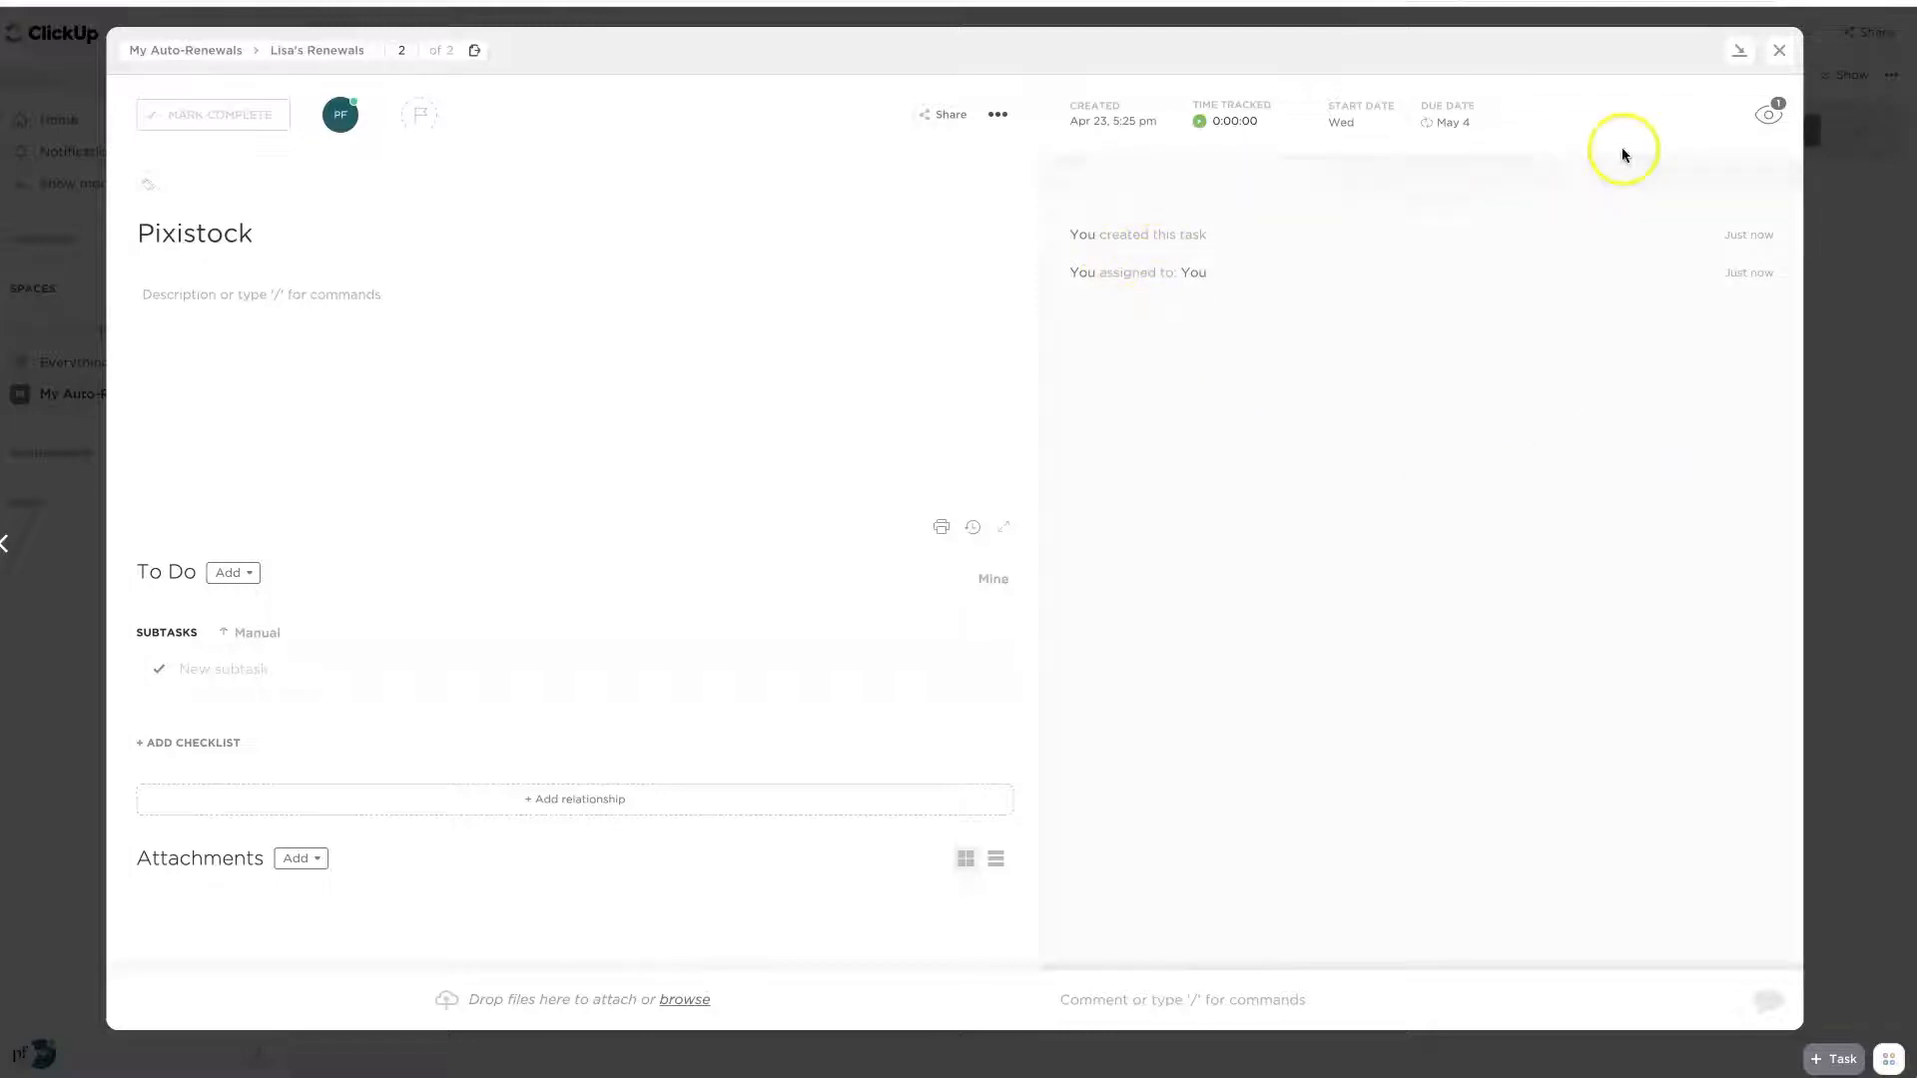
mouse_move(1780, 50)
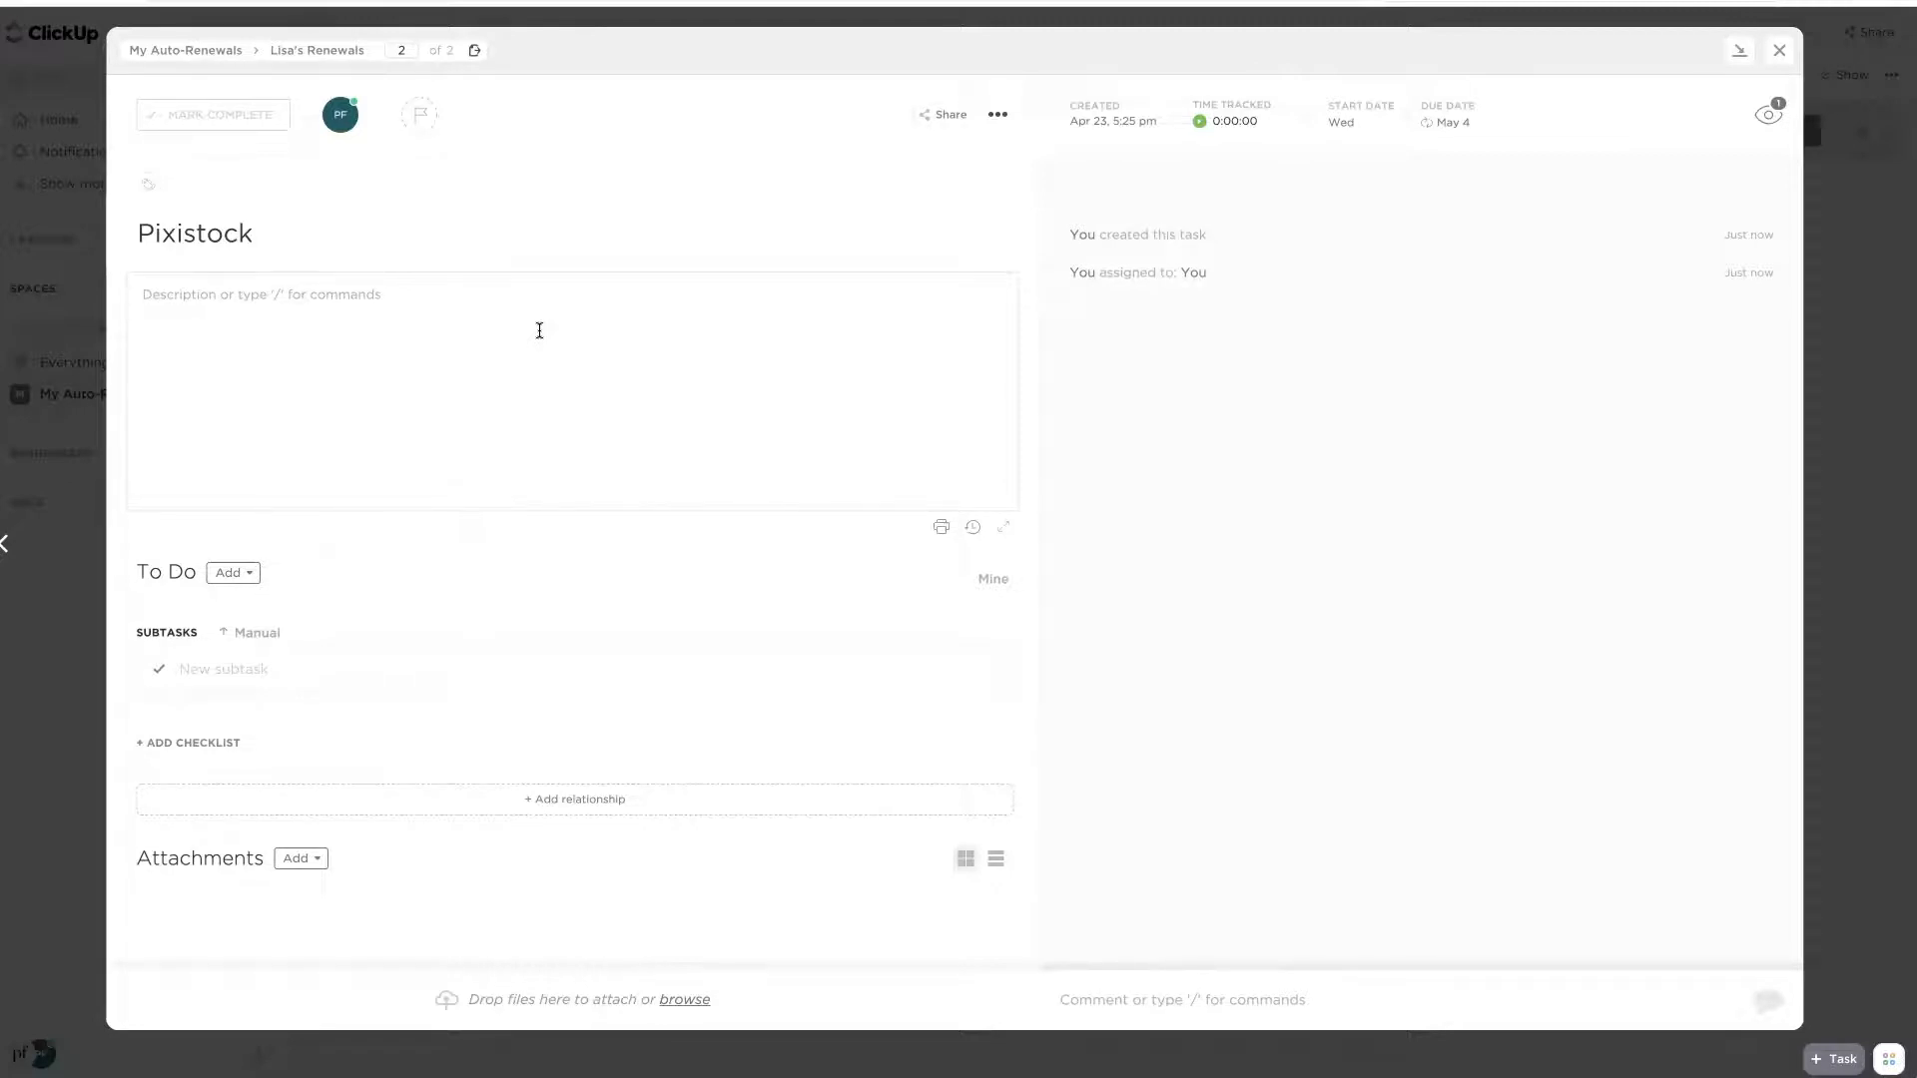
- Write the Pixistock description: monthly photos, make sure to fund your 0978 before the auto-renewal date
type("Monthly")
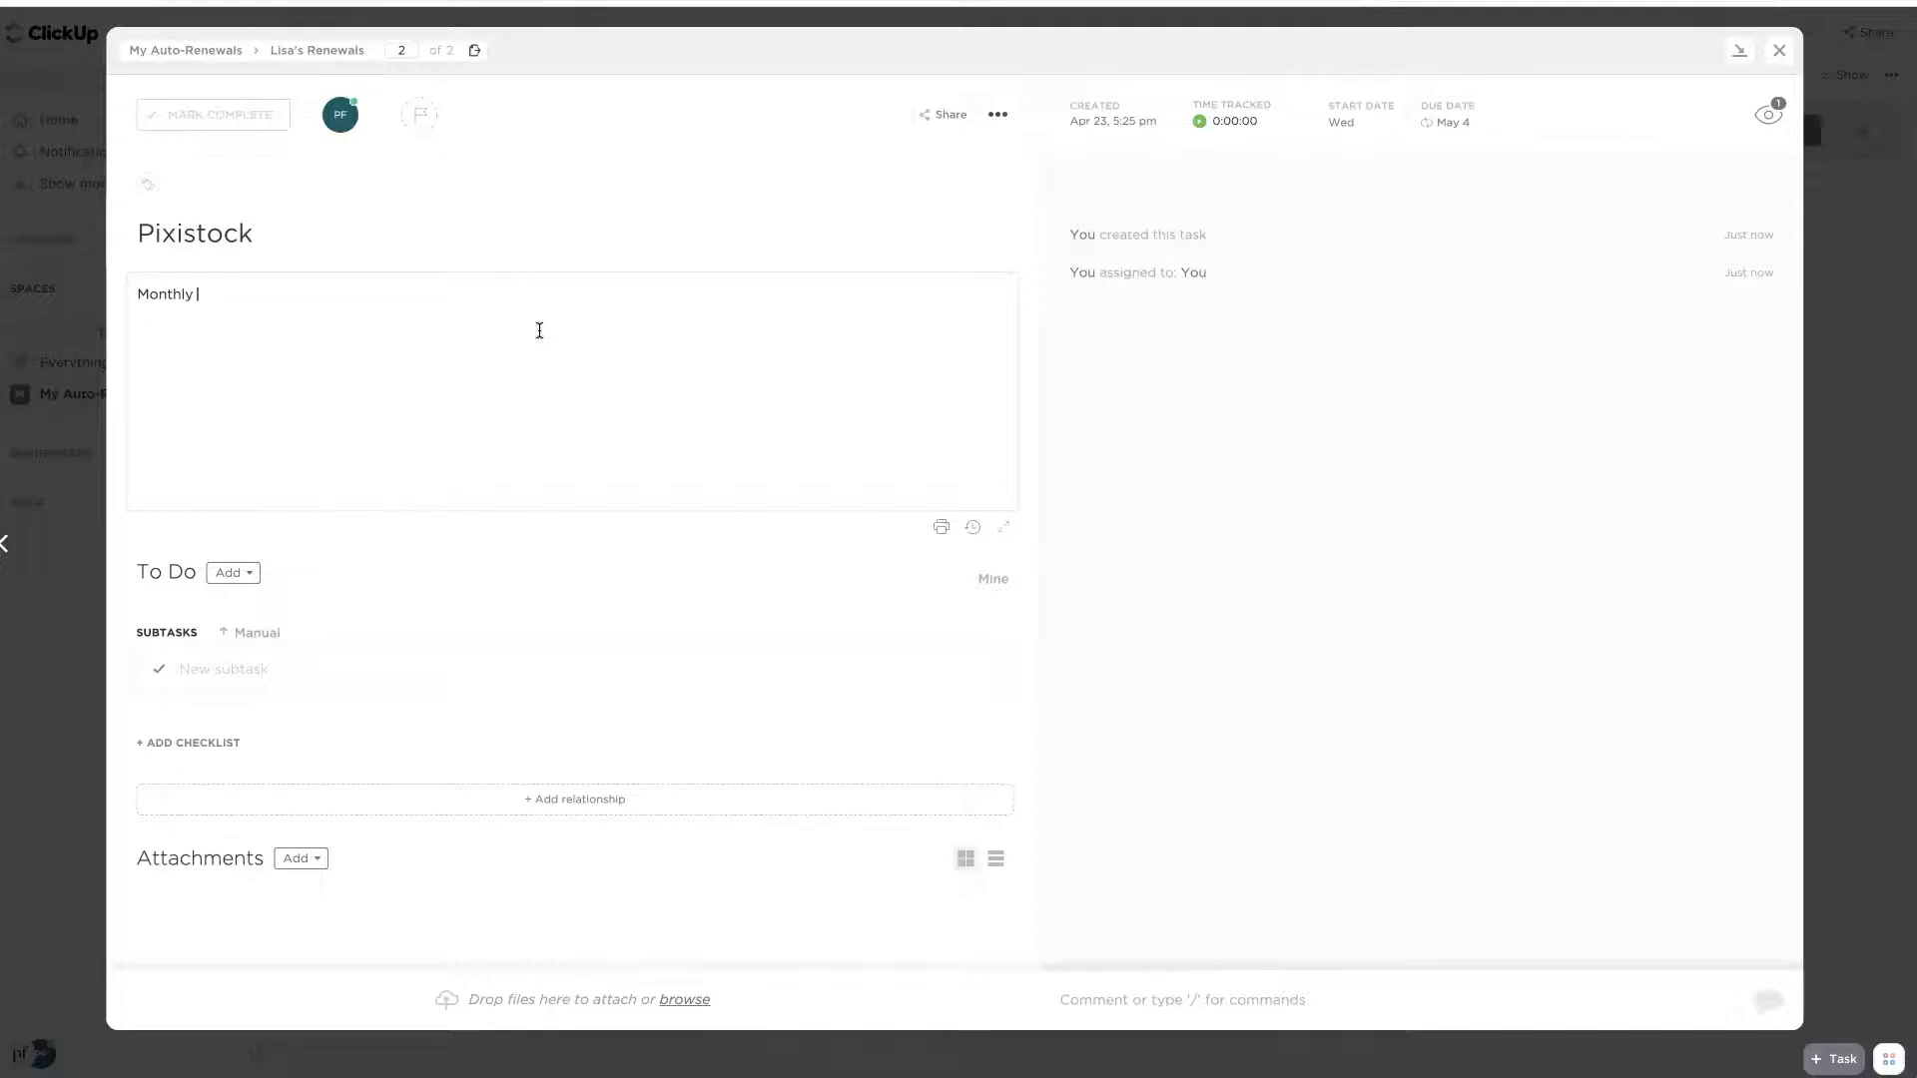
type("Photos")
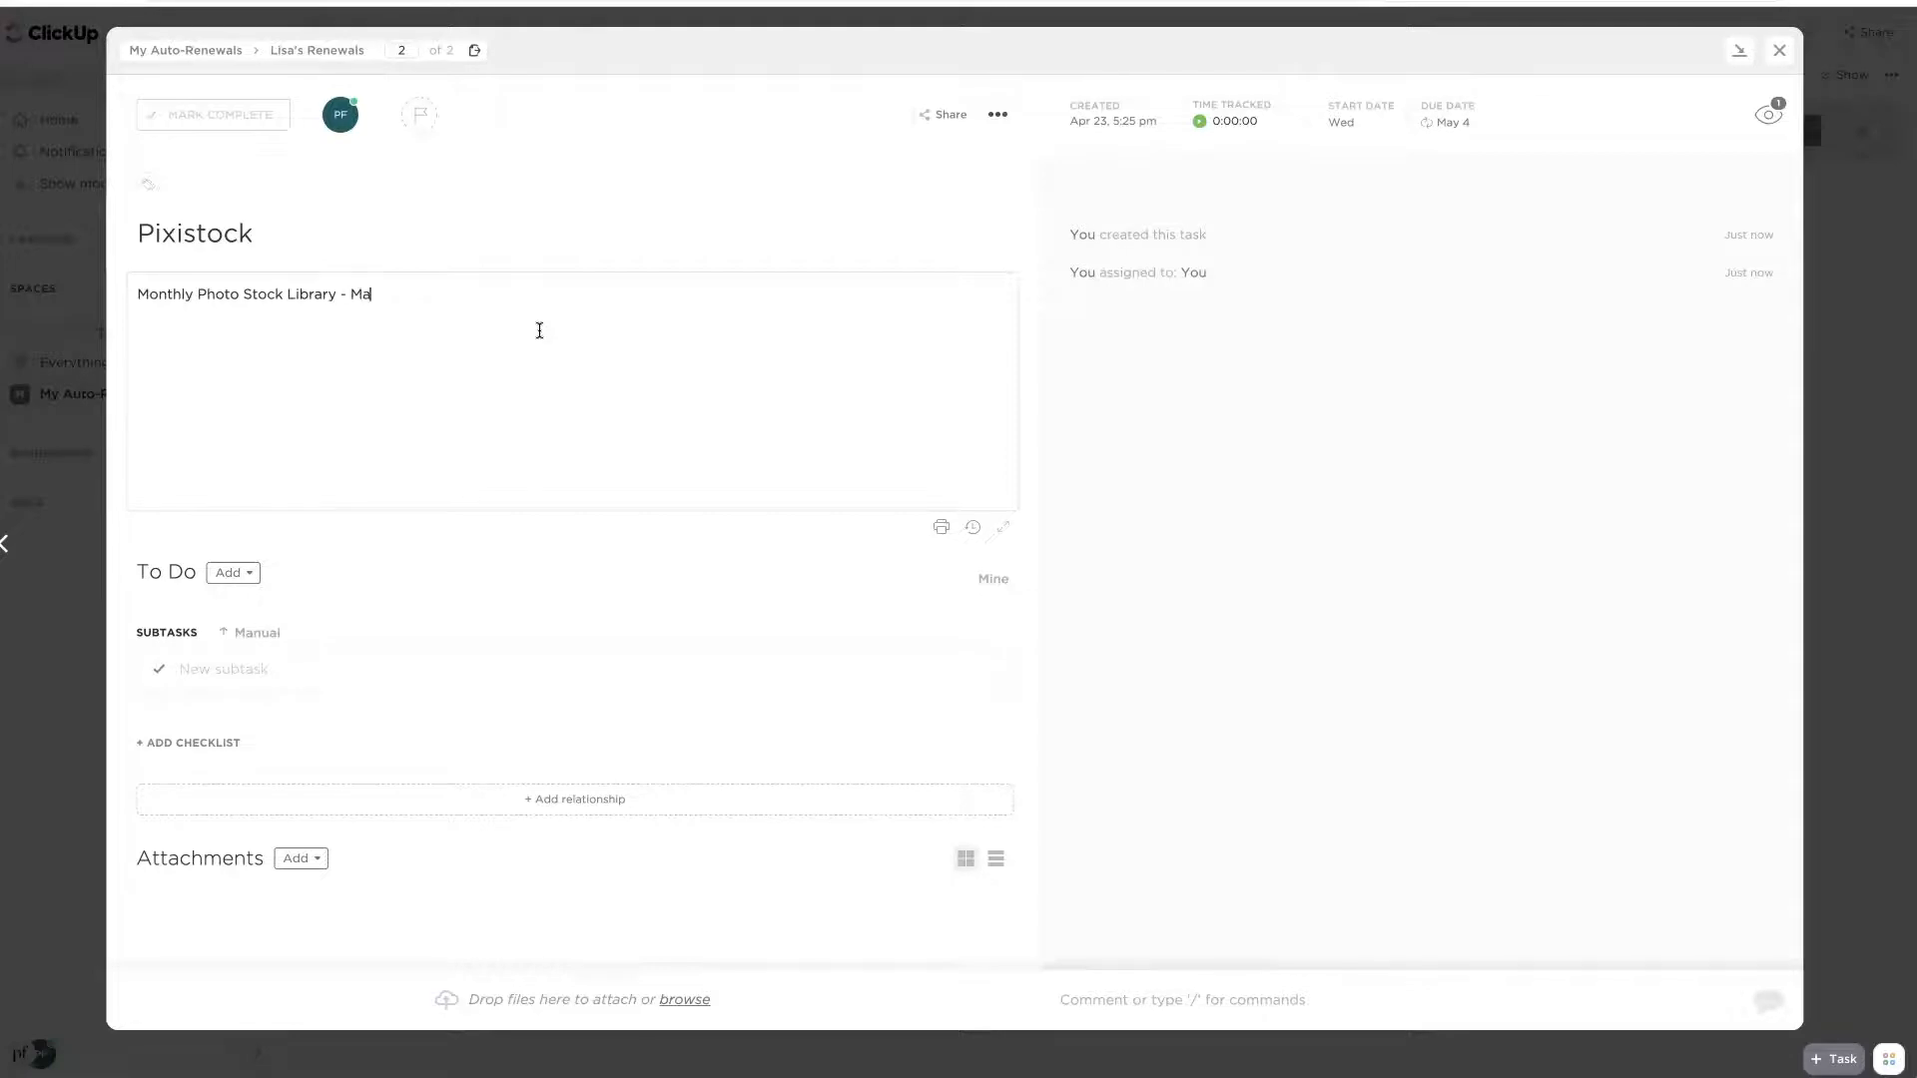
type("ke sure to")
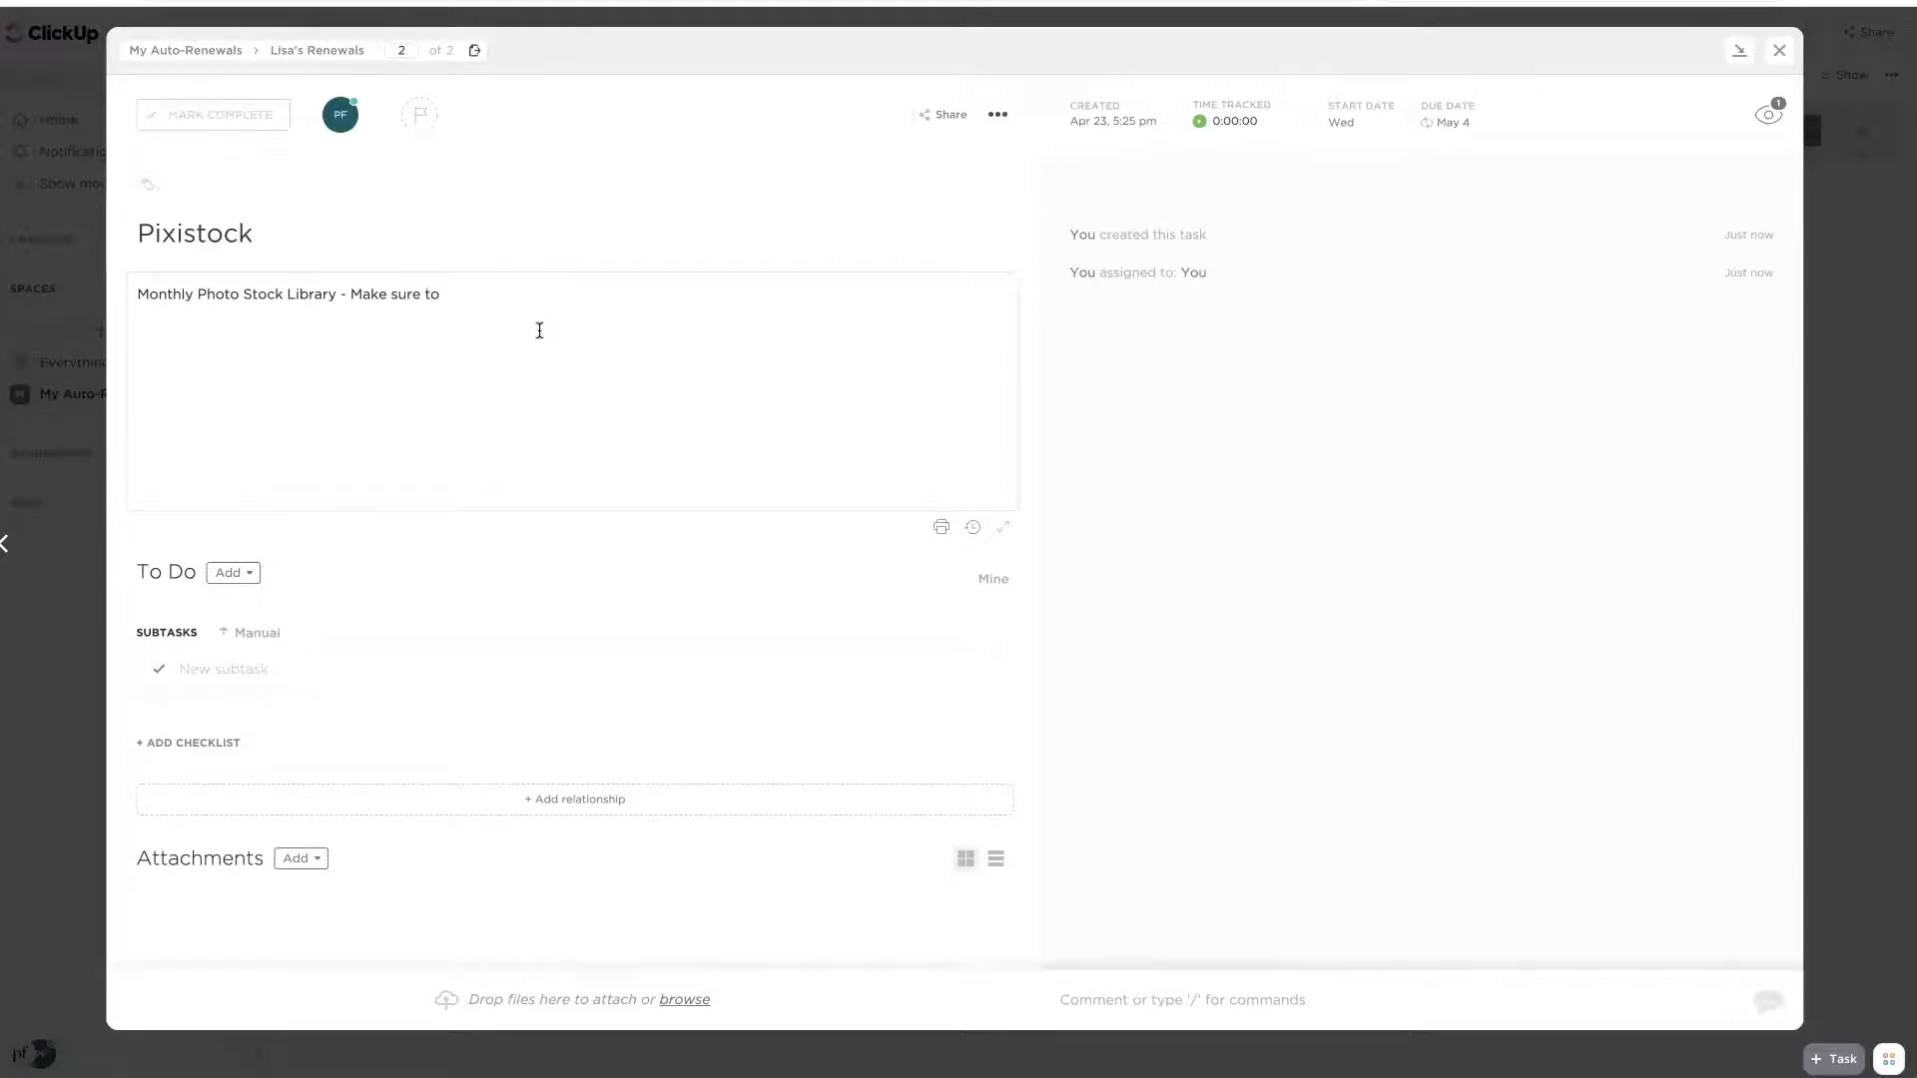
type("fund")
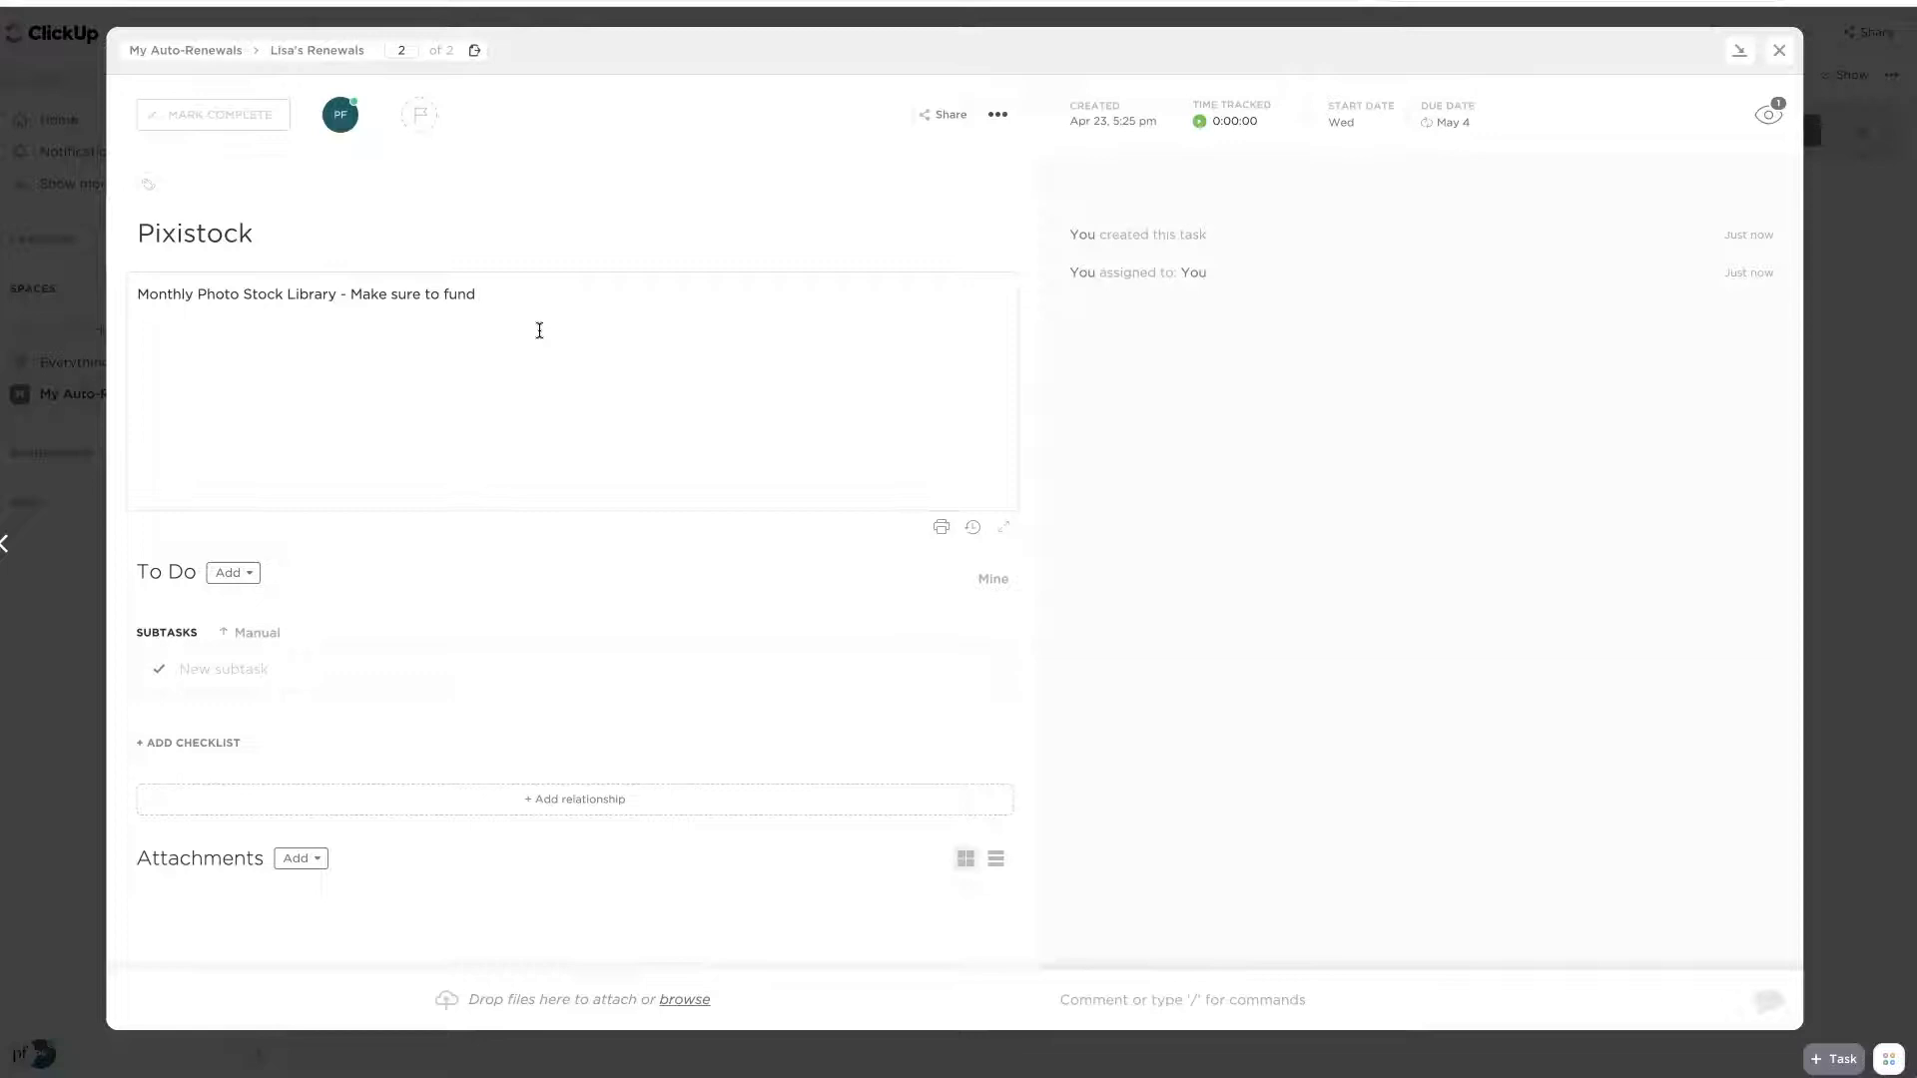
type("your")
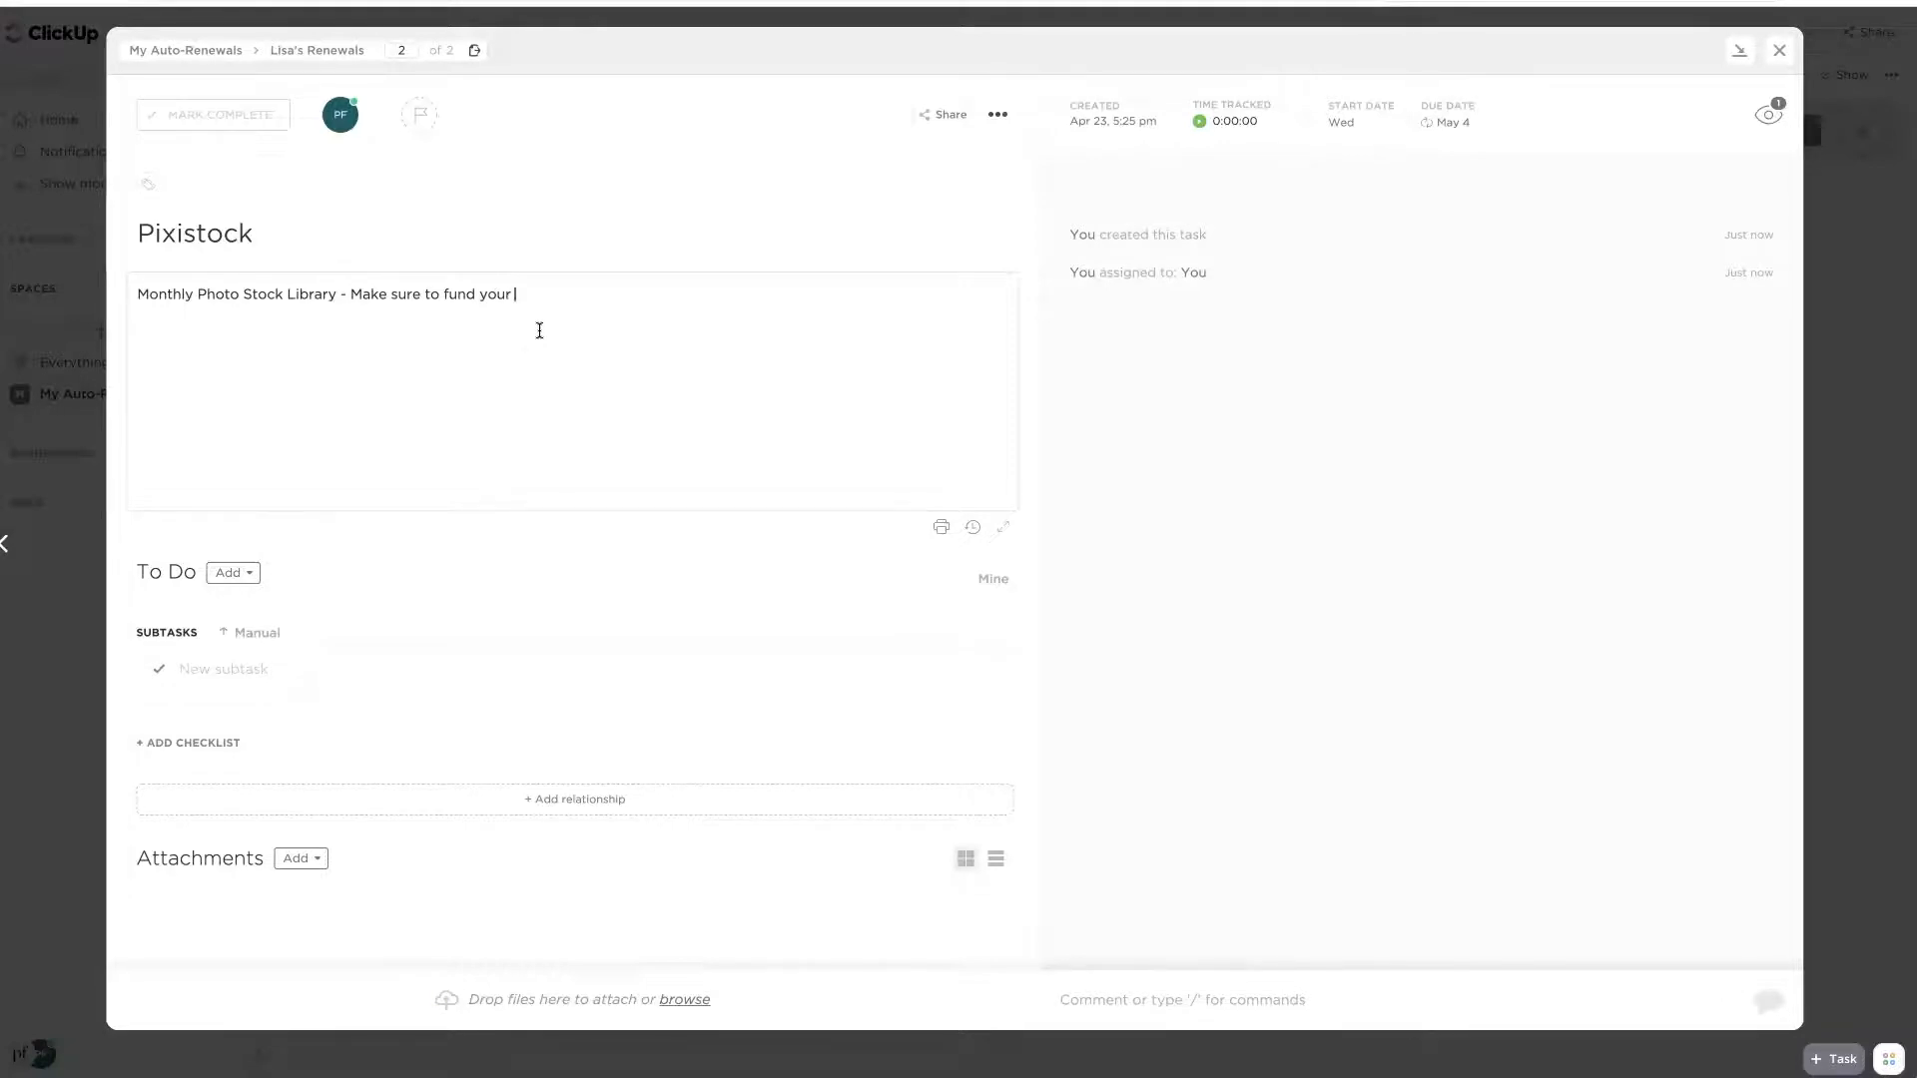
type("0978 bank account")
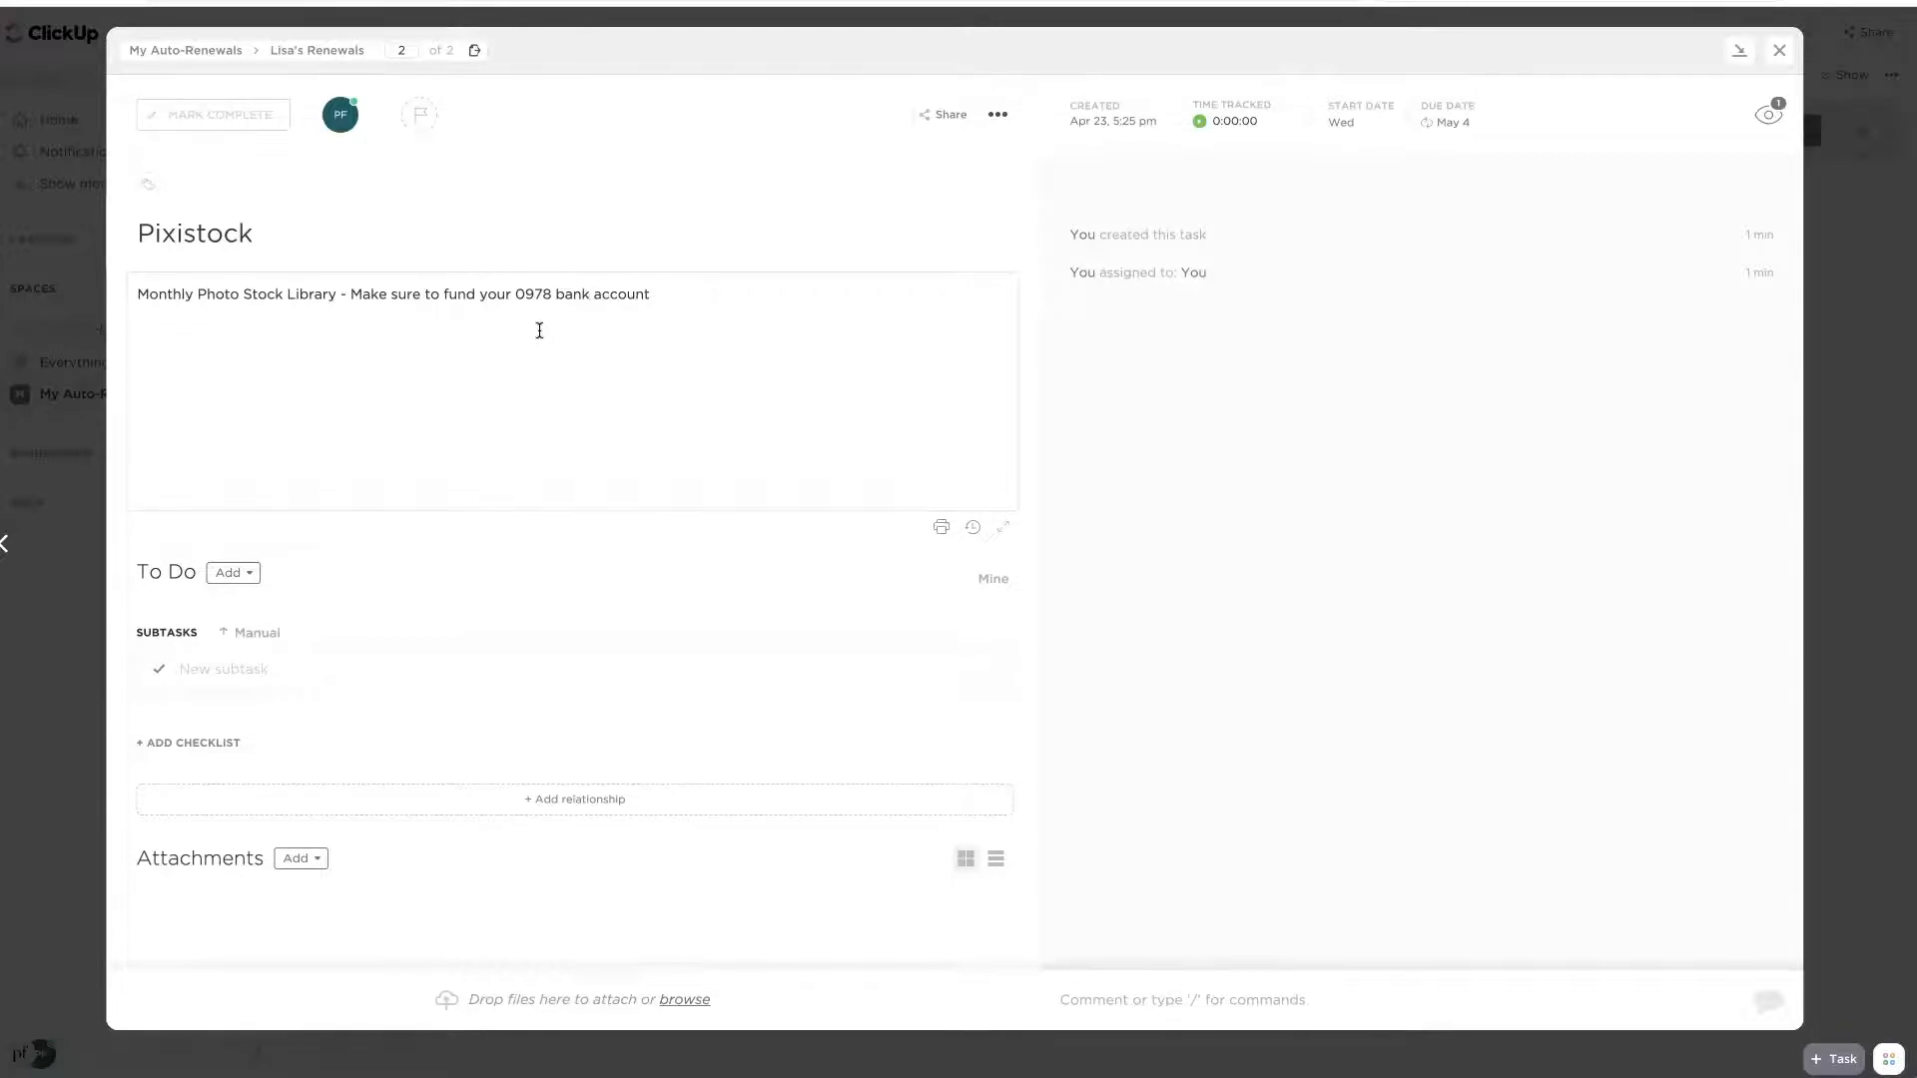
type("before the")
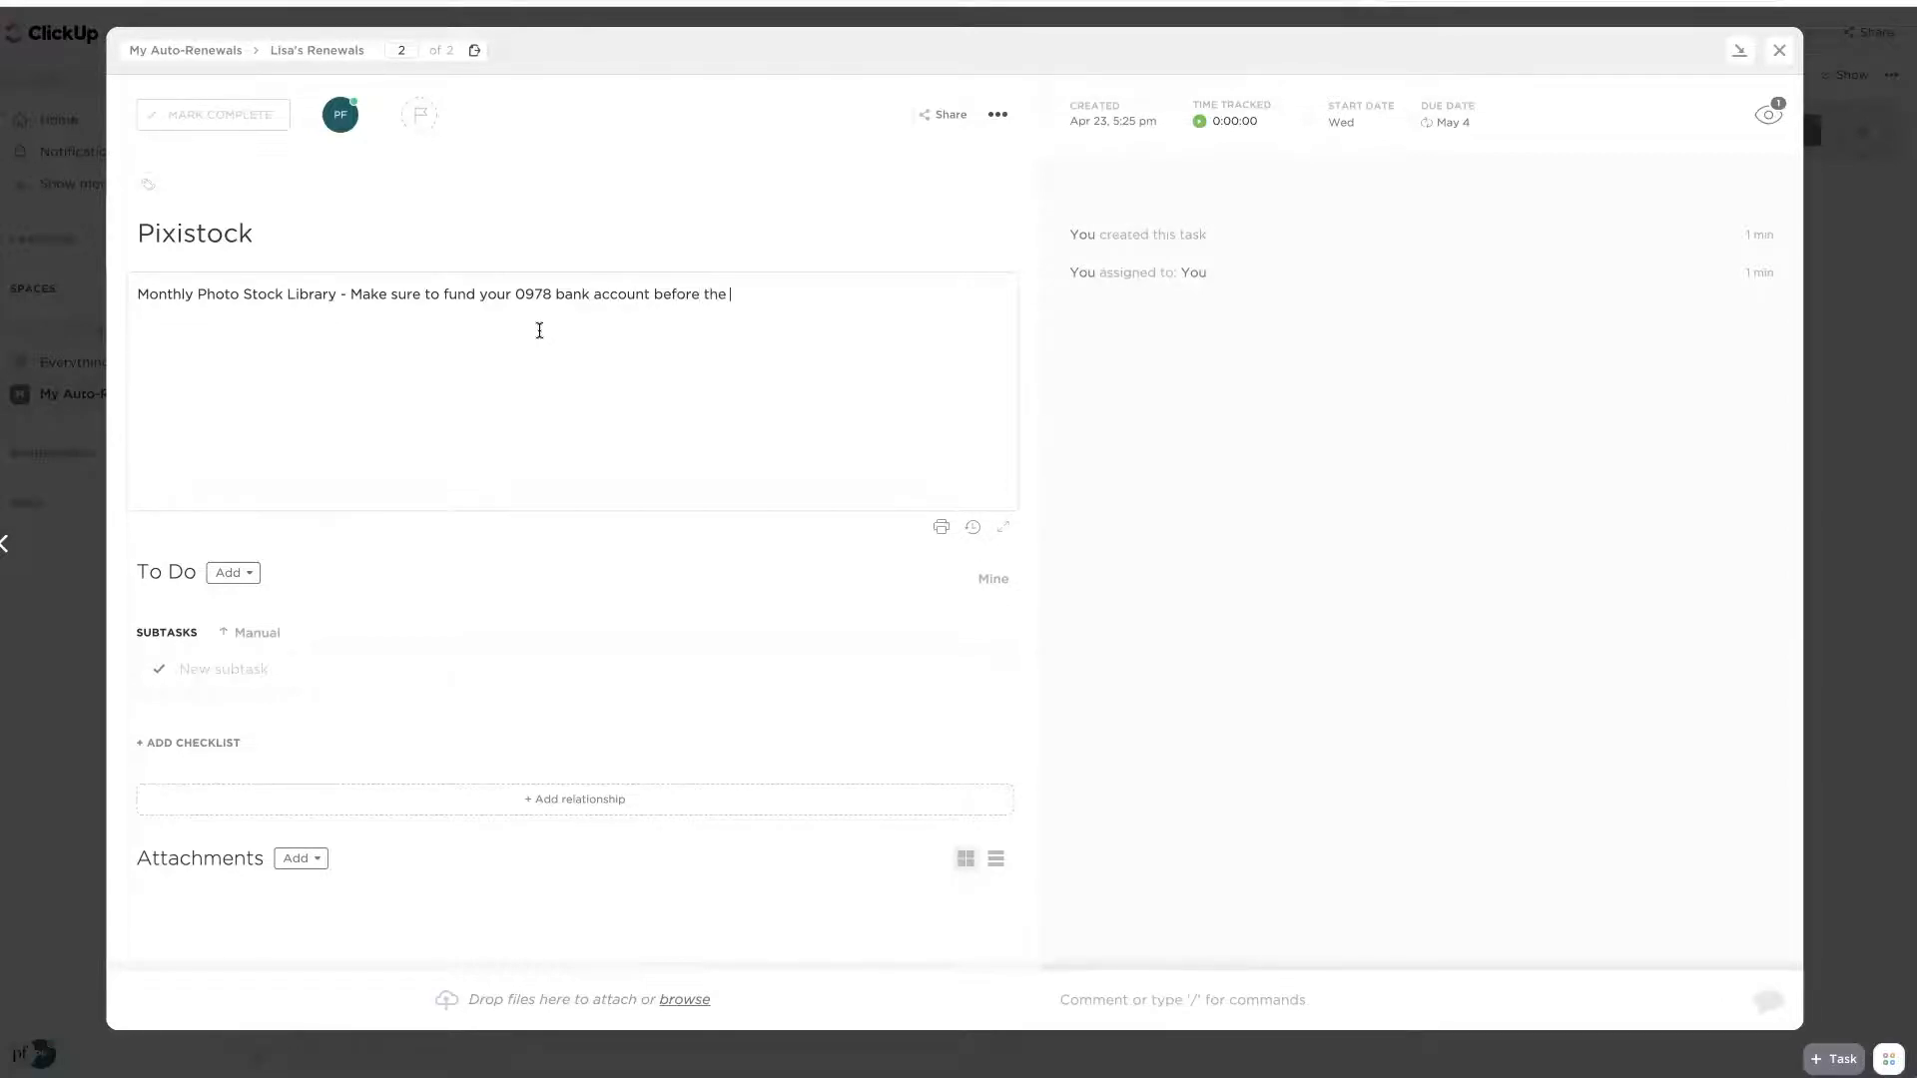
type("auto-")
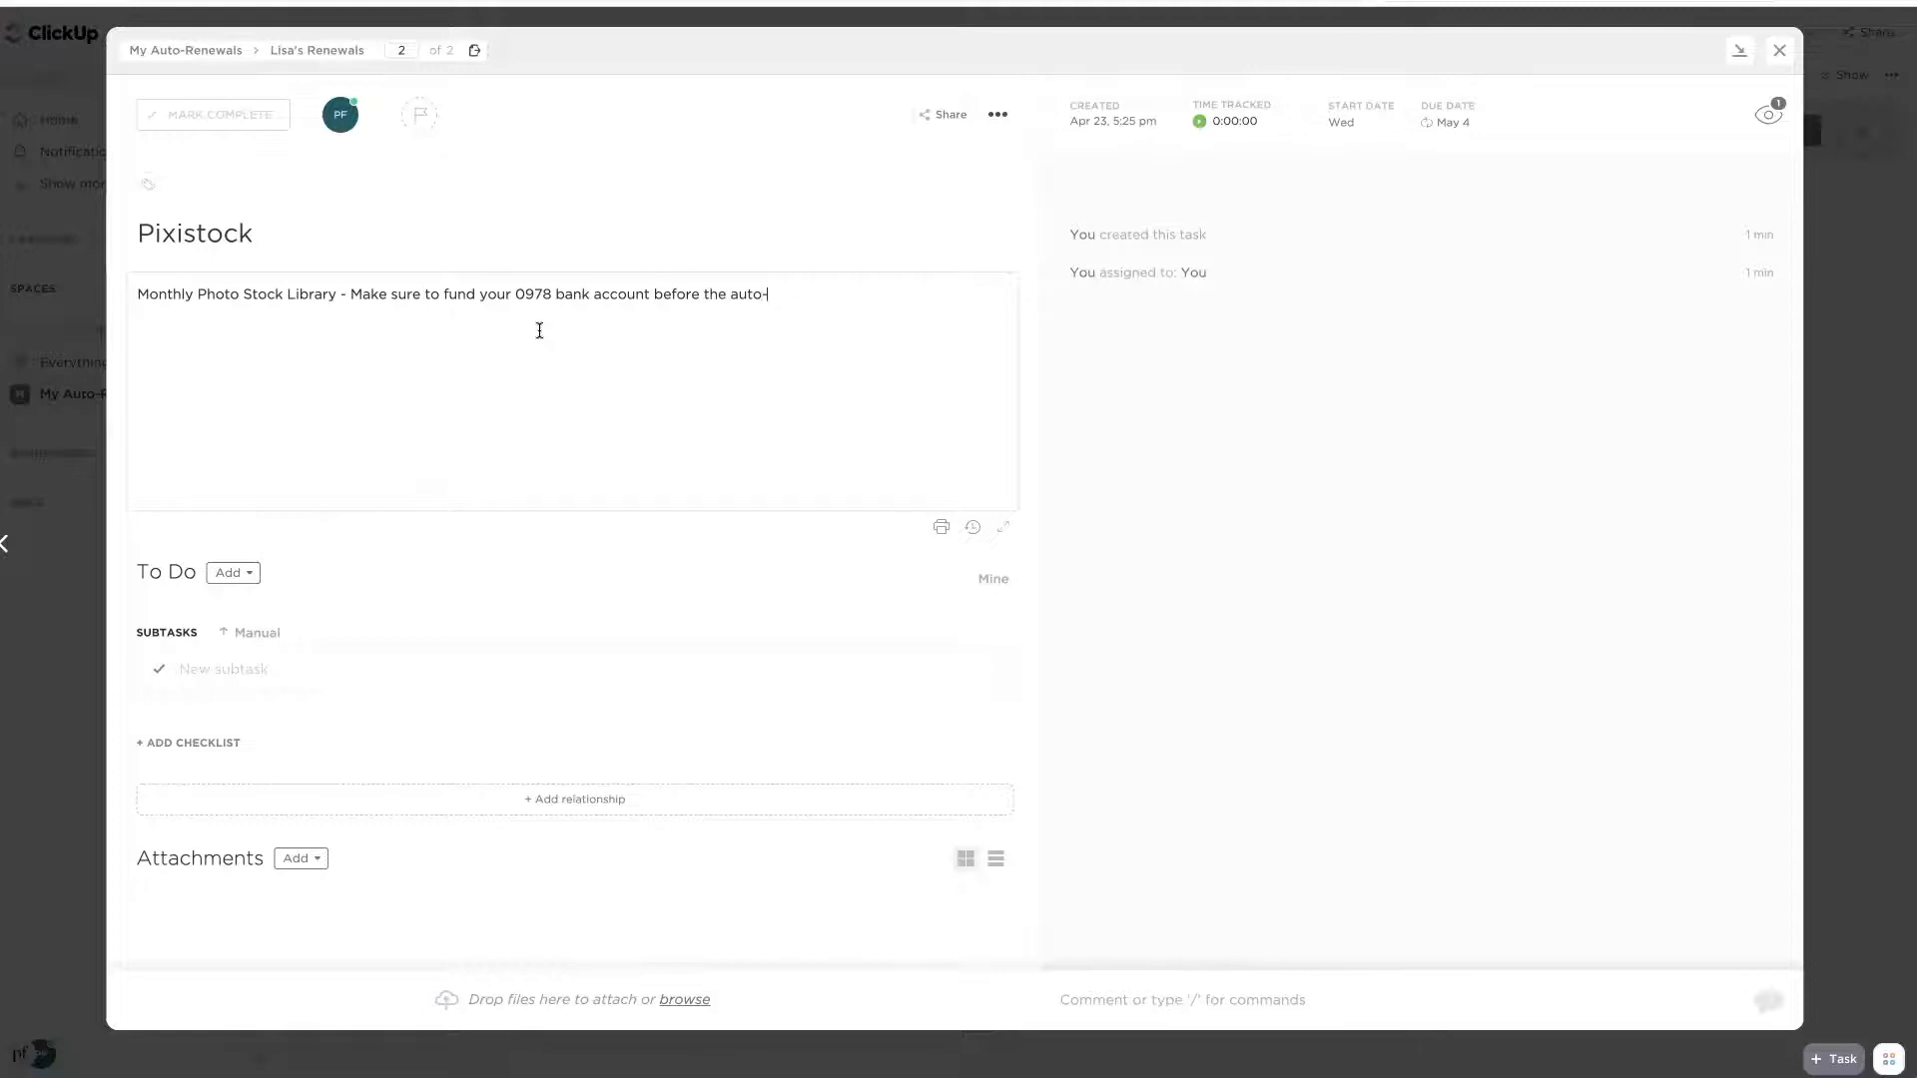
type("renewal date")
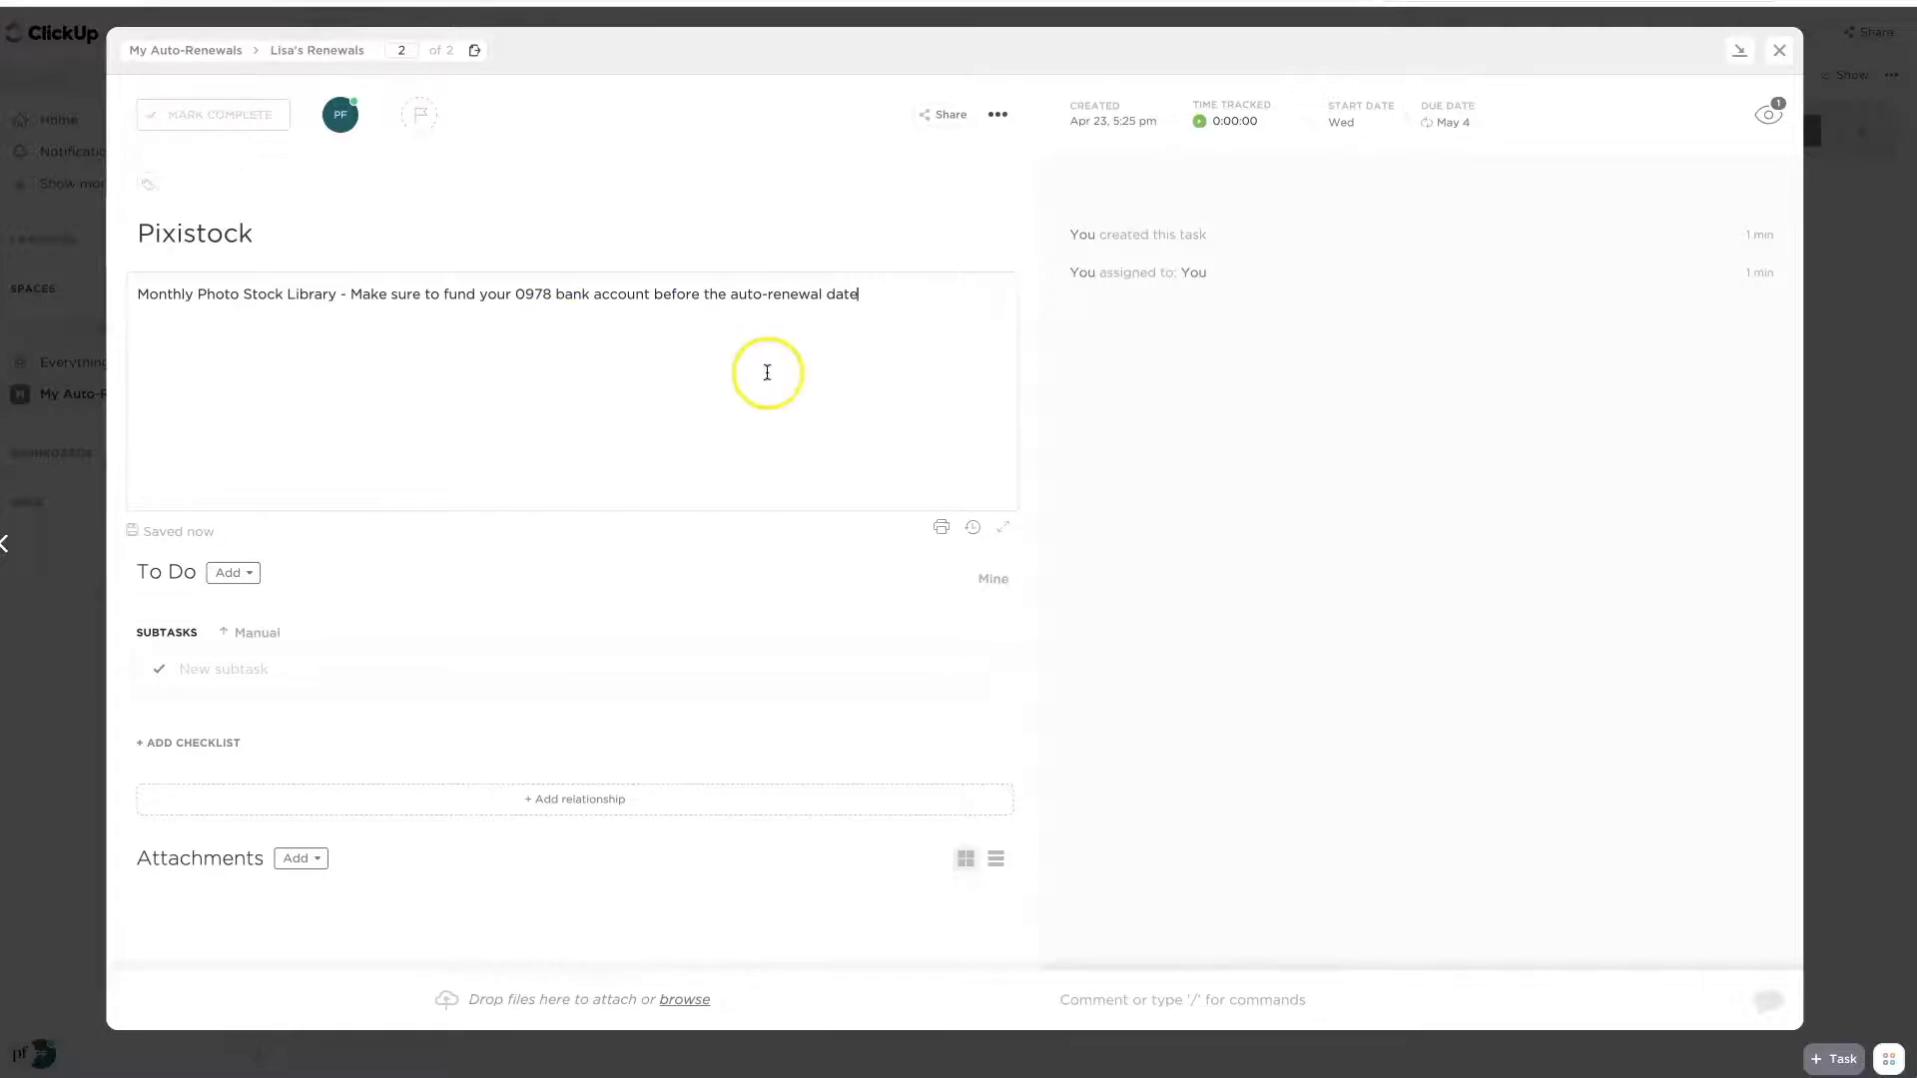
mouse_move(1606, 144)
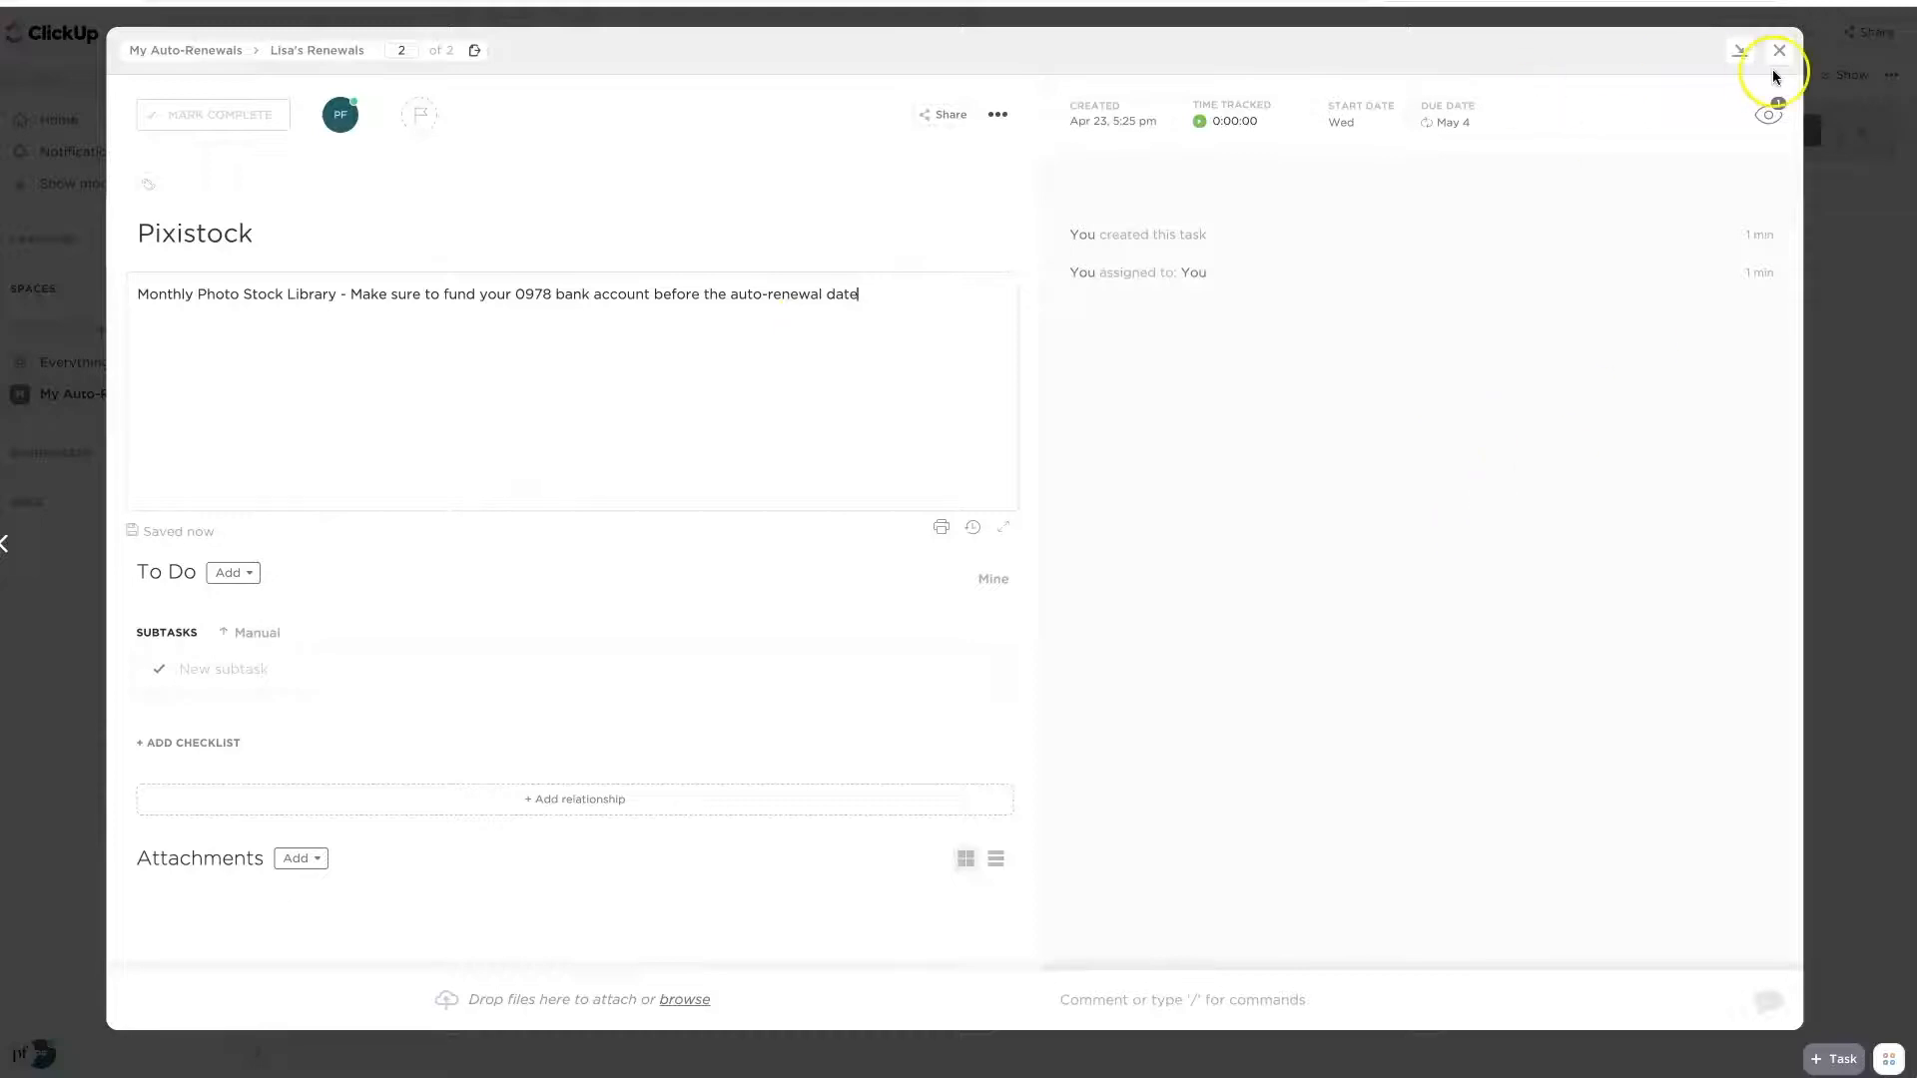
- Switch to the Credit Card Payment is Due task and write its first description line about checking the balance and paying
left_click(1779, 50)
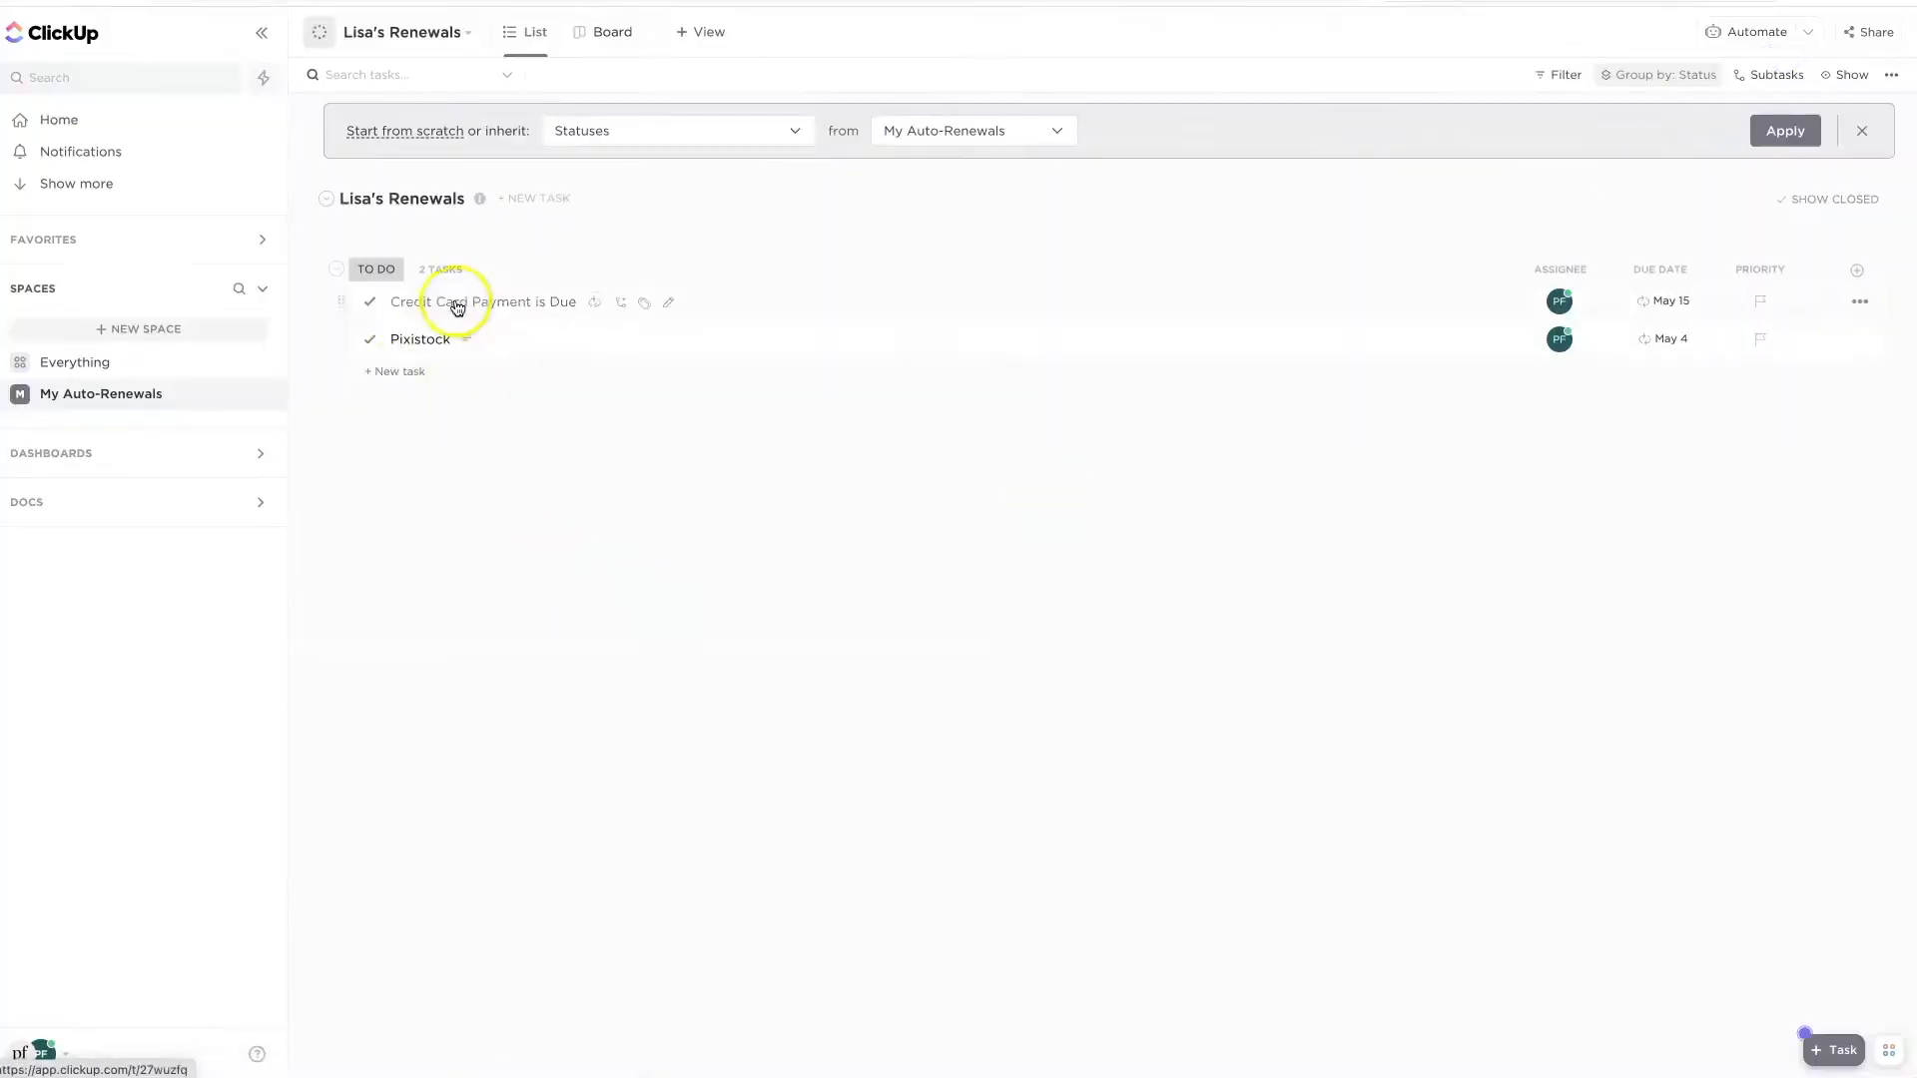
left_click(481, 302)
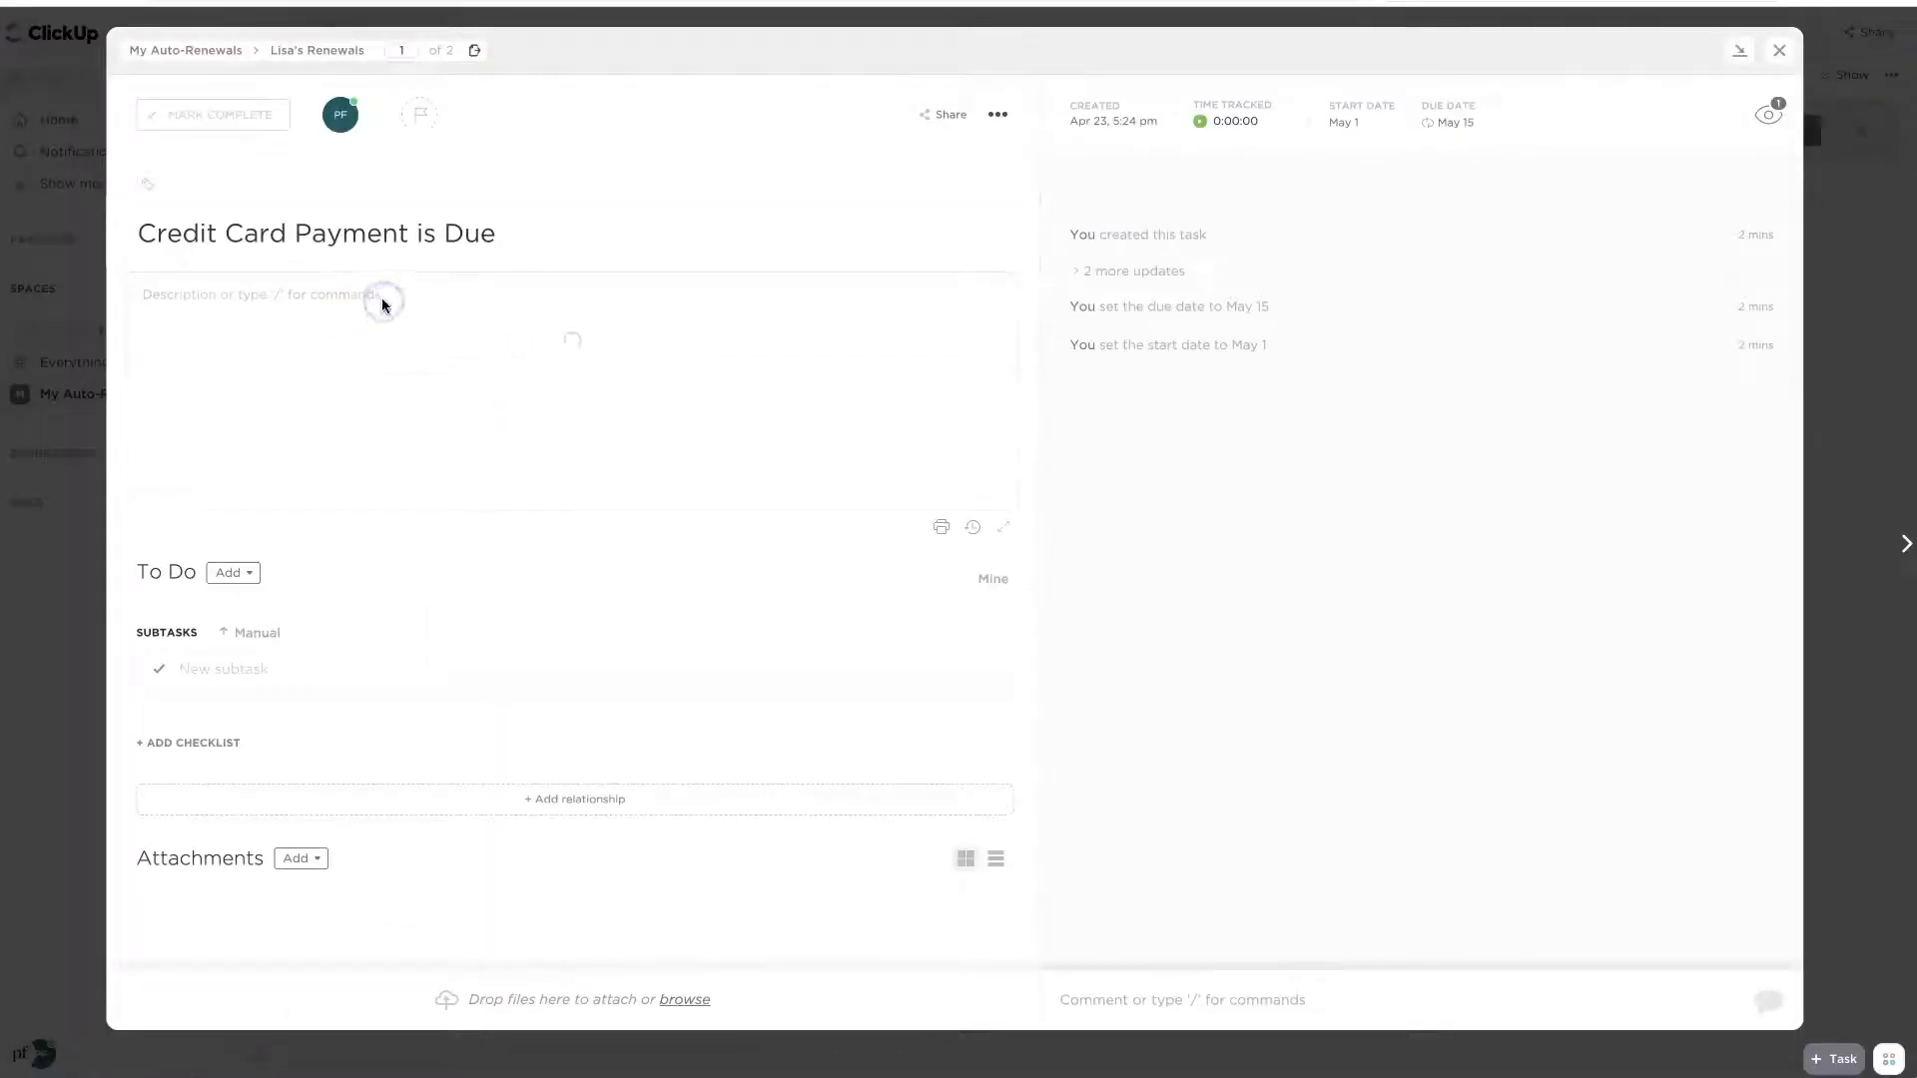
left_click(384, 299)
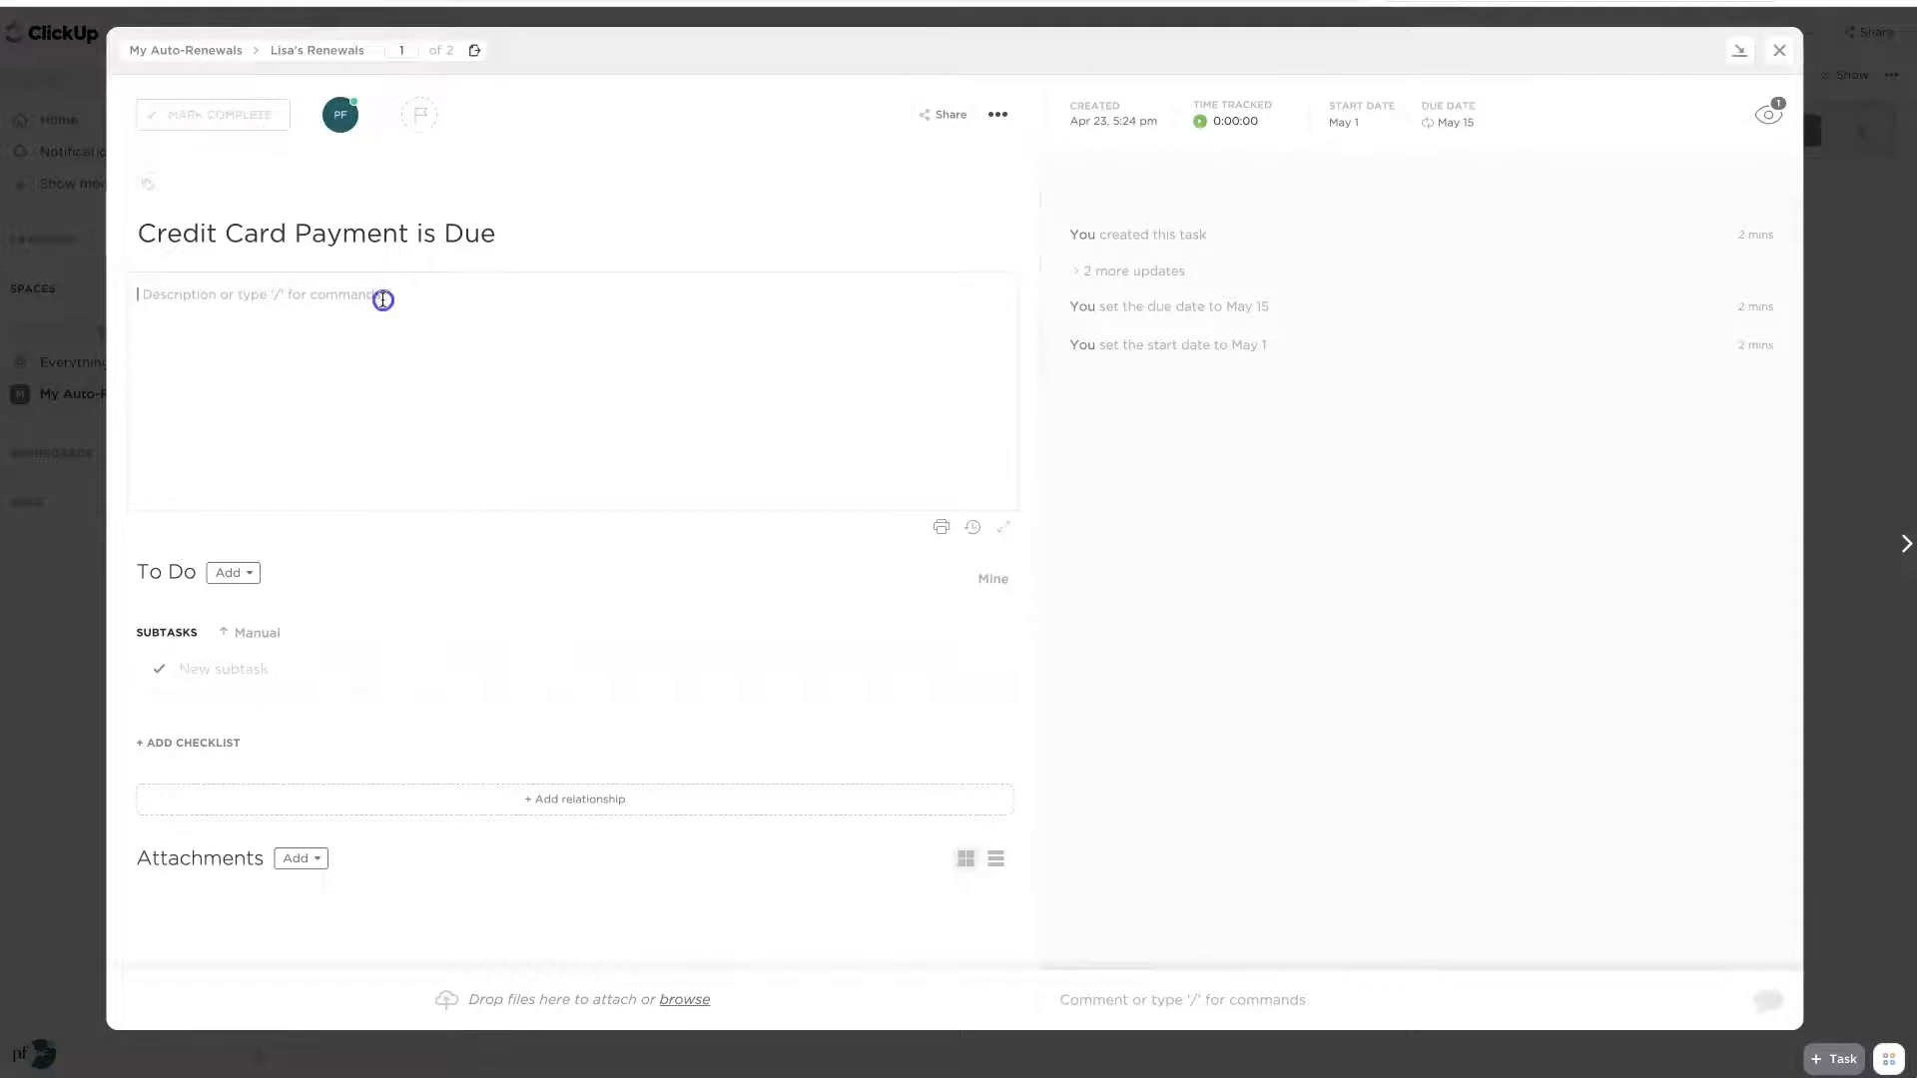
type("Make sure to ched")
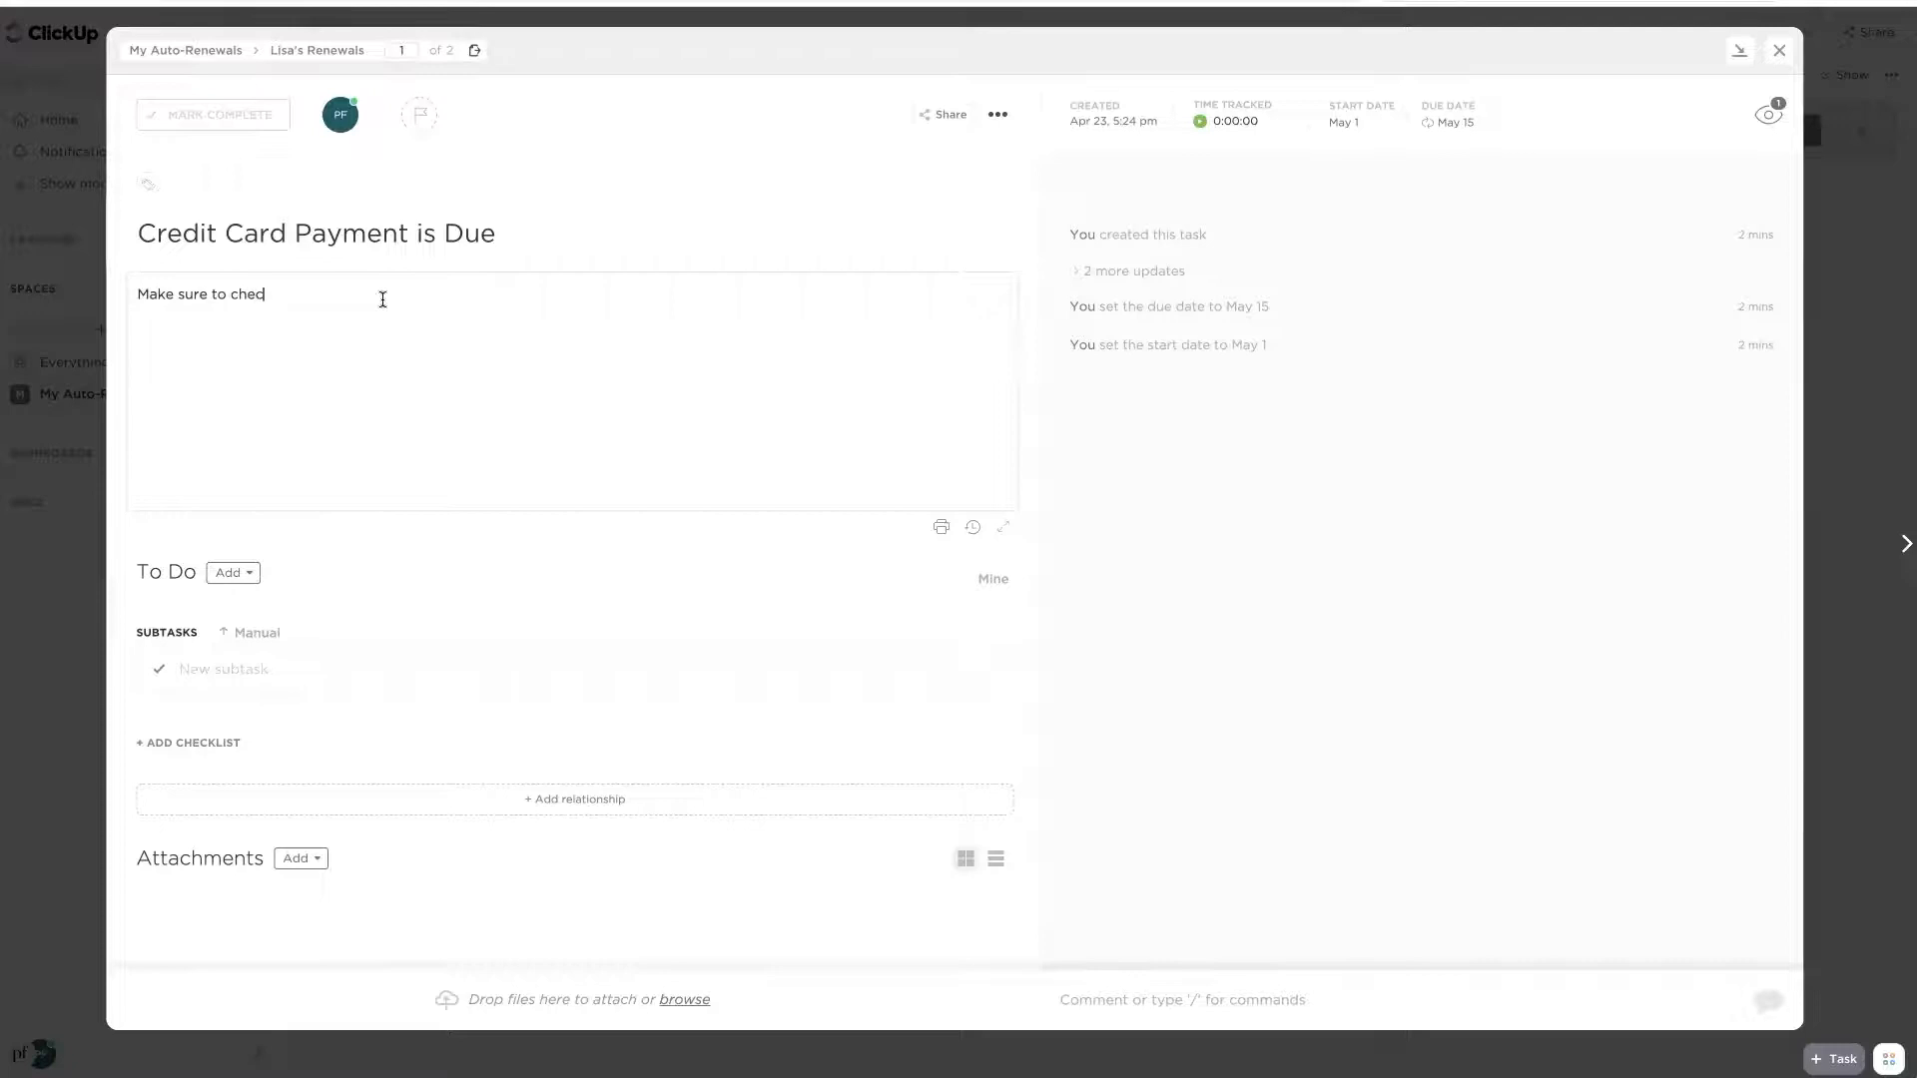
type("k the balance")
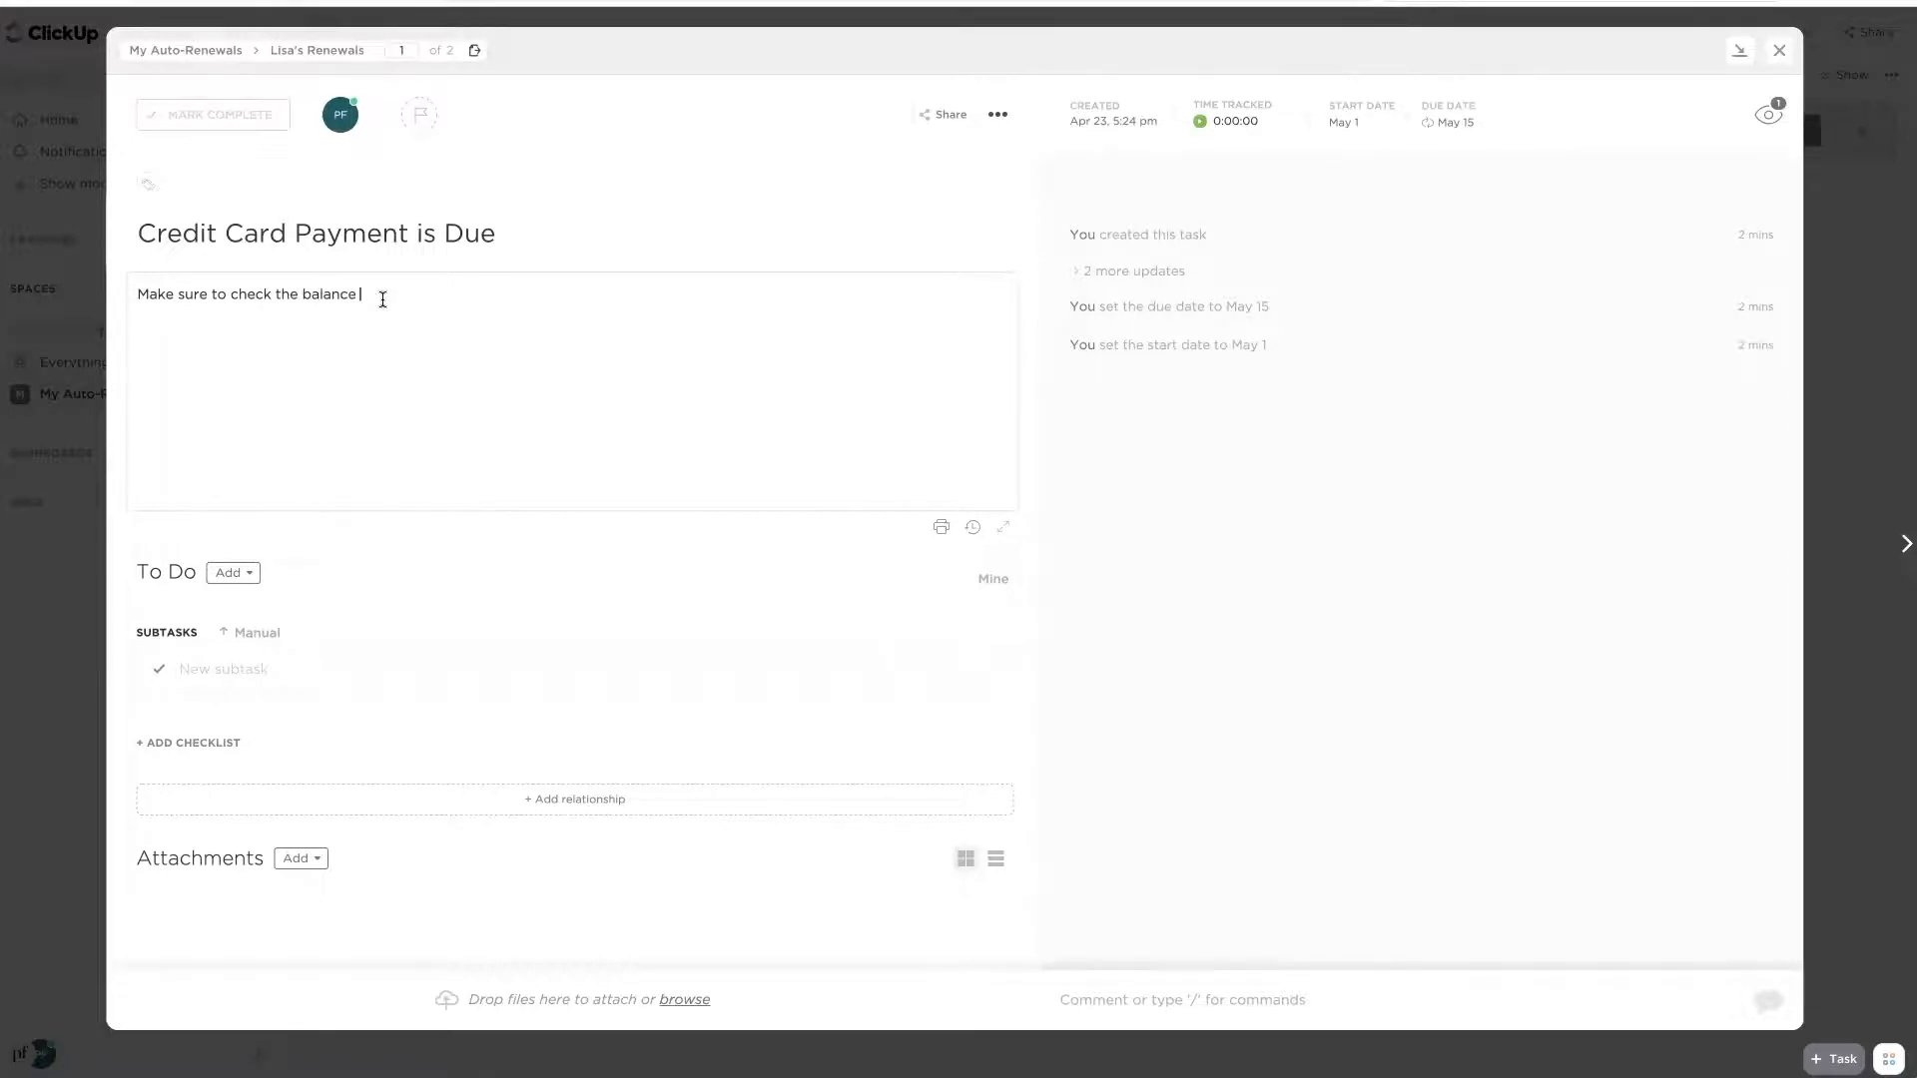
type("and pay the entire statement")
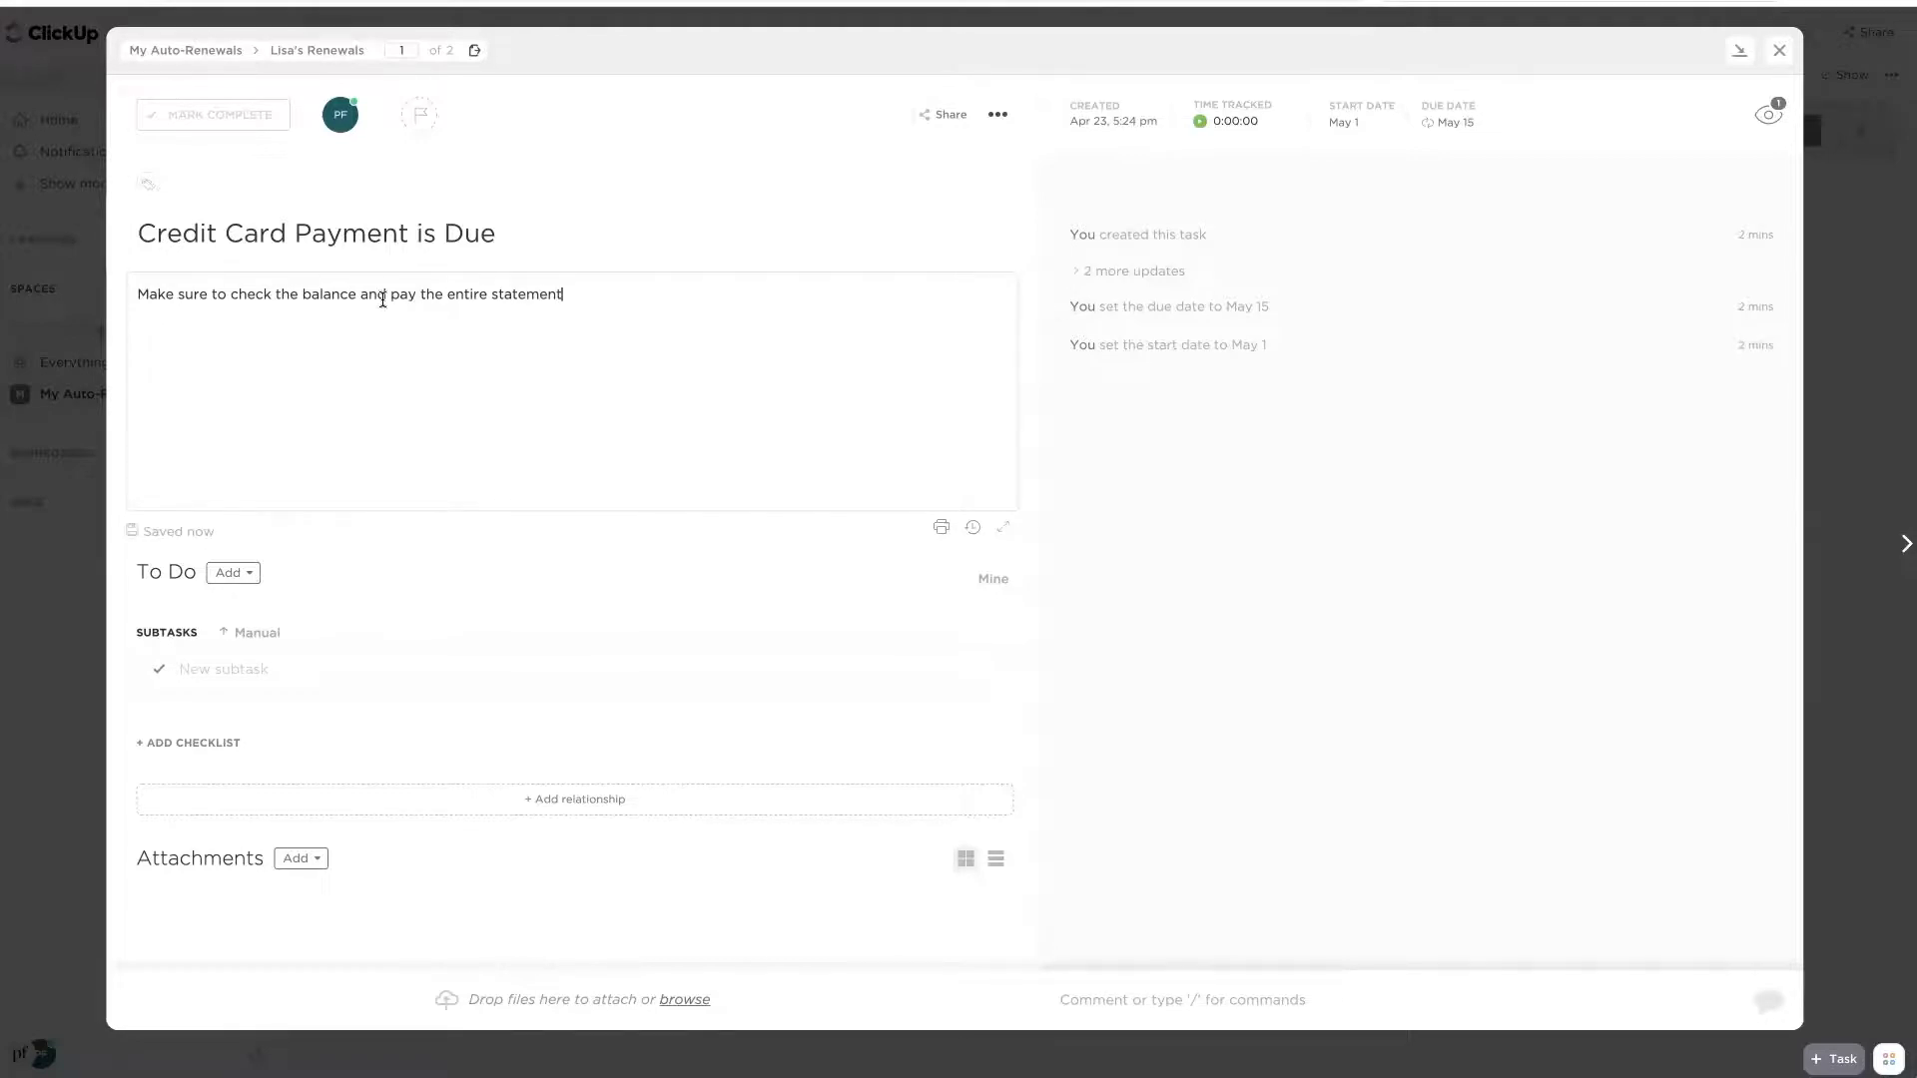
- Add the second line about comparing this month's spending to last month and areas for improvement, then close the task
type("-")
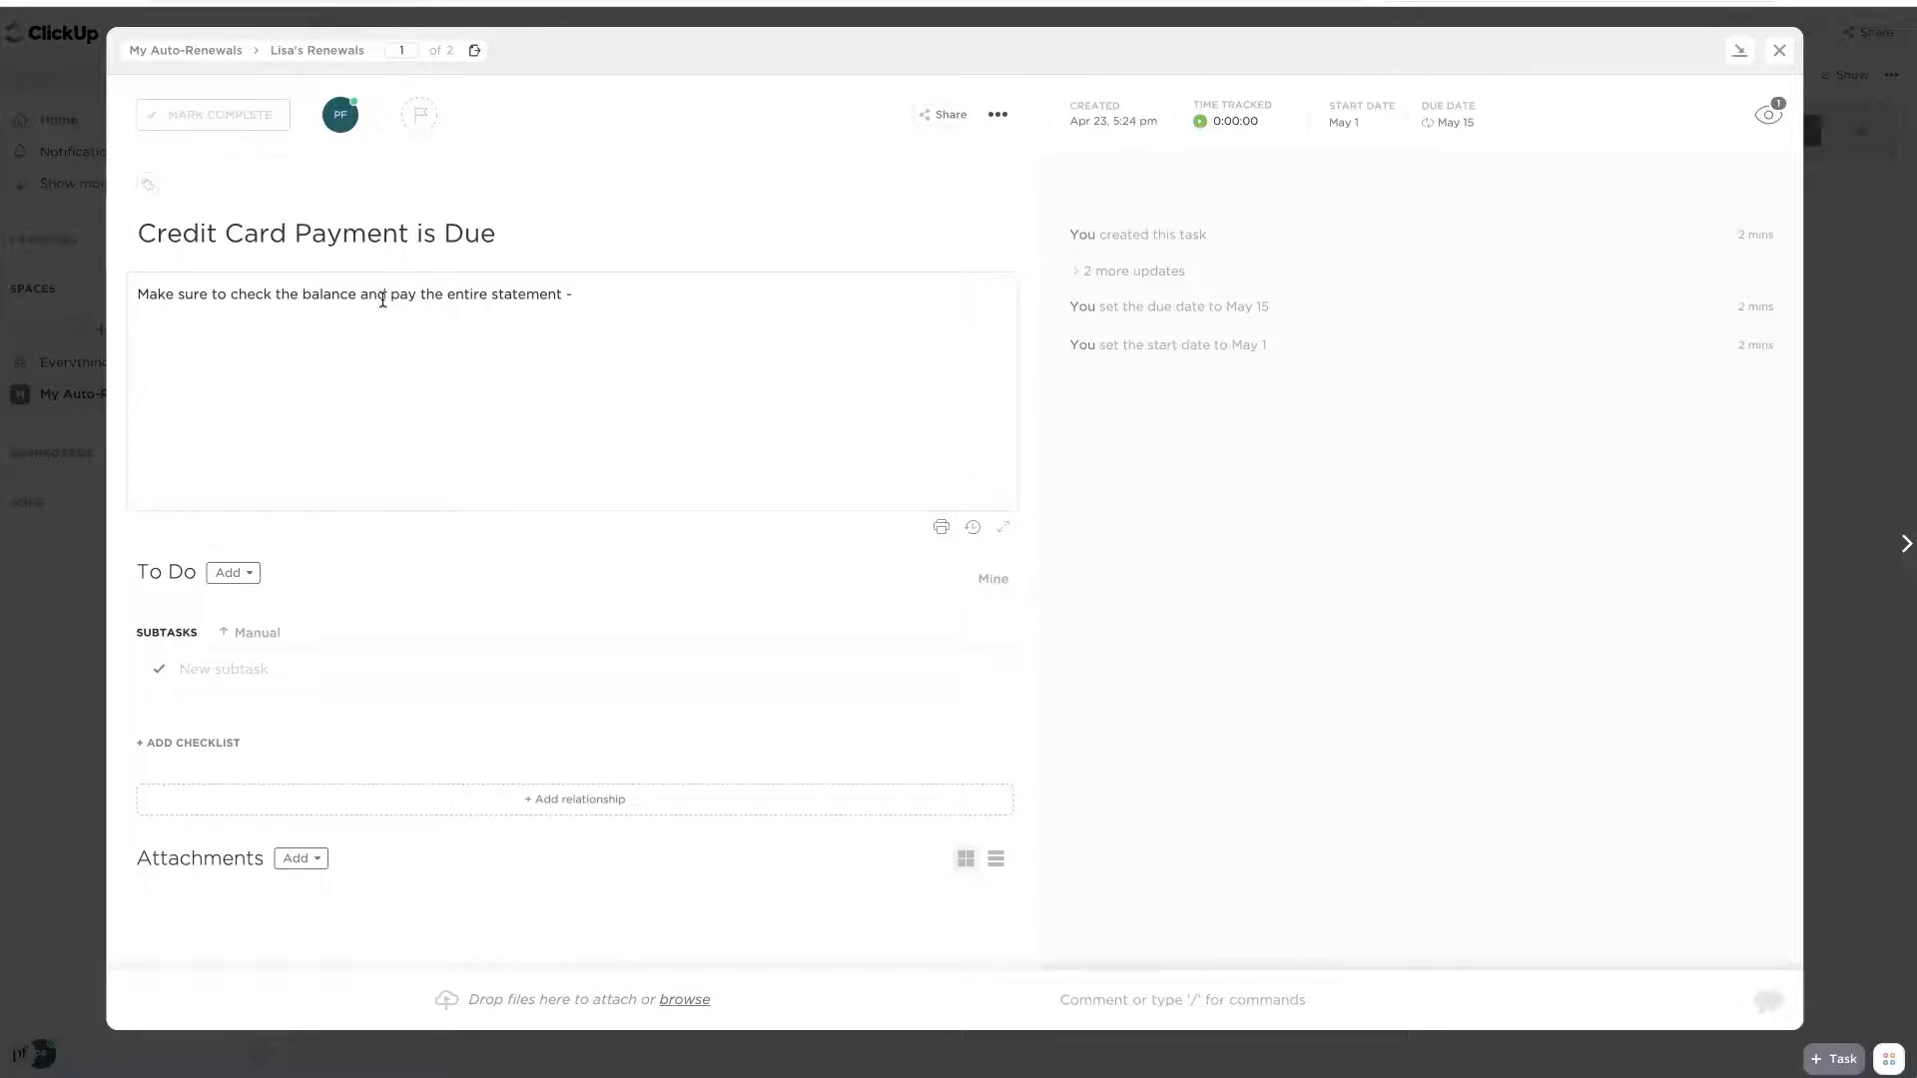
type("Compl")
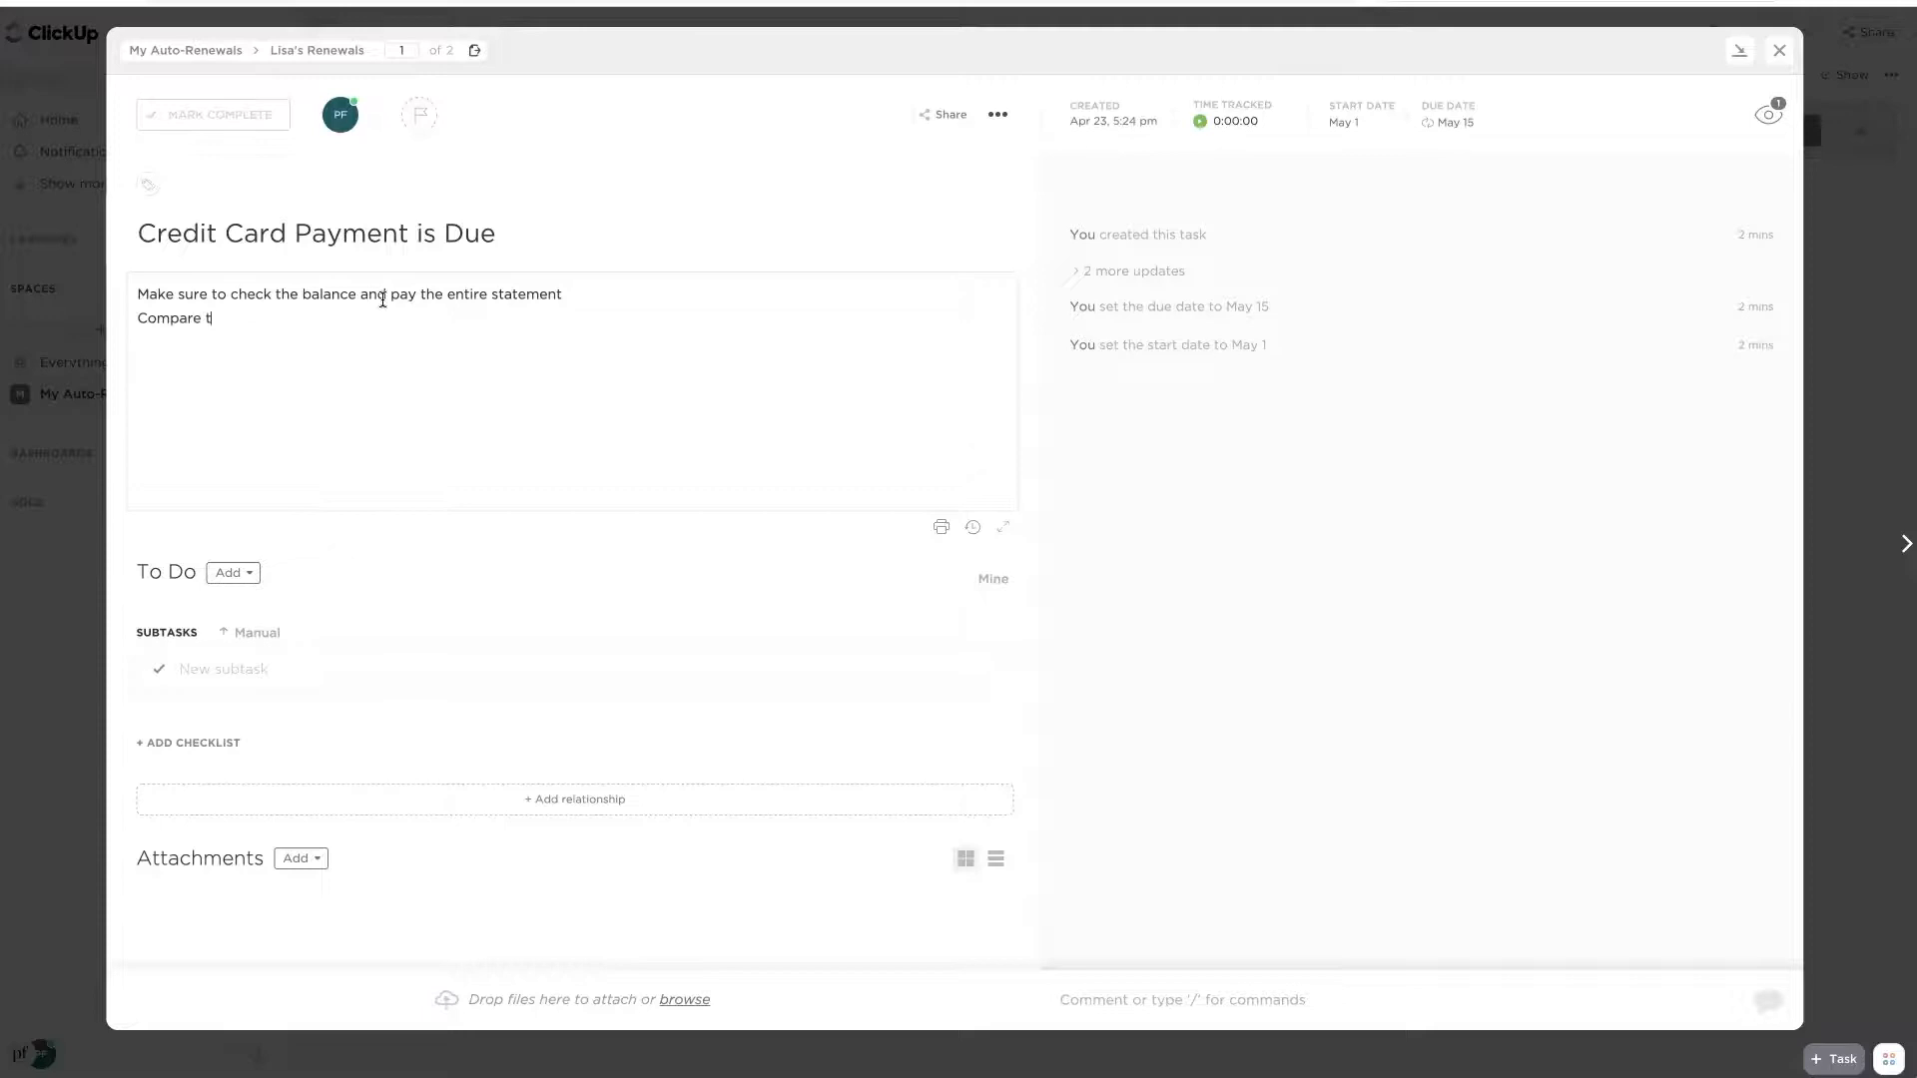
type("his month")
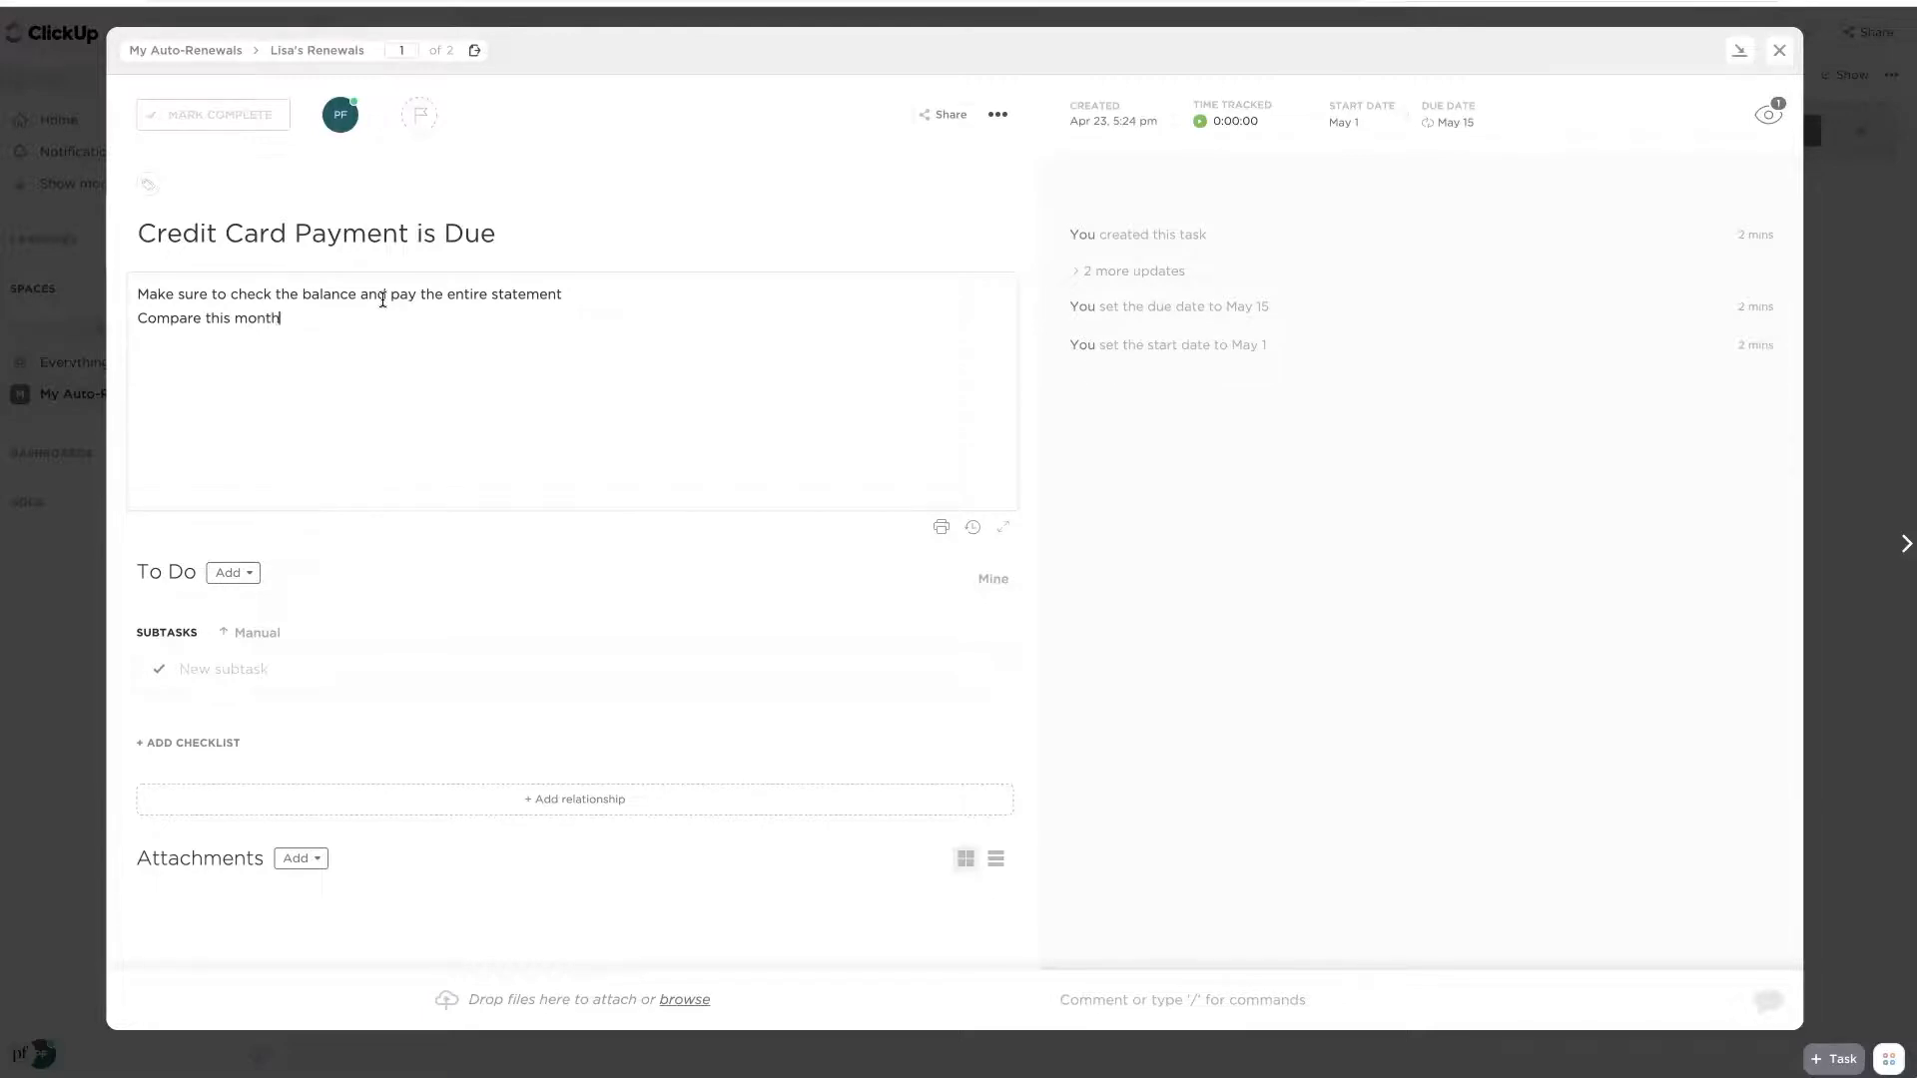
type("'s spending to")
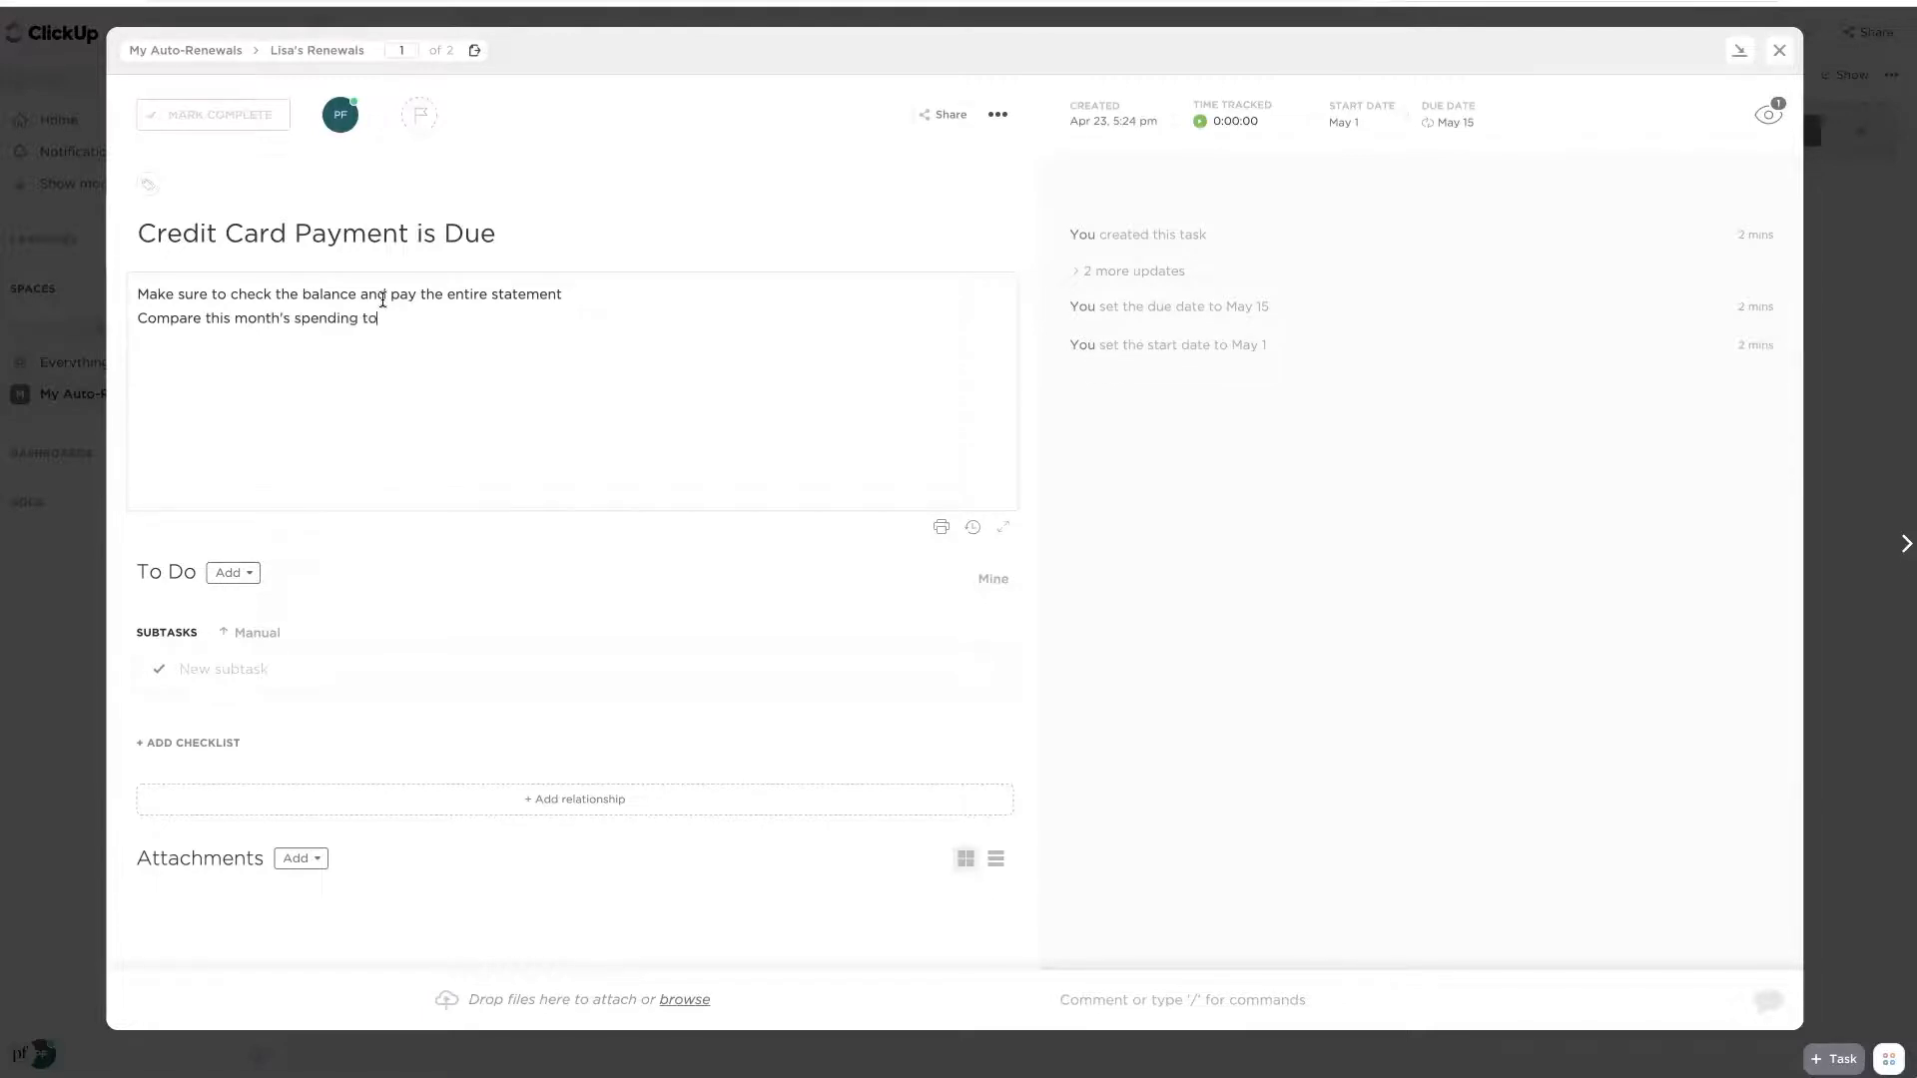
type("last month and")
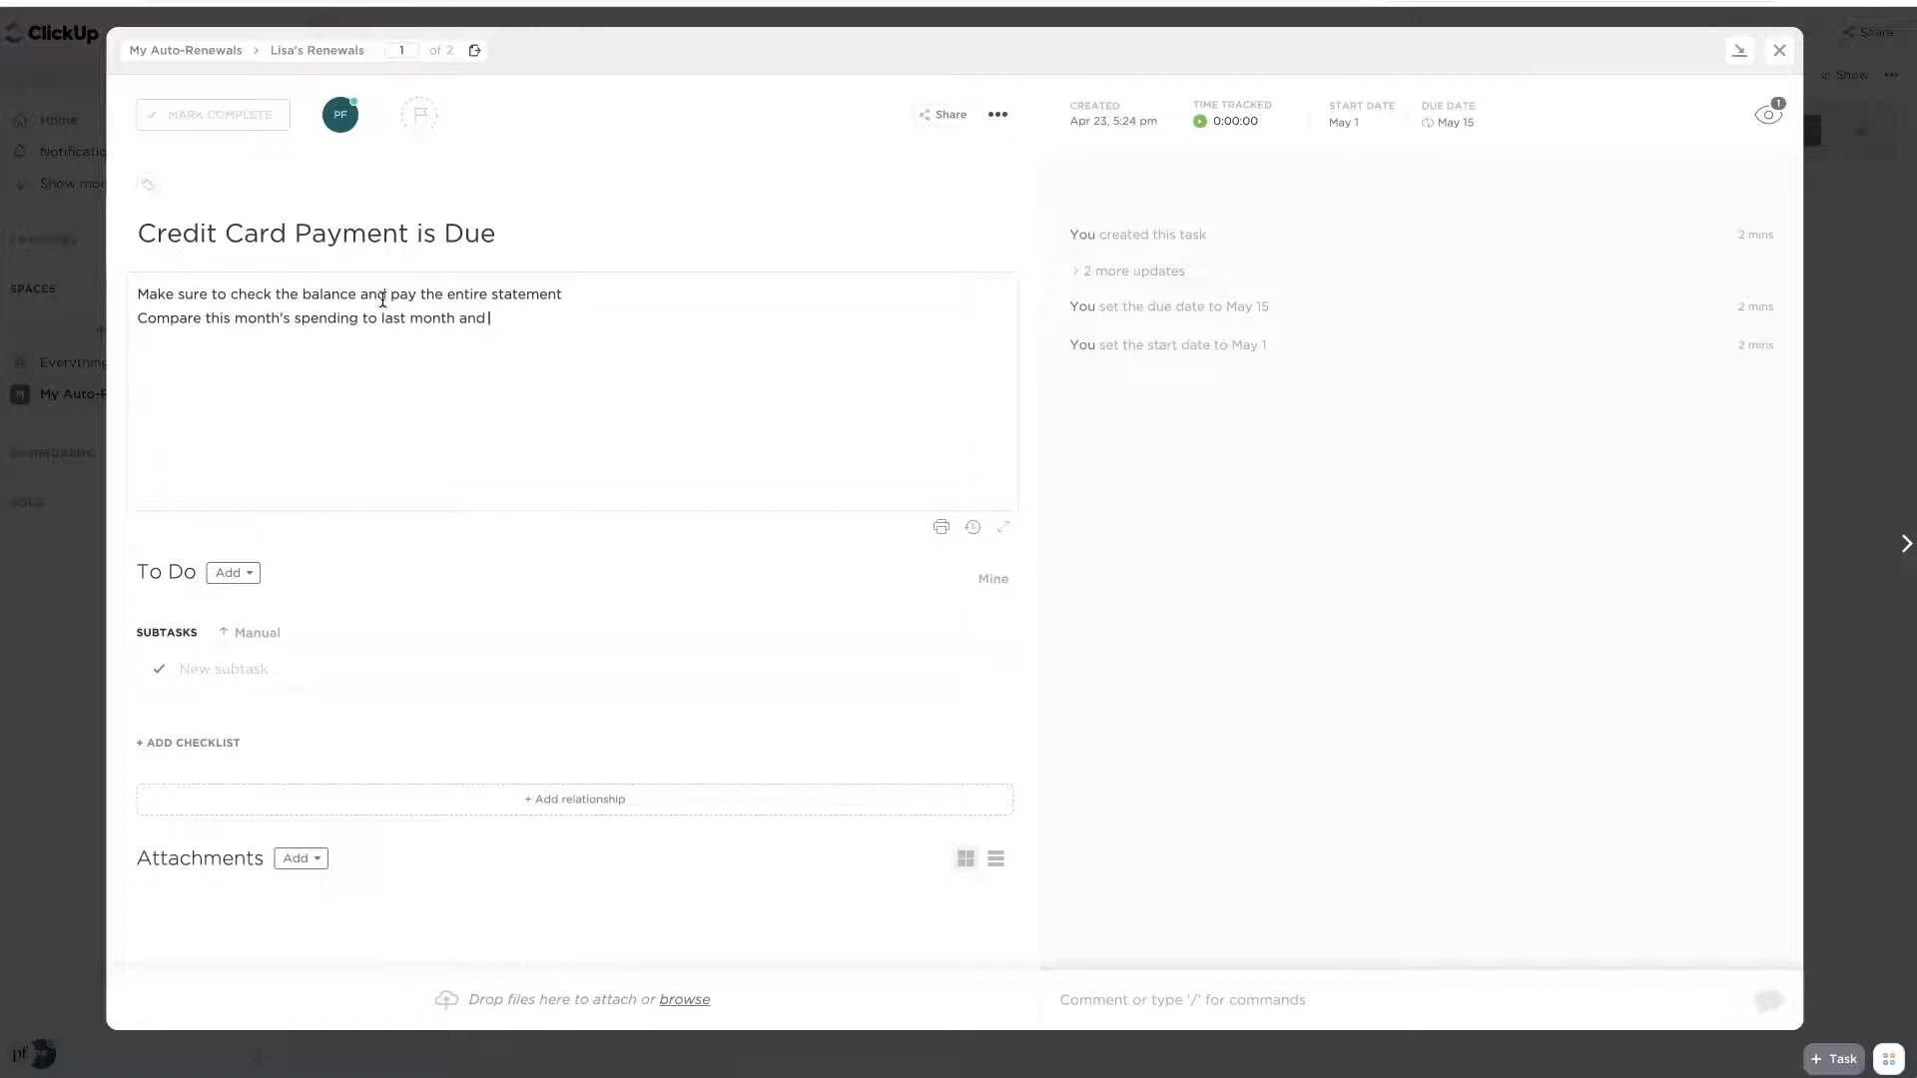
type("ss")
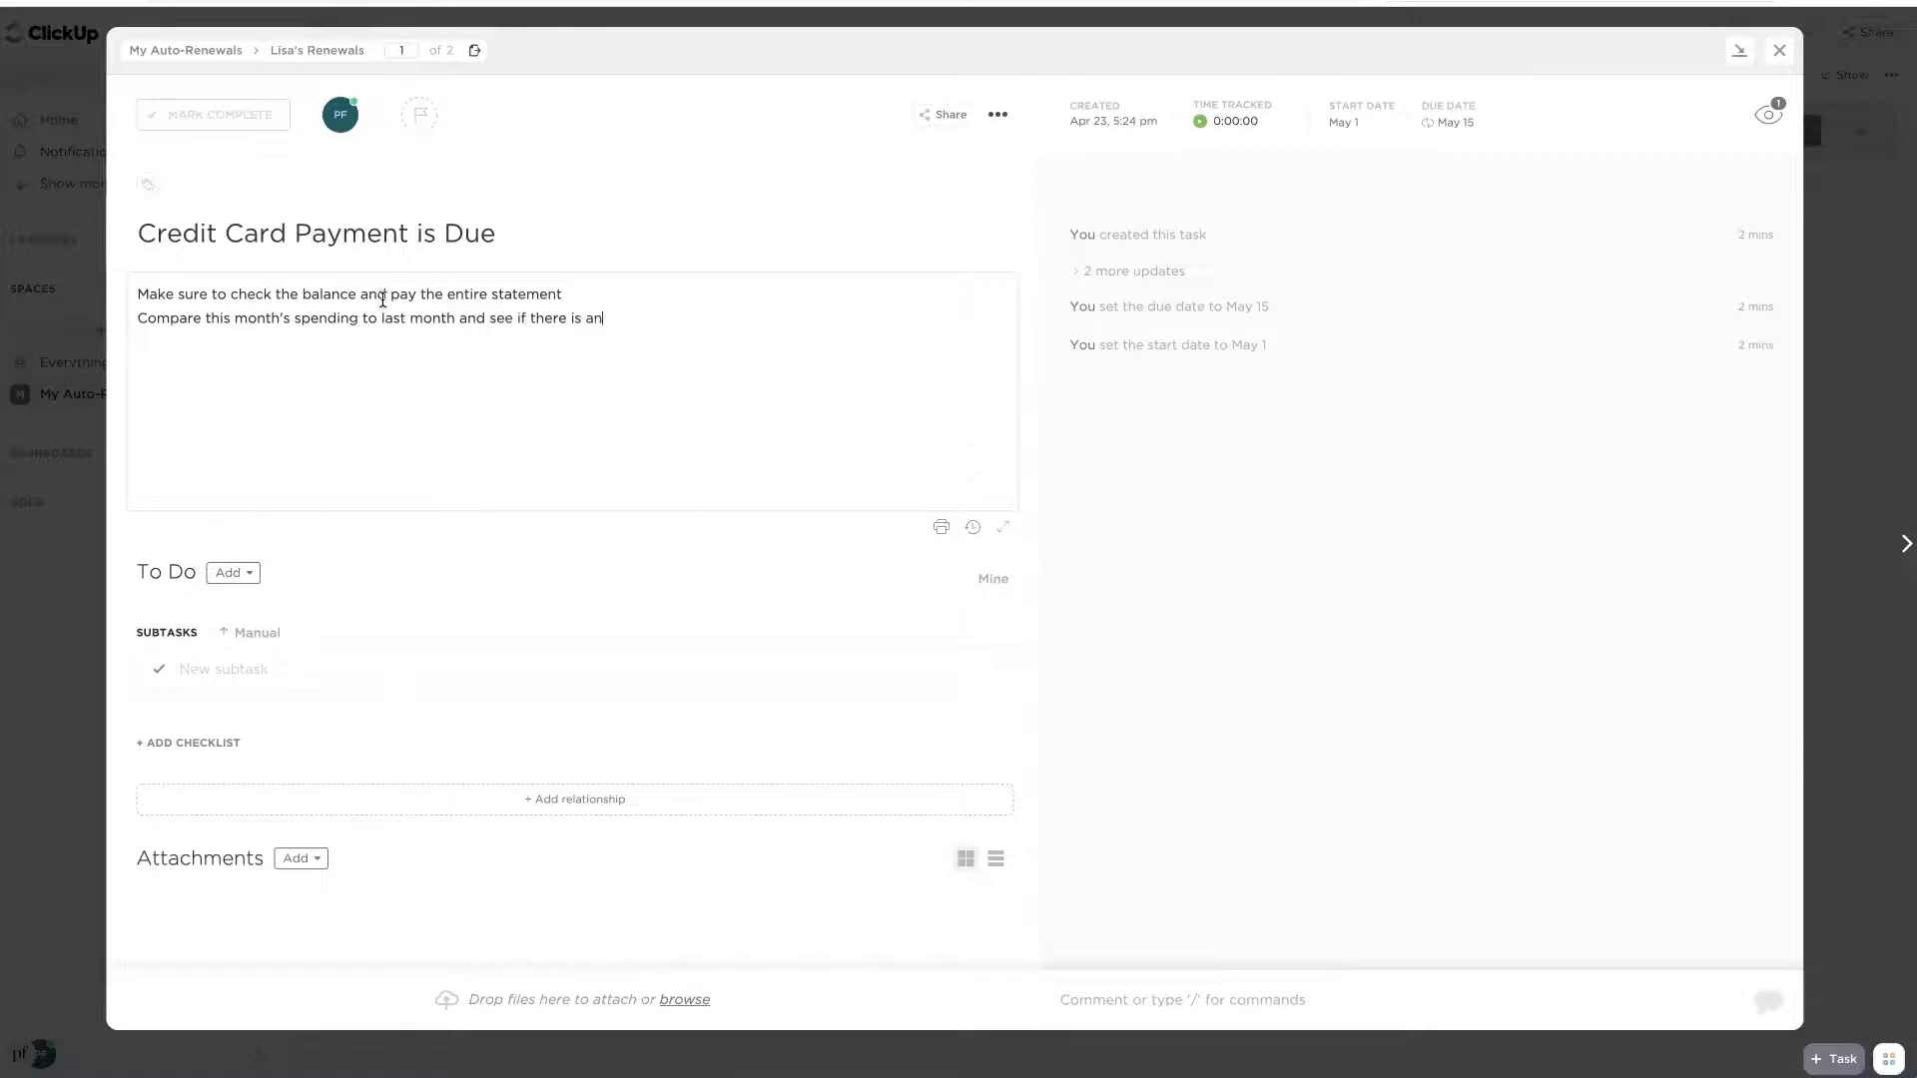
type("y areas for impr")
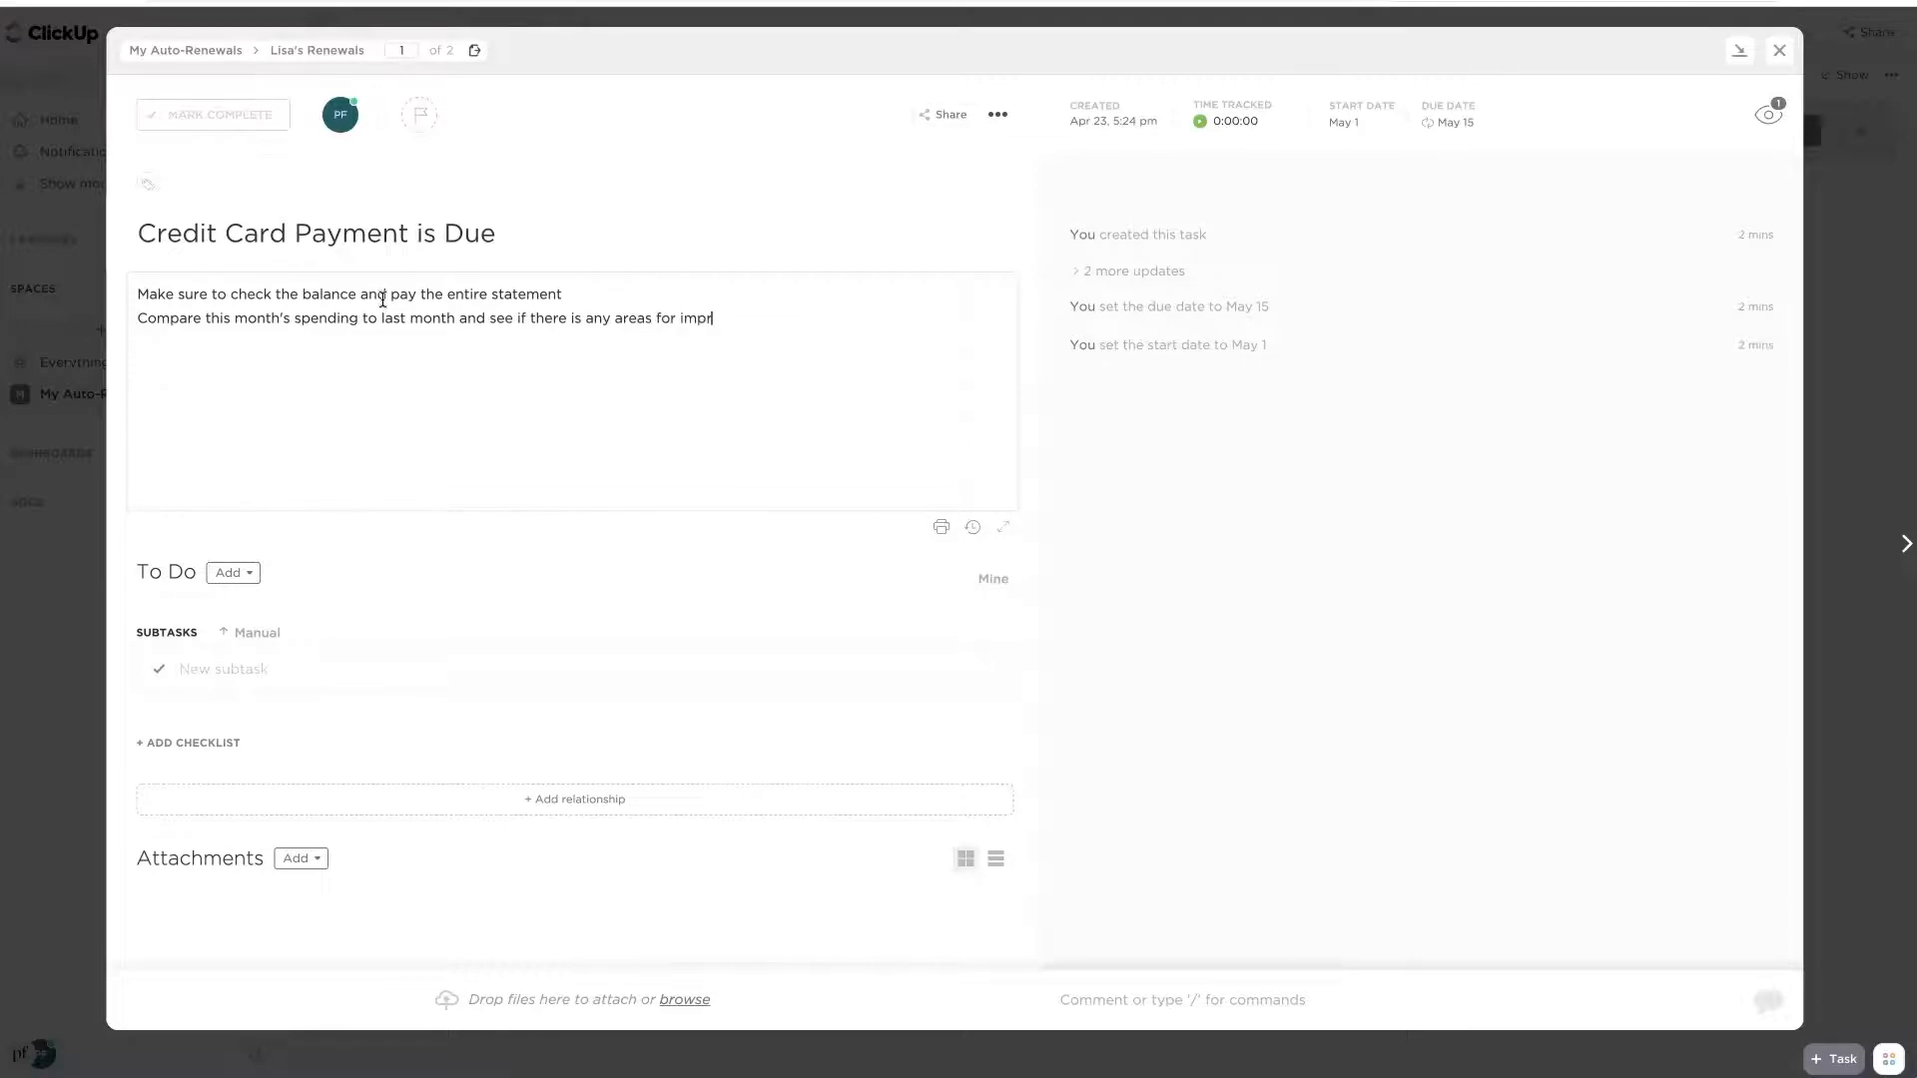
type("ovement")
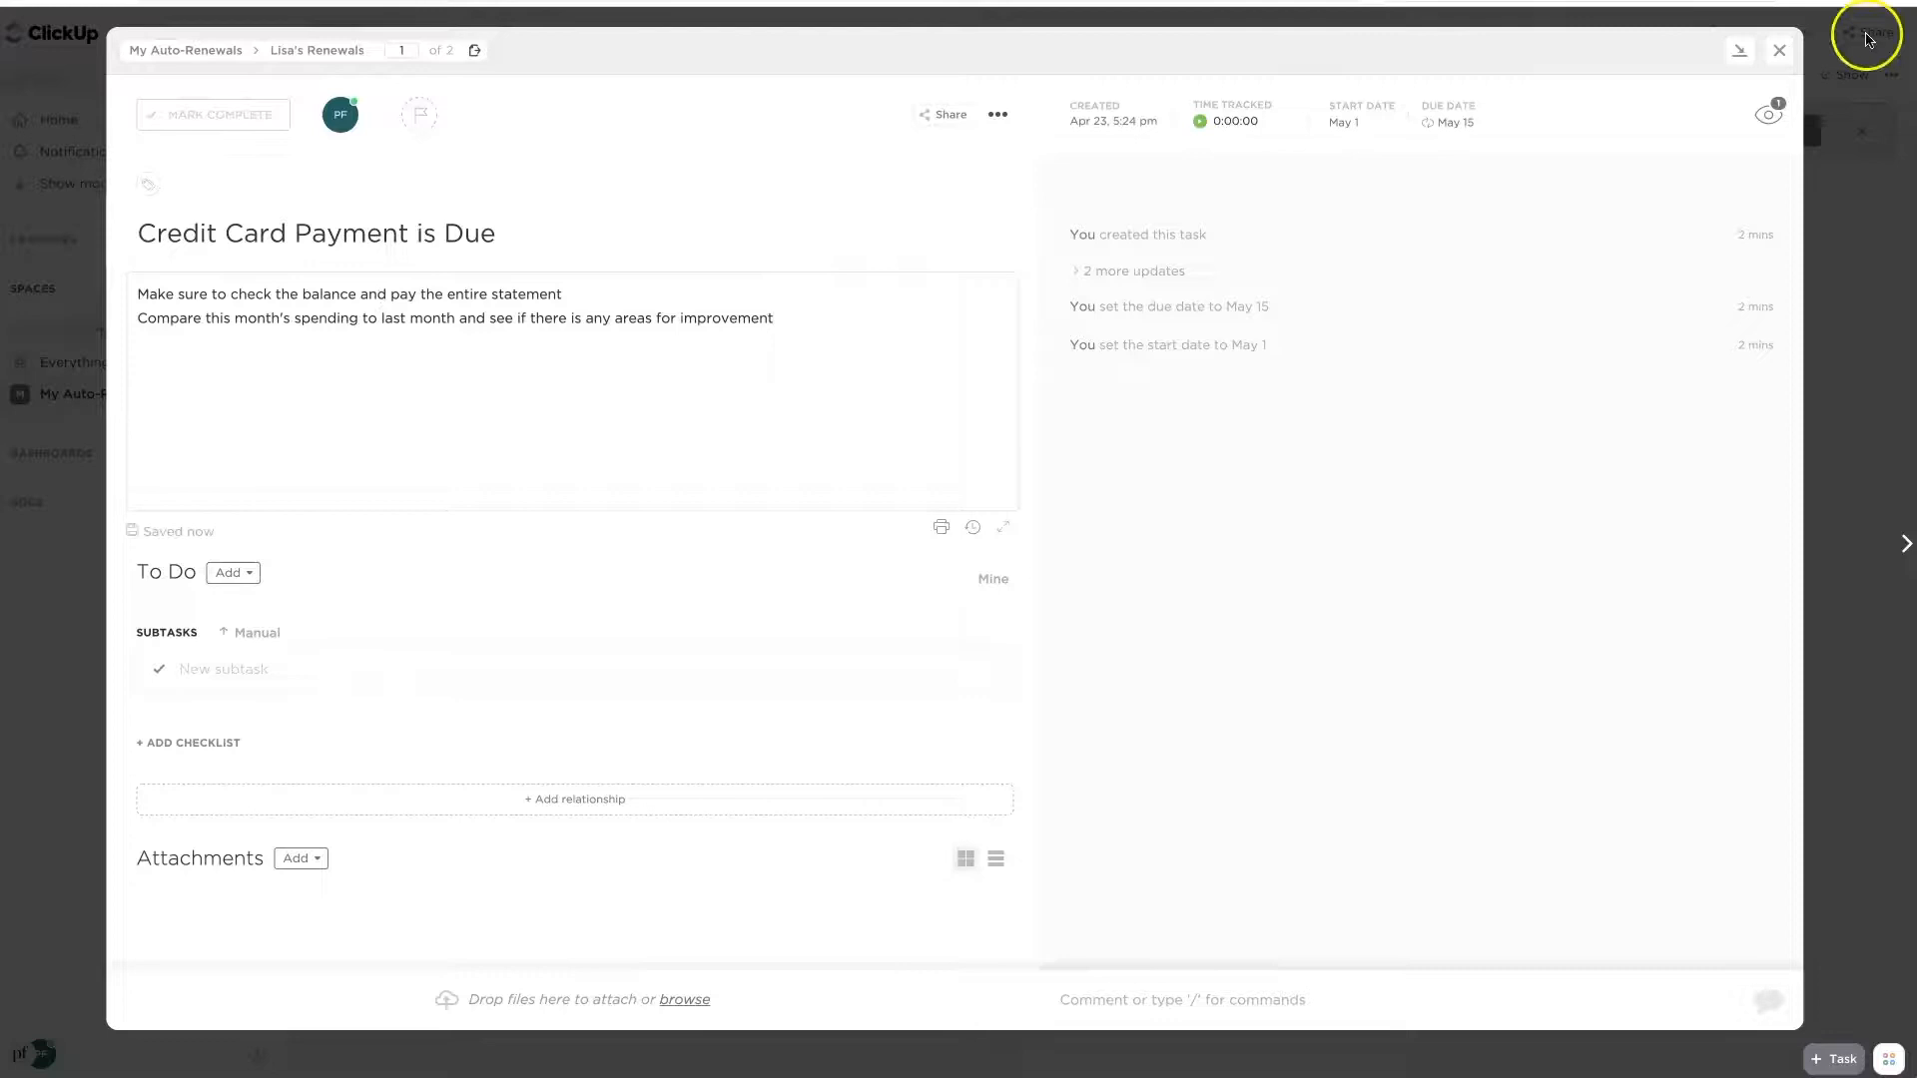
mouse_move(1769, 116)
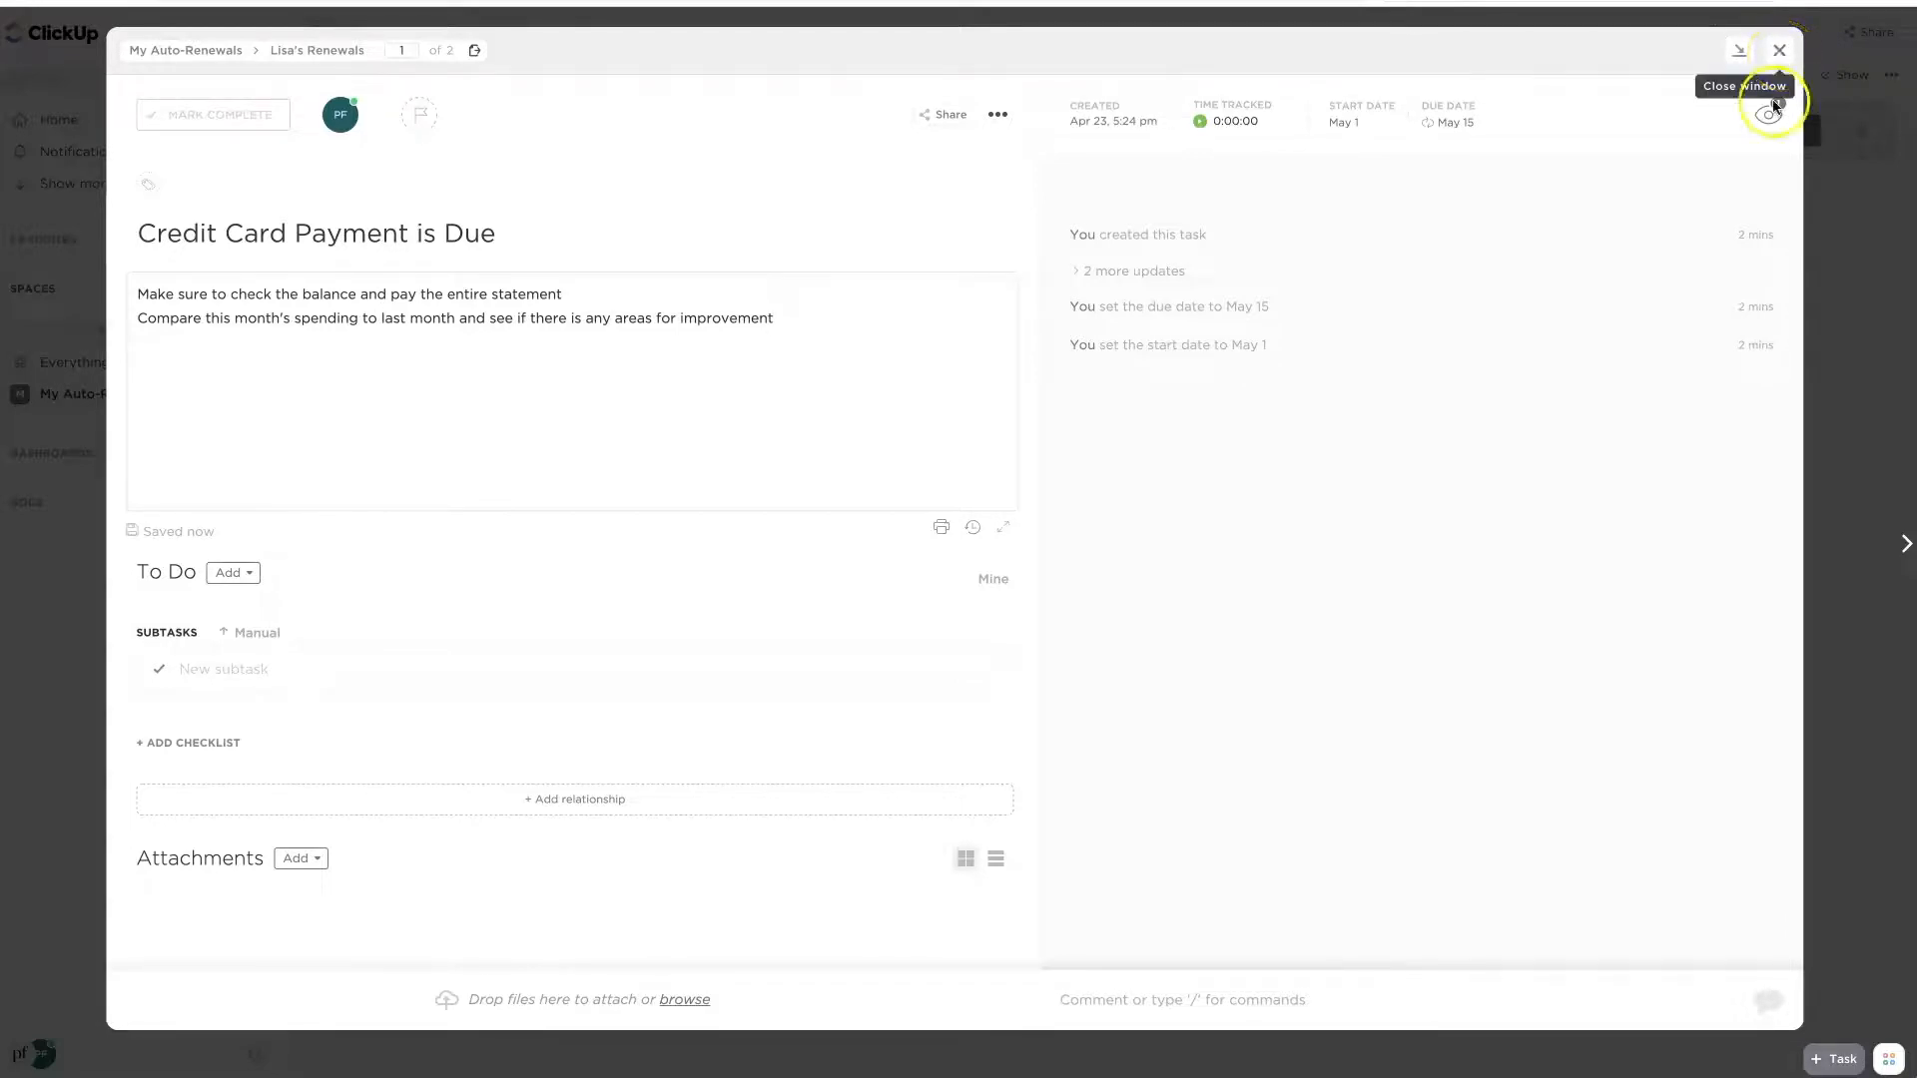
left_click(1779, 50)
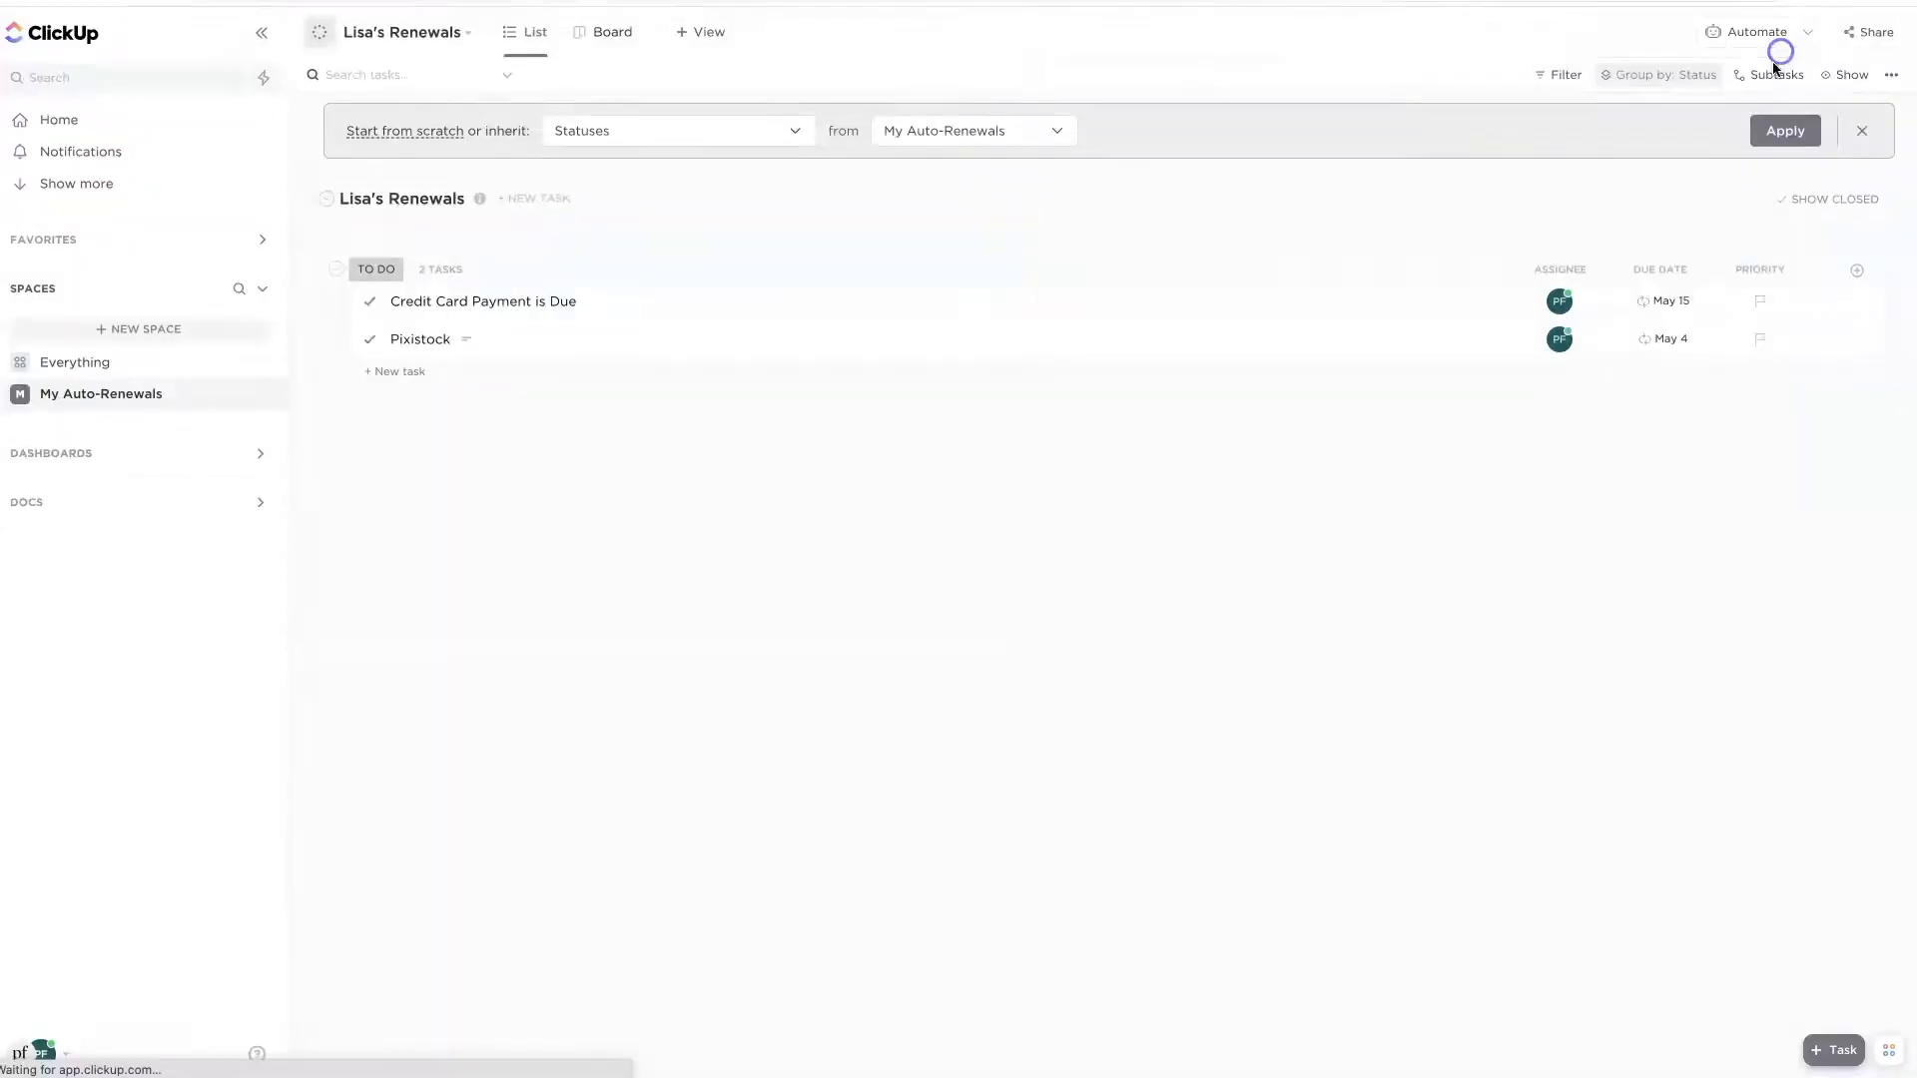
- Start a new email automation for the My Auto-Renewals list
left_click(421, 340)
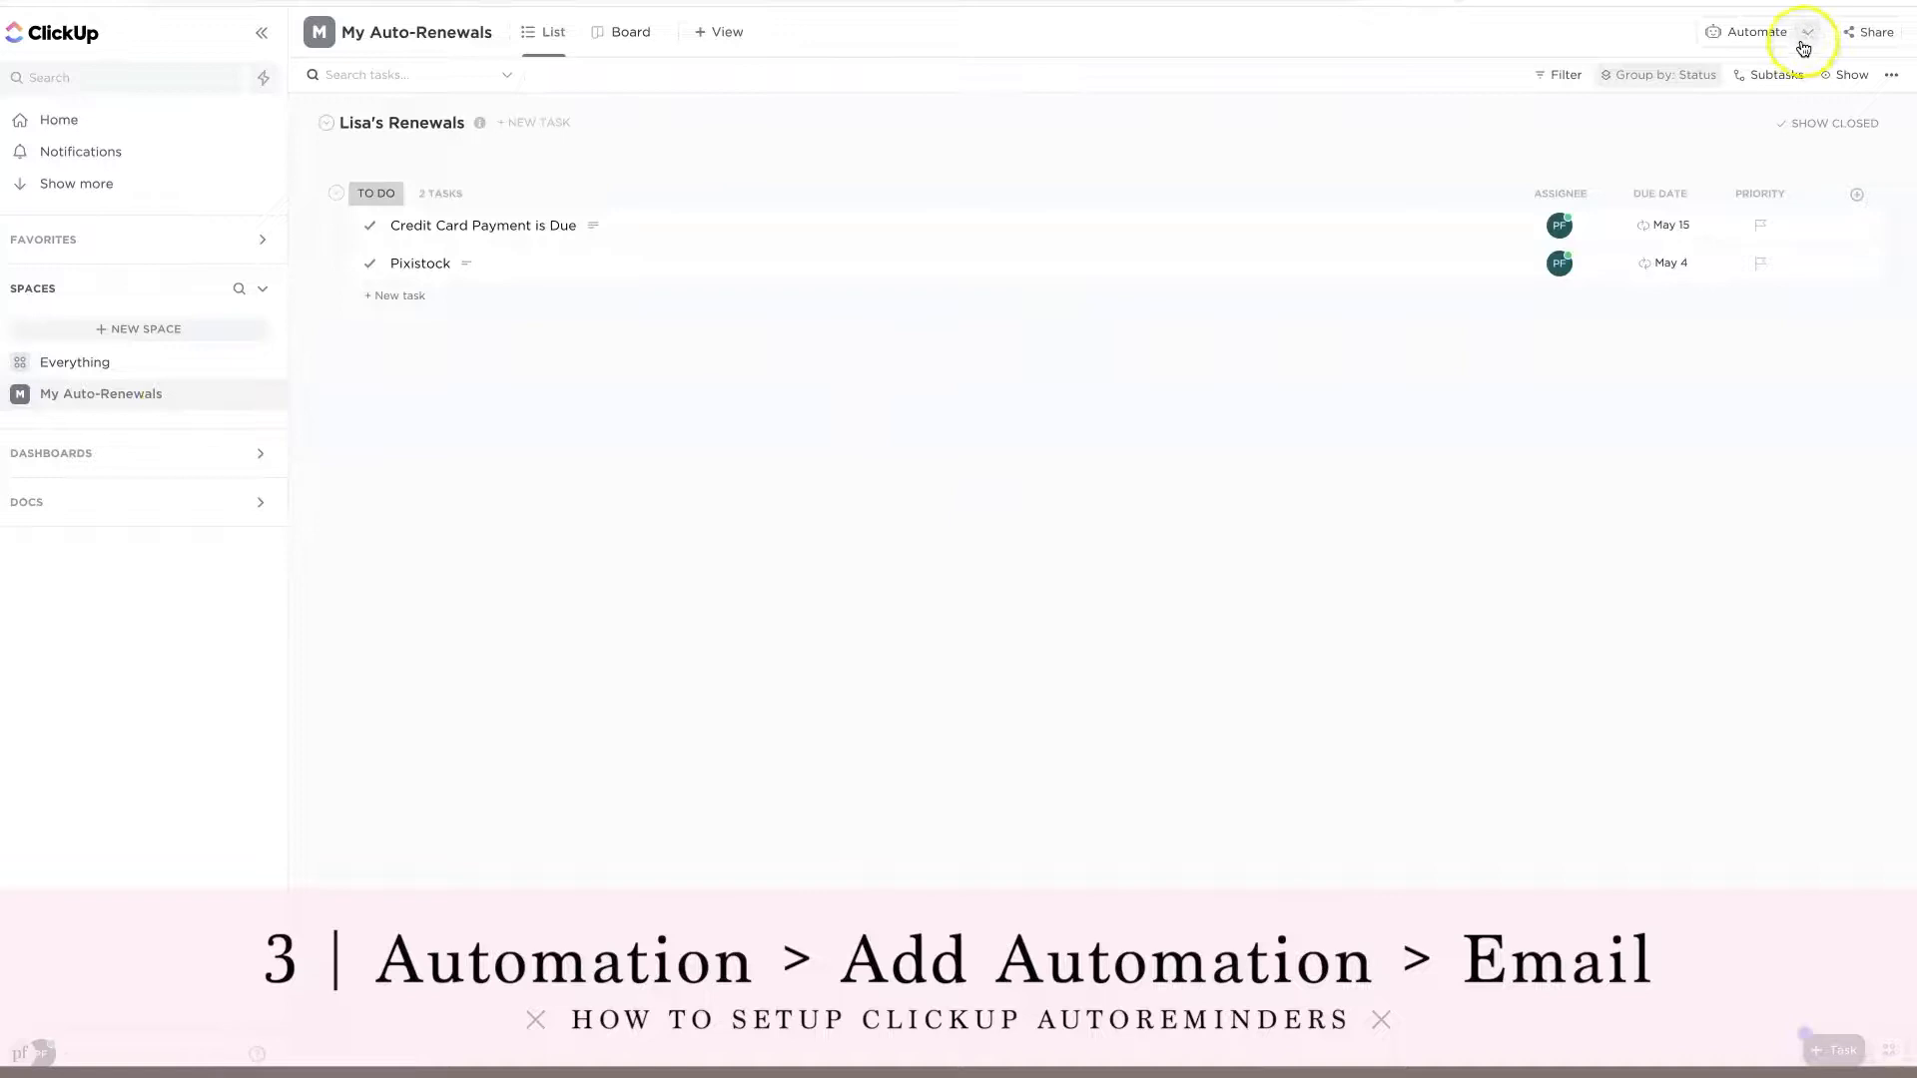
left_click(1758, 32)
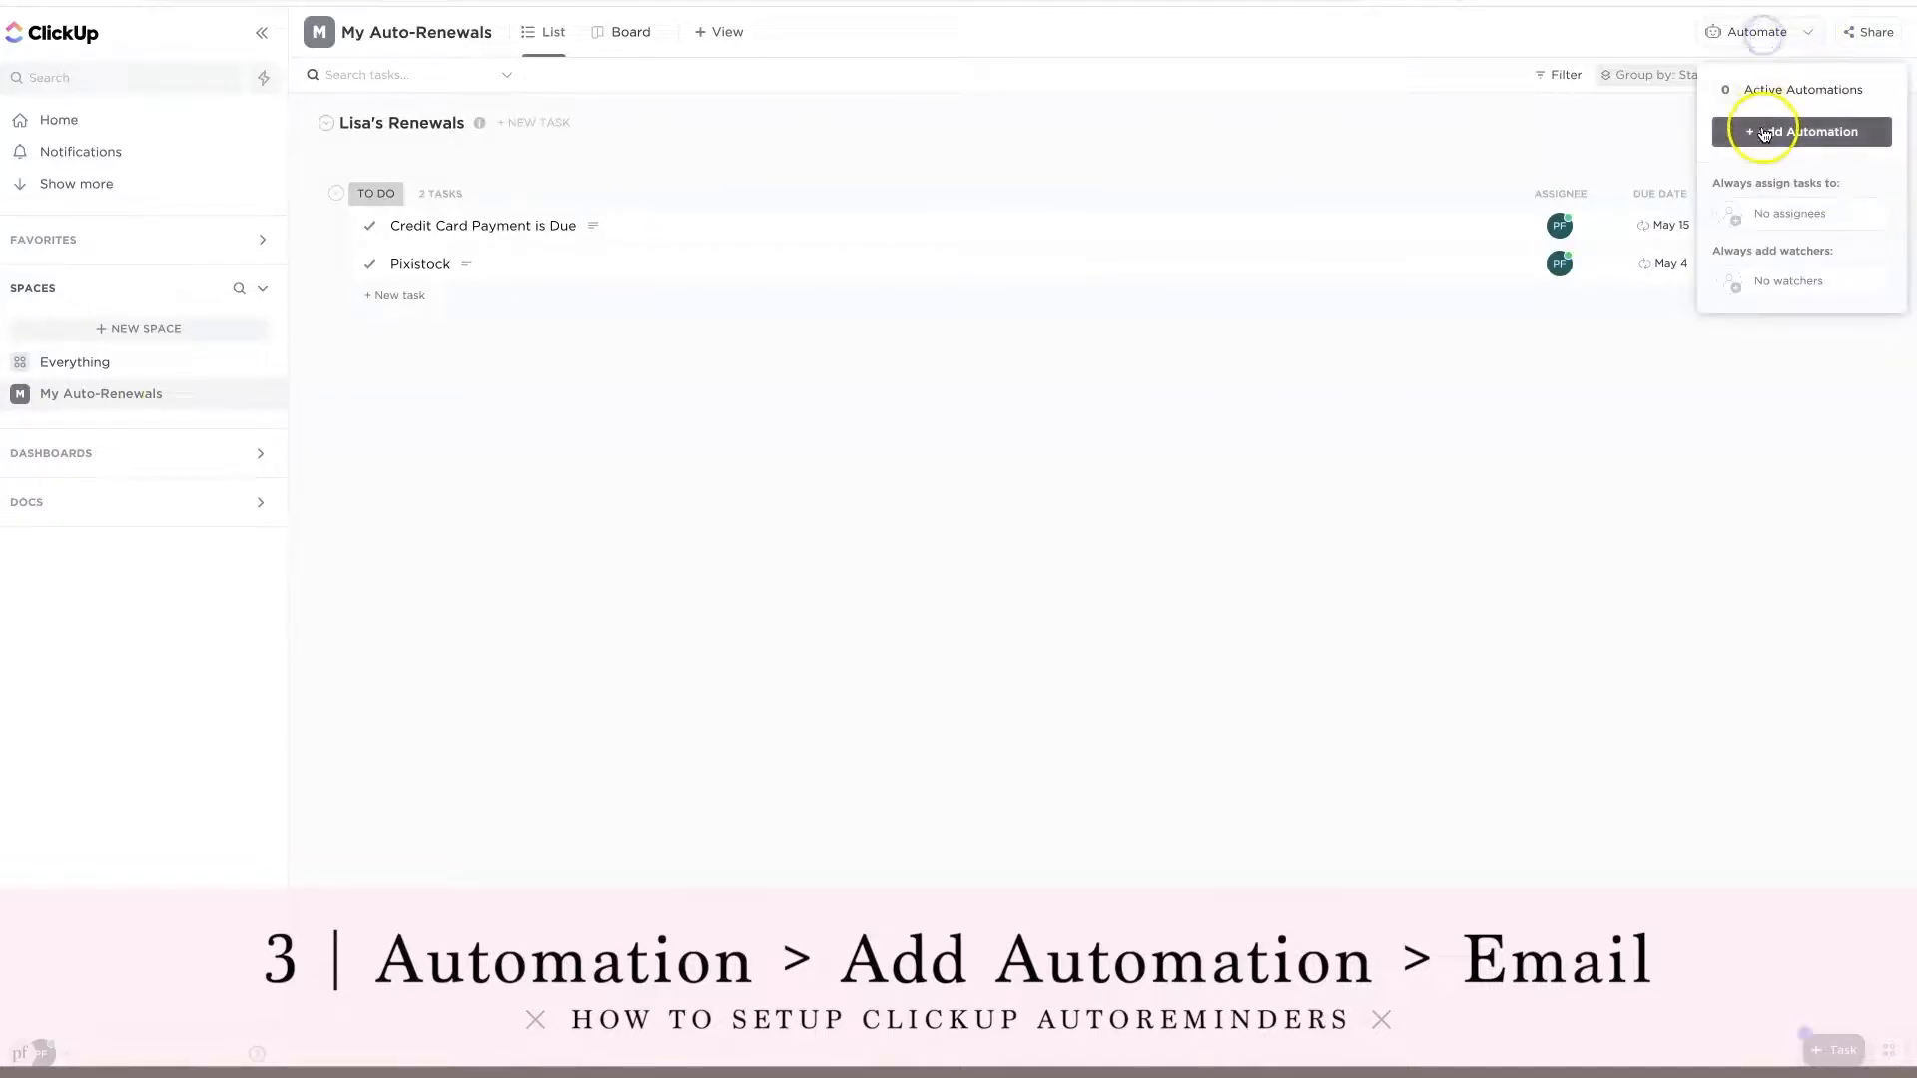
left_click(1802, 132)
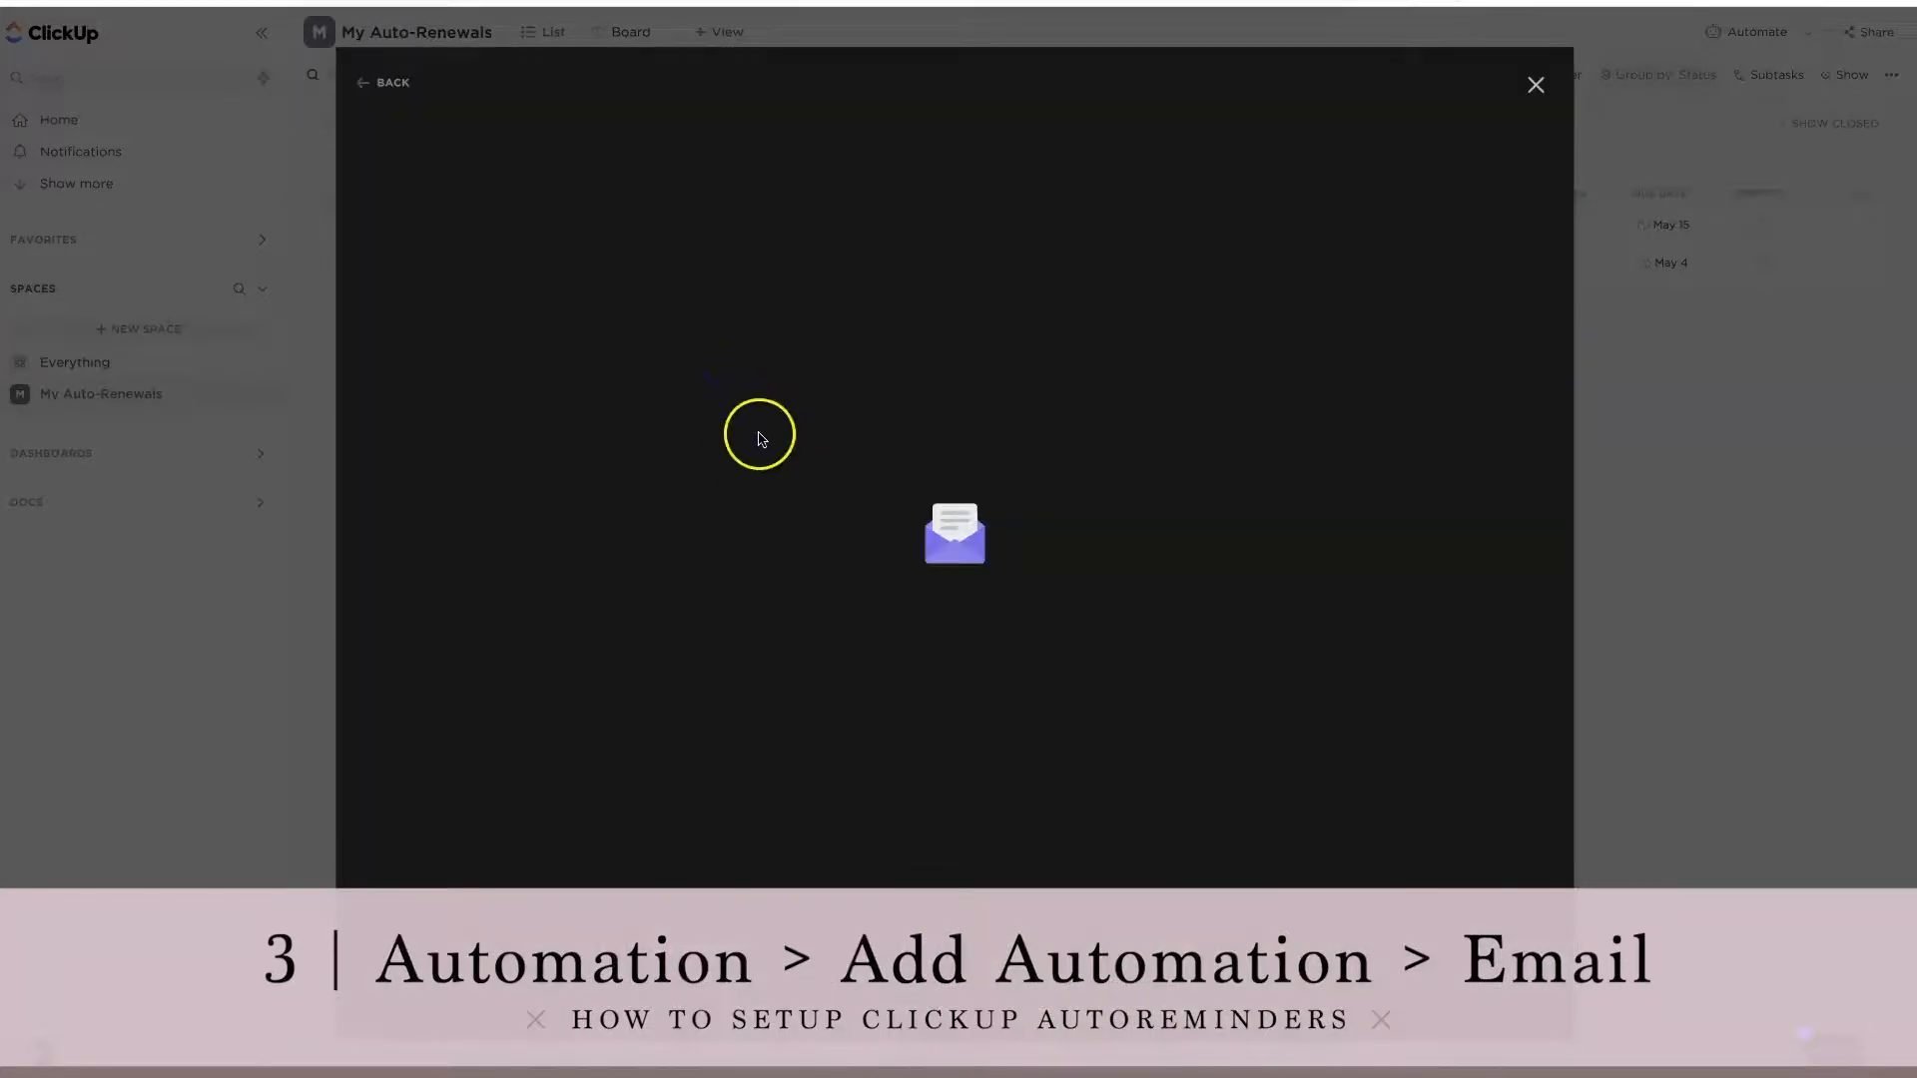
left_click(954, 531)
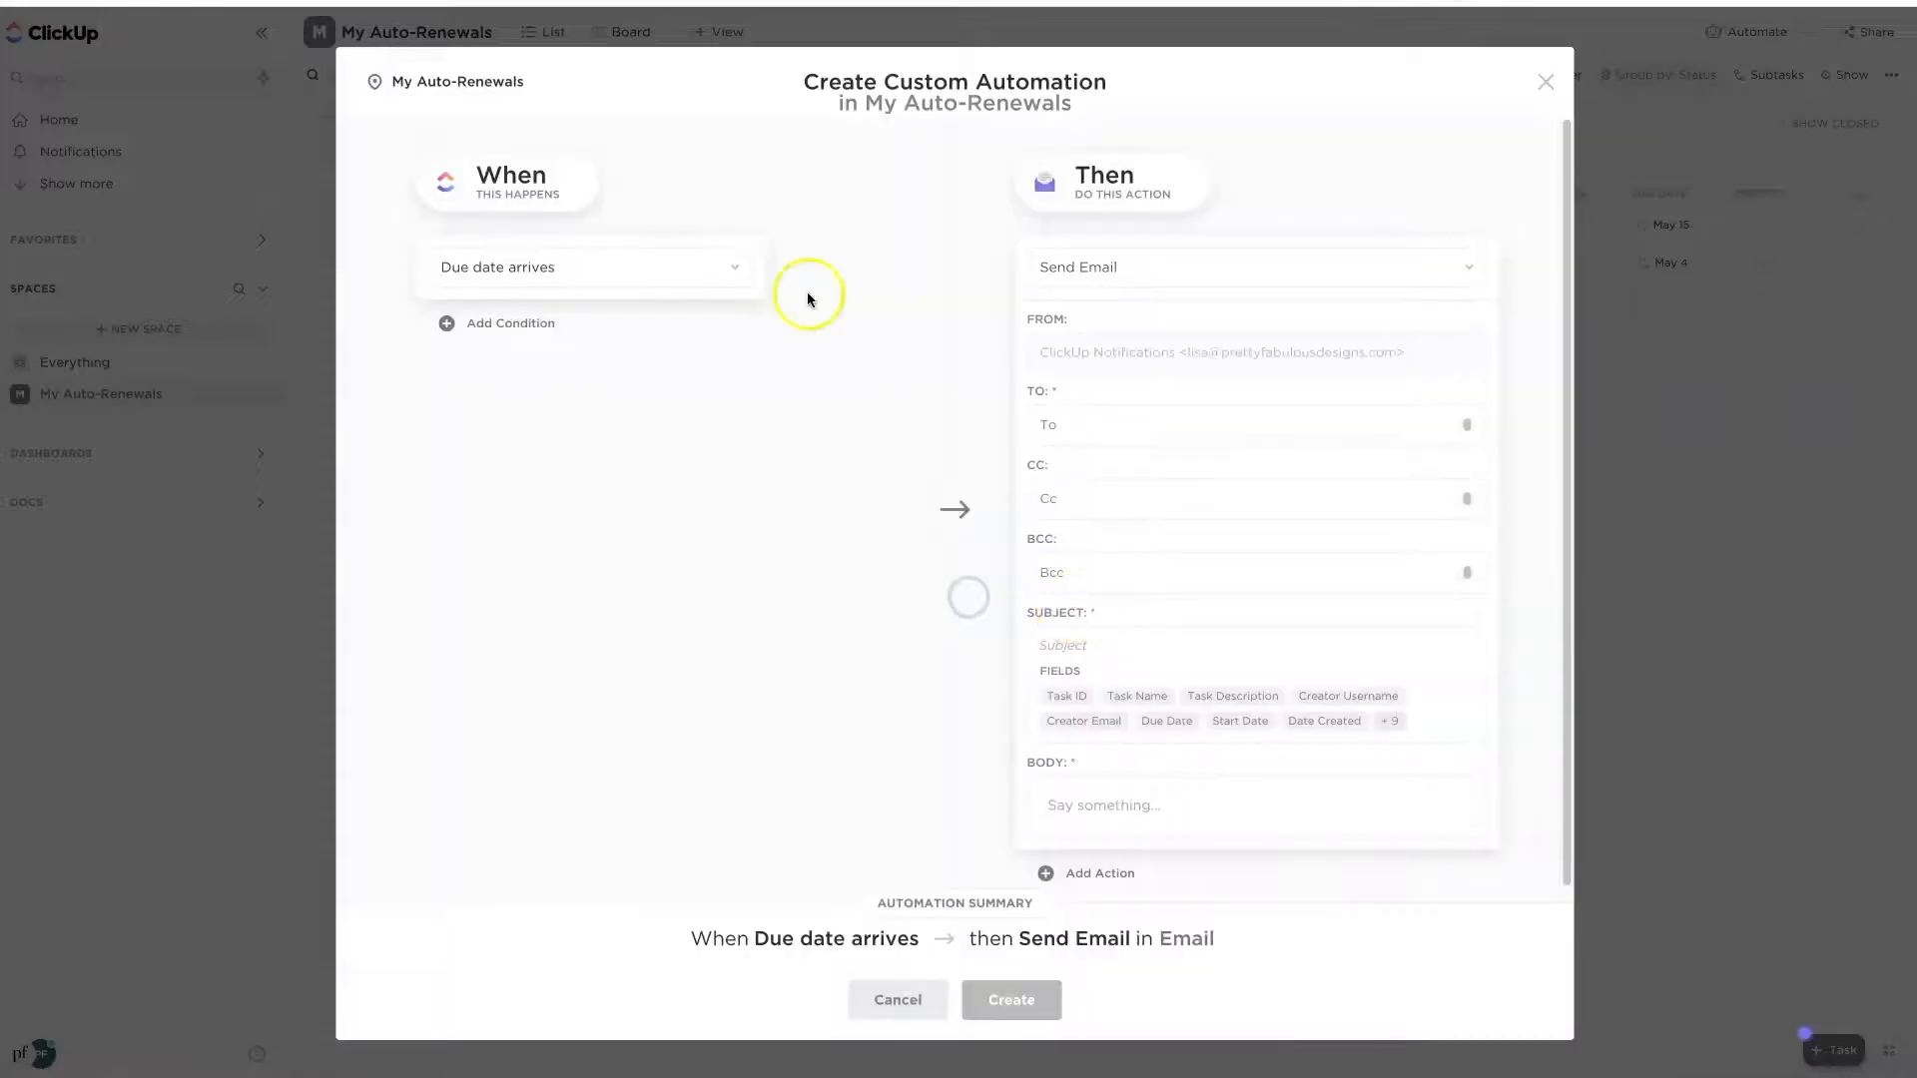
- Set the automation's trigger to Start date arrives
left_click(587, 265)
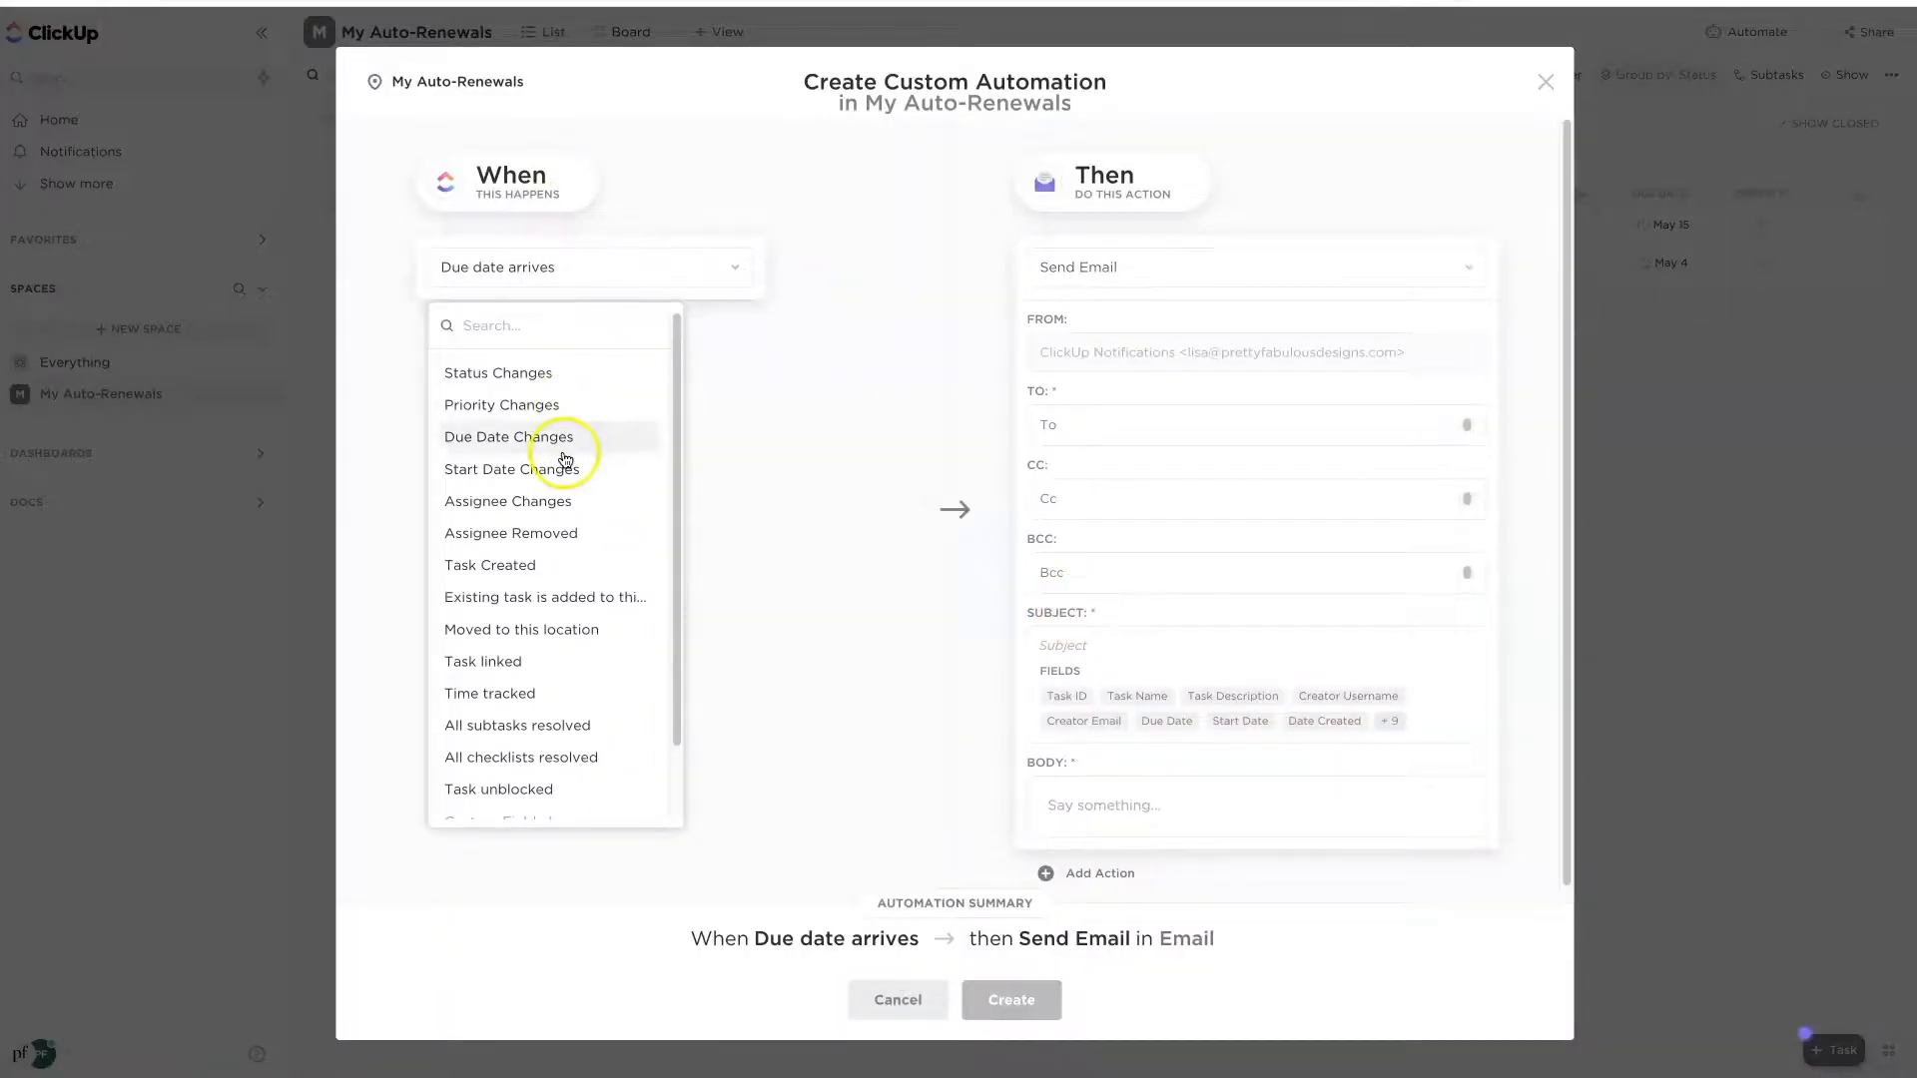
mouse_move(557, 477)
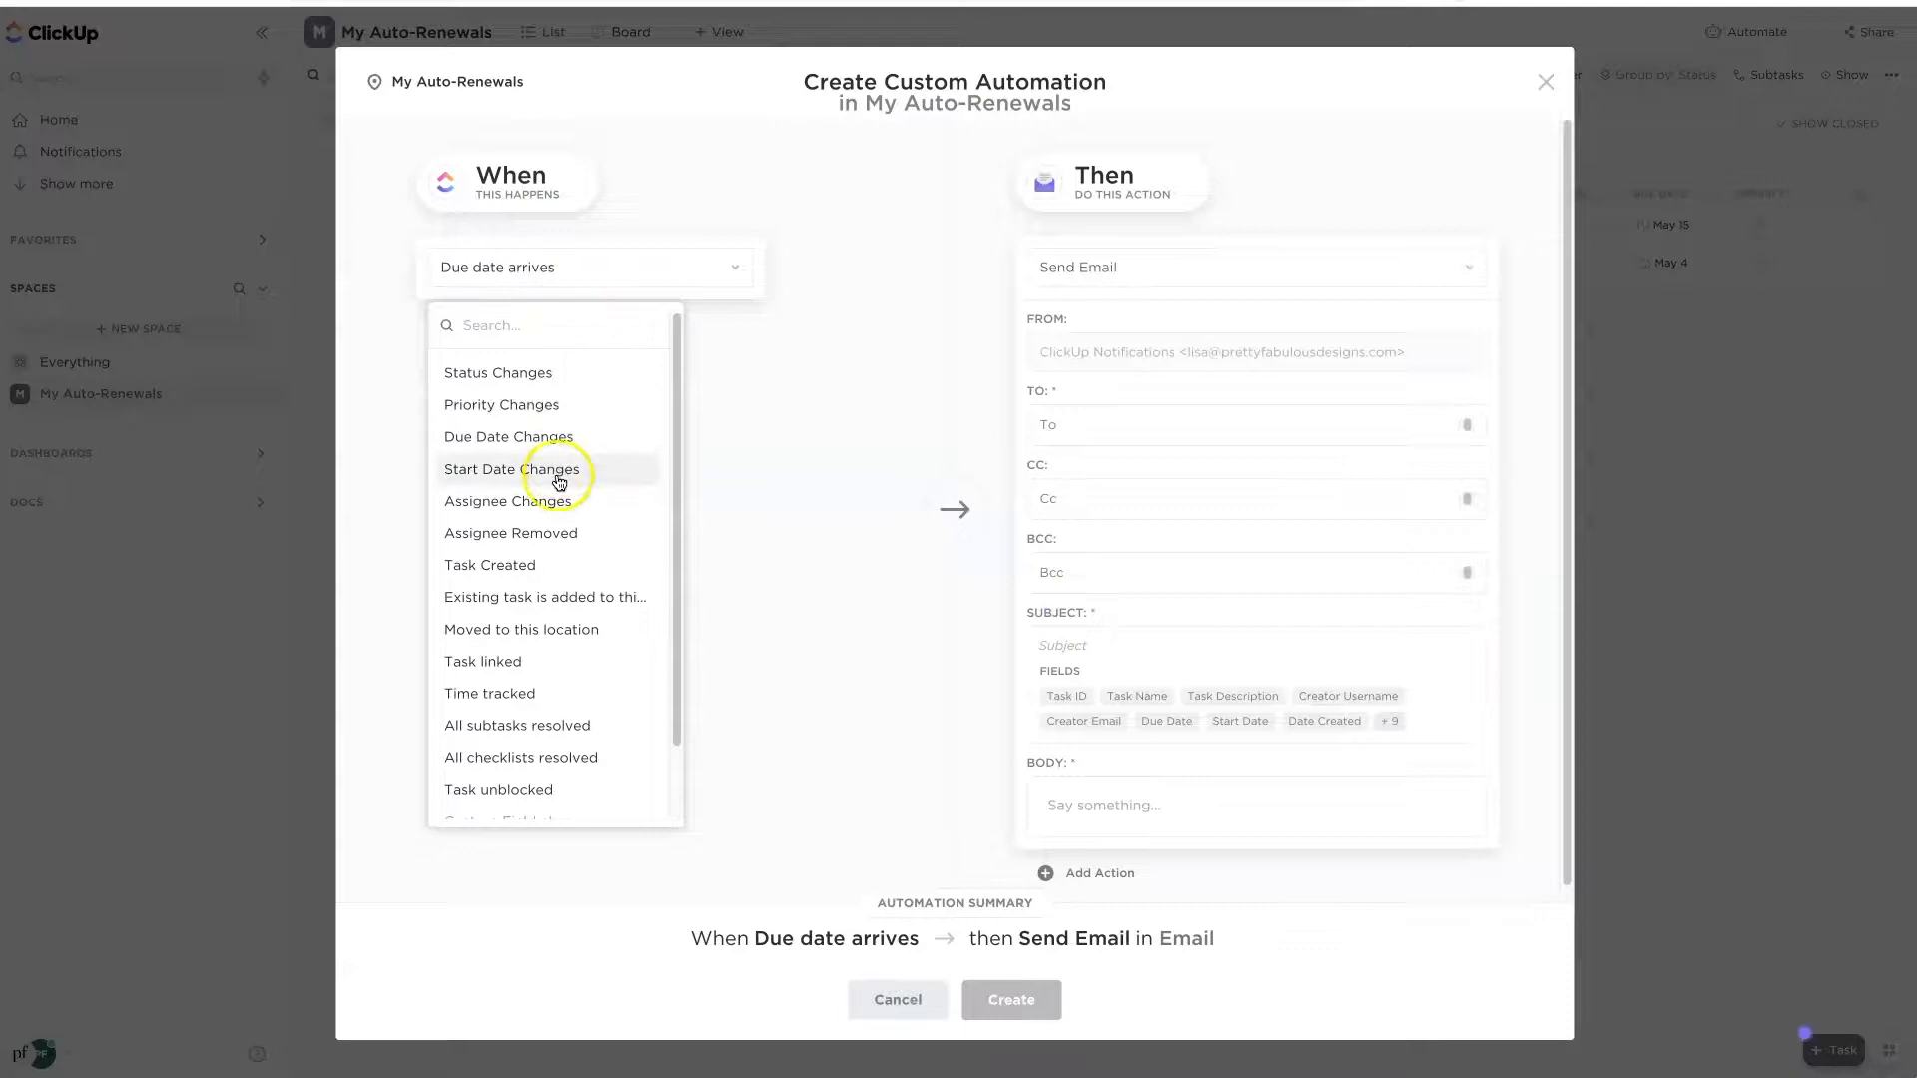
scroll("down", 3)
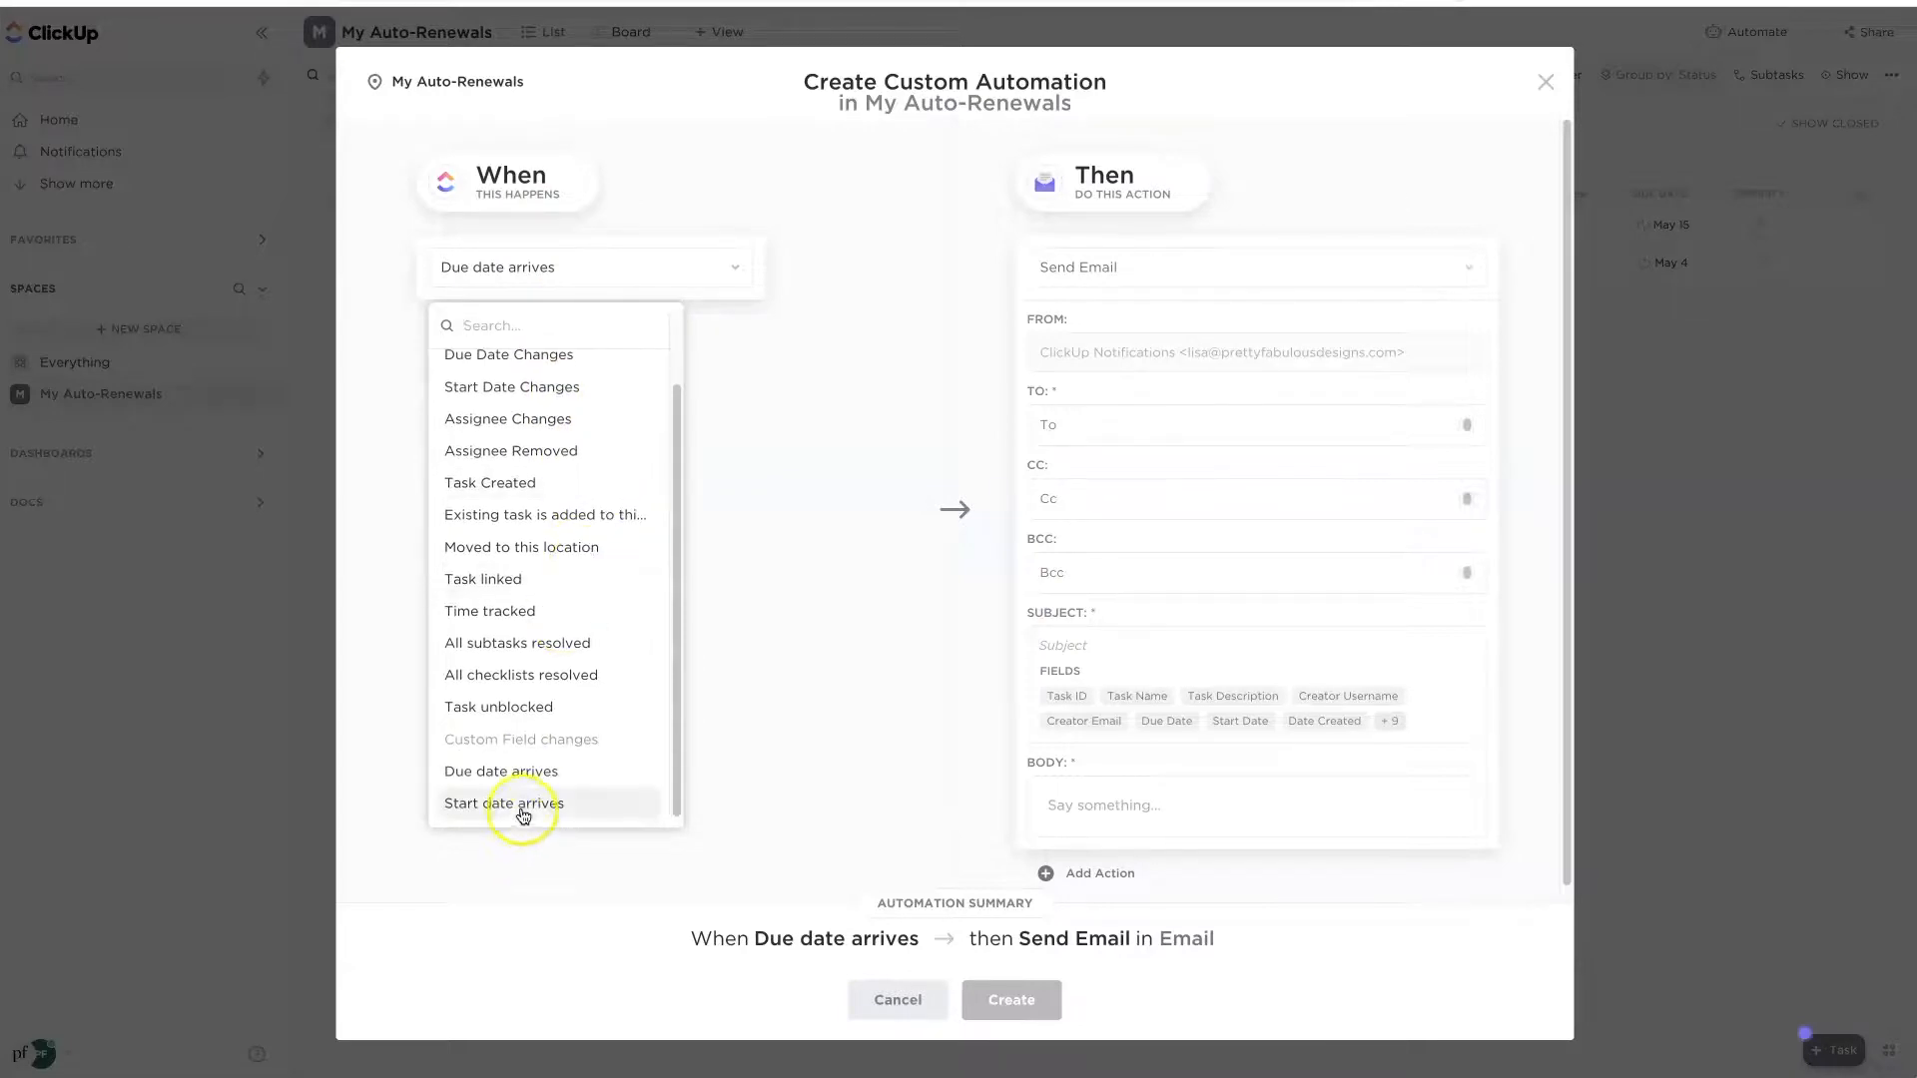
left_click(503, 802)
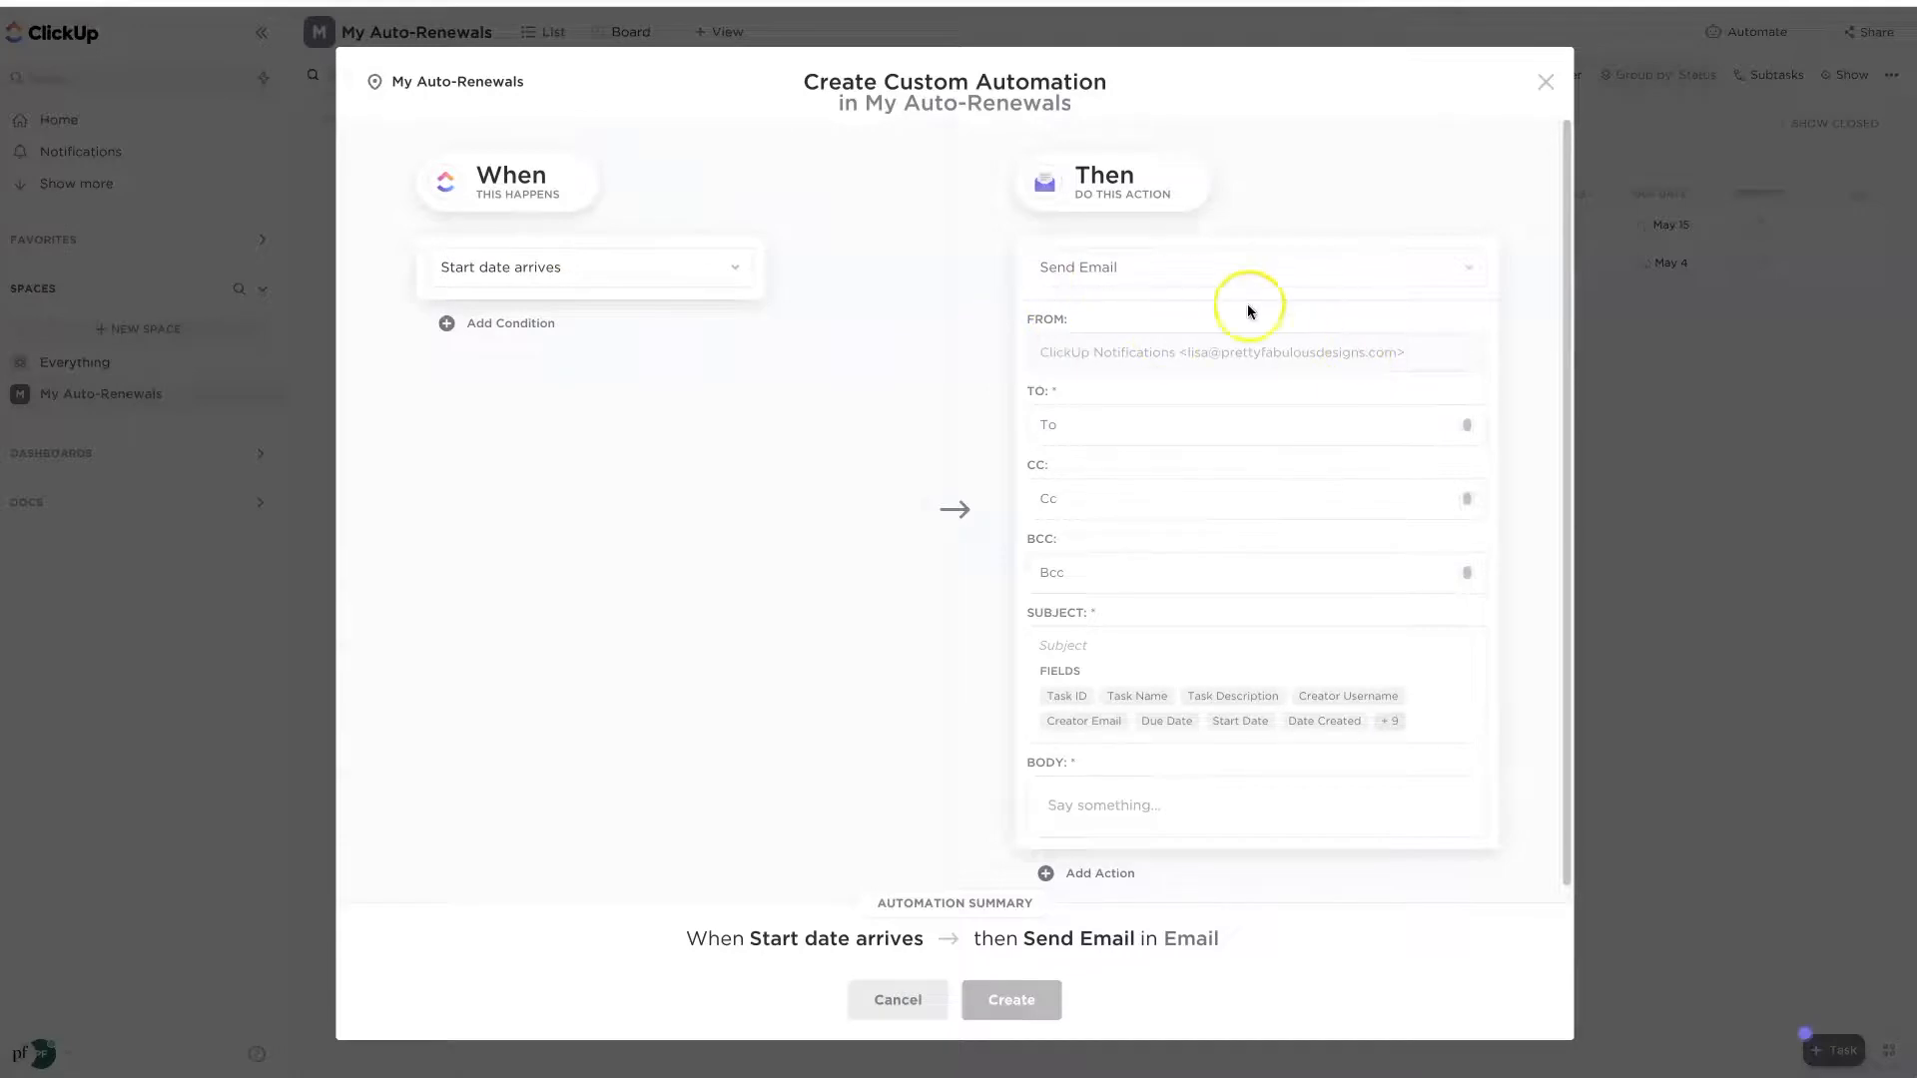
mouse_move(1037, 361)
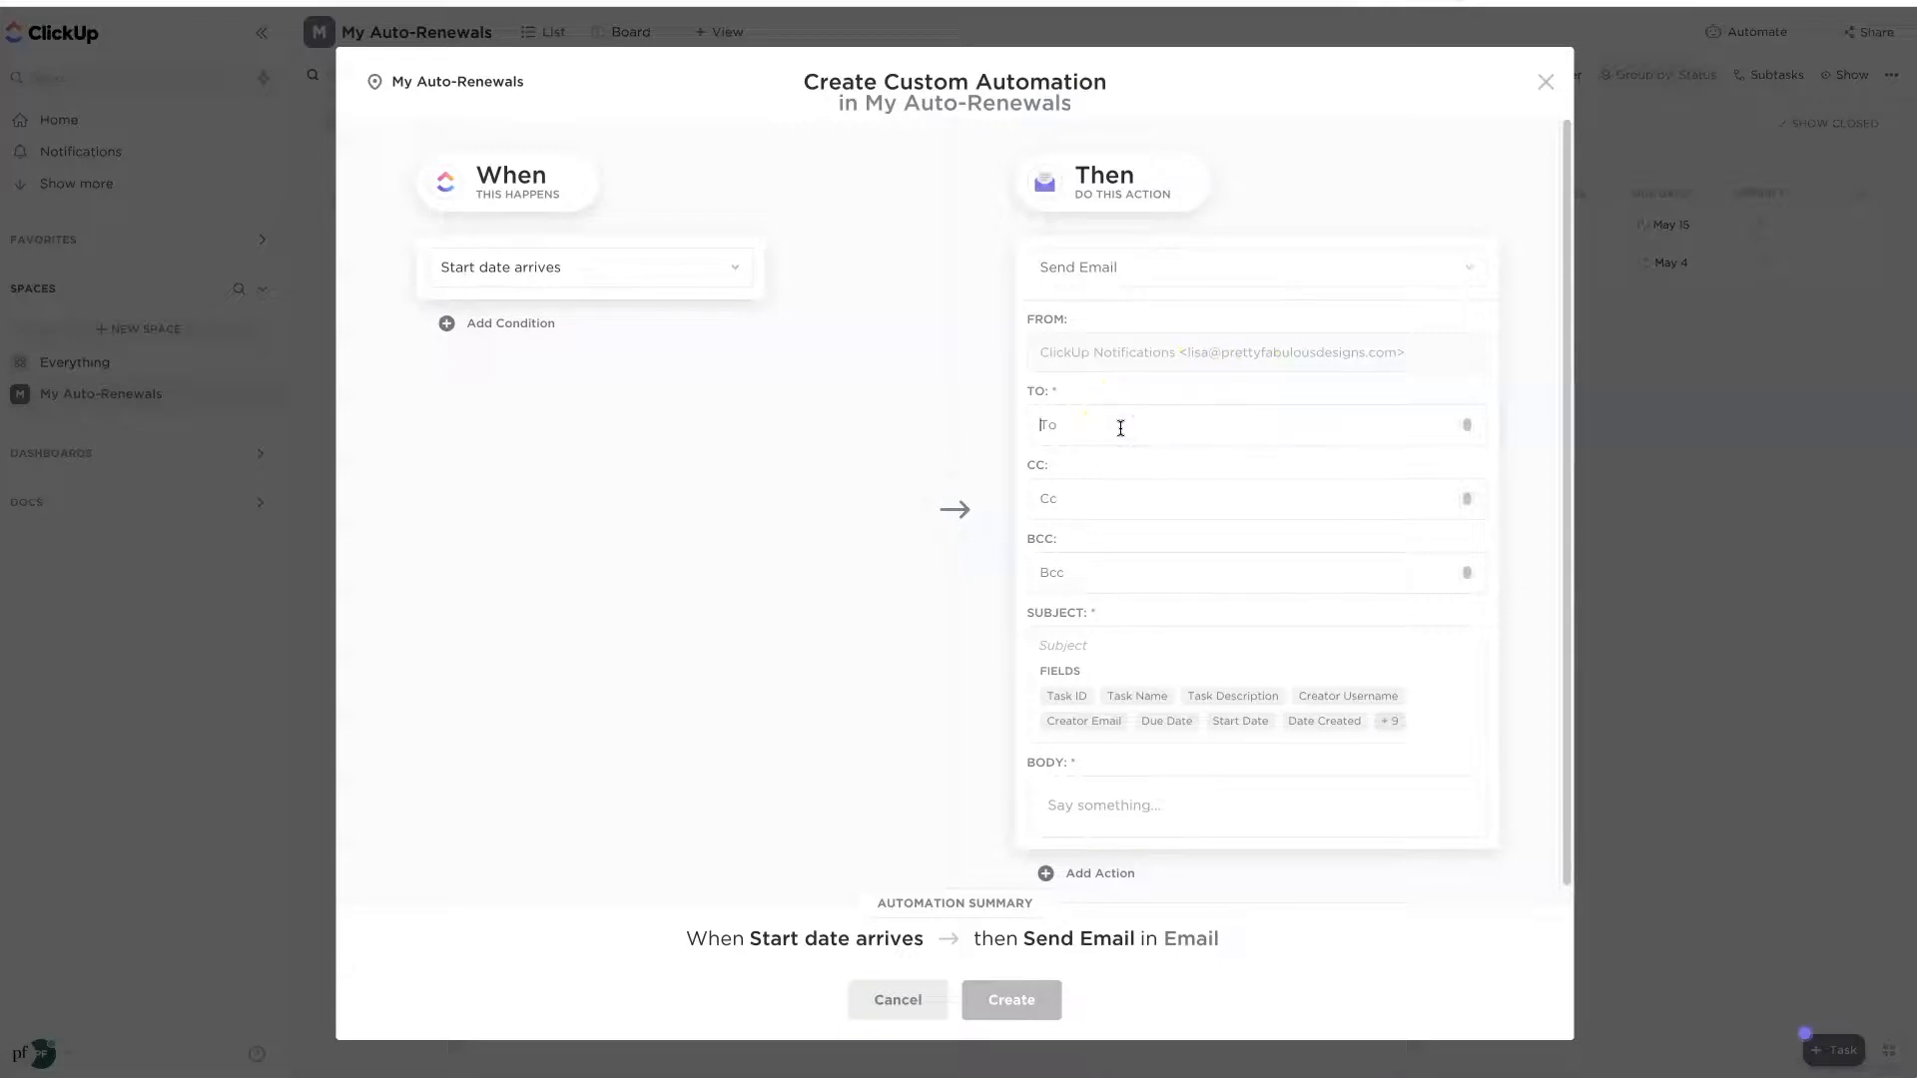
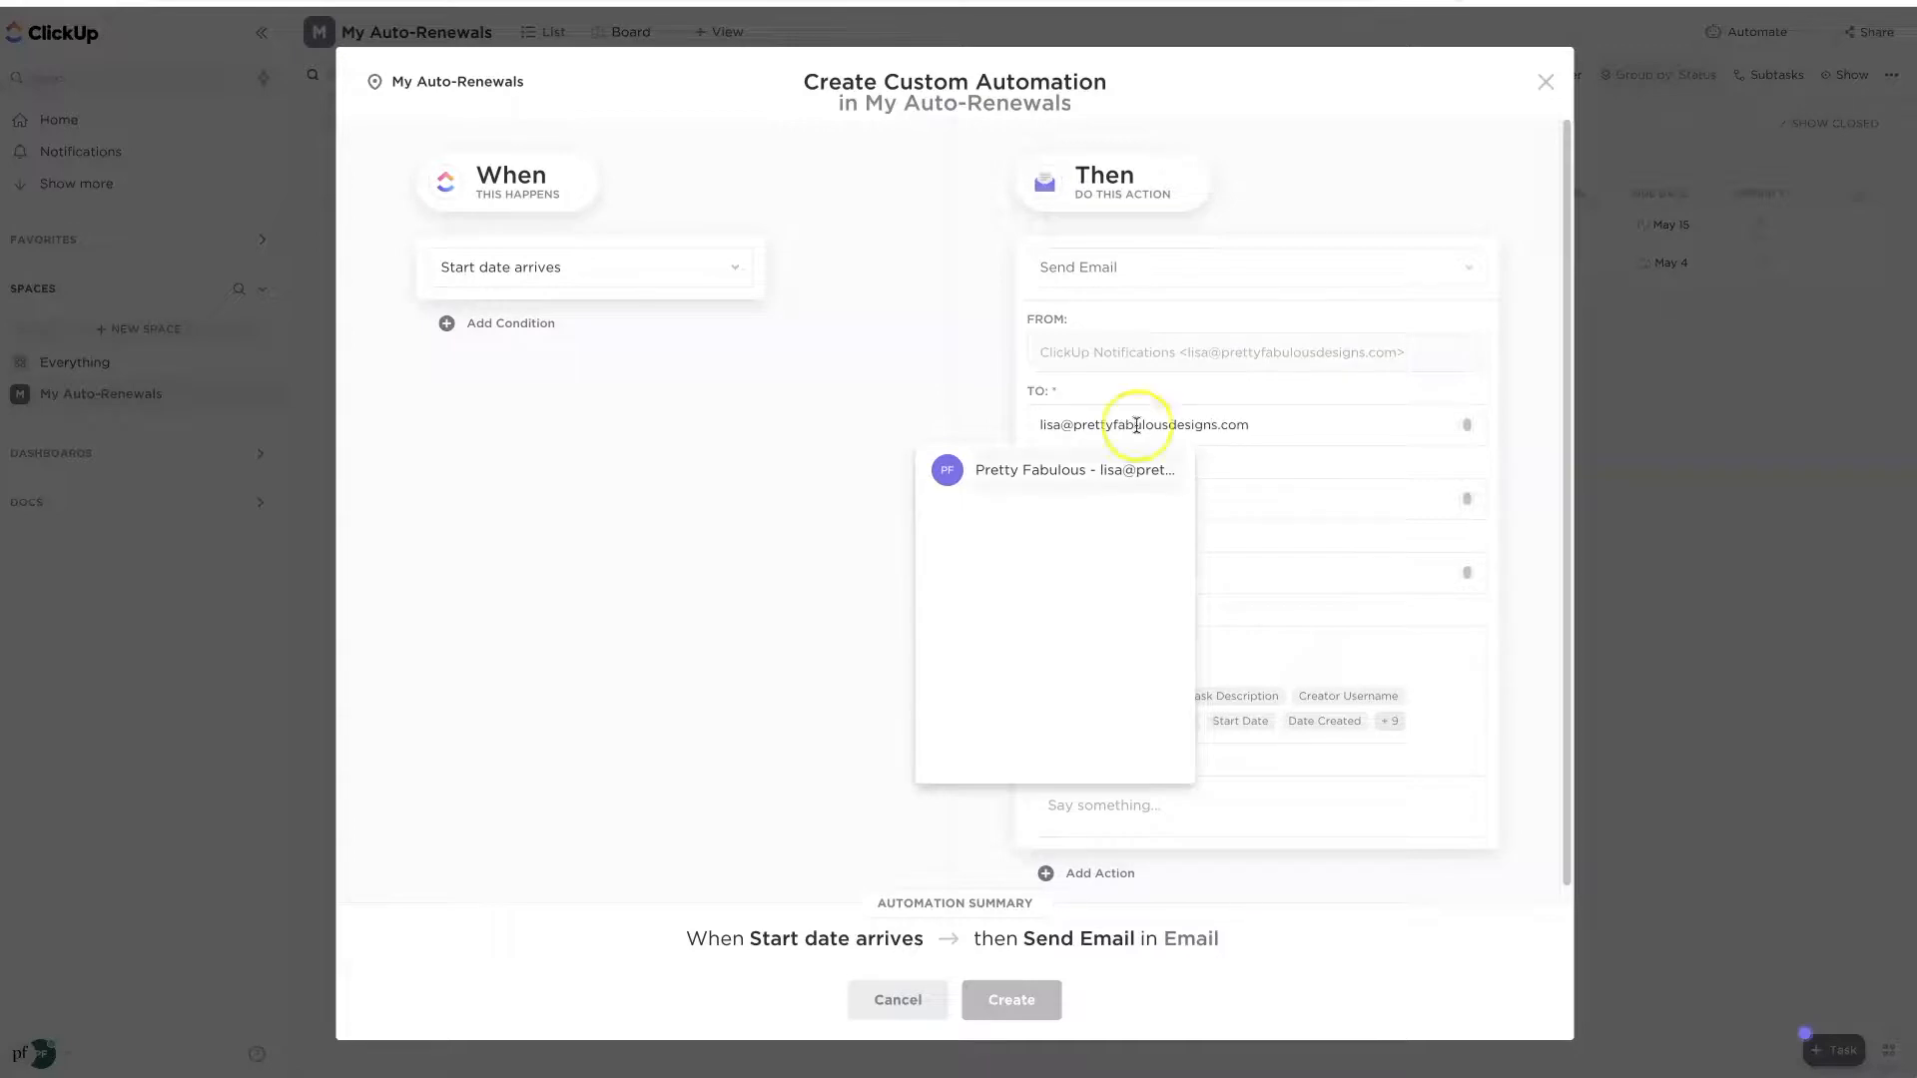
left_click(1072, 469)
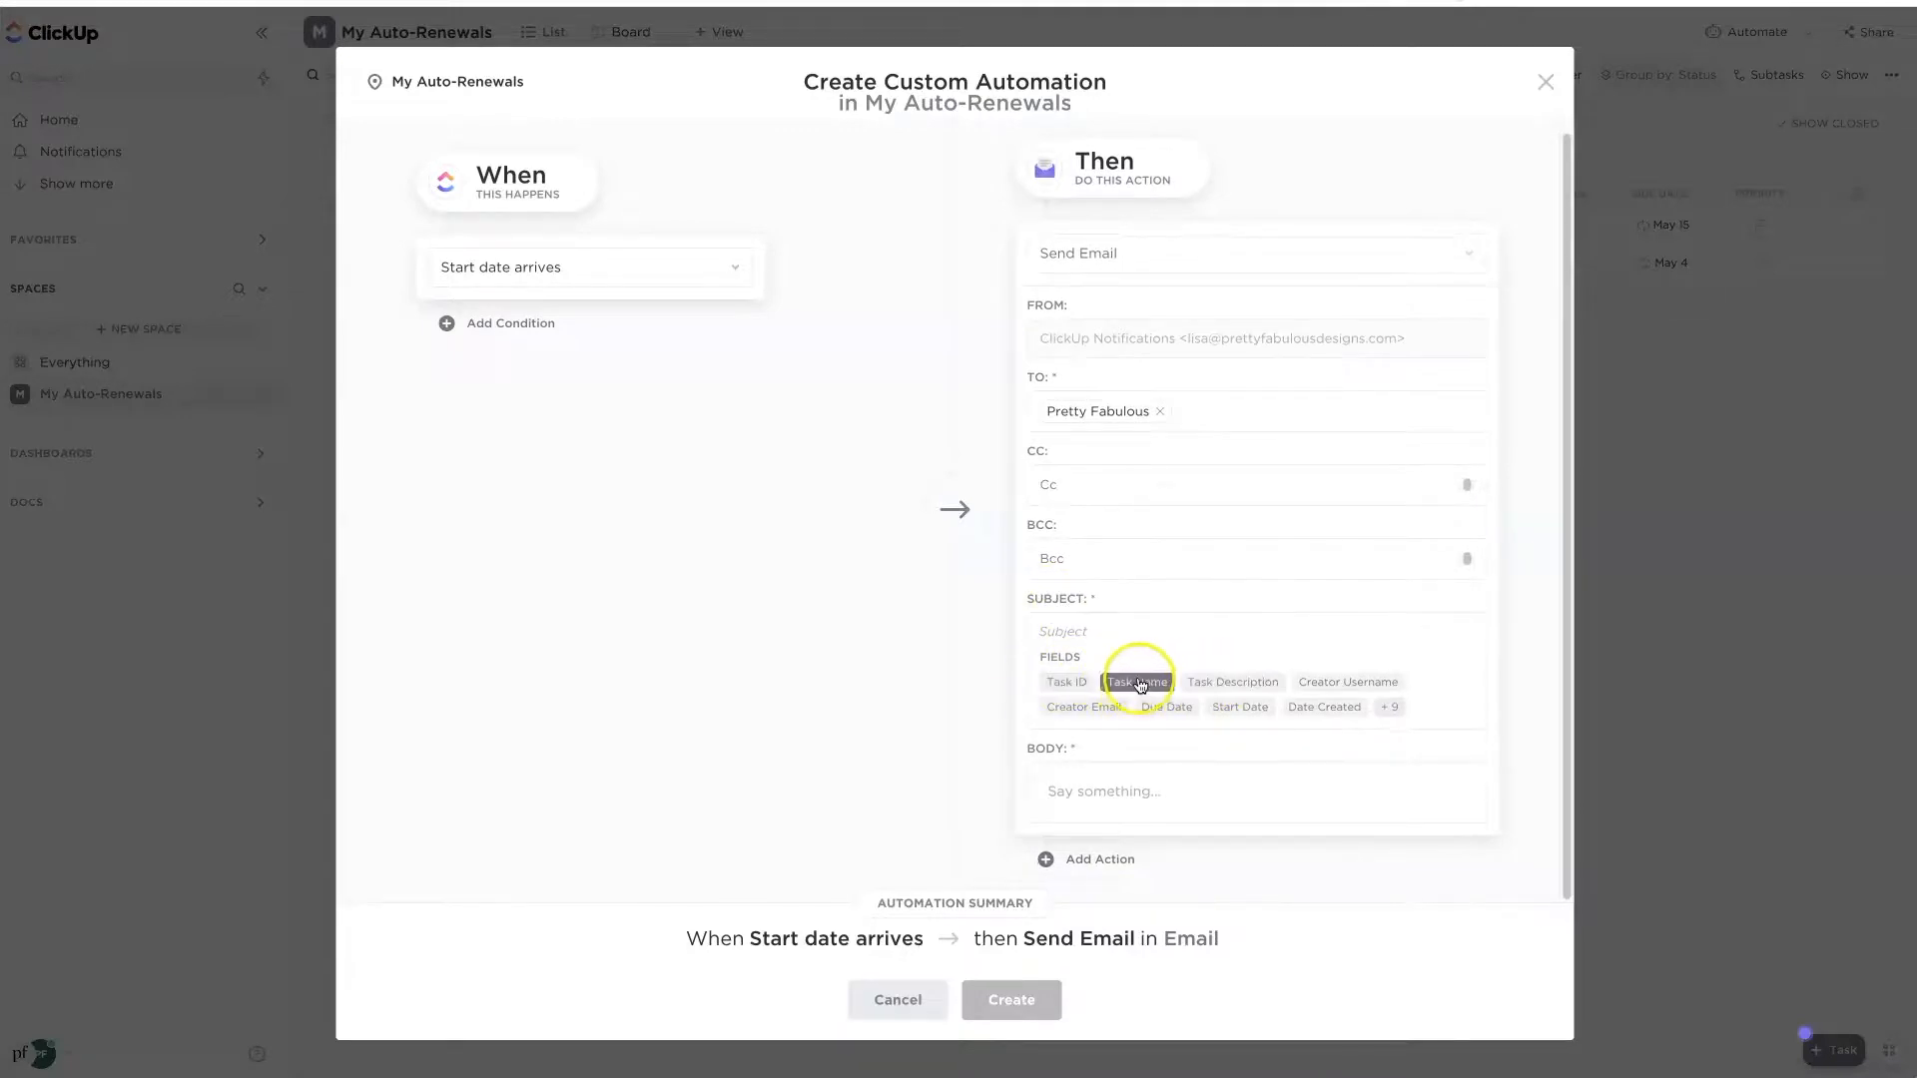
left_click(1136, 683)
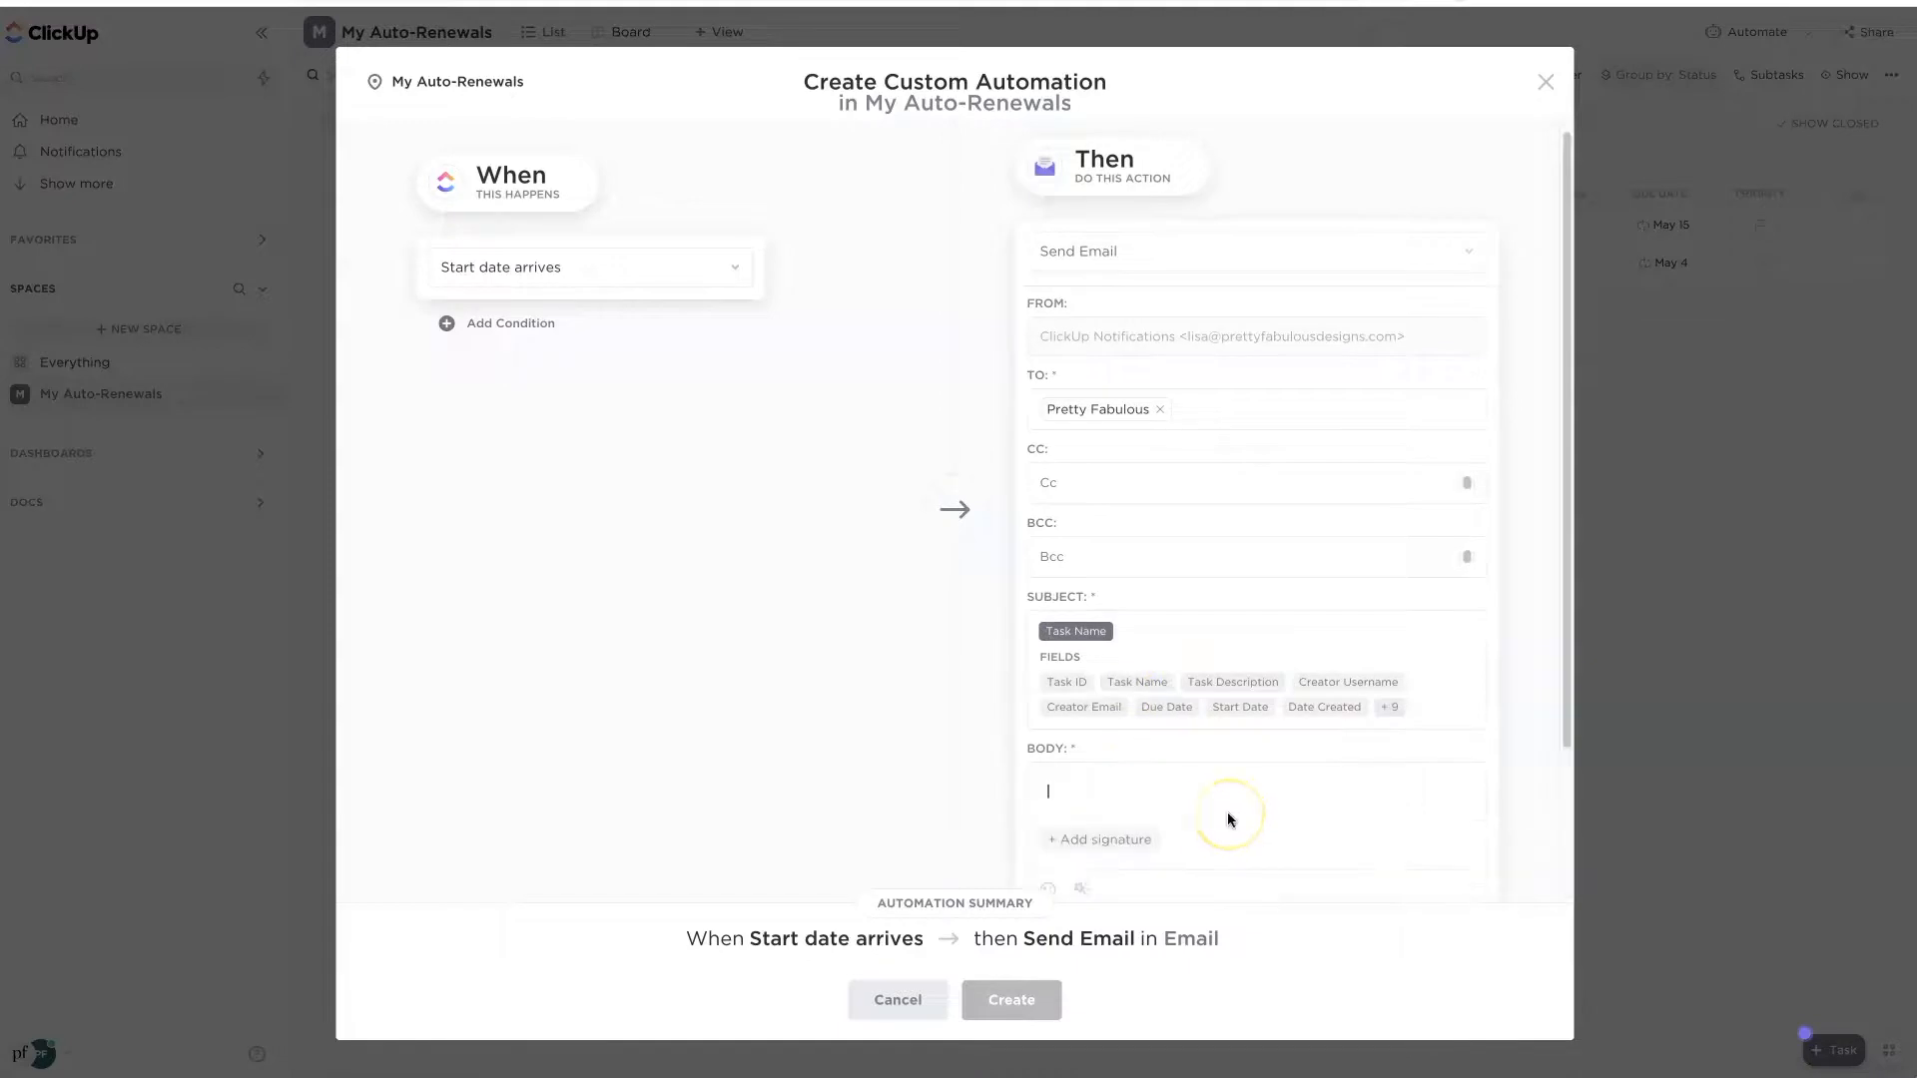
- Write the email body greeting 'Hey there gorgeous!' announcing an upcoming auto-renewal payment
type("H")
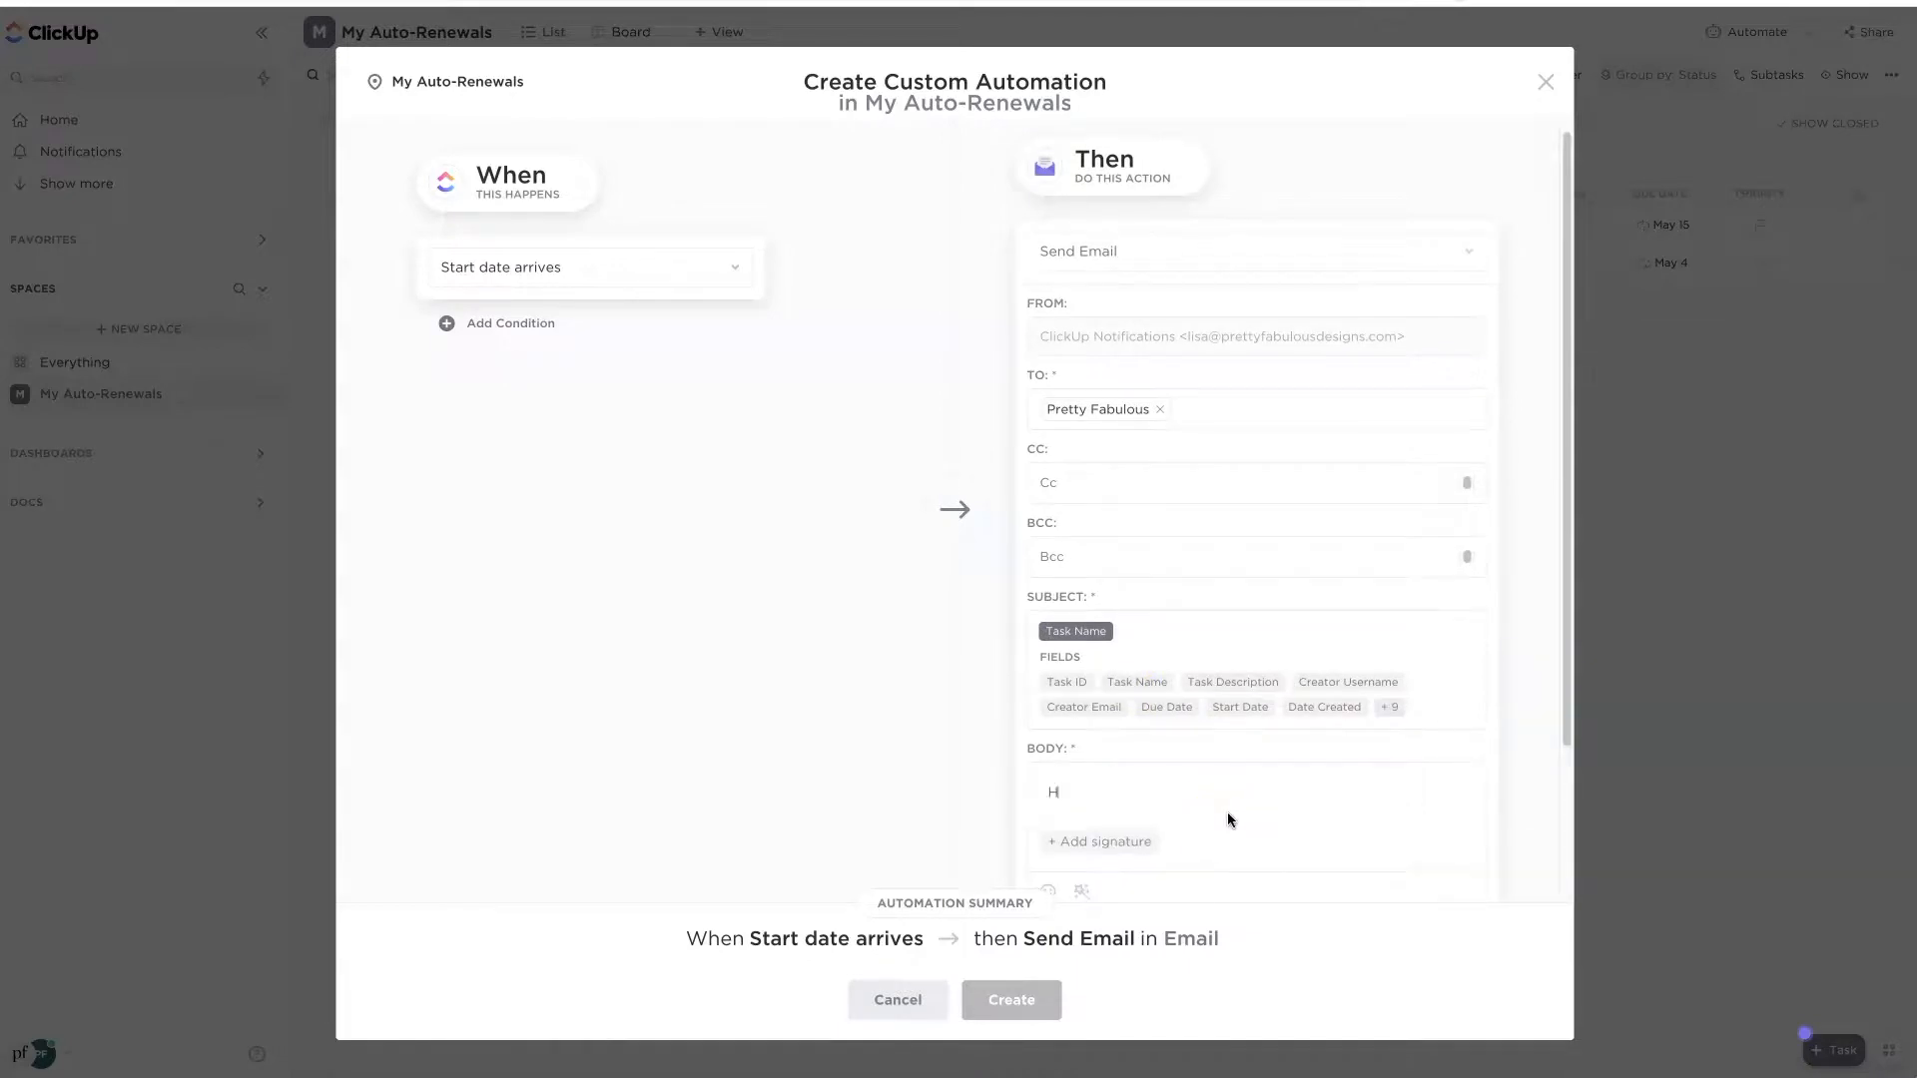
type("ey there gorgeous!")
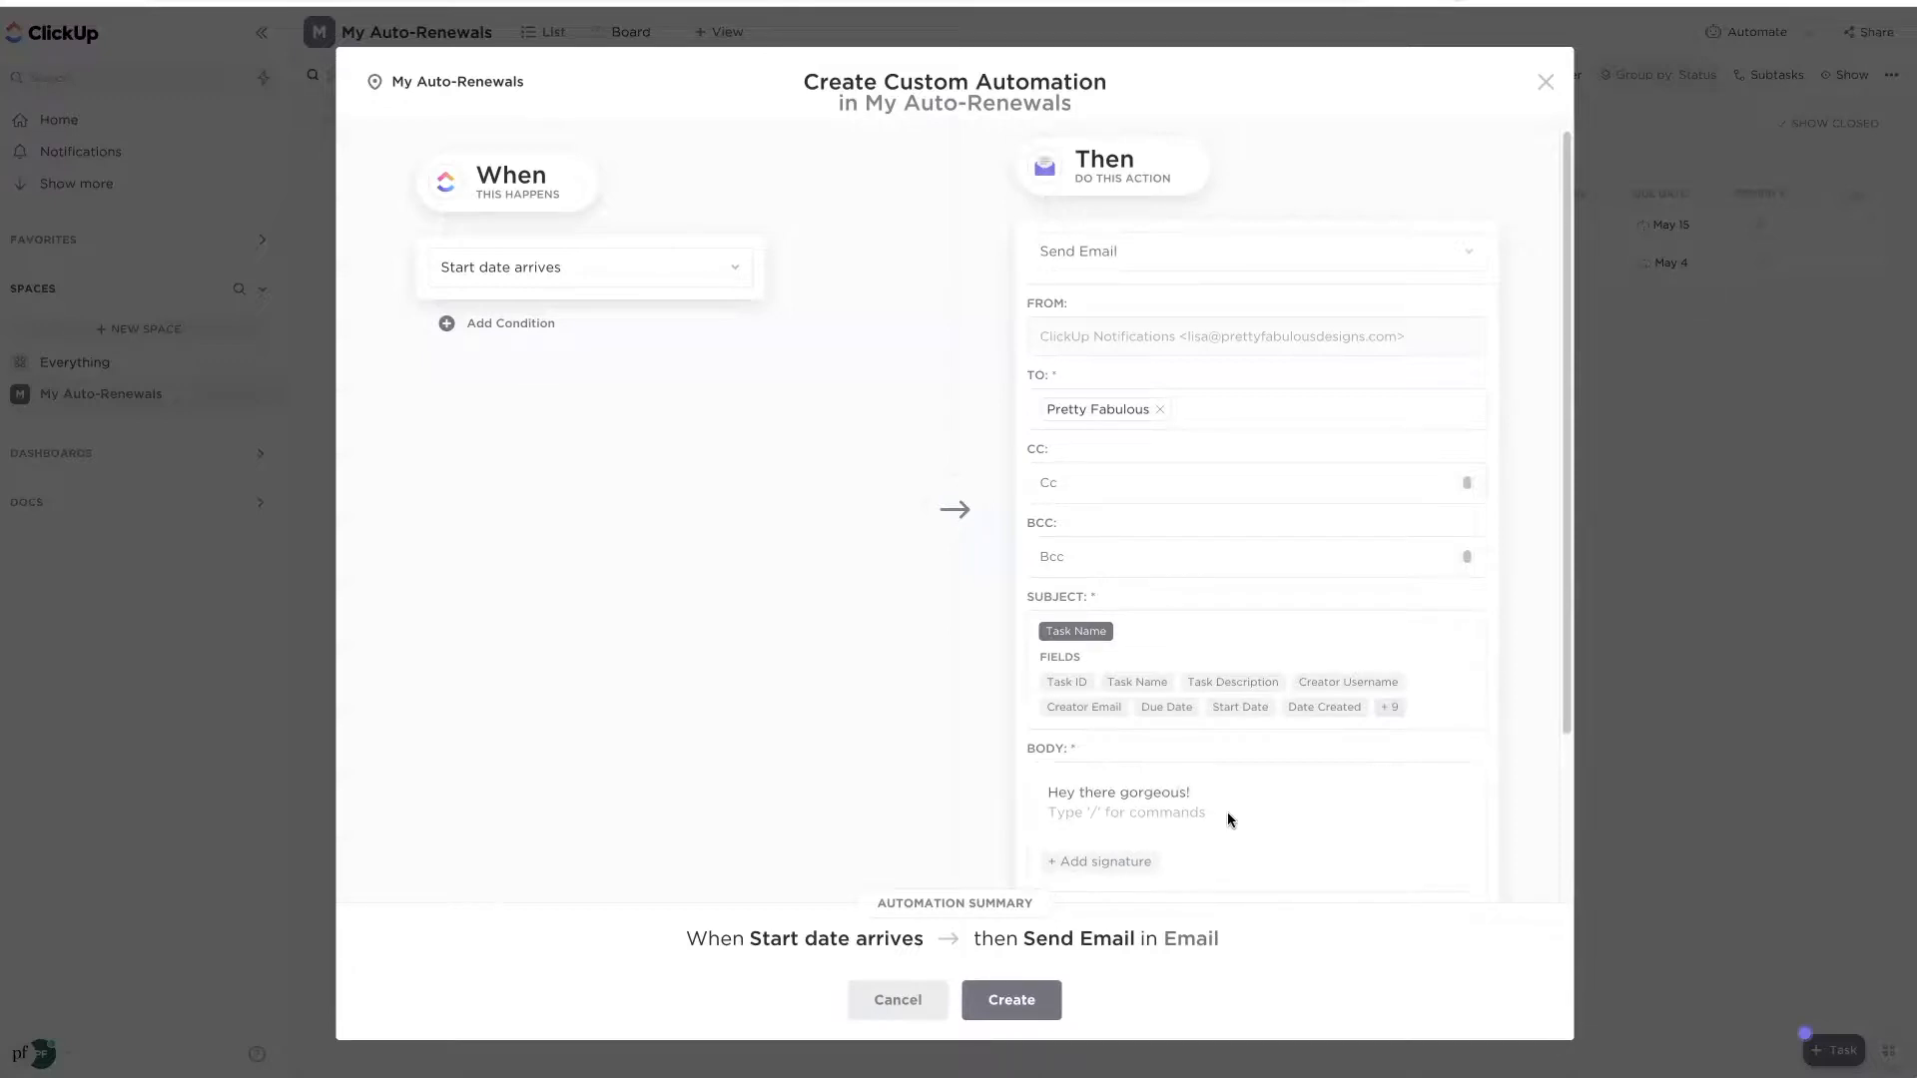
type("You have an upcomin")
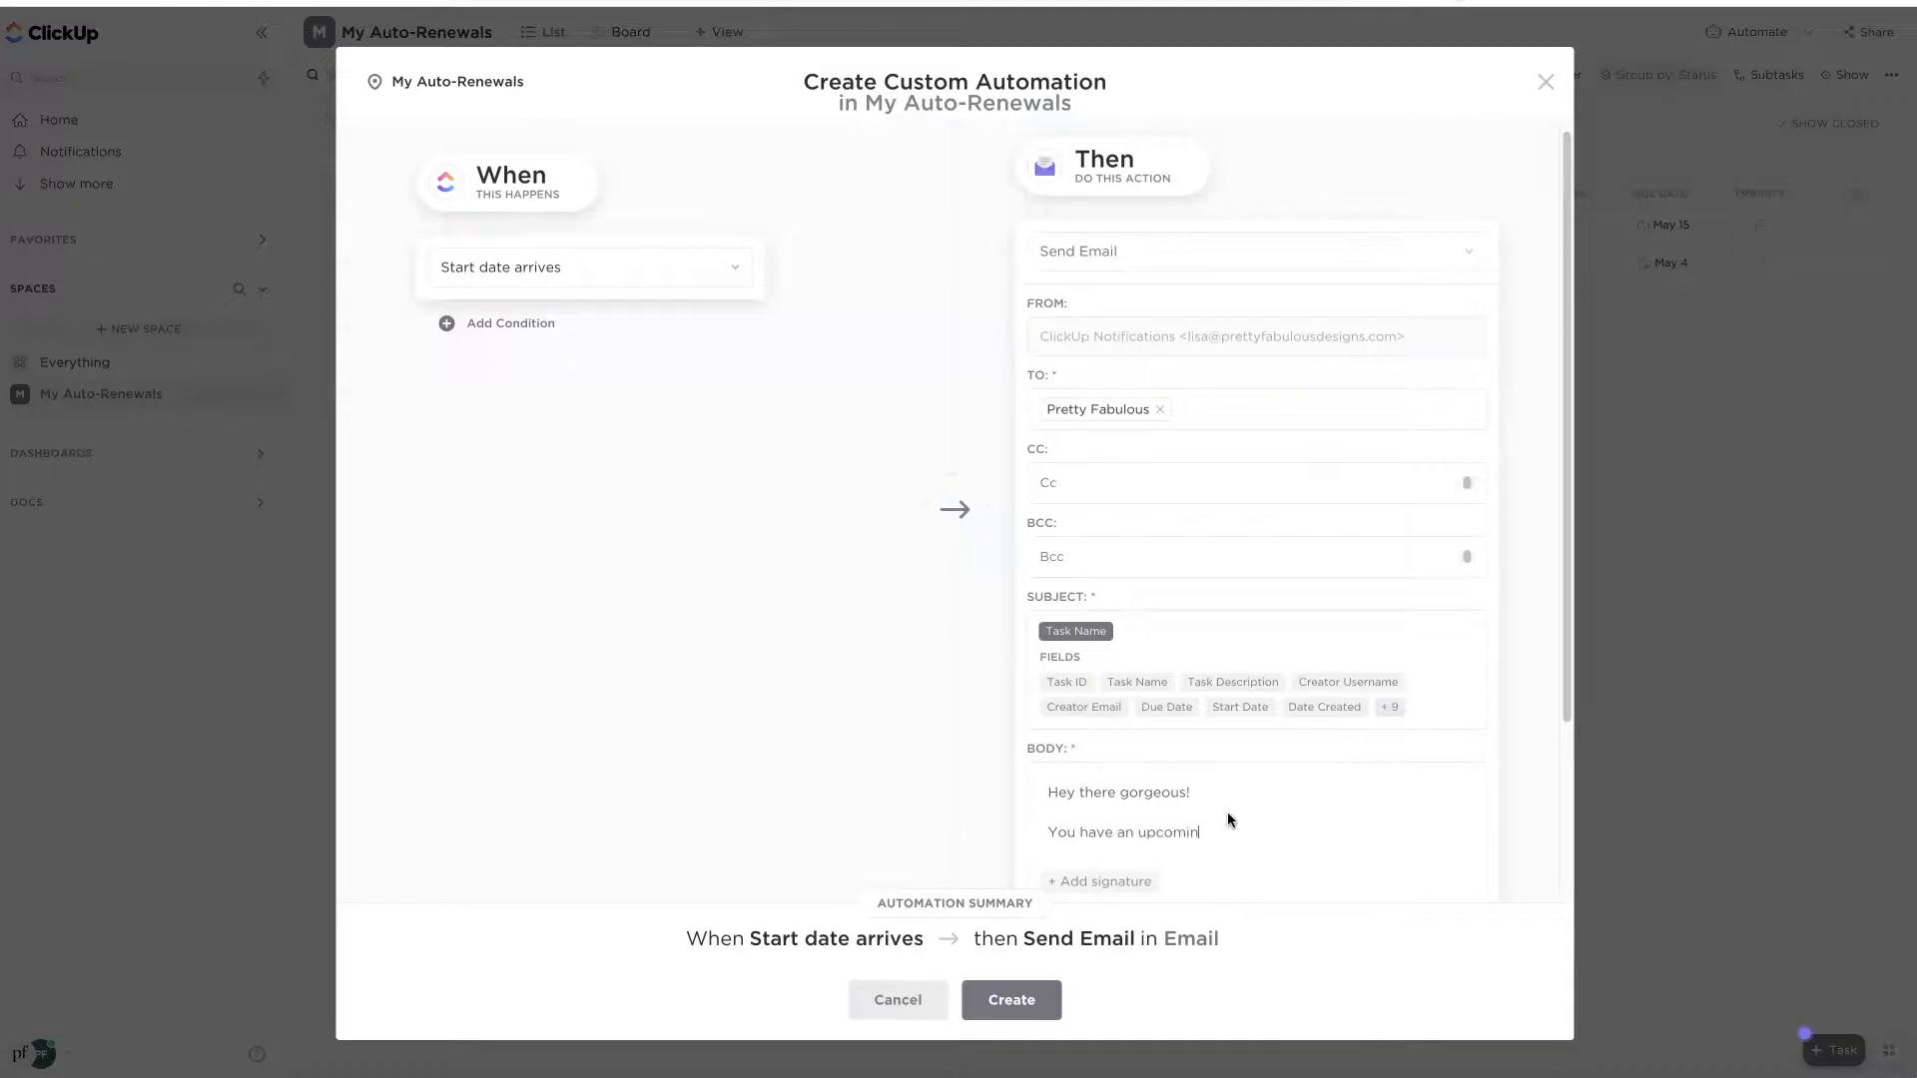
type("g")
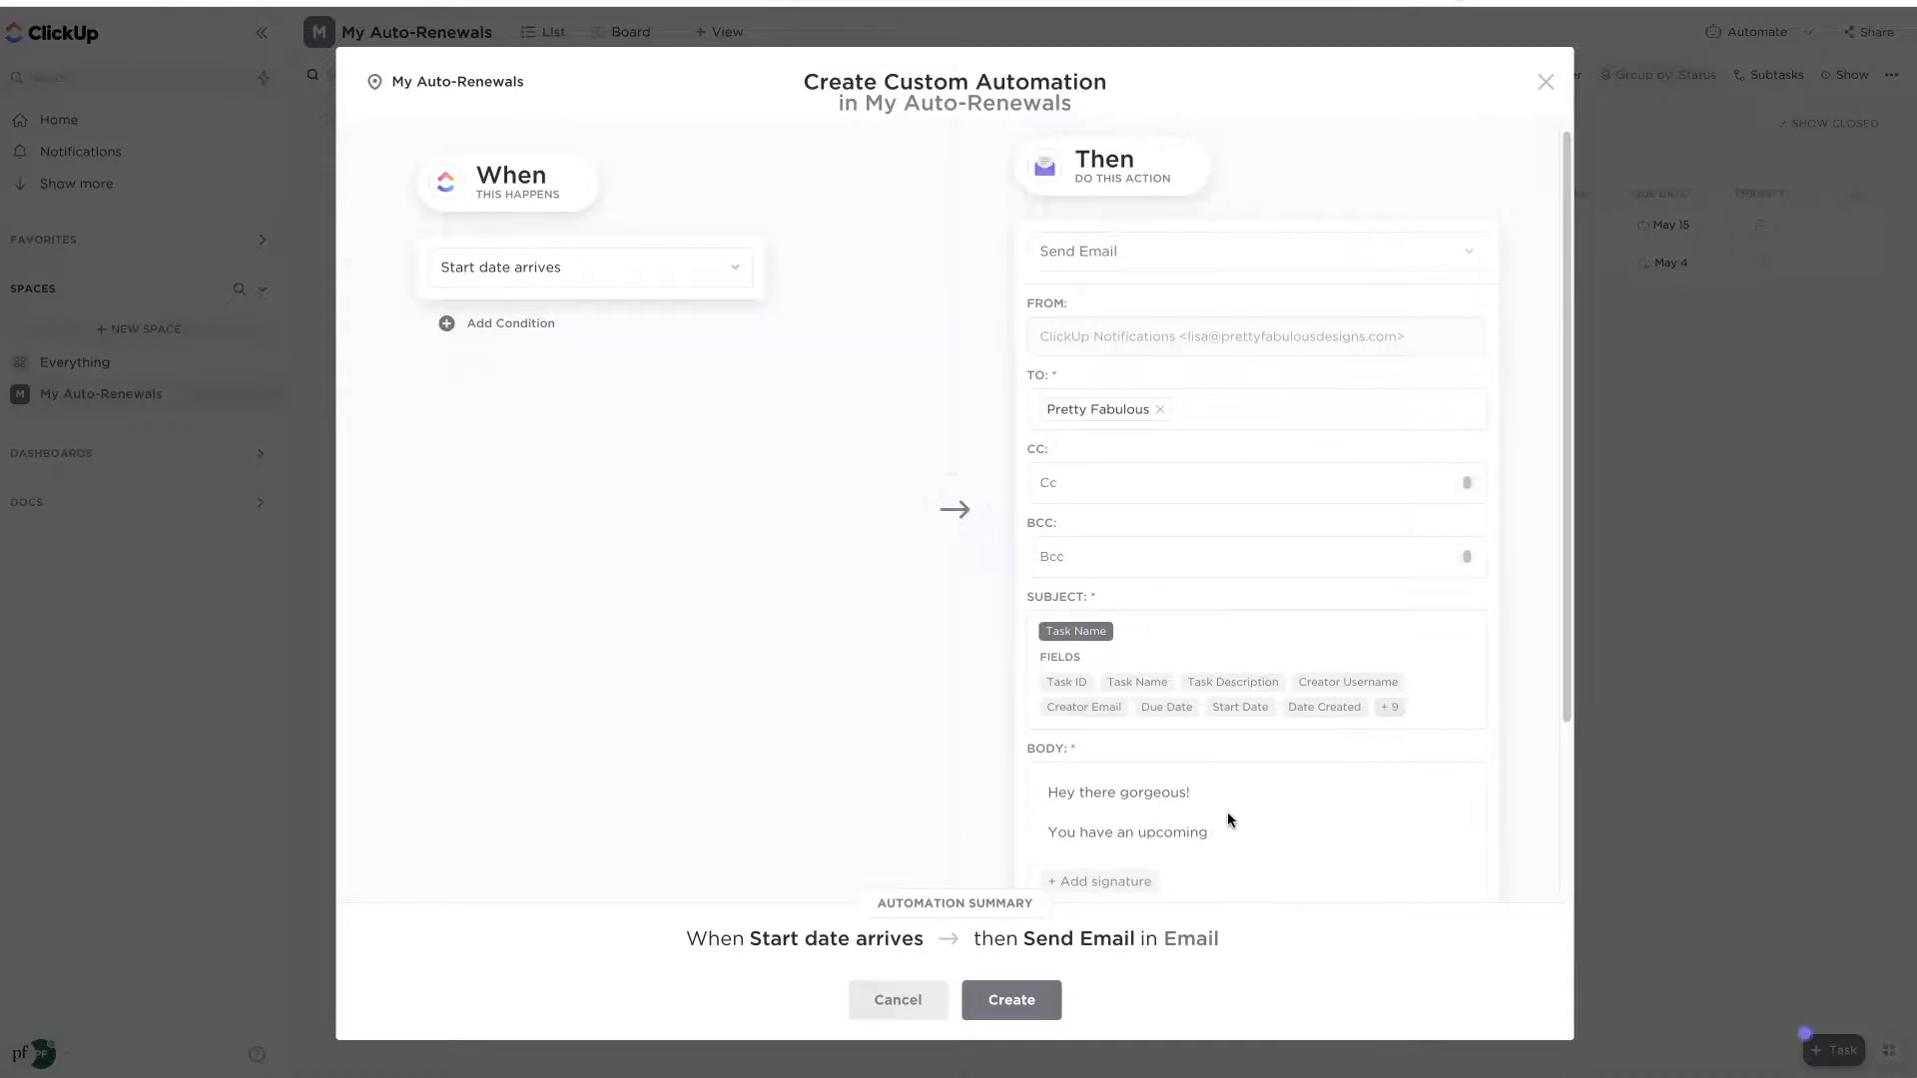
type("auto-renewal")
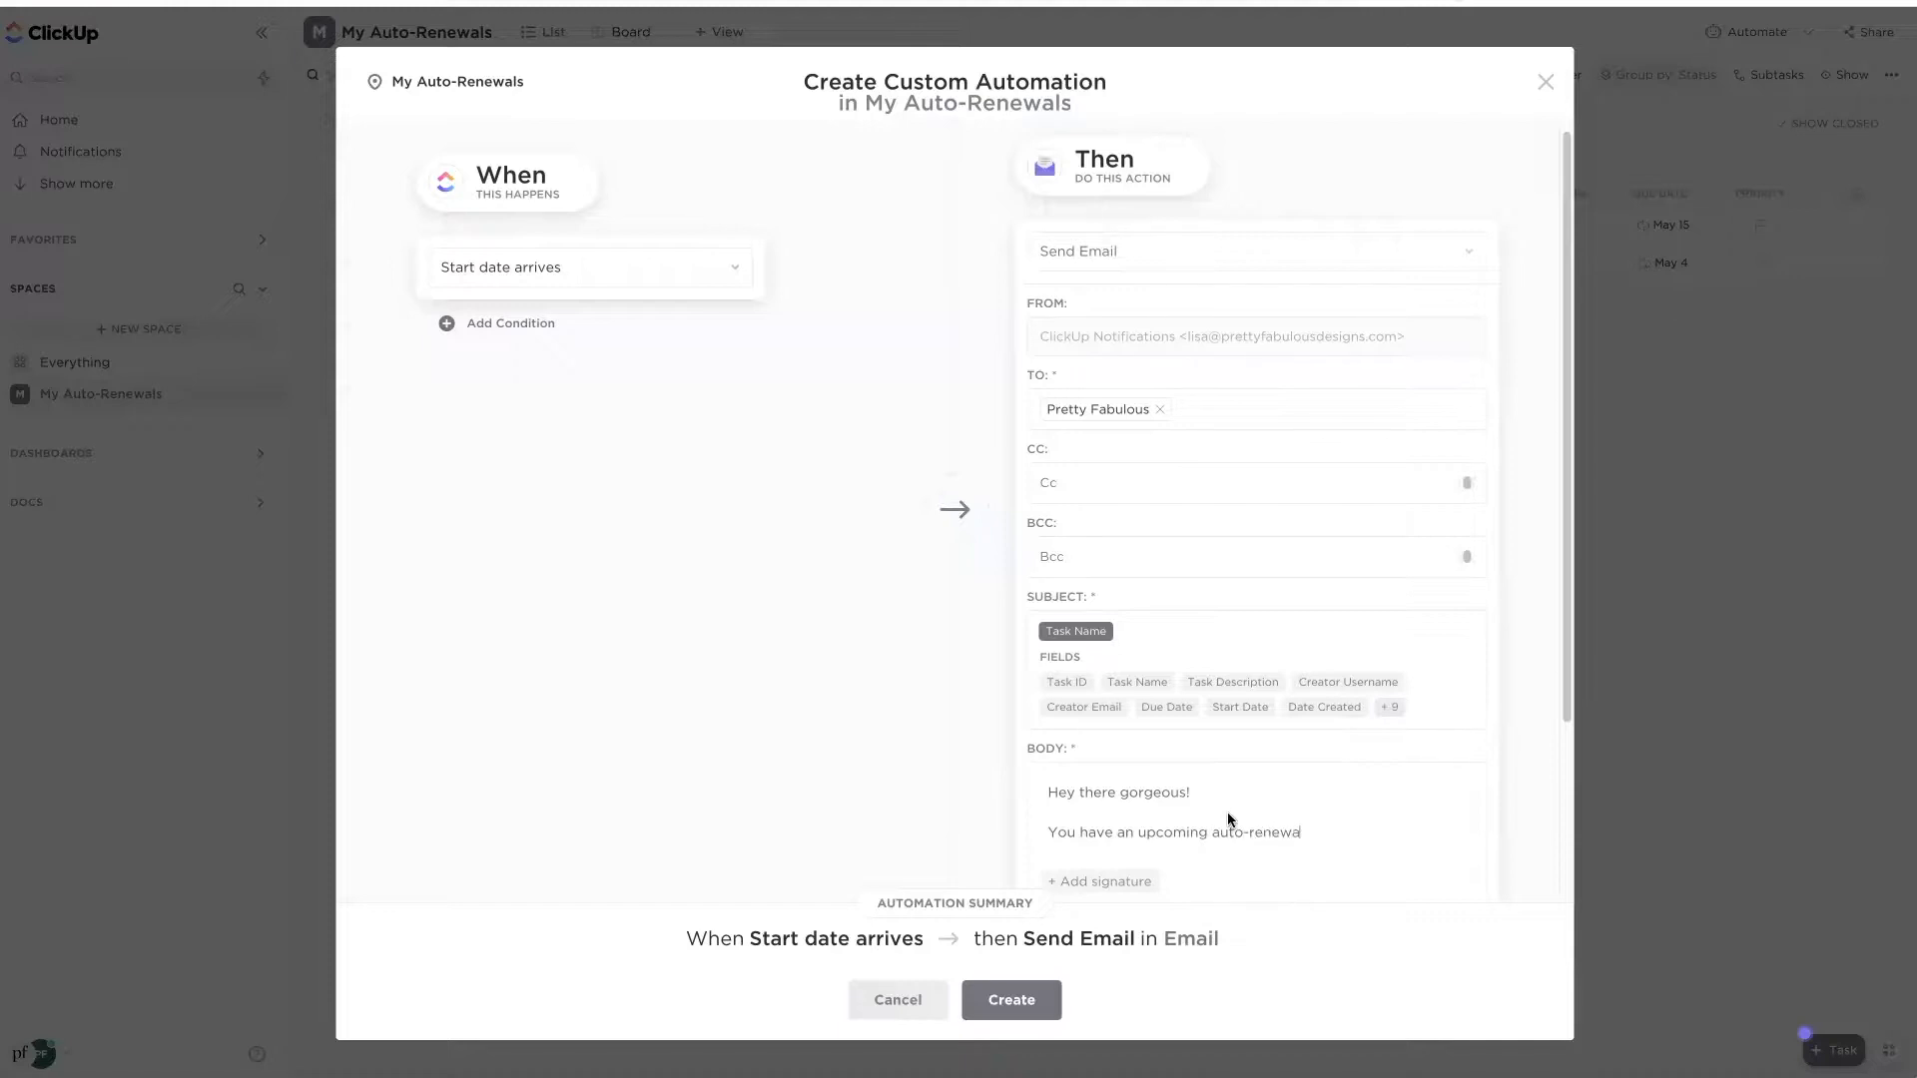
type("payment")
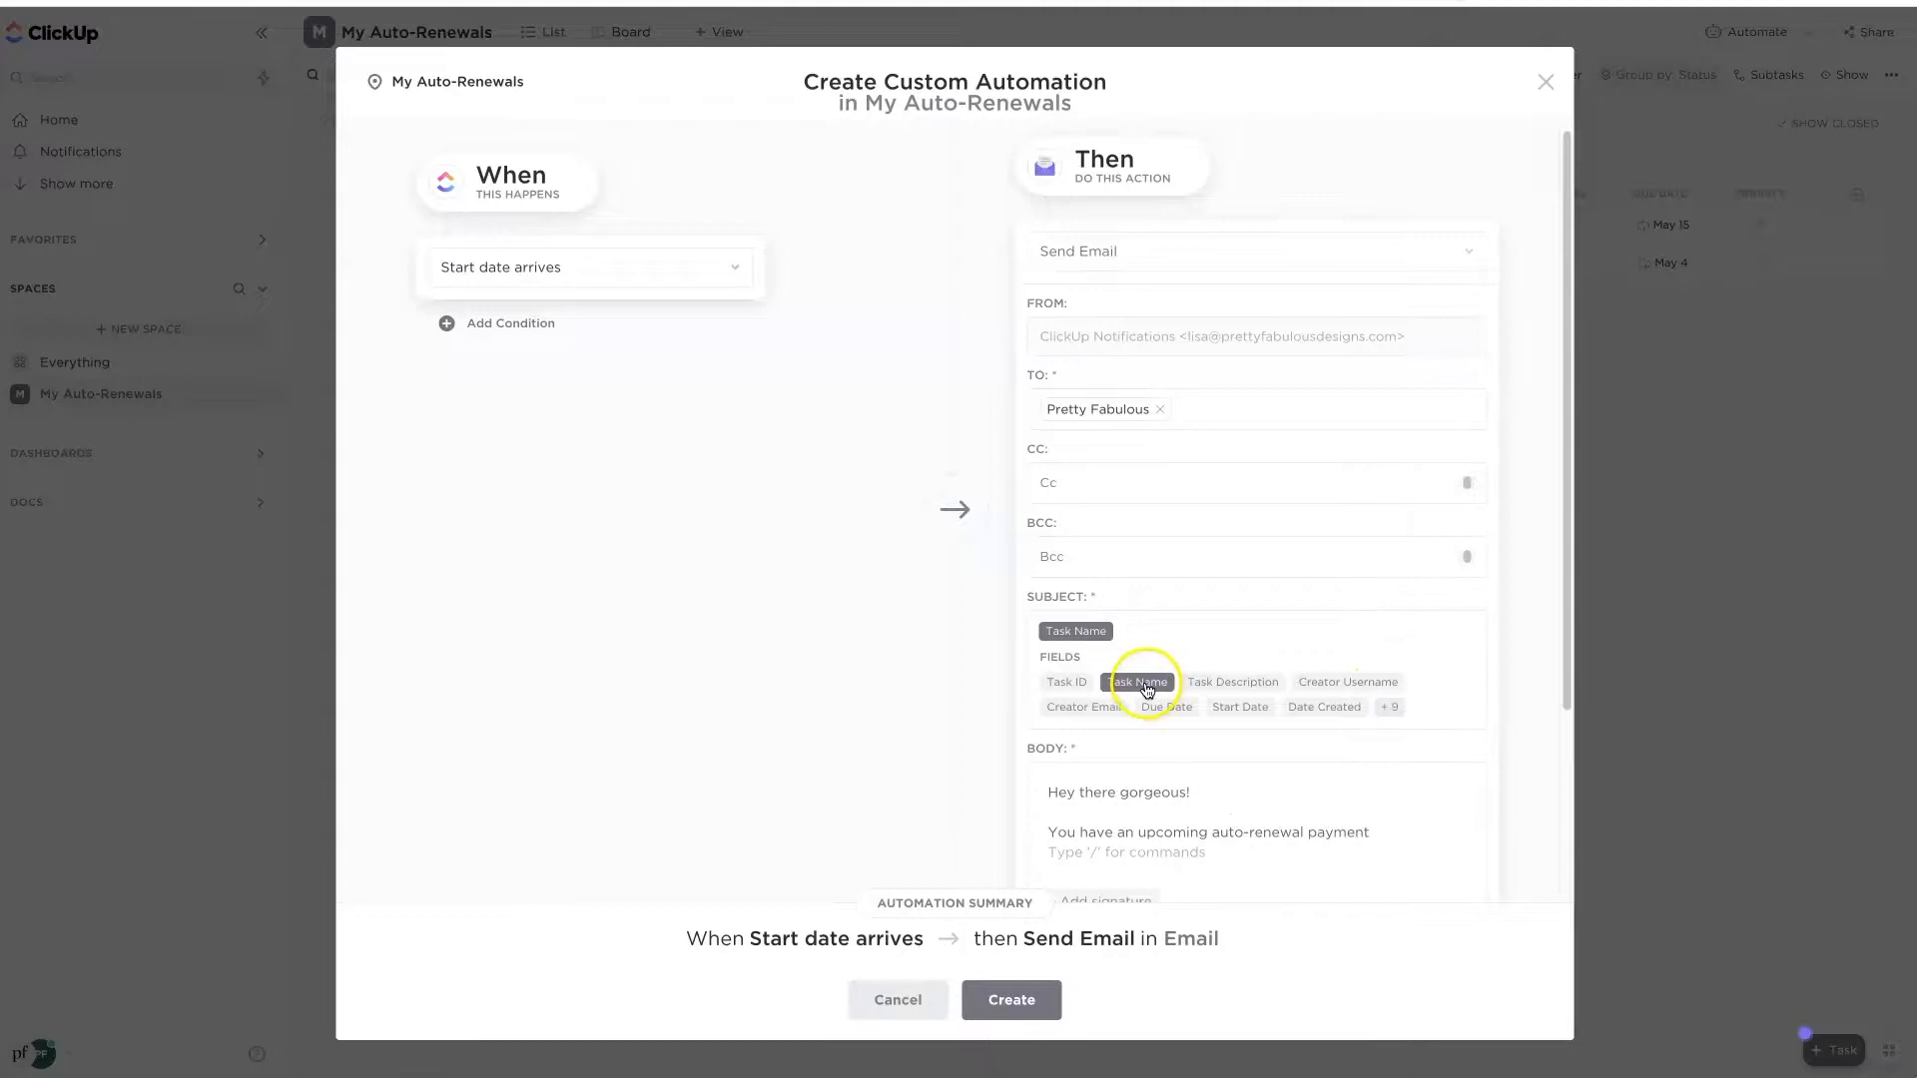
- Insert the Task Name field into the body and add a 'Due Date is' line with the Due Date field
left_click(1136, 681)
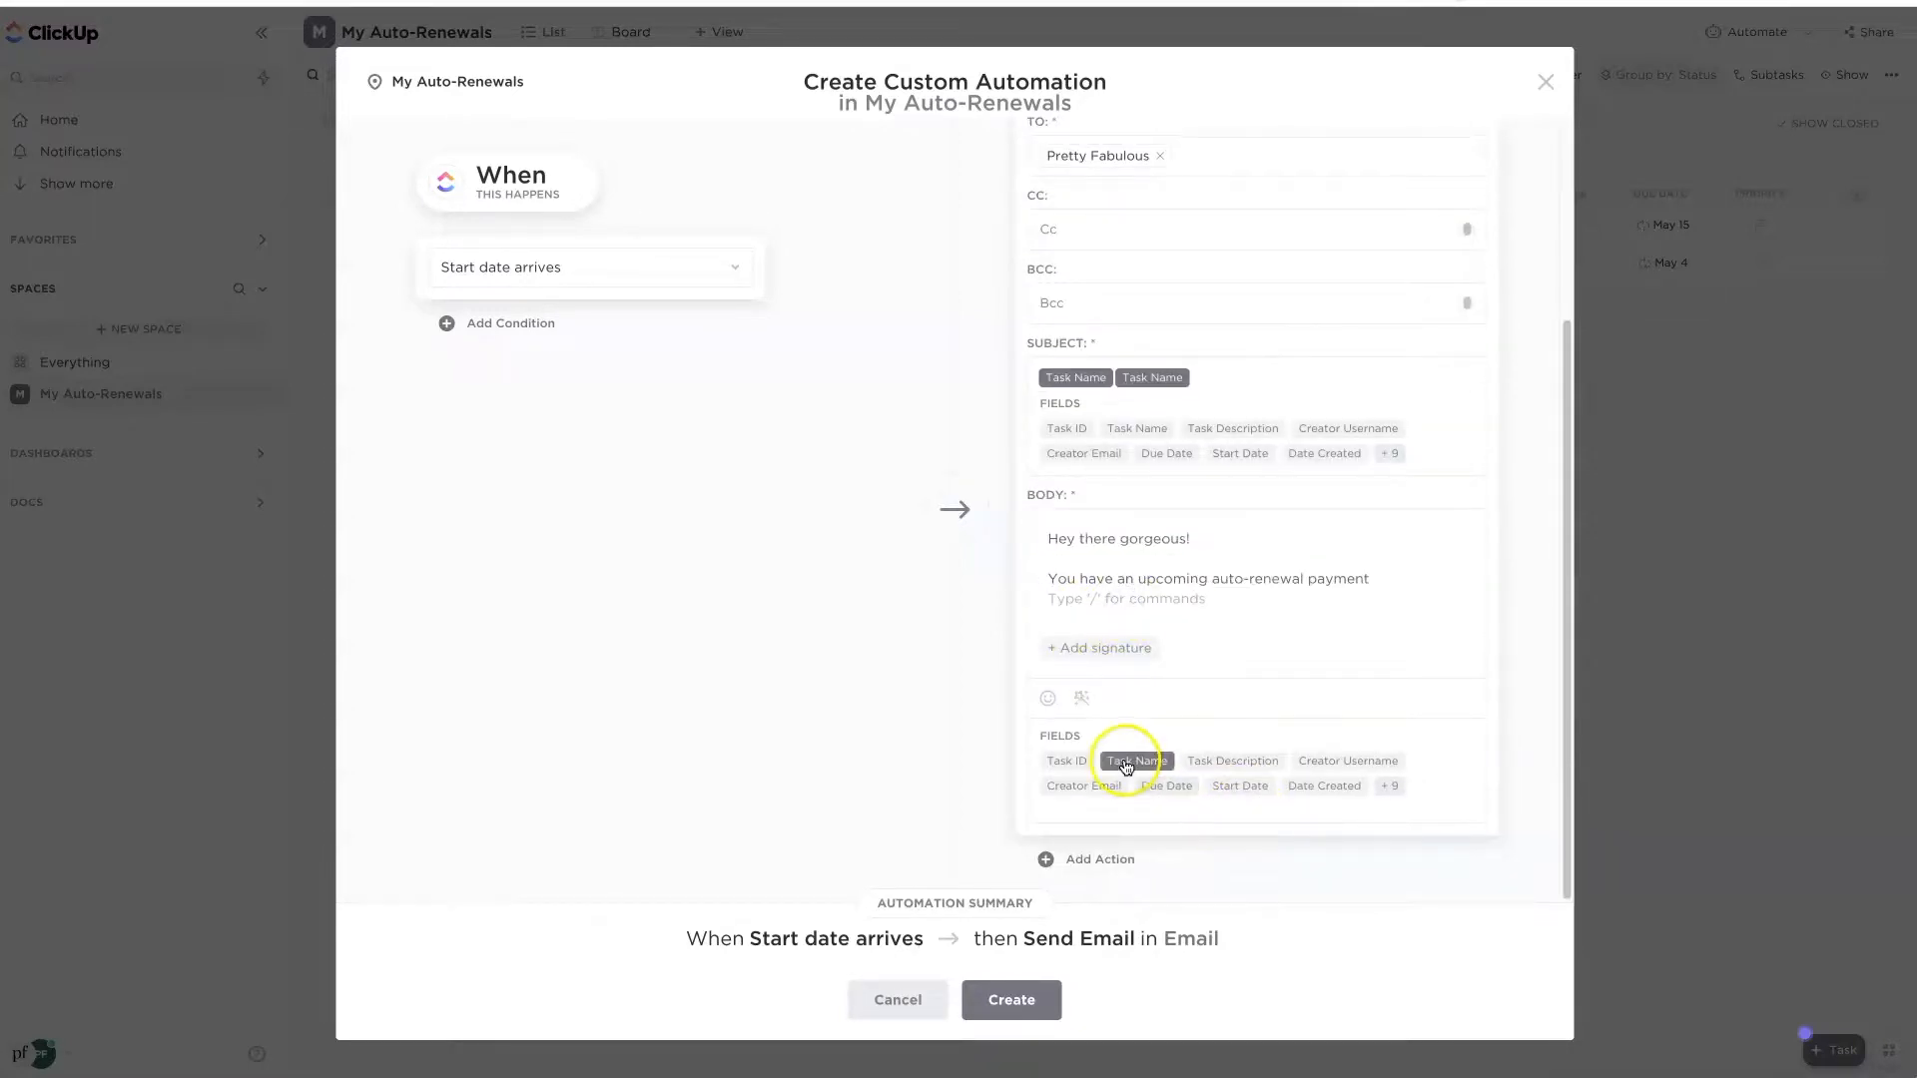
left_click(1135, 761)
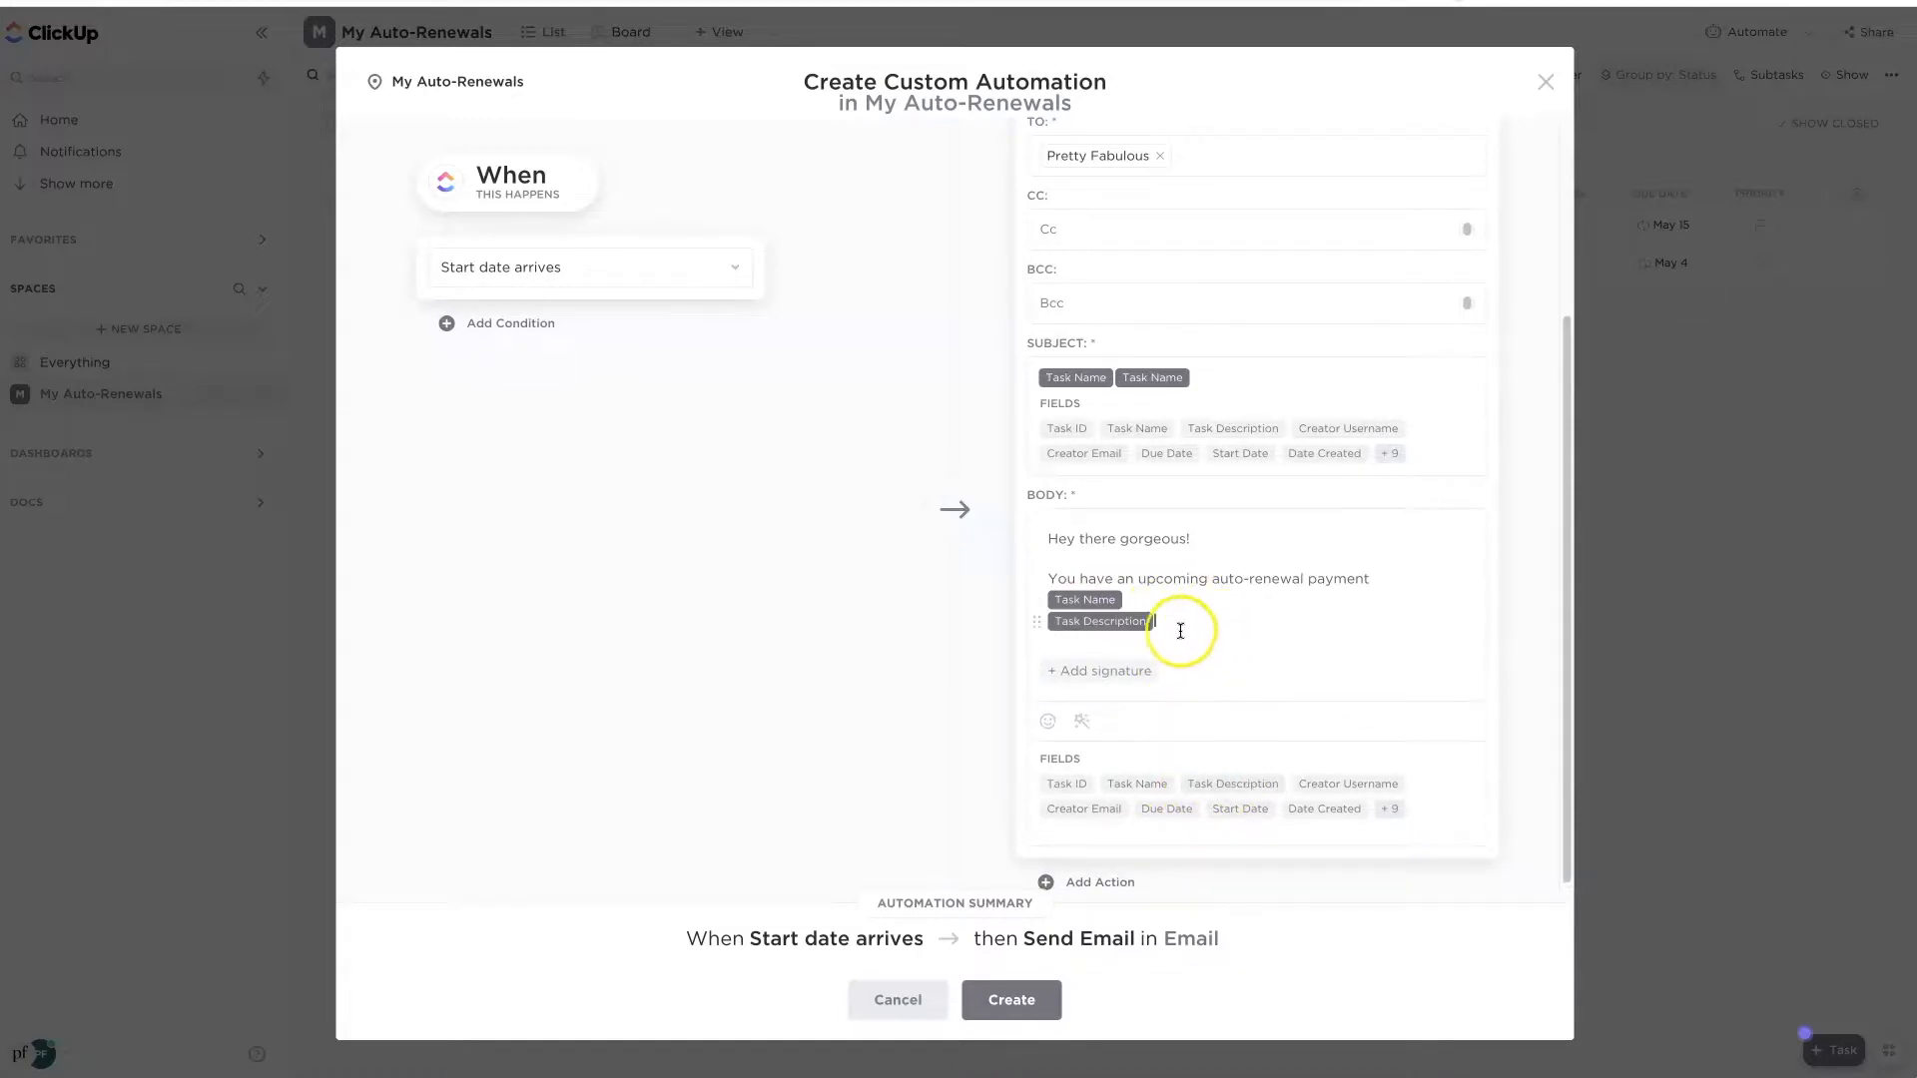
key("enter")
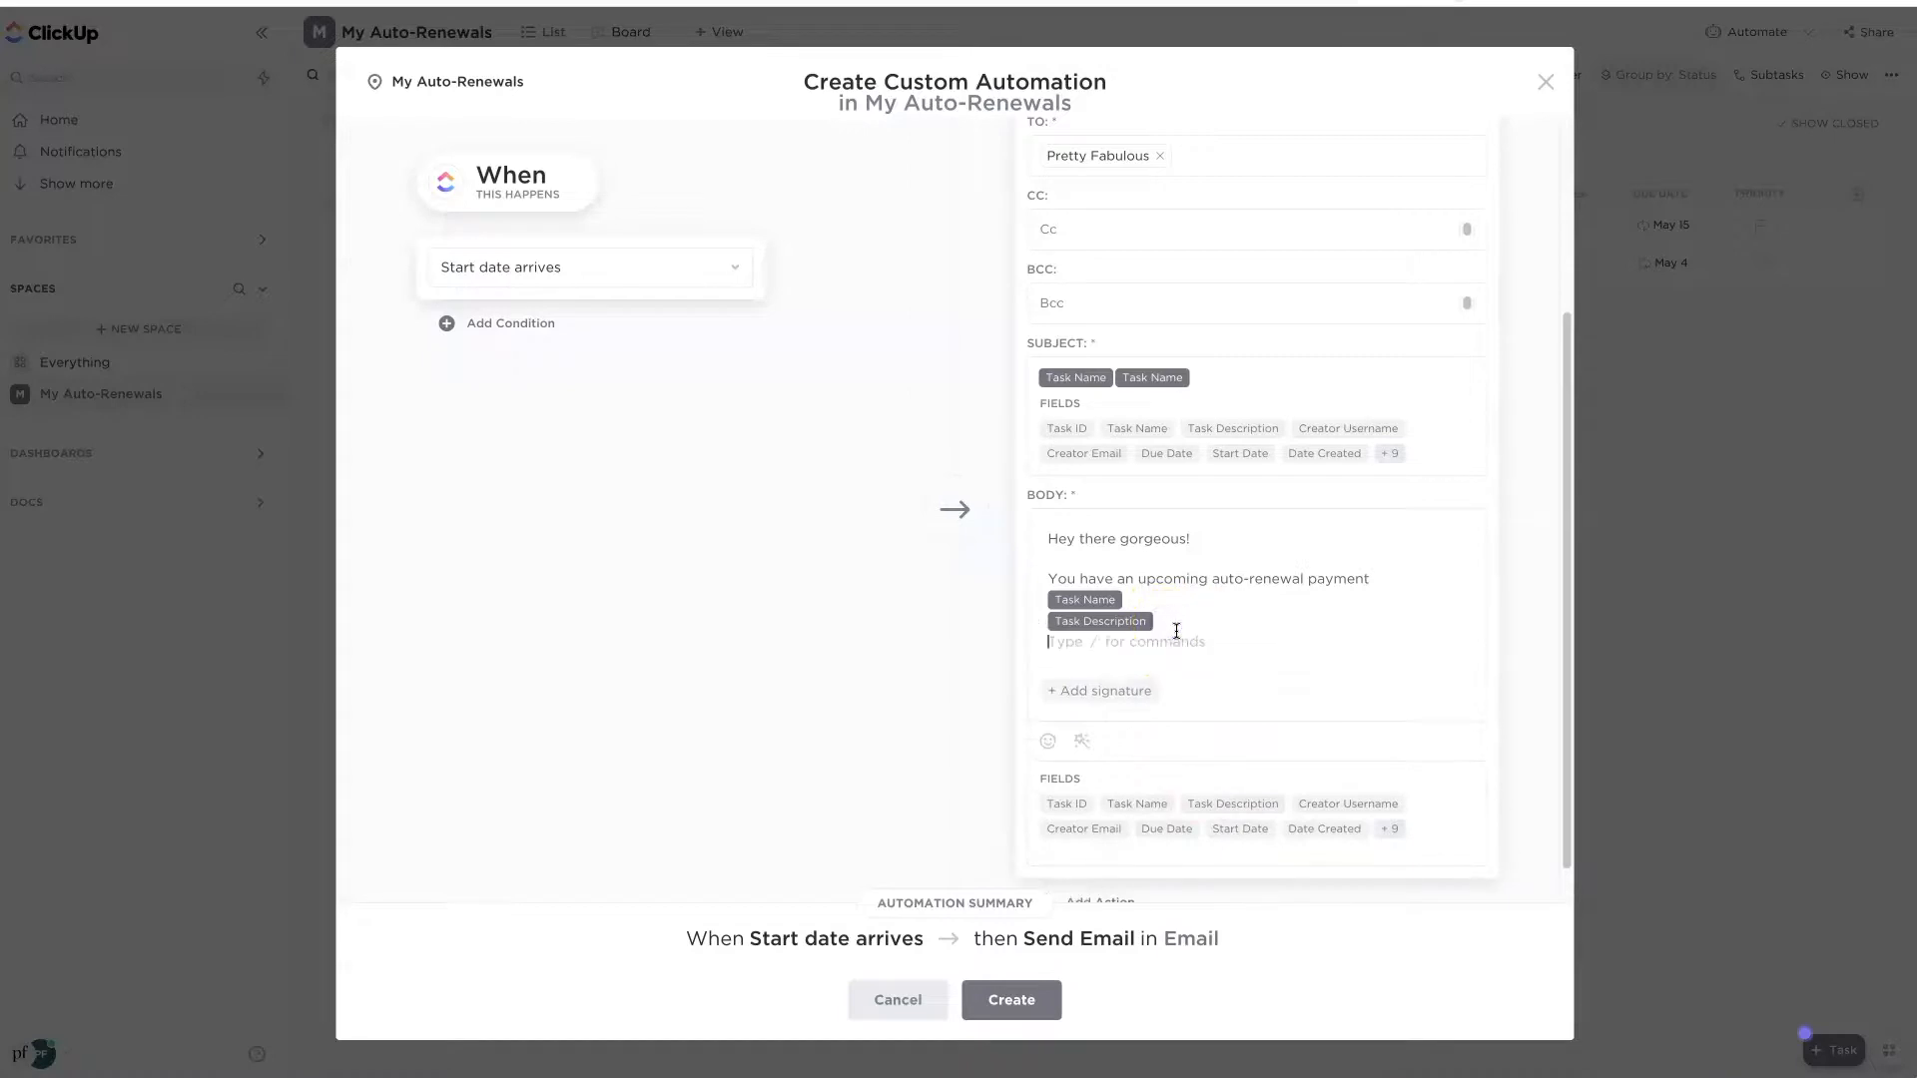
type("Due Date is")
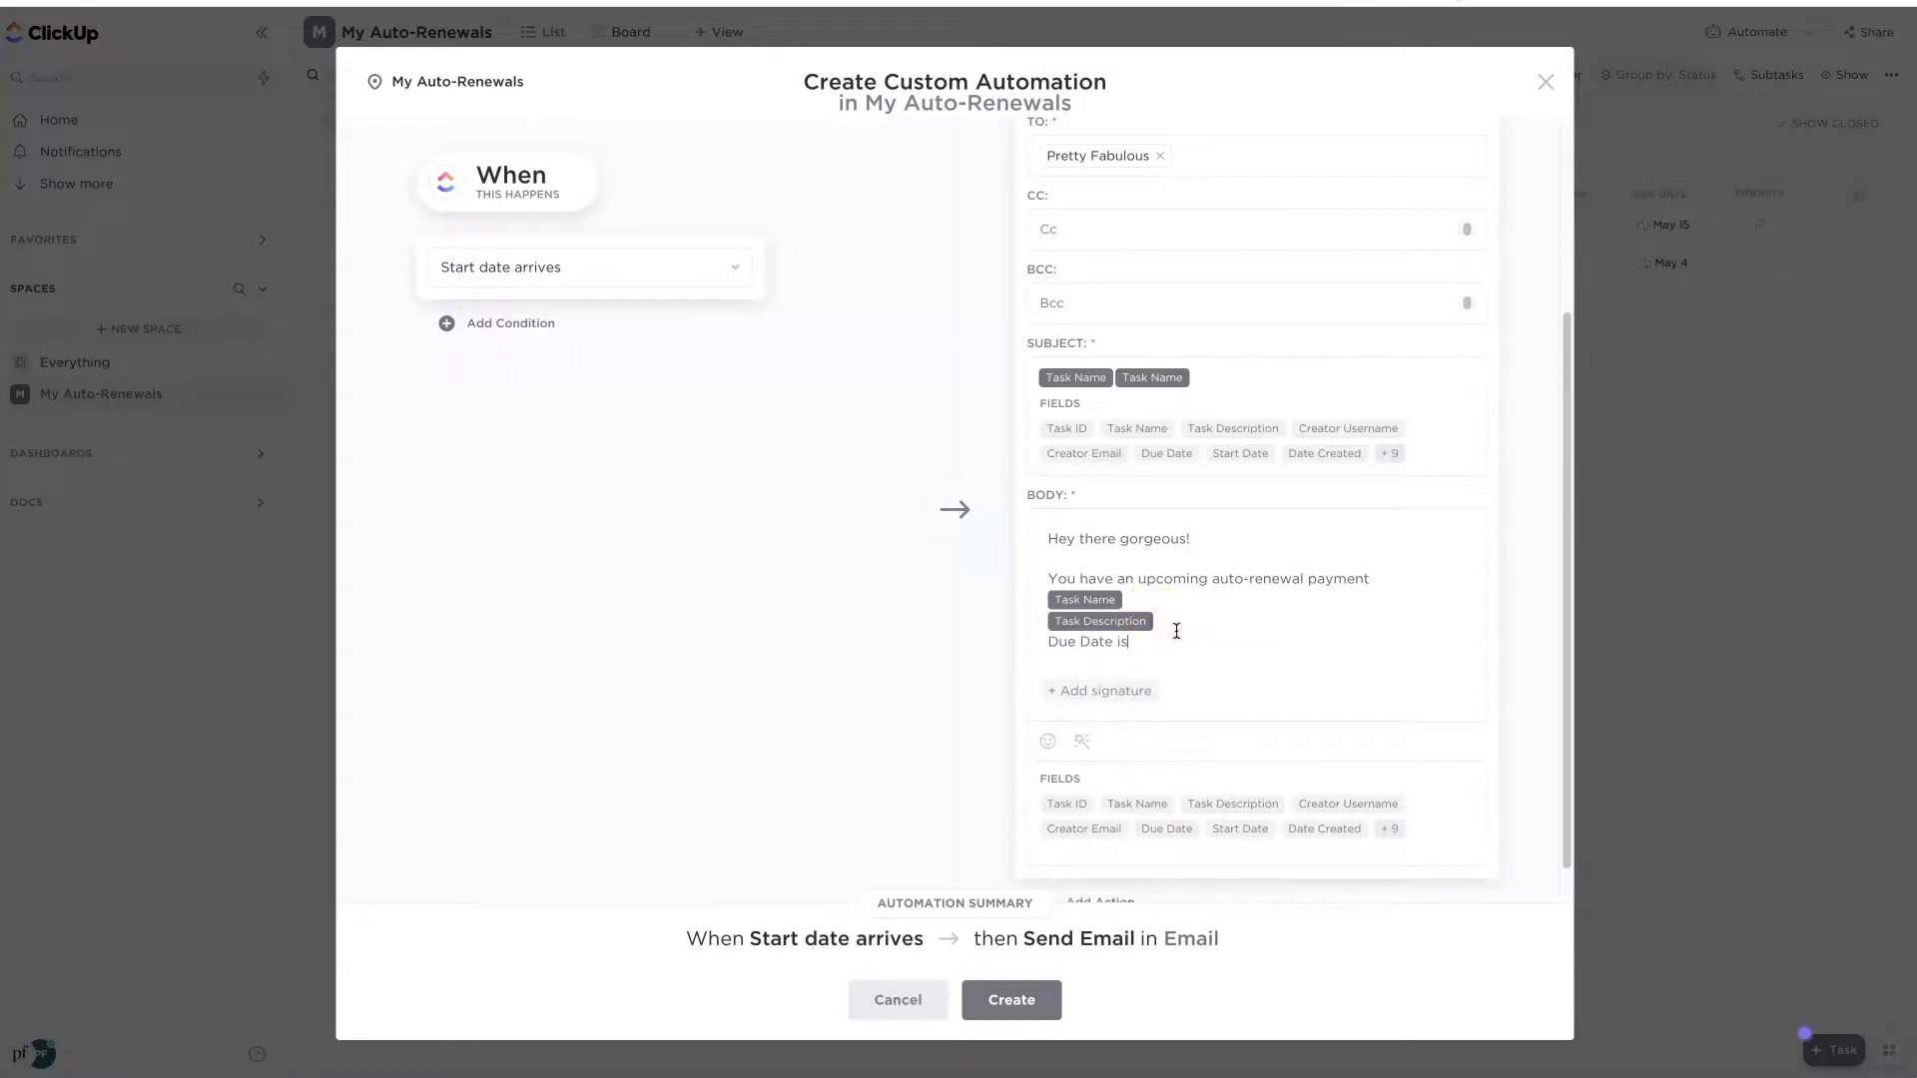
left_click(1164, 831)
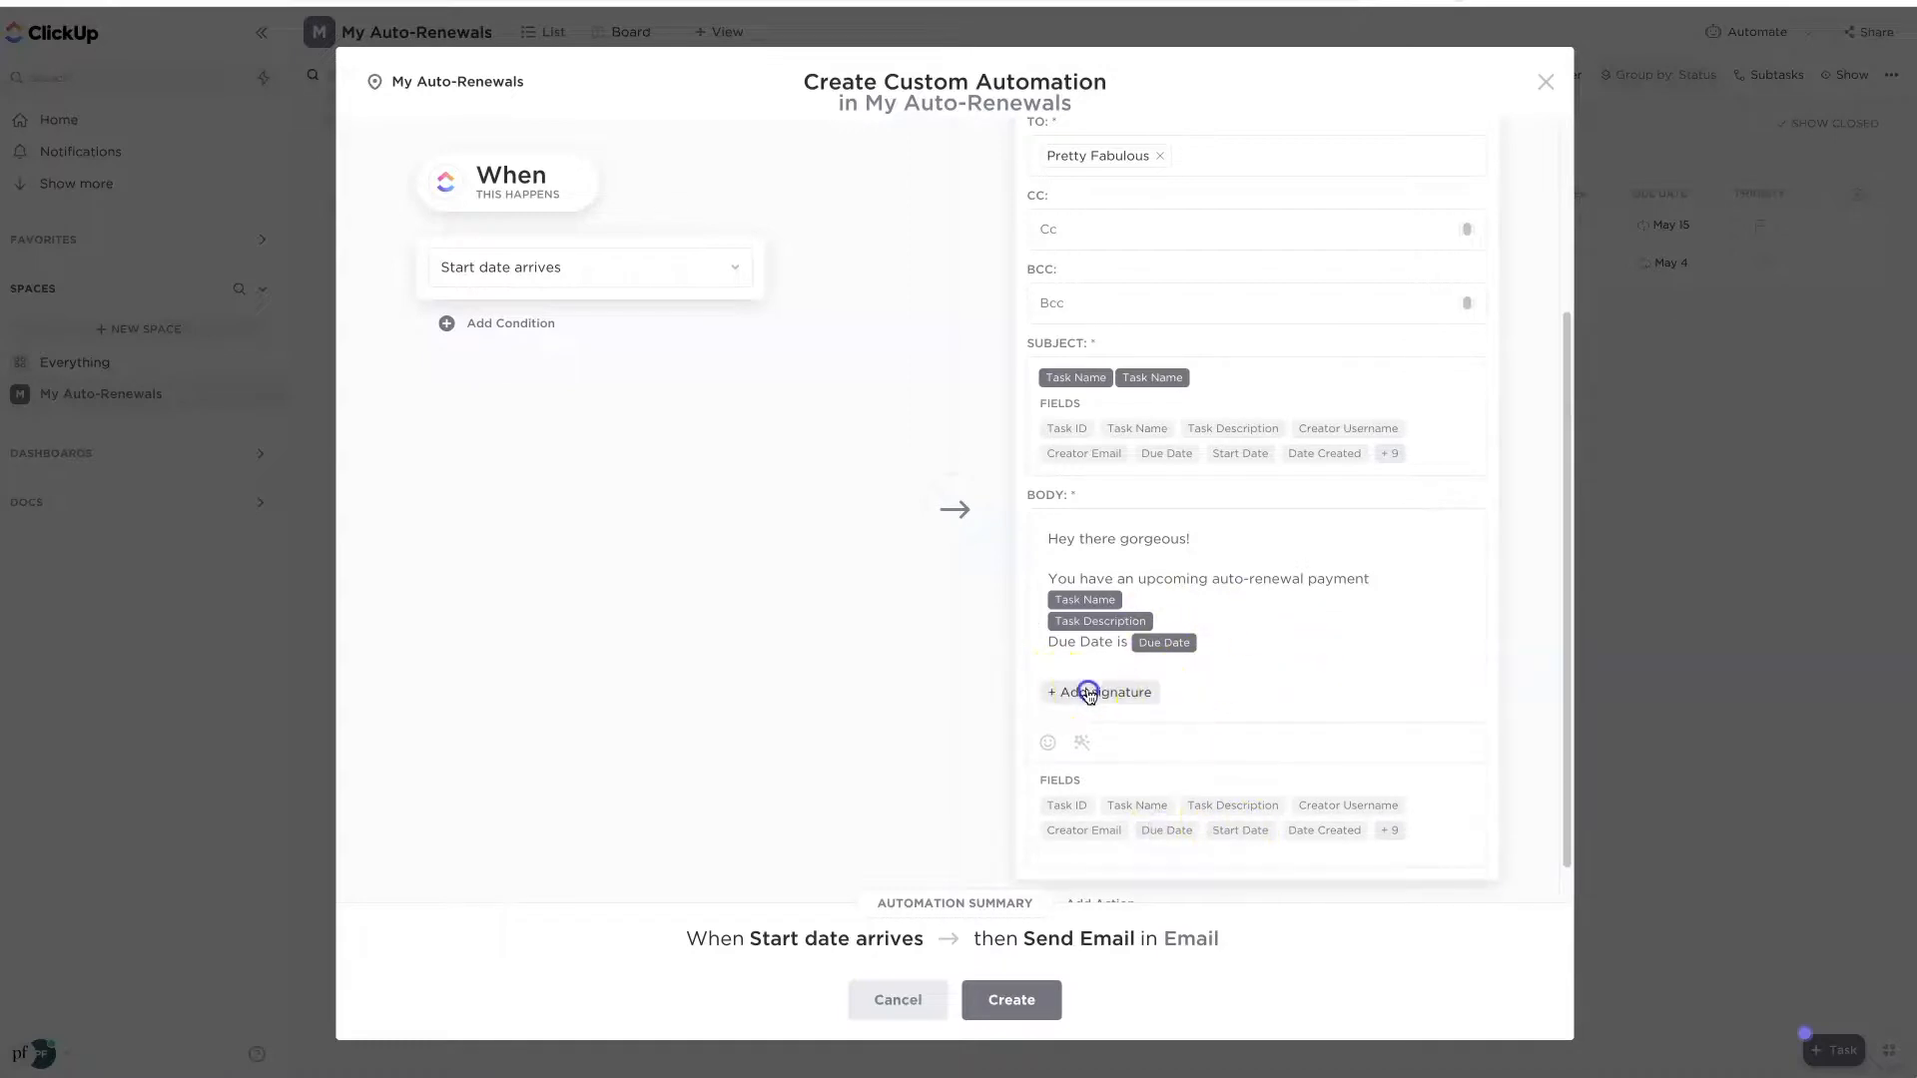
- Add the saved signature and create the Start date arrives → Send Email automation
left_click(1098, 693)
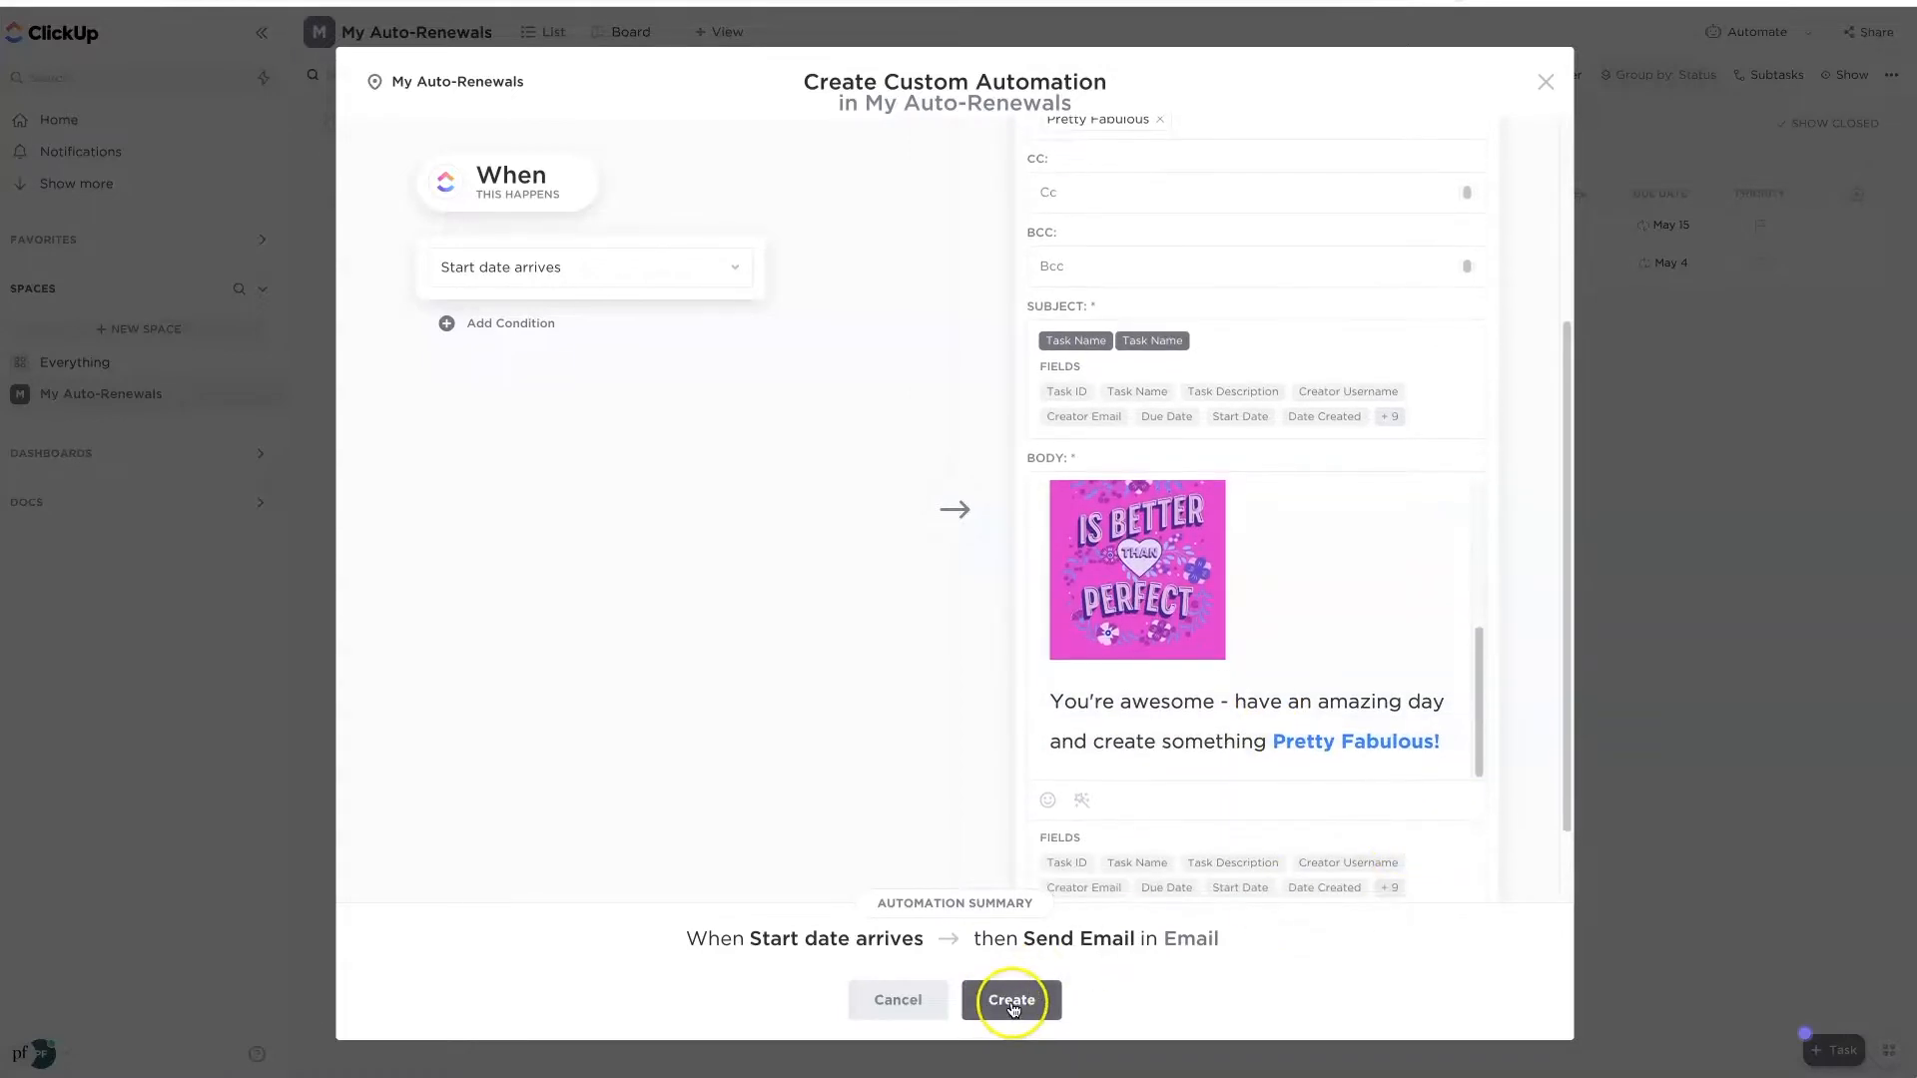
left_click(1011, 999)
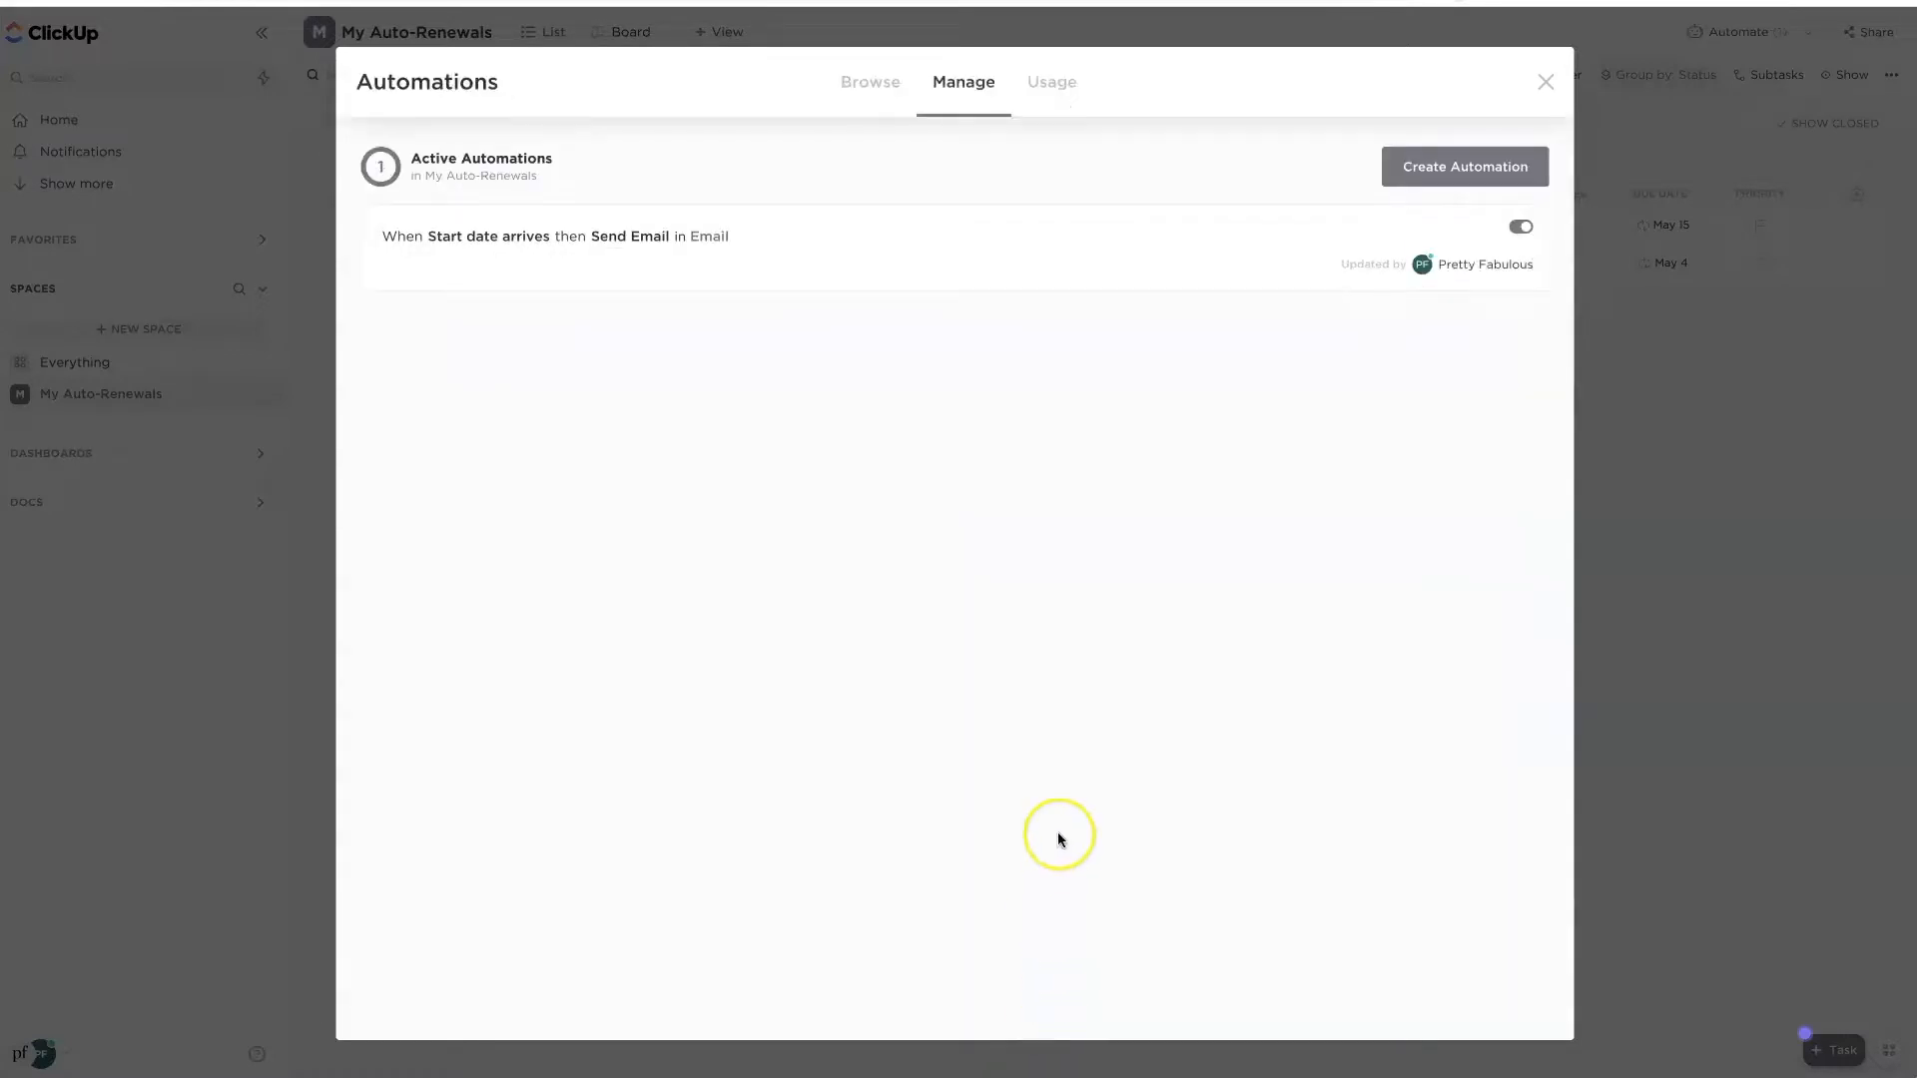
mouse_move(1549, 76)
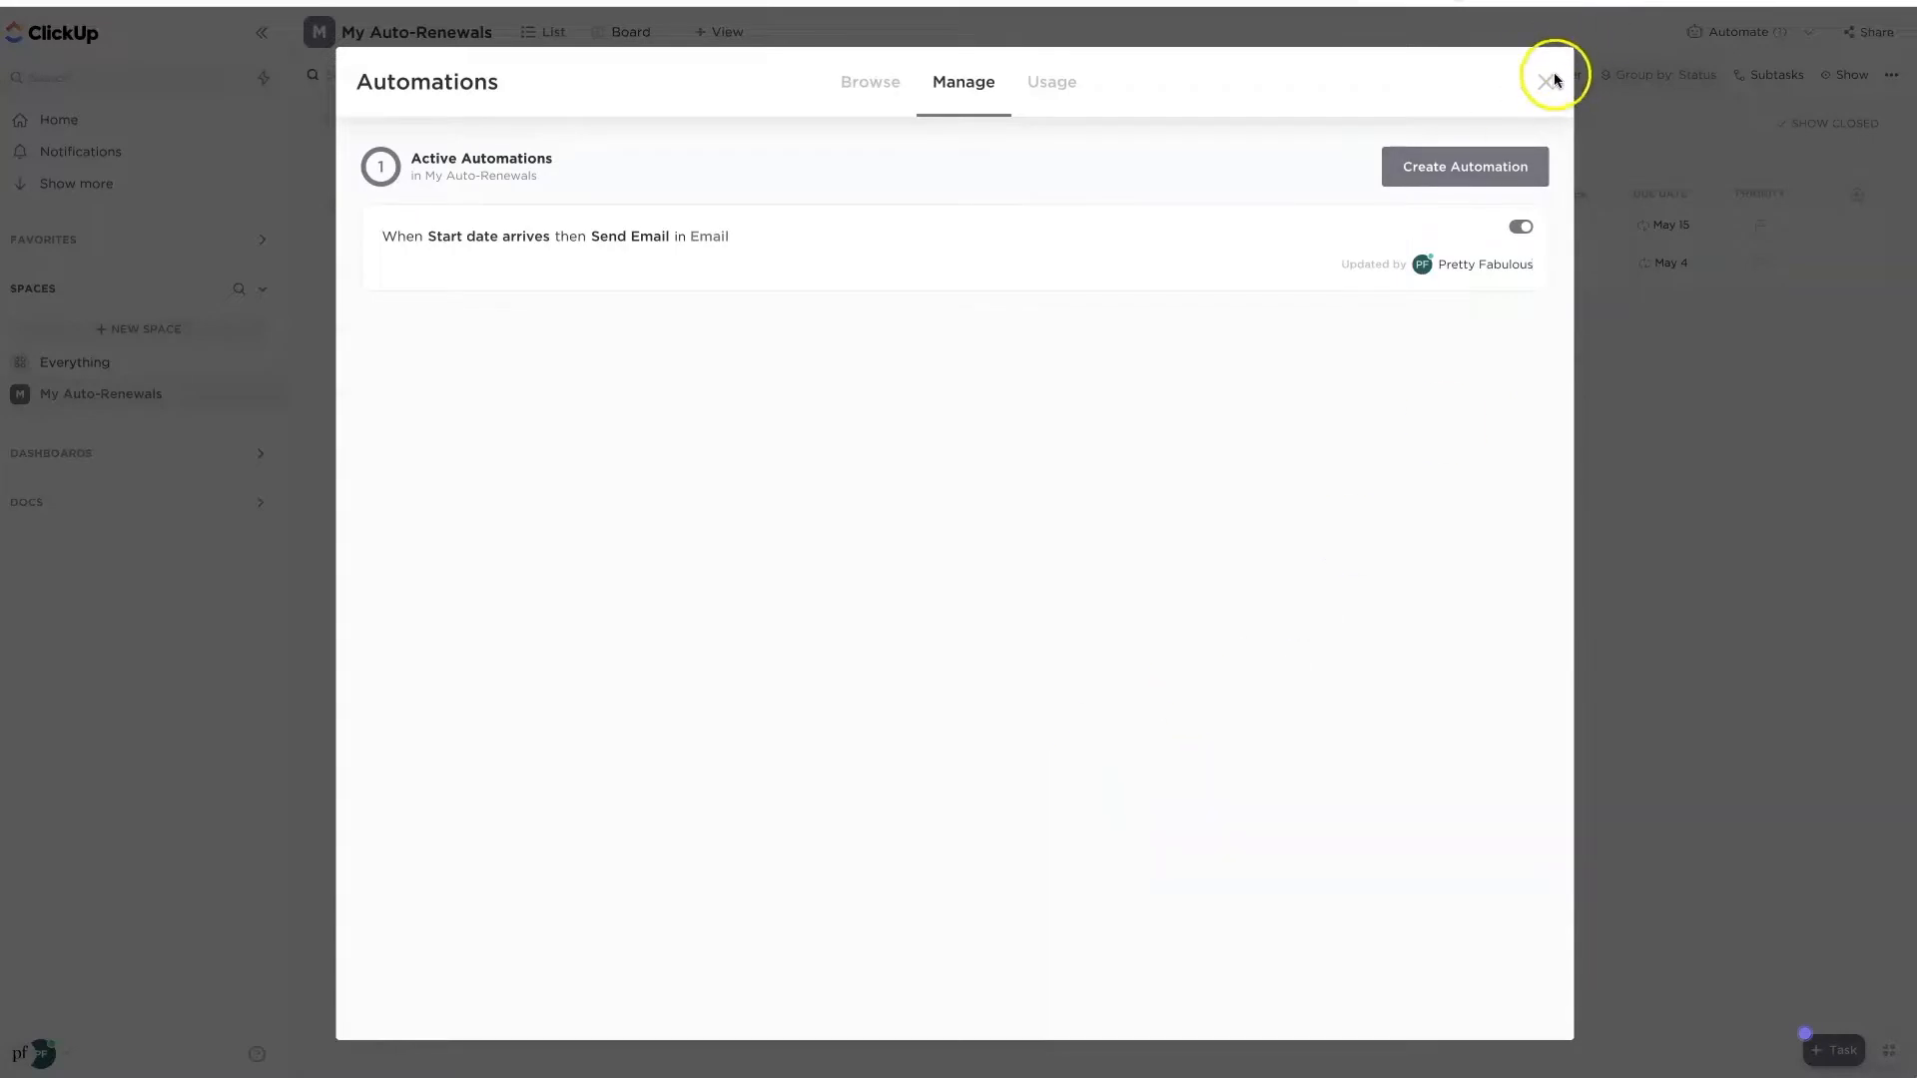
- Close the automations panel and briefly review the Pixistock task's dates before returning to the list
left_click(1550, 80)
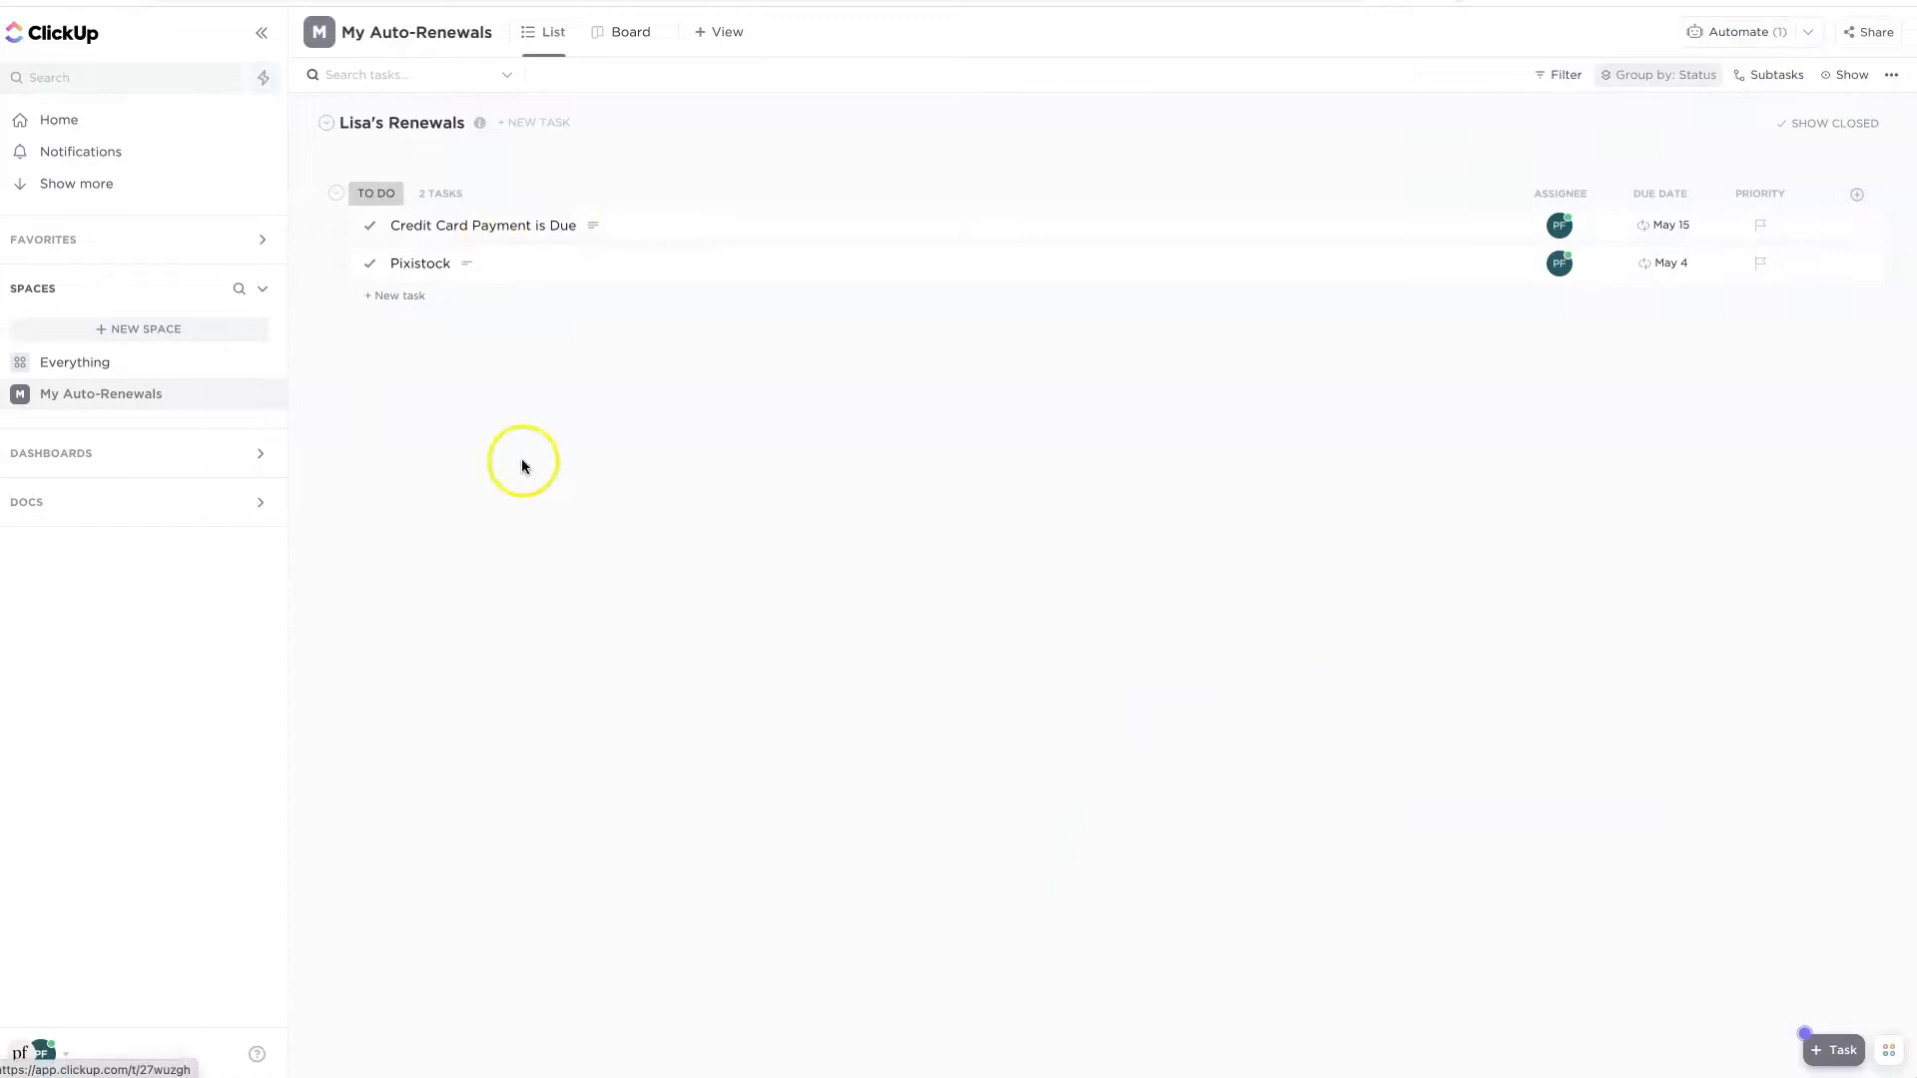
mouse_move(444, 639)
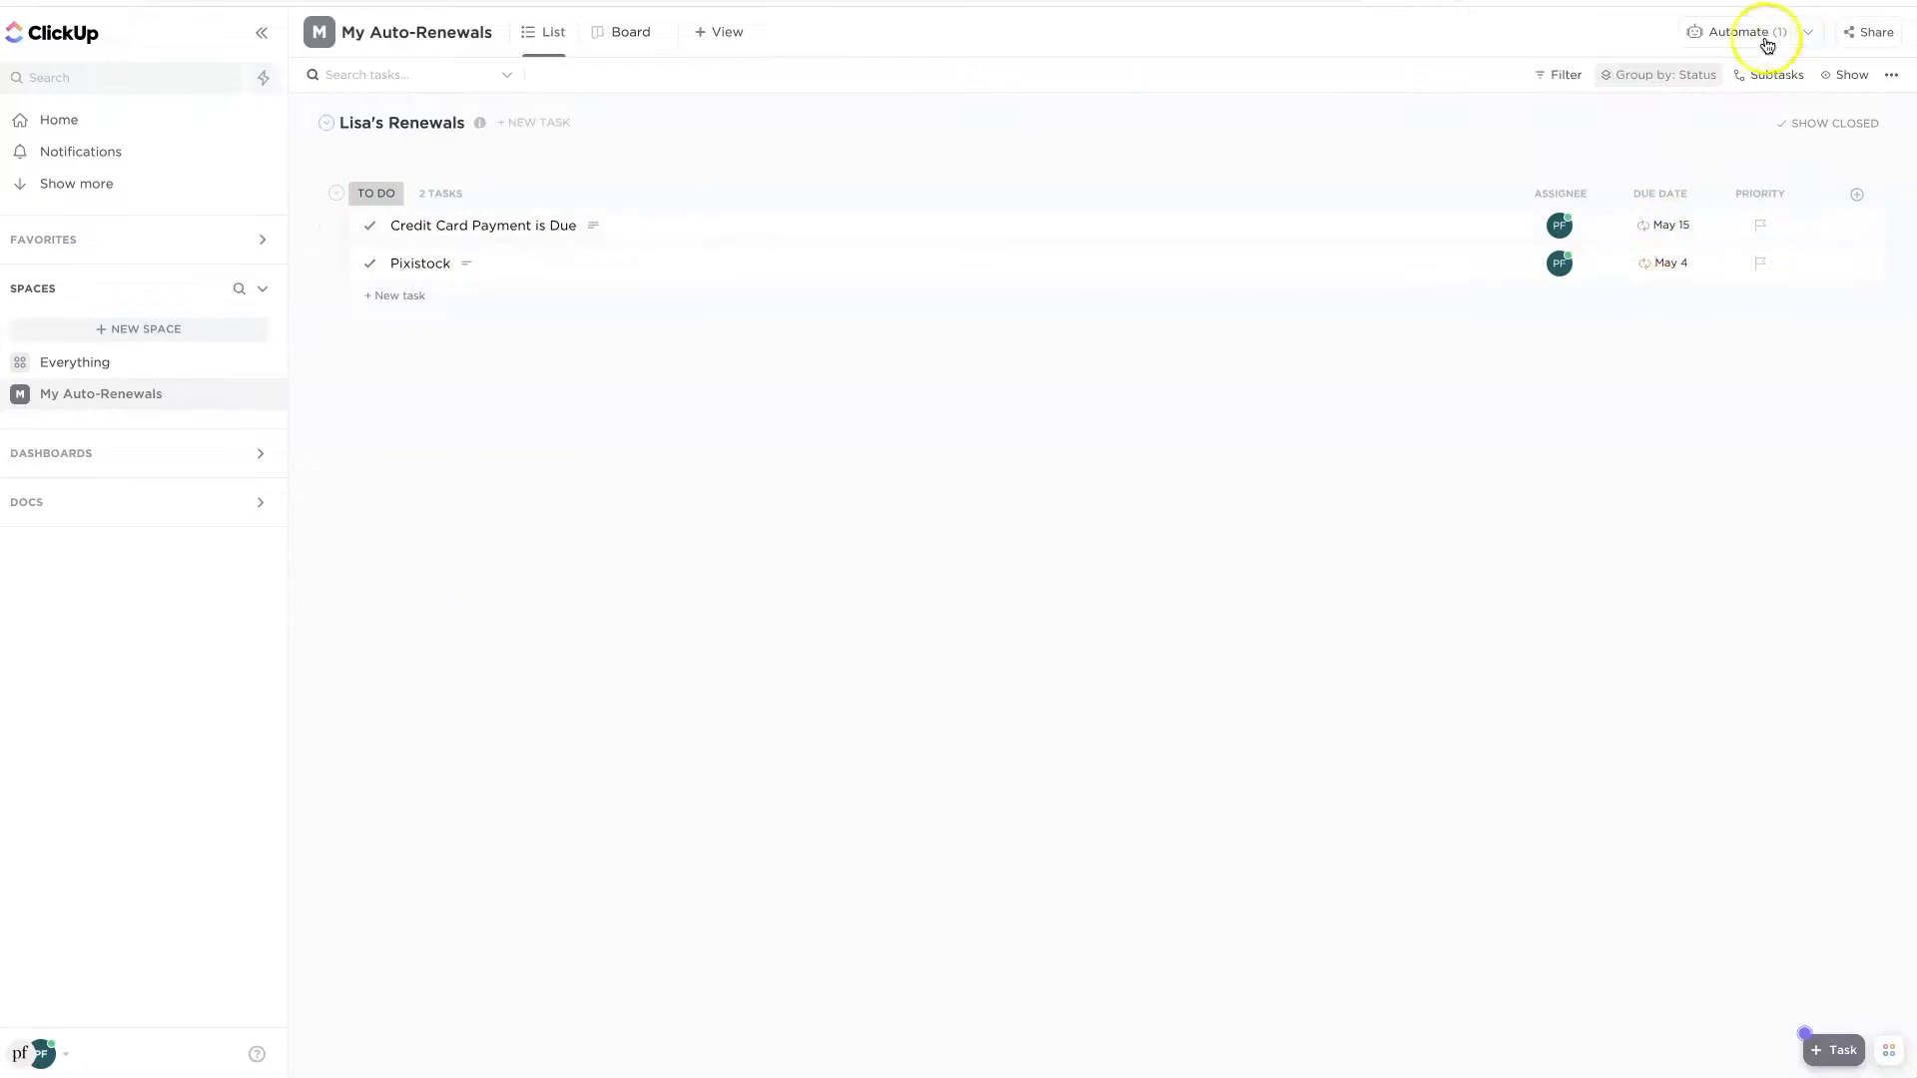
mouse_move(1648, 178)
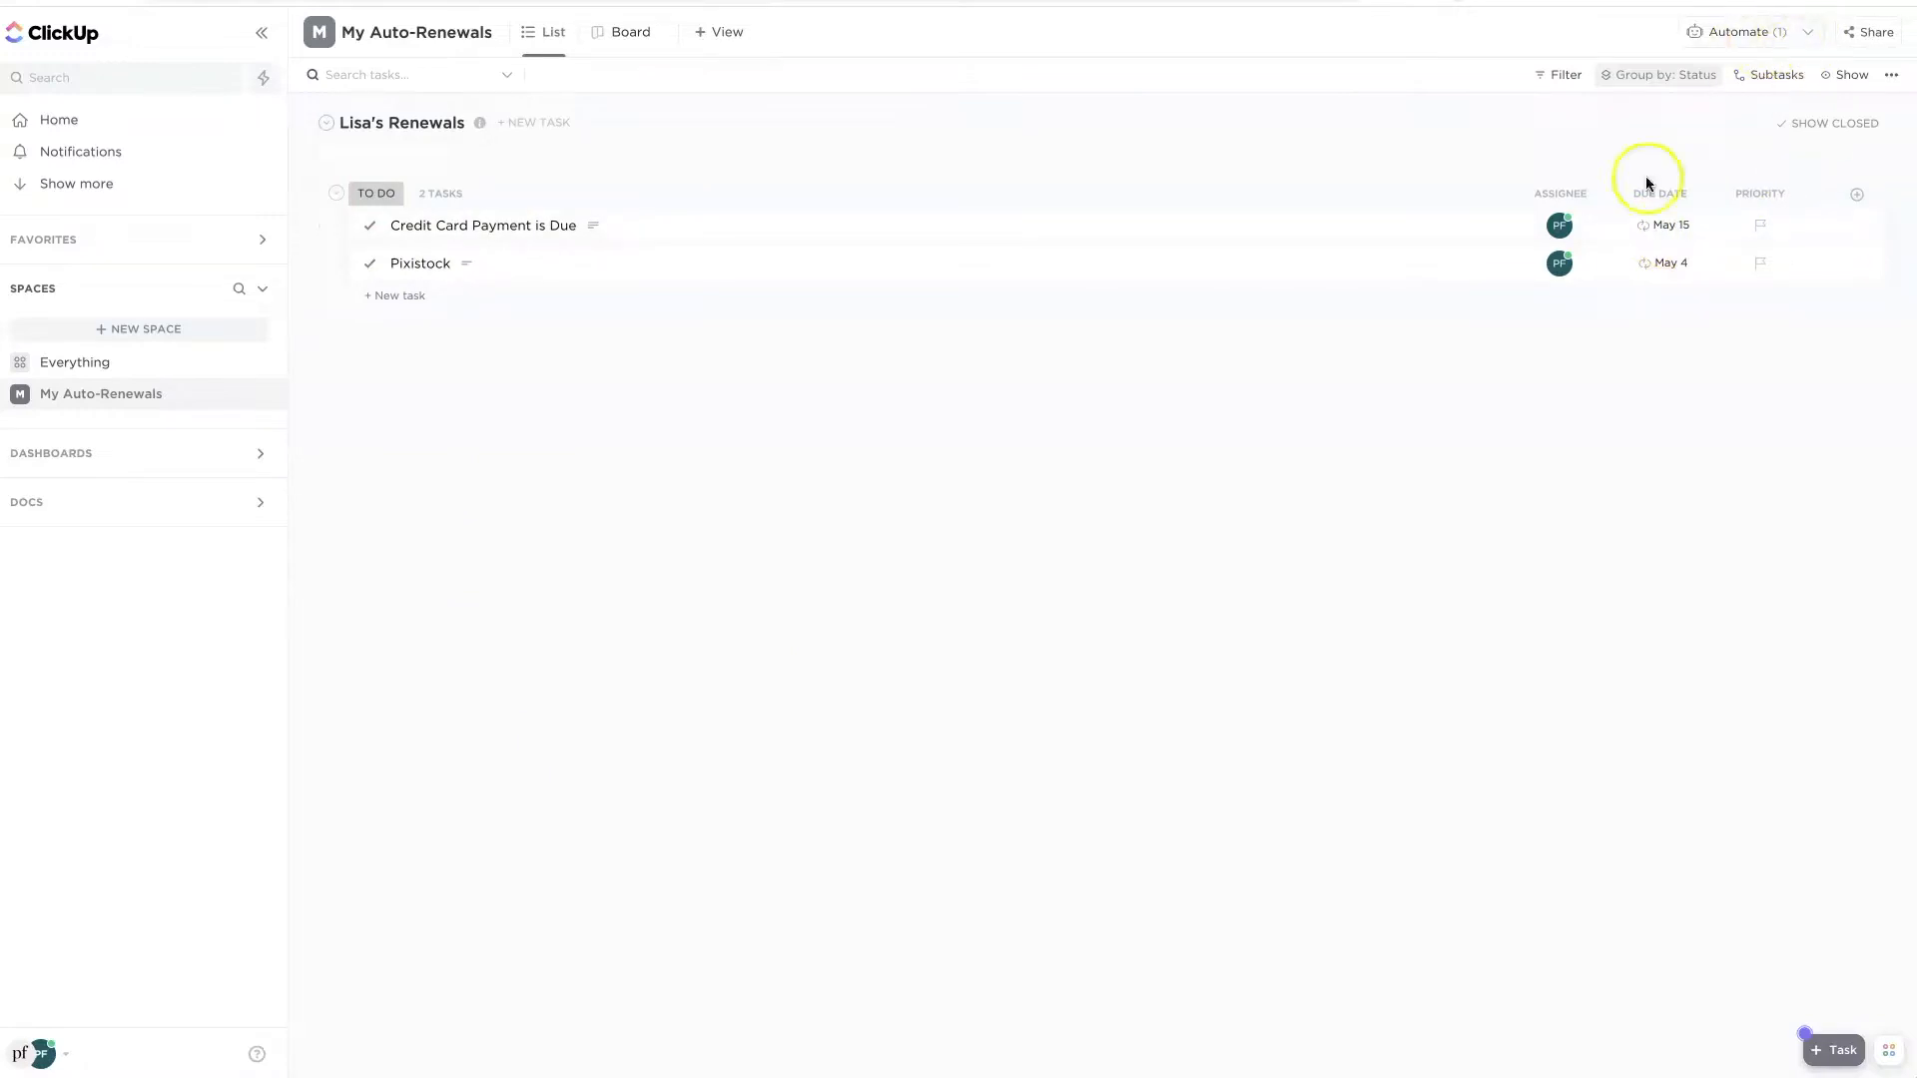
left_click(419, 264)
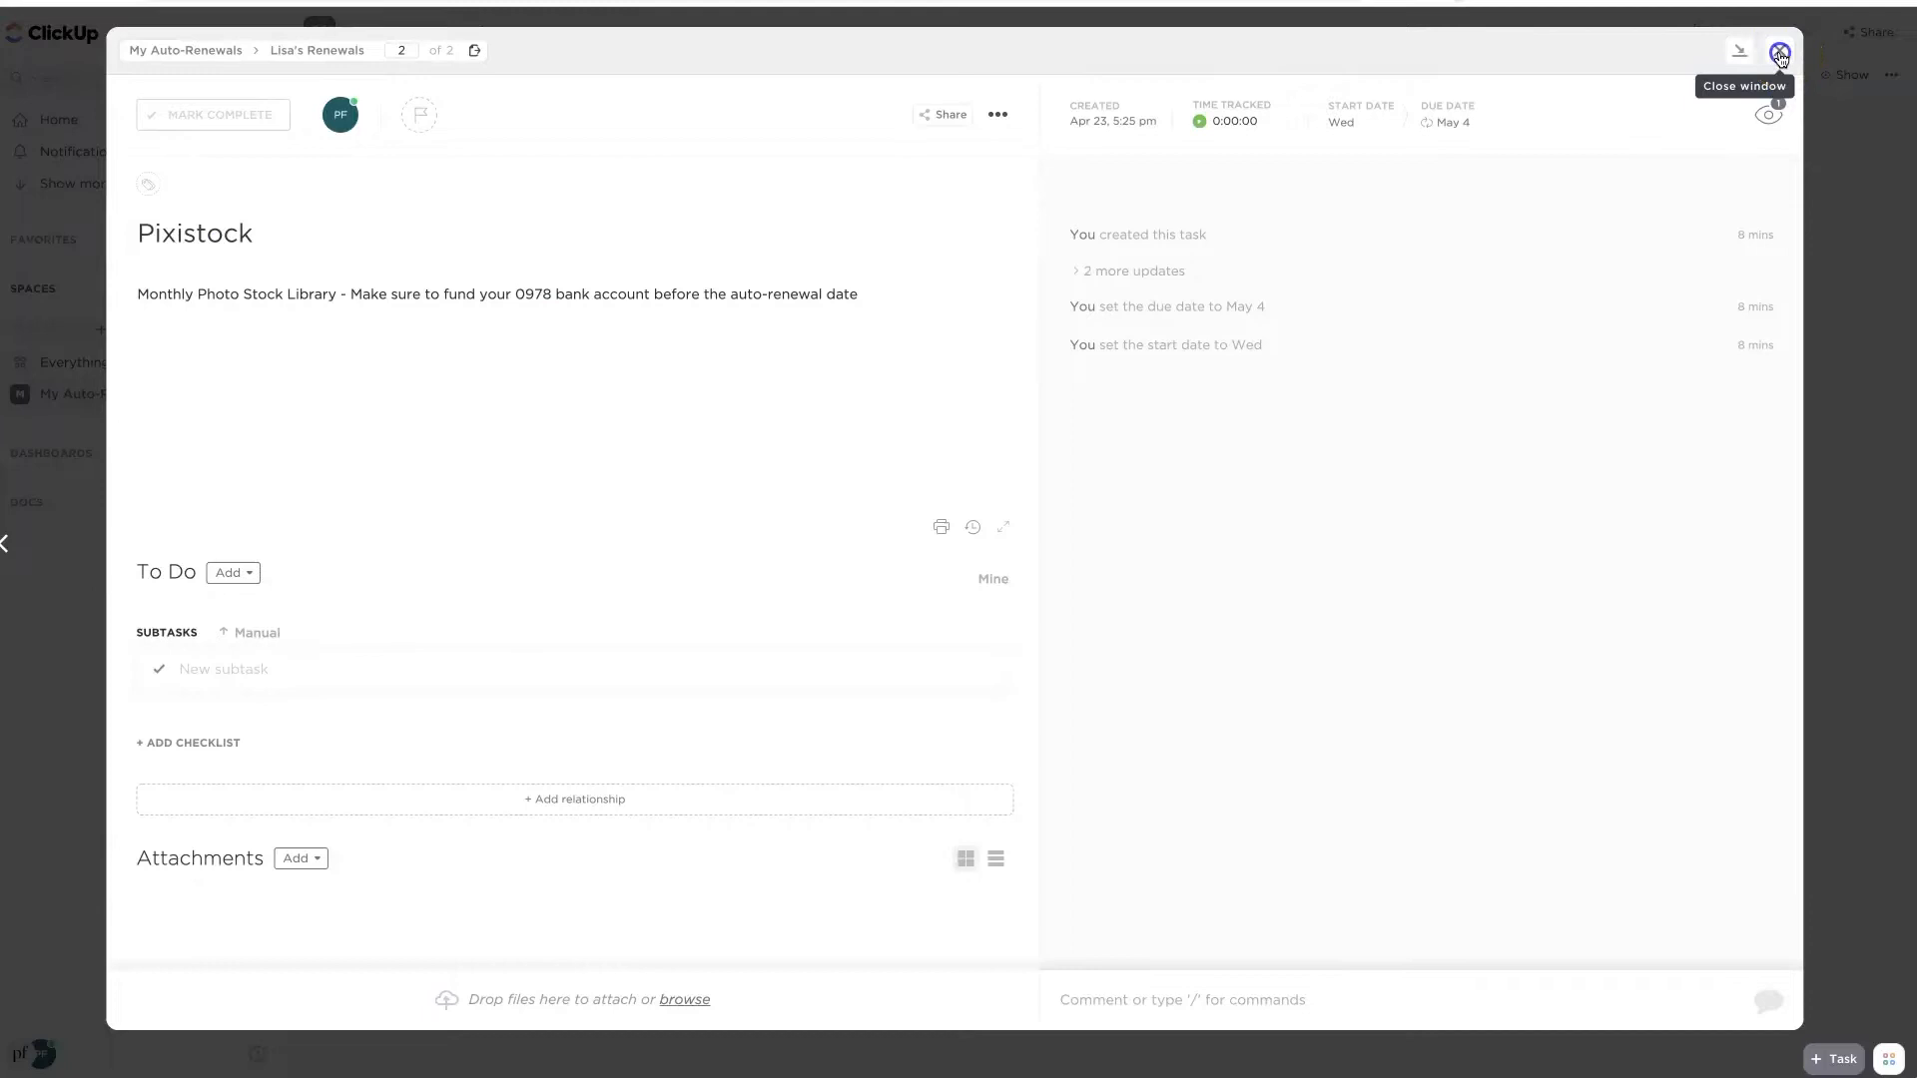
left_click(1779, 50)
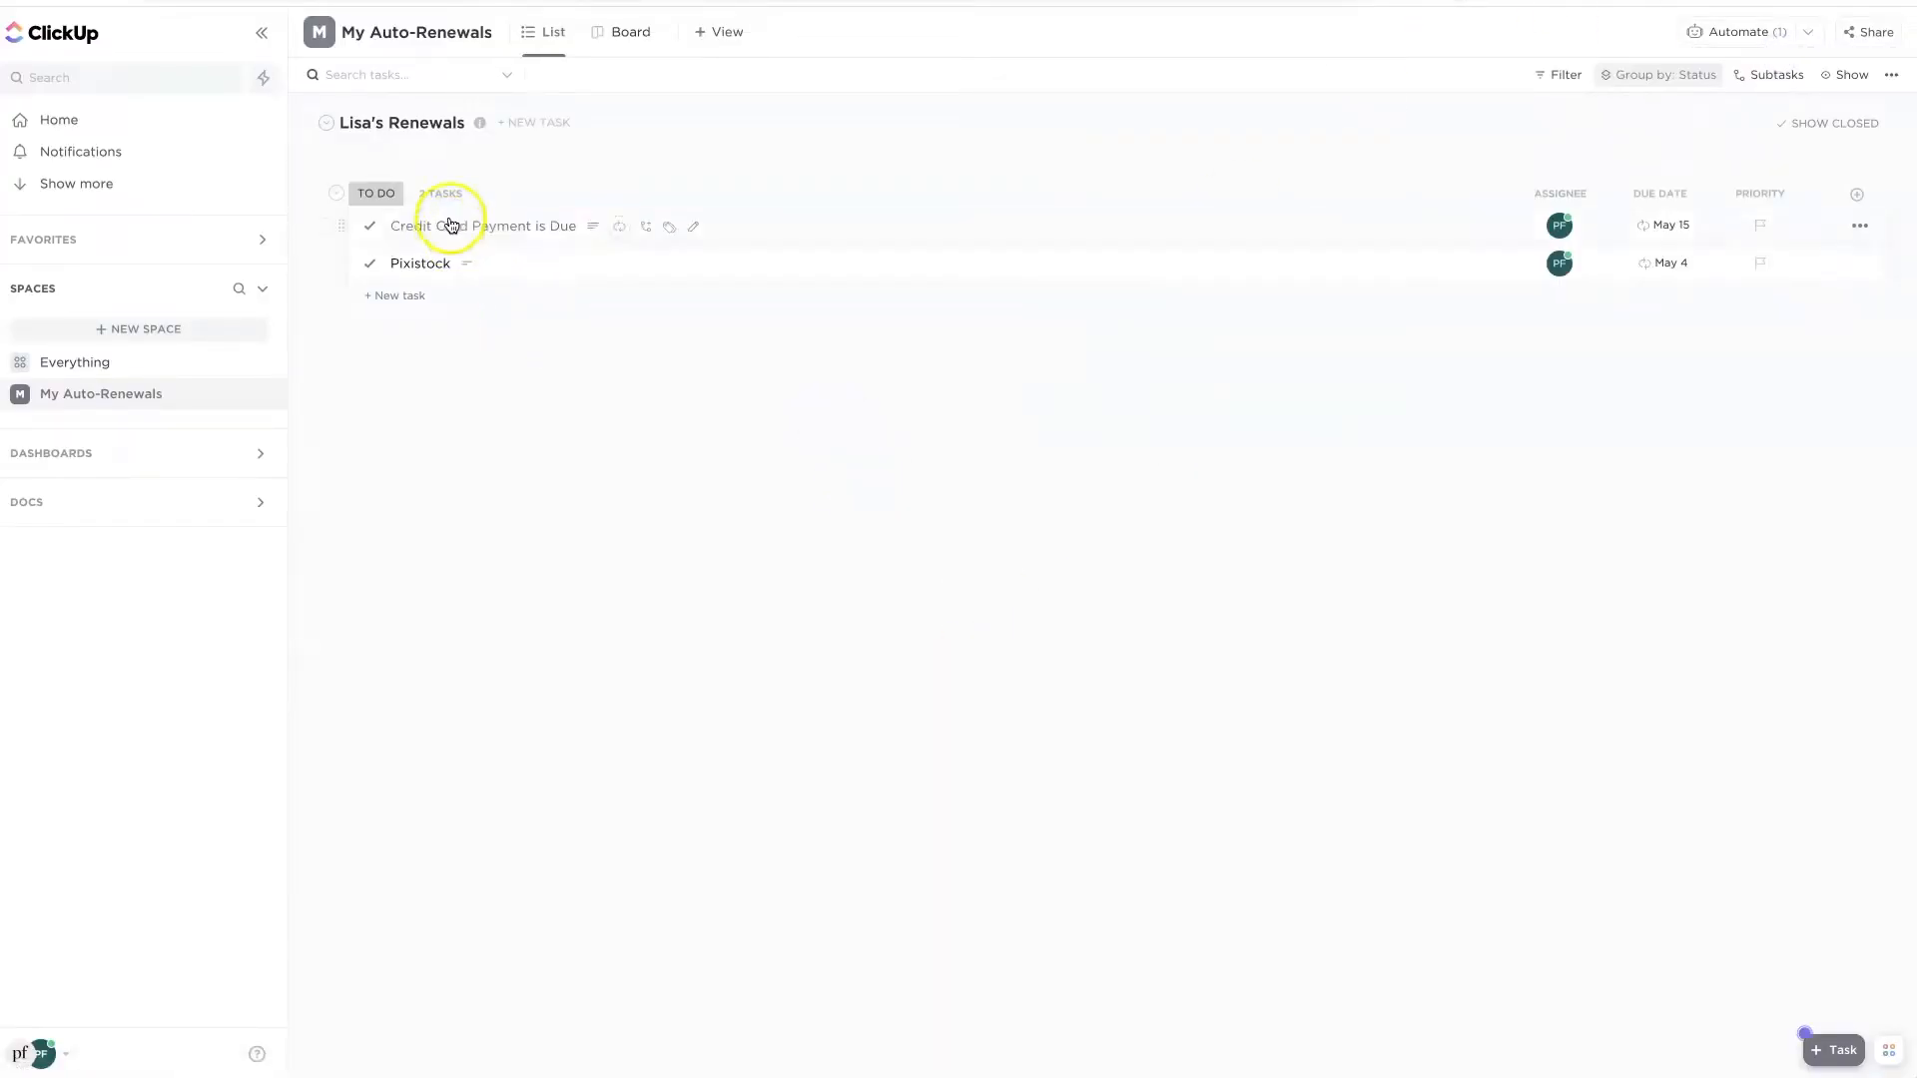
mouse_move(581, 446)
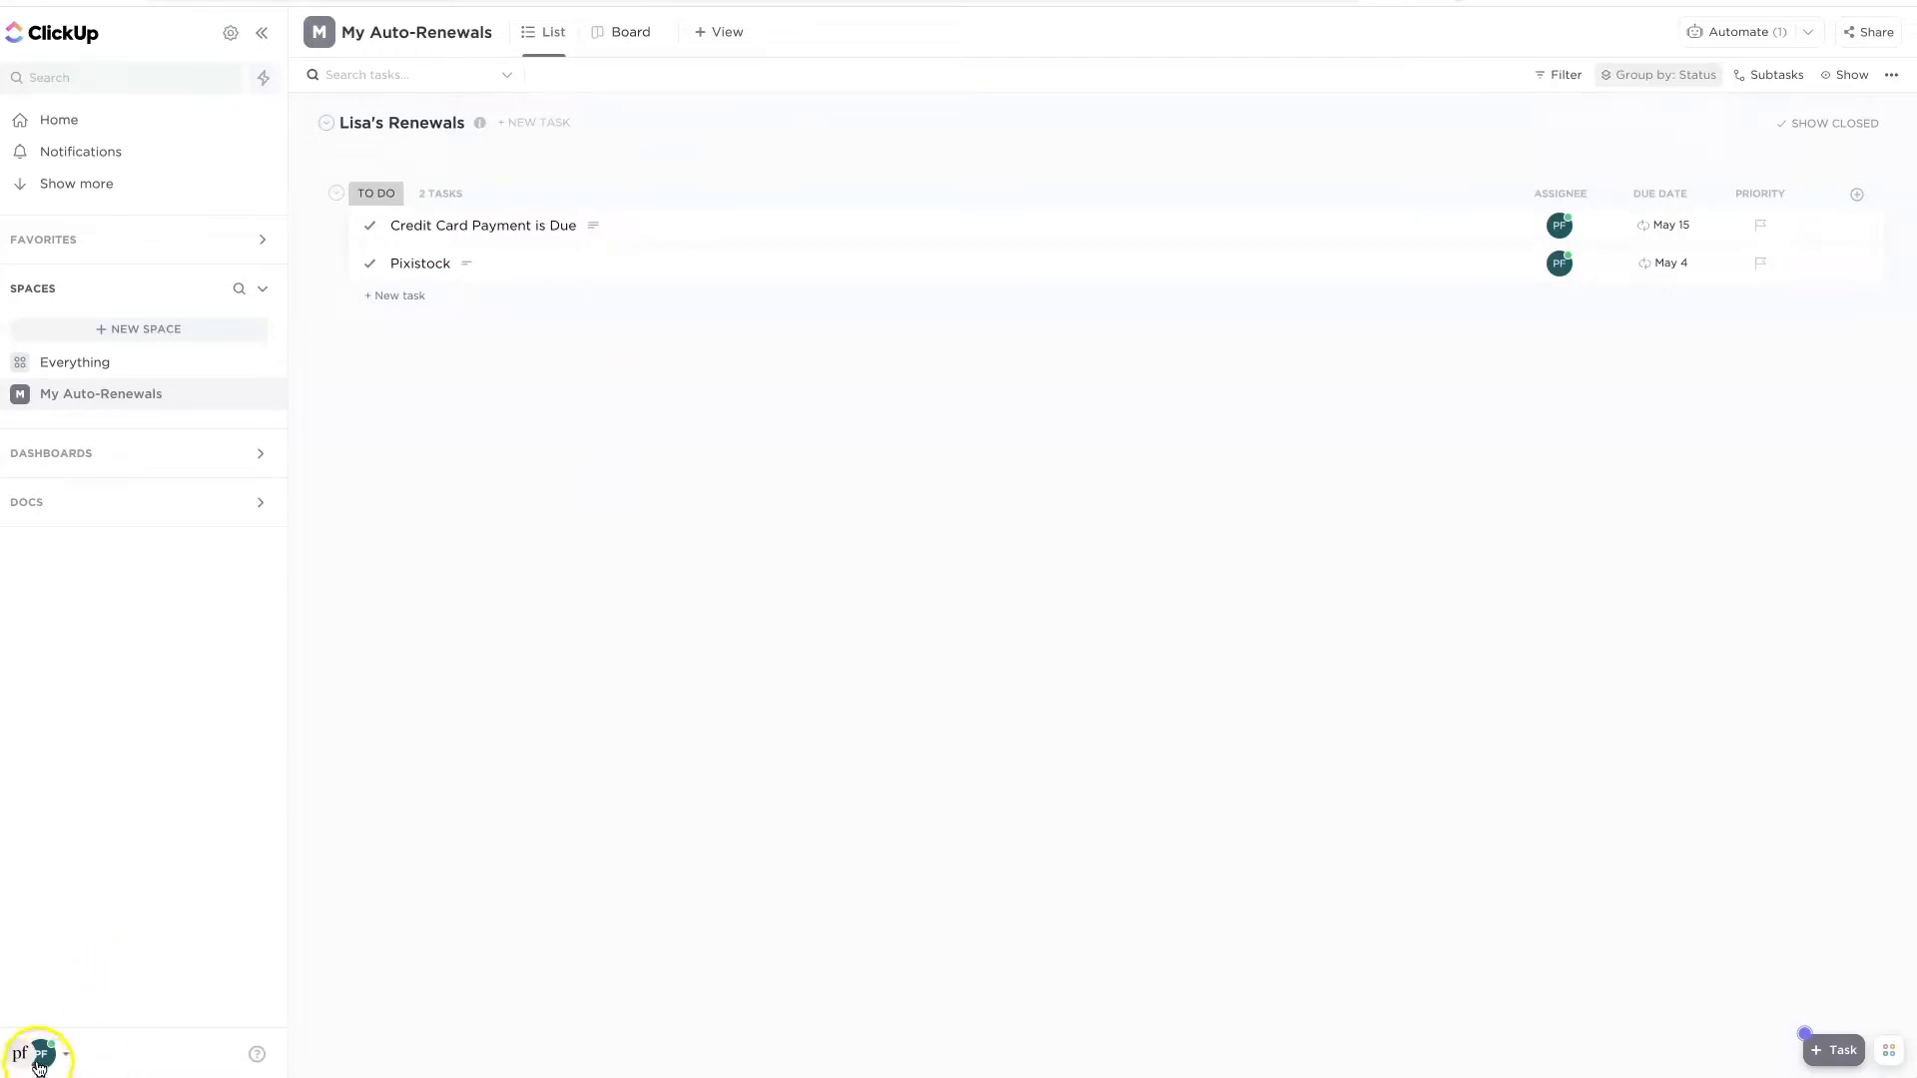
left_click(36, 1055)
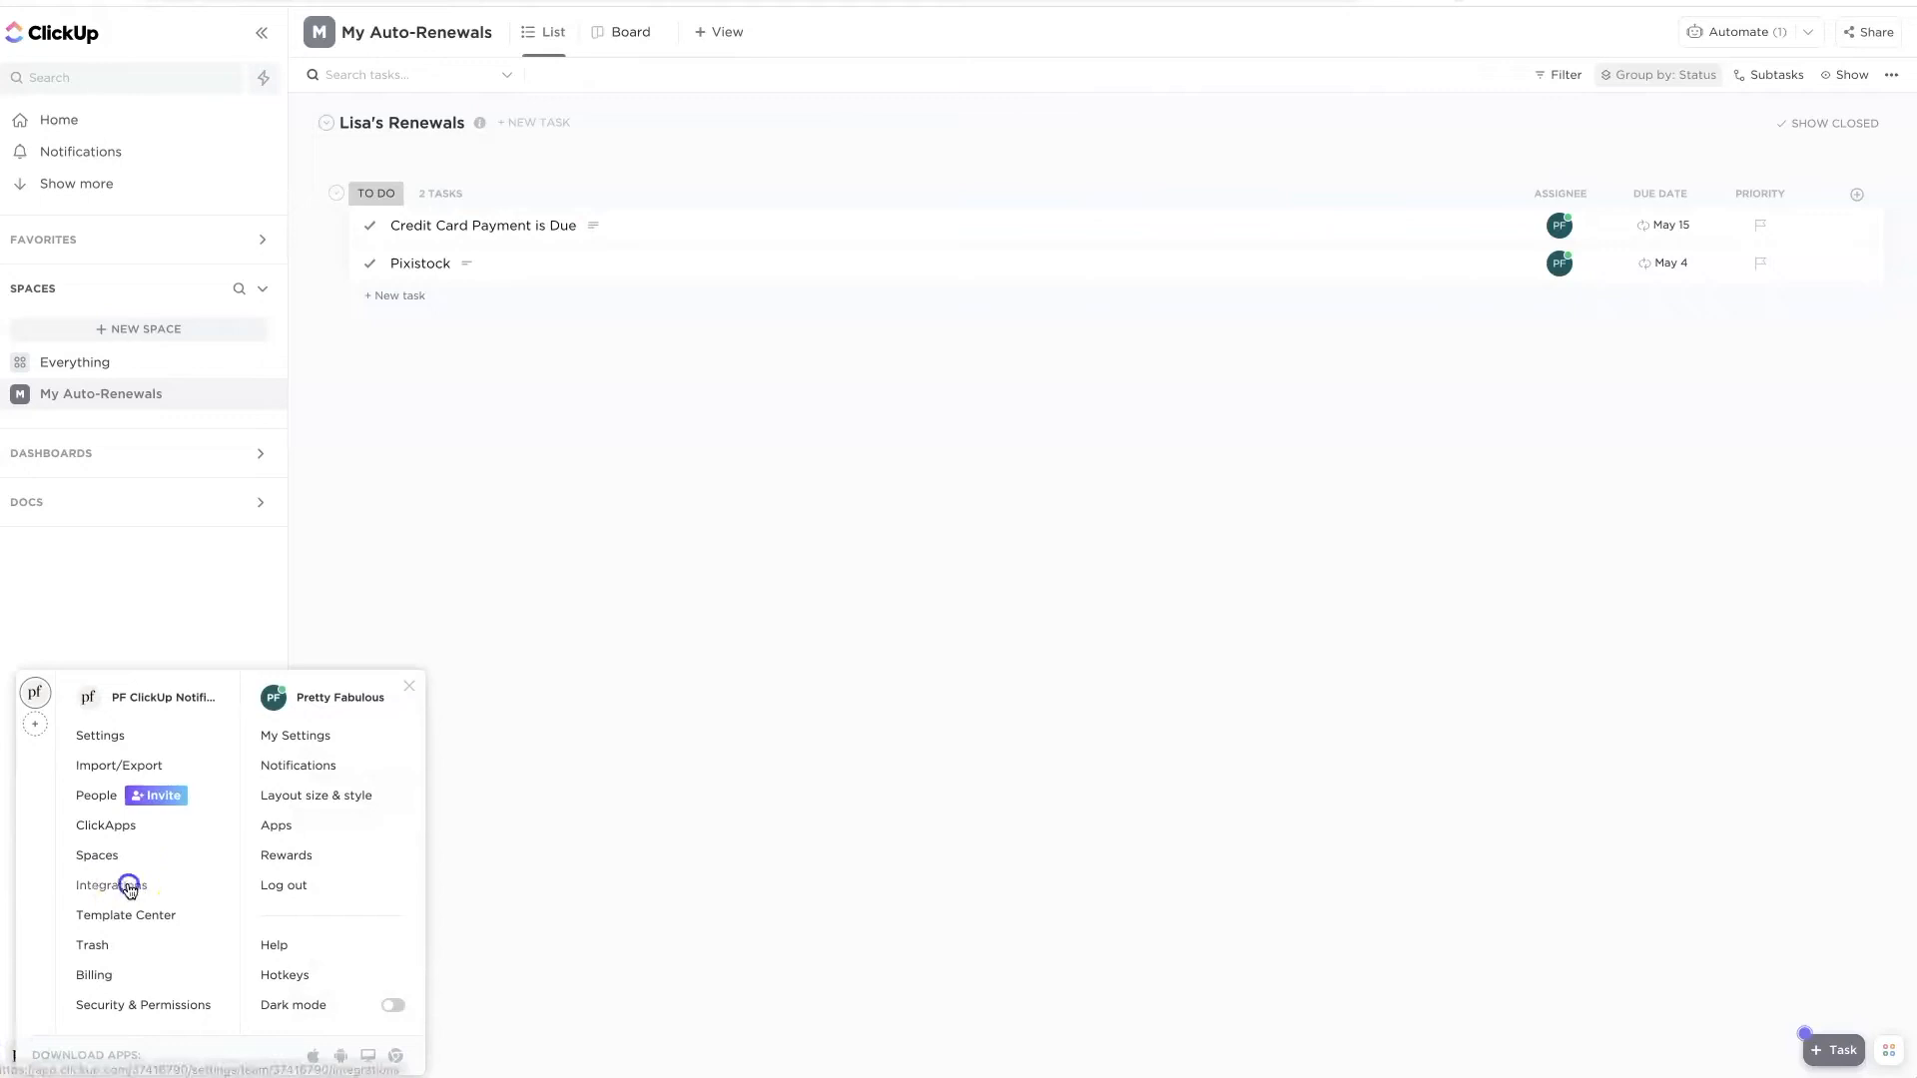
left_click(110, 885)
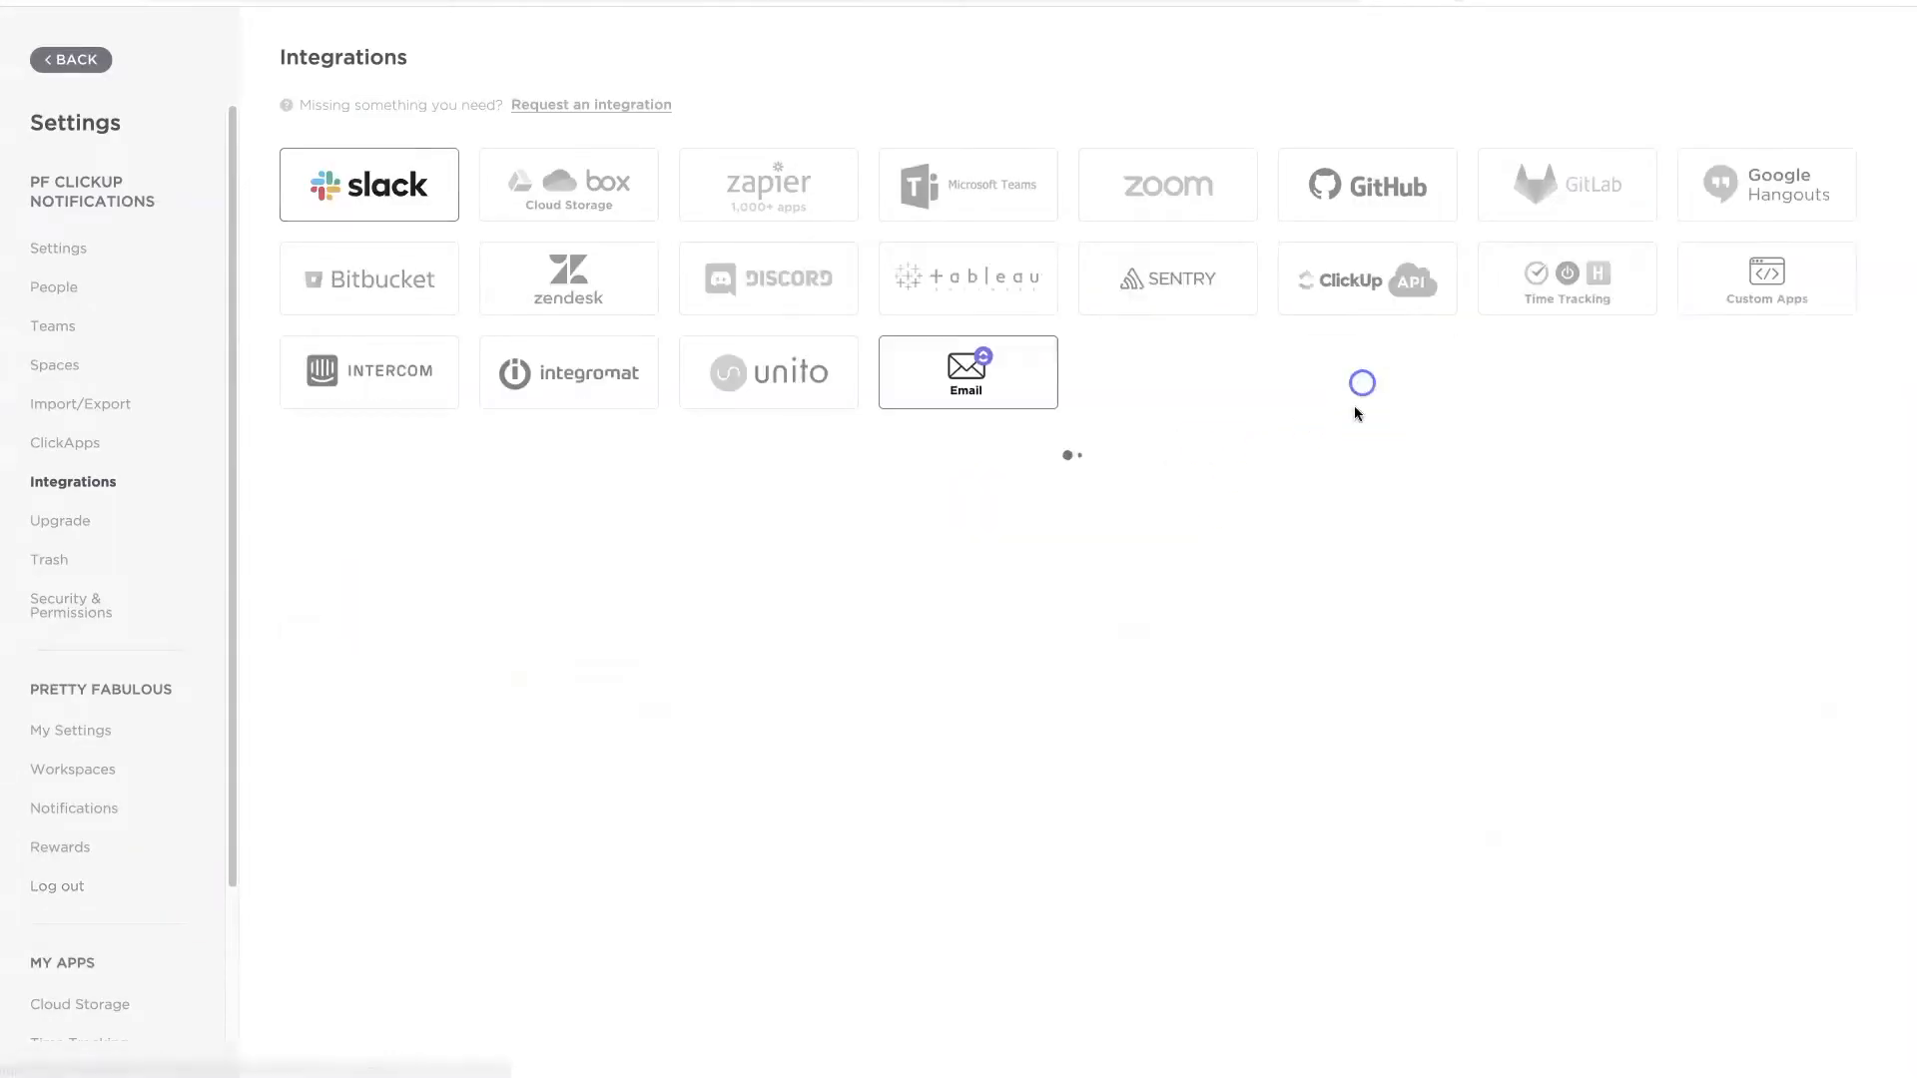
left_click(967, 371)
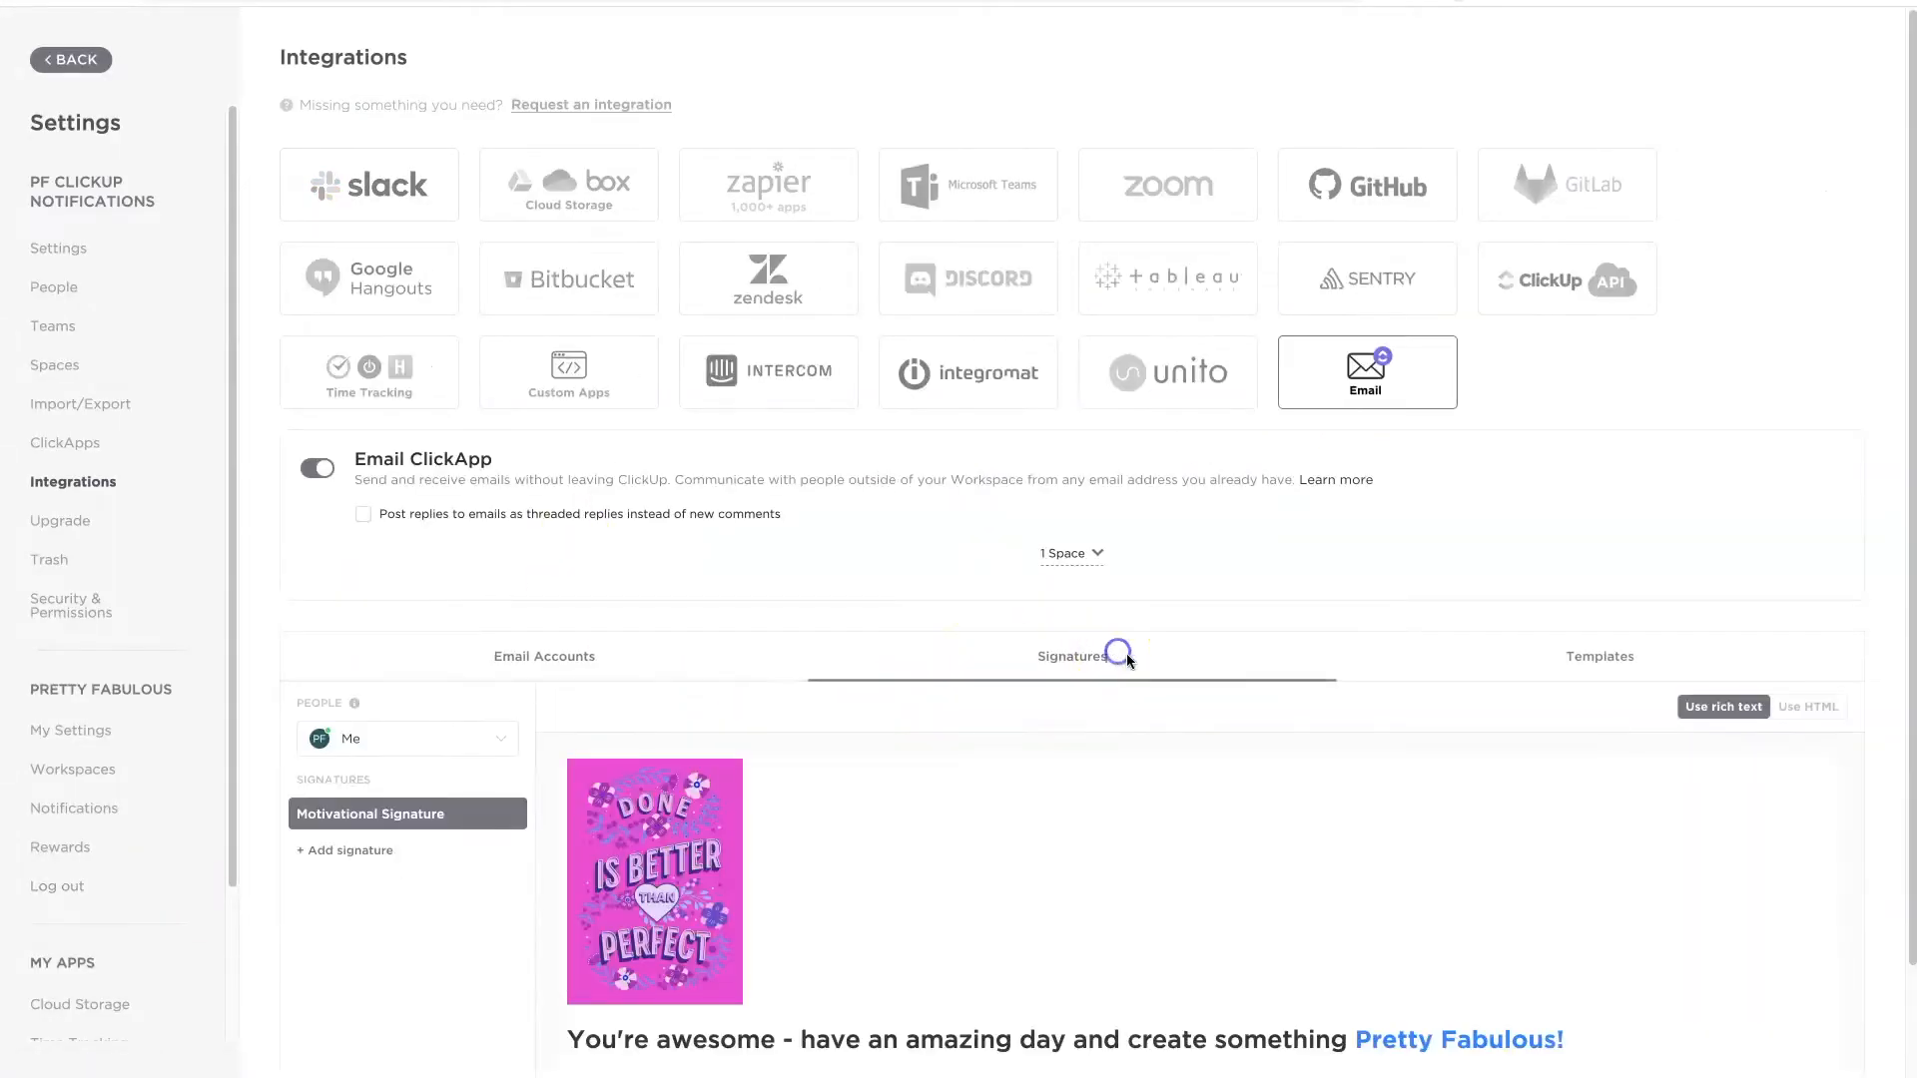
left_click(1599, 657)
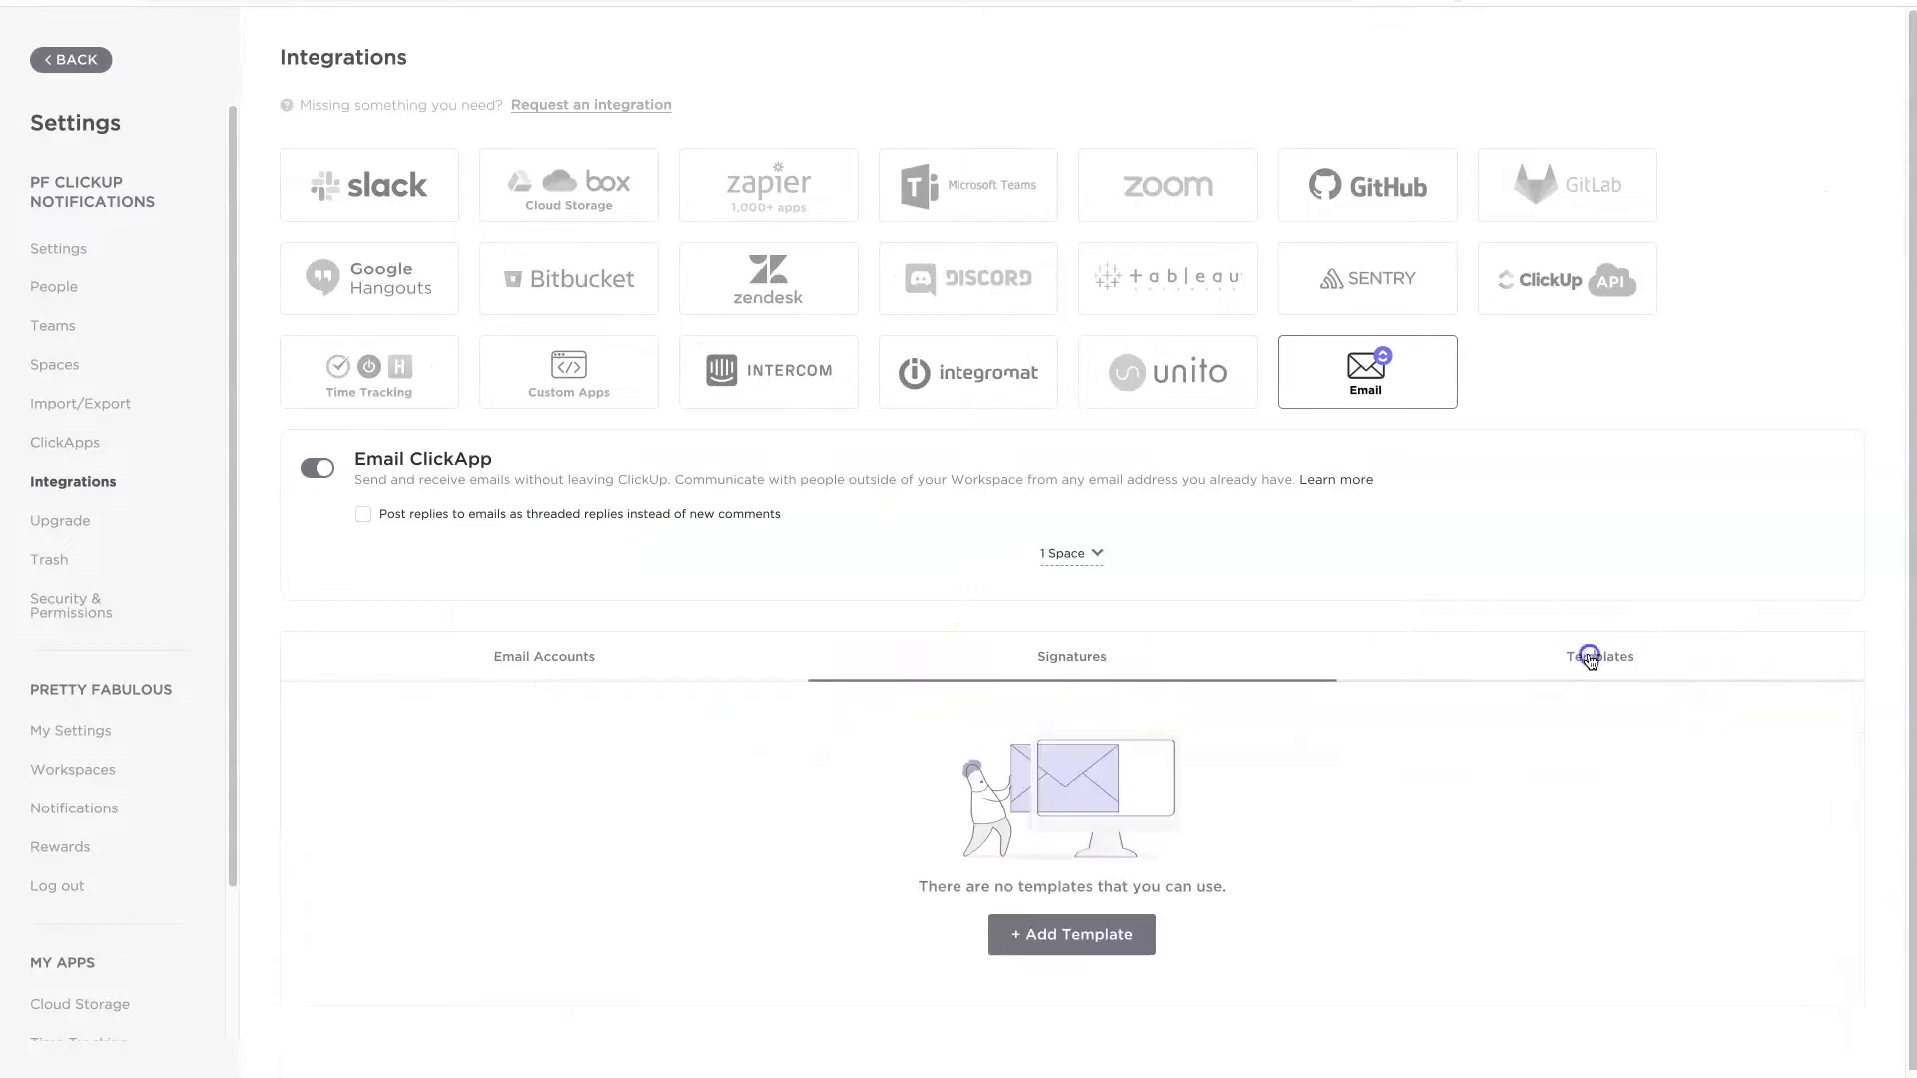
left_click(1600, 657)
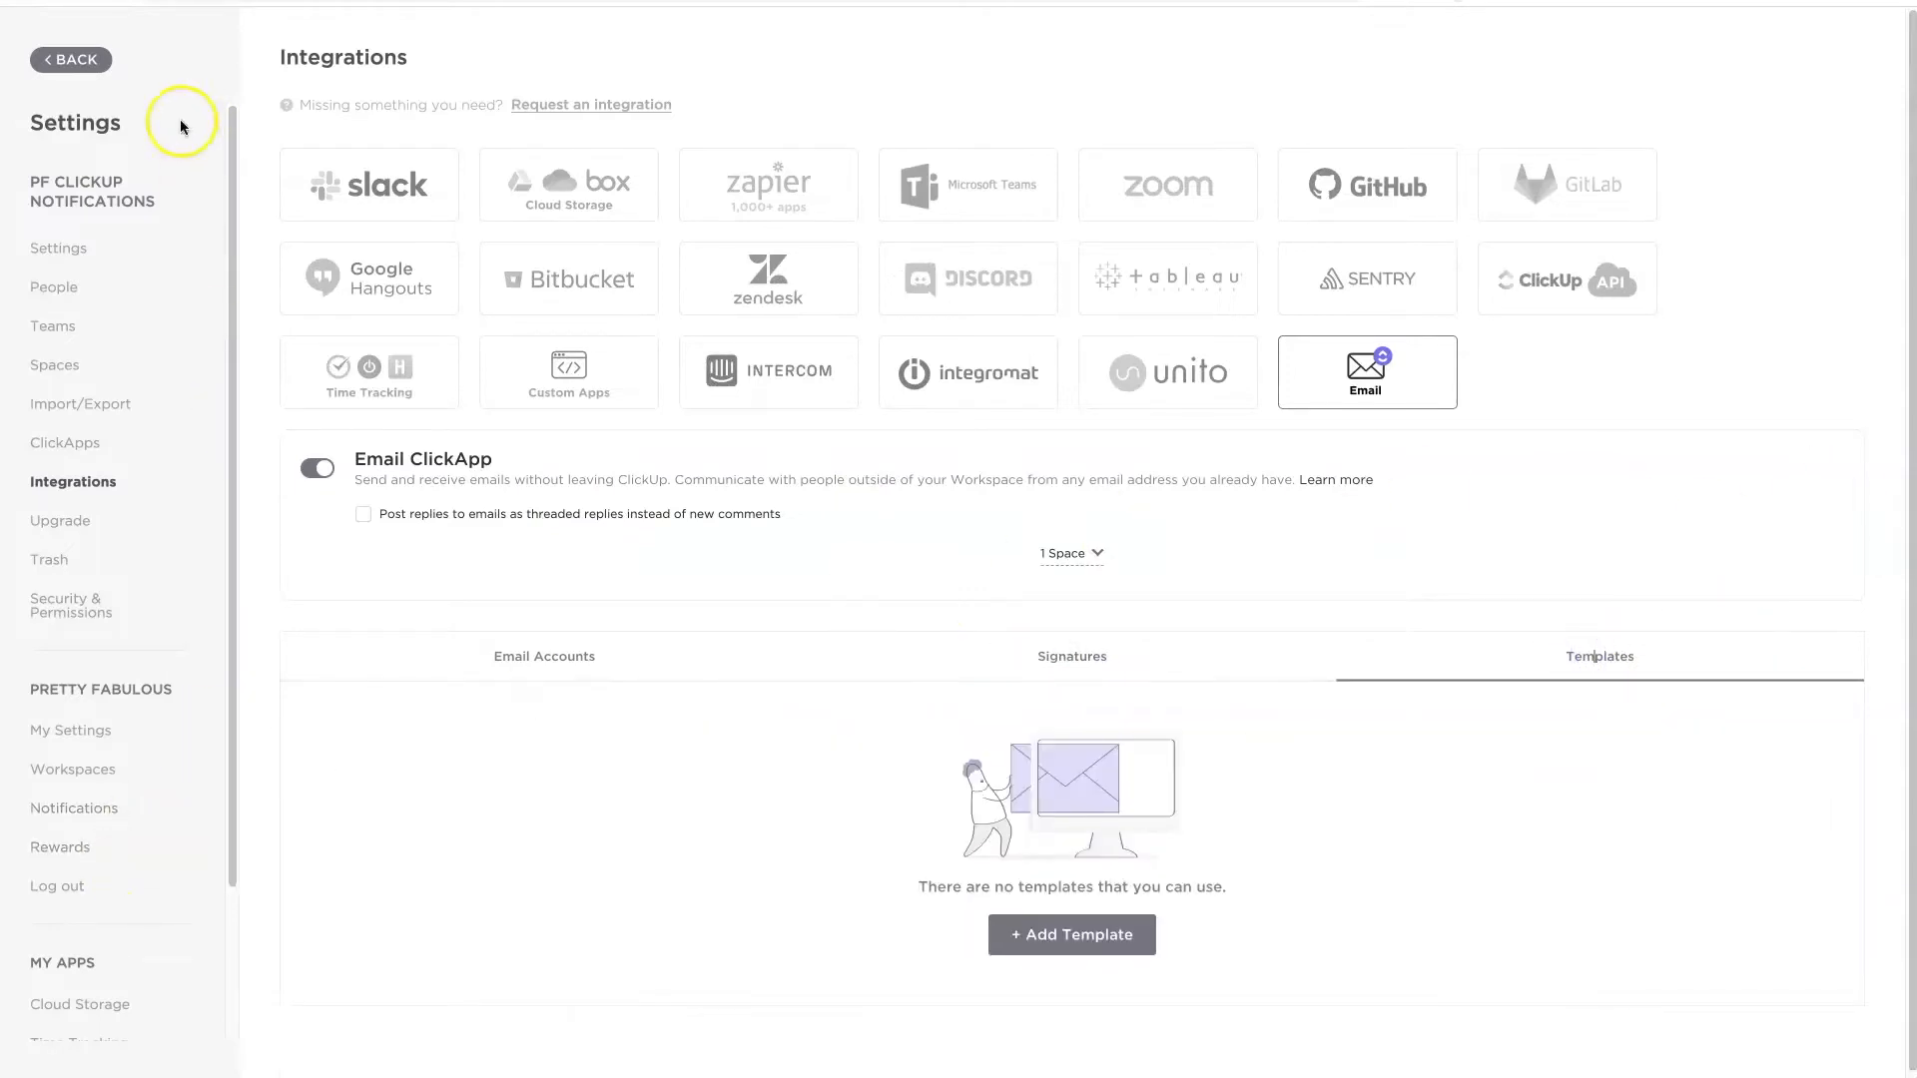
left_click(70, 60)
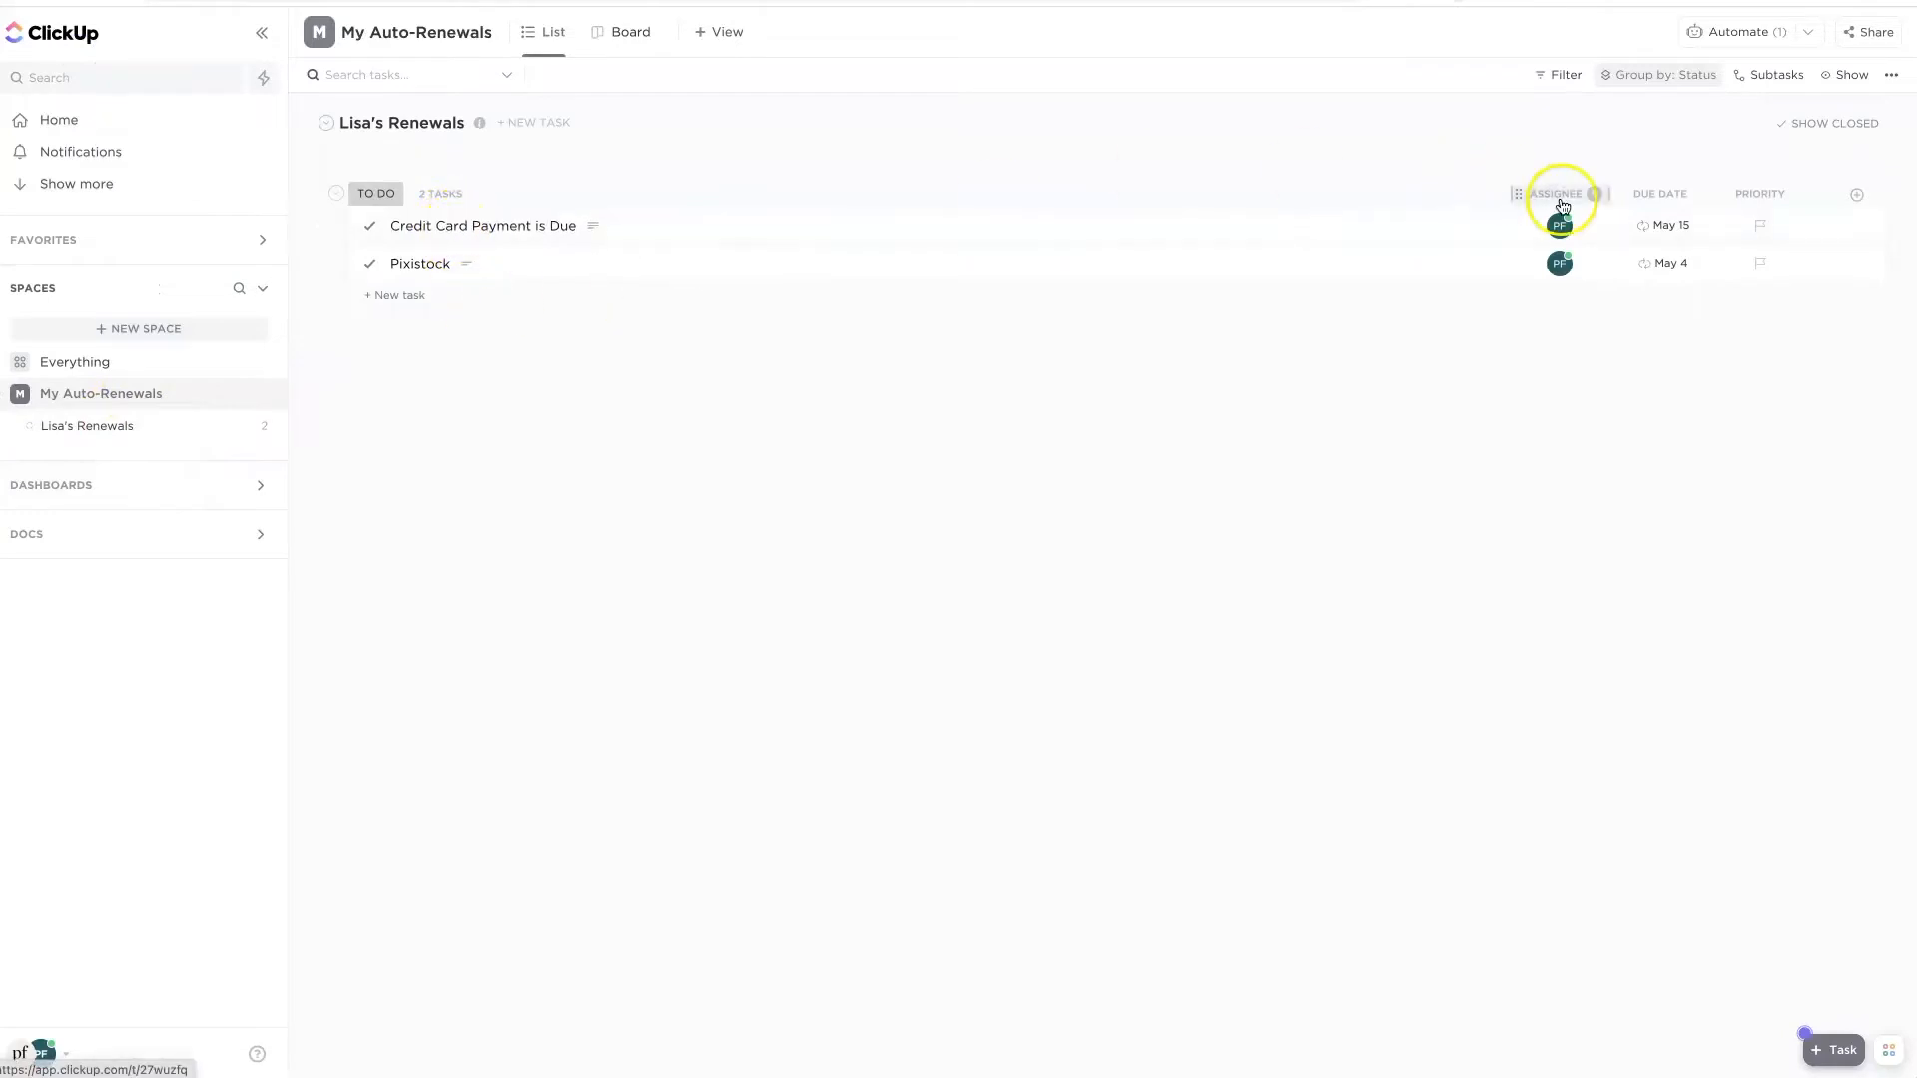
left_click(483, 225)
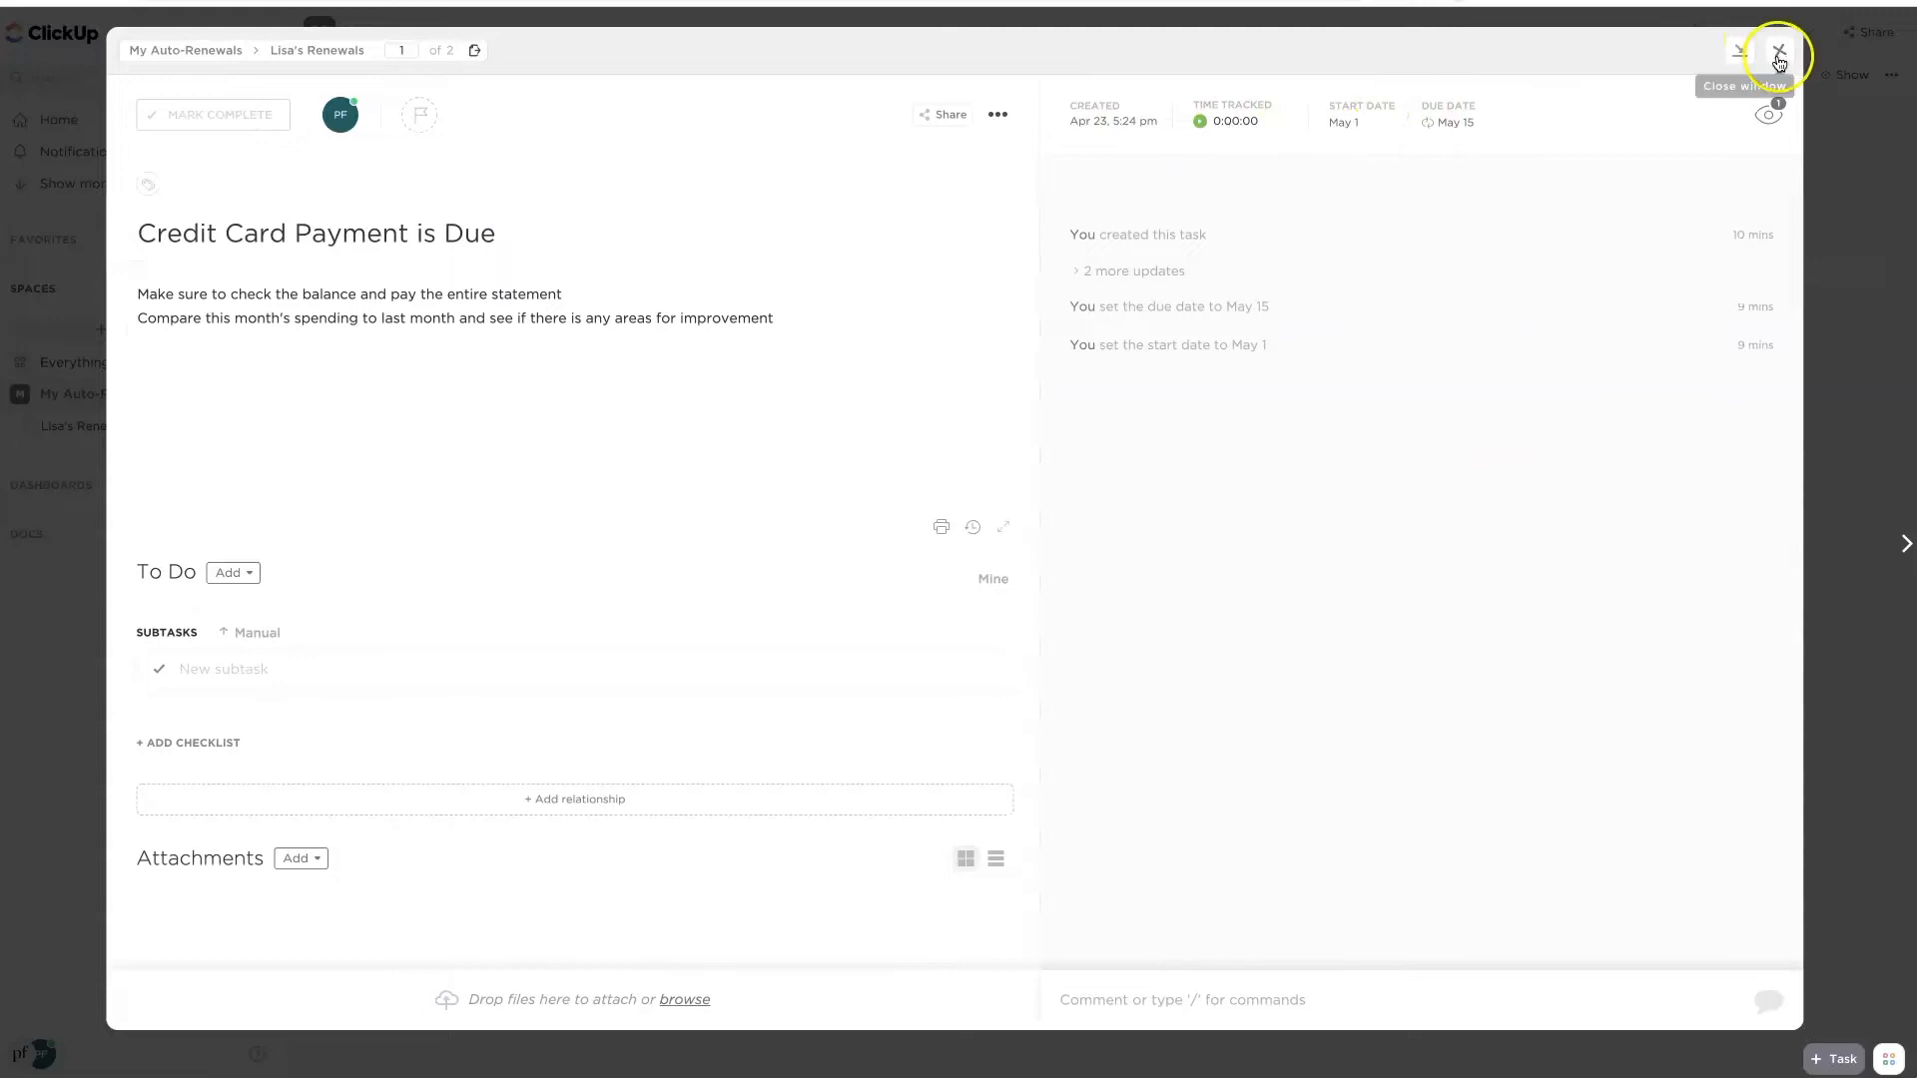
left_click(1779, 50)
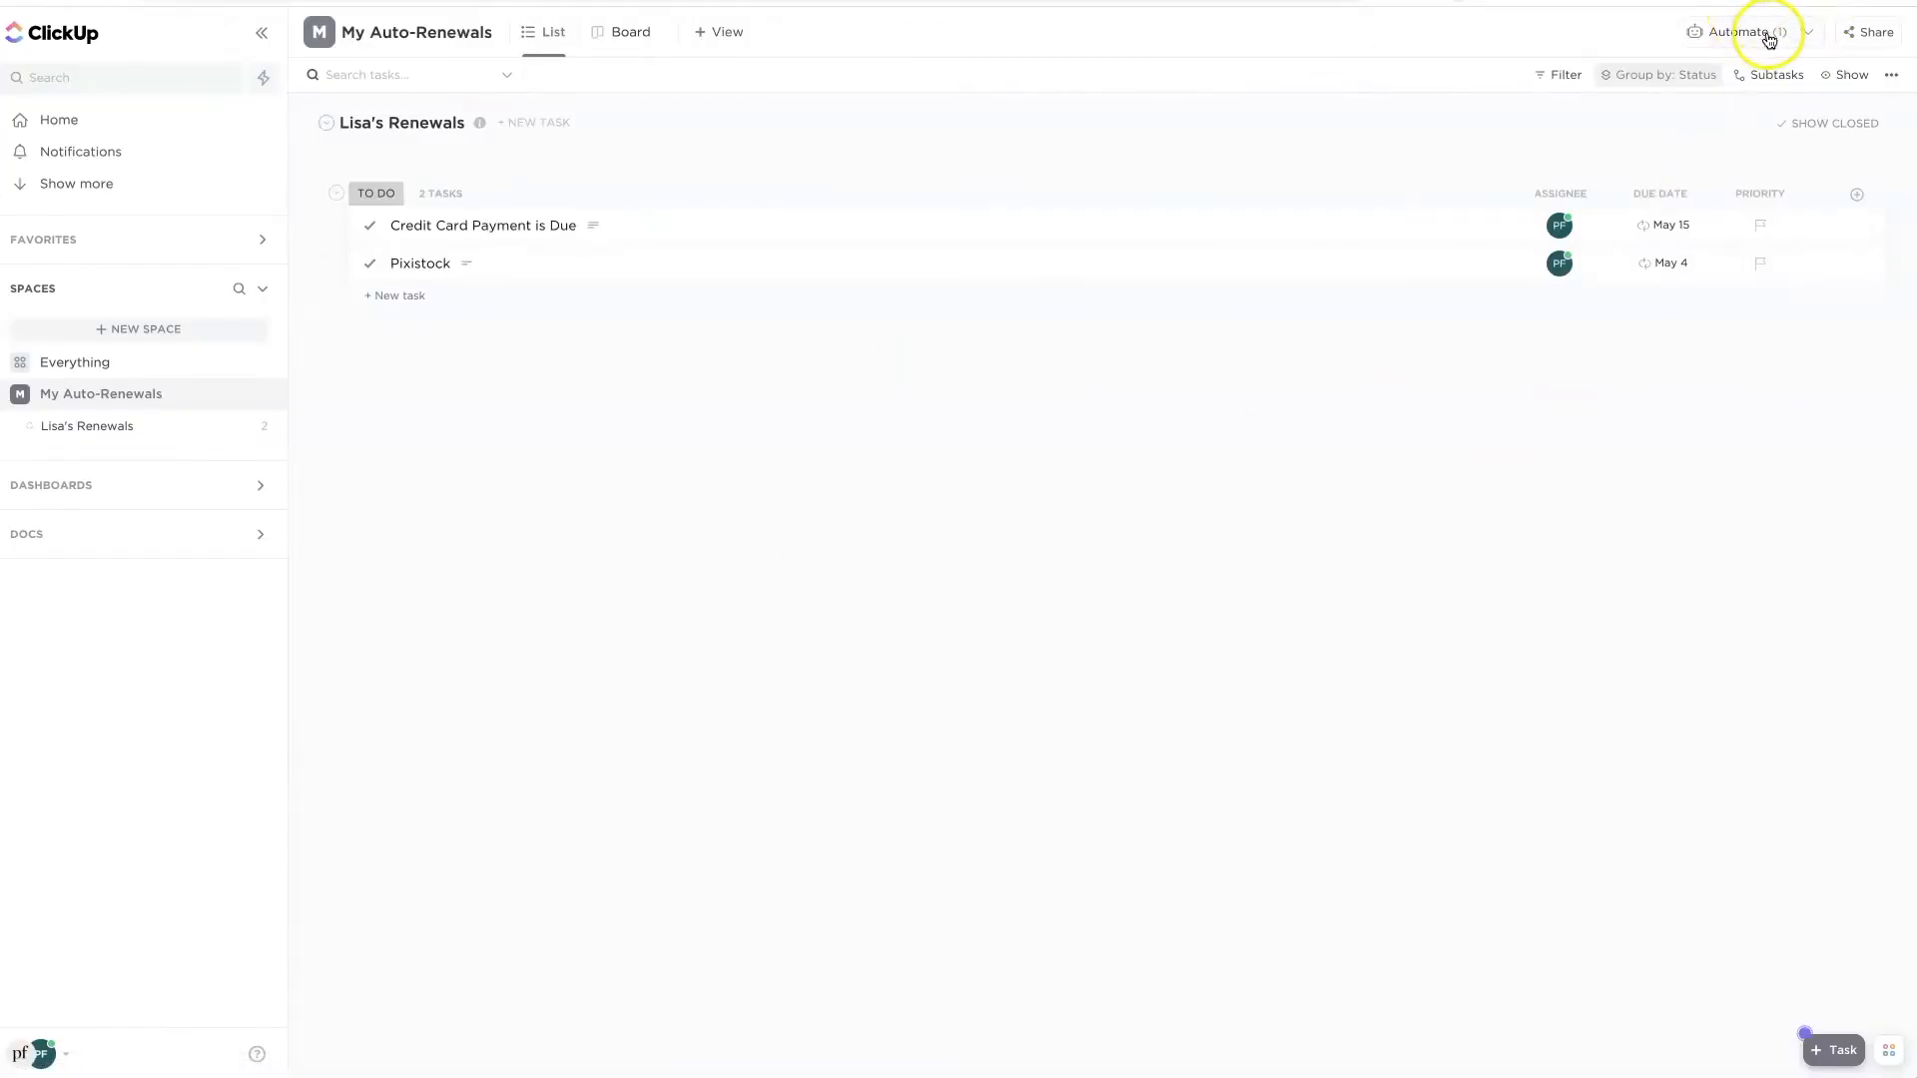
- Start a second email automation from the chosen account, triggered when Start date arrives
left_click(1737, 32)
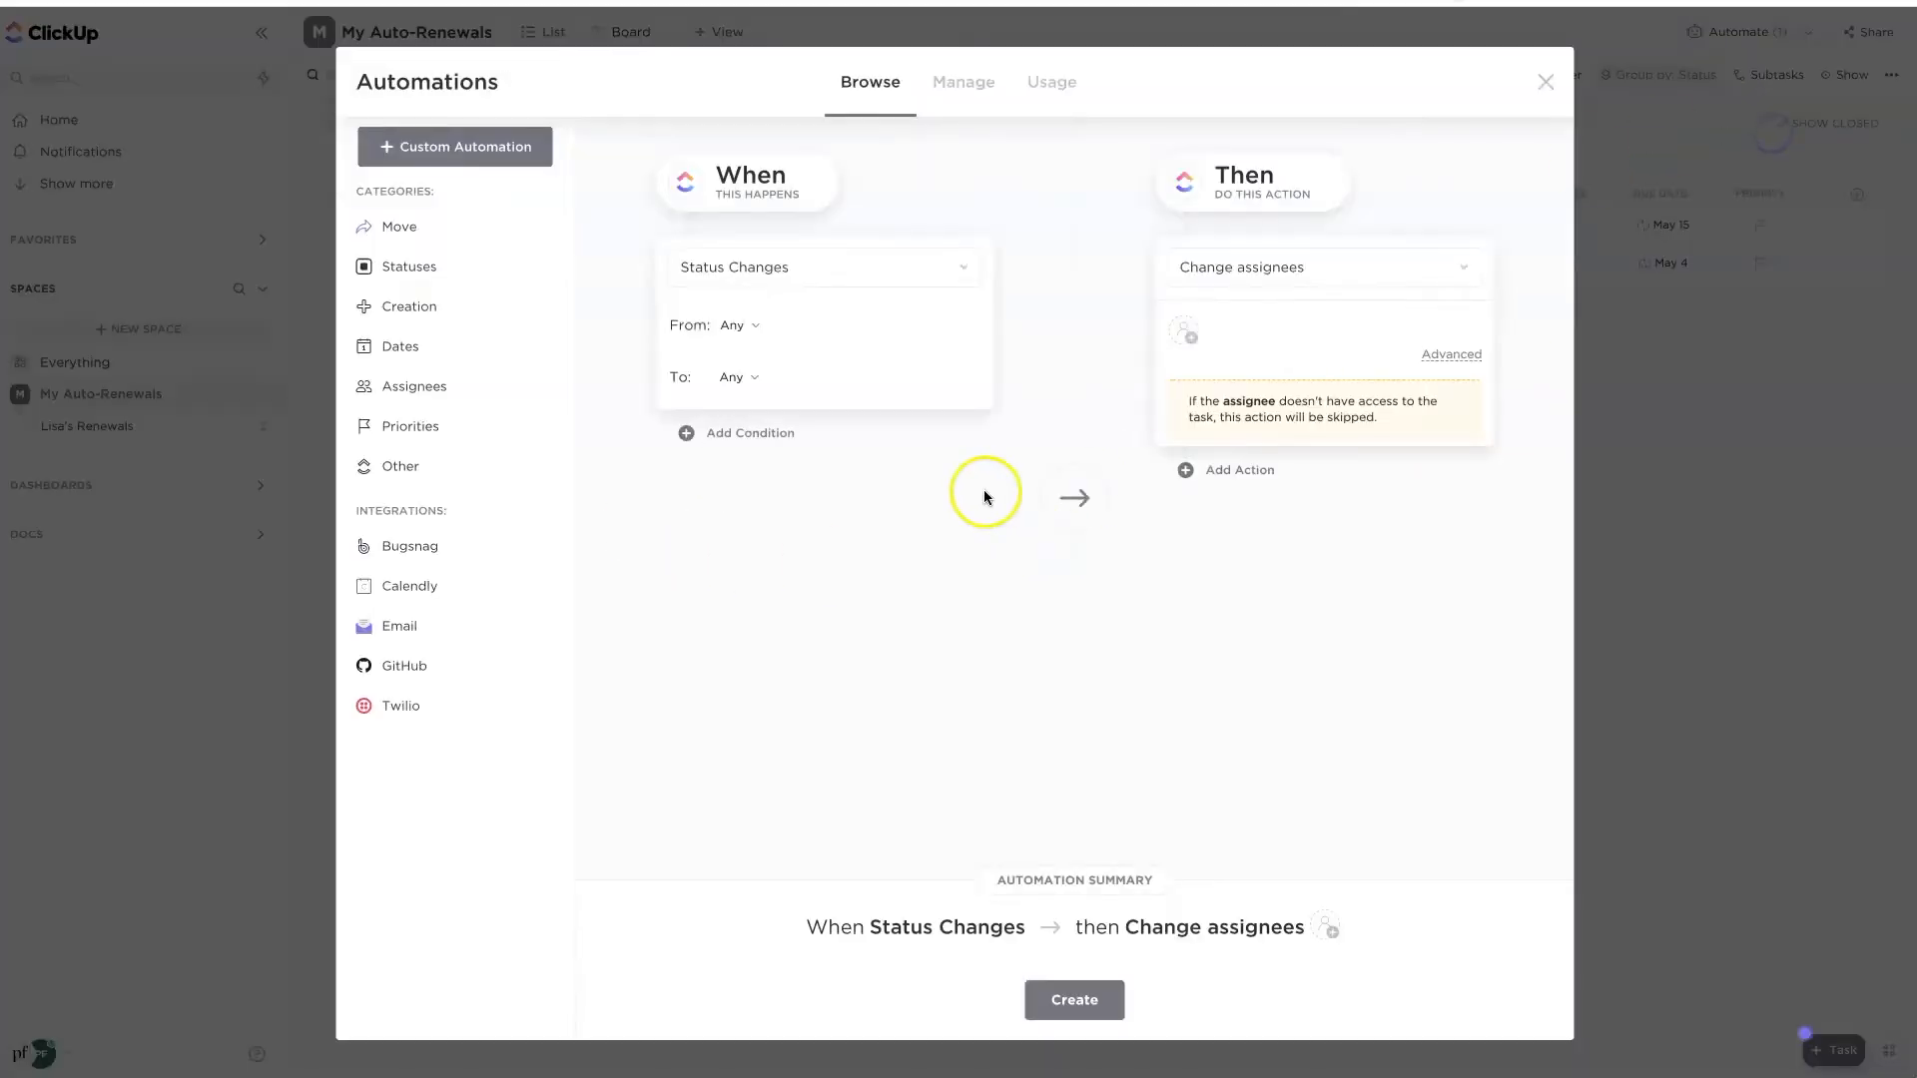
left_click(400, 625)
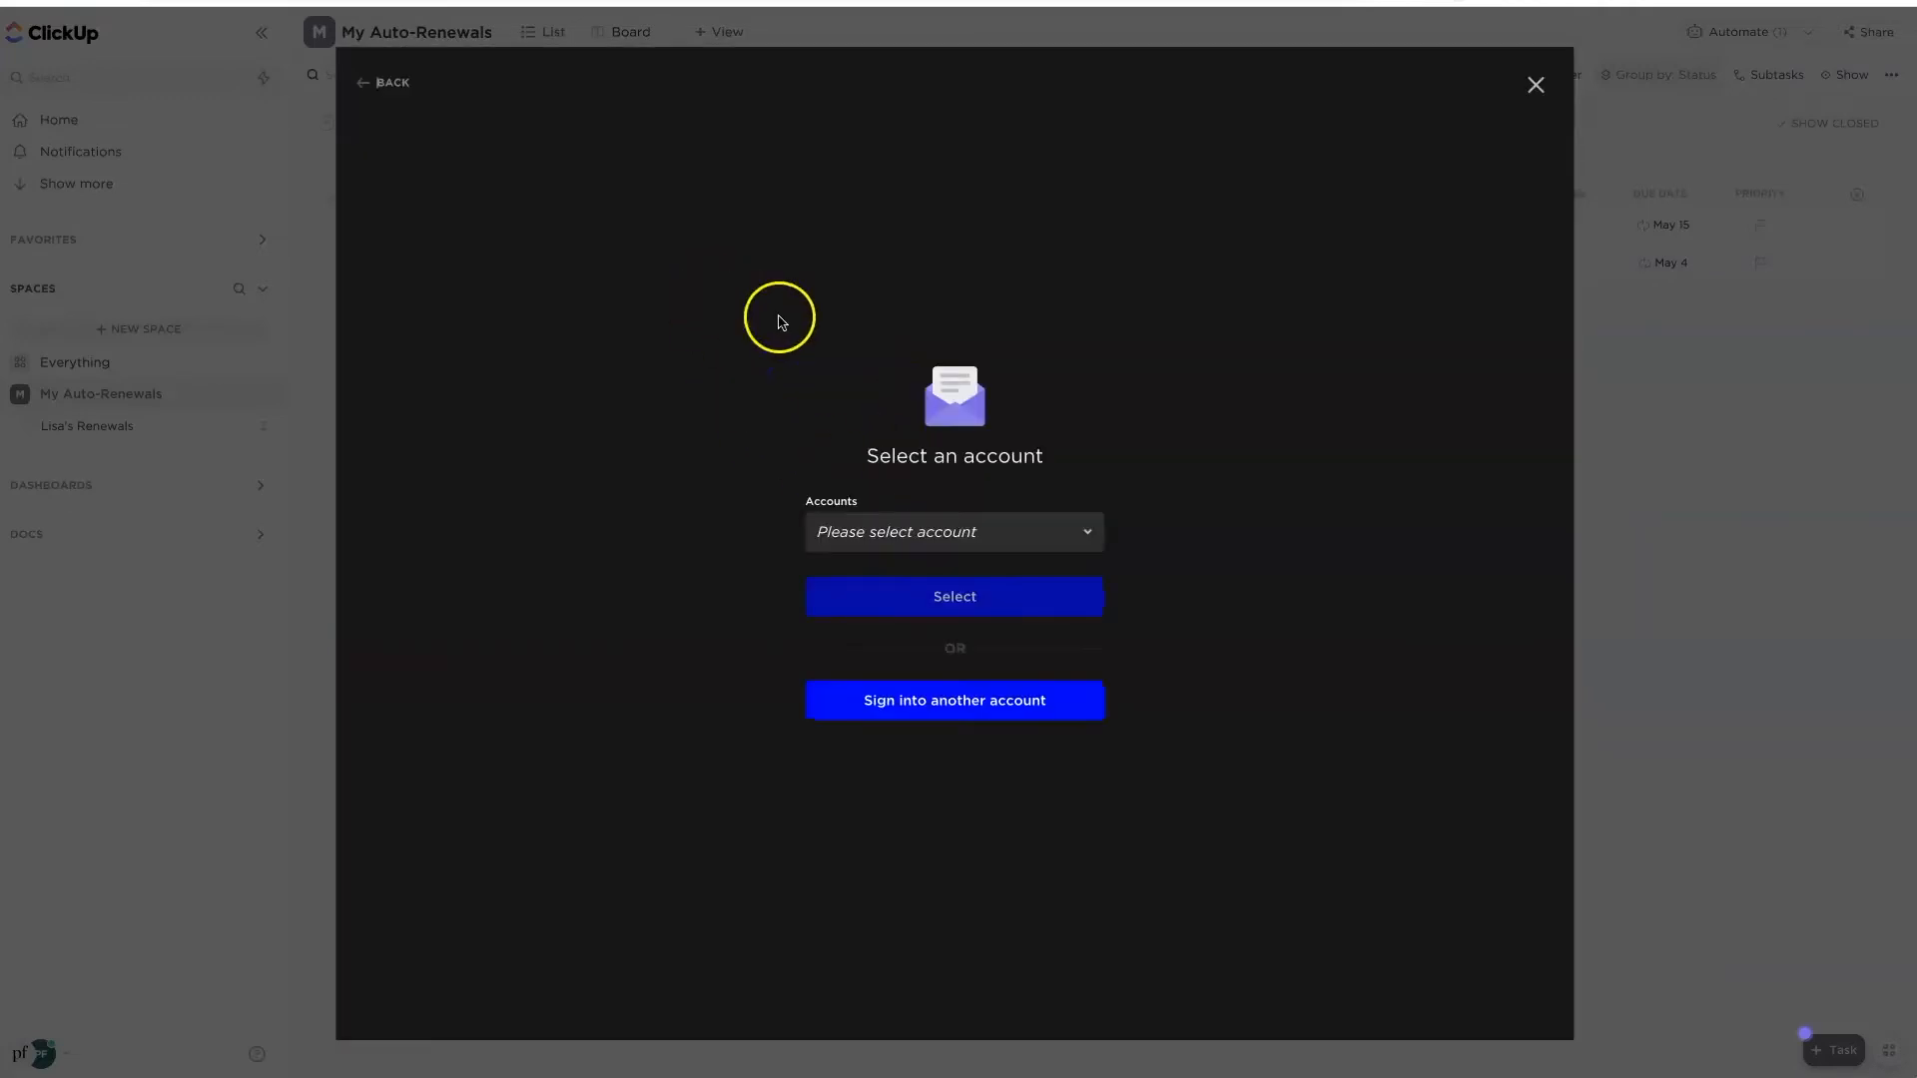
left_click(952, 531)
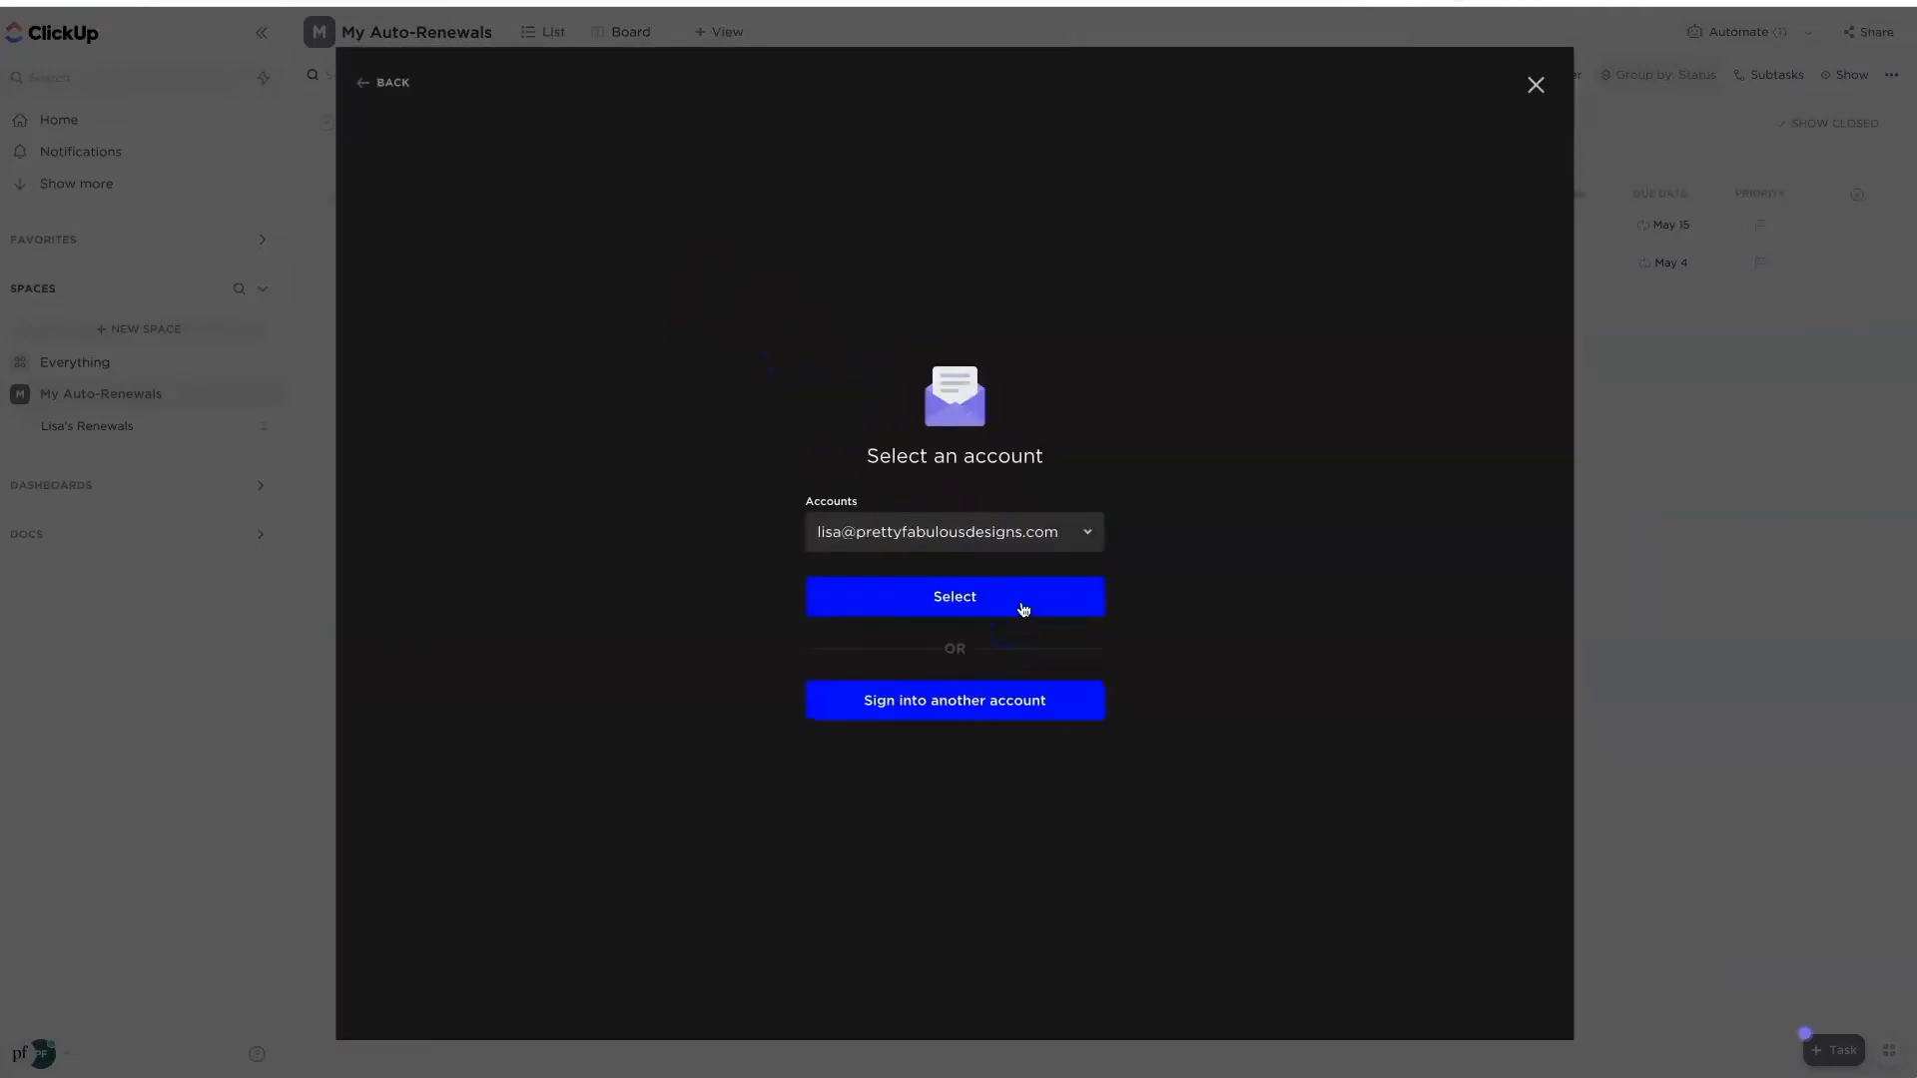
left_click(955, 597)
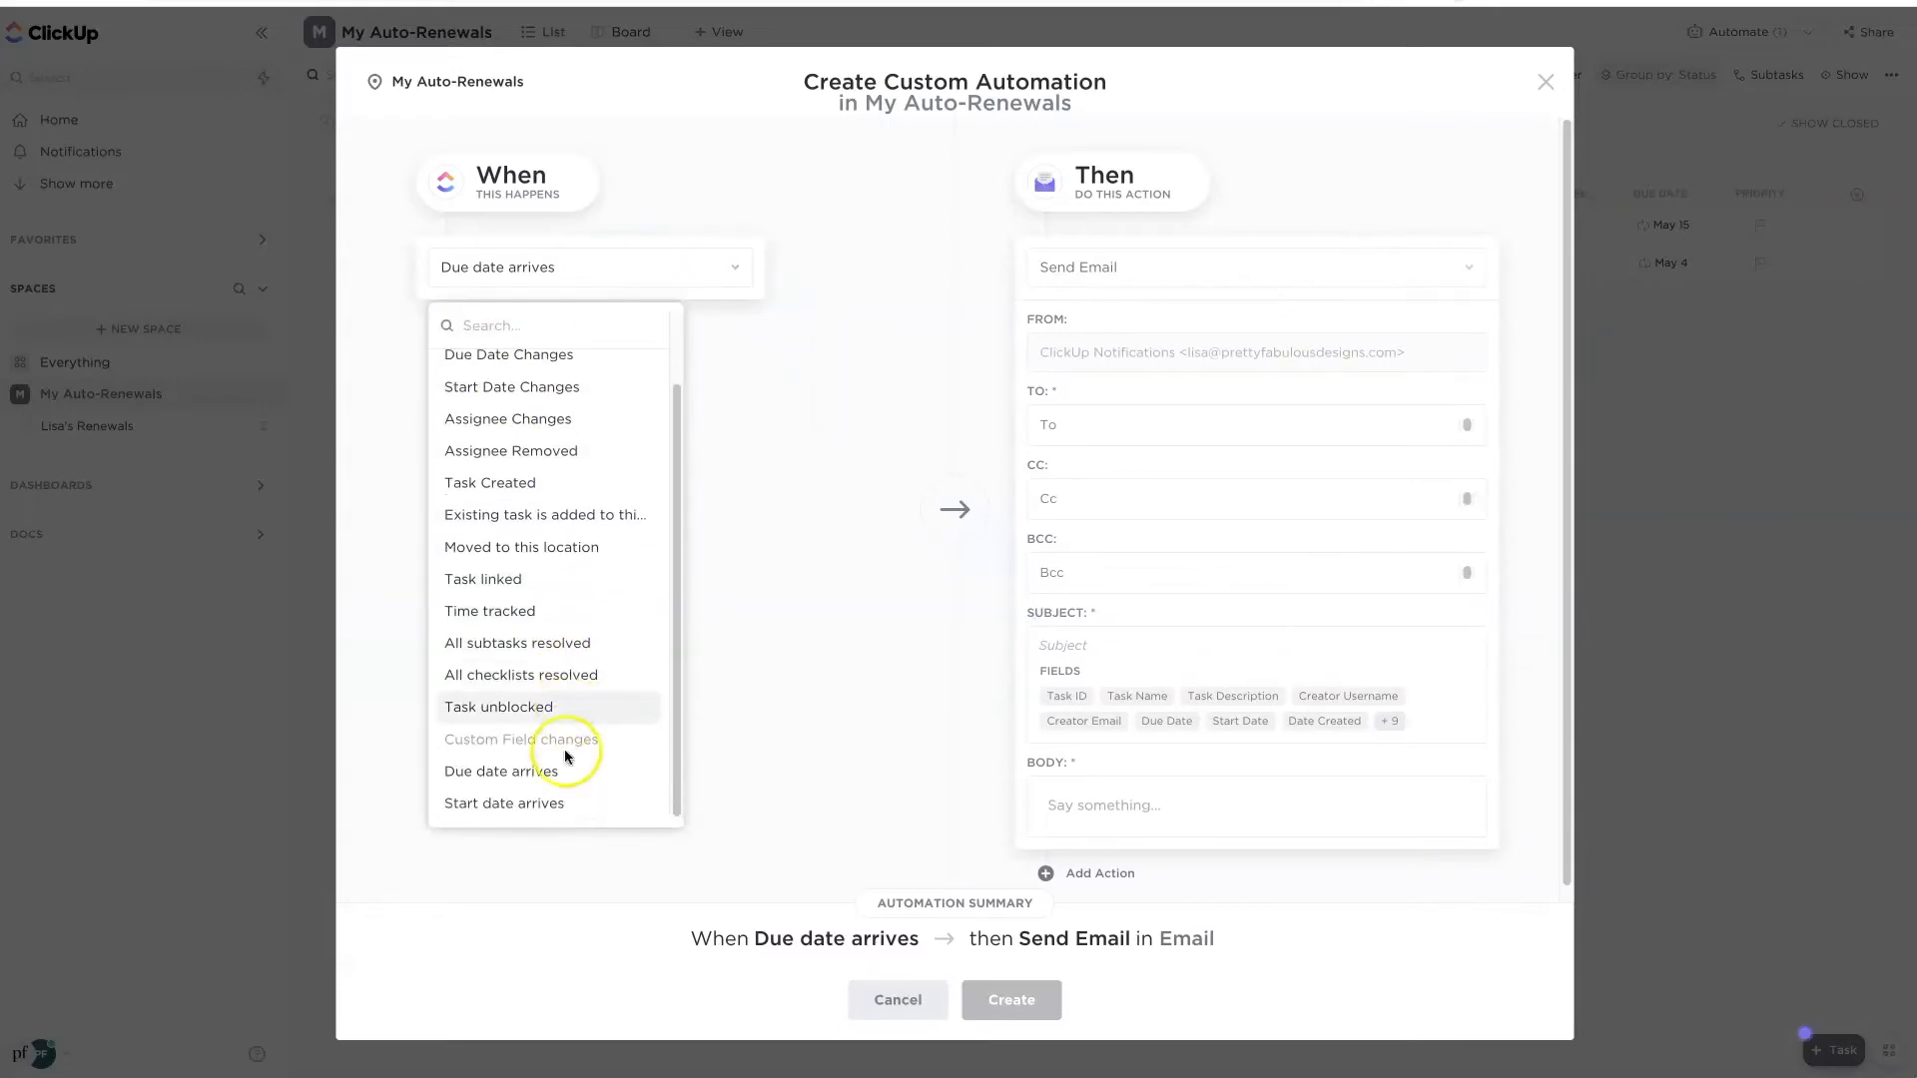
left_click(503, 803)
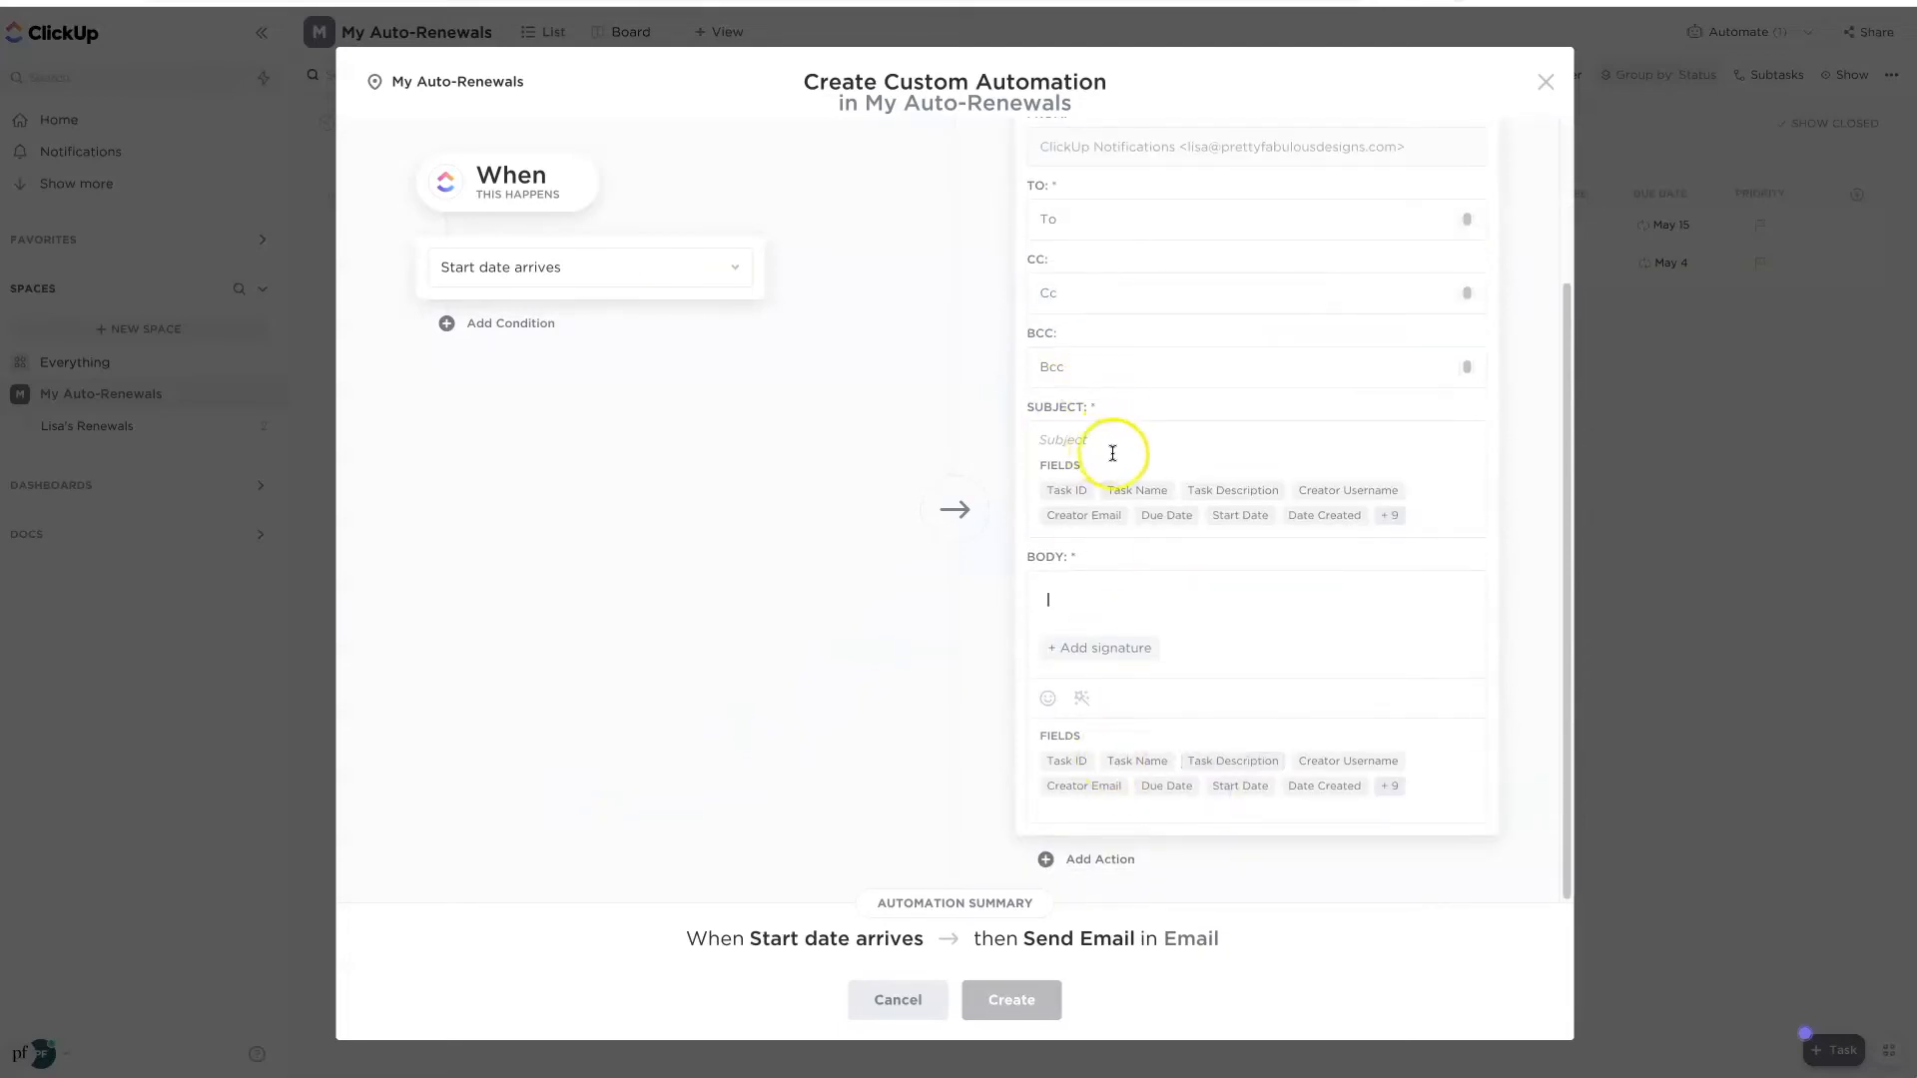
mouse_move(1284, 832)
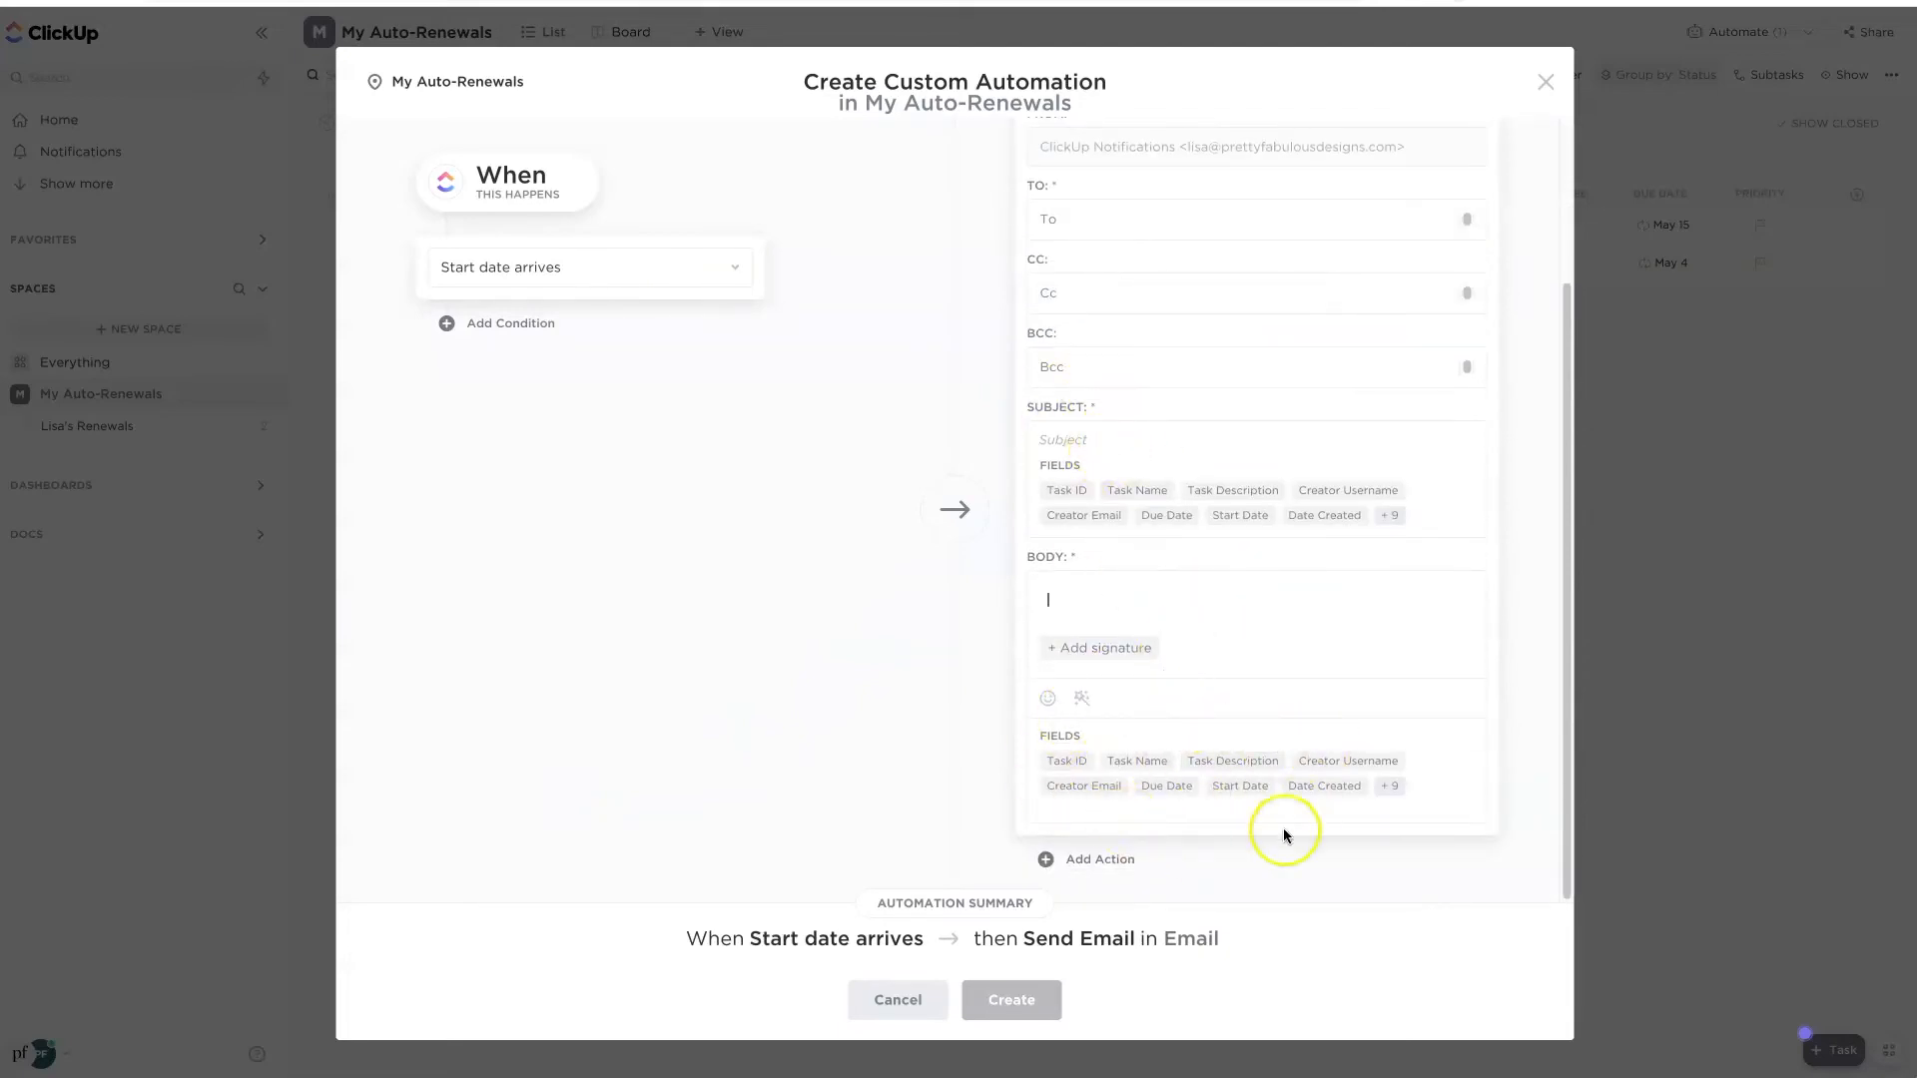
- Insert the Motivational Signature into the email body
left_click(1099, 647)
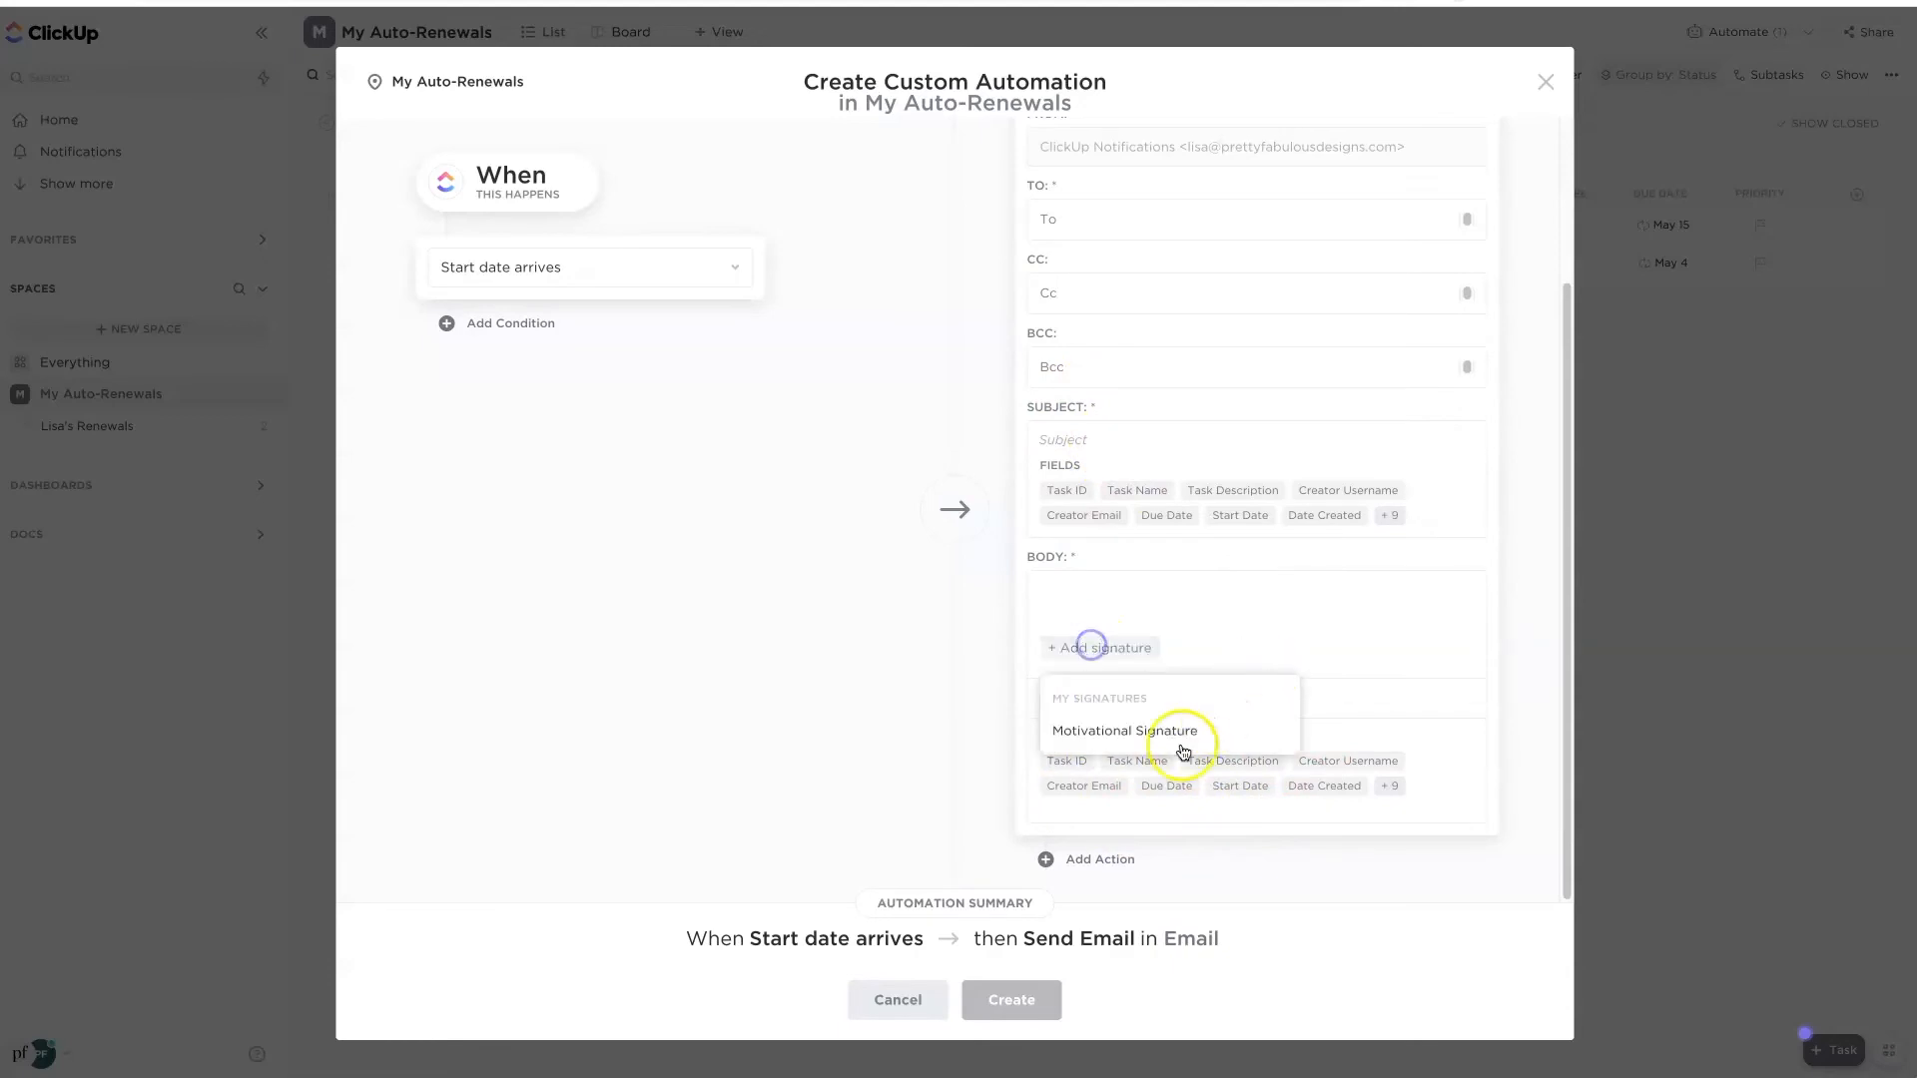
left_click(1126, 731)
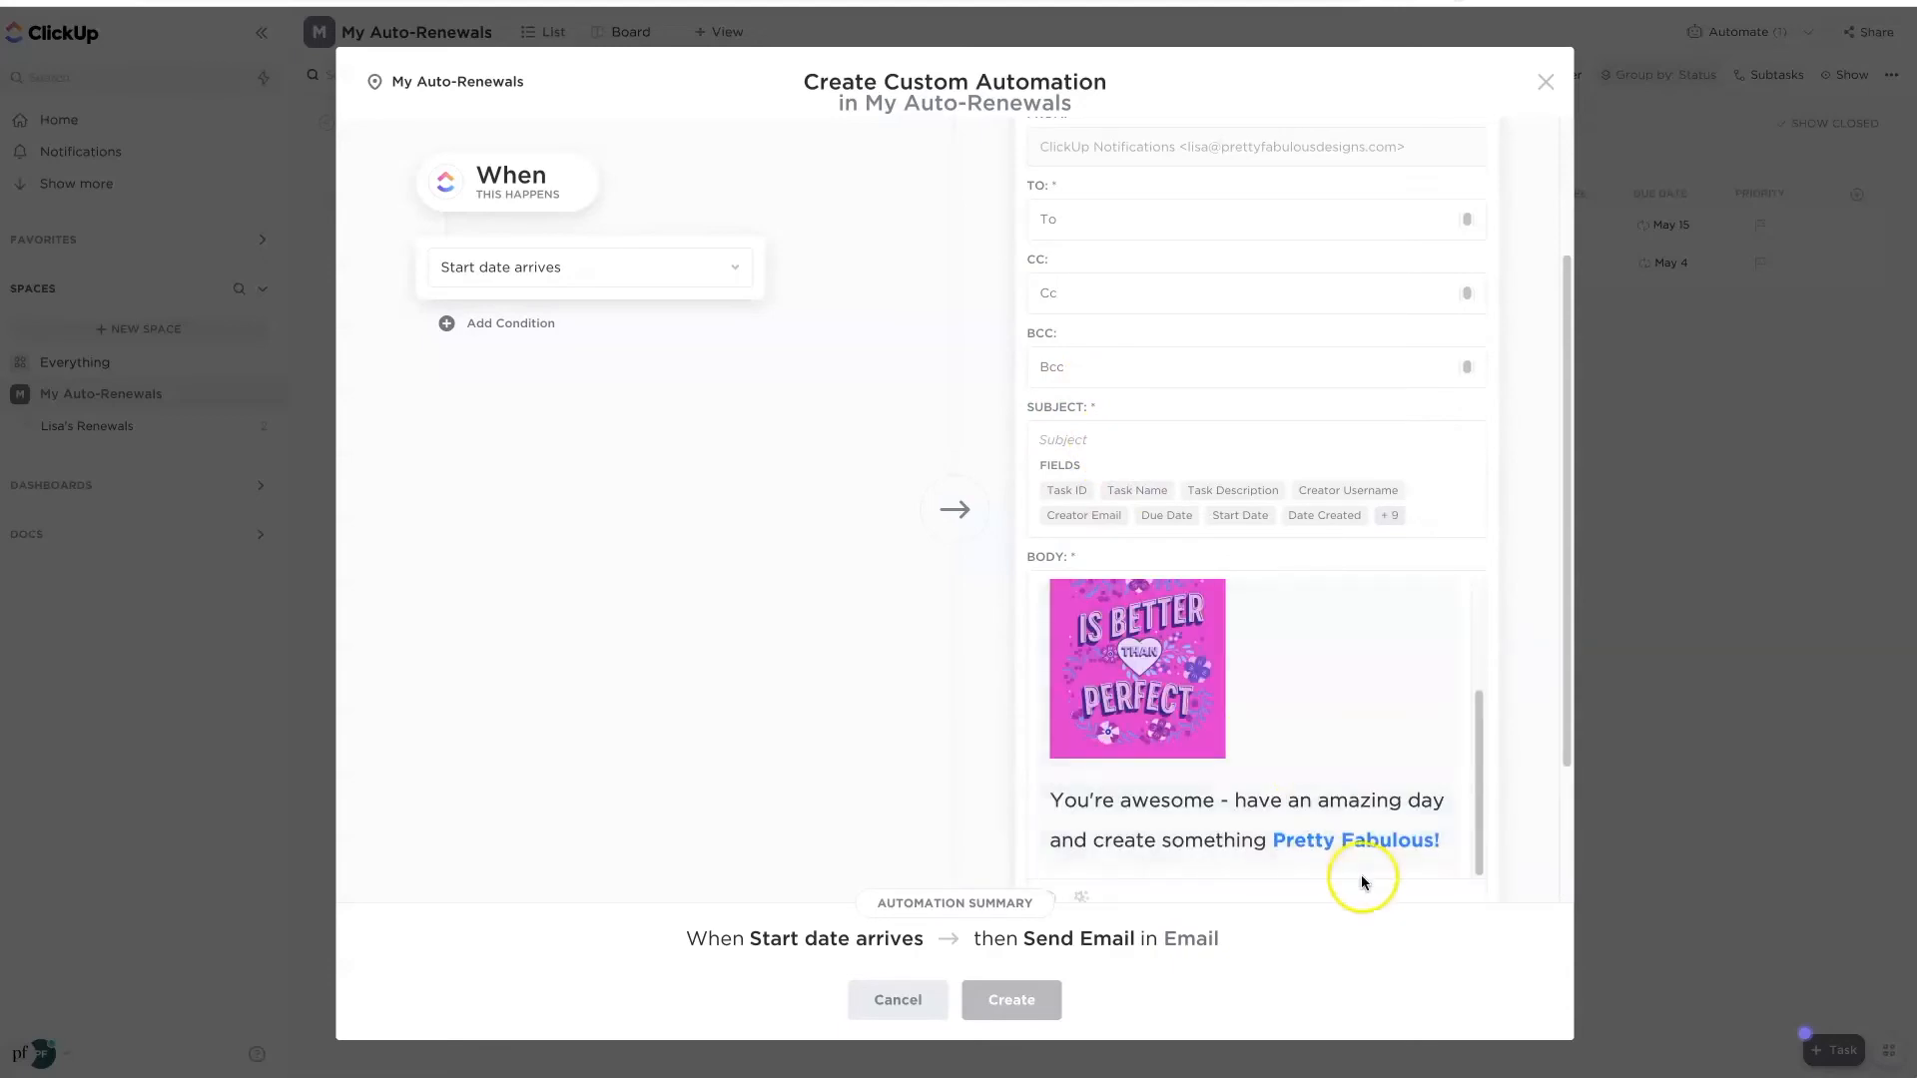
mouse_move(1597, 68)
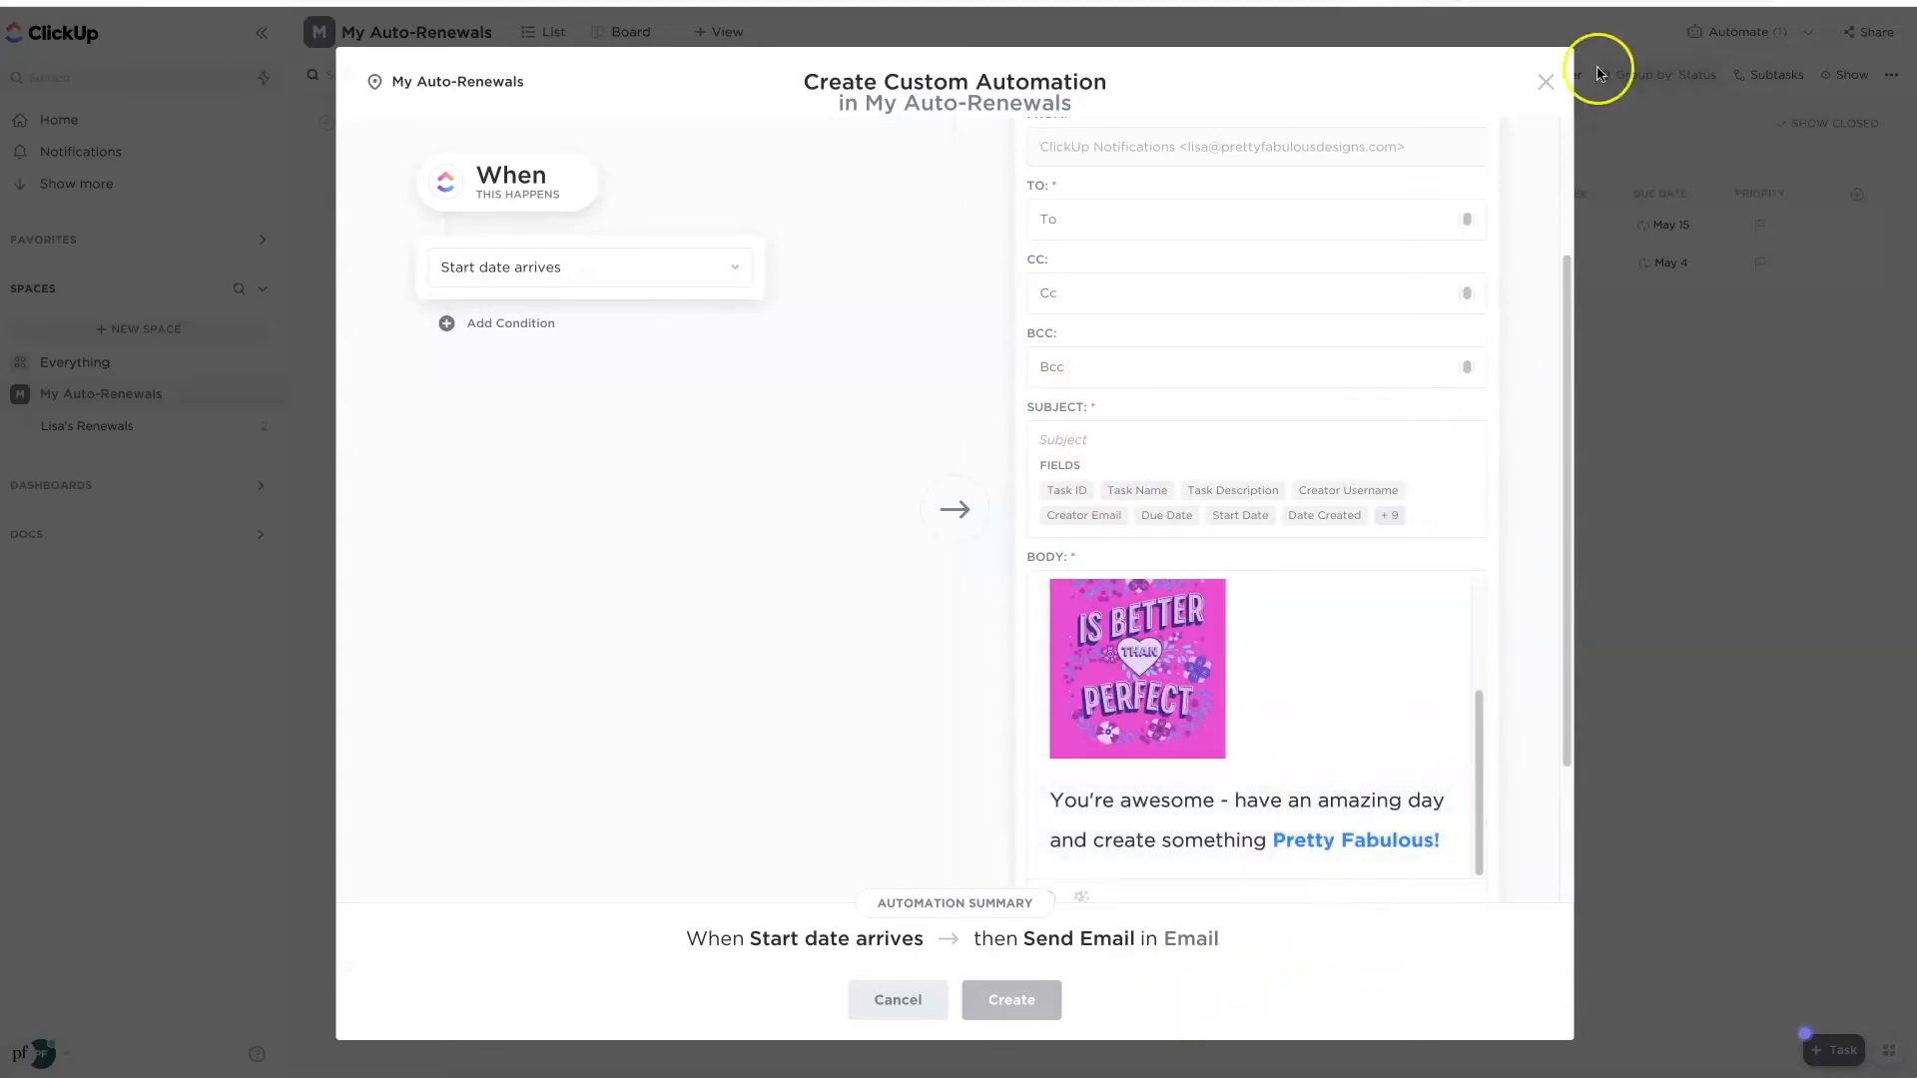